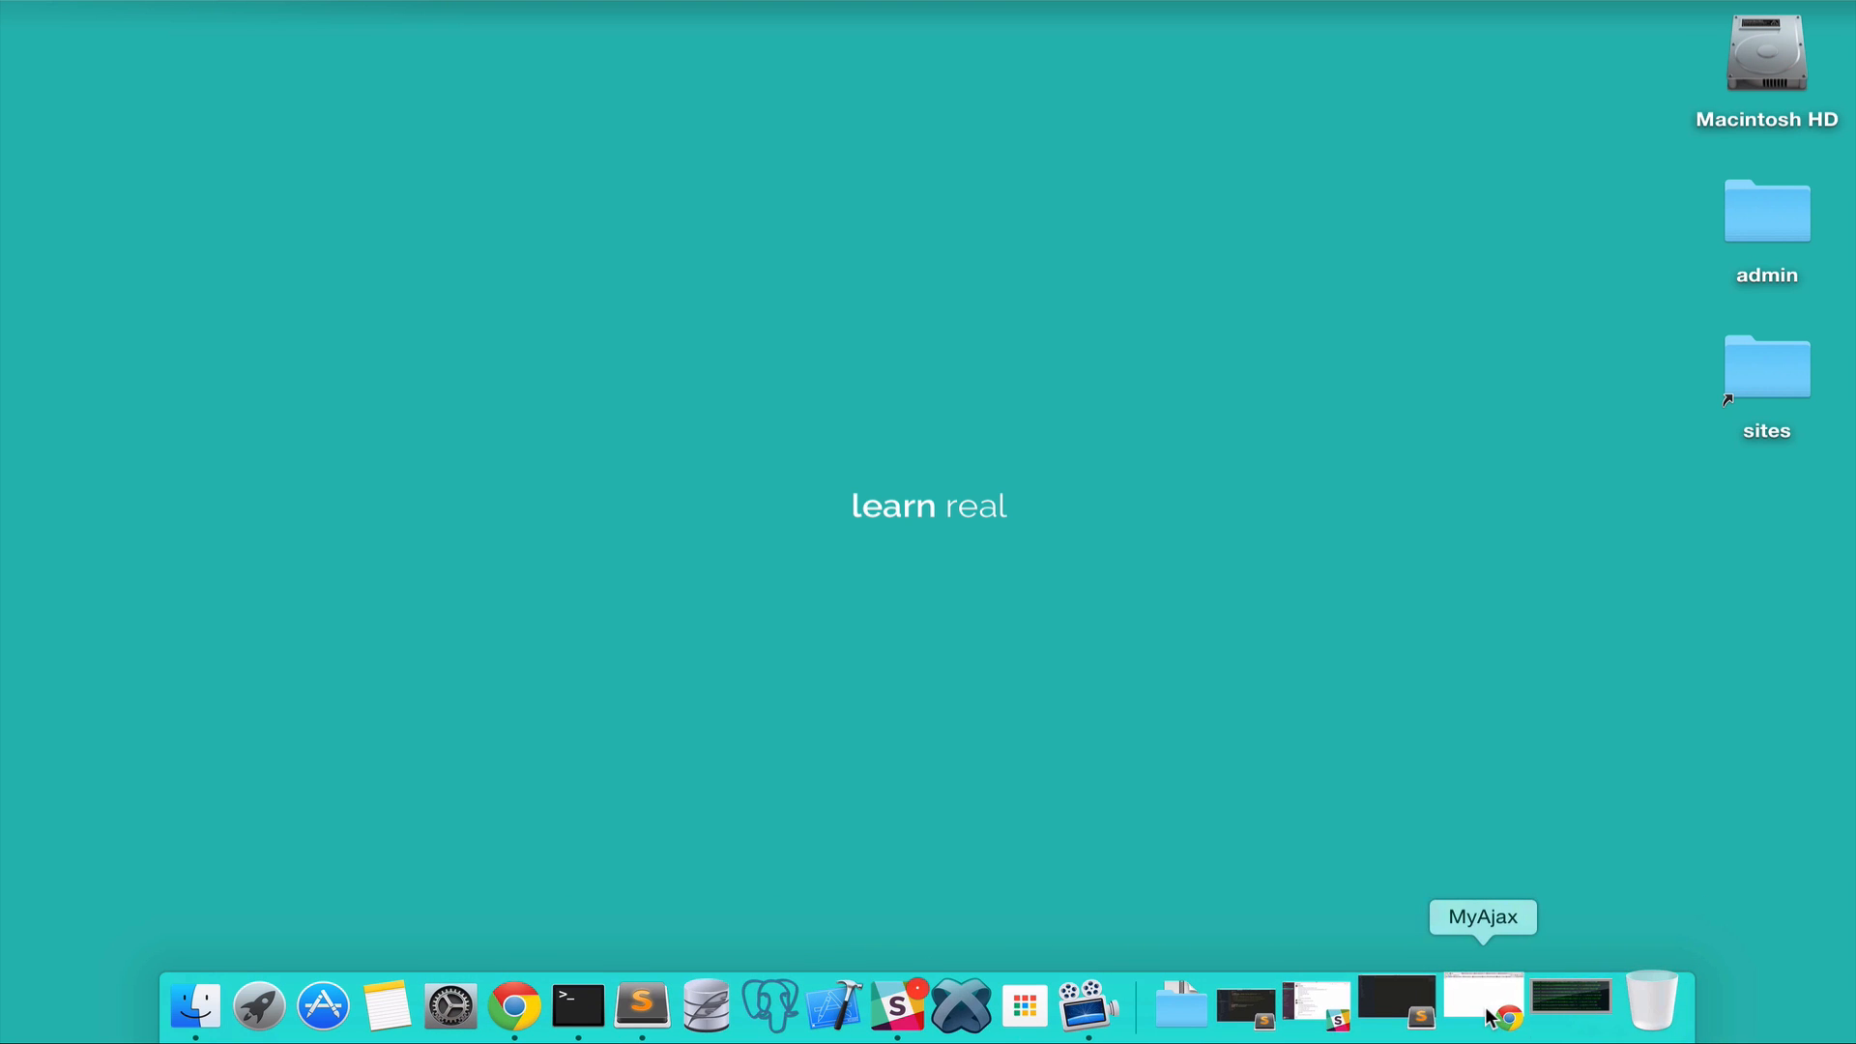
- Bring the Chrome window showing the MyAjax app at localhost:3000 to the front
click(1481, 1006)
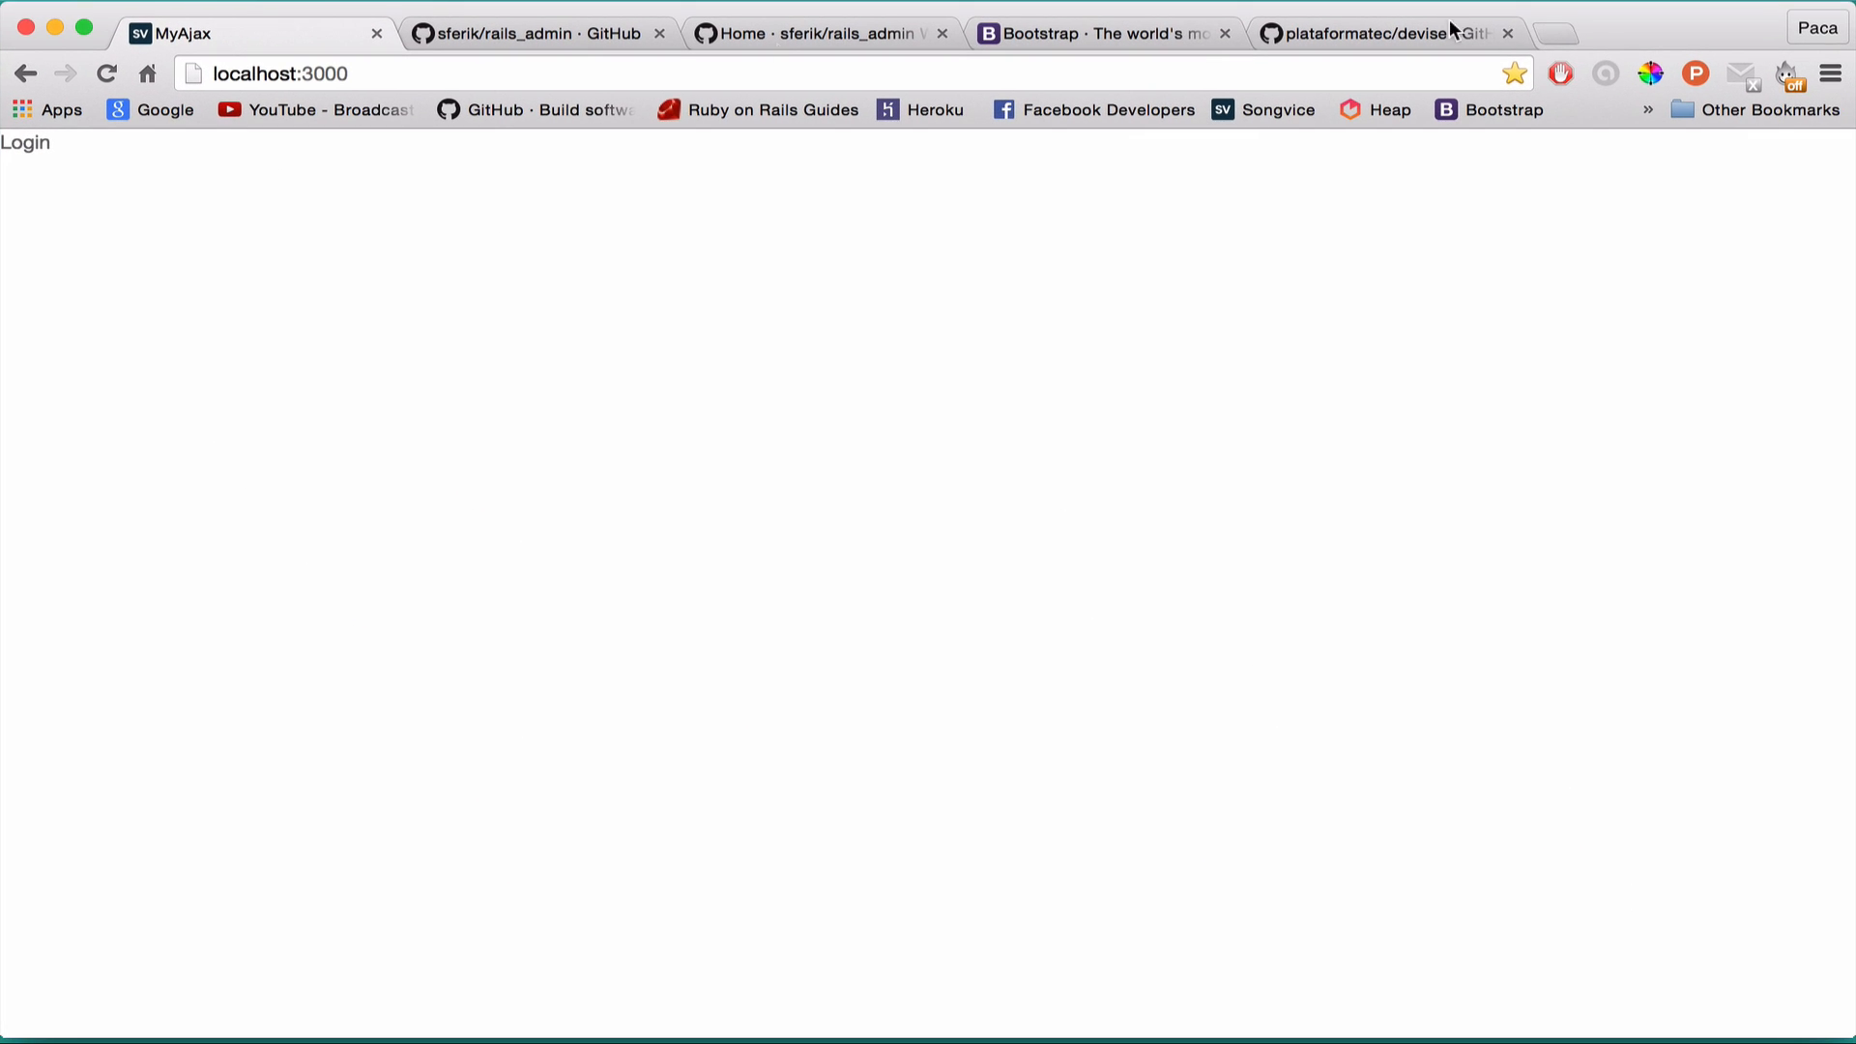
mouse_move(25, 142)
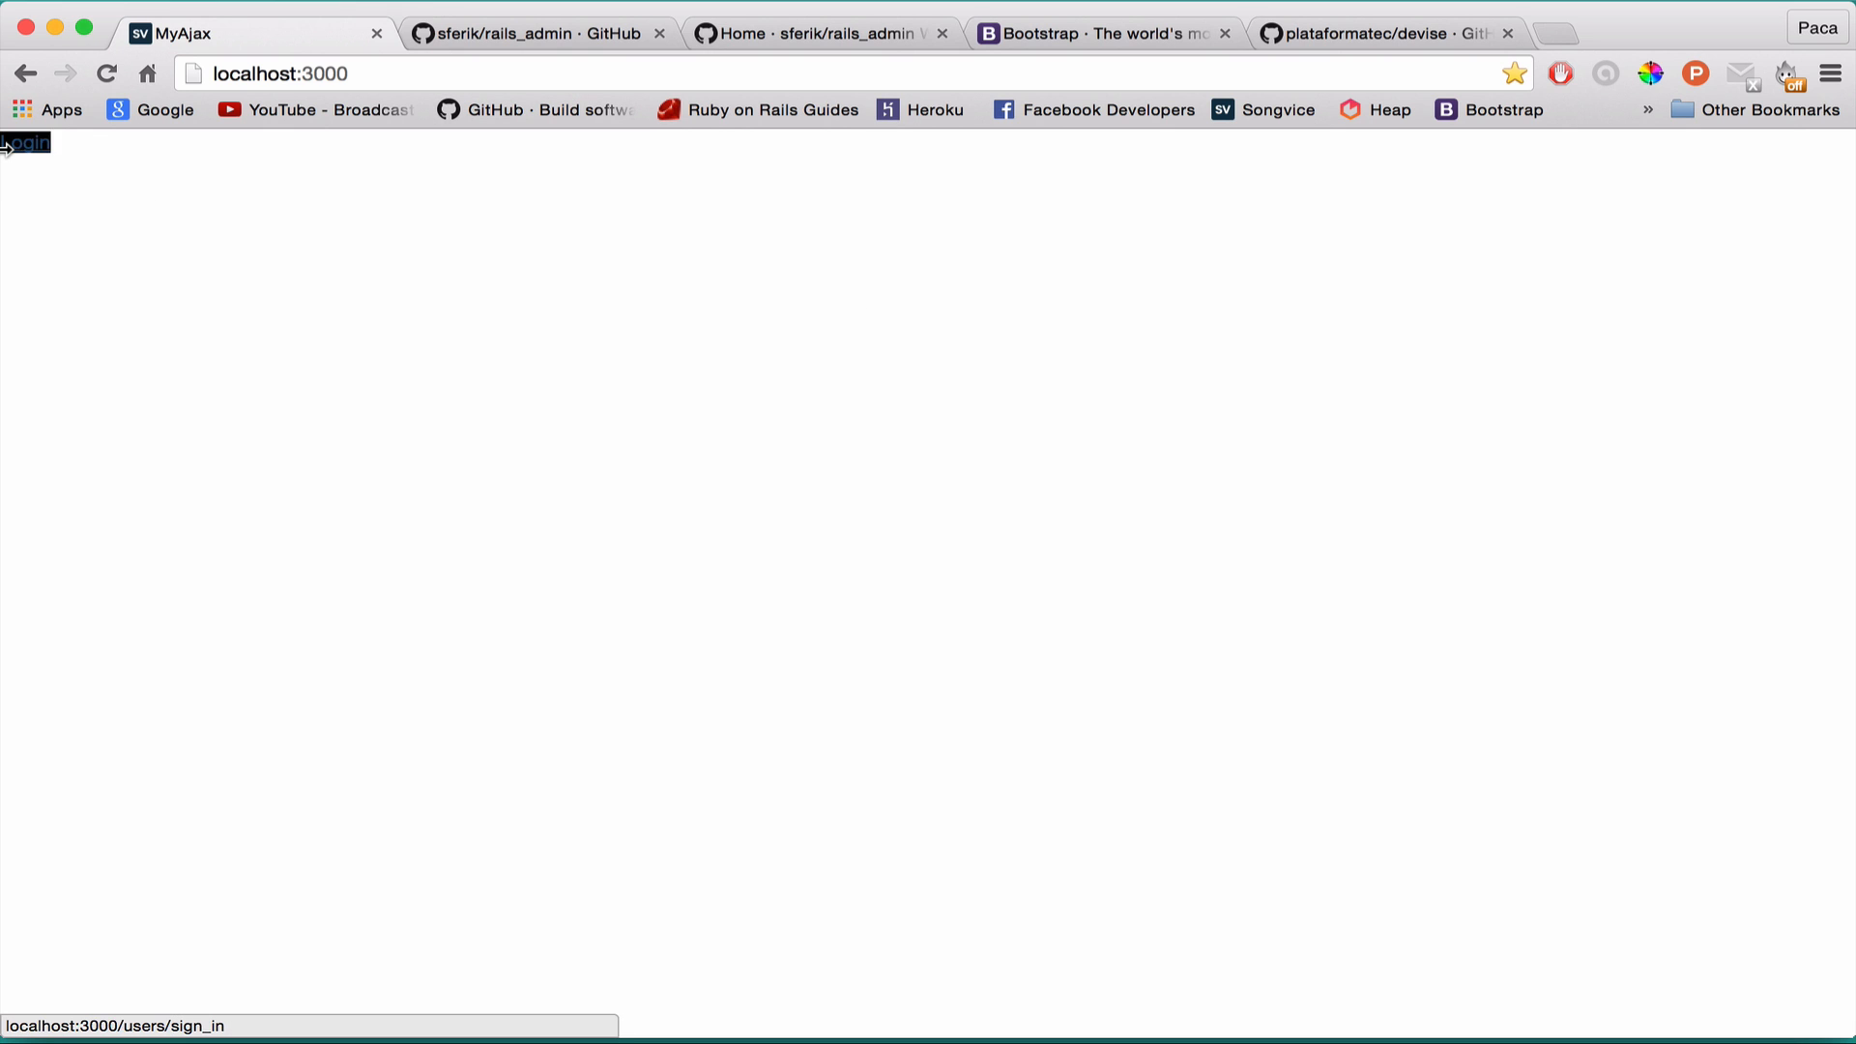
click(25, 142)
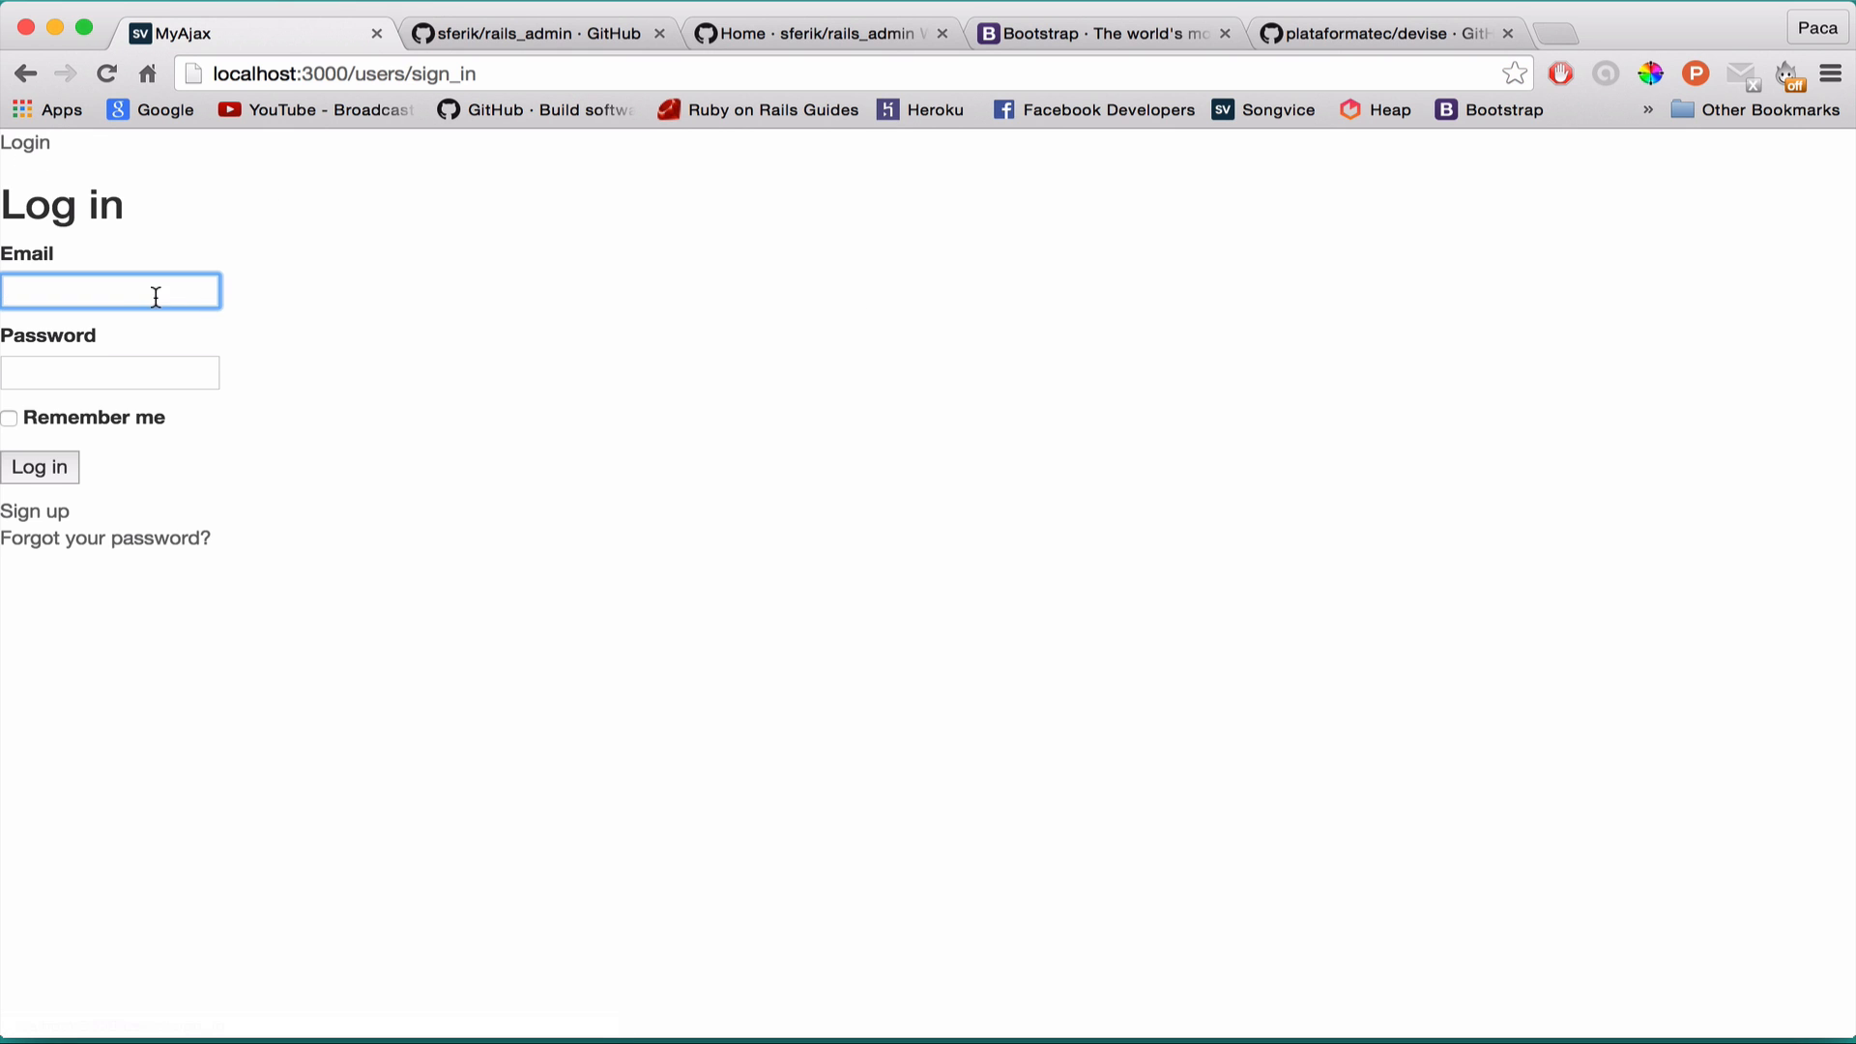
text(1@gmail.com)
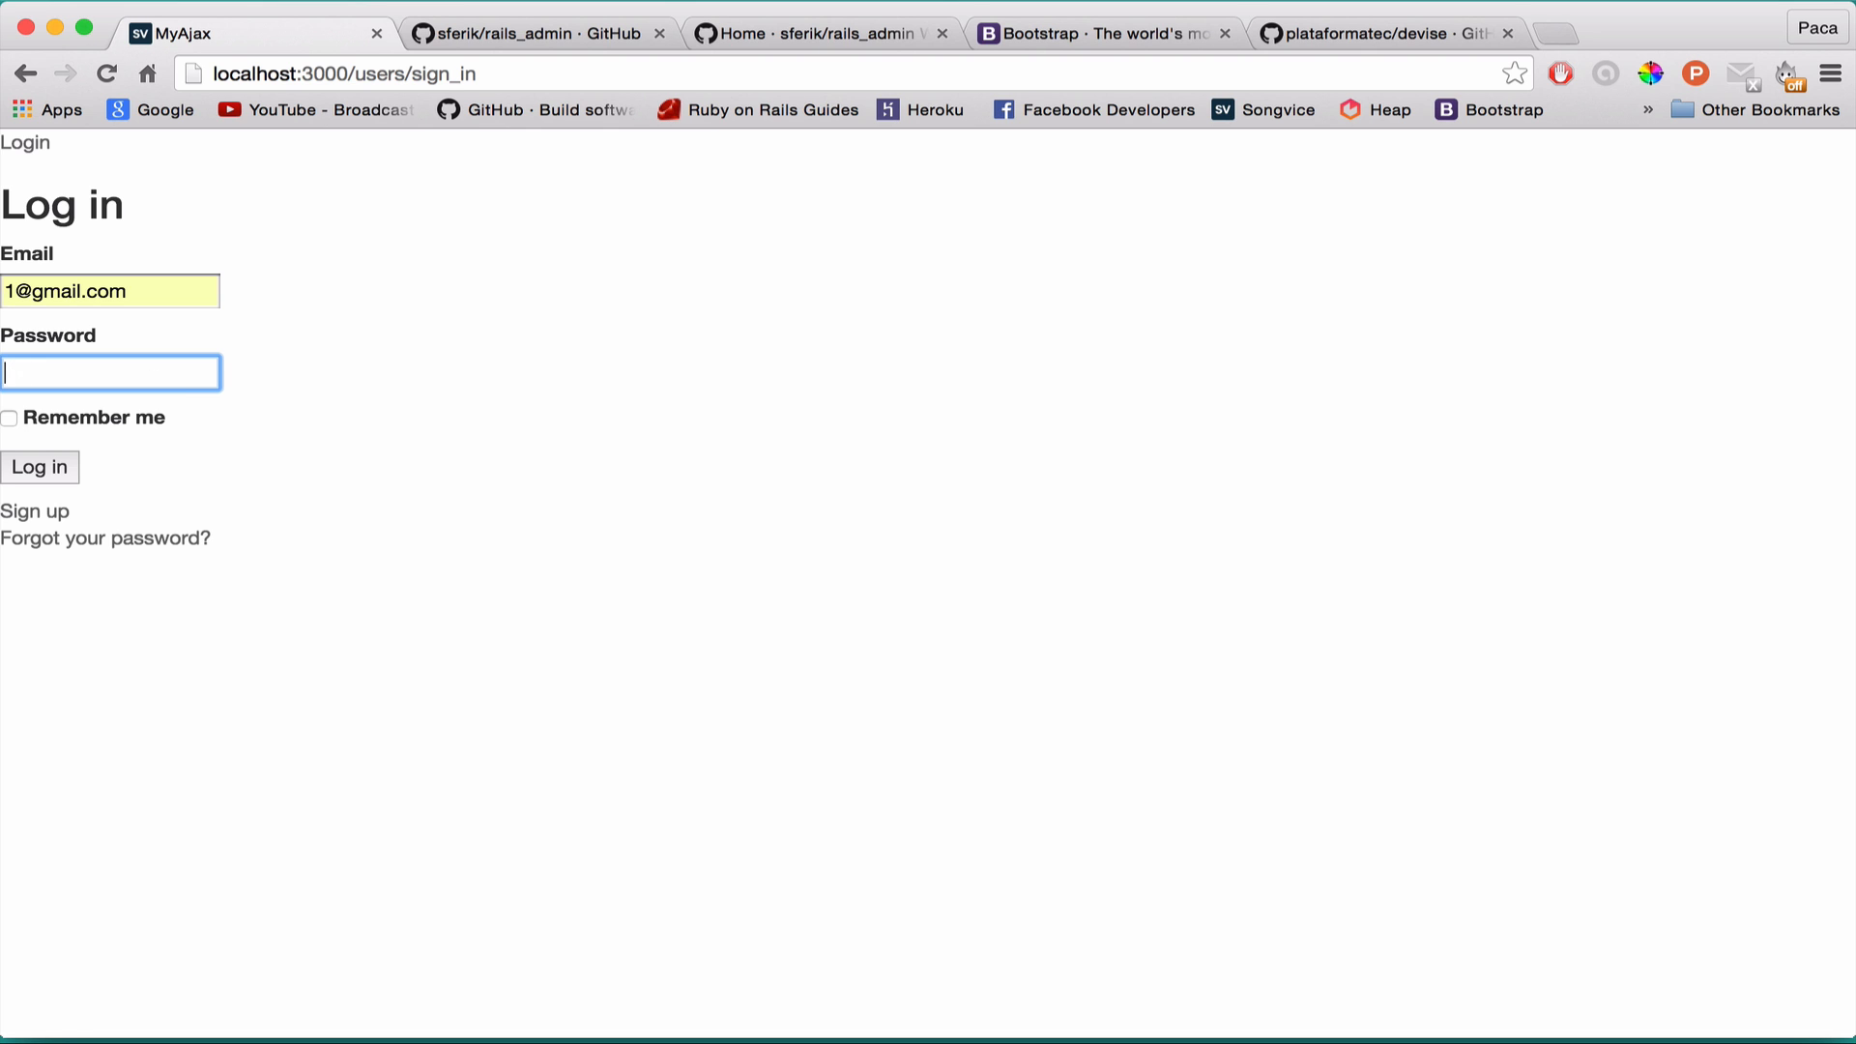
text(••••)
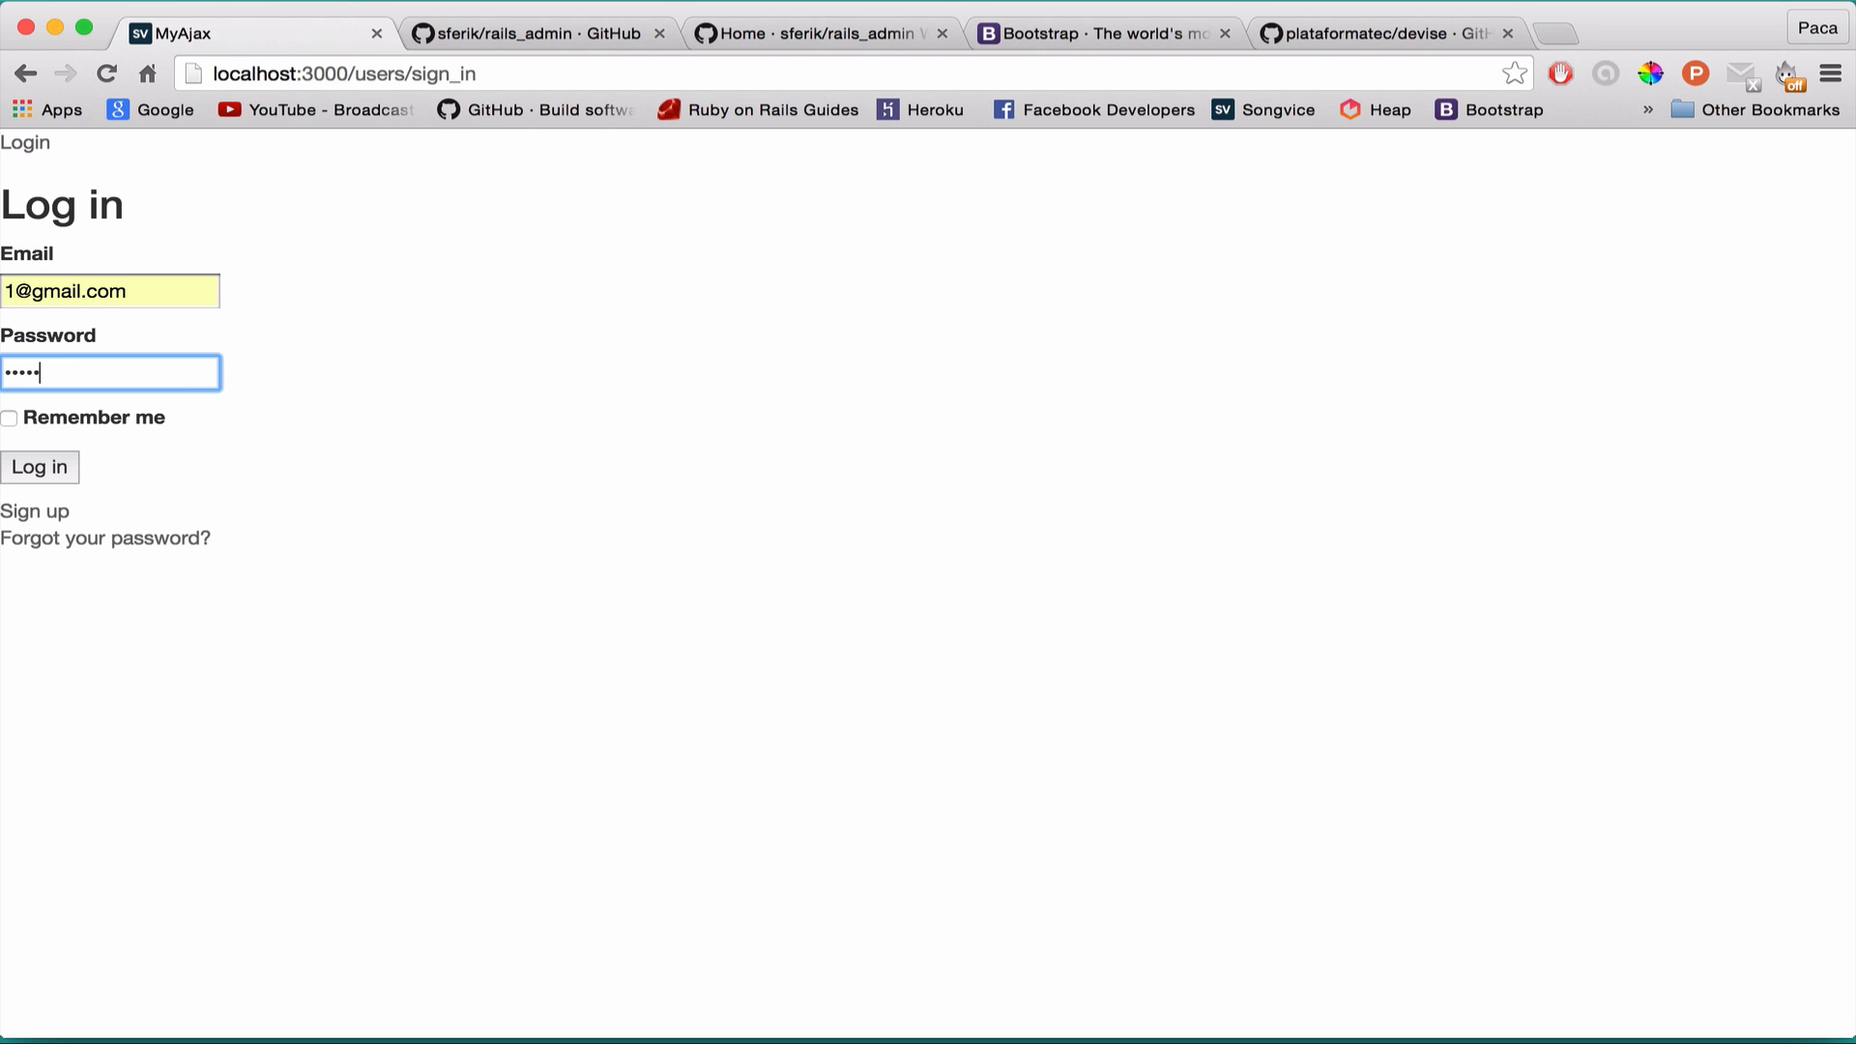
click(38, 466)
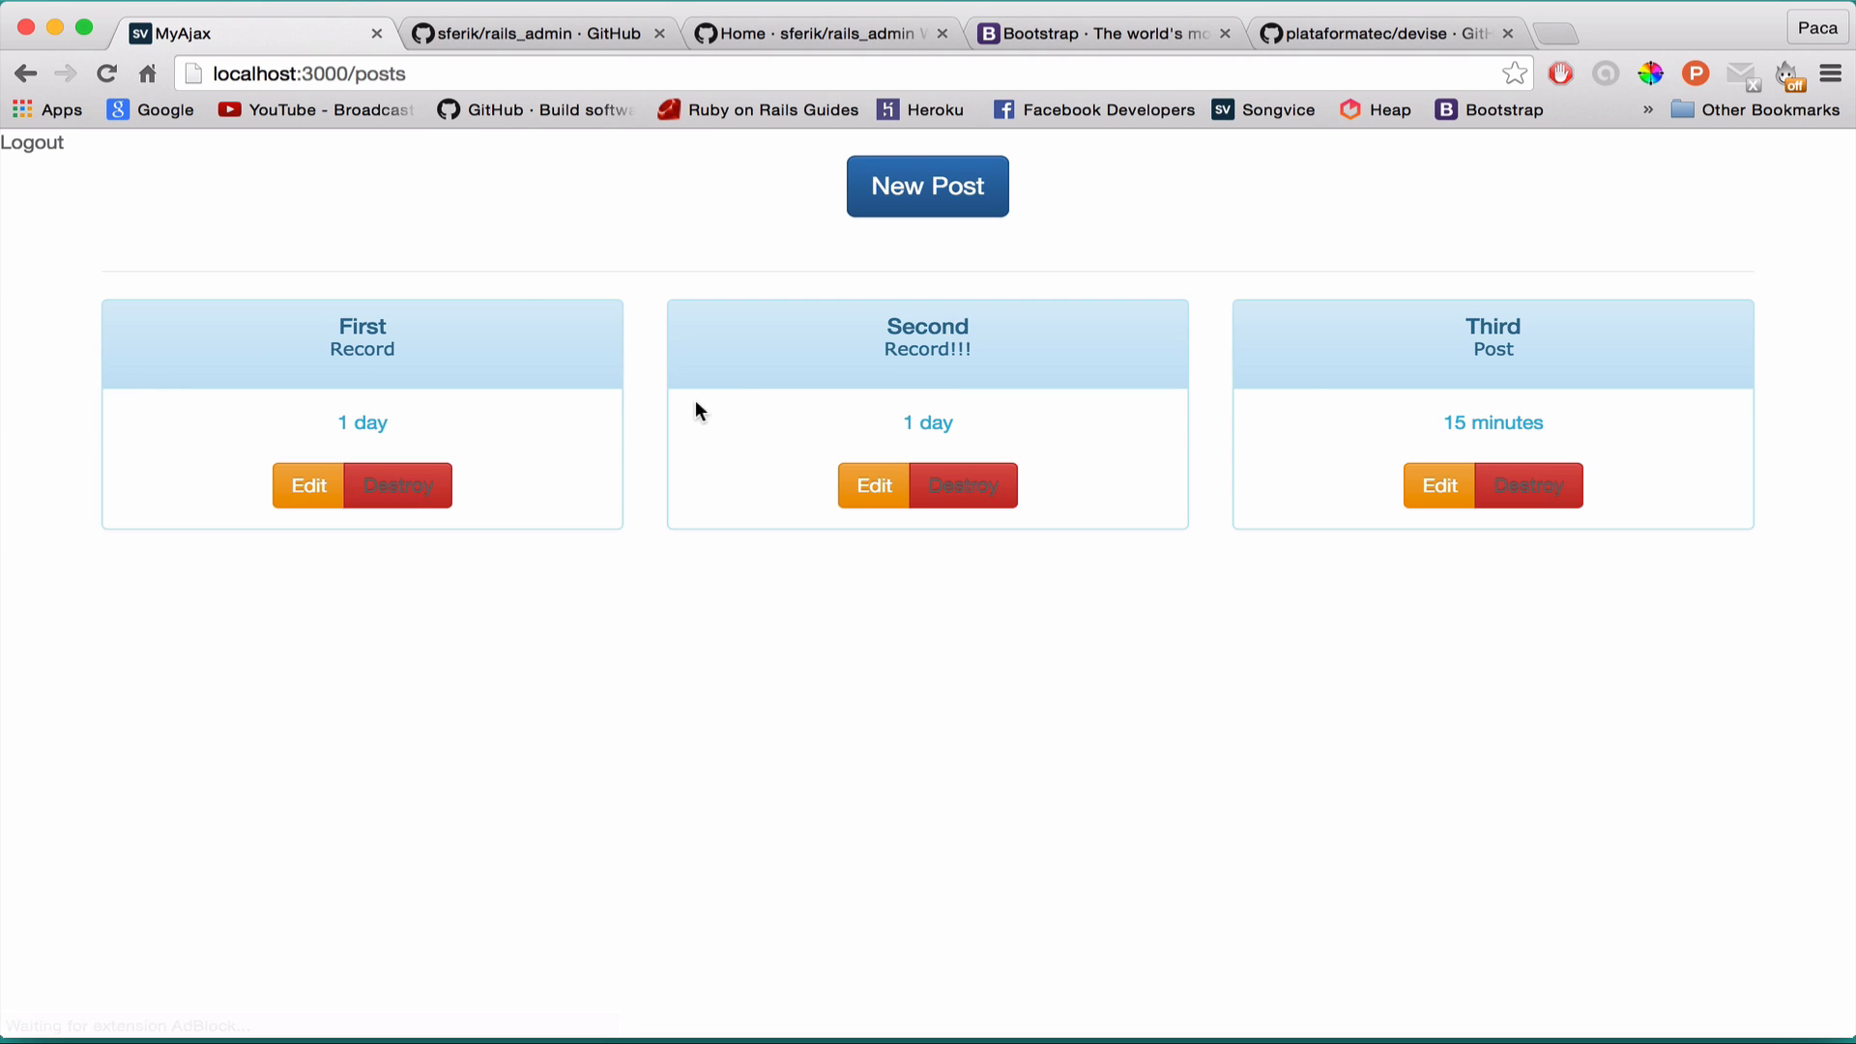
mouse_move(1187, 286)
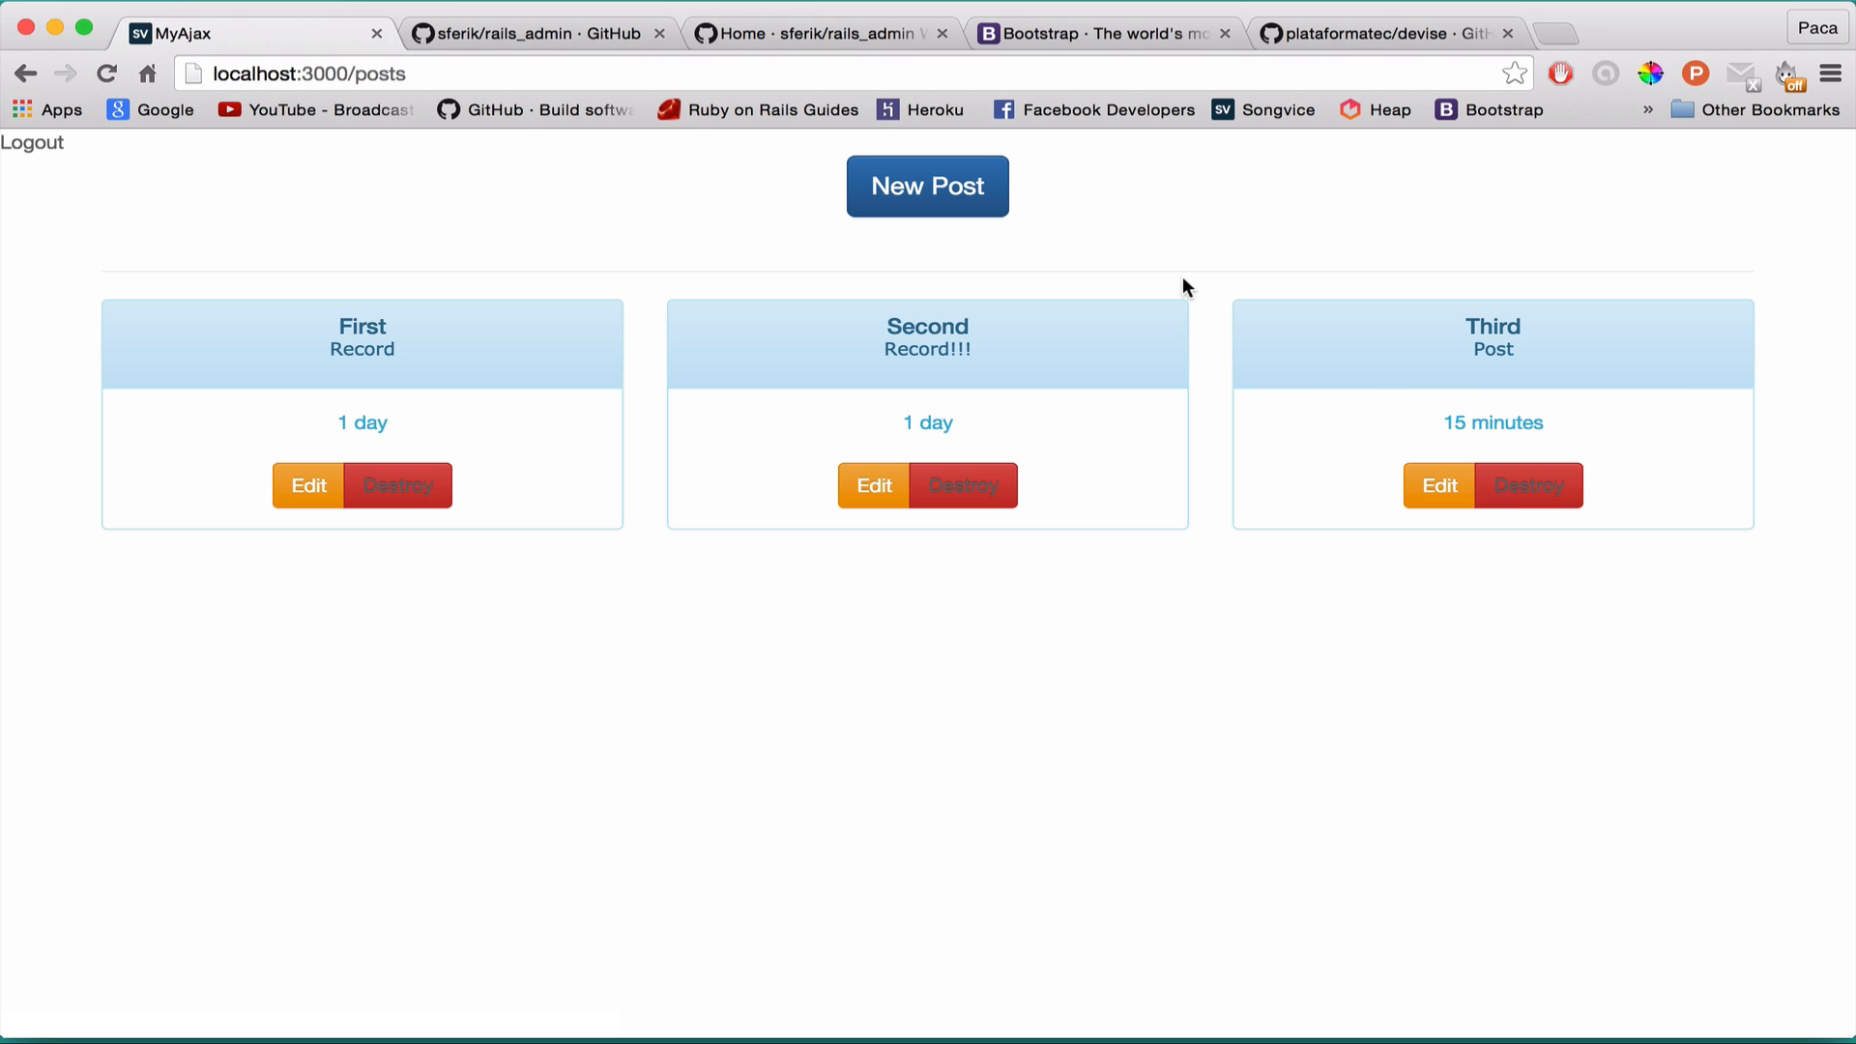
mouse_move(838, 202)
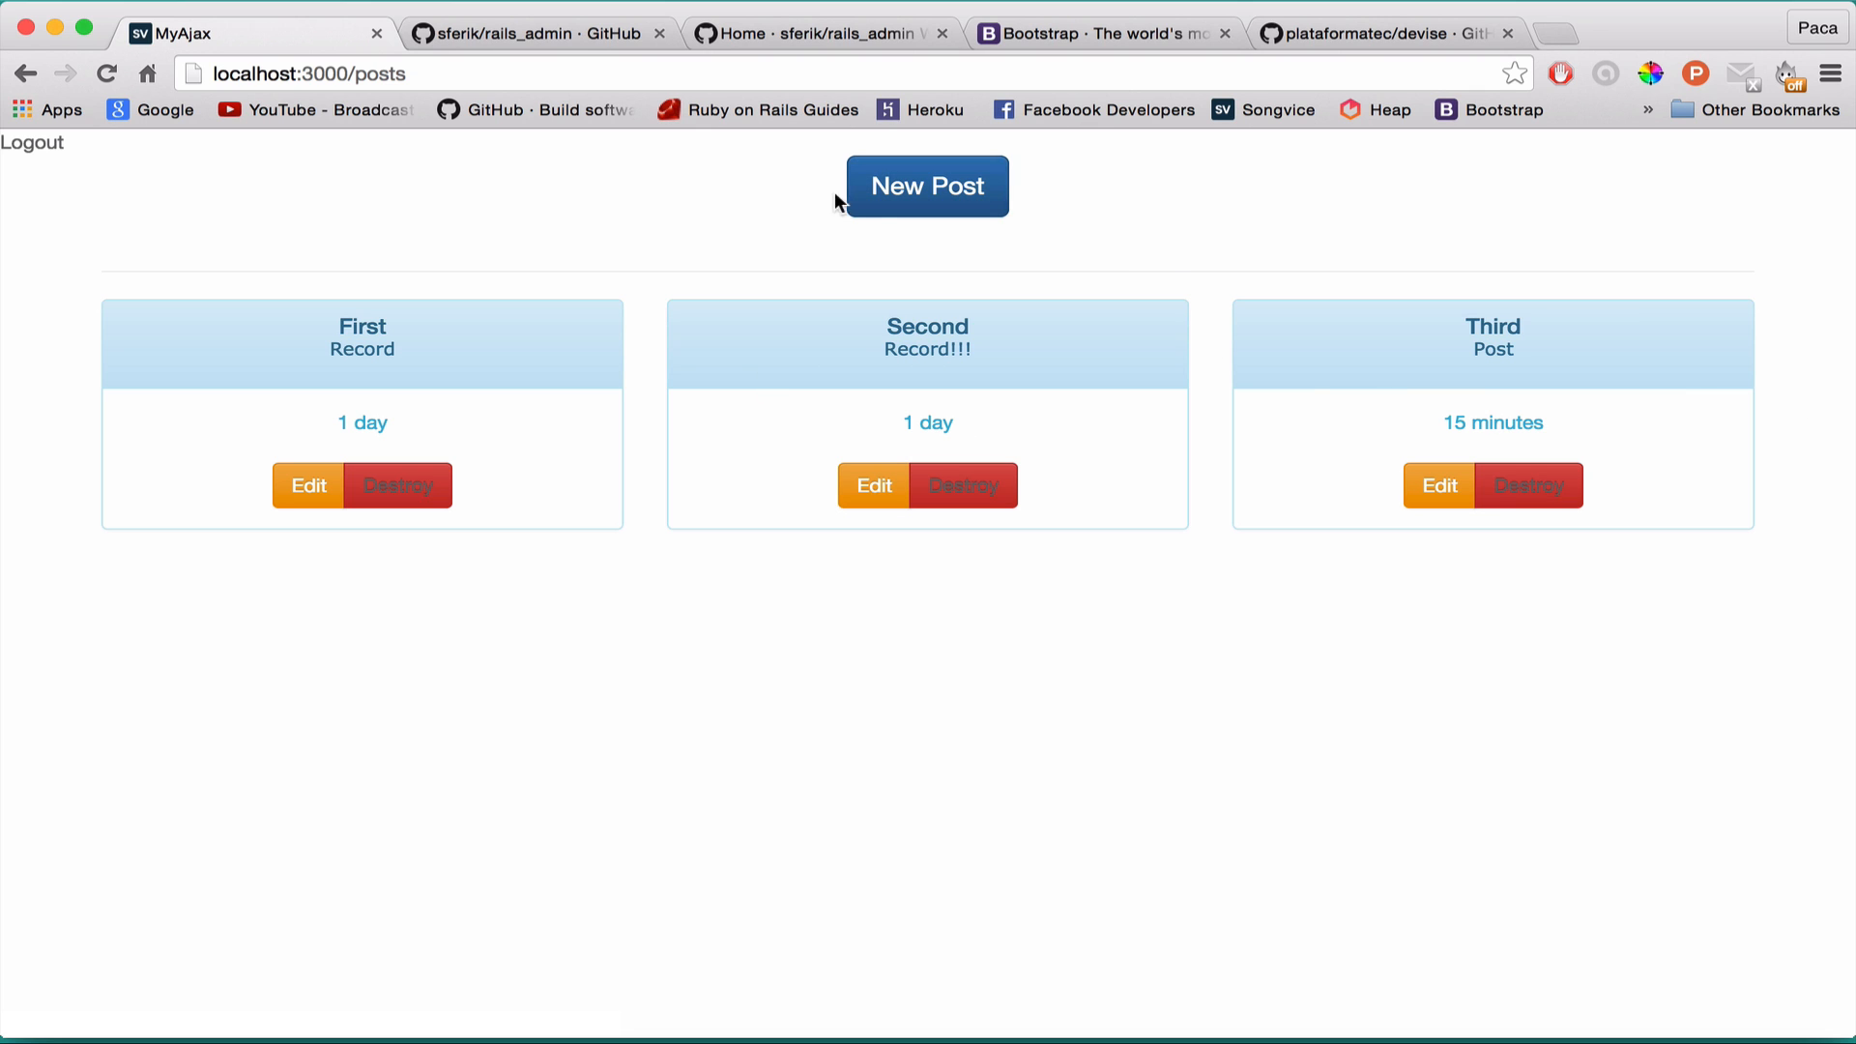
mouse_move(706, 233)
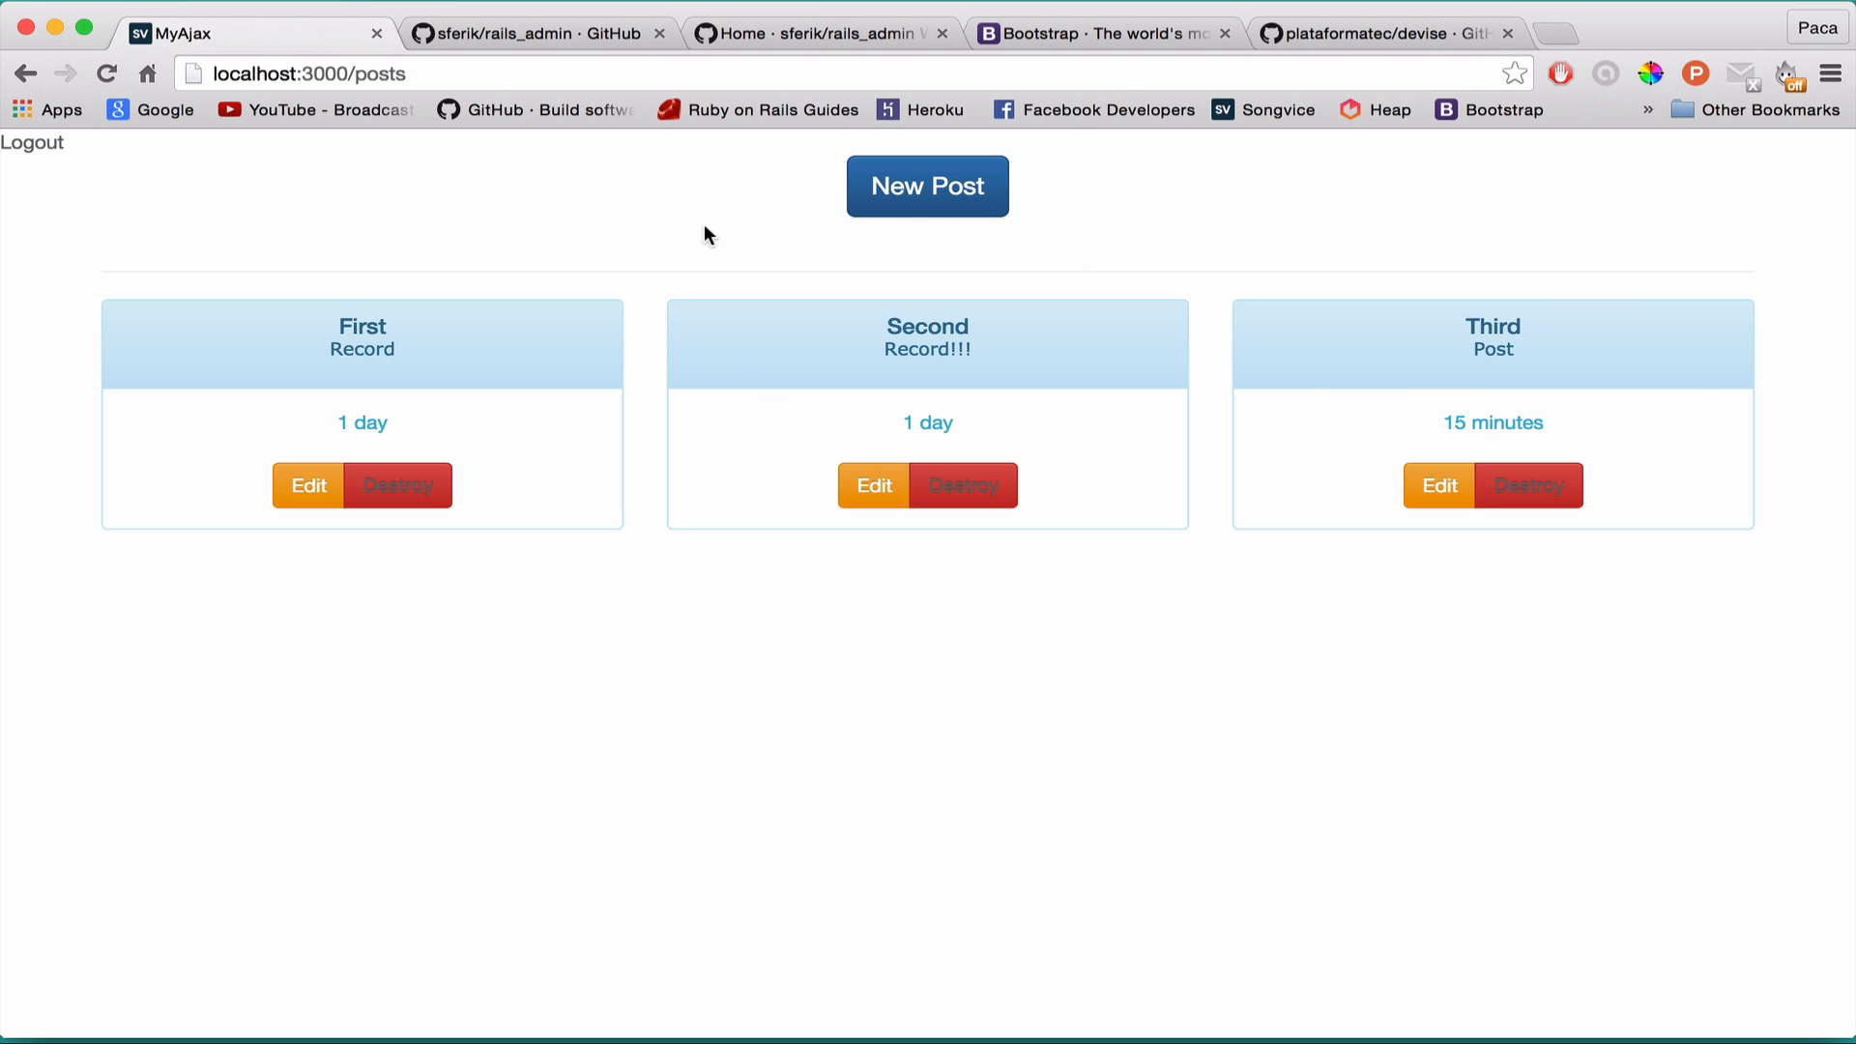
mouse_move(737, 269)
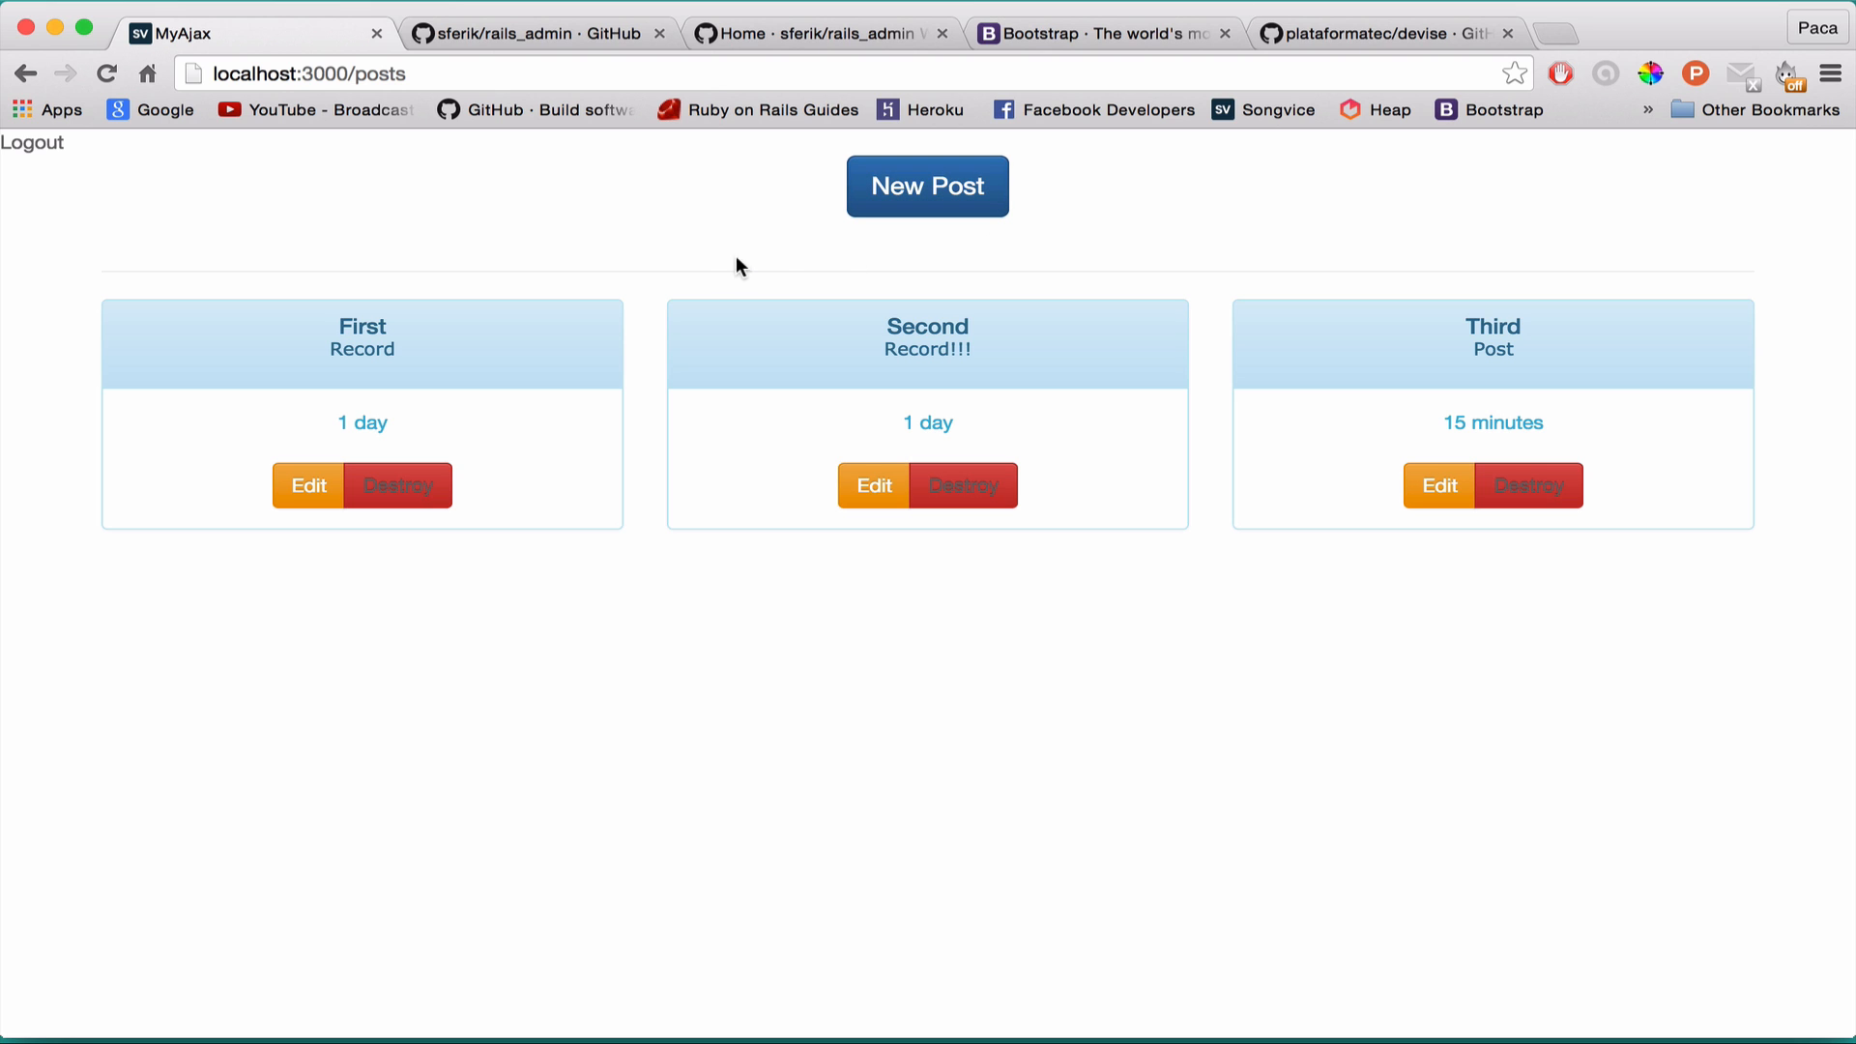
mouse_move(821, 232)
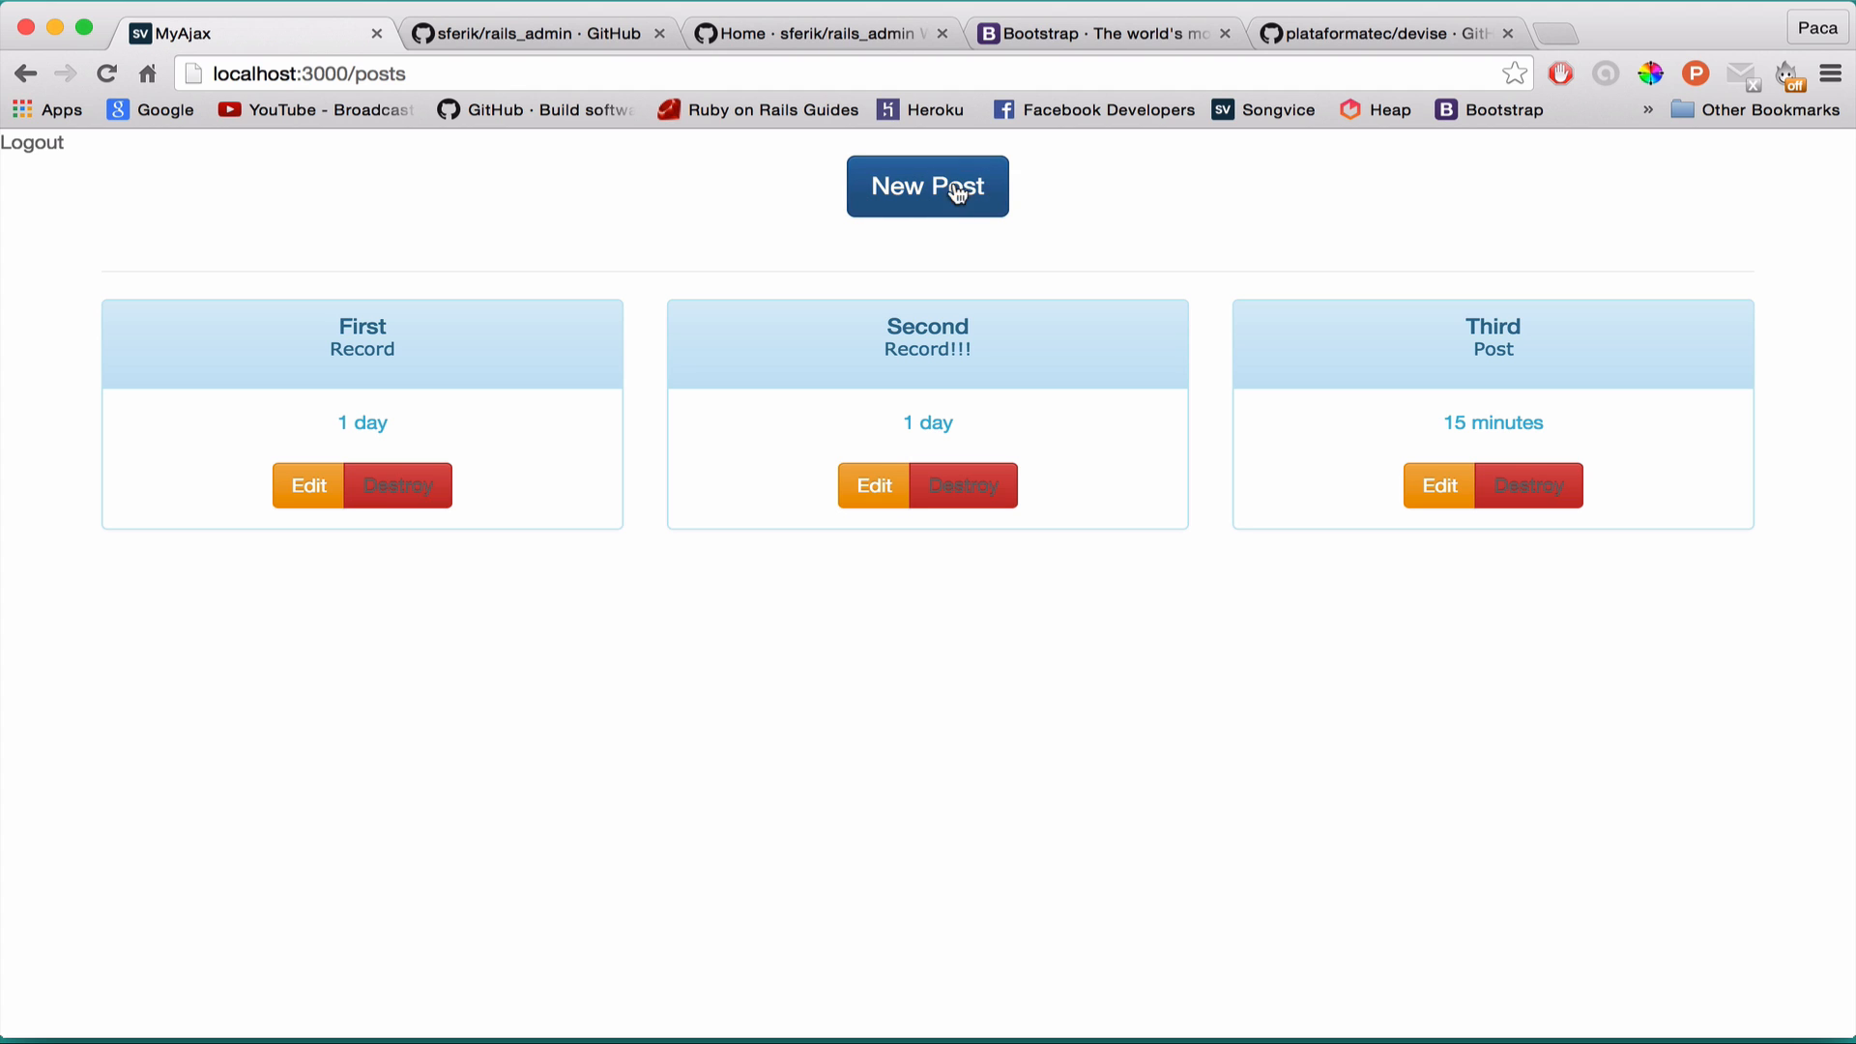
mouse_move(963, 269)
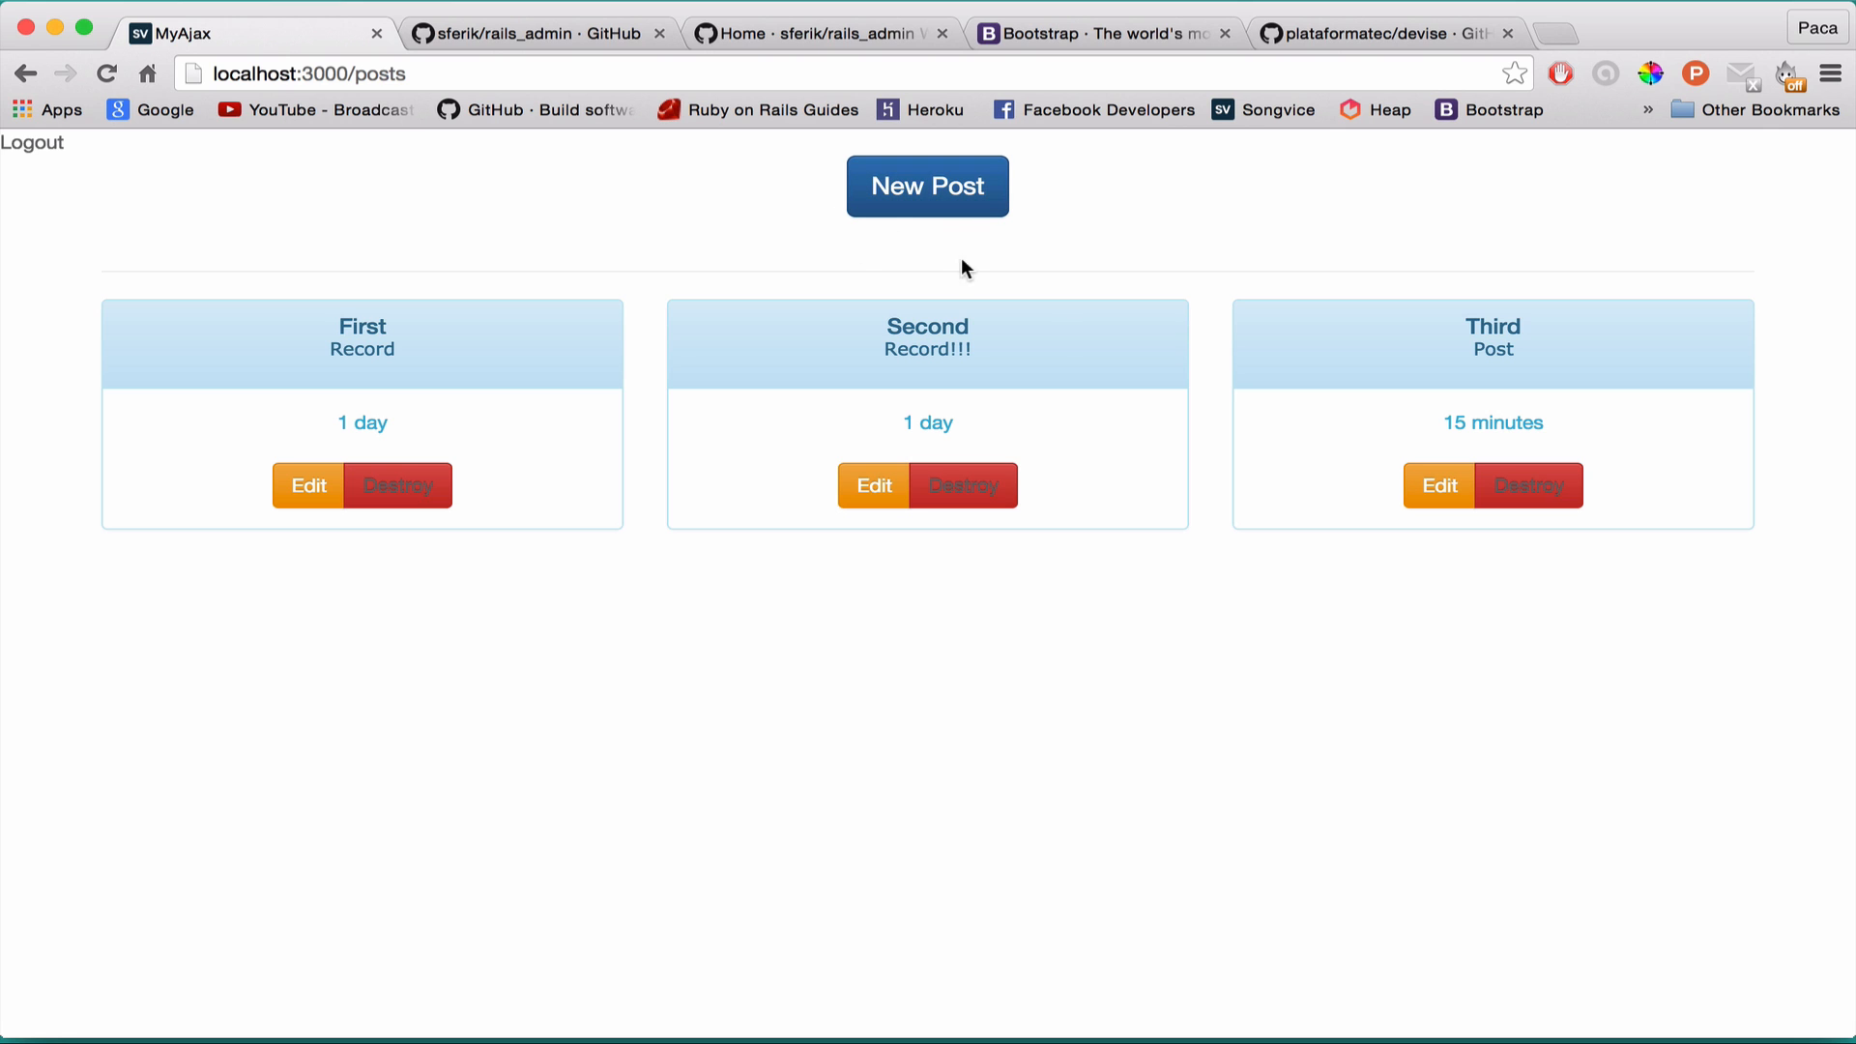
mouse_move(824, 223)
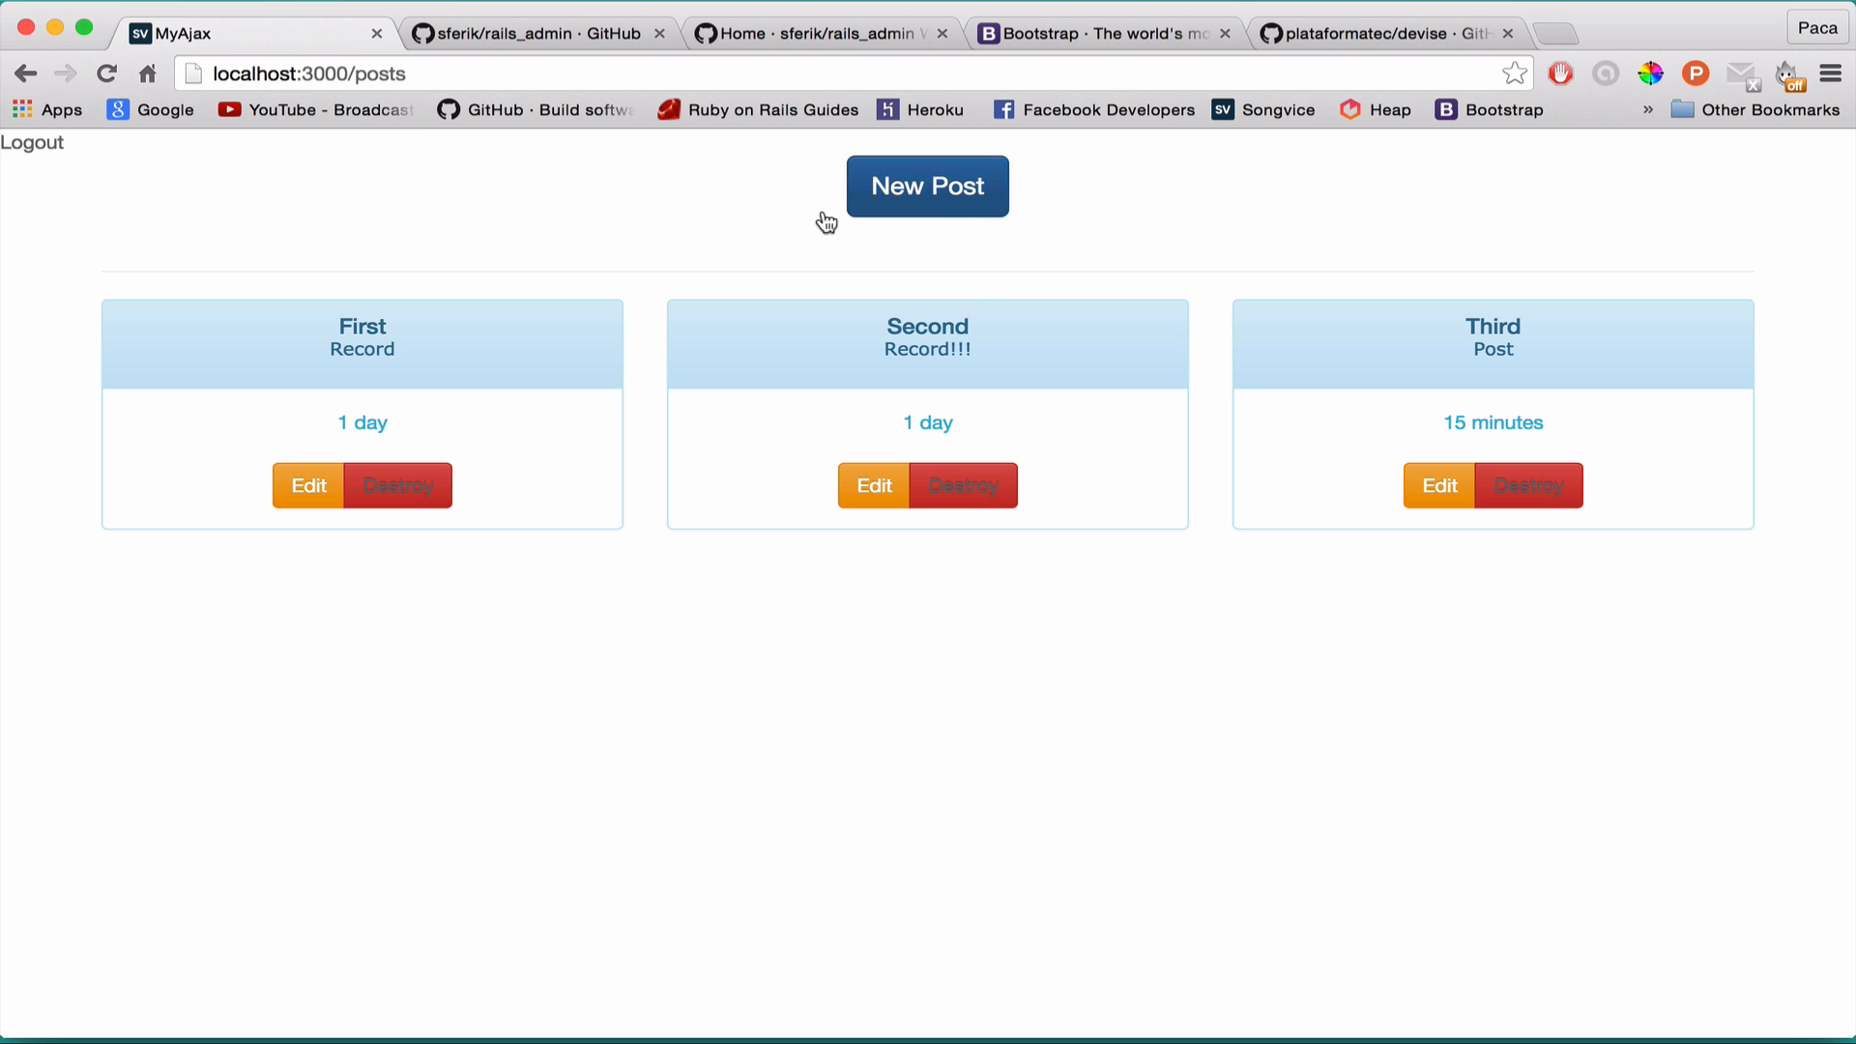
mouse_move(743, 222)
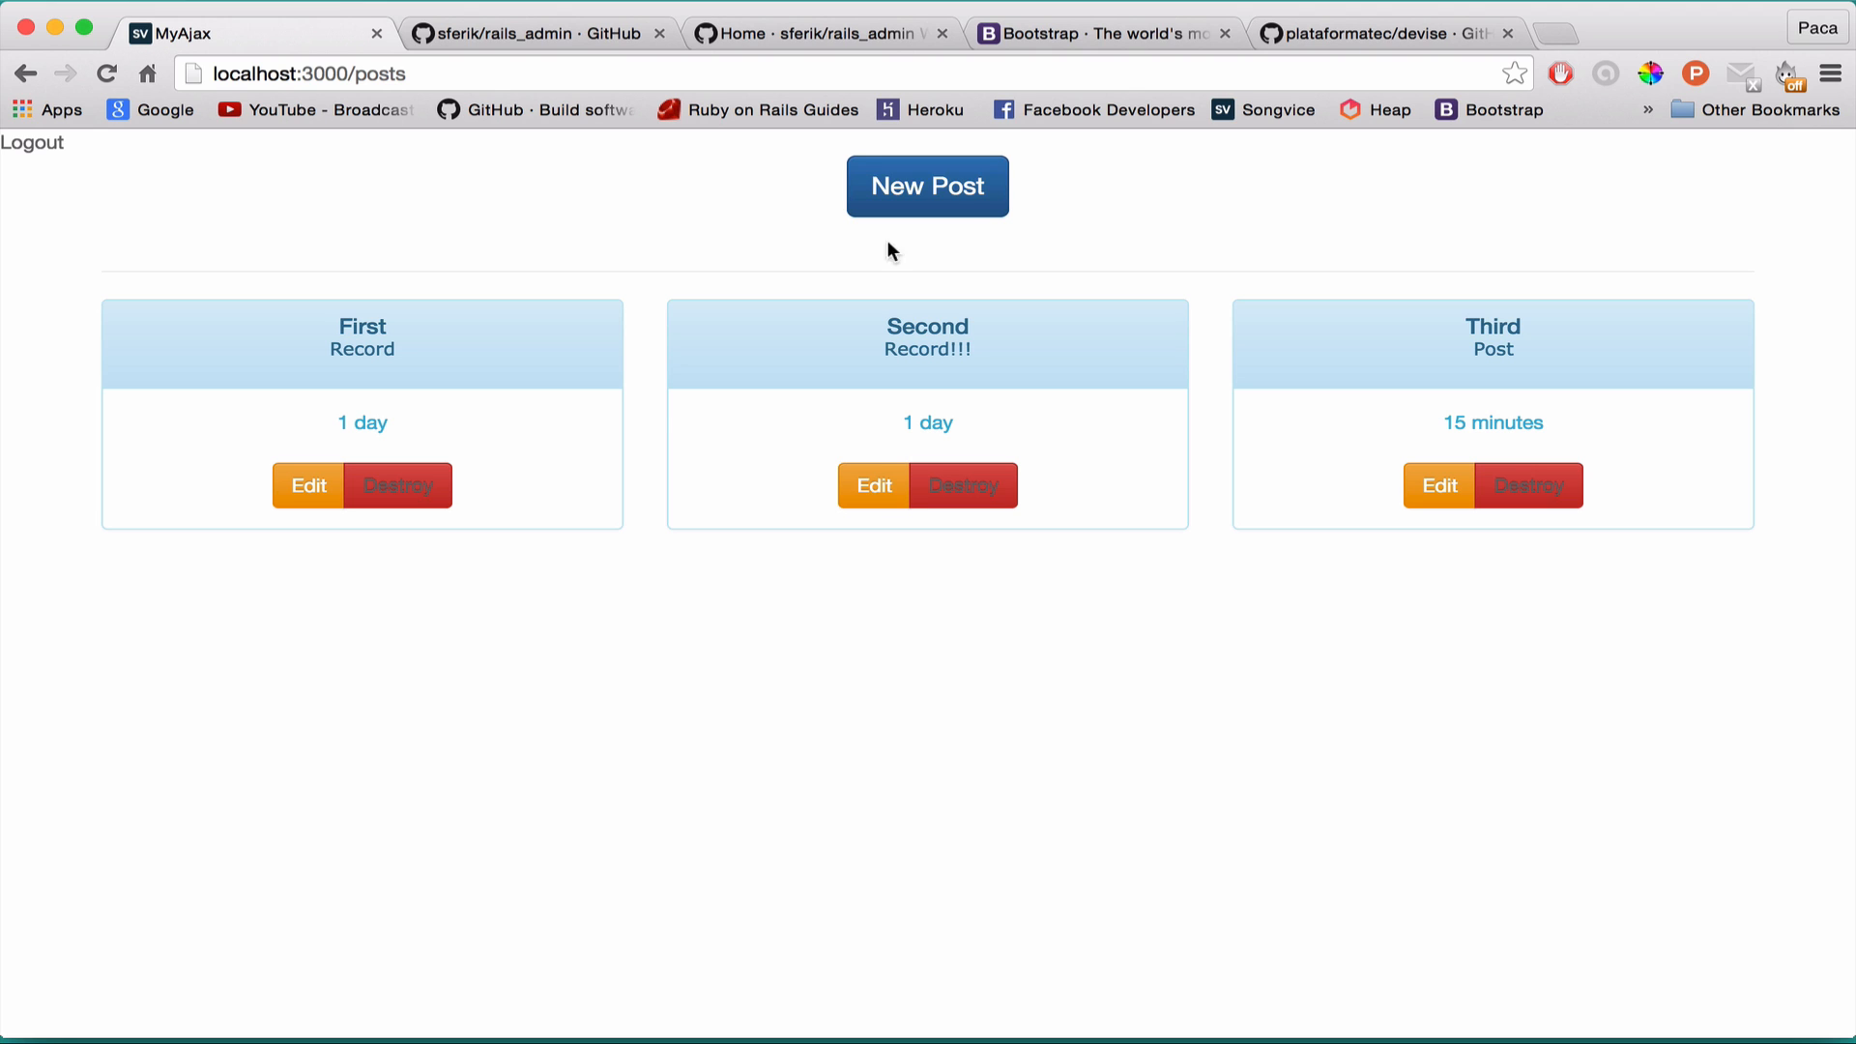
mouse_move(810, 249)
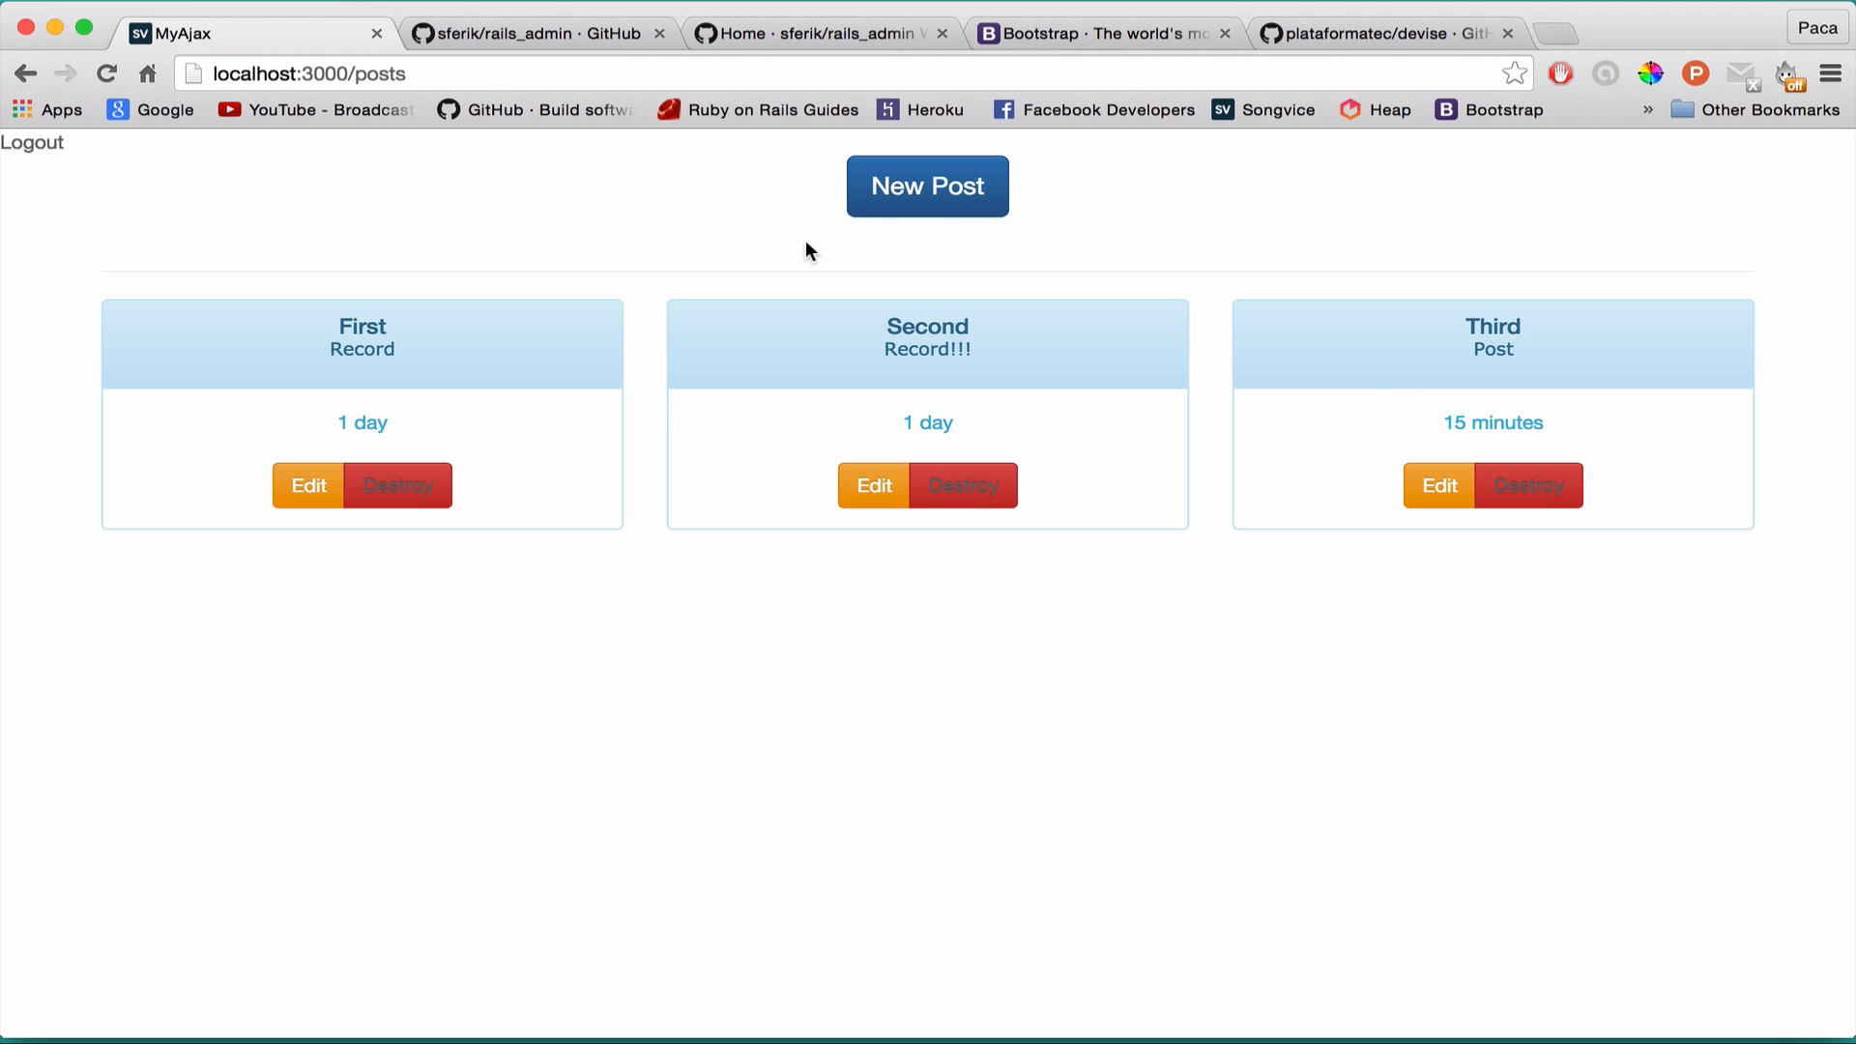
mouse_move(812, 249)
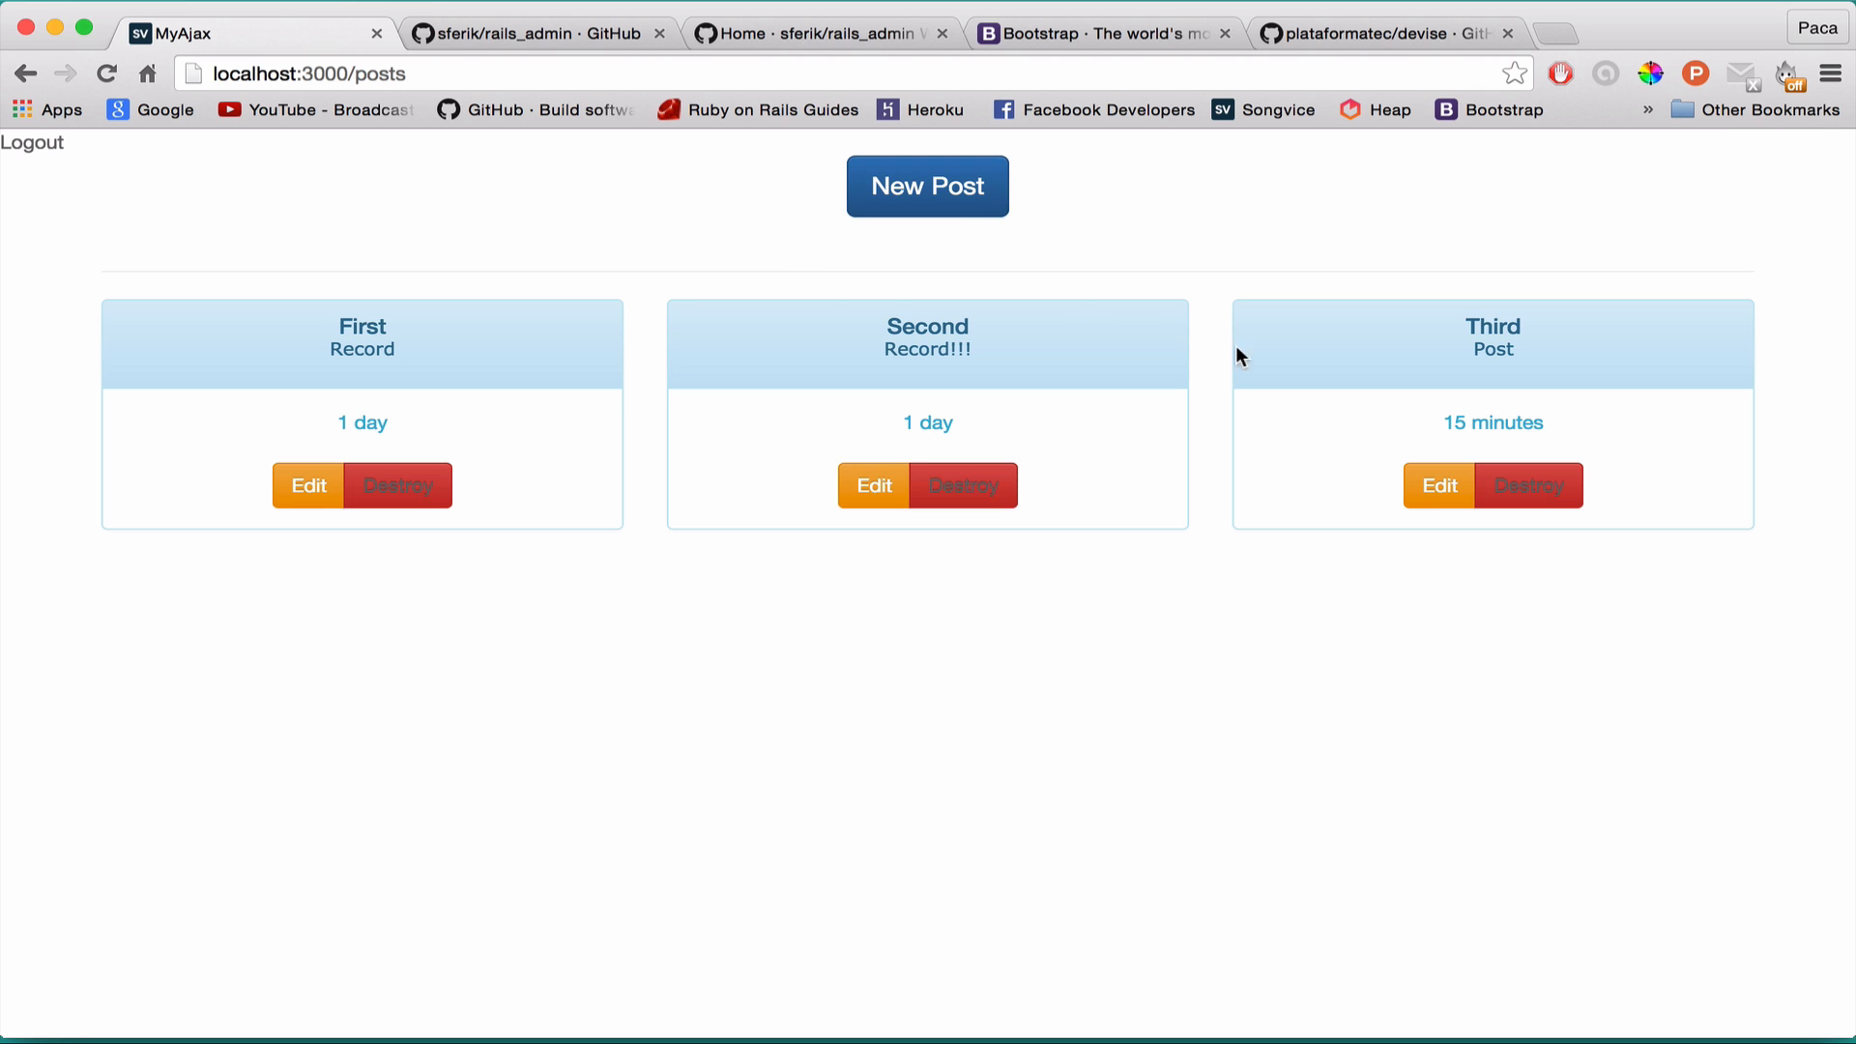
mouse_move(758, 439)
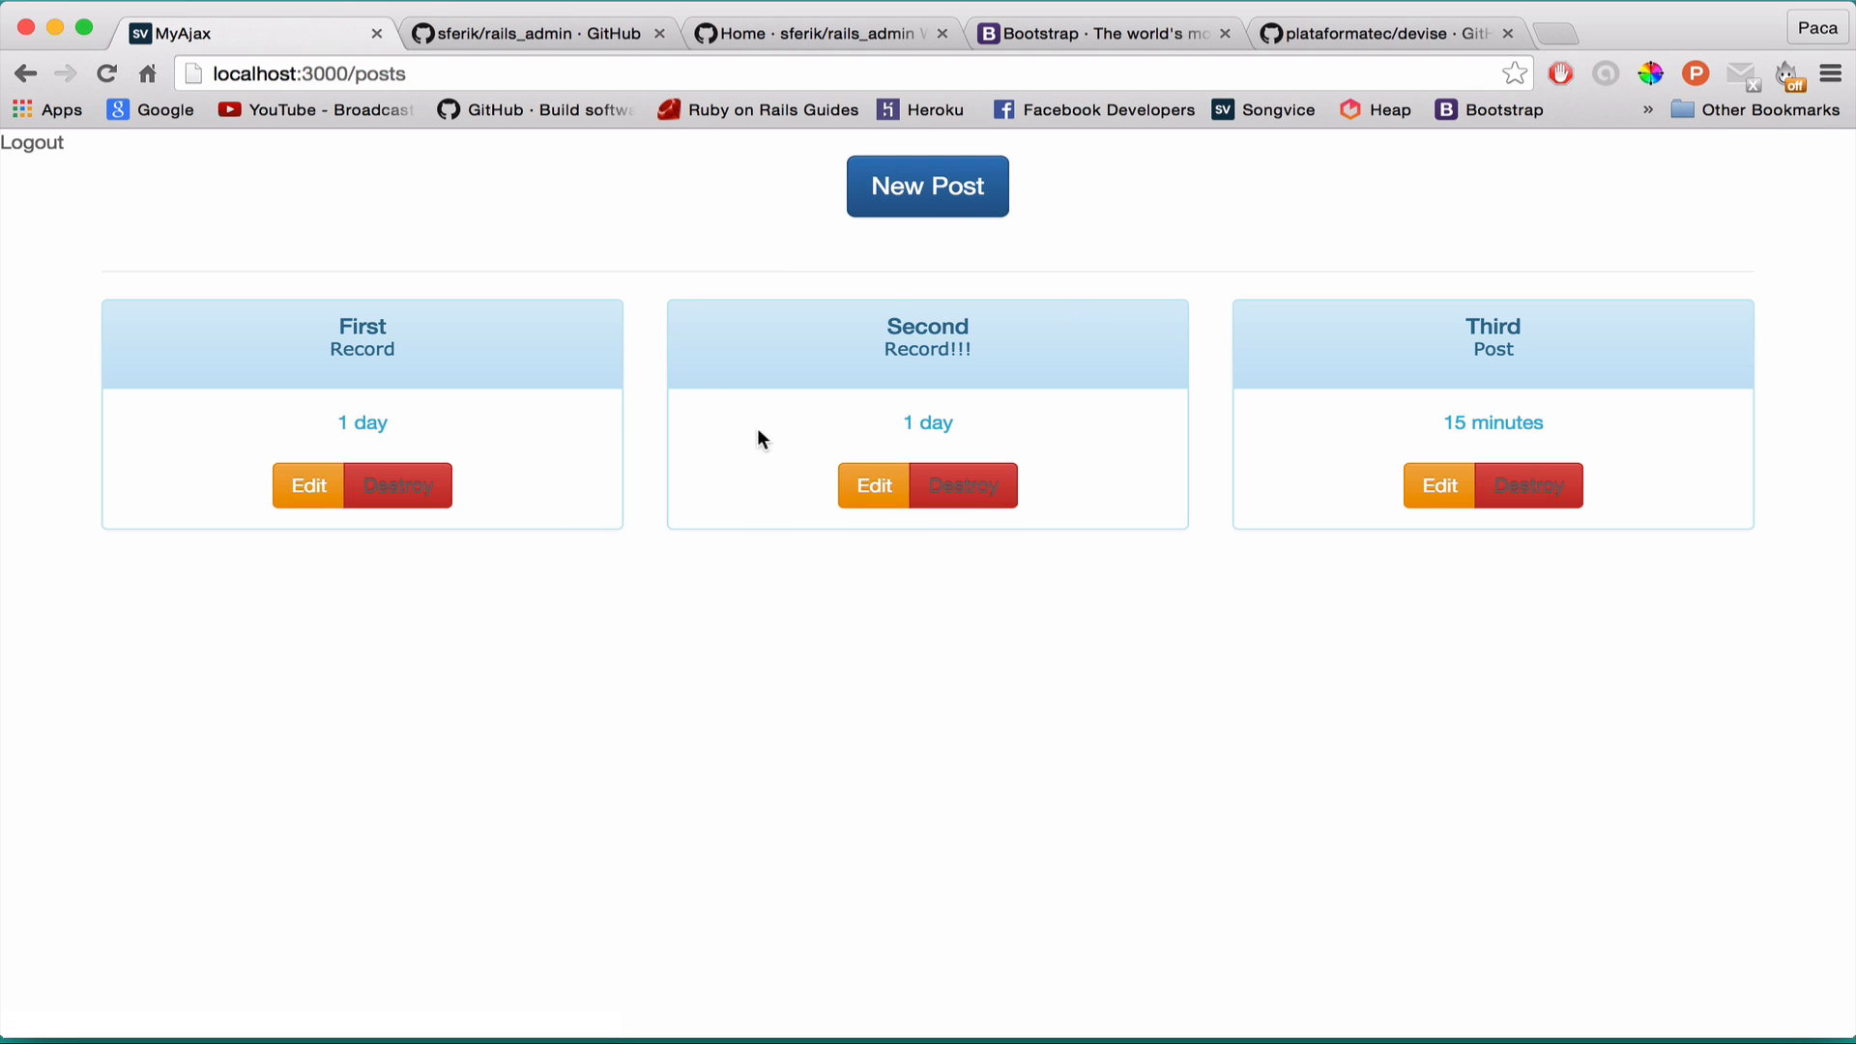
mouse_move(610, 416)
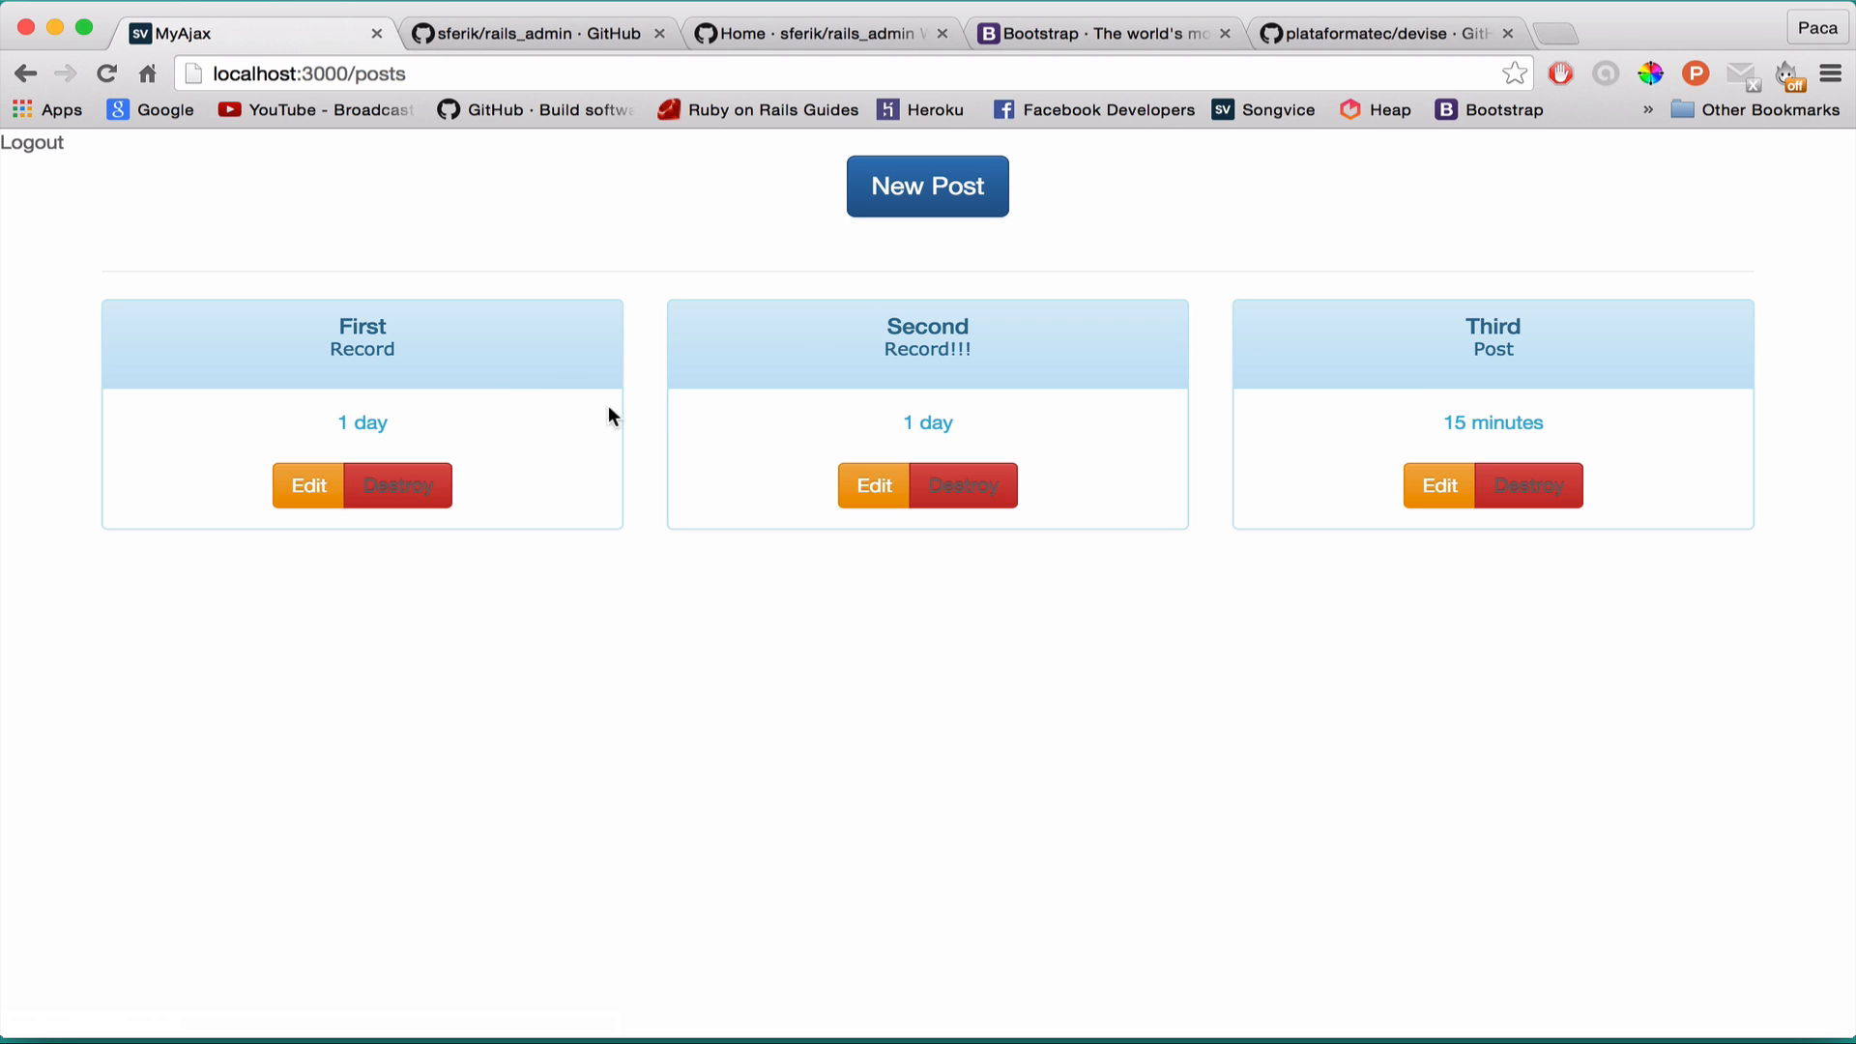
- Change the page address from /posts to /admin to load the rails_admin dashboard
double_click(380, 74)
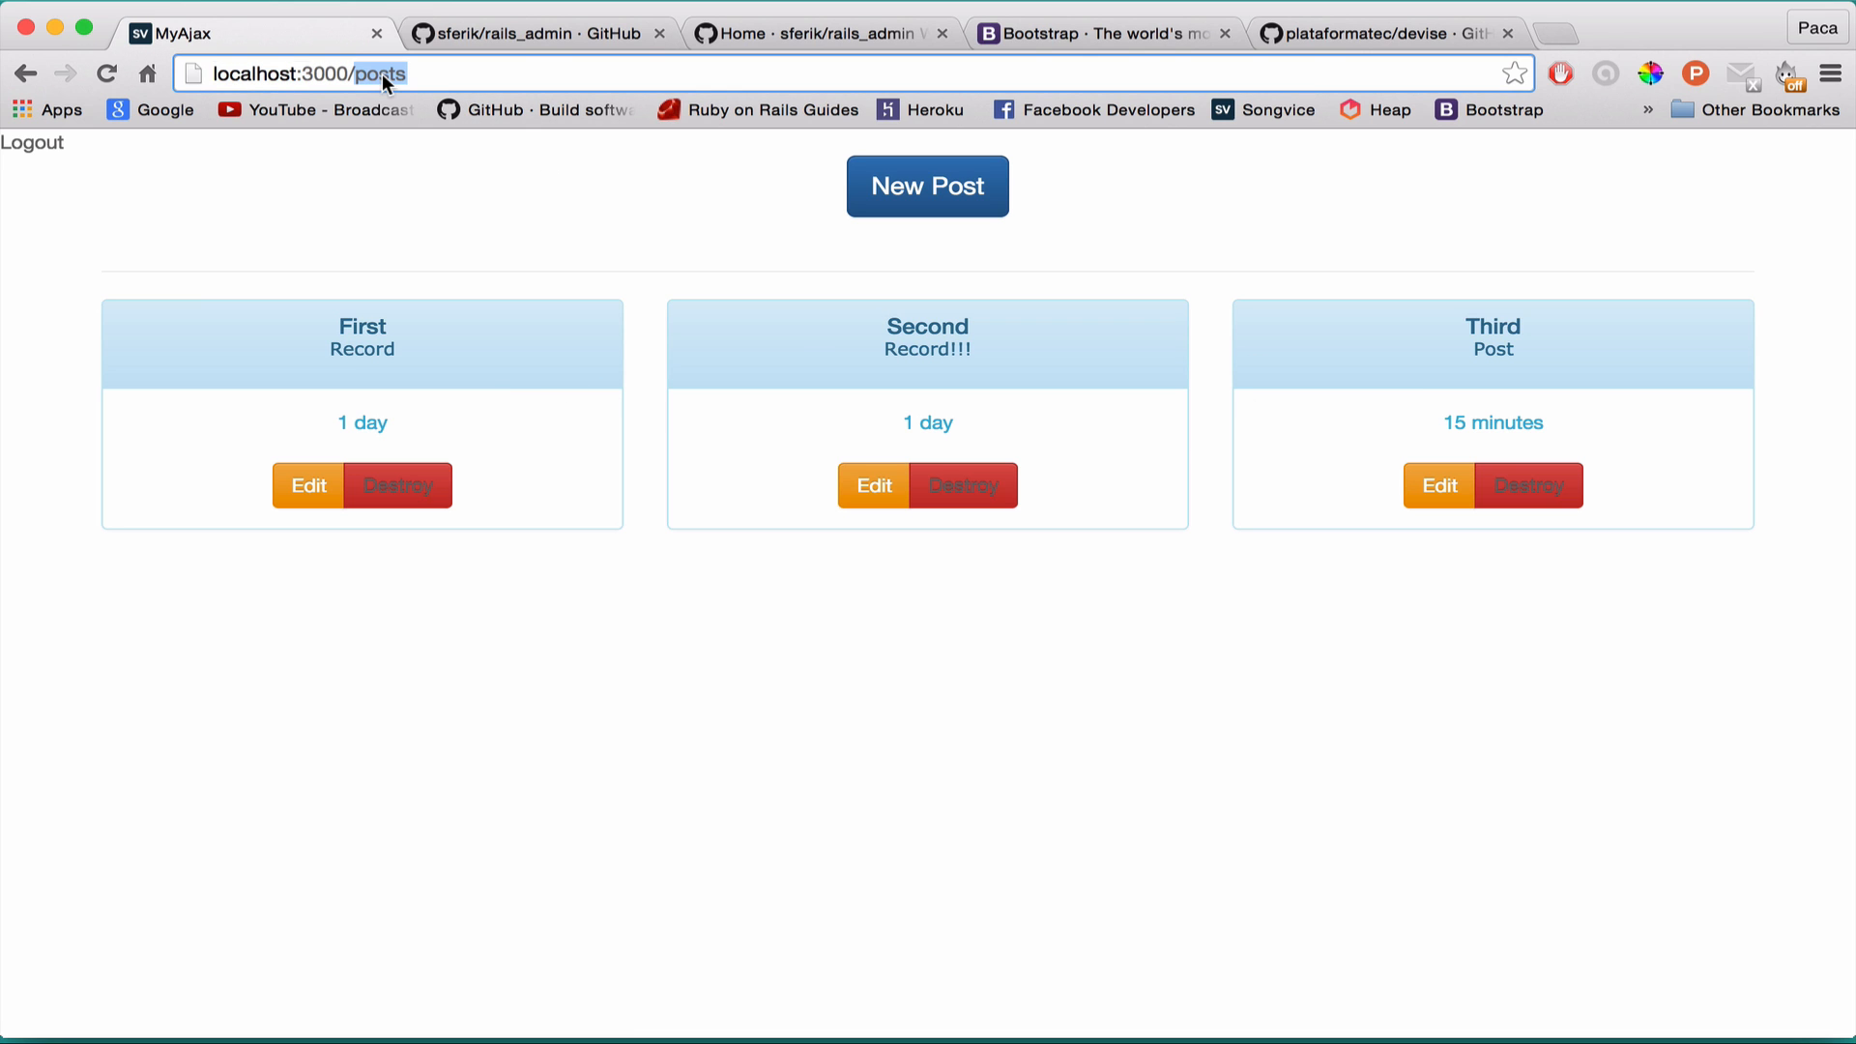
text(admin)
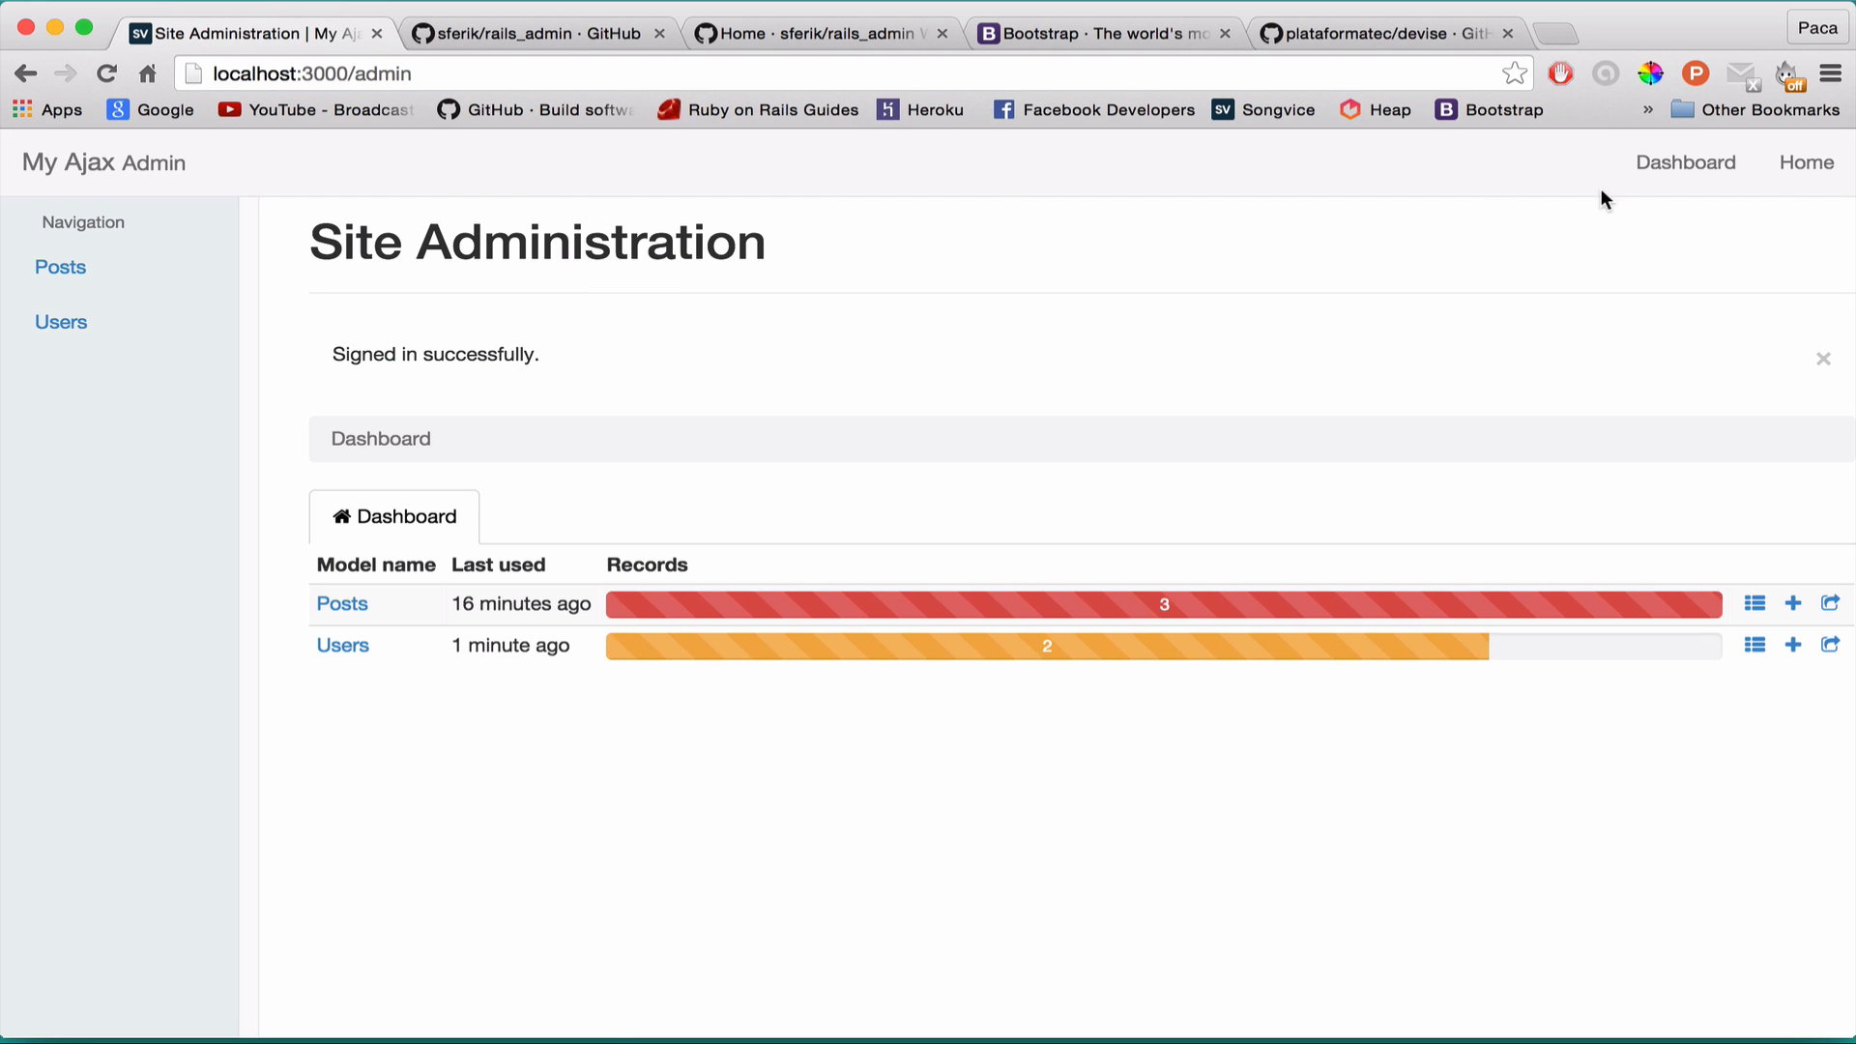
mouse_move(708, 401)
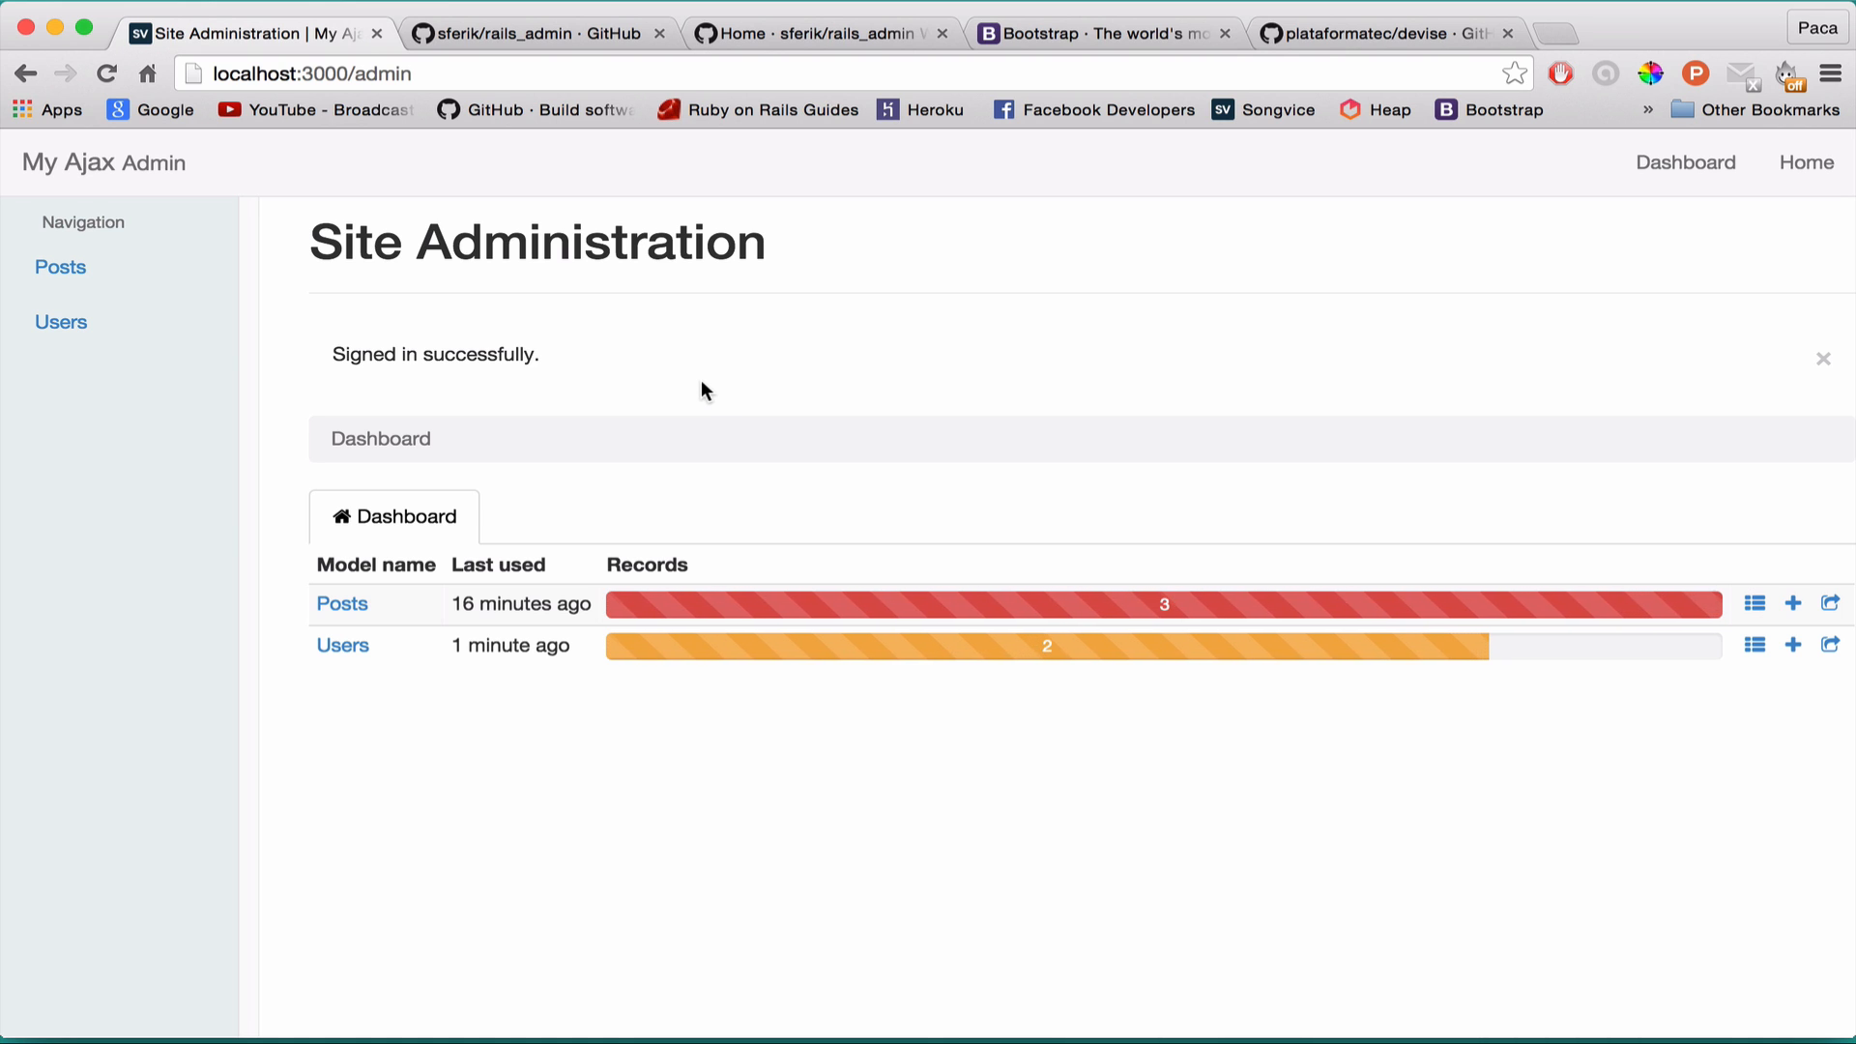
mouse_move(708, 370)
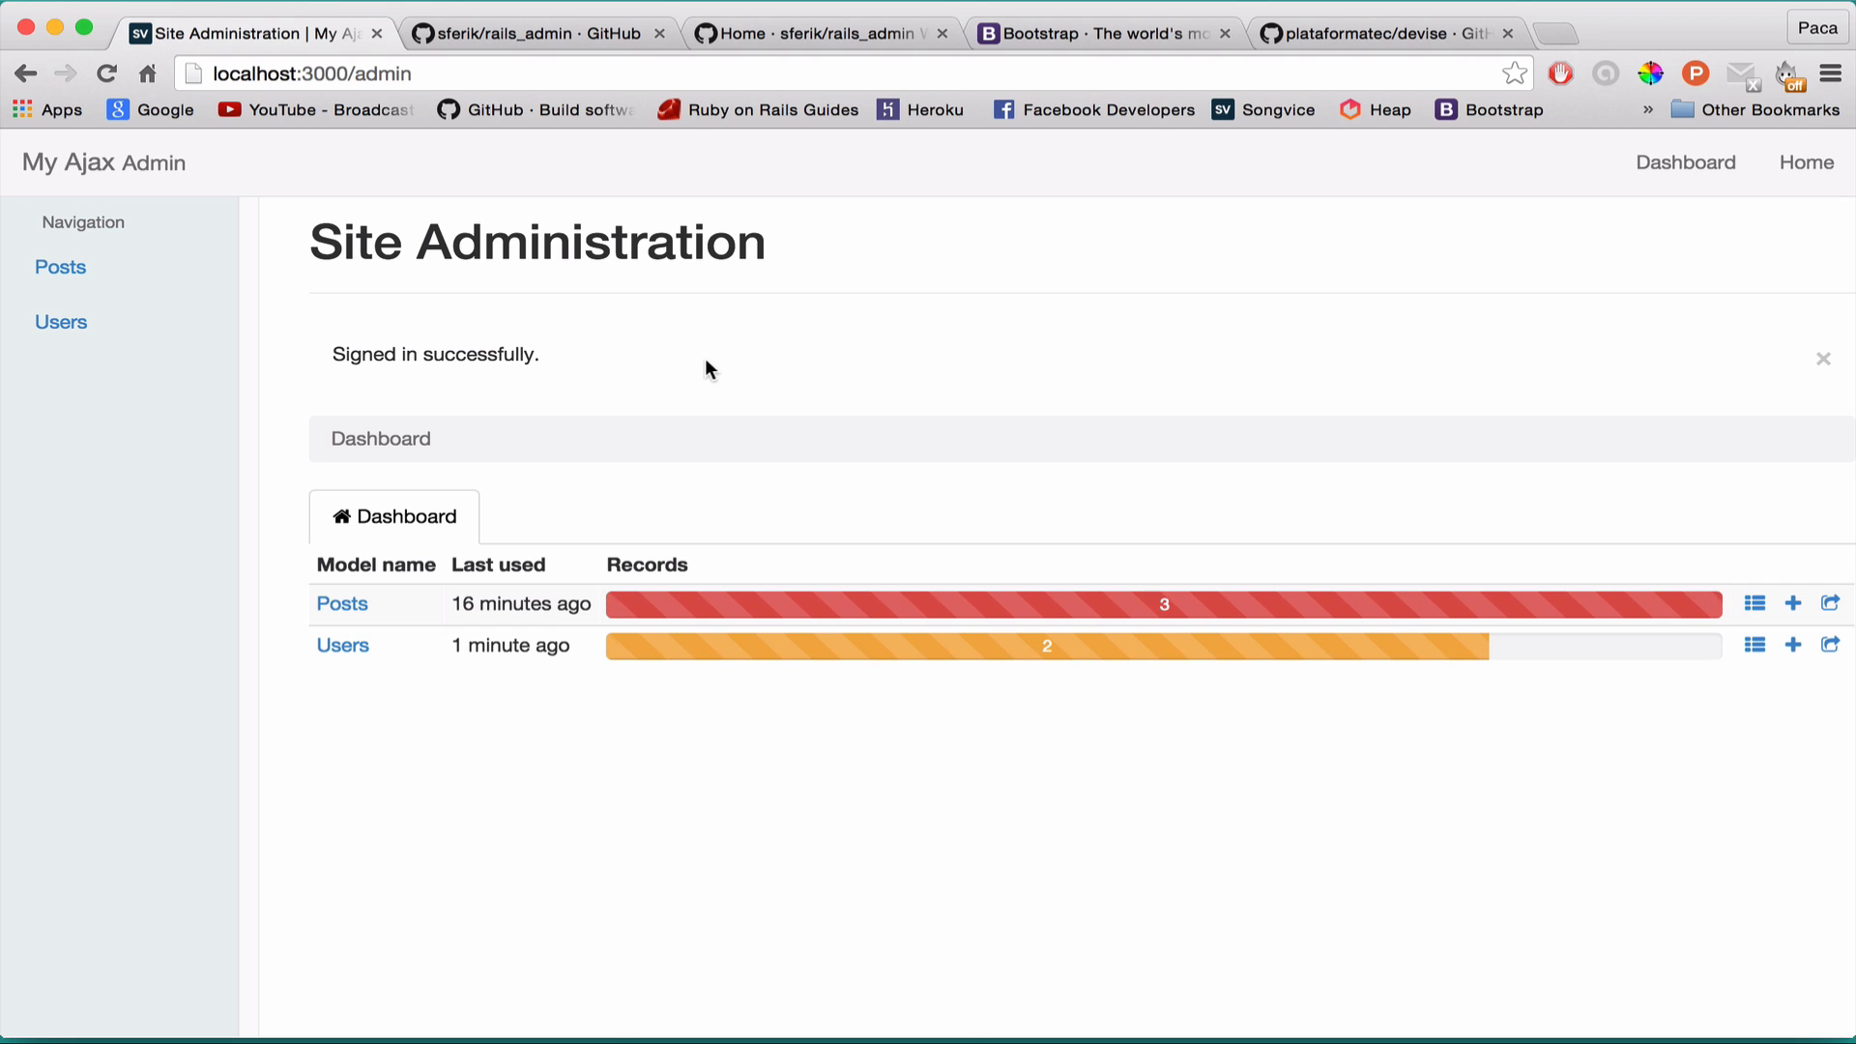
mouse_move(60, 321)
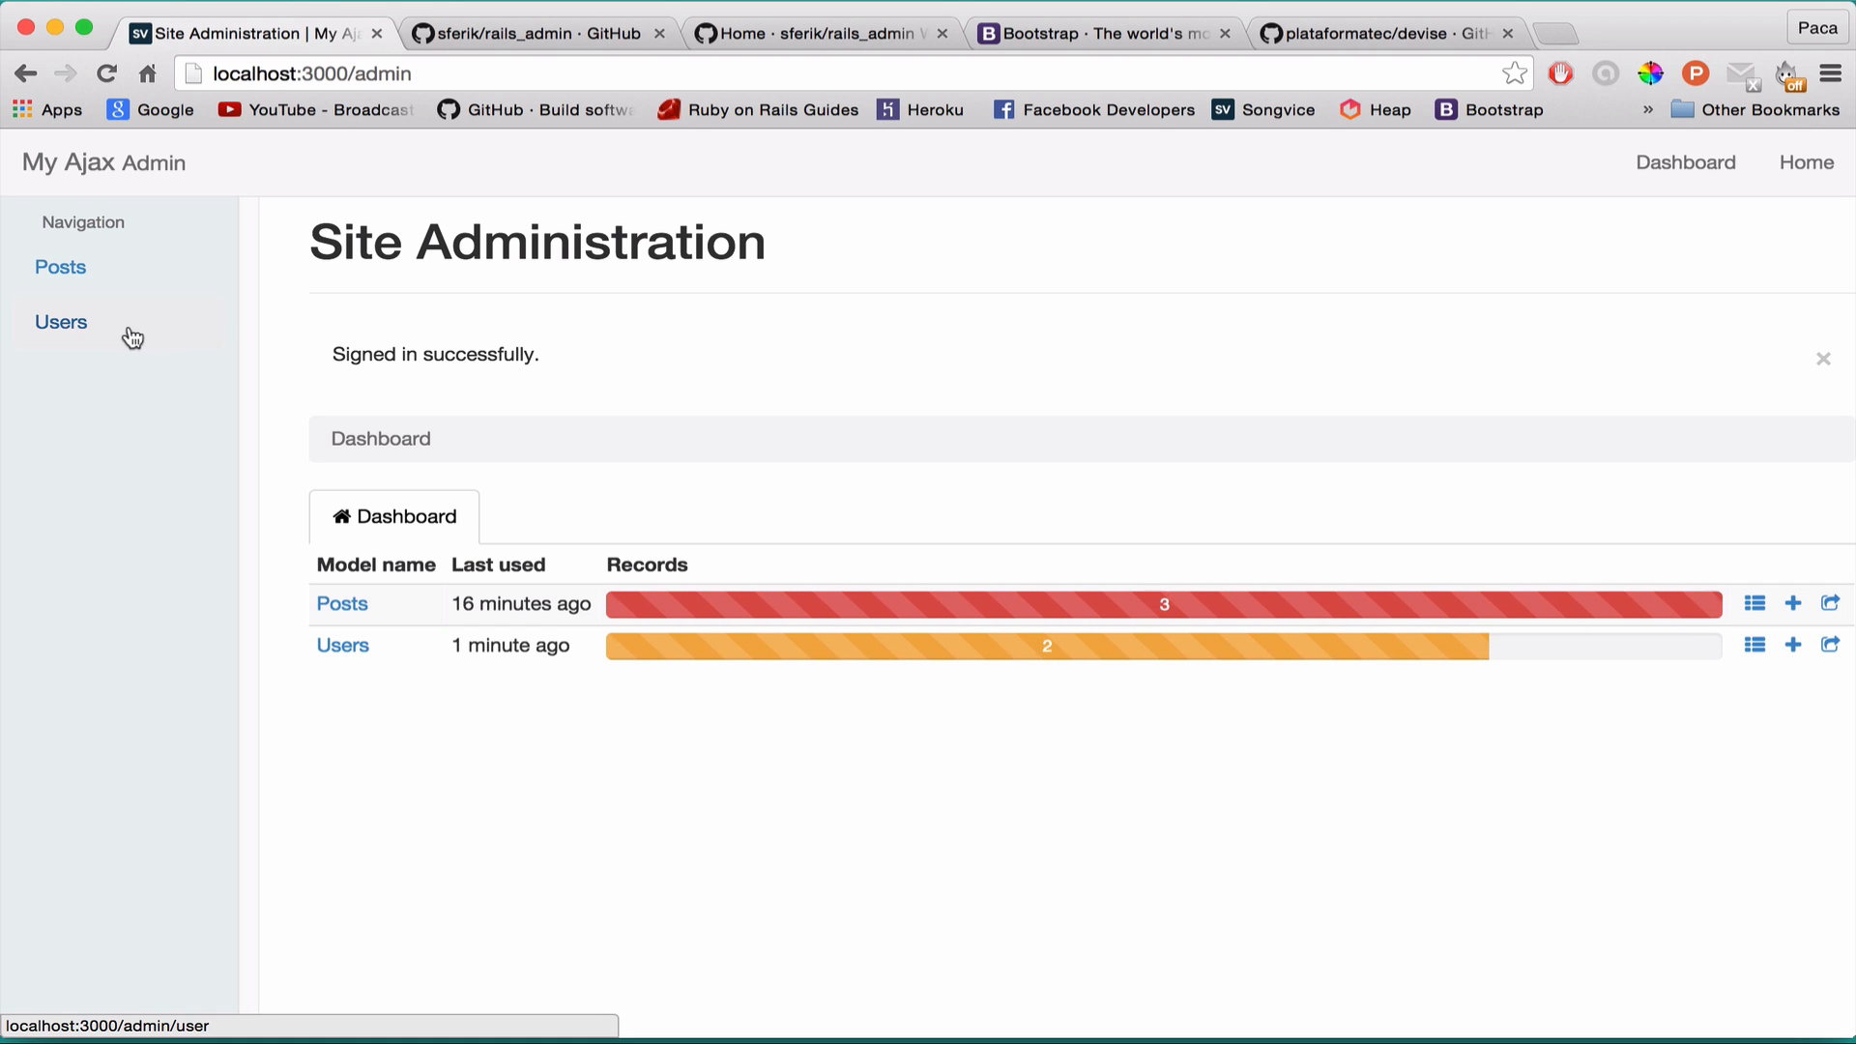
mouse_move(1227, 606)
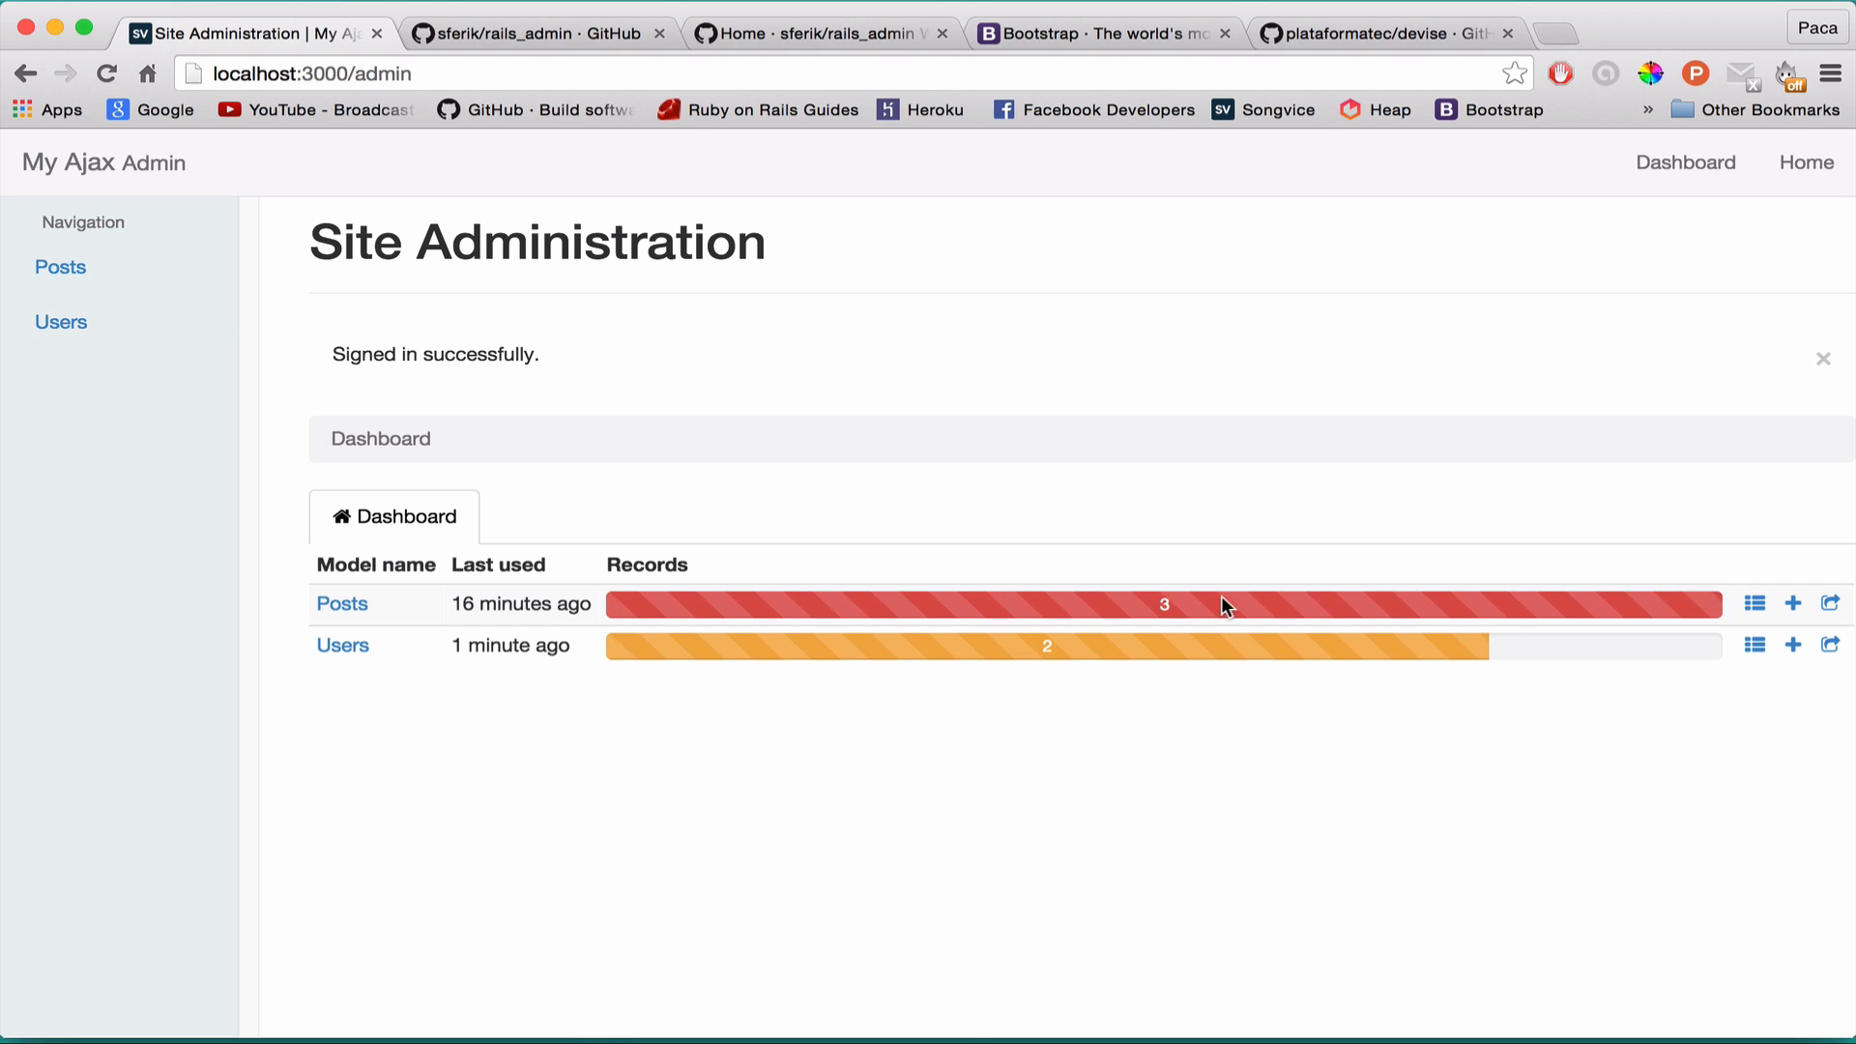
triple_click(434, 354)
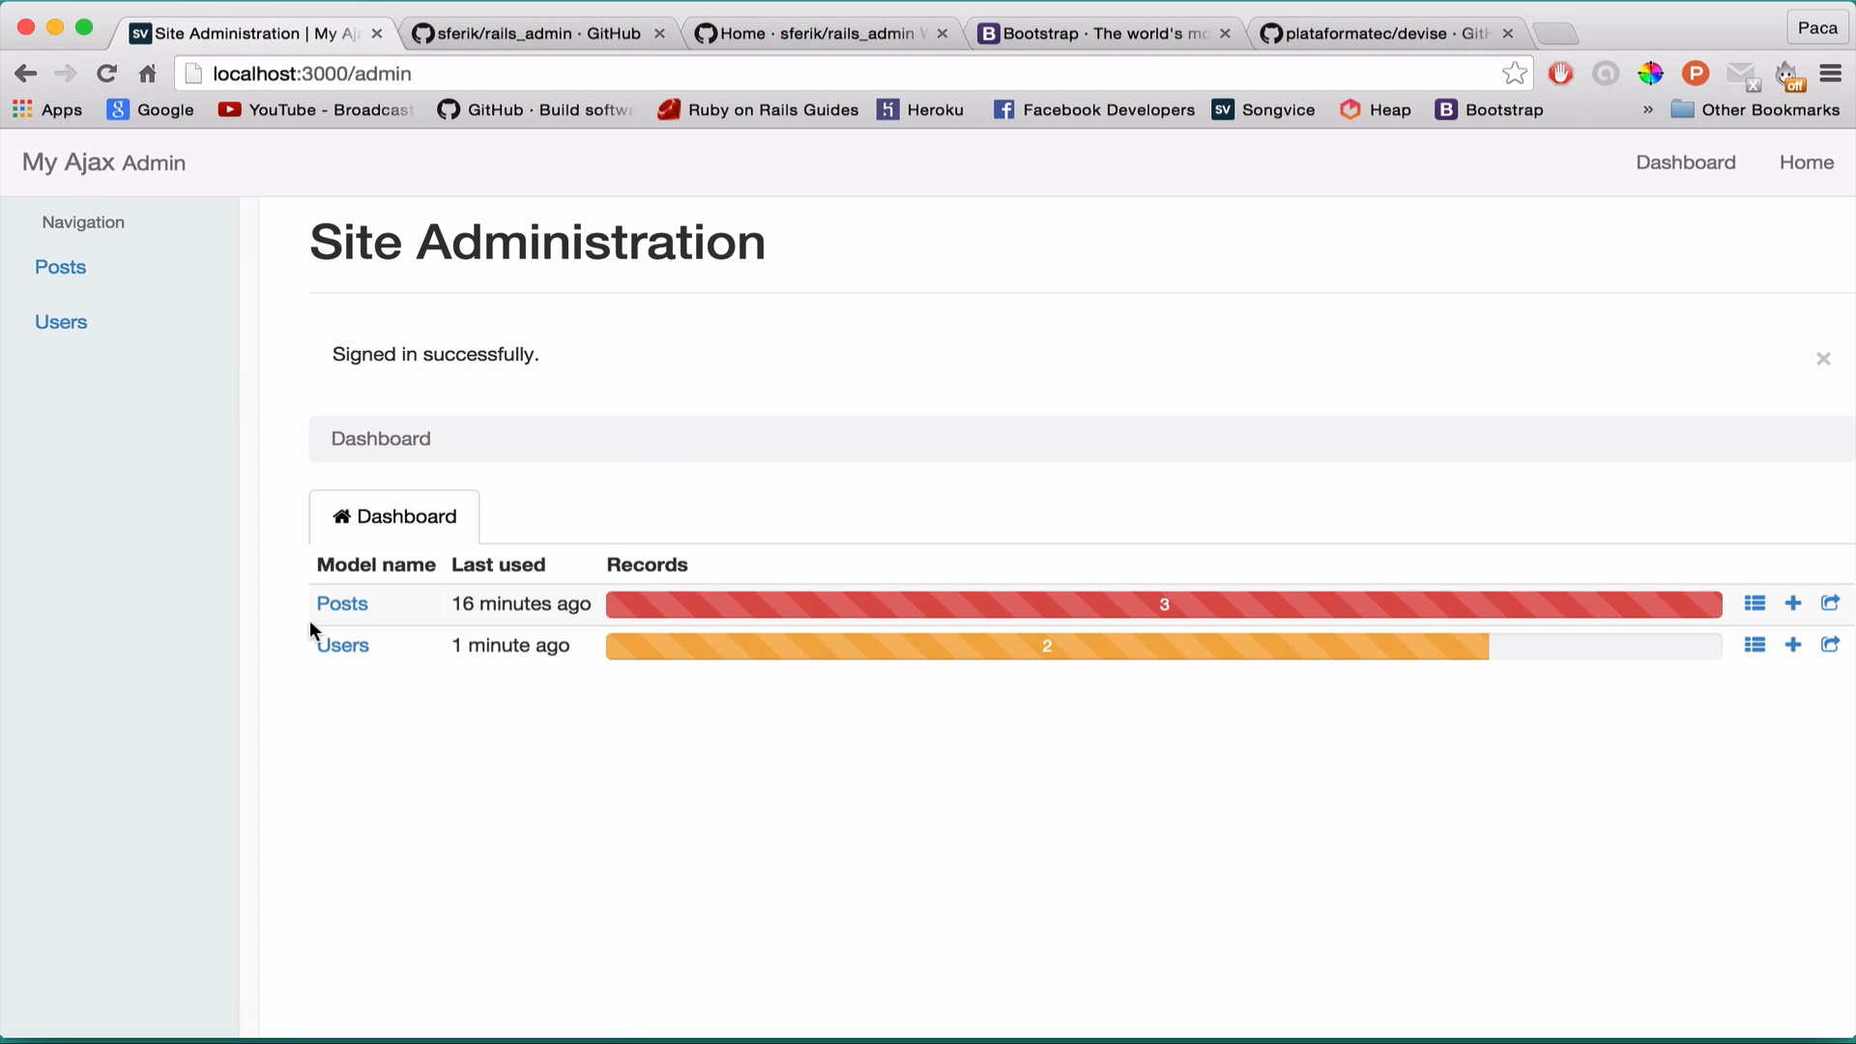
mouse_move(363, 623)
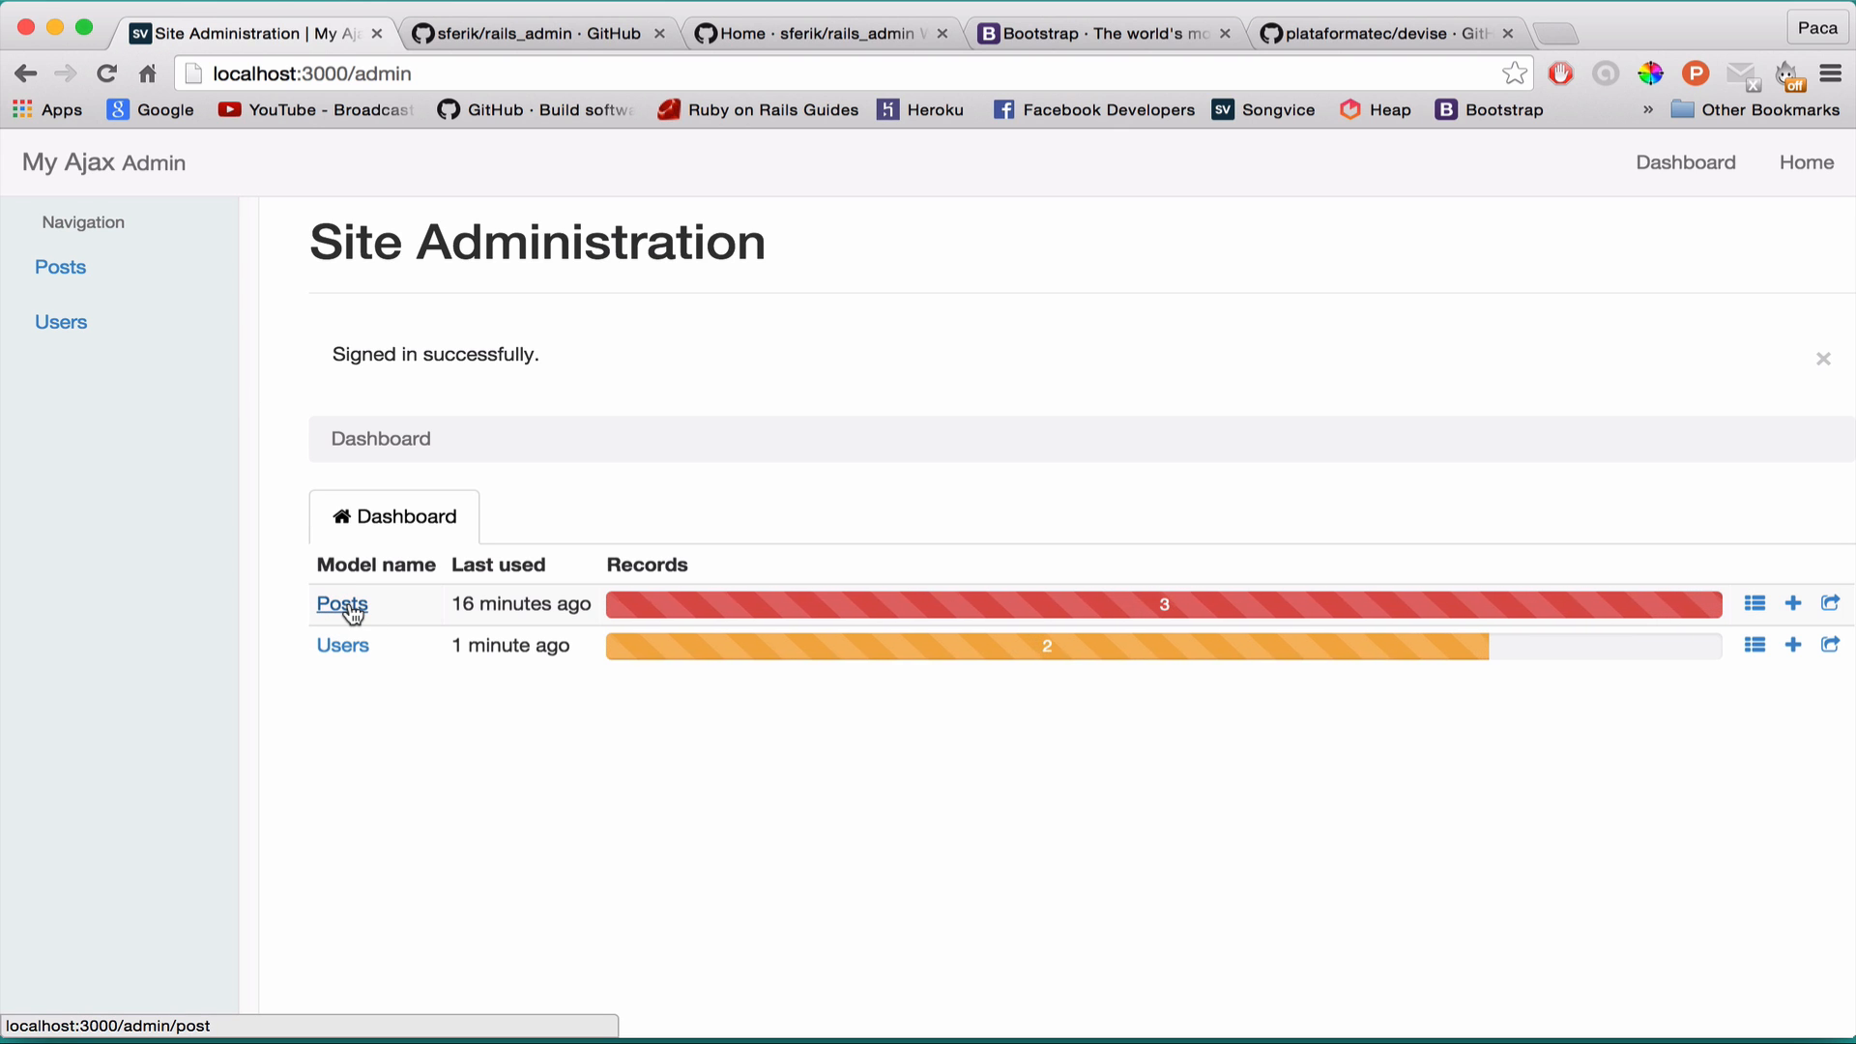
mouse_move(343, 645)
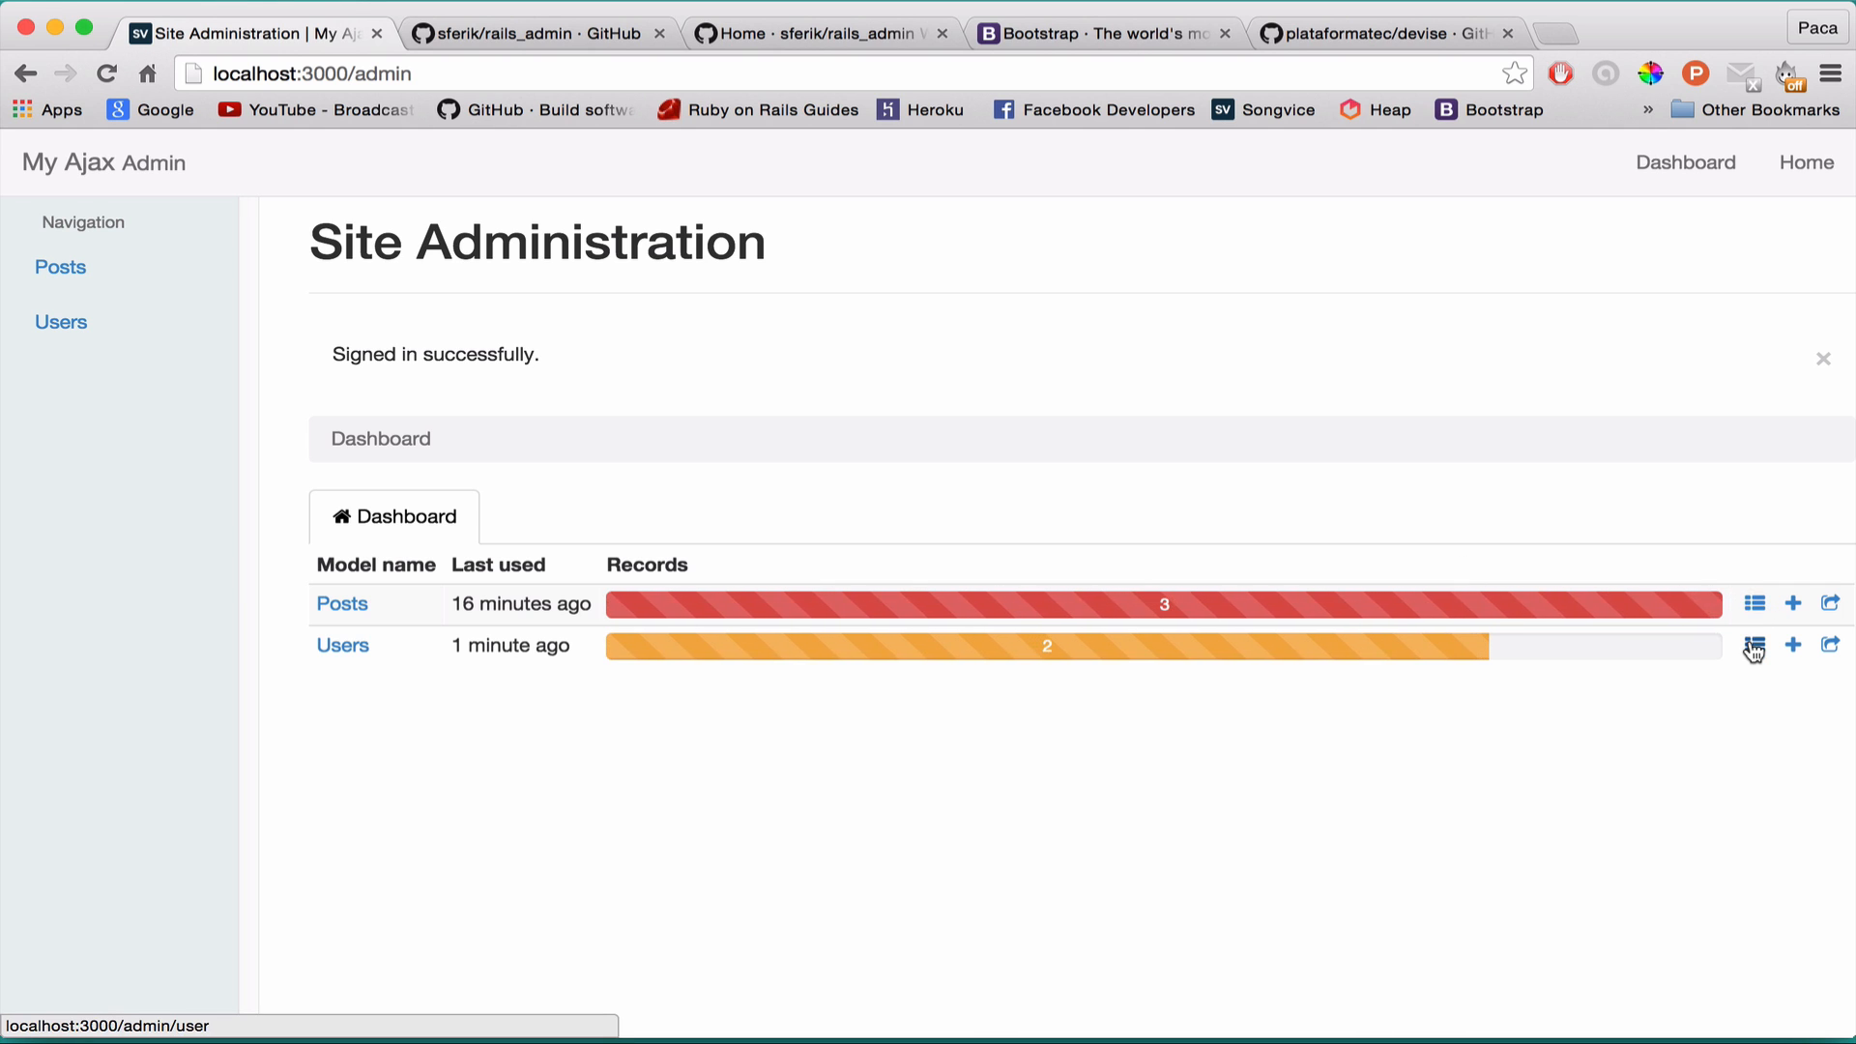
- View the admin Posts list and New Post form, returning to the dashboard after each
click(1752, 603)
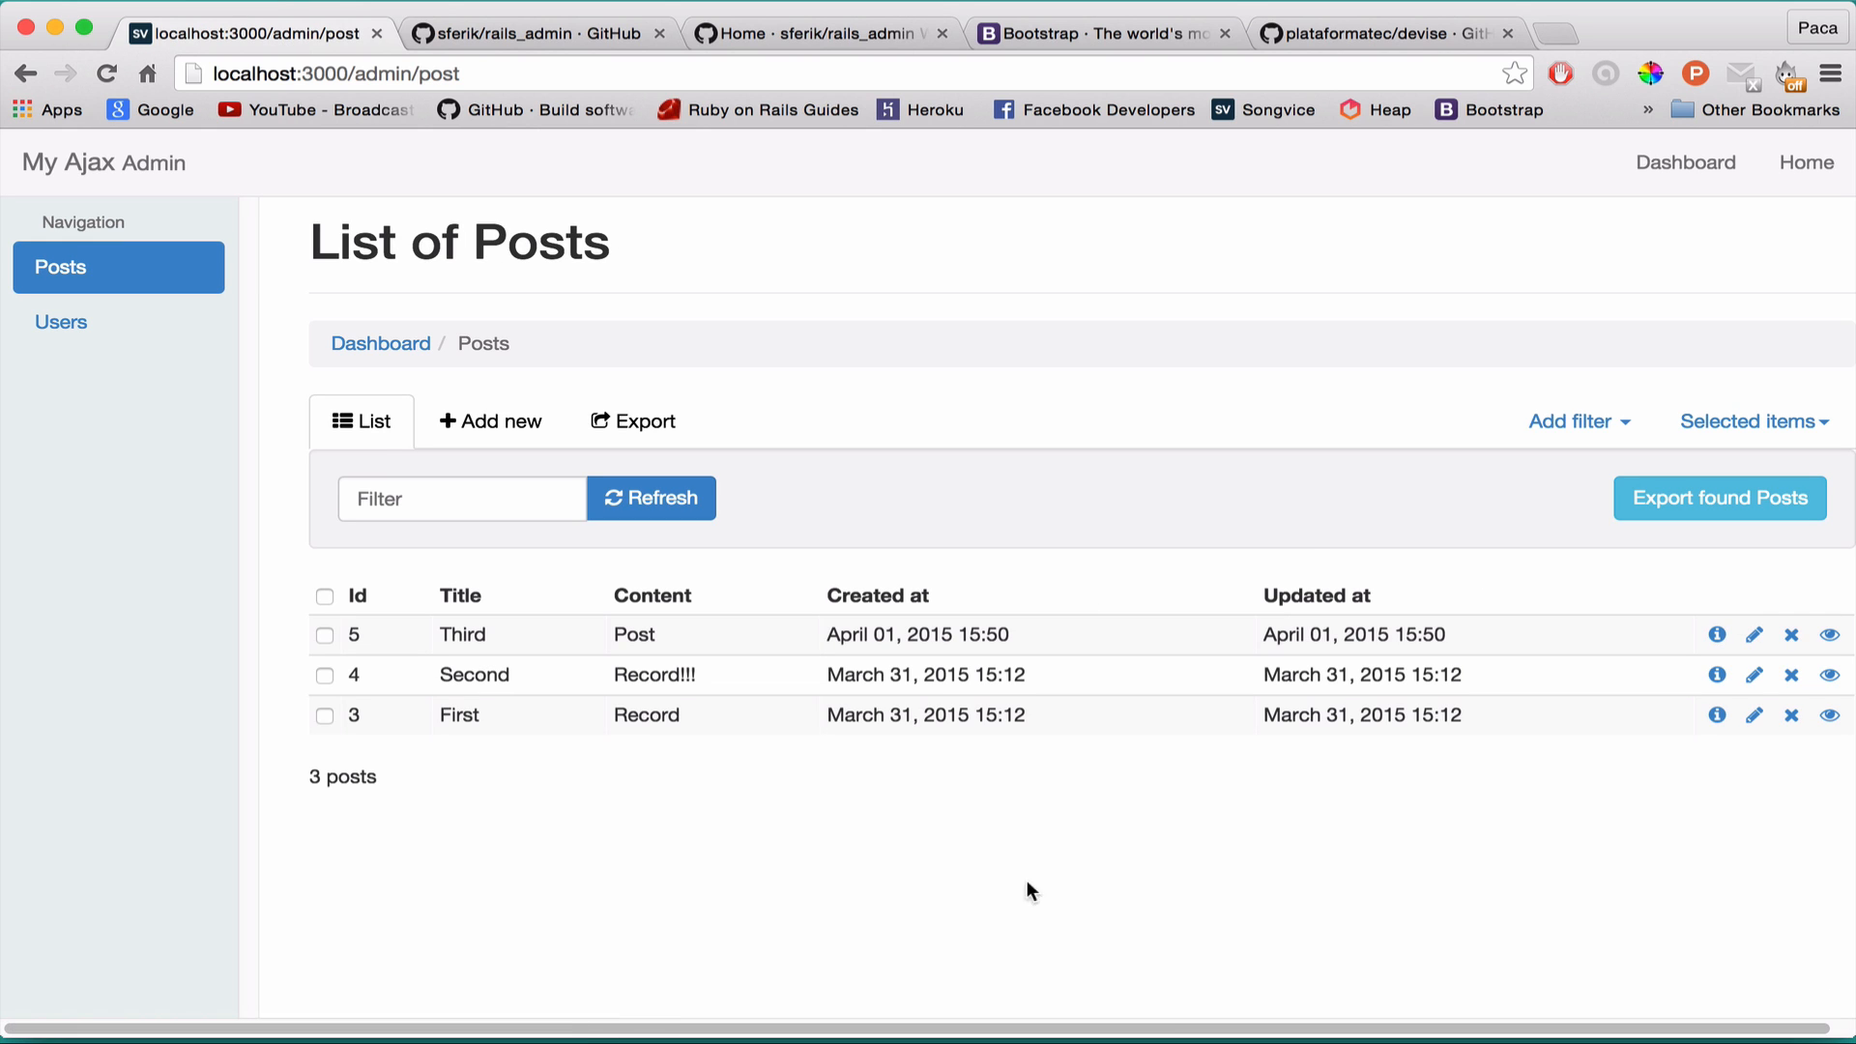
mouse_move(902, 770)
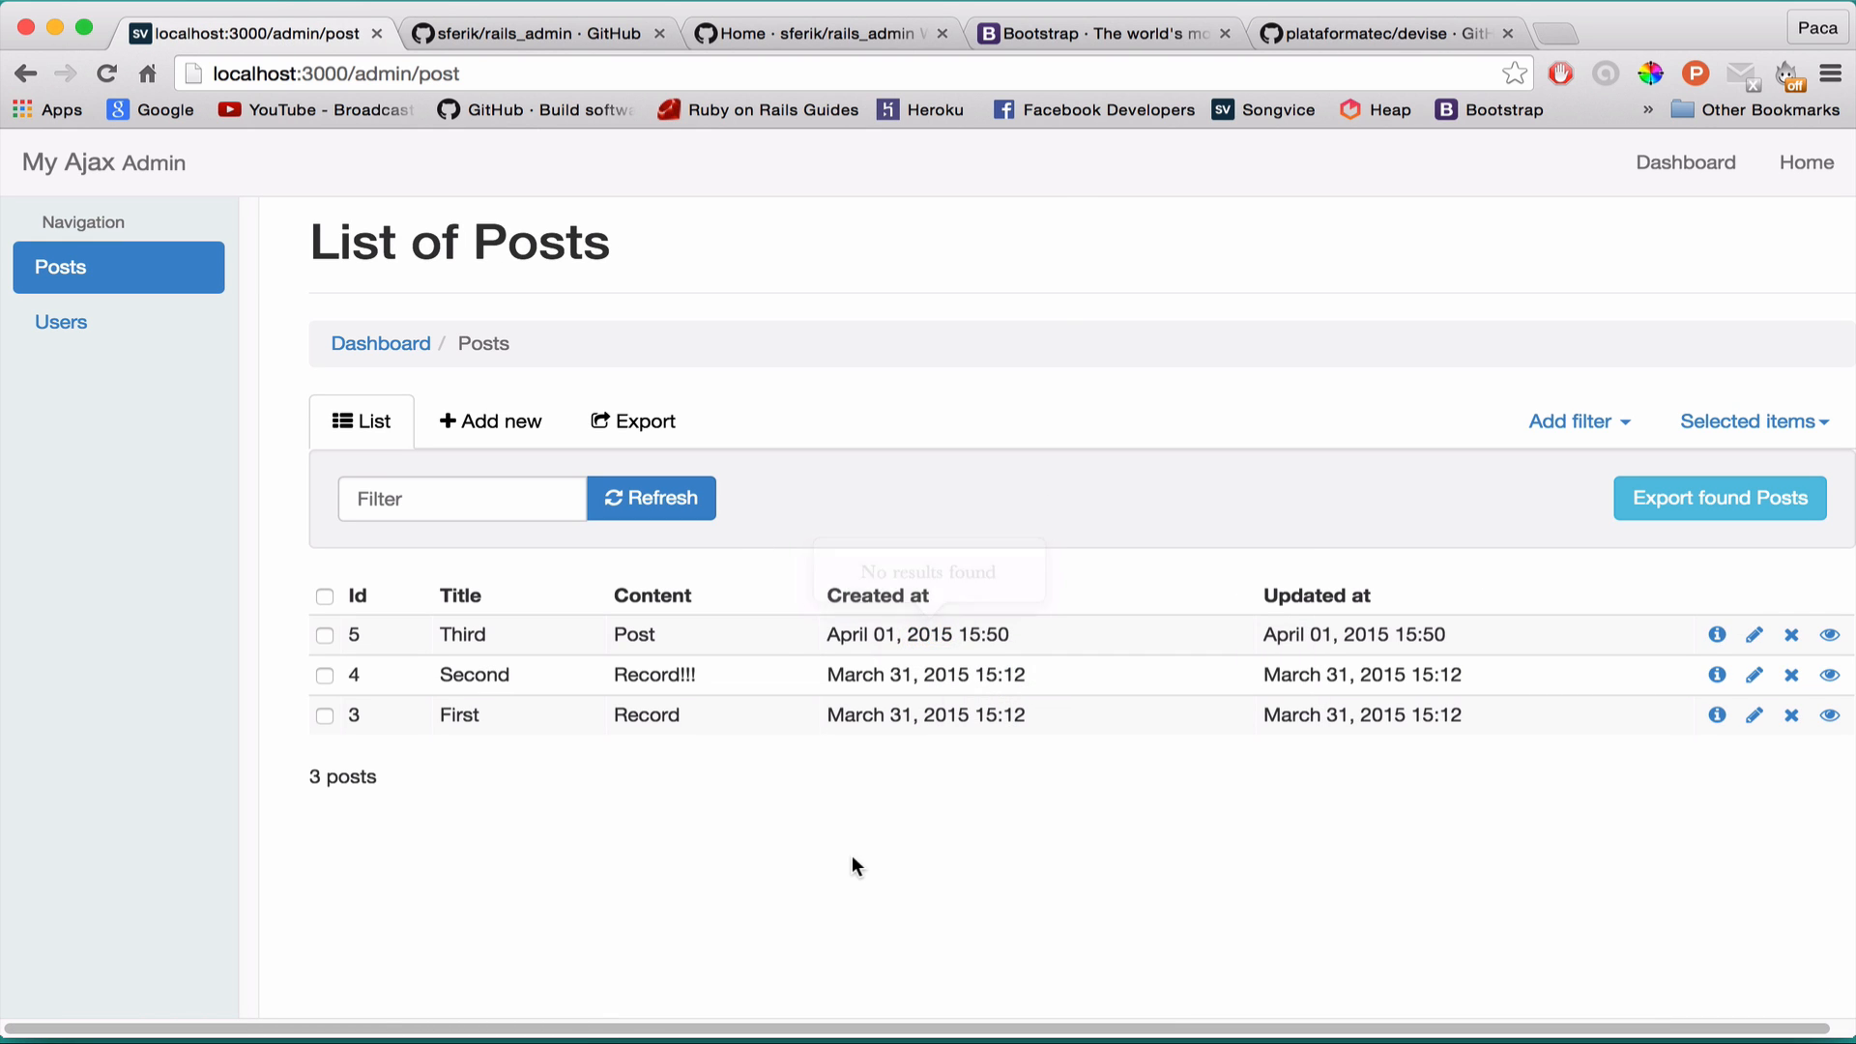
mouse_move(379, 343)
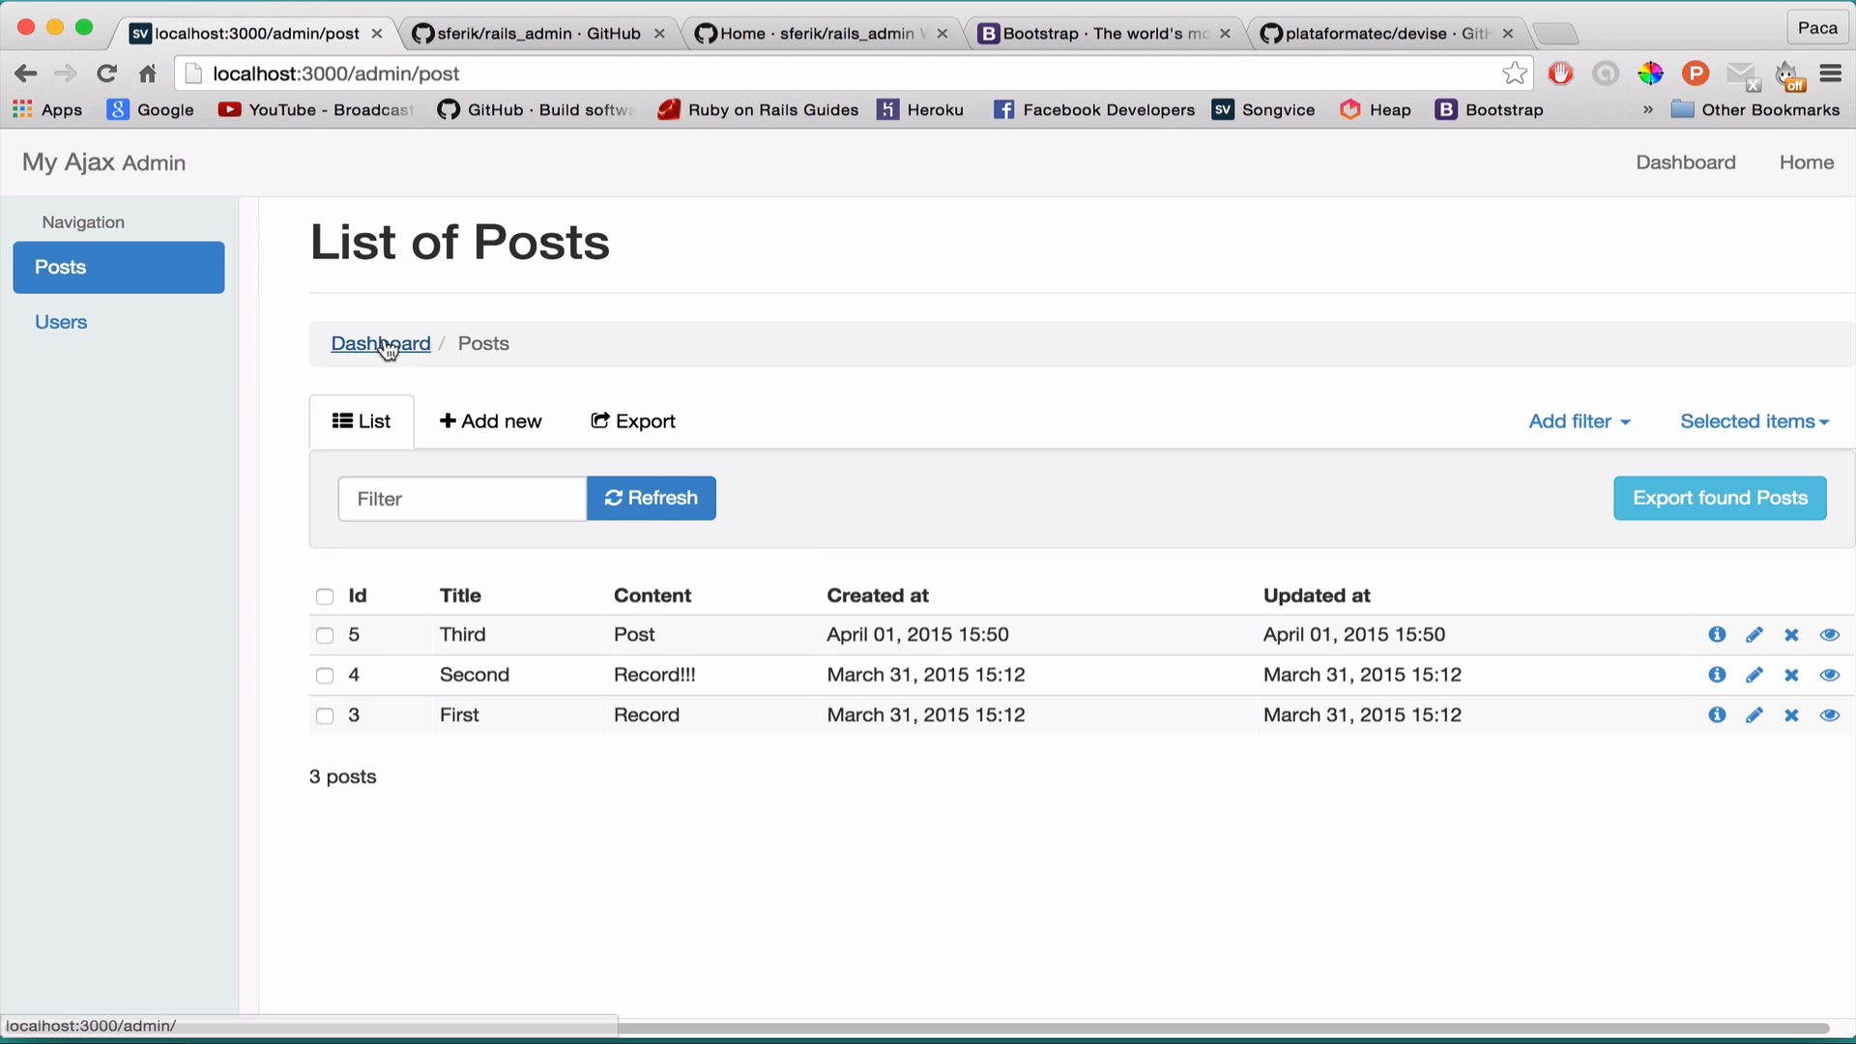
click(380, 343)
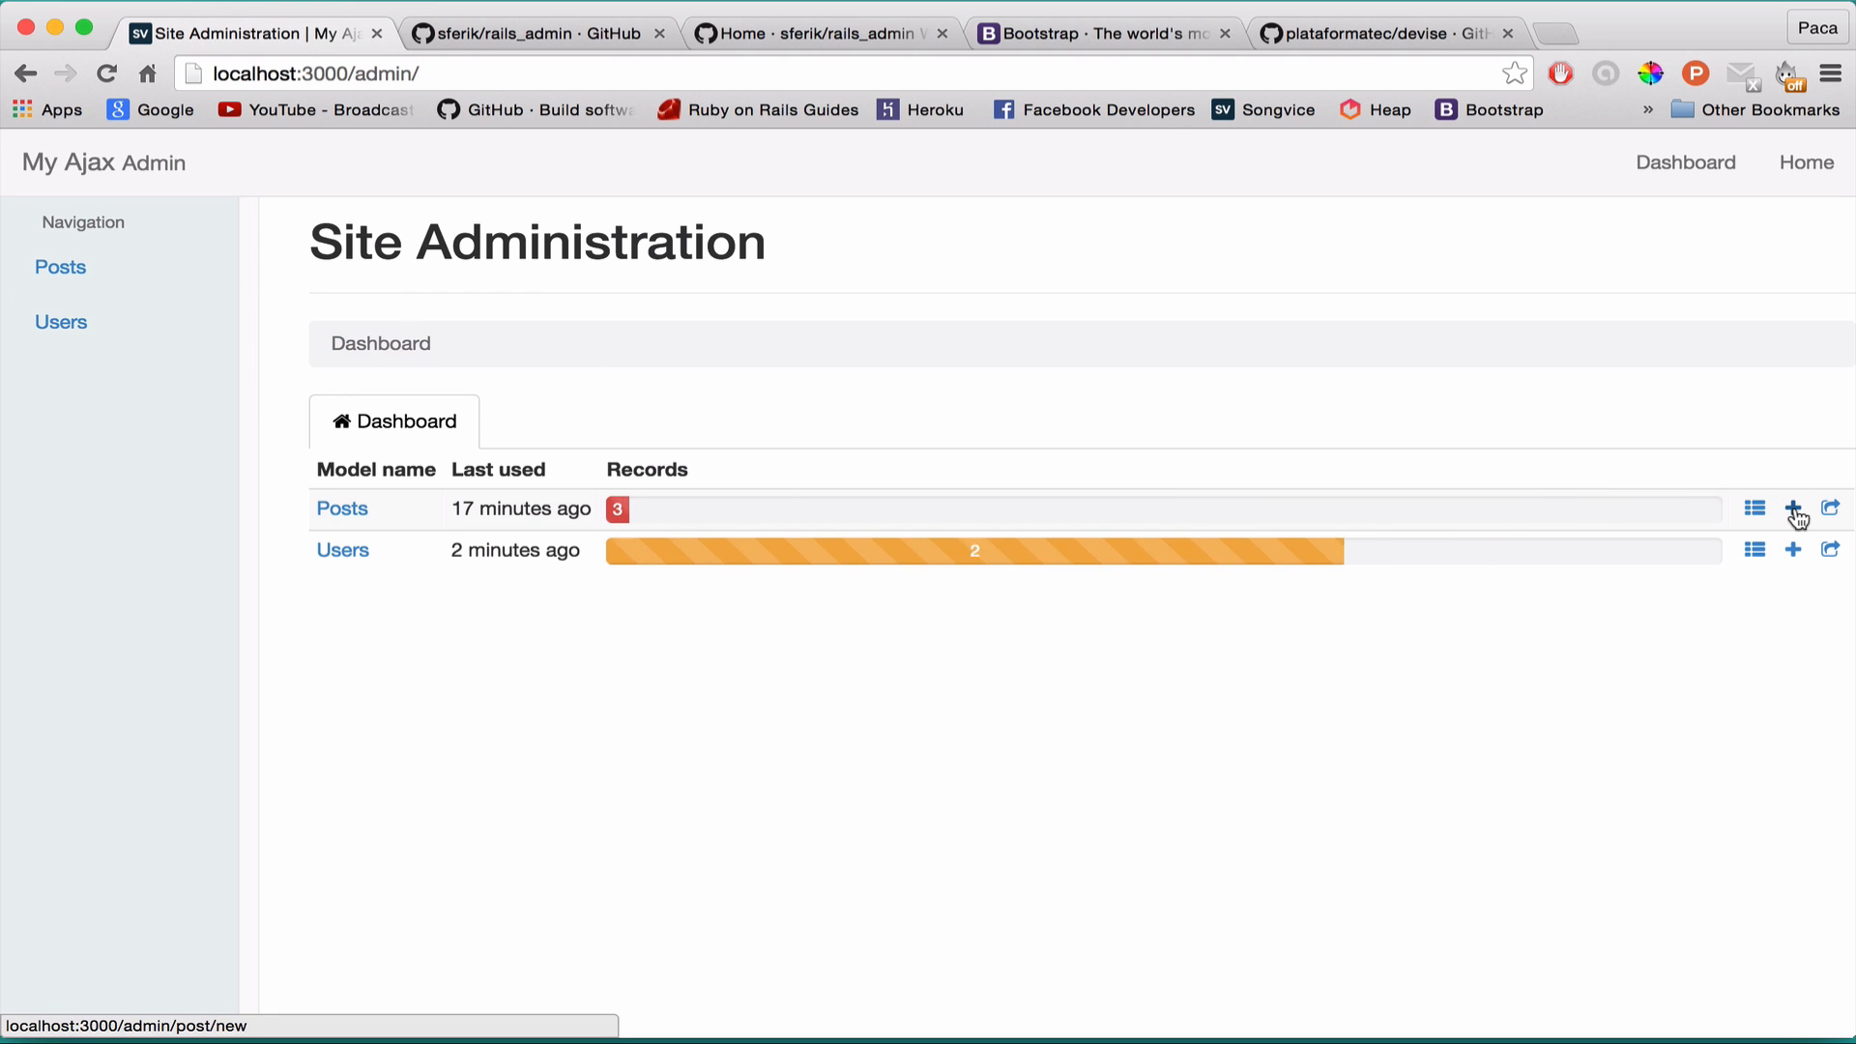
click(1794, 509)
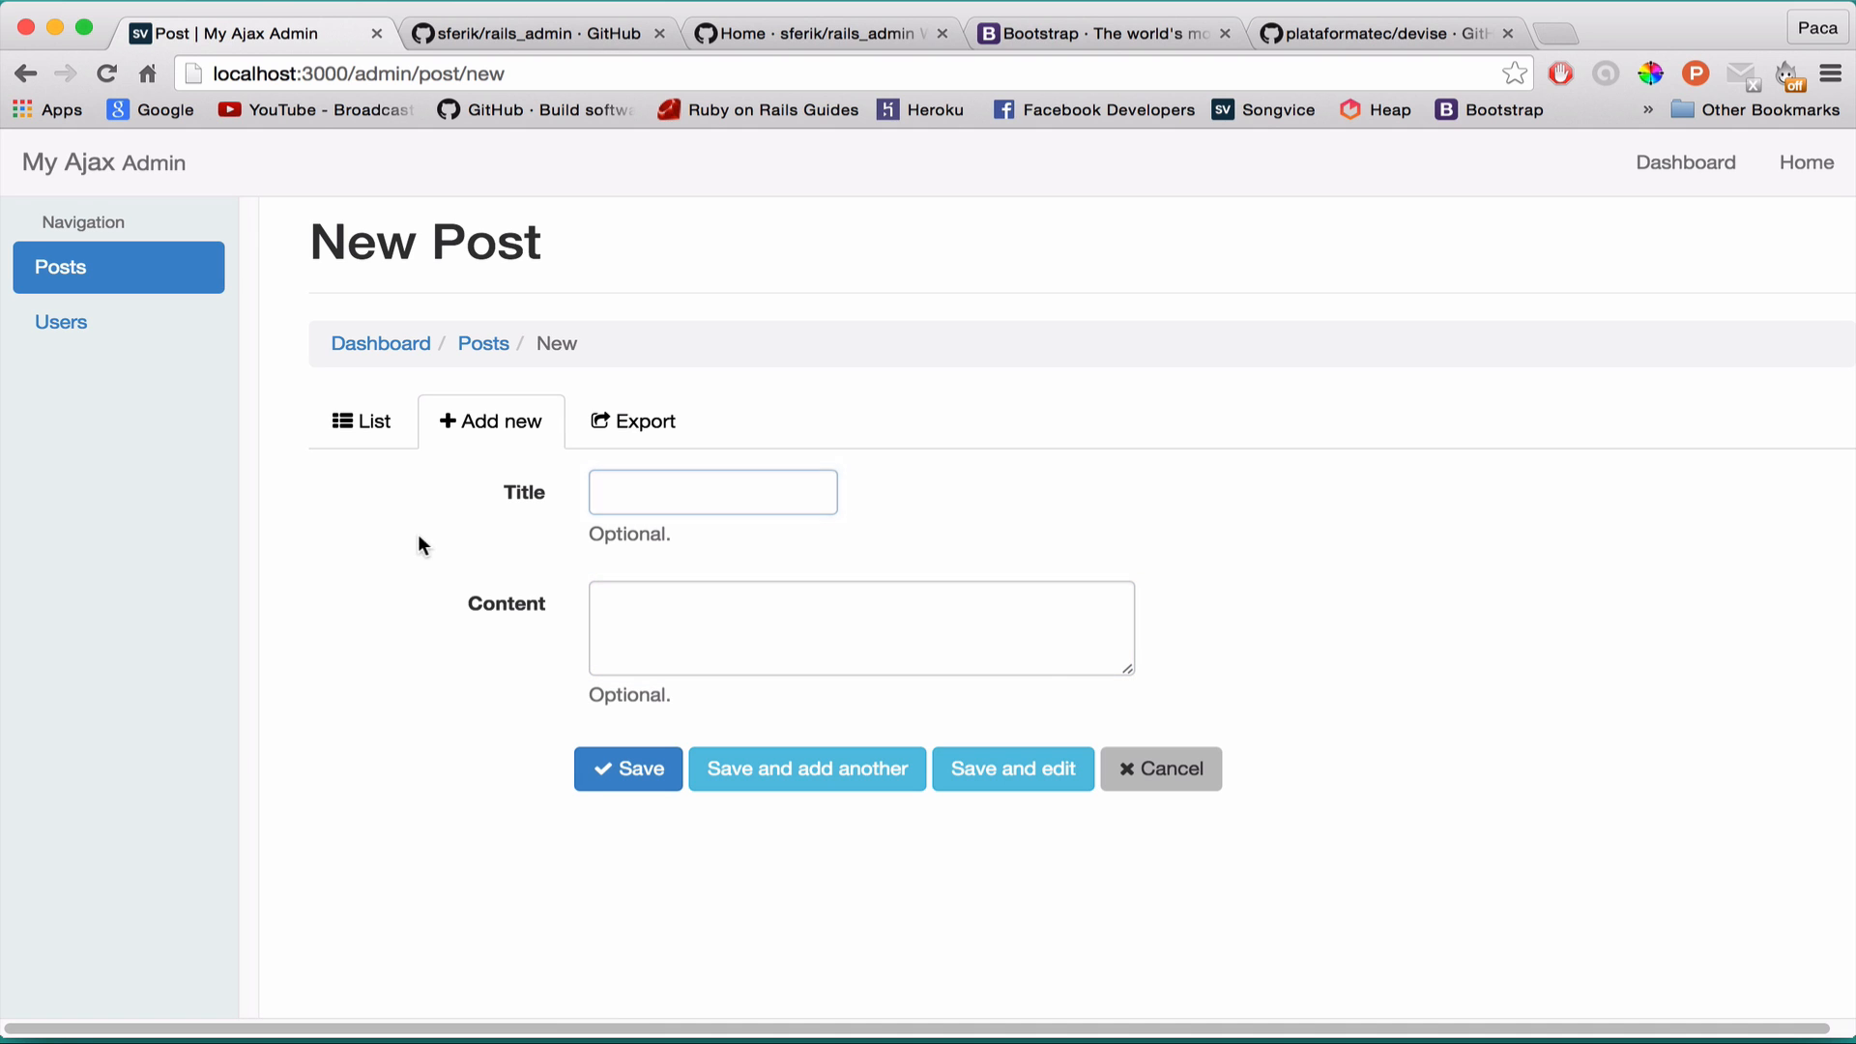
mouse_move(373, 421)
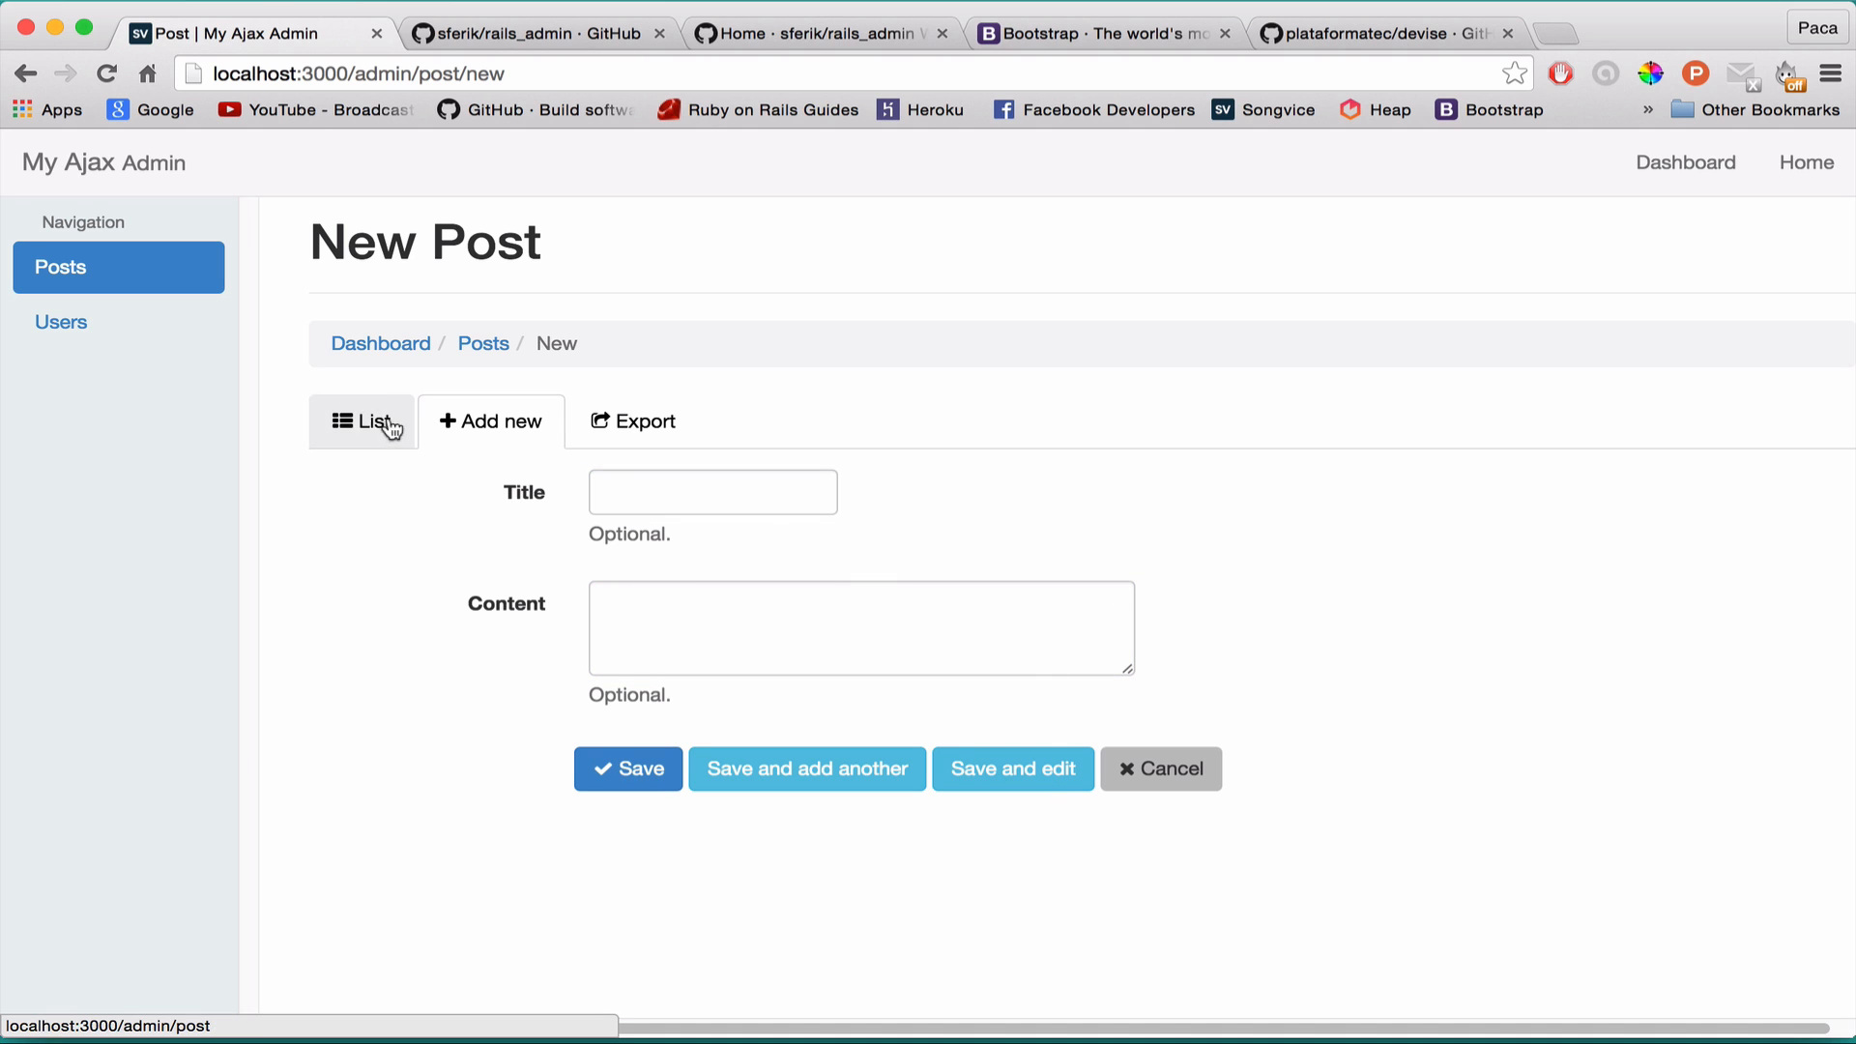
click(380, 343)
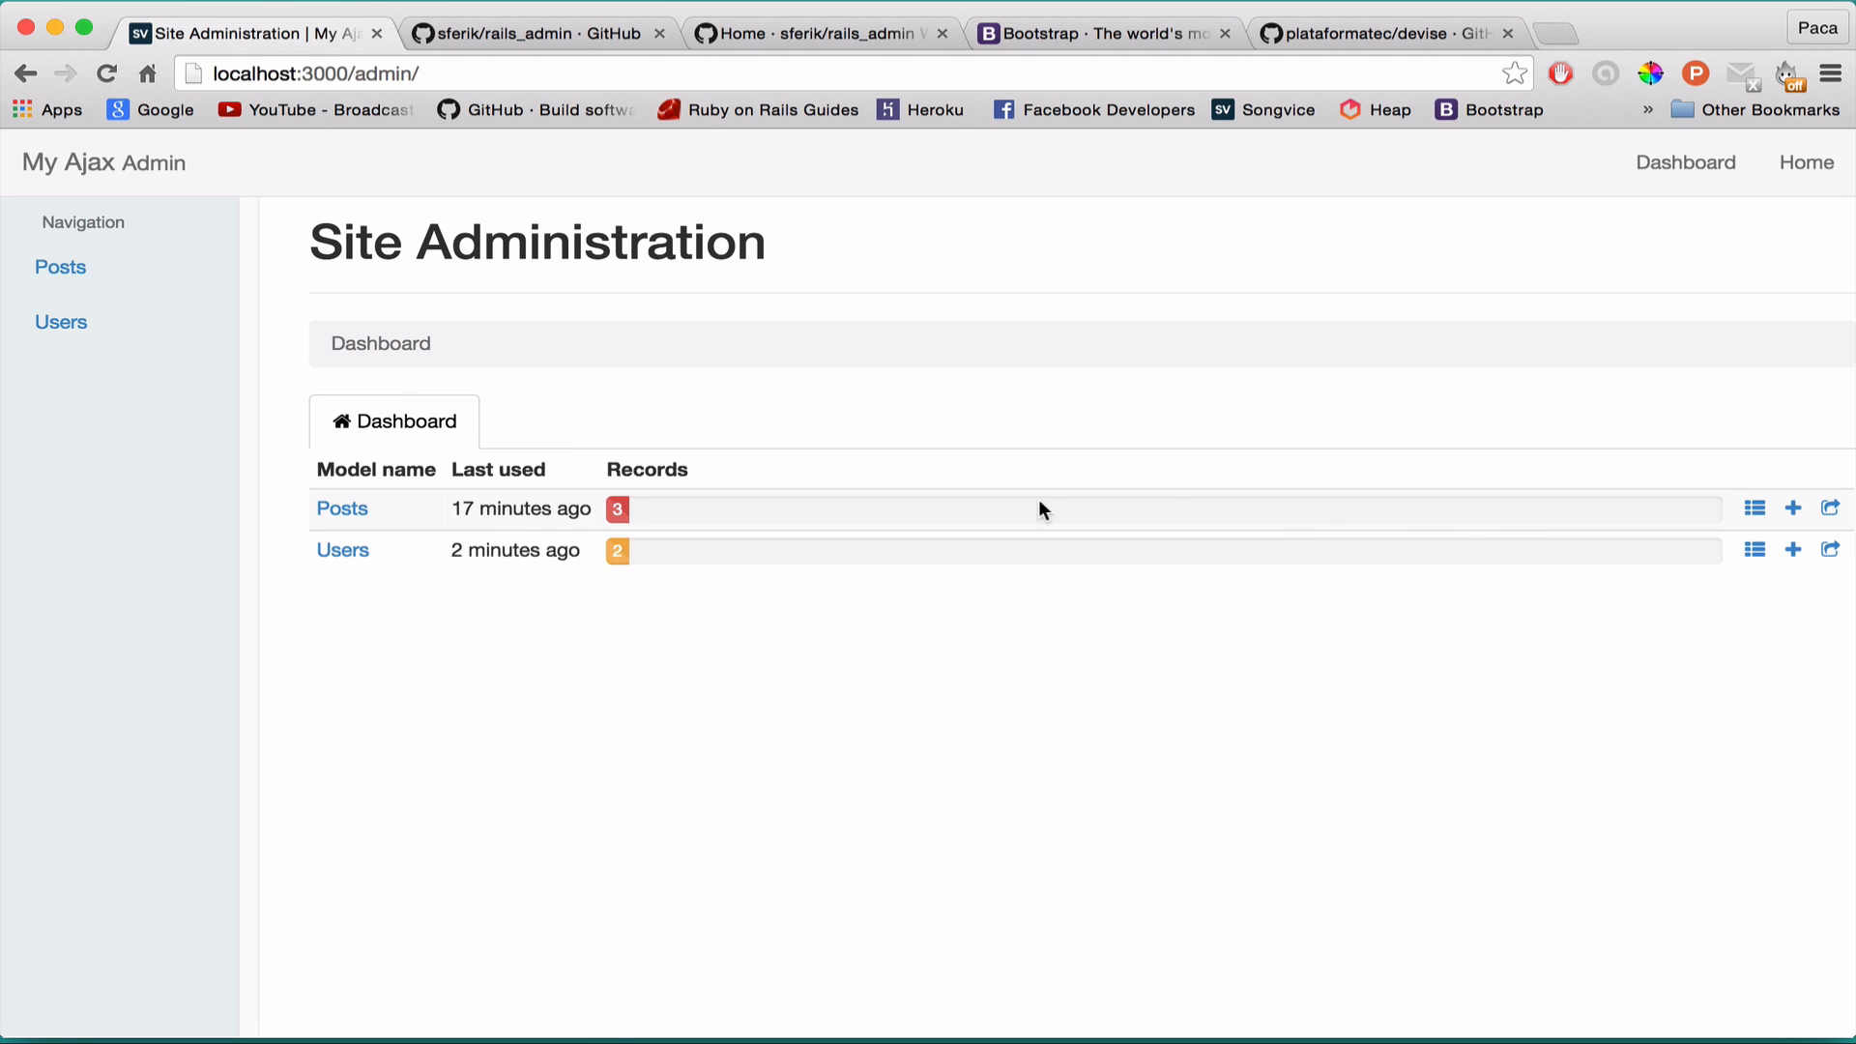
- Open the Posts export page and scroll to the CSV, JSON and XML export options
click(1829, 507)
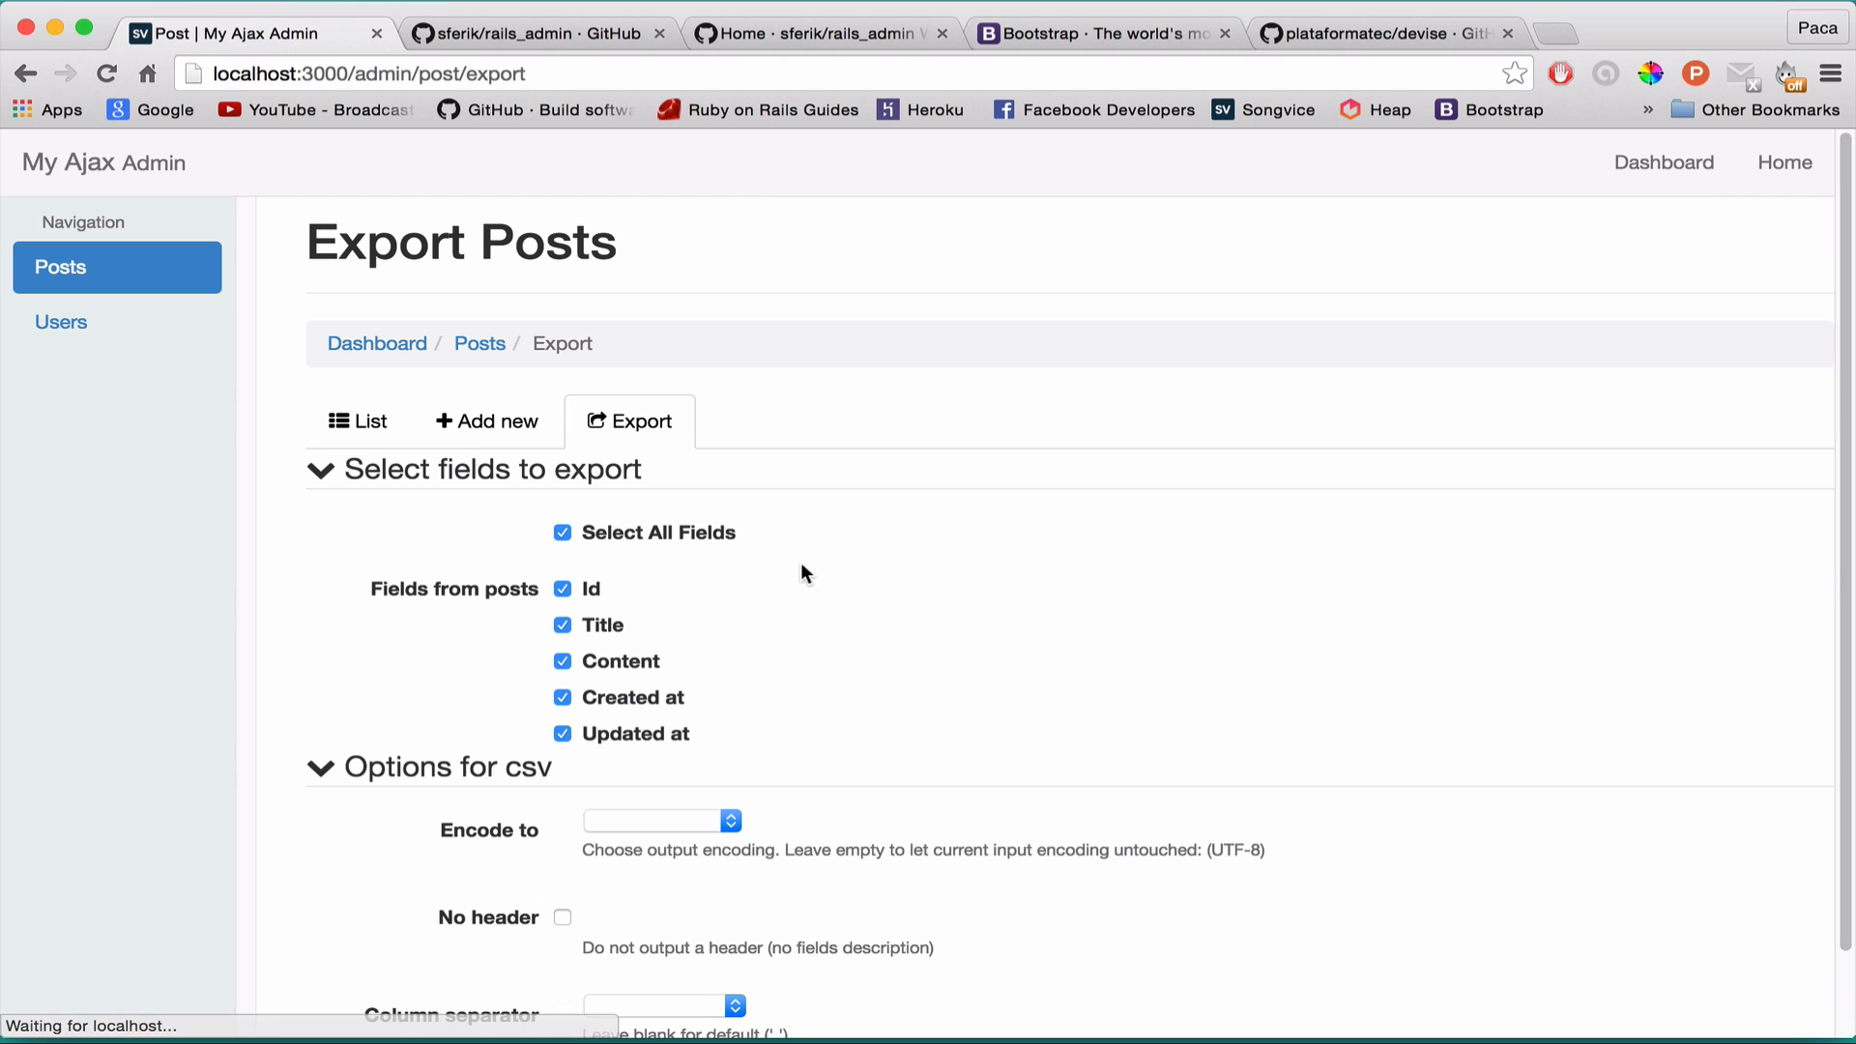
scroll(down, 3)
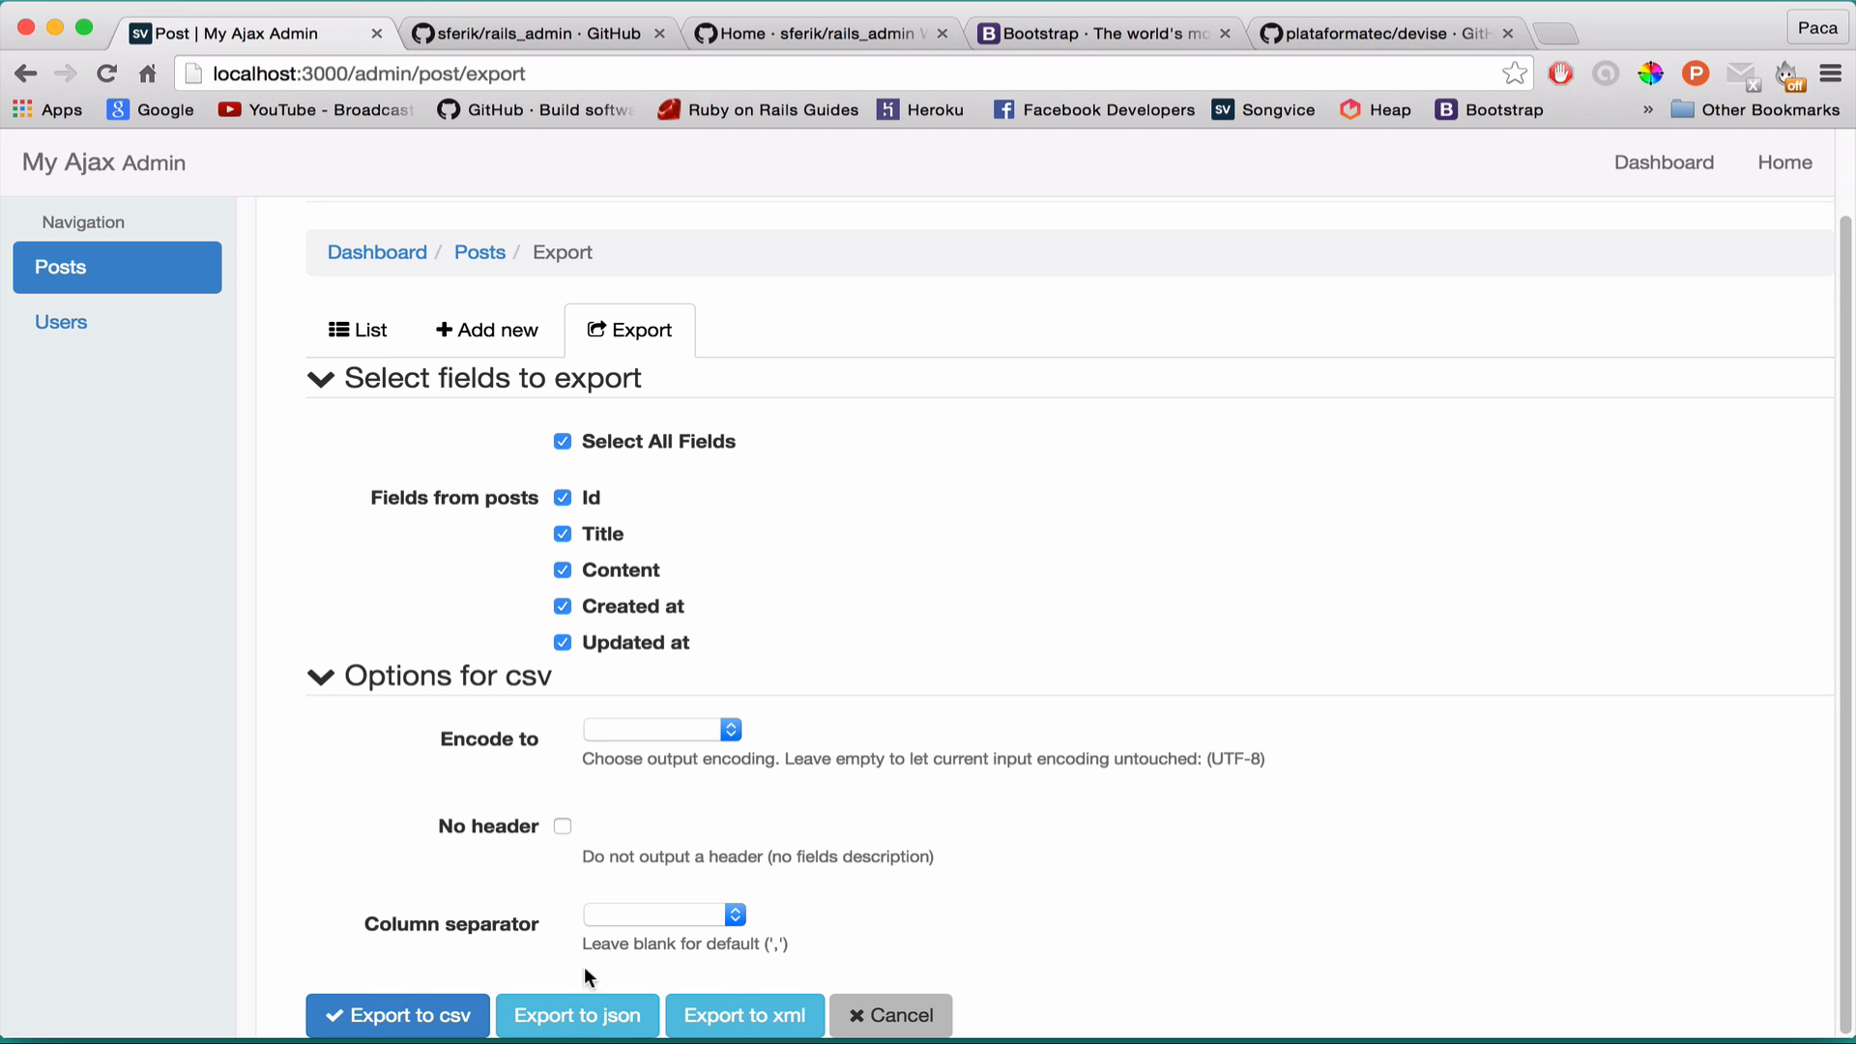
- View the admin Users list with its two accounts and admin flags
click(60, 321)
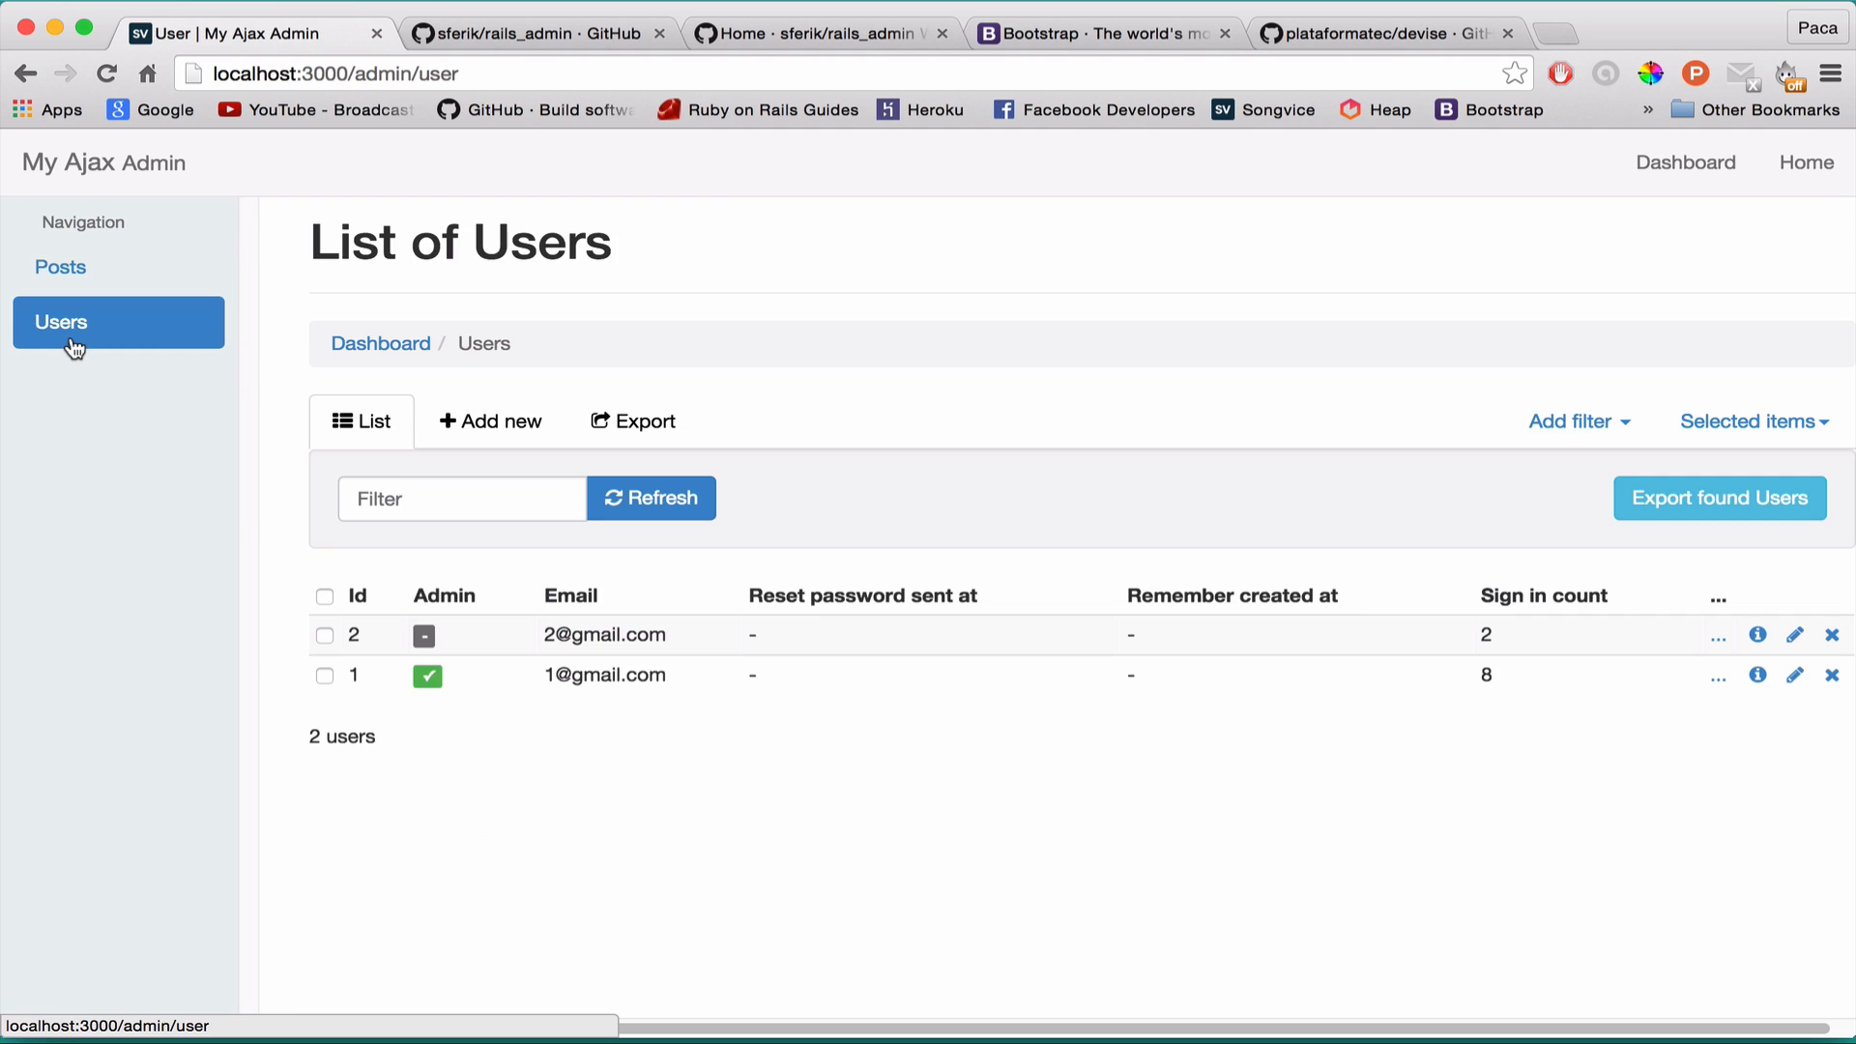
mouse_move(513, 365)
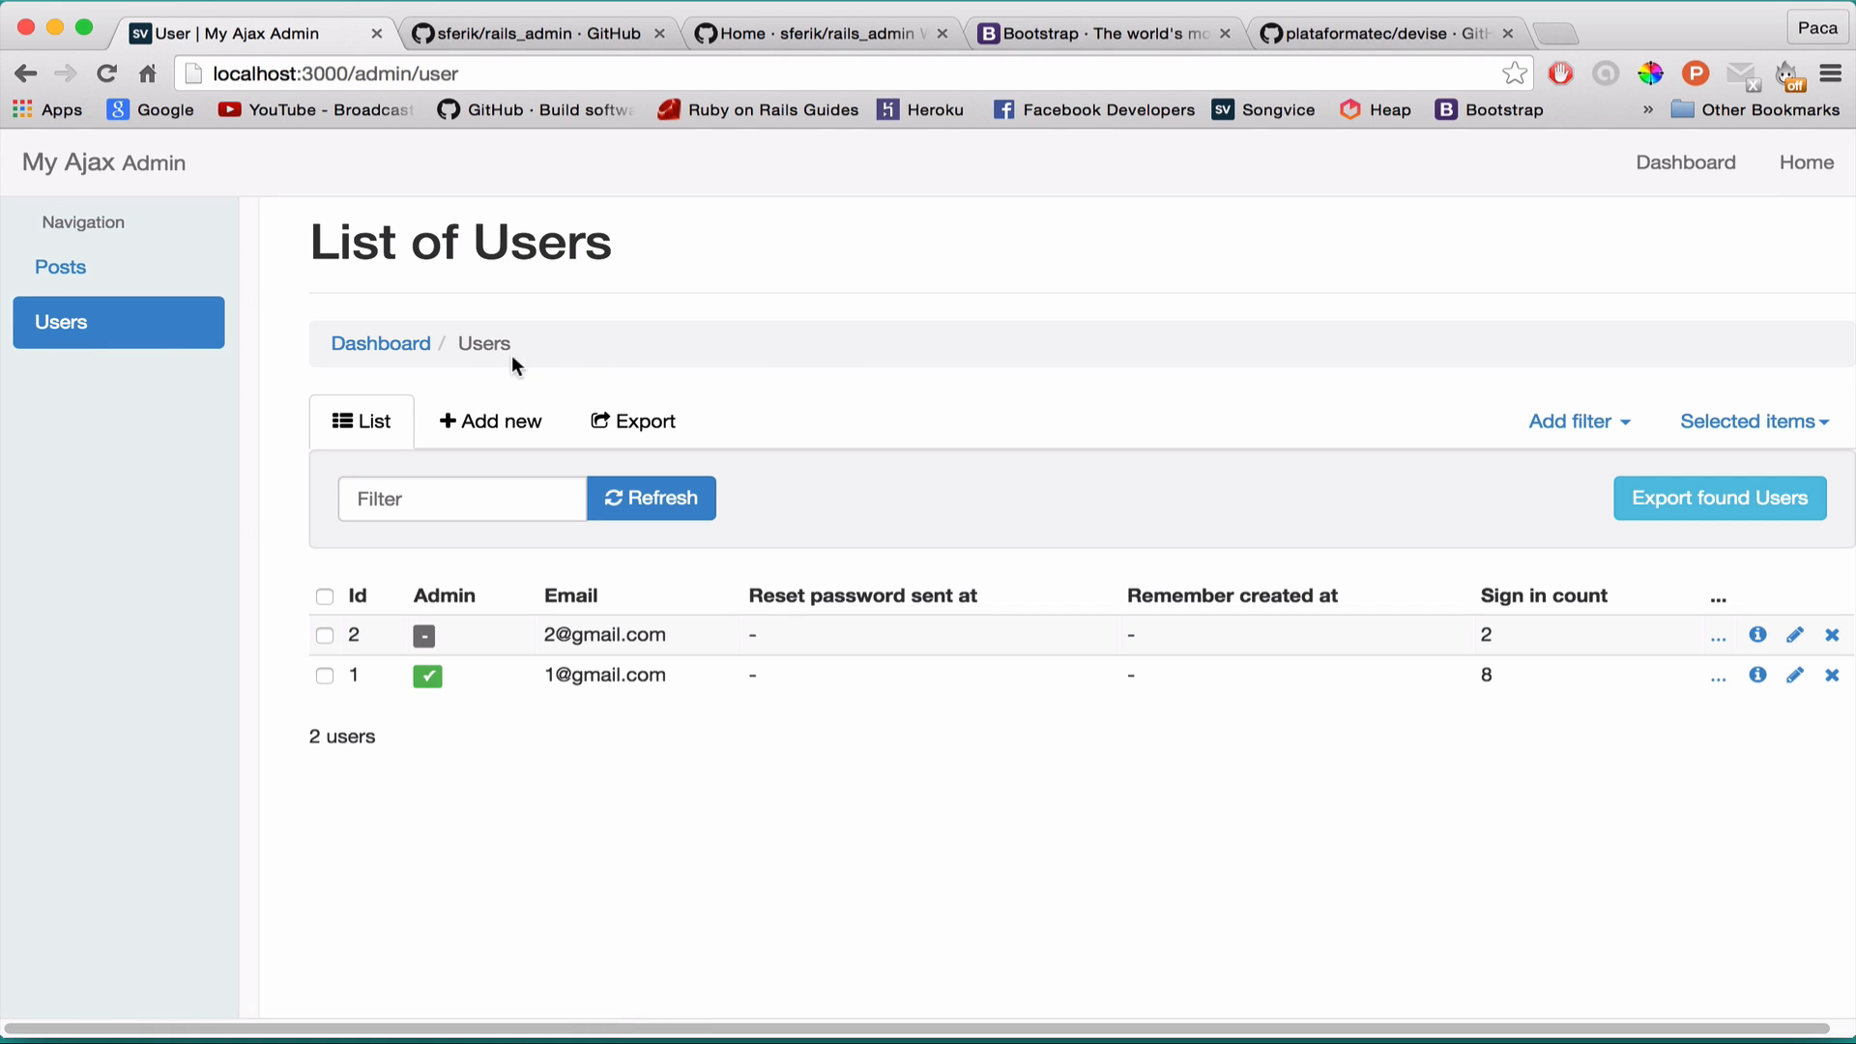
mouse_move(995, 513)
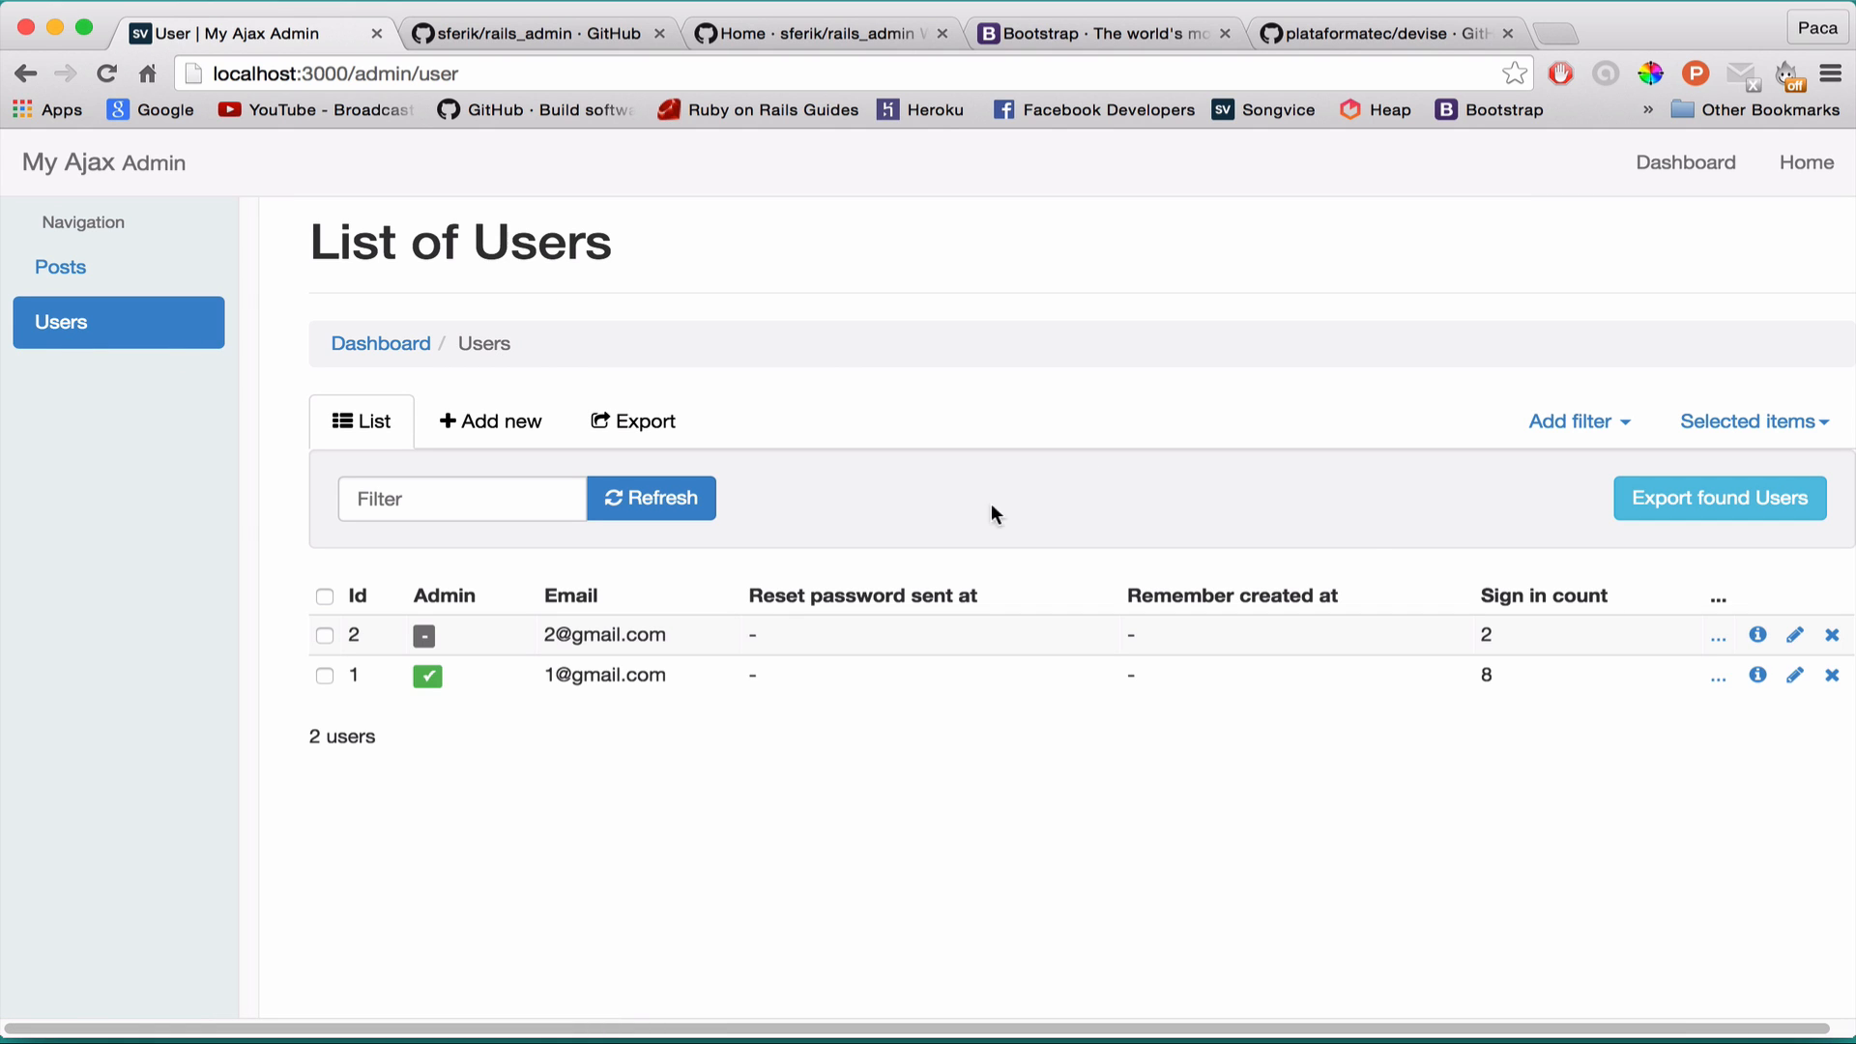
mouse_move(958, 509)
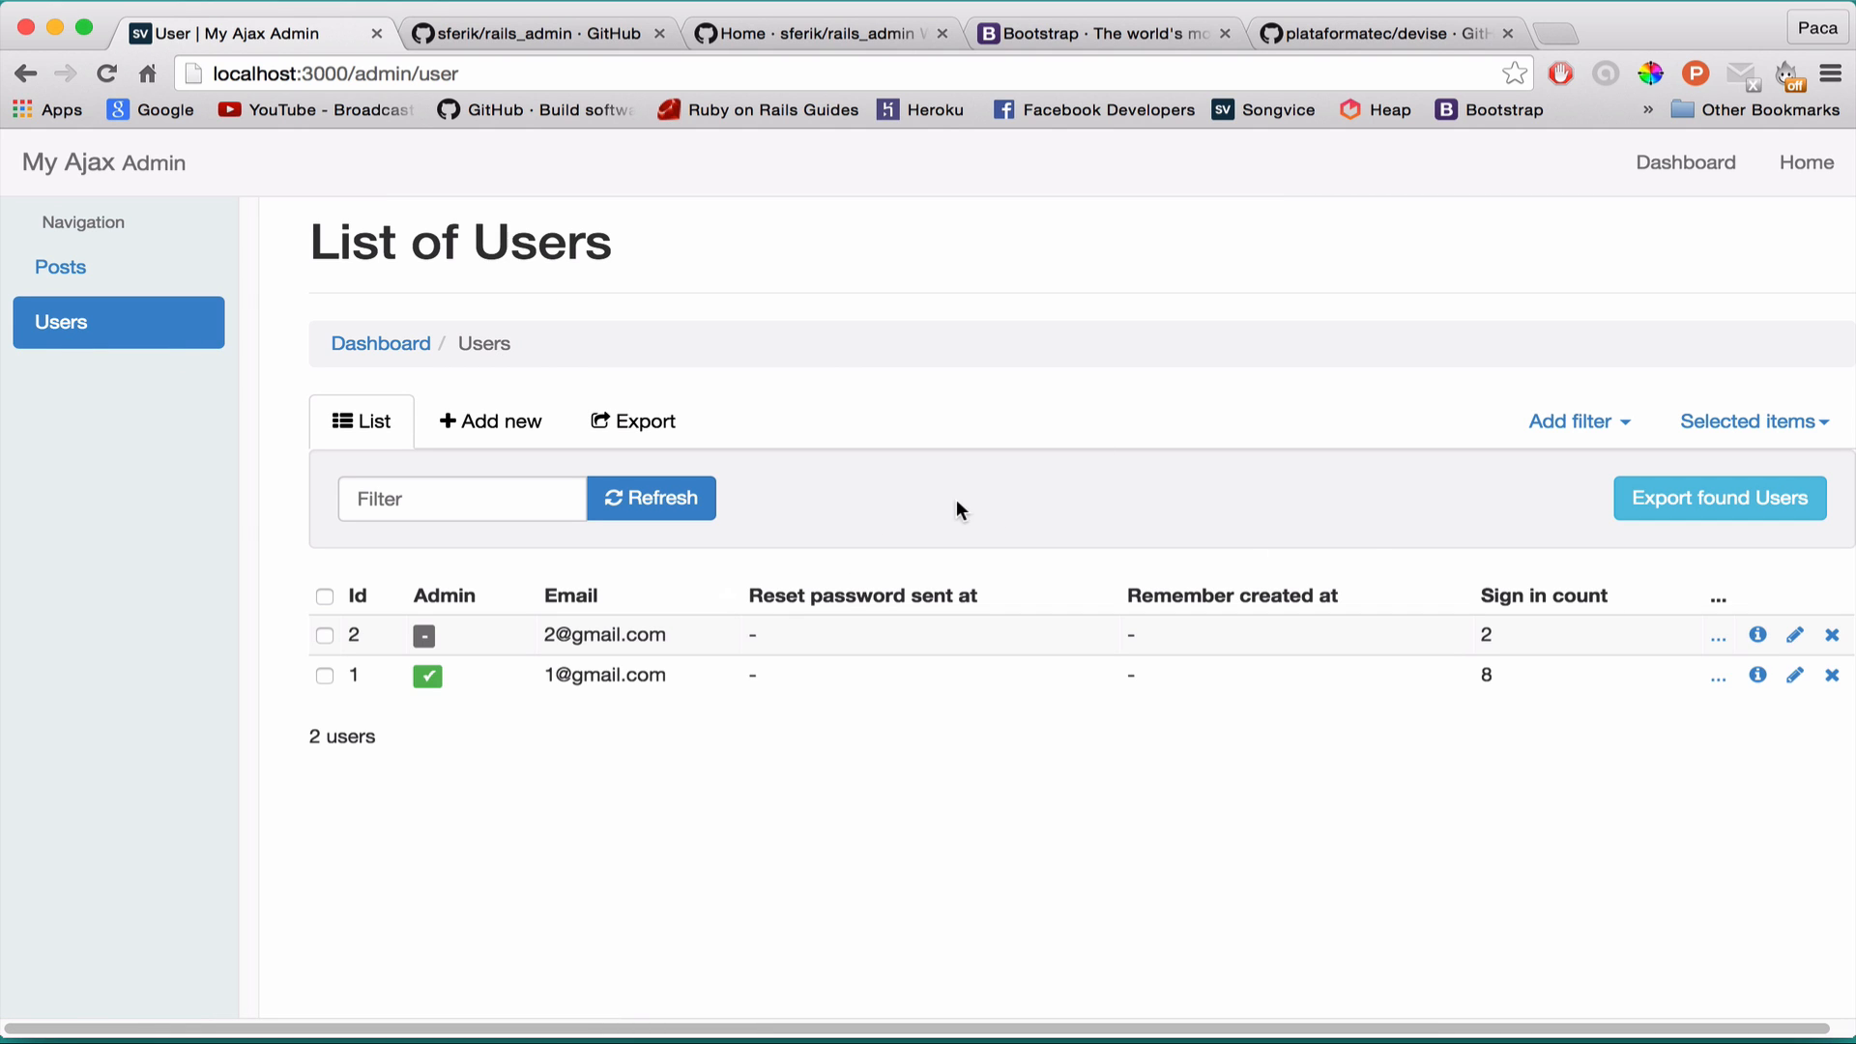
click(60, 267)
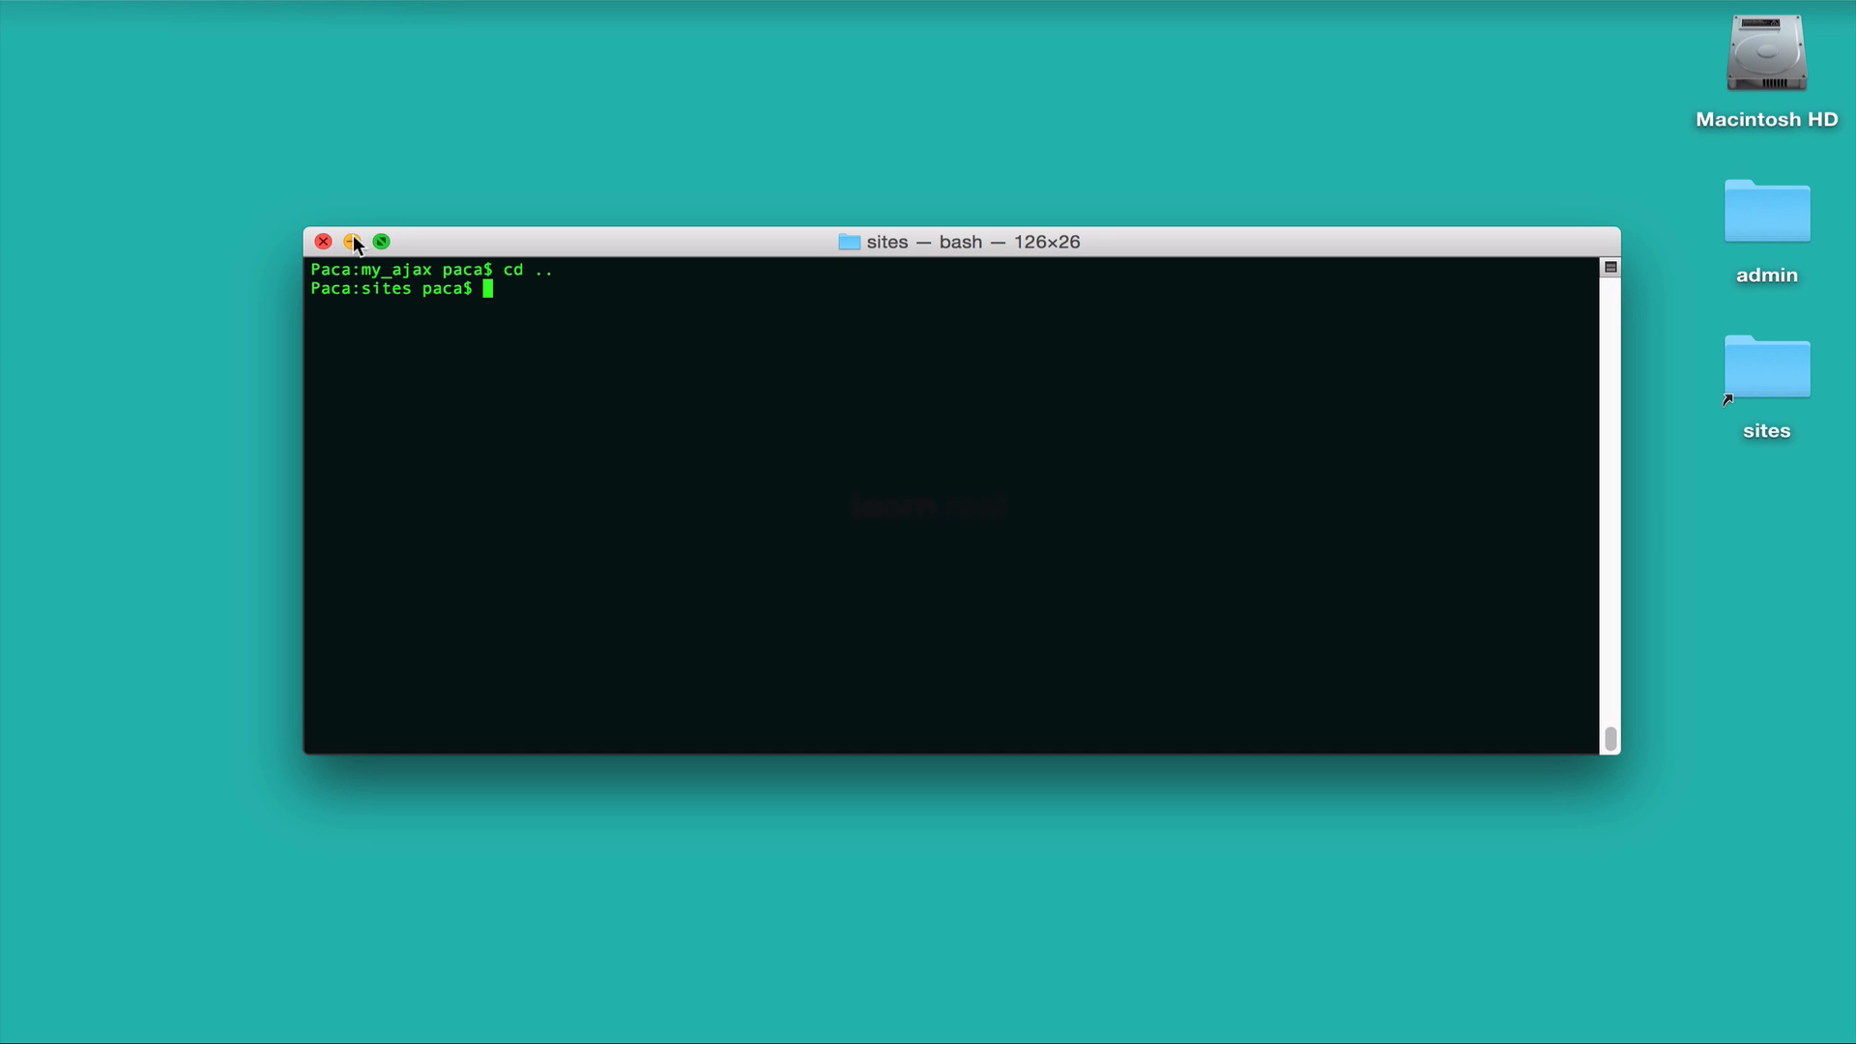
- Restore Terminal from the Dock and cd into the admin folder on the desktop
click(352, 242)
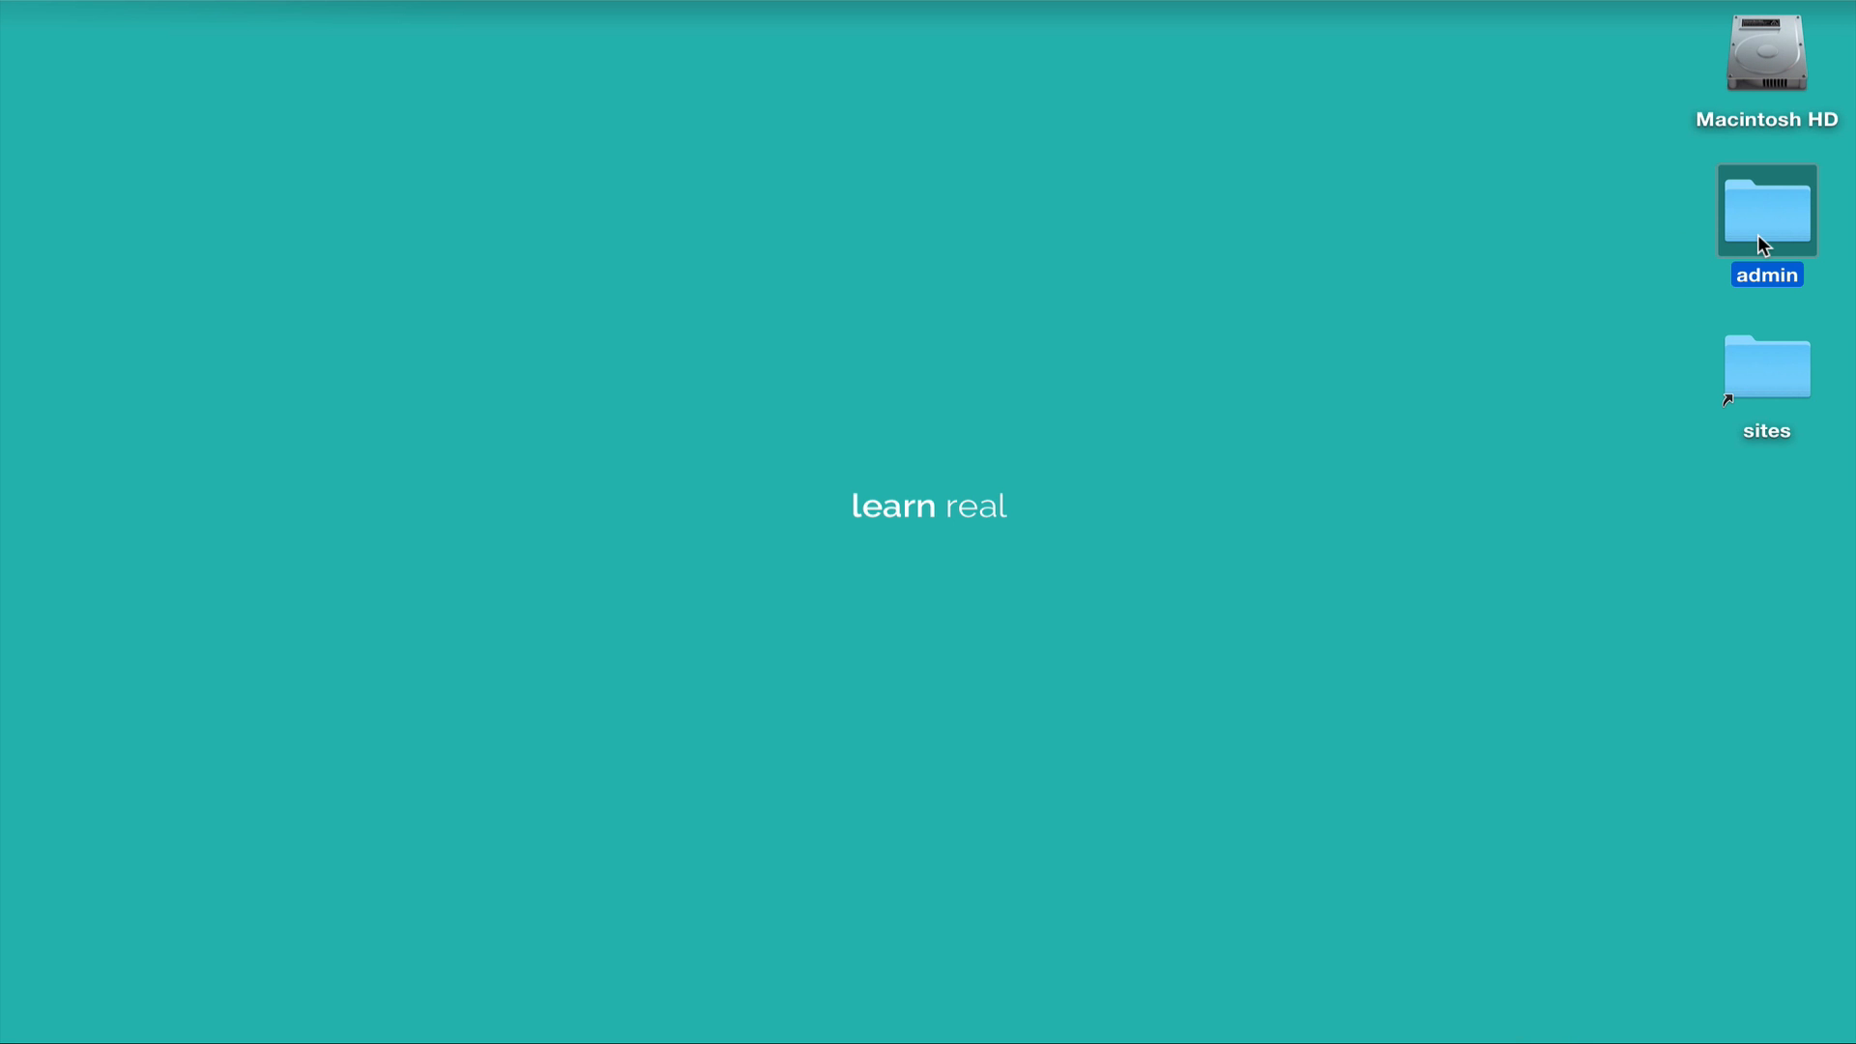
mouse_move(1775, 284)
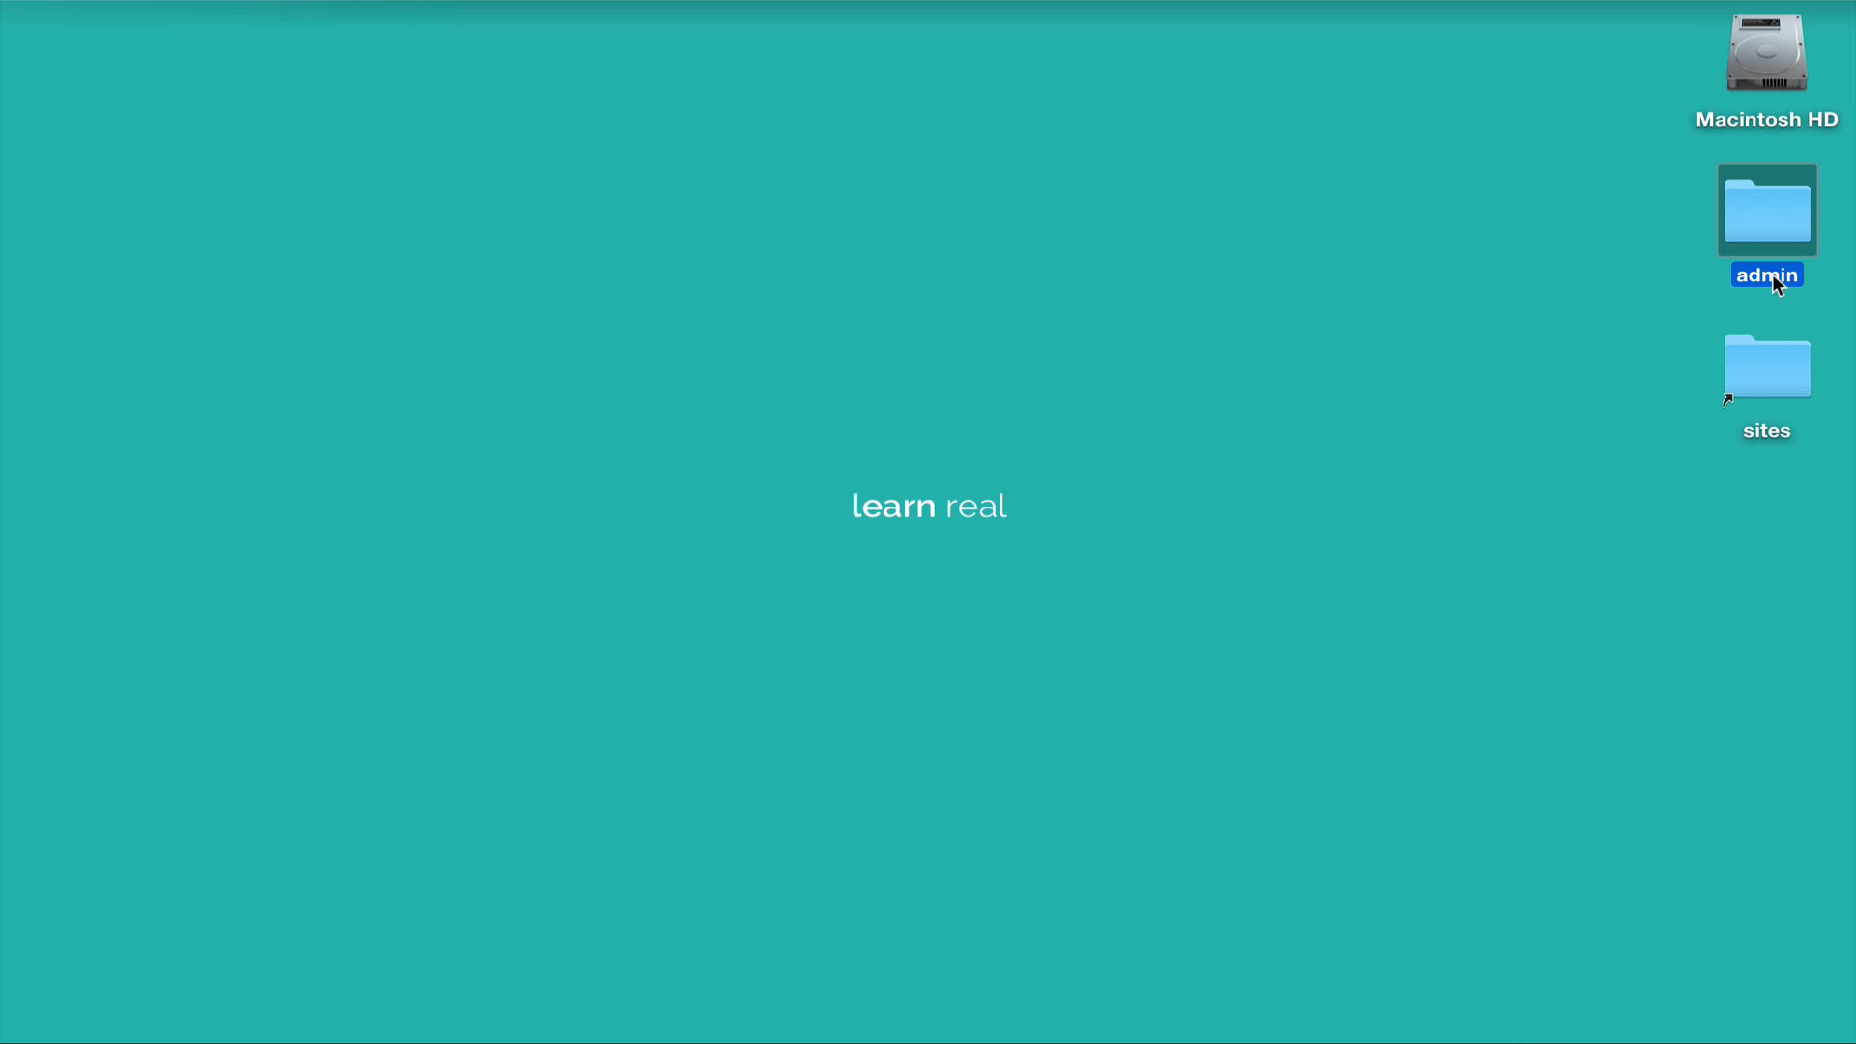
mouse_move(1787, 260)
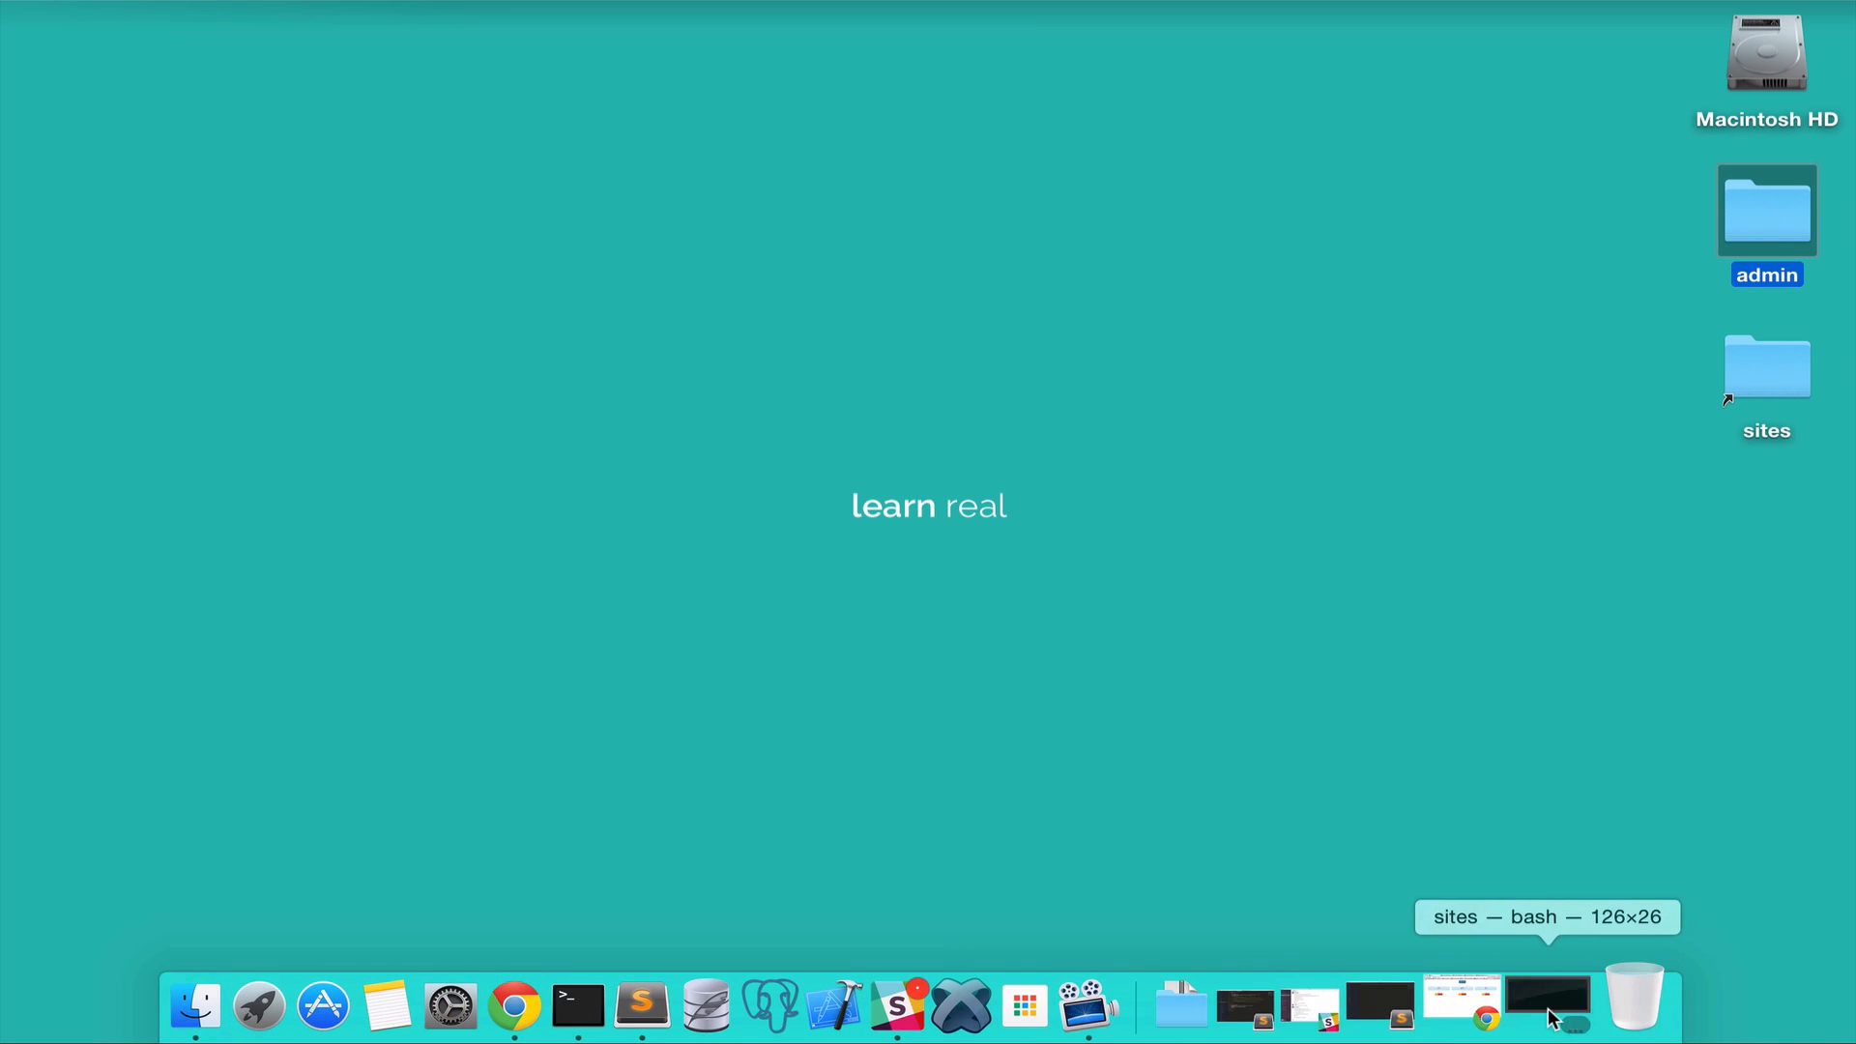
click(1546, 1007)
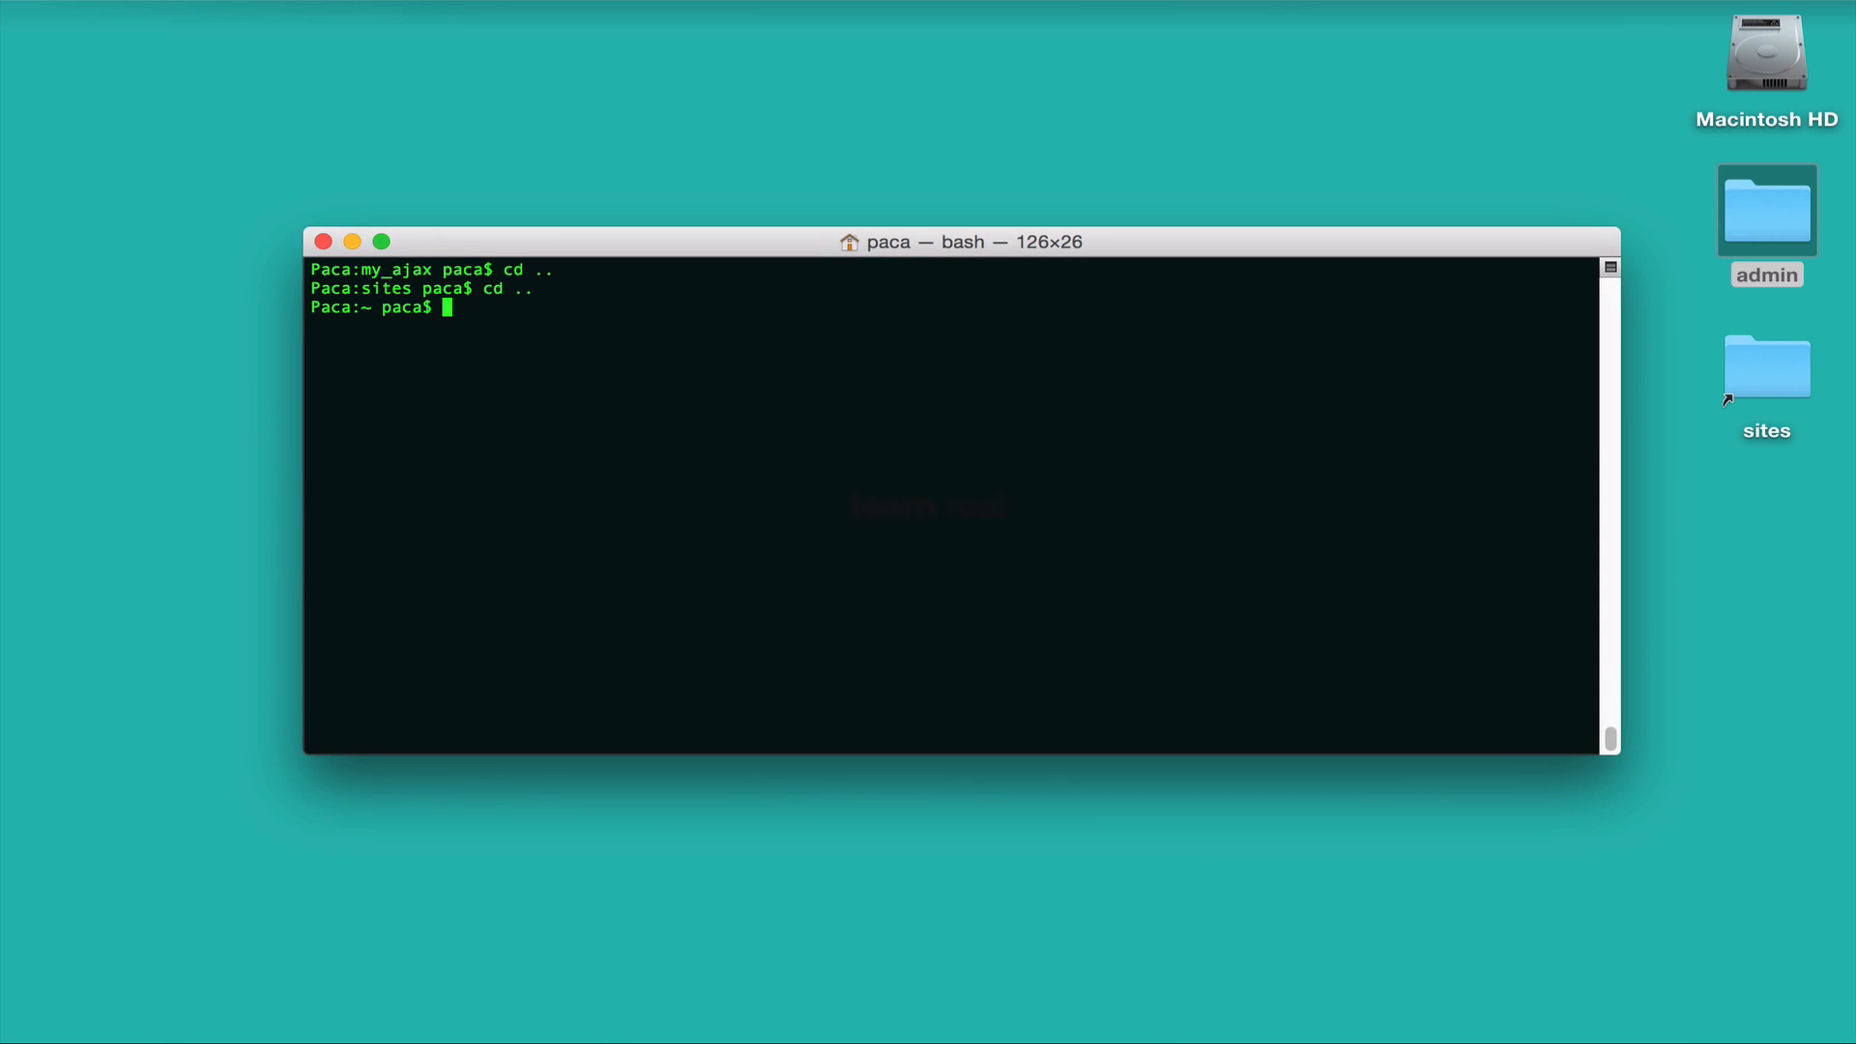
text(cd desk)
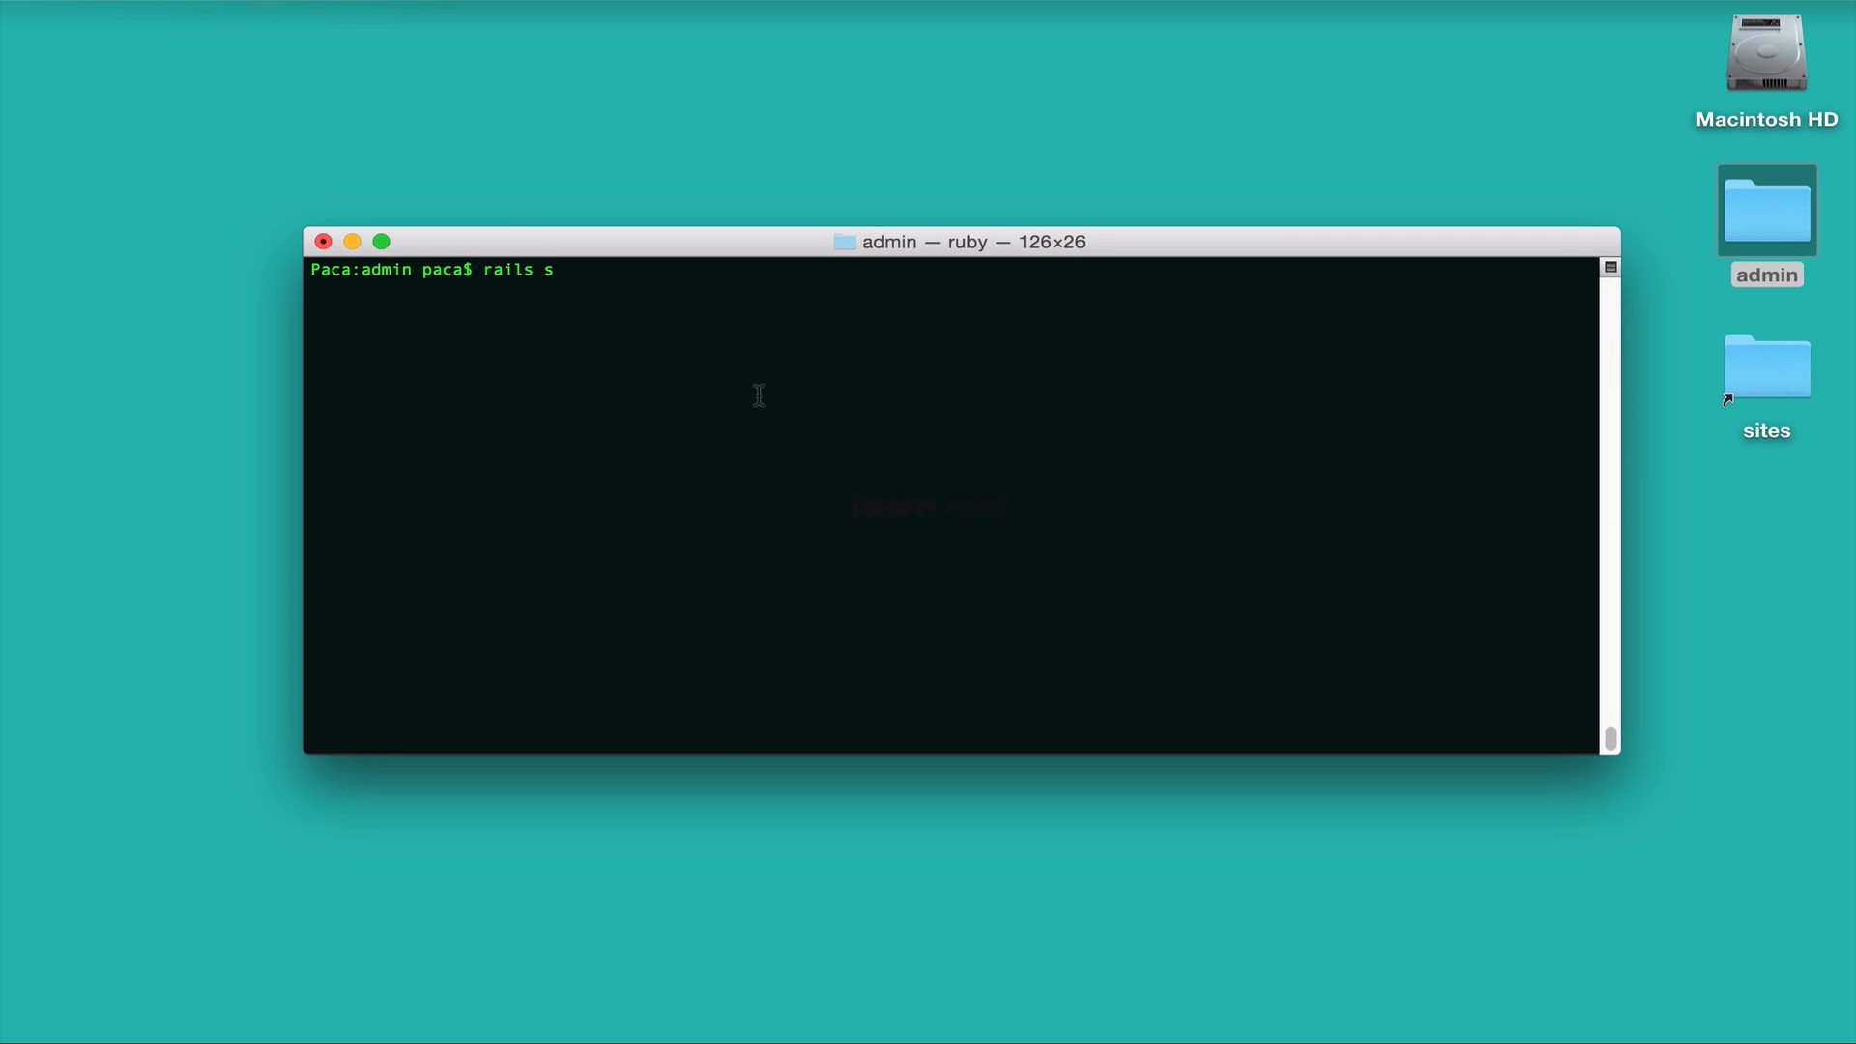
mouse_move(770, 1023)
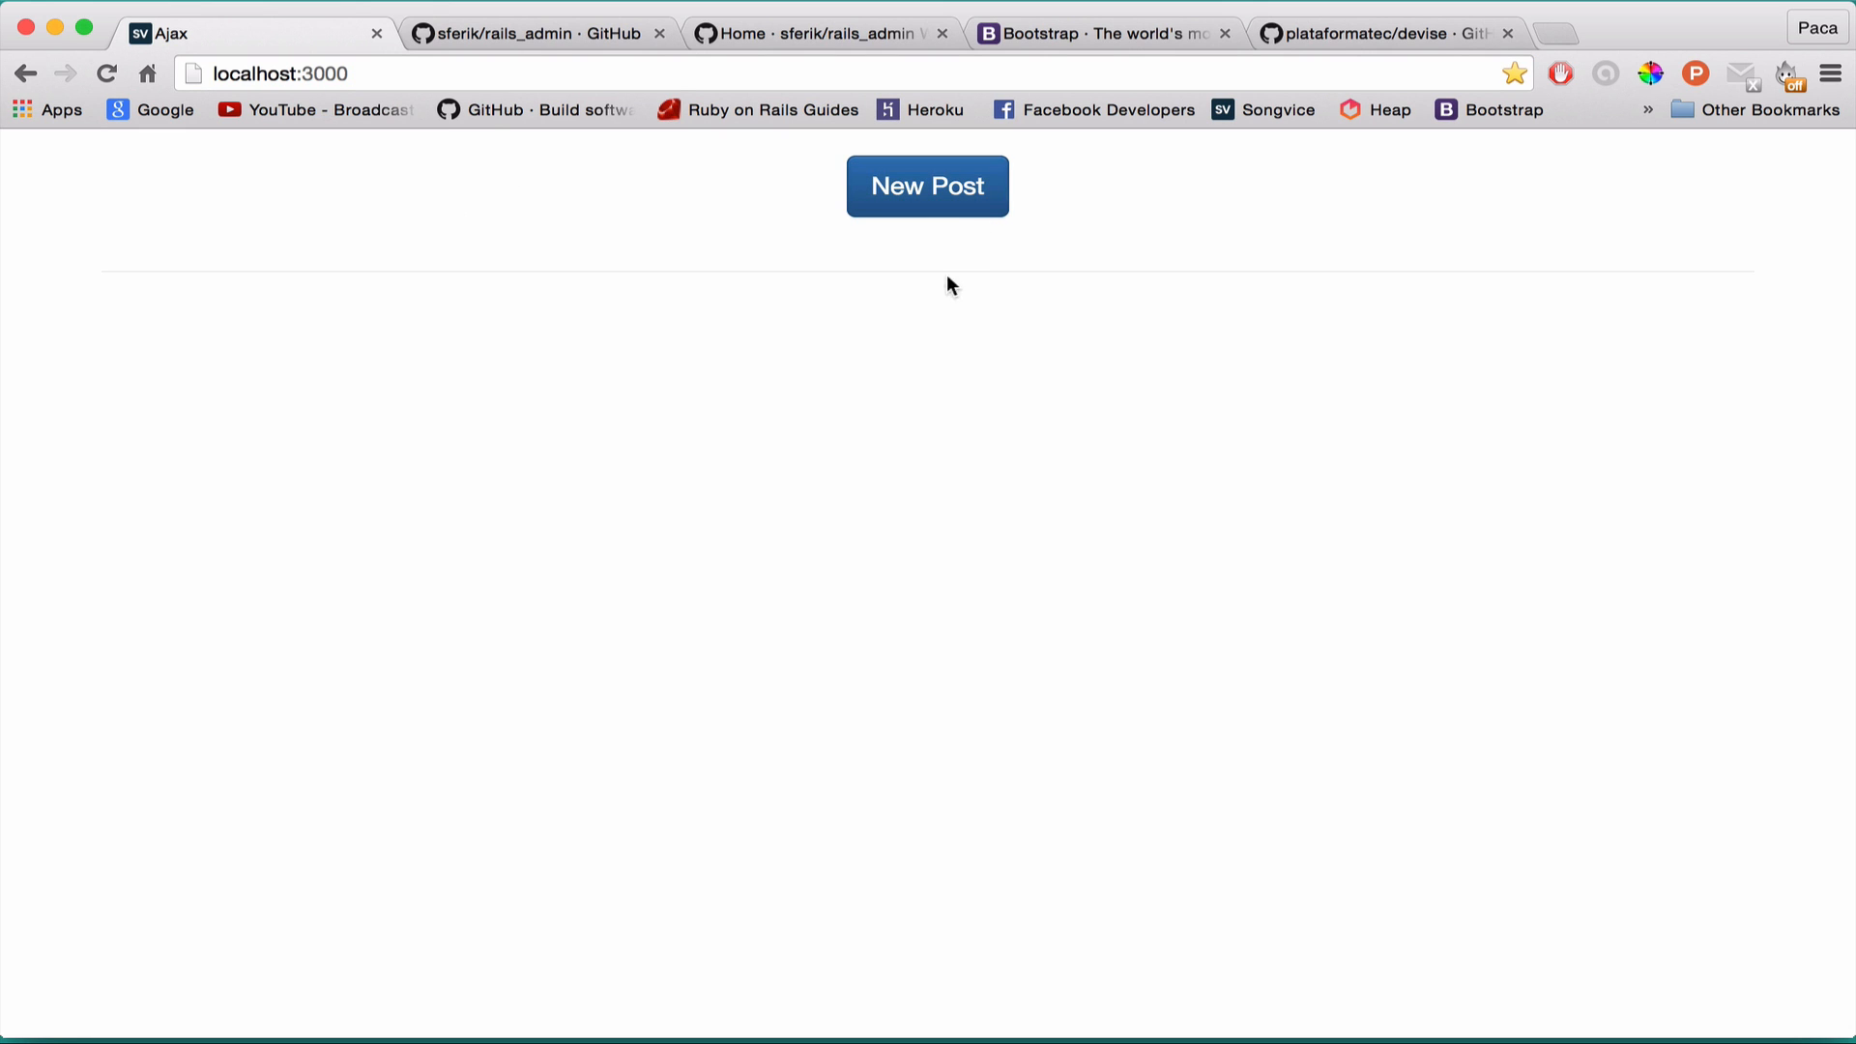
click(926, 185)
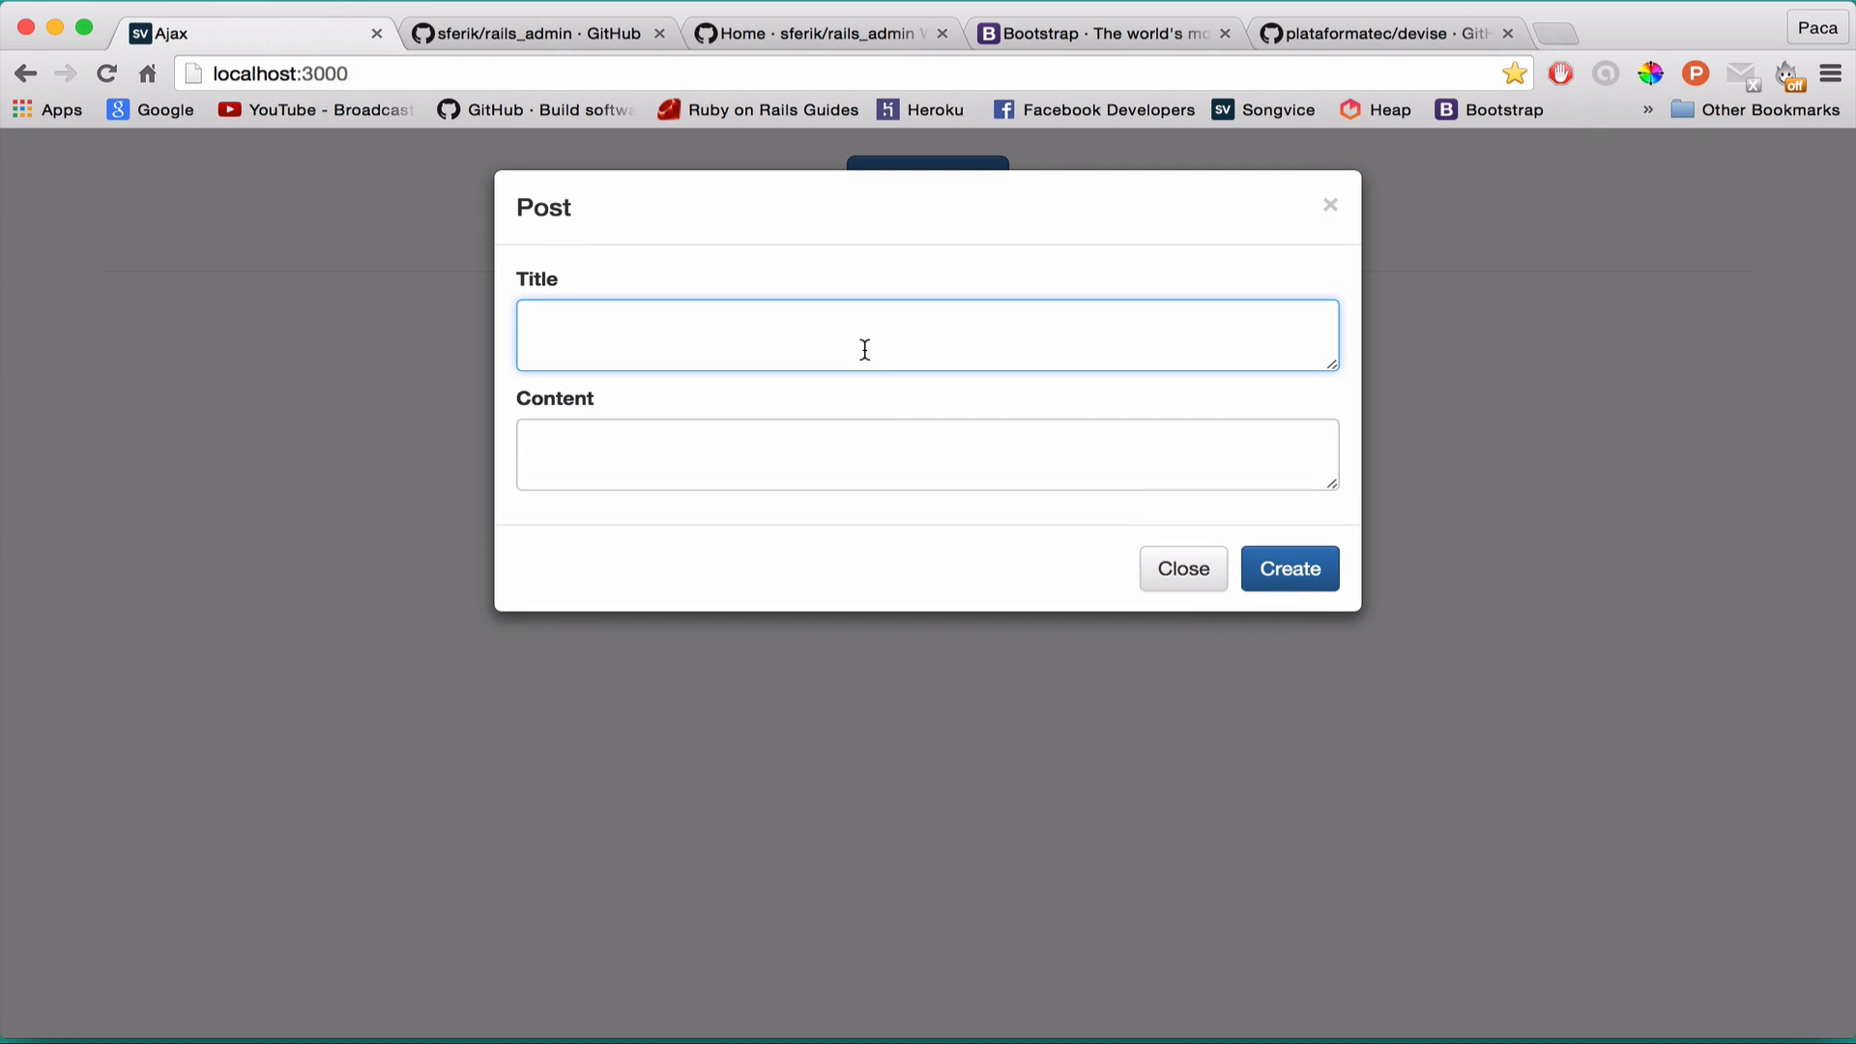
text(First record)
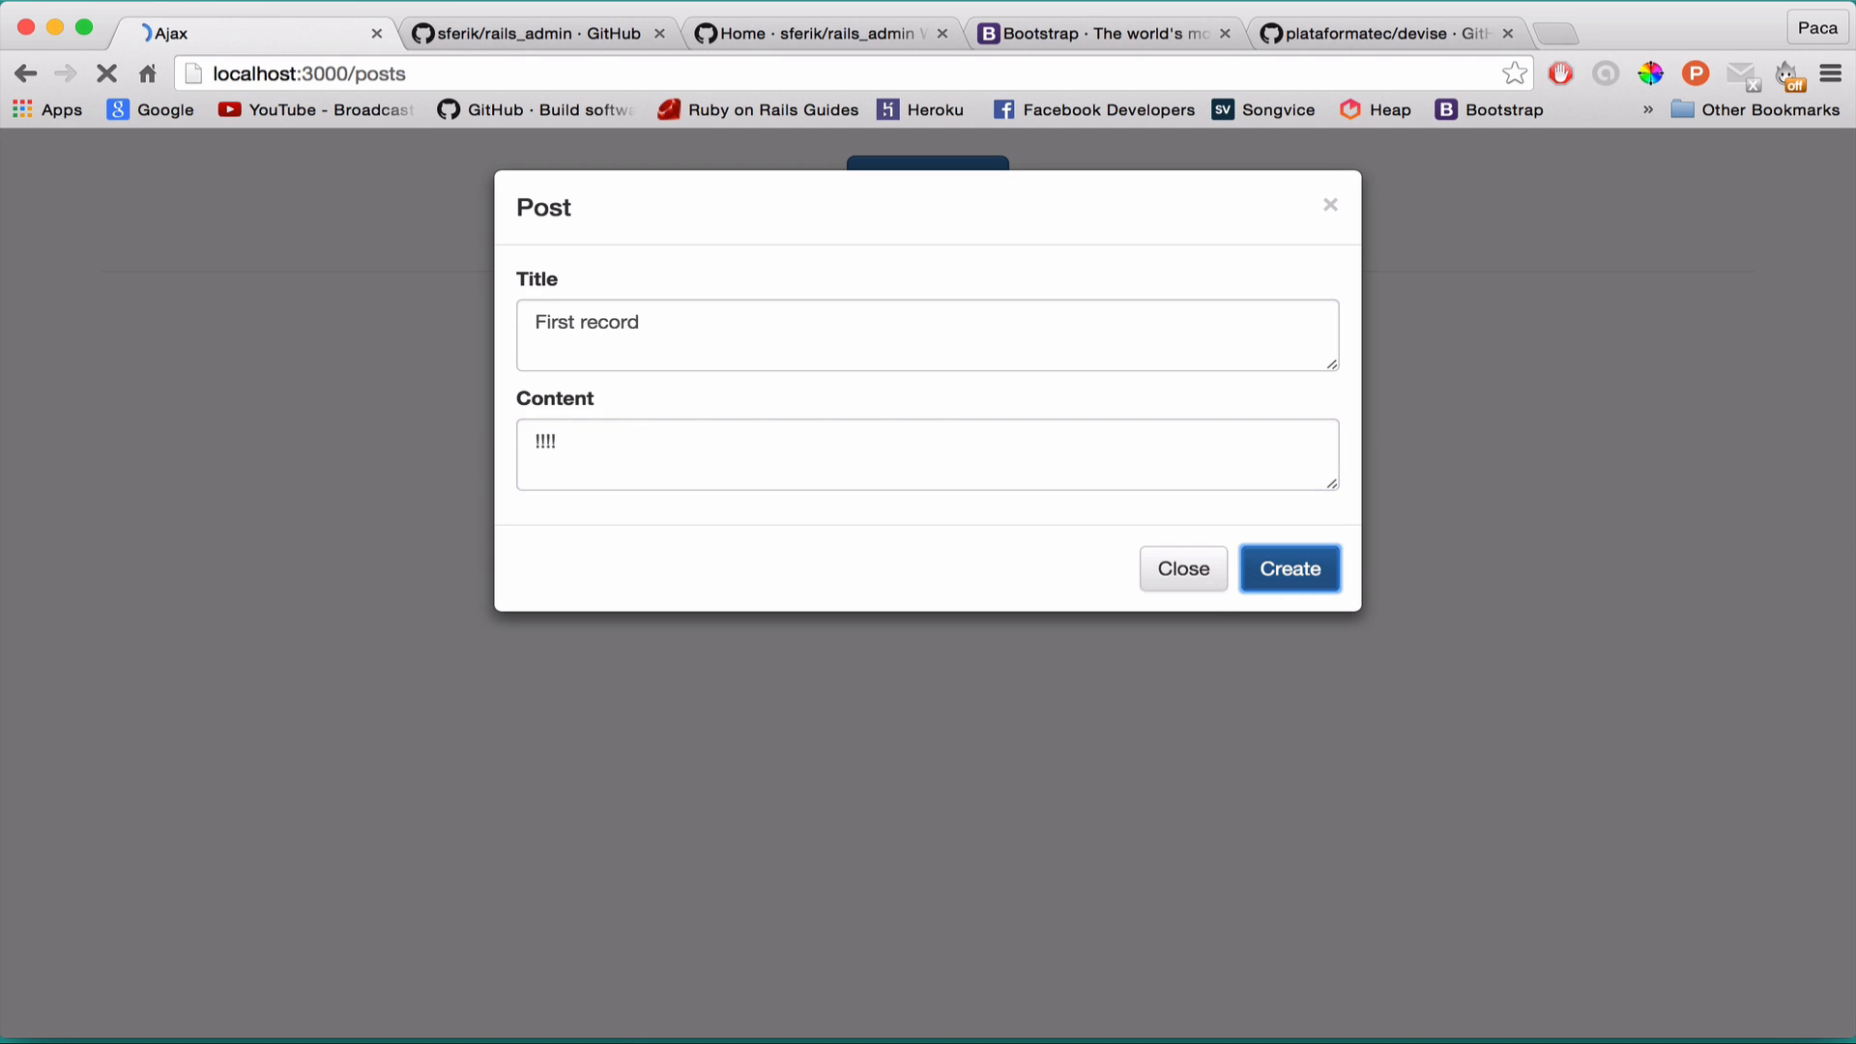
click(1288, 568)
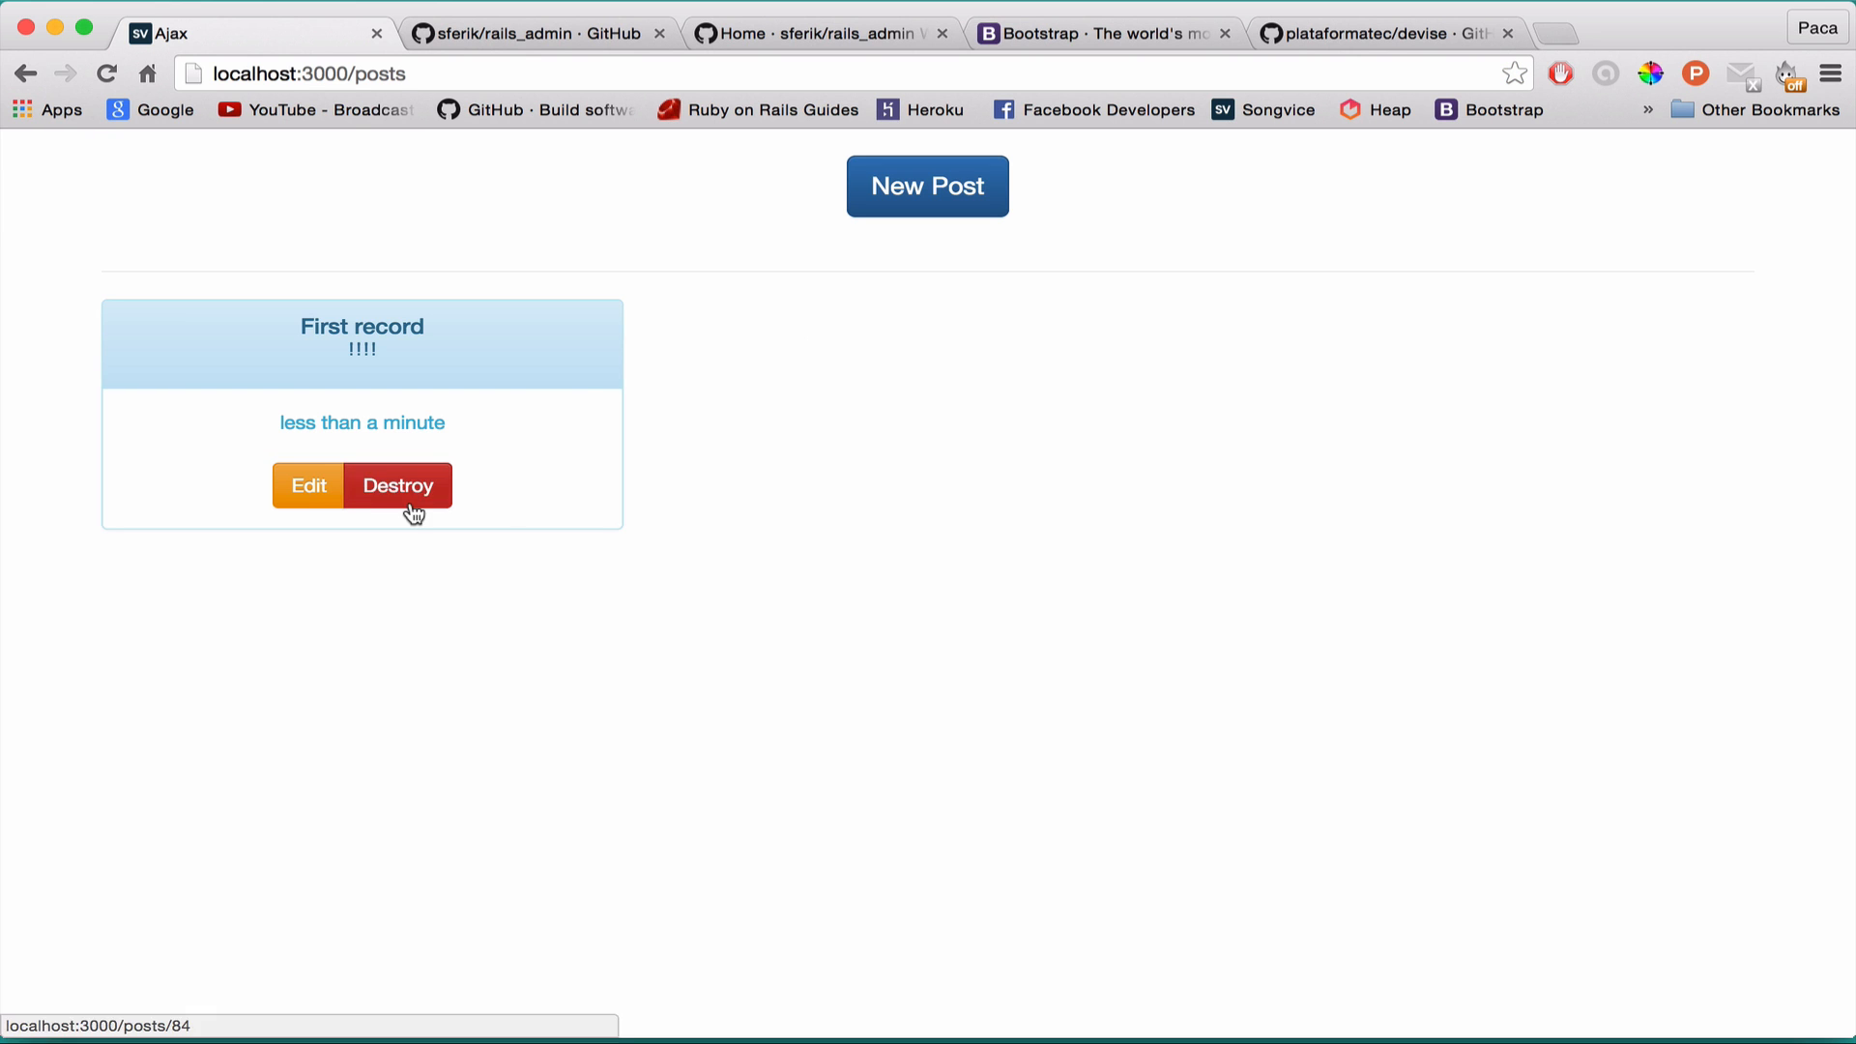
click(307, 485)
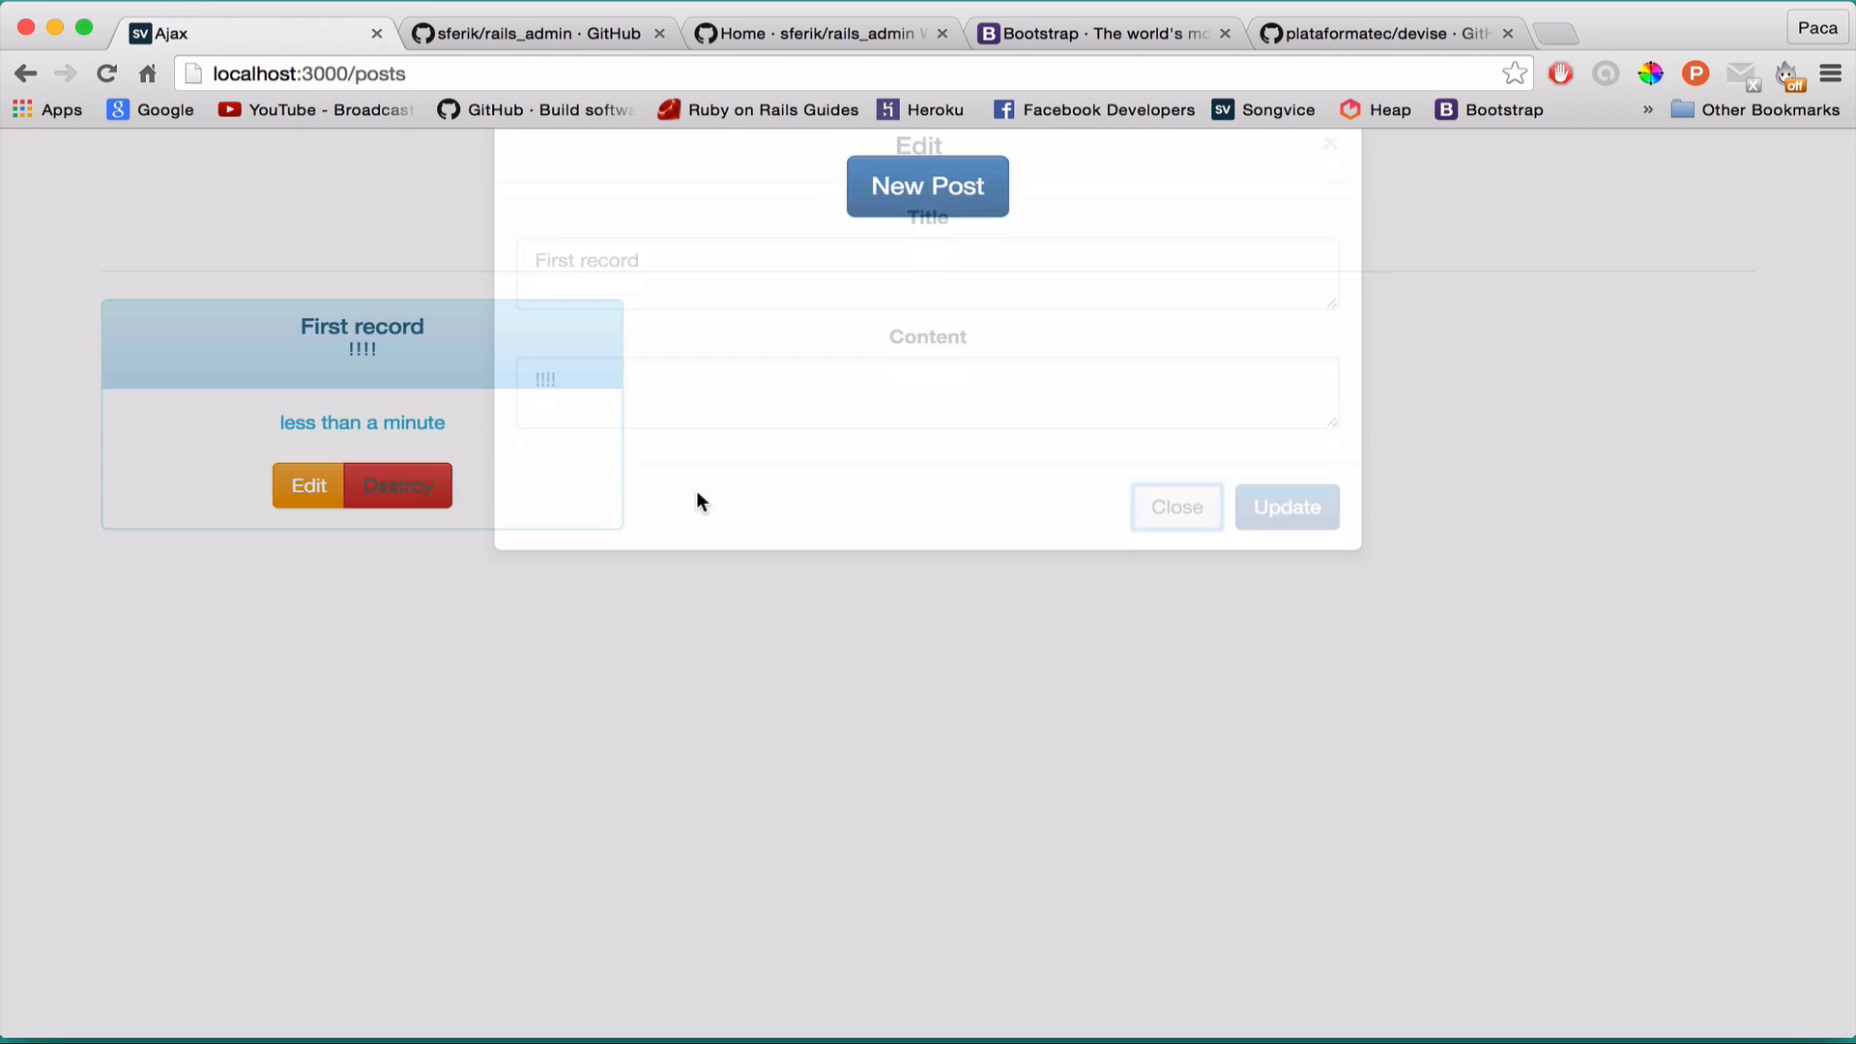
click(1176, 506)
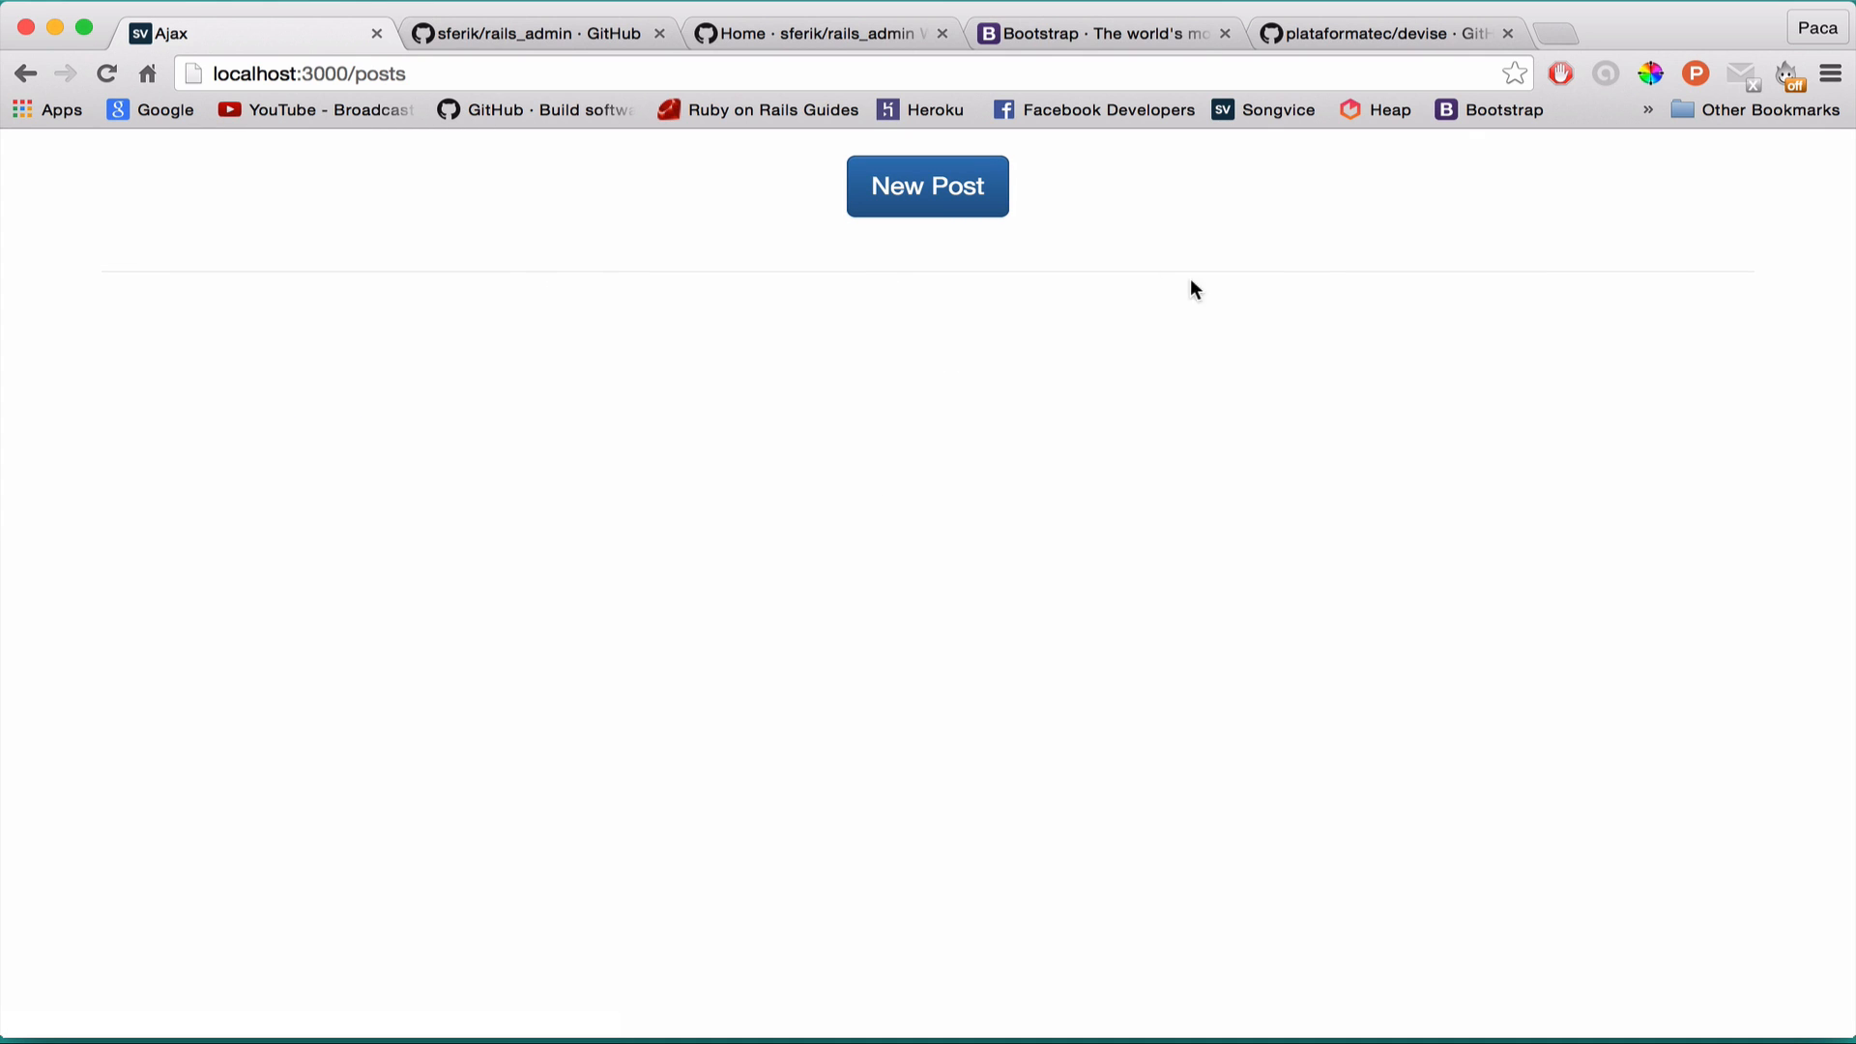
mouse_move(845, 342)
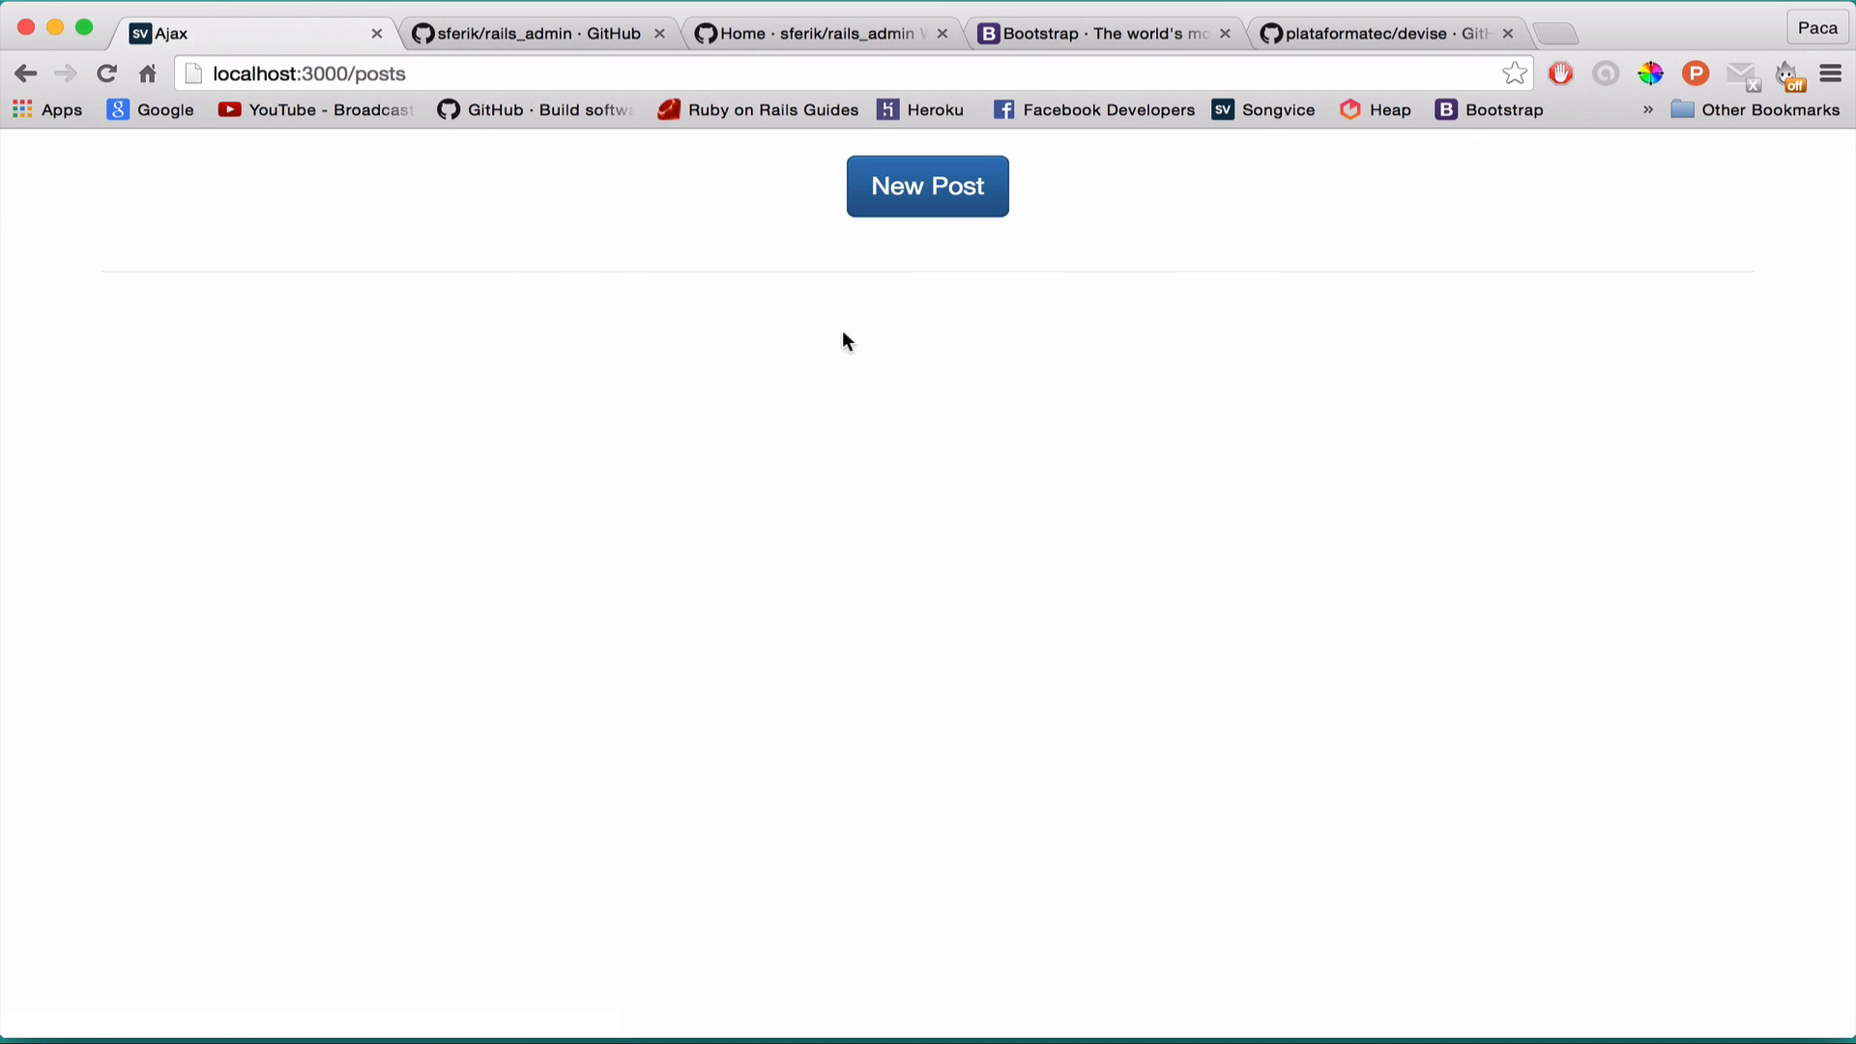
mouse_move(450, 267)
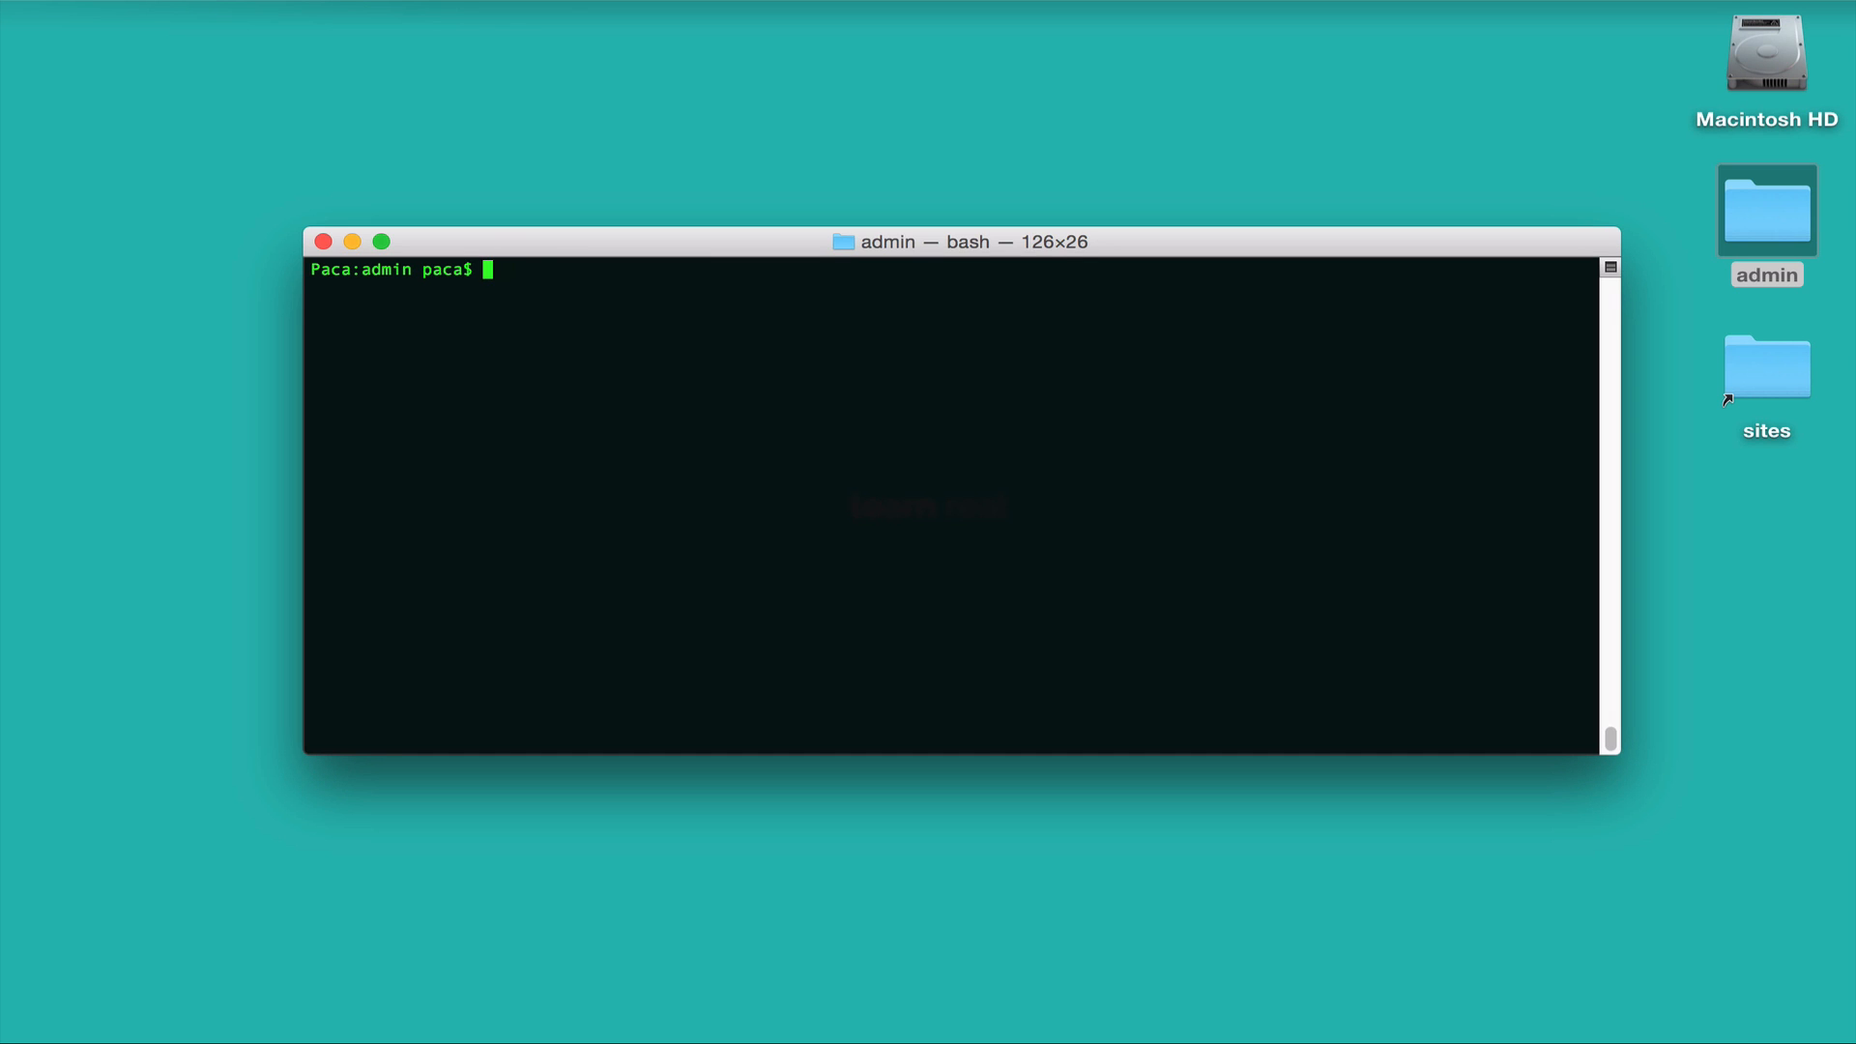
- Run rails s, generate a home controller with an index action, then clear the screen
text(rails s)
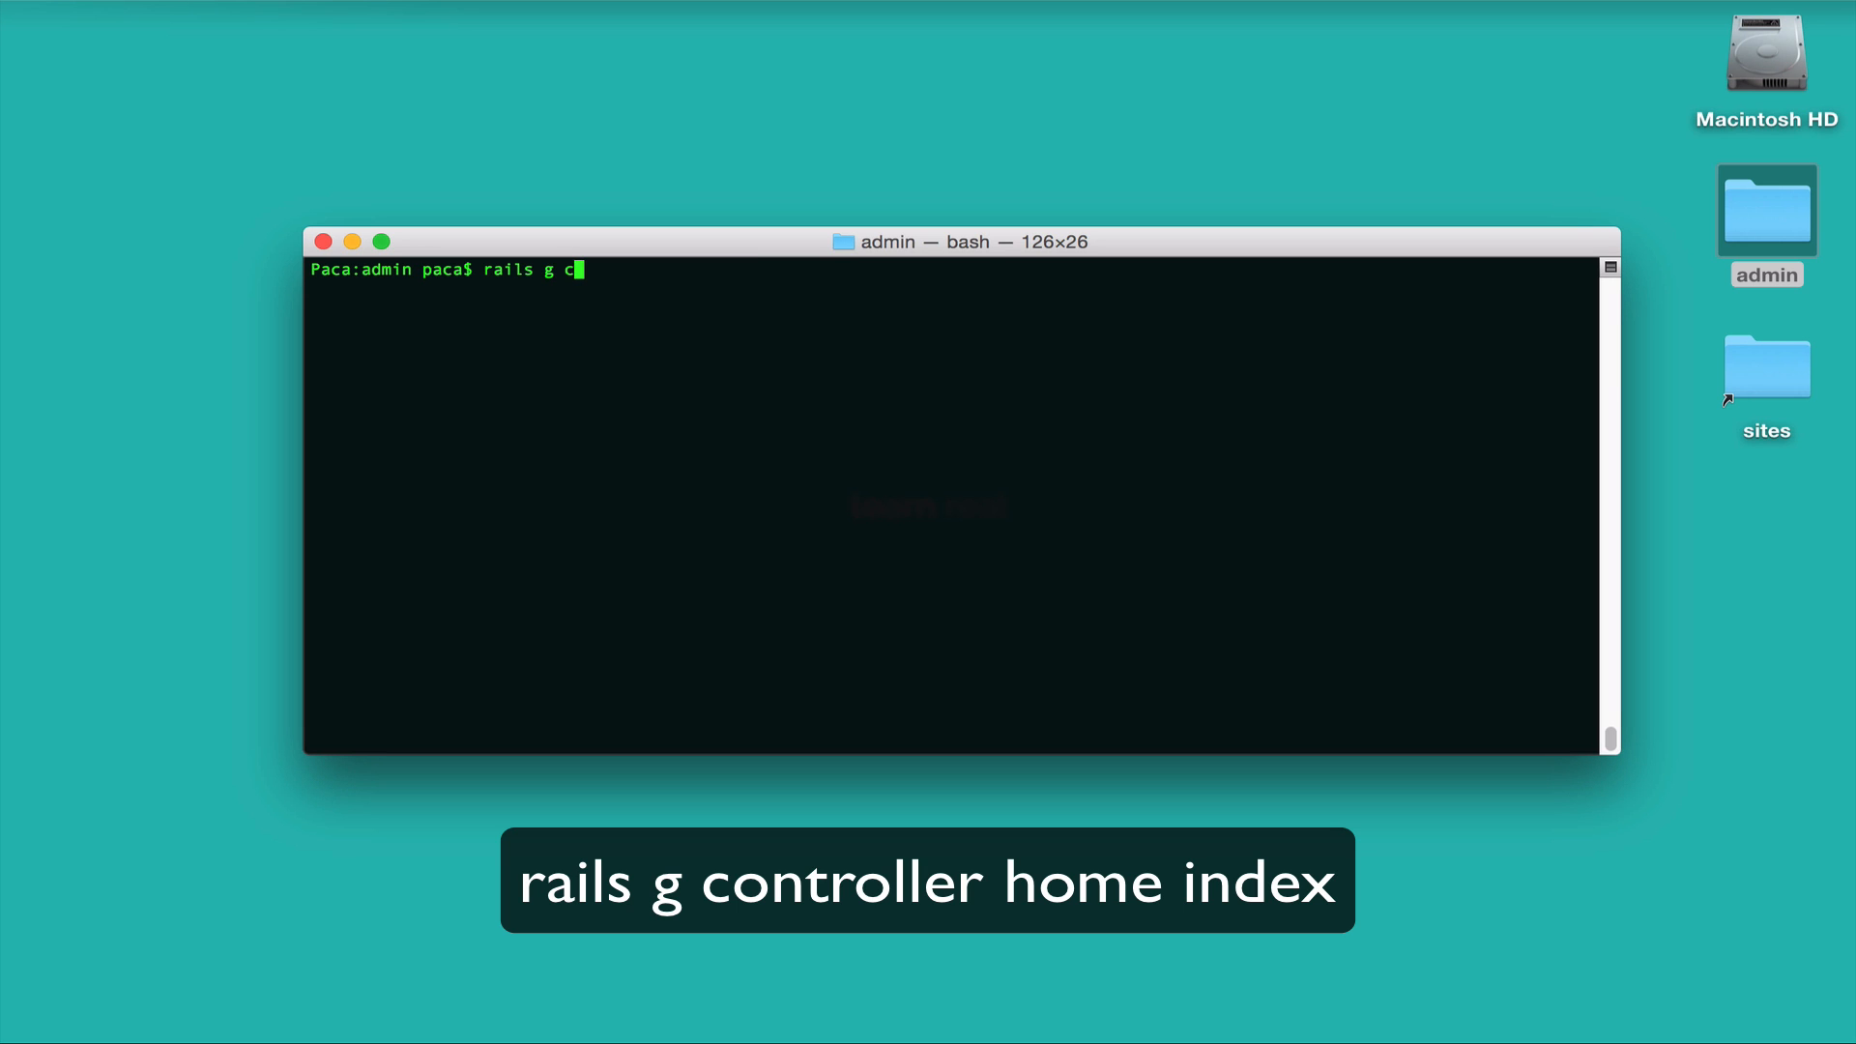
text(ontroller home index)
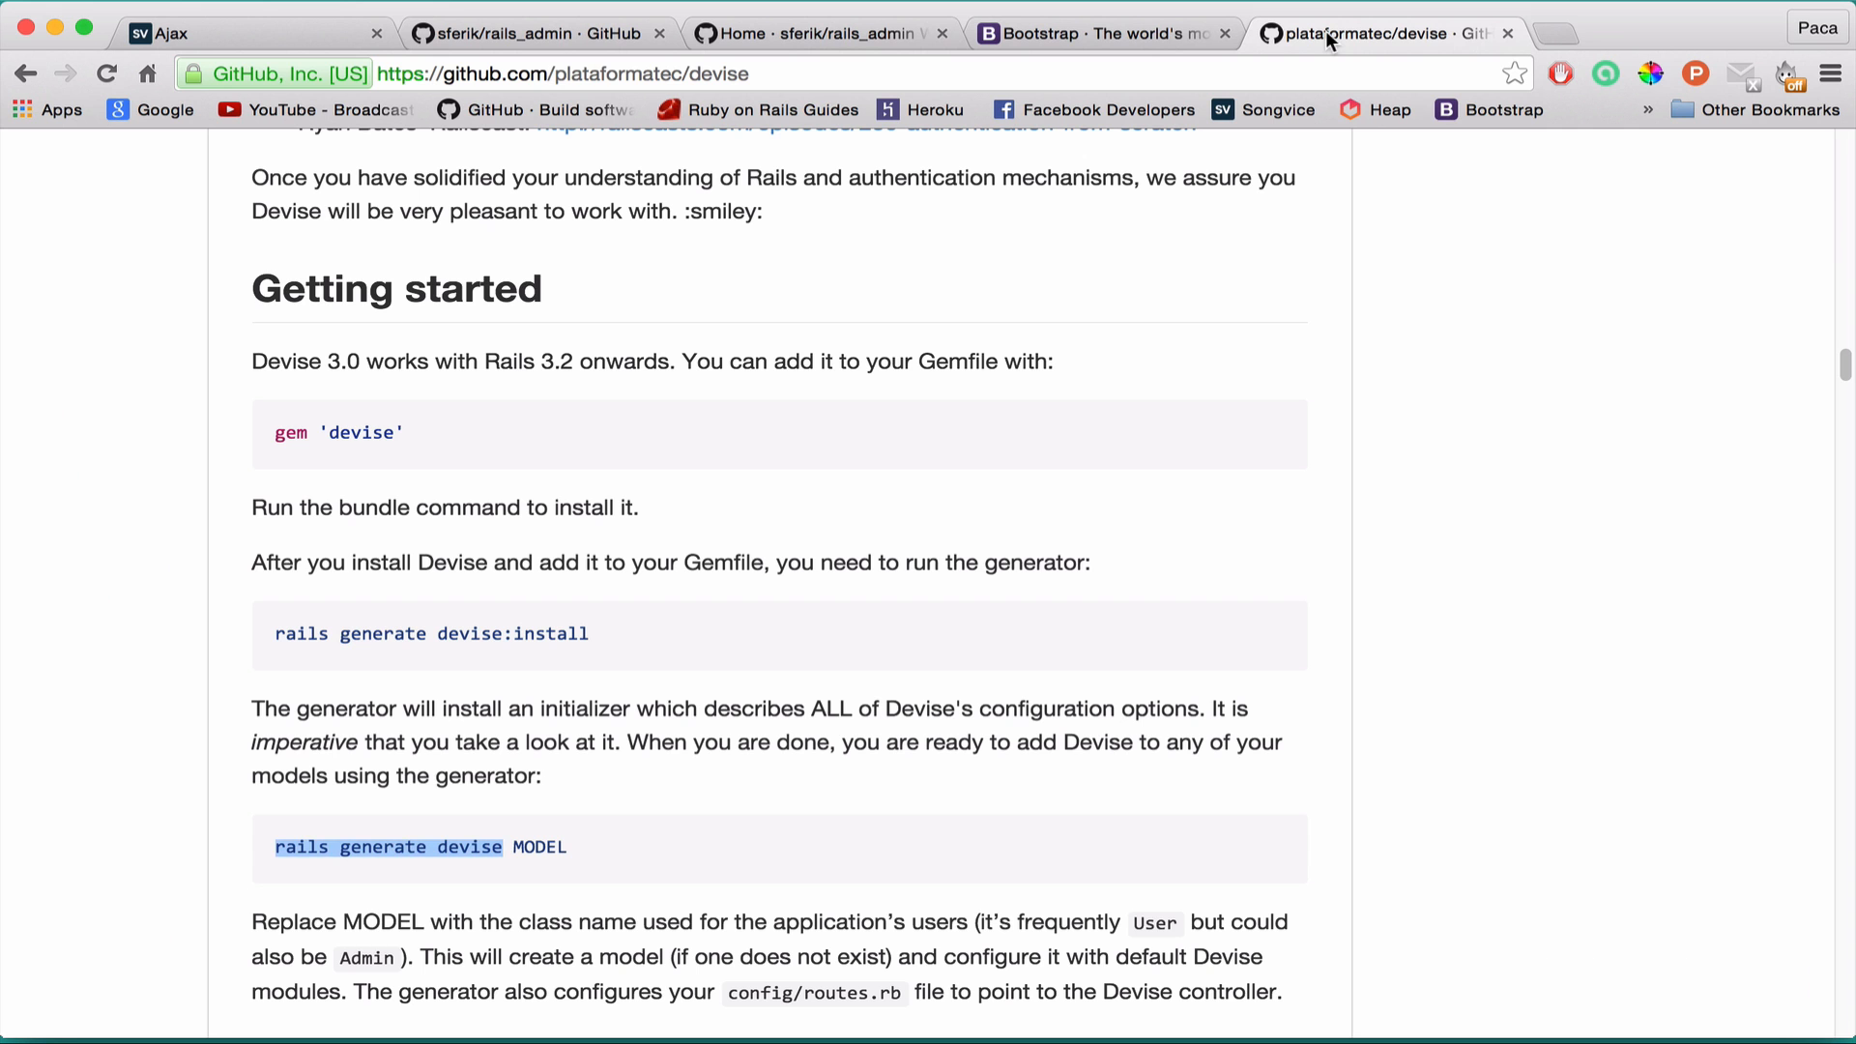
scroll(down, 3)
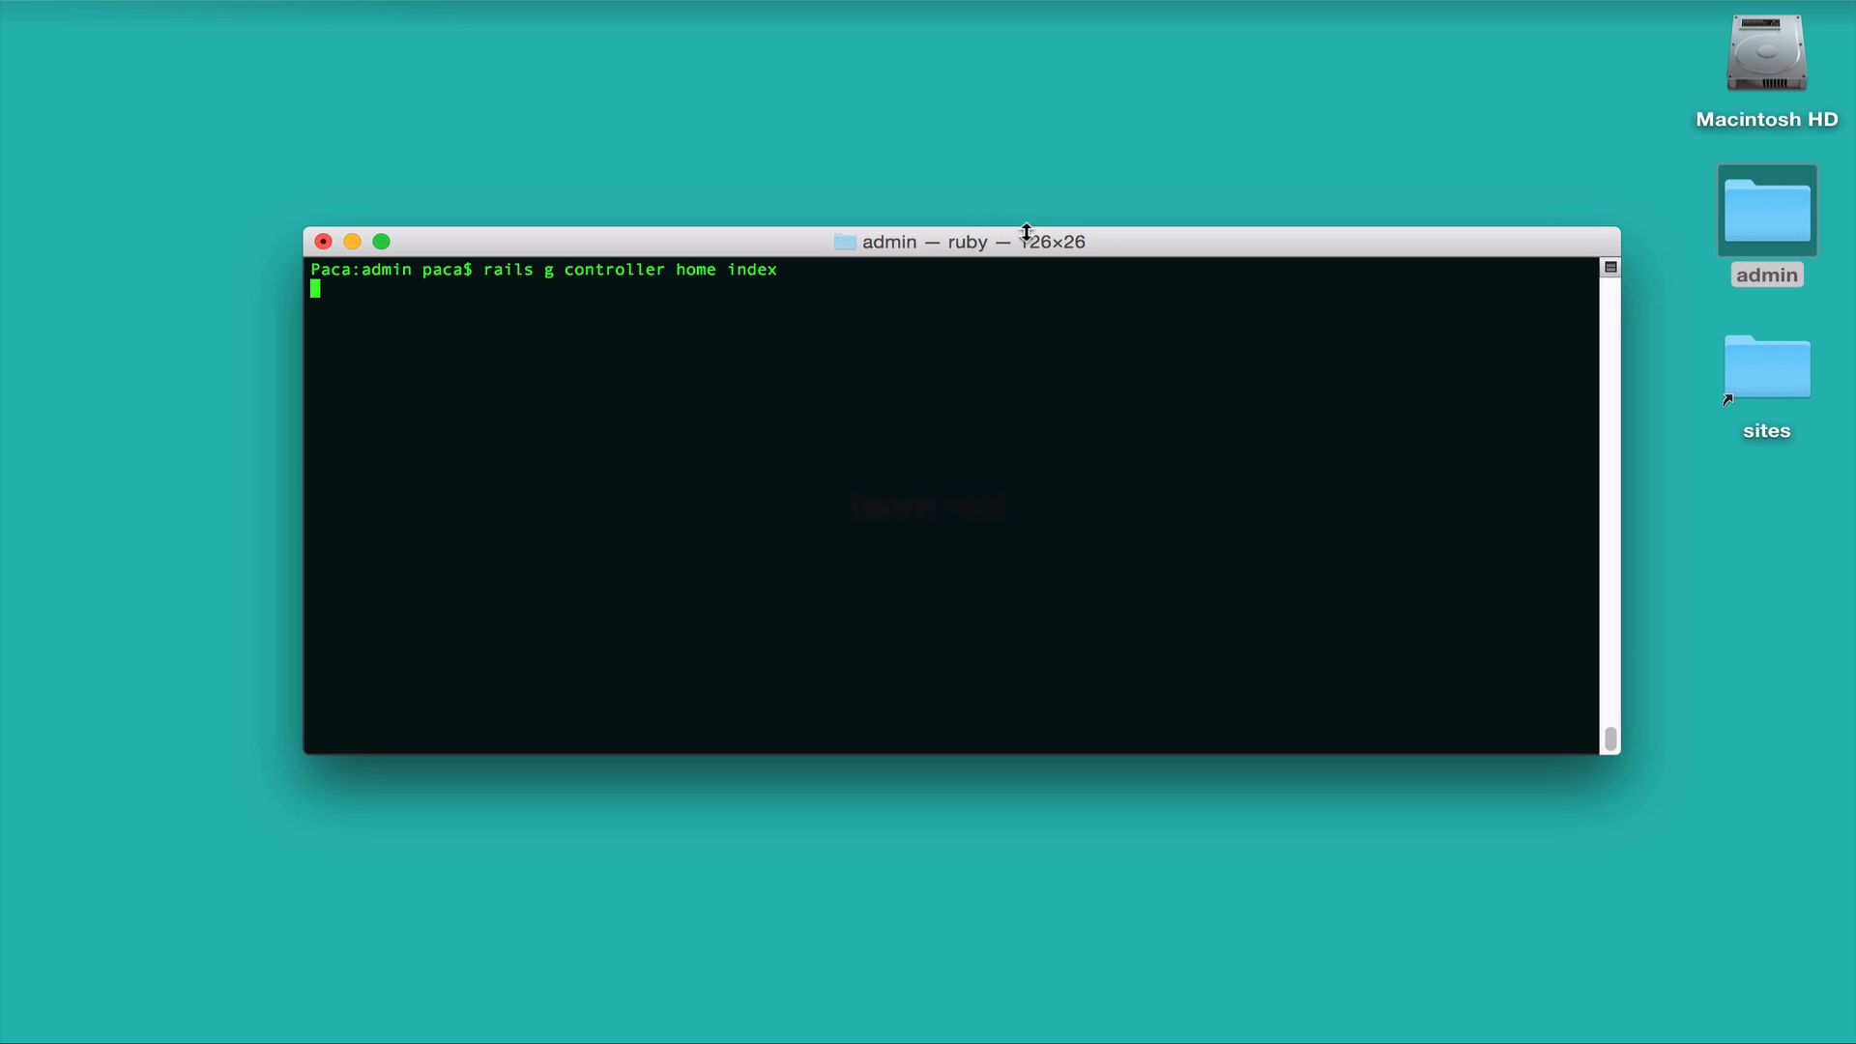
mouse_move(644, 325)
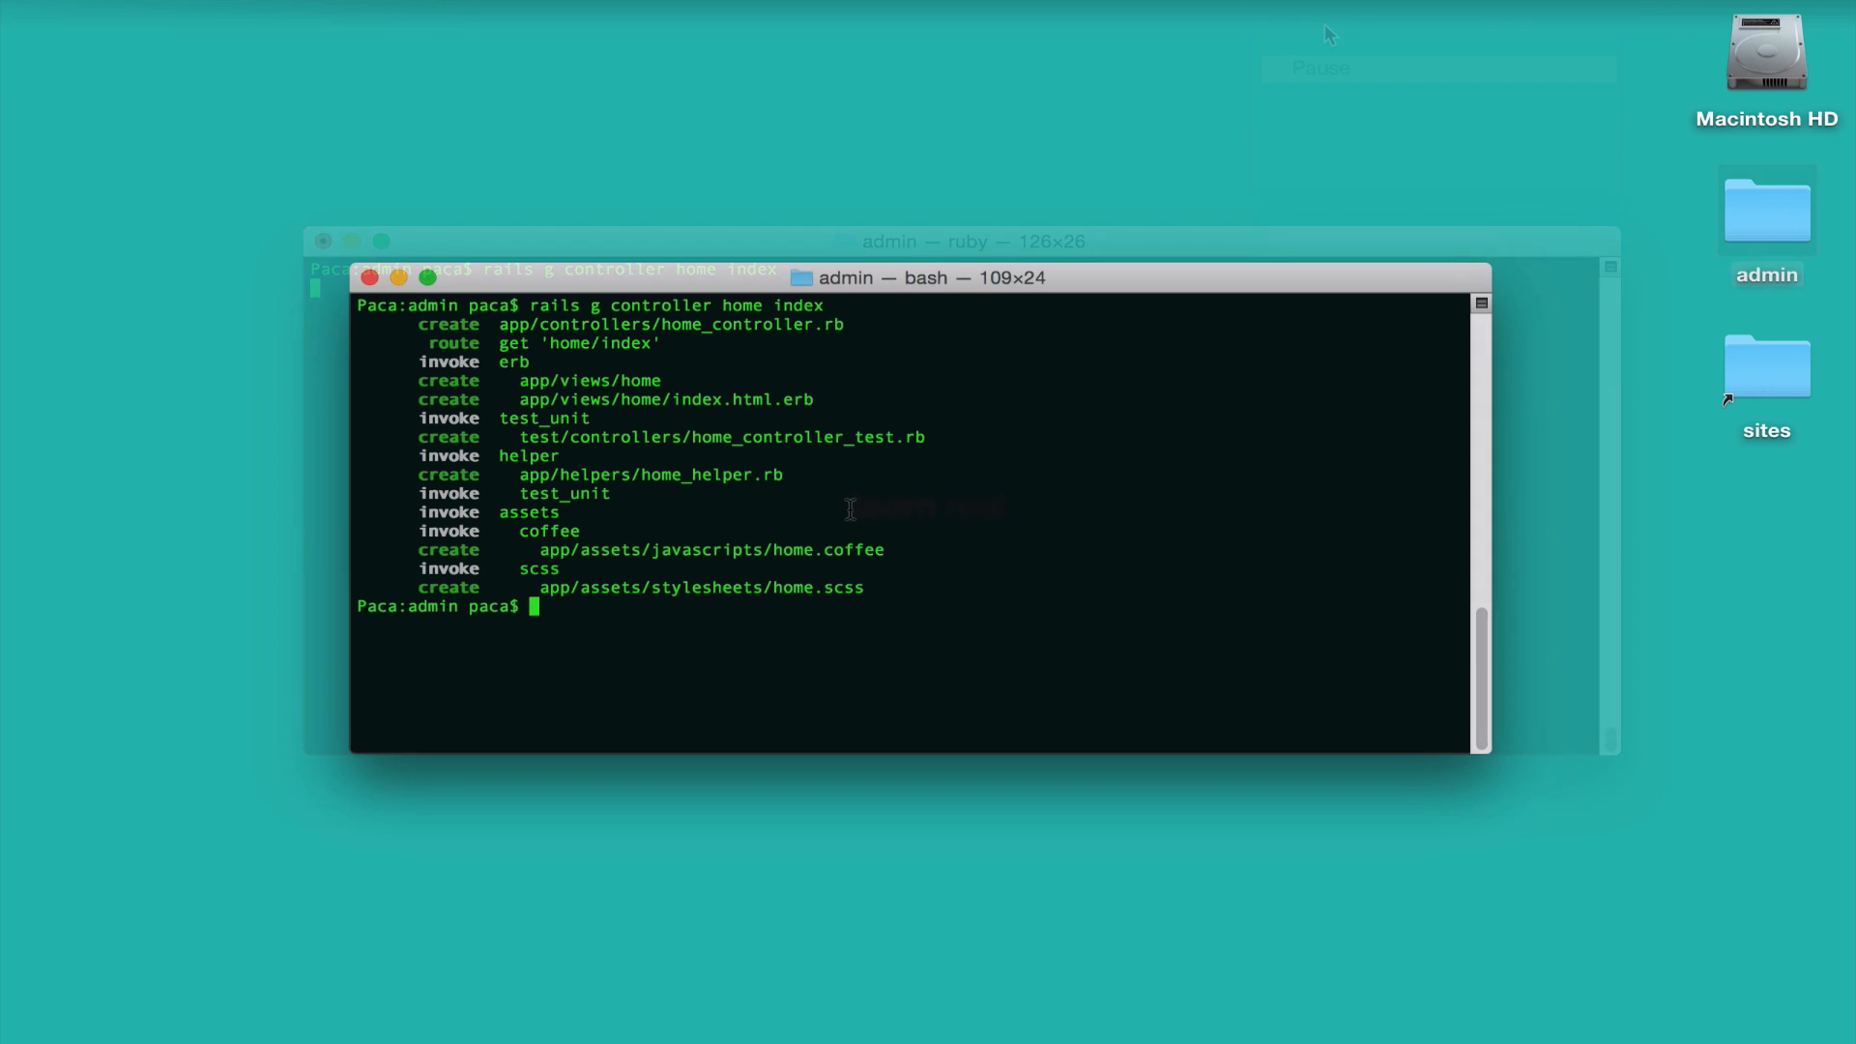
text(cle)
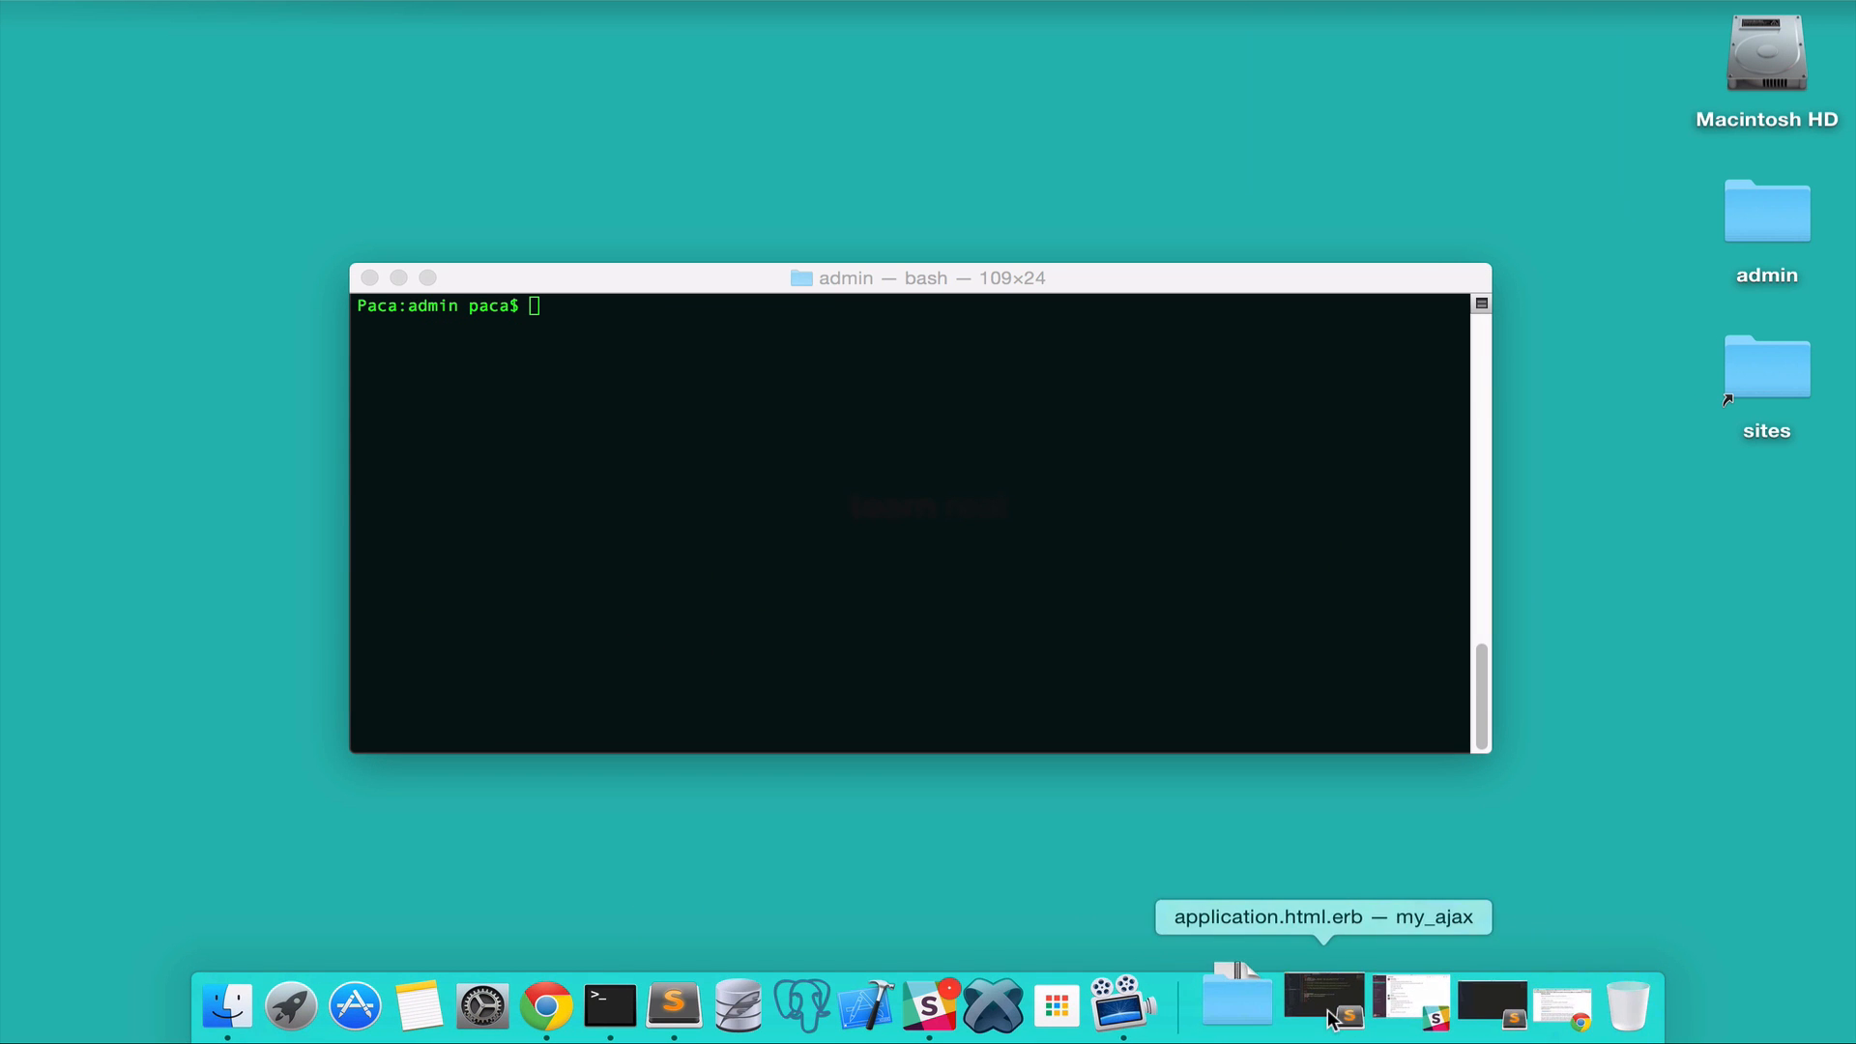
mouse_move(1454, 1008)
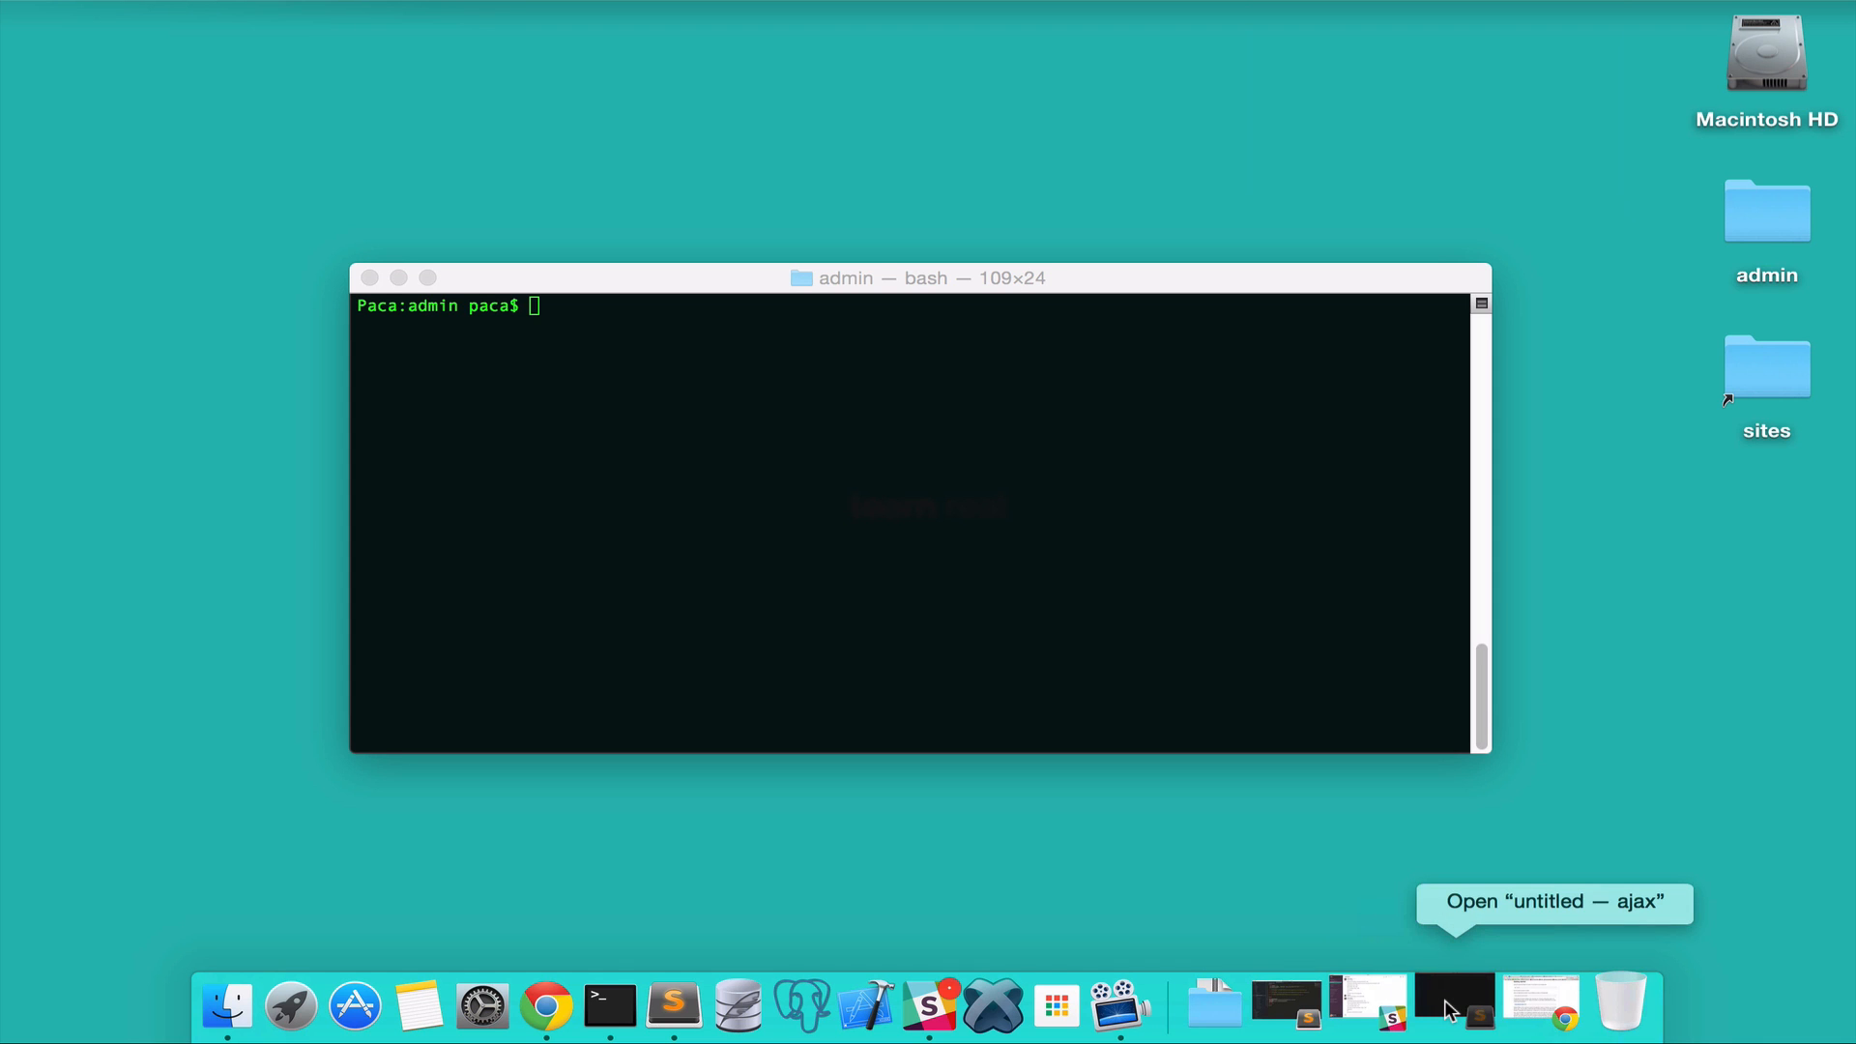
- Open the admin project folder from the Desktop in Sublime Text
click(1455, 1000)
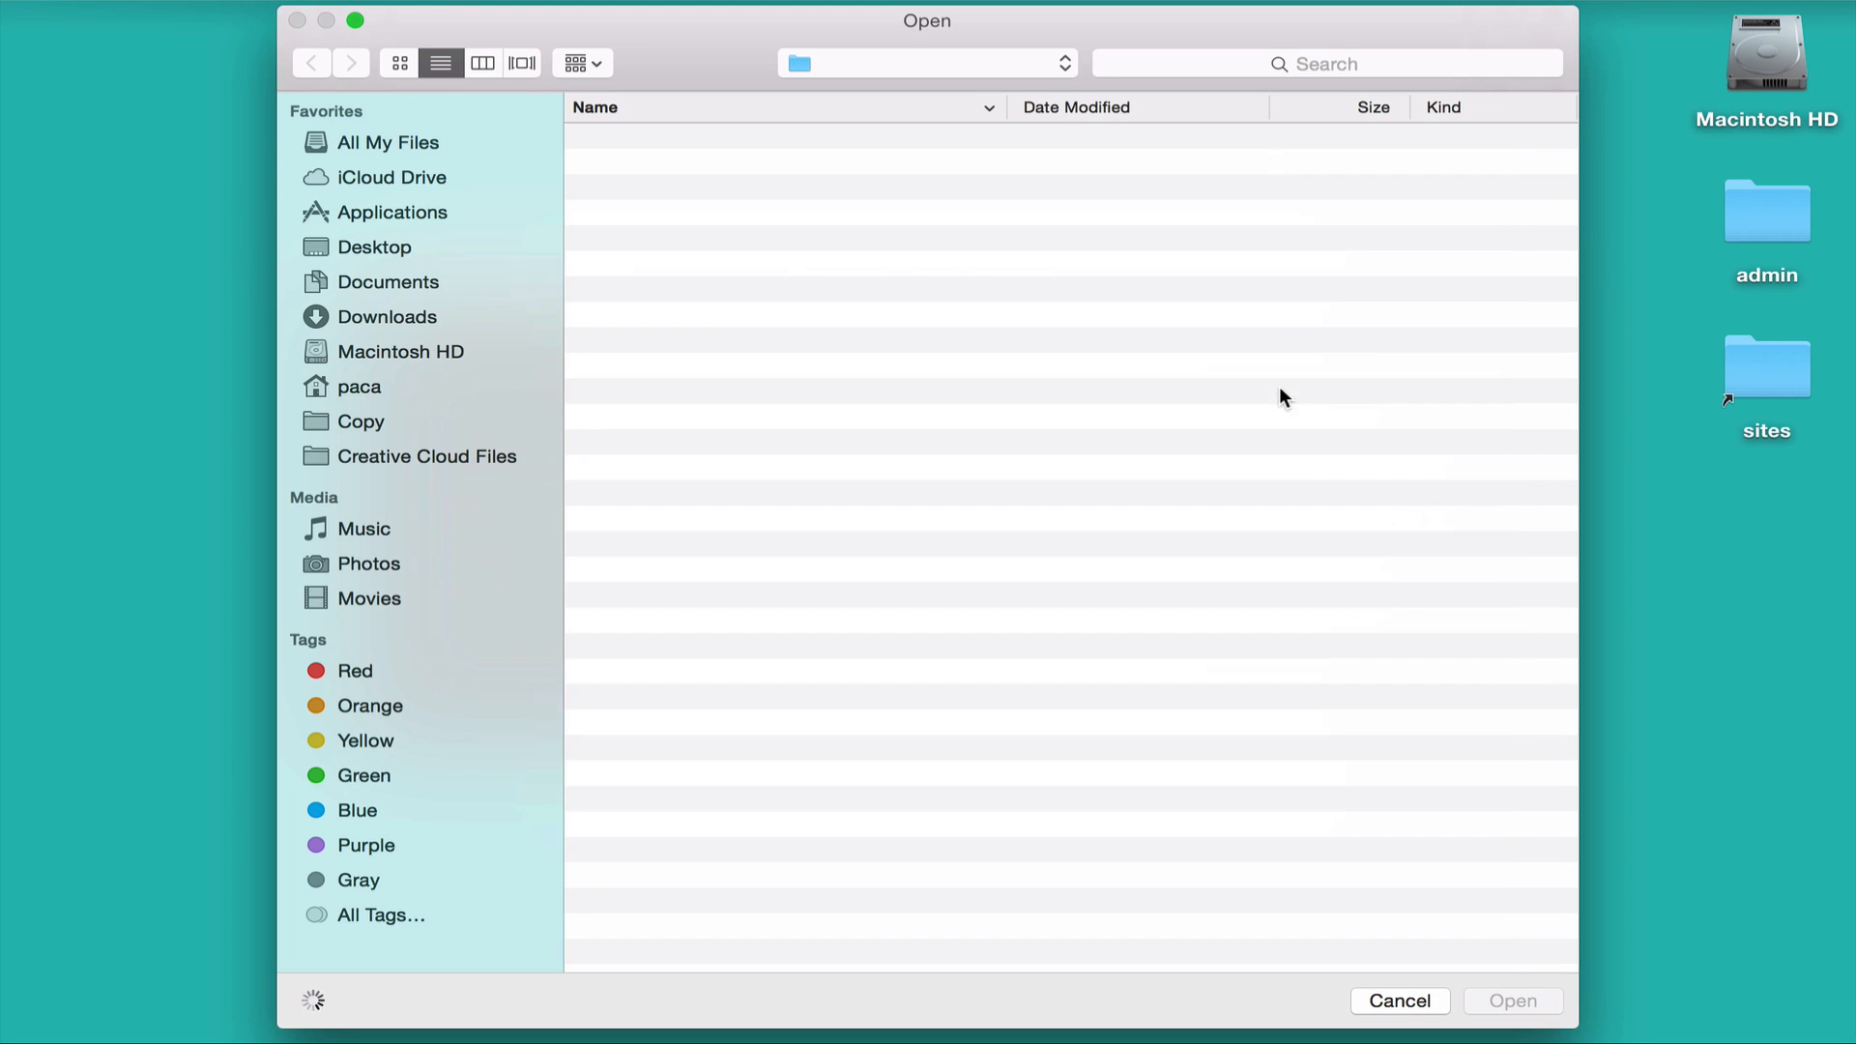
click(374, 247)
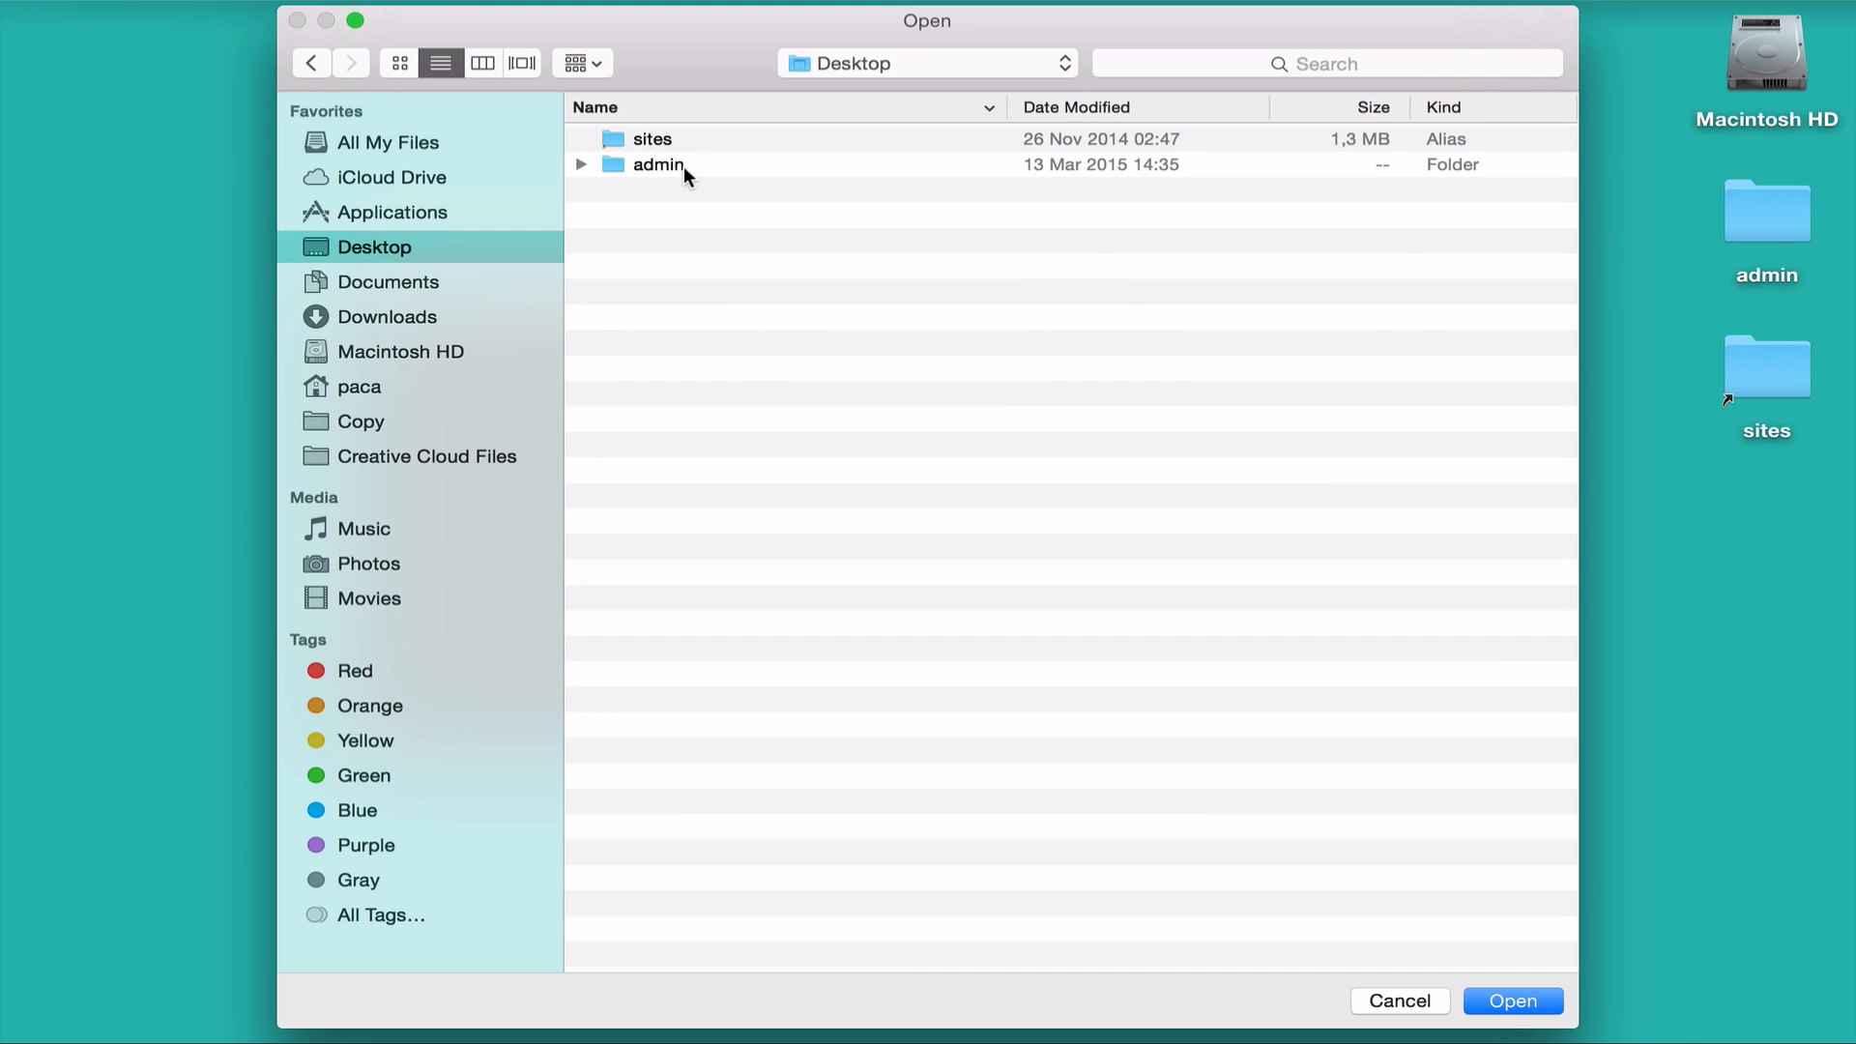
click(1512, 1001)
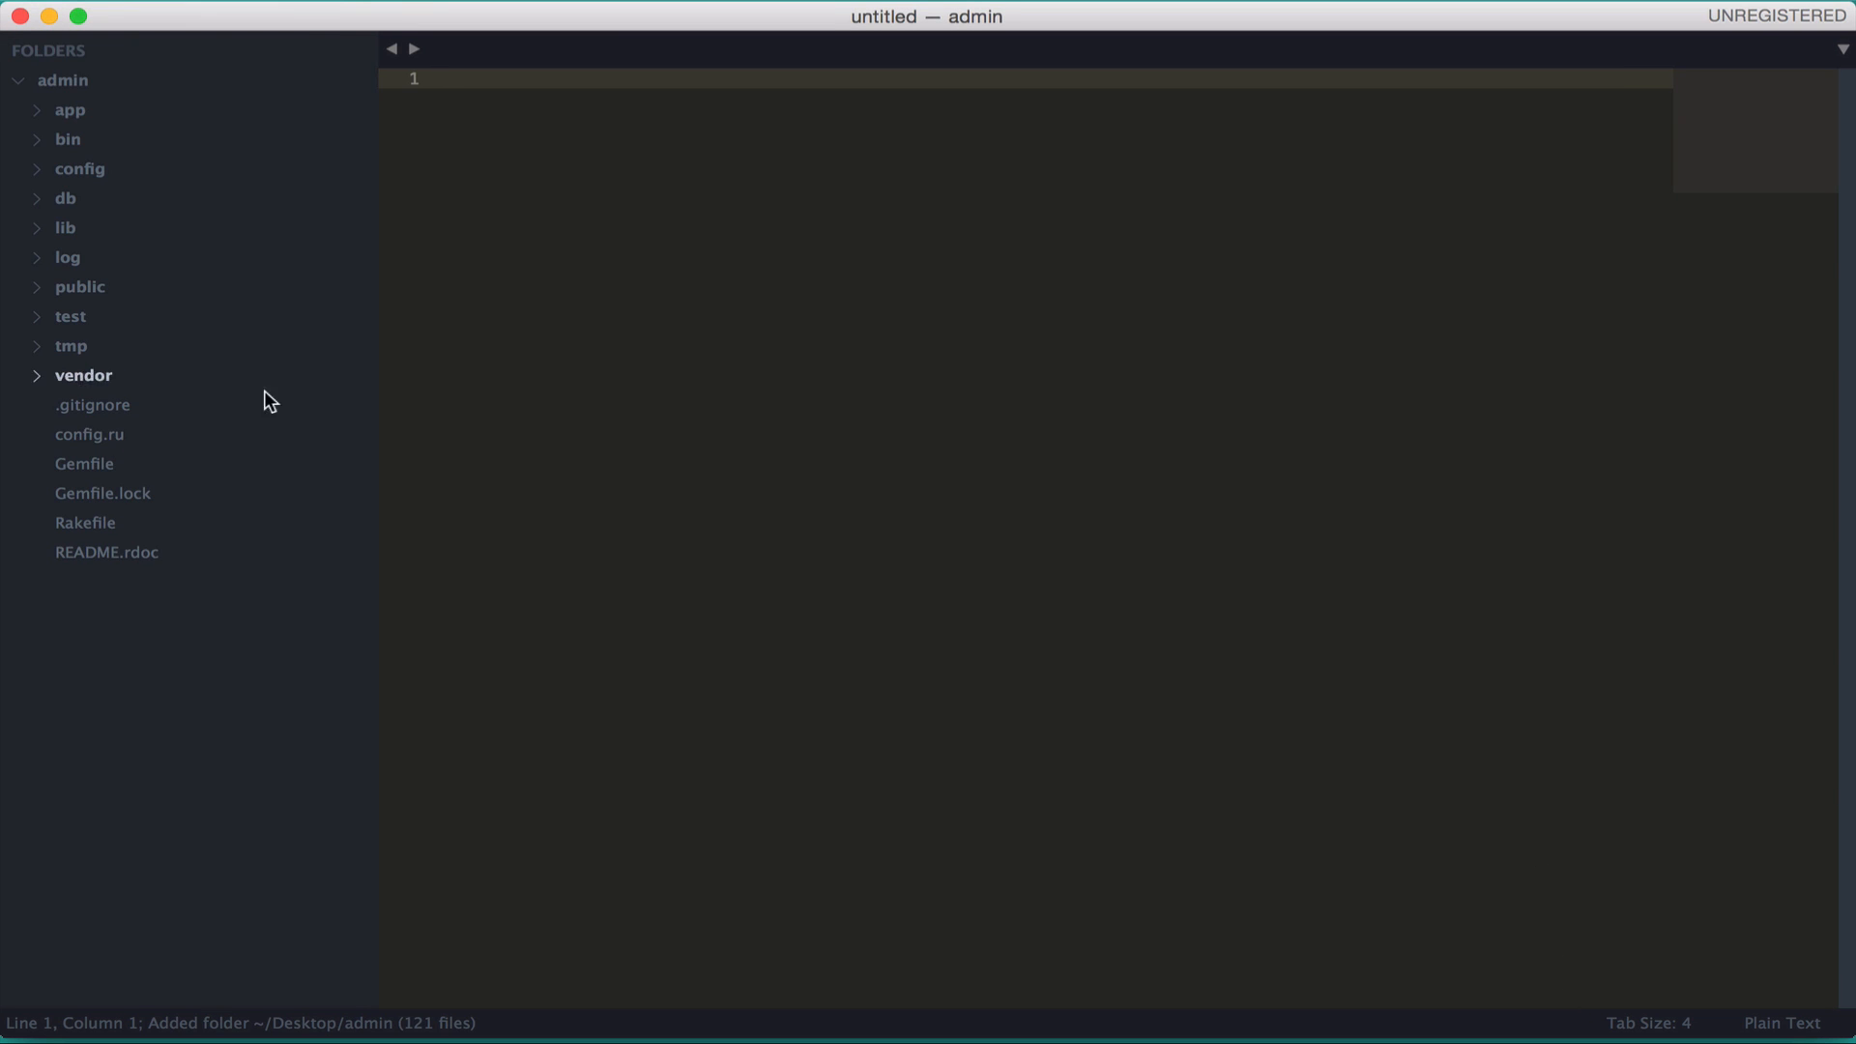
- Add gem 'devise' to the Gemfile
click(84, 463)
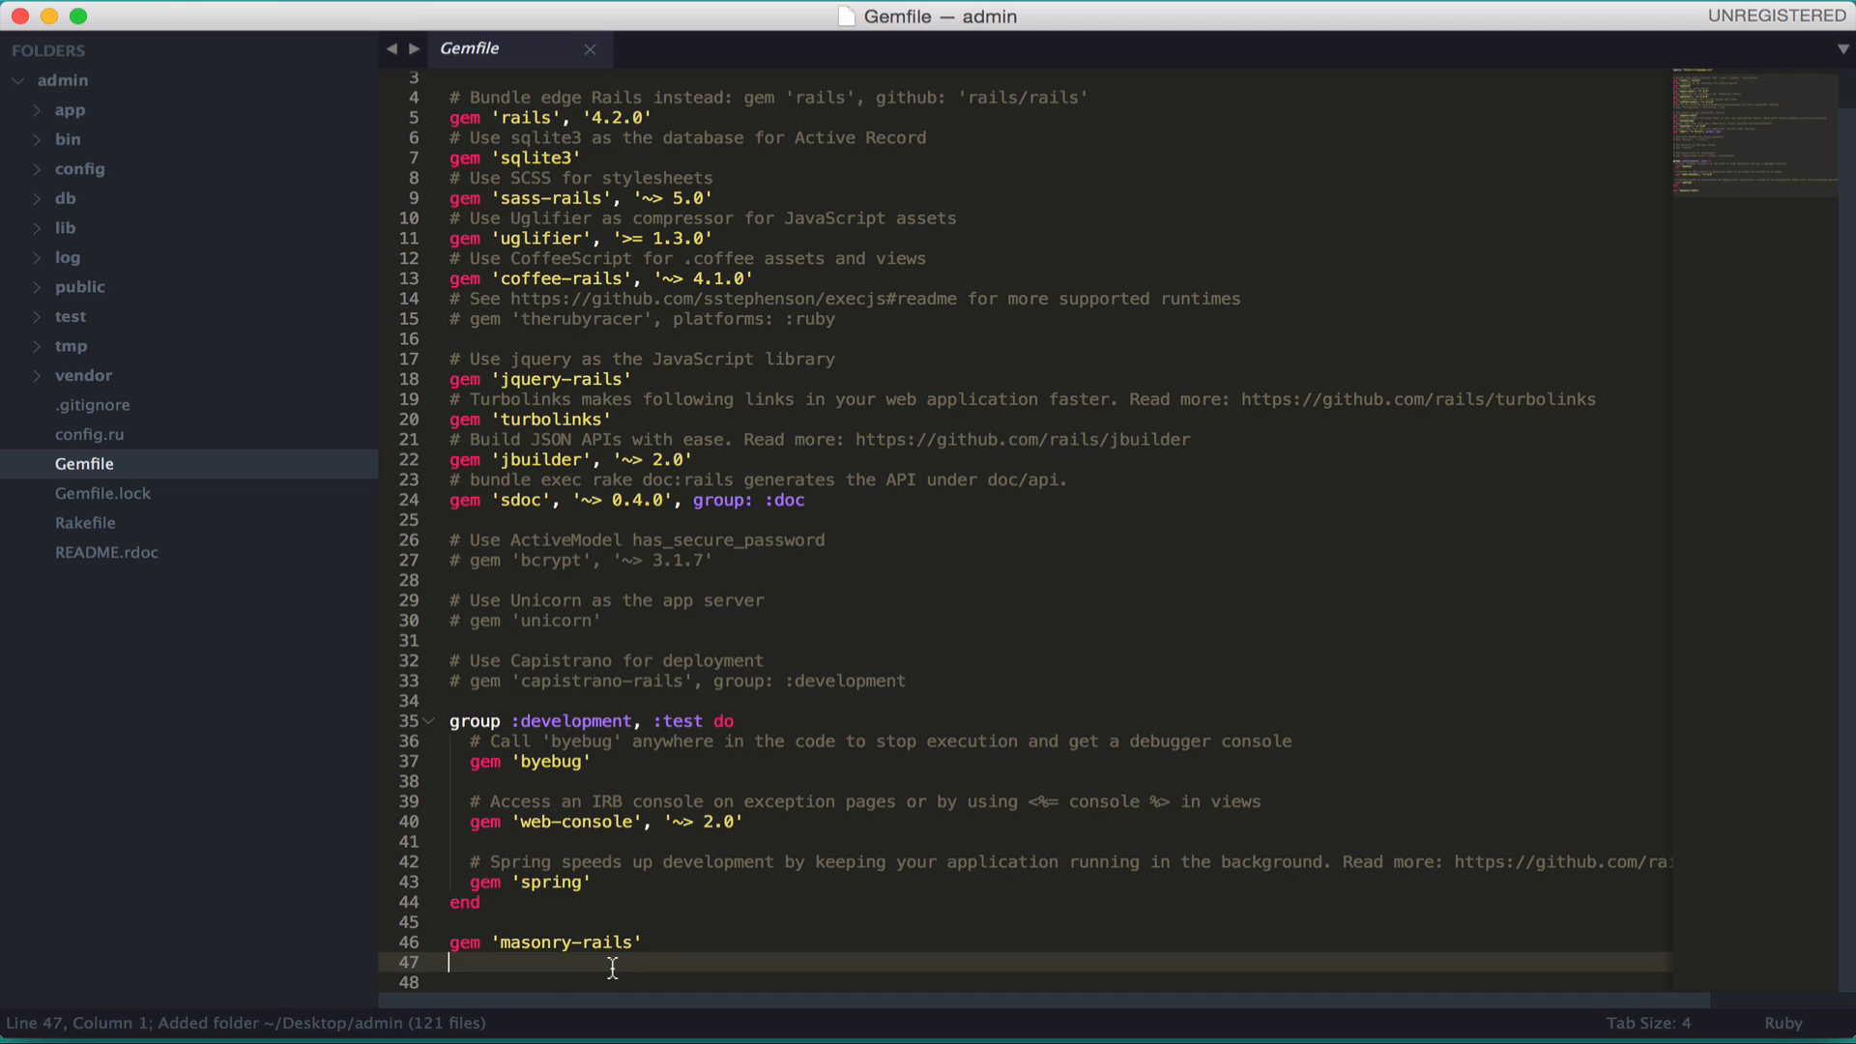
text(f)
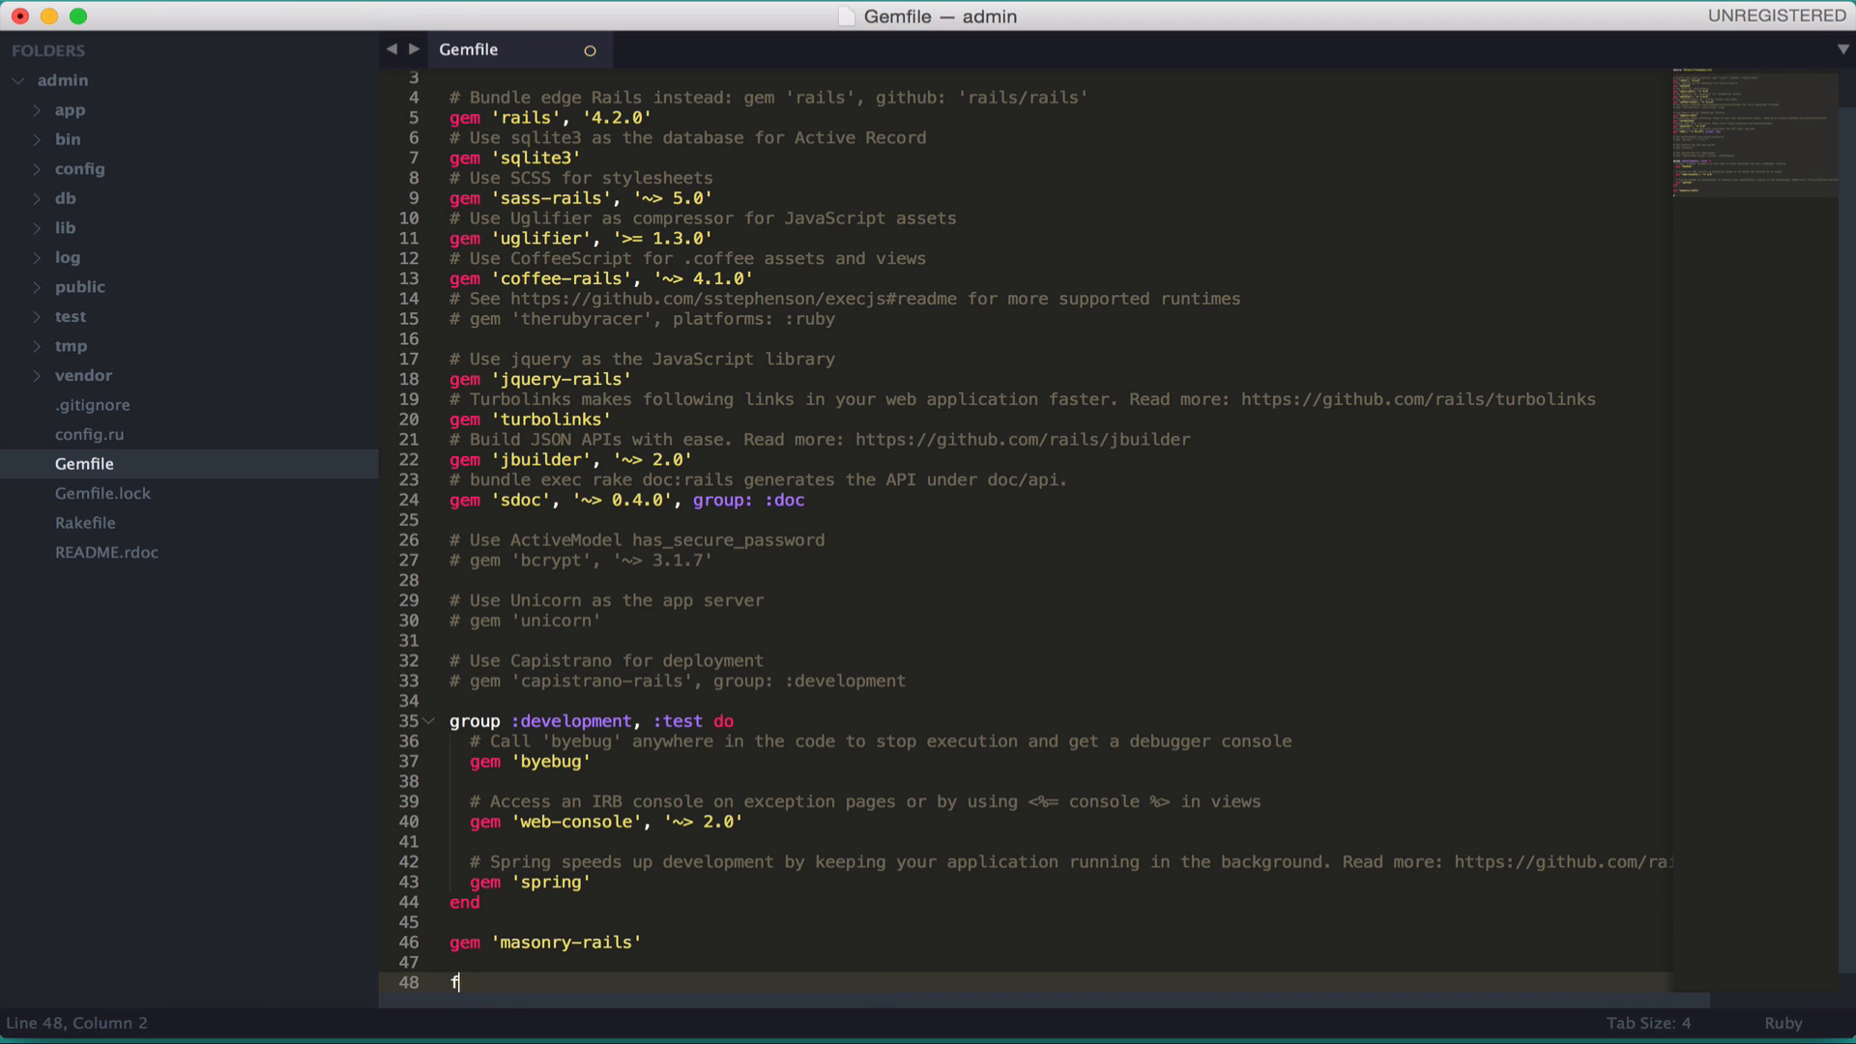
text(gem 'devise)
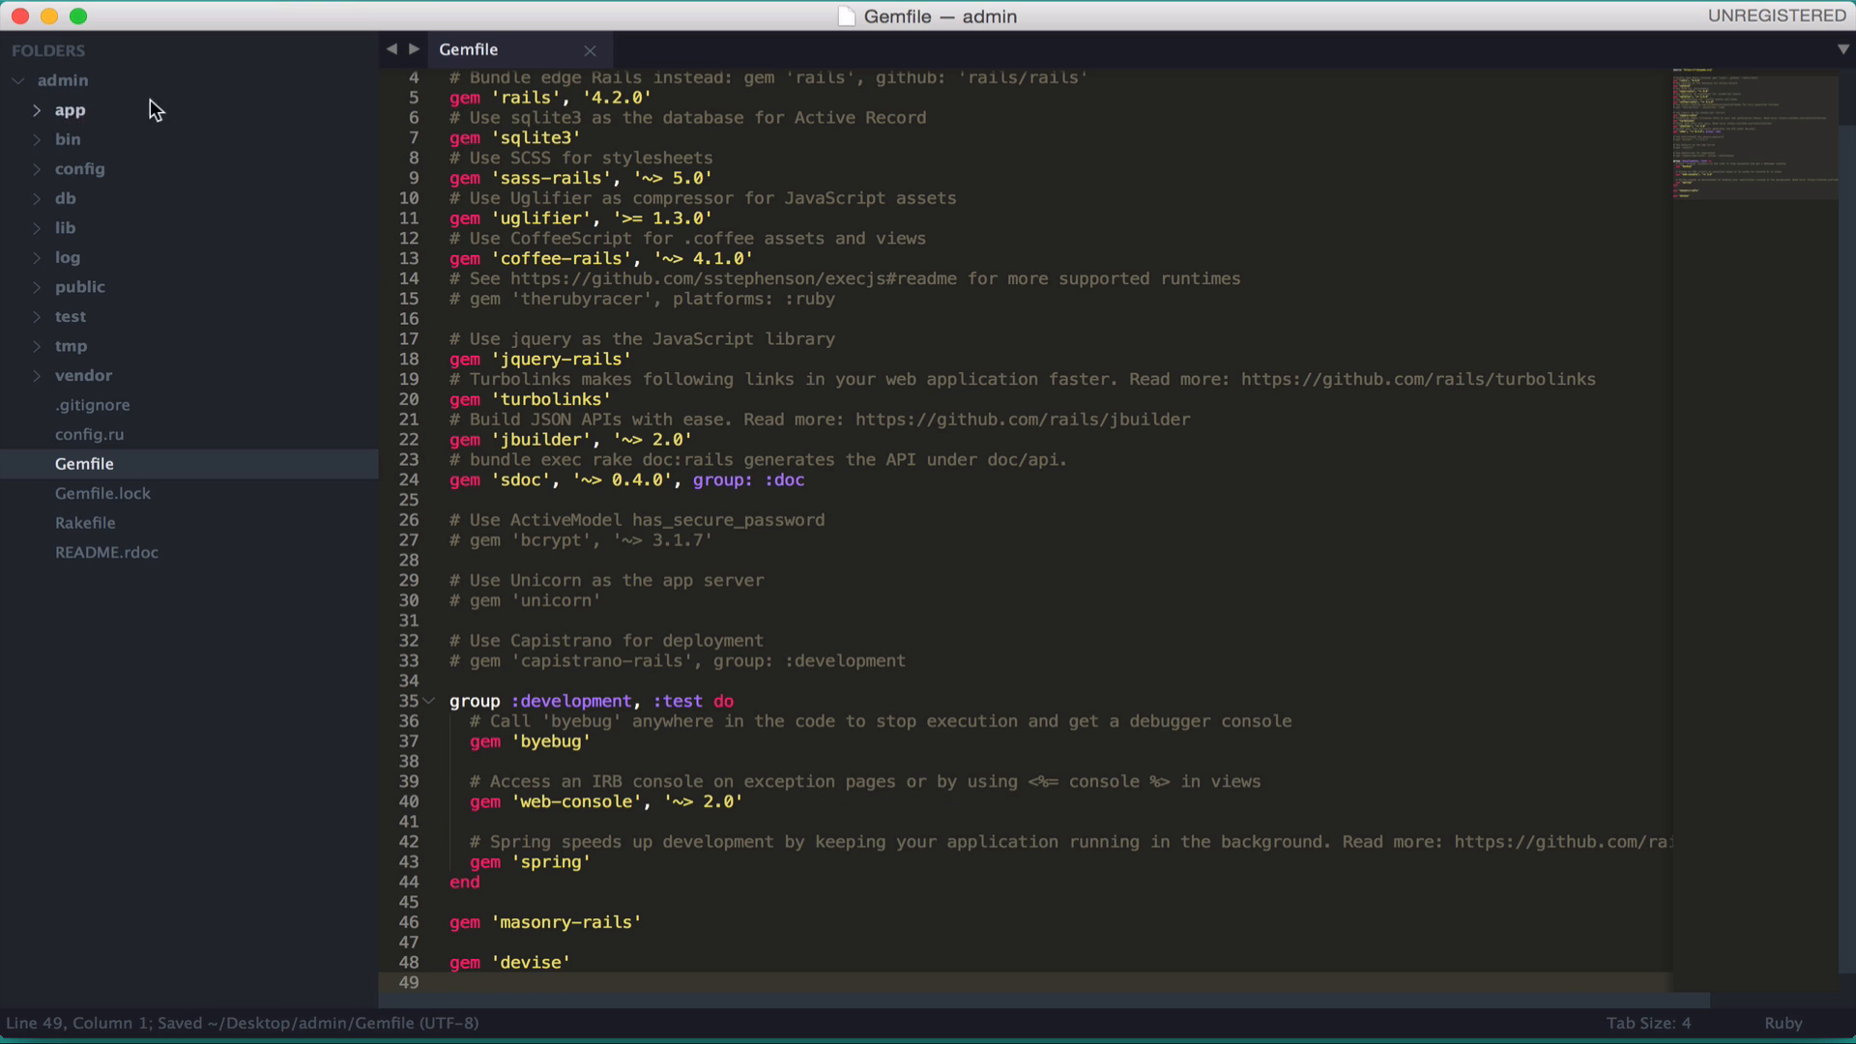
key(cmd+tab)
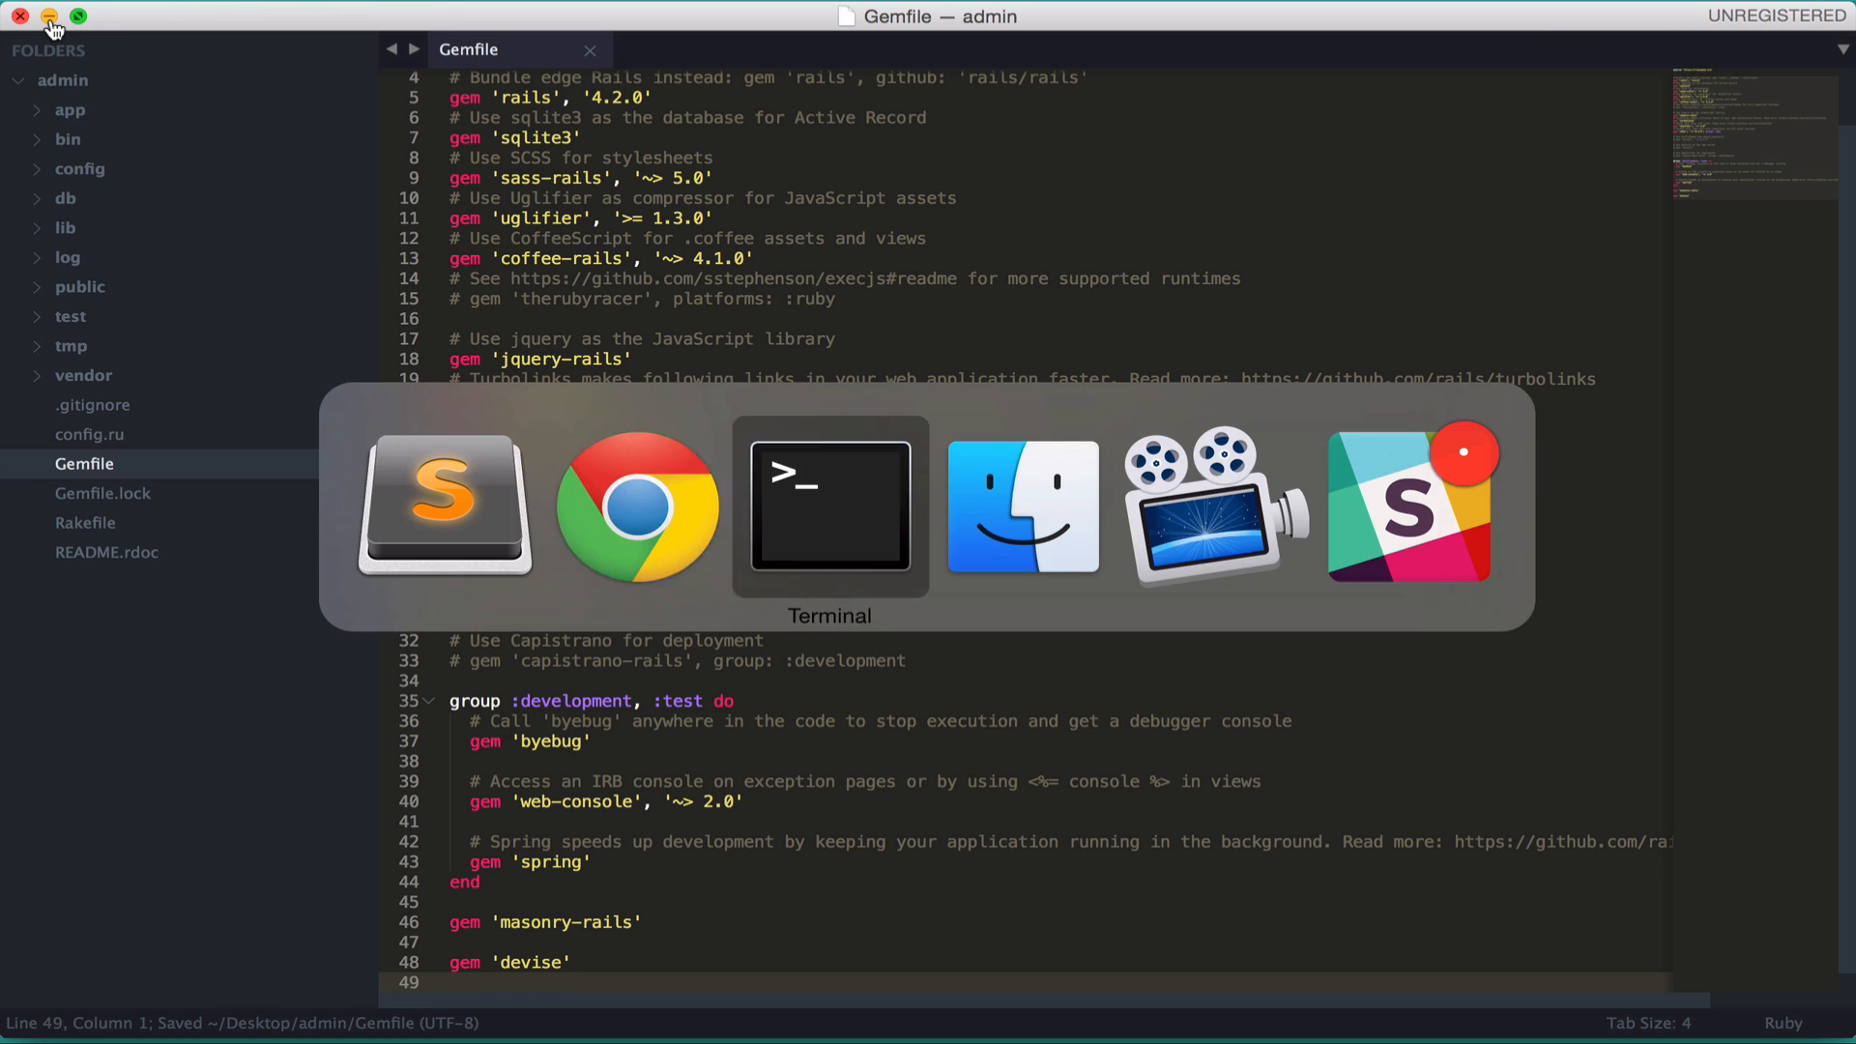
- Check the Devise guide, then enter the devise:install and devise User generator commands
click(828, 506)
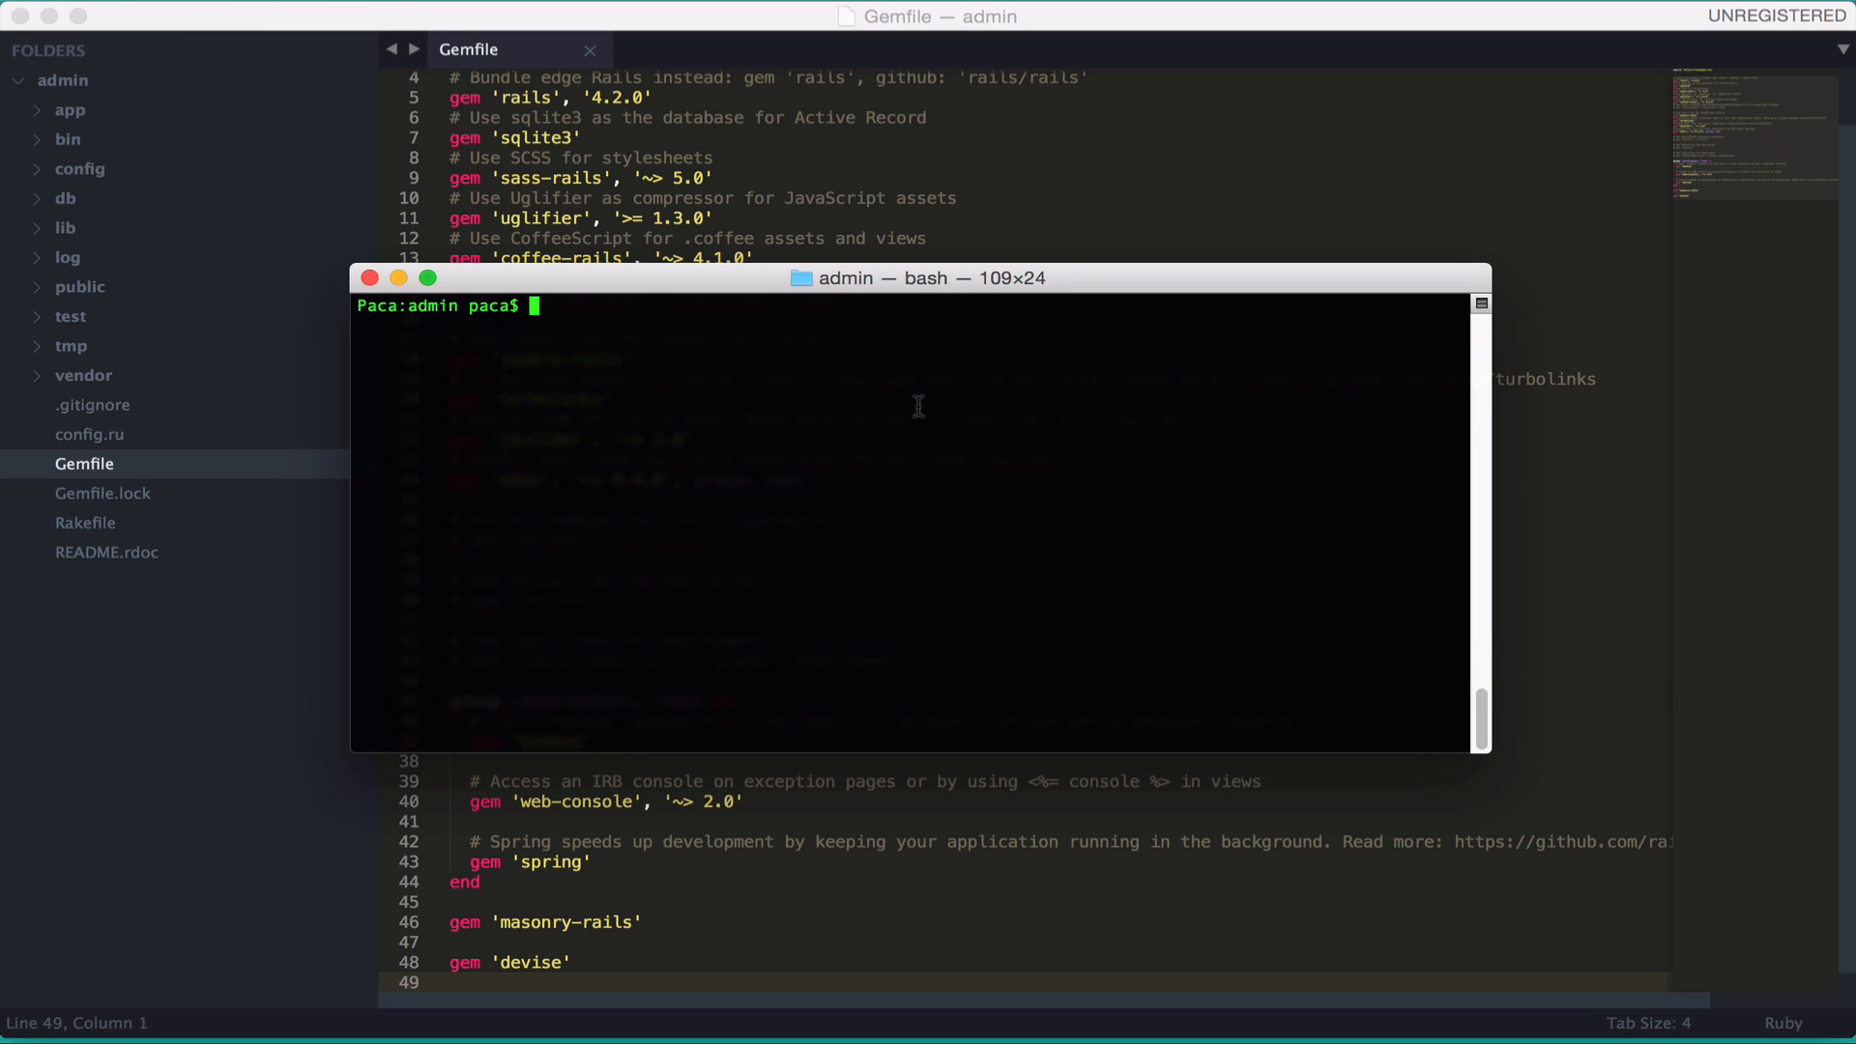
mouse_move(627, 1001)
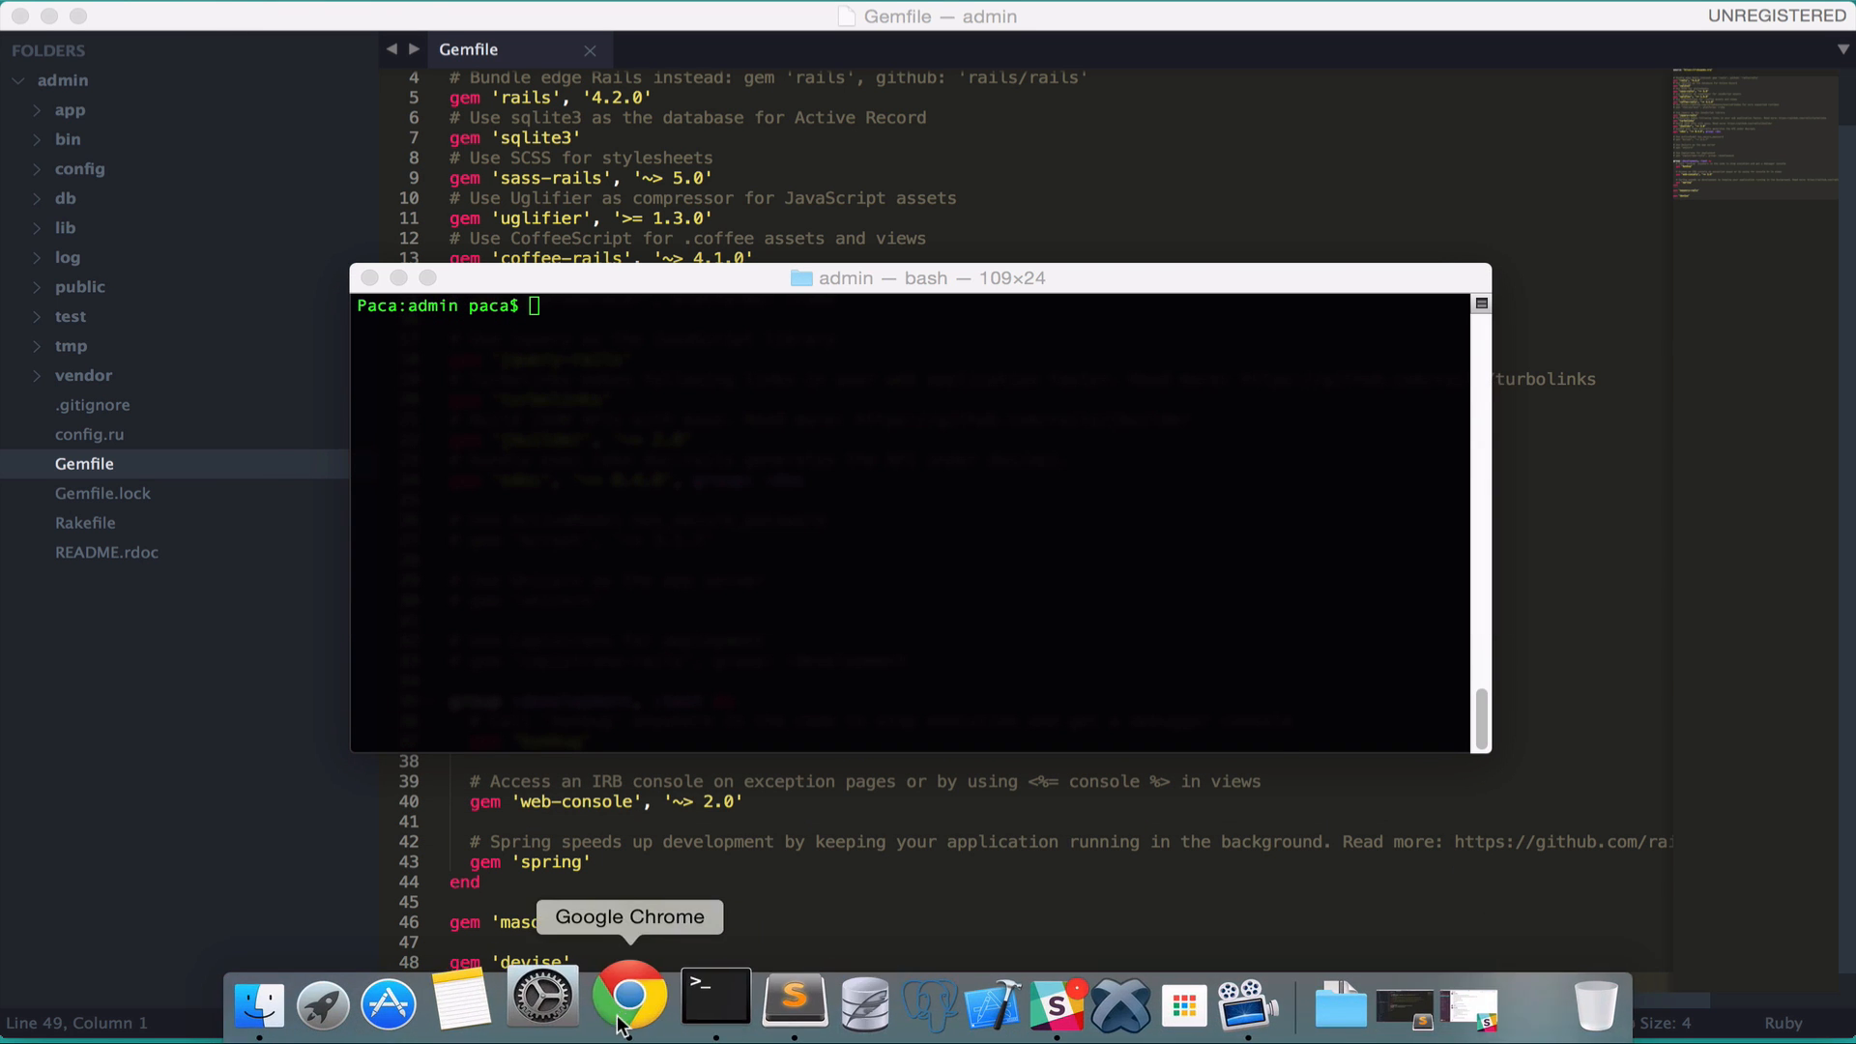
click(628, 1007)
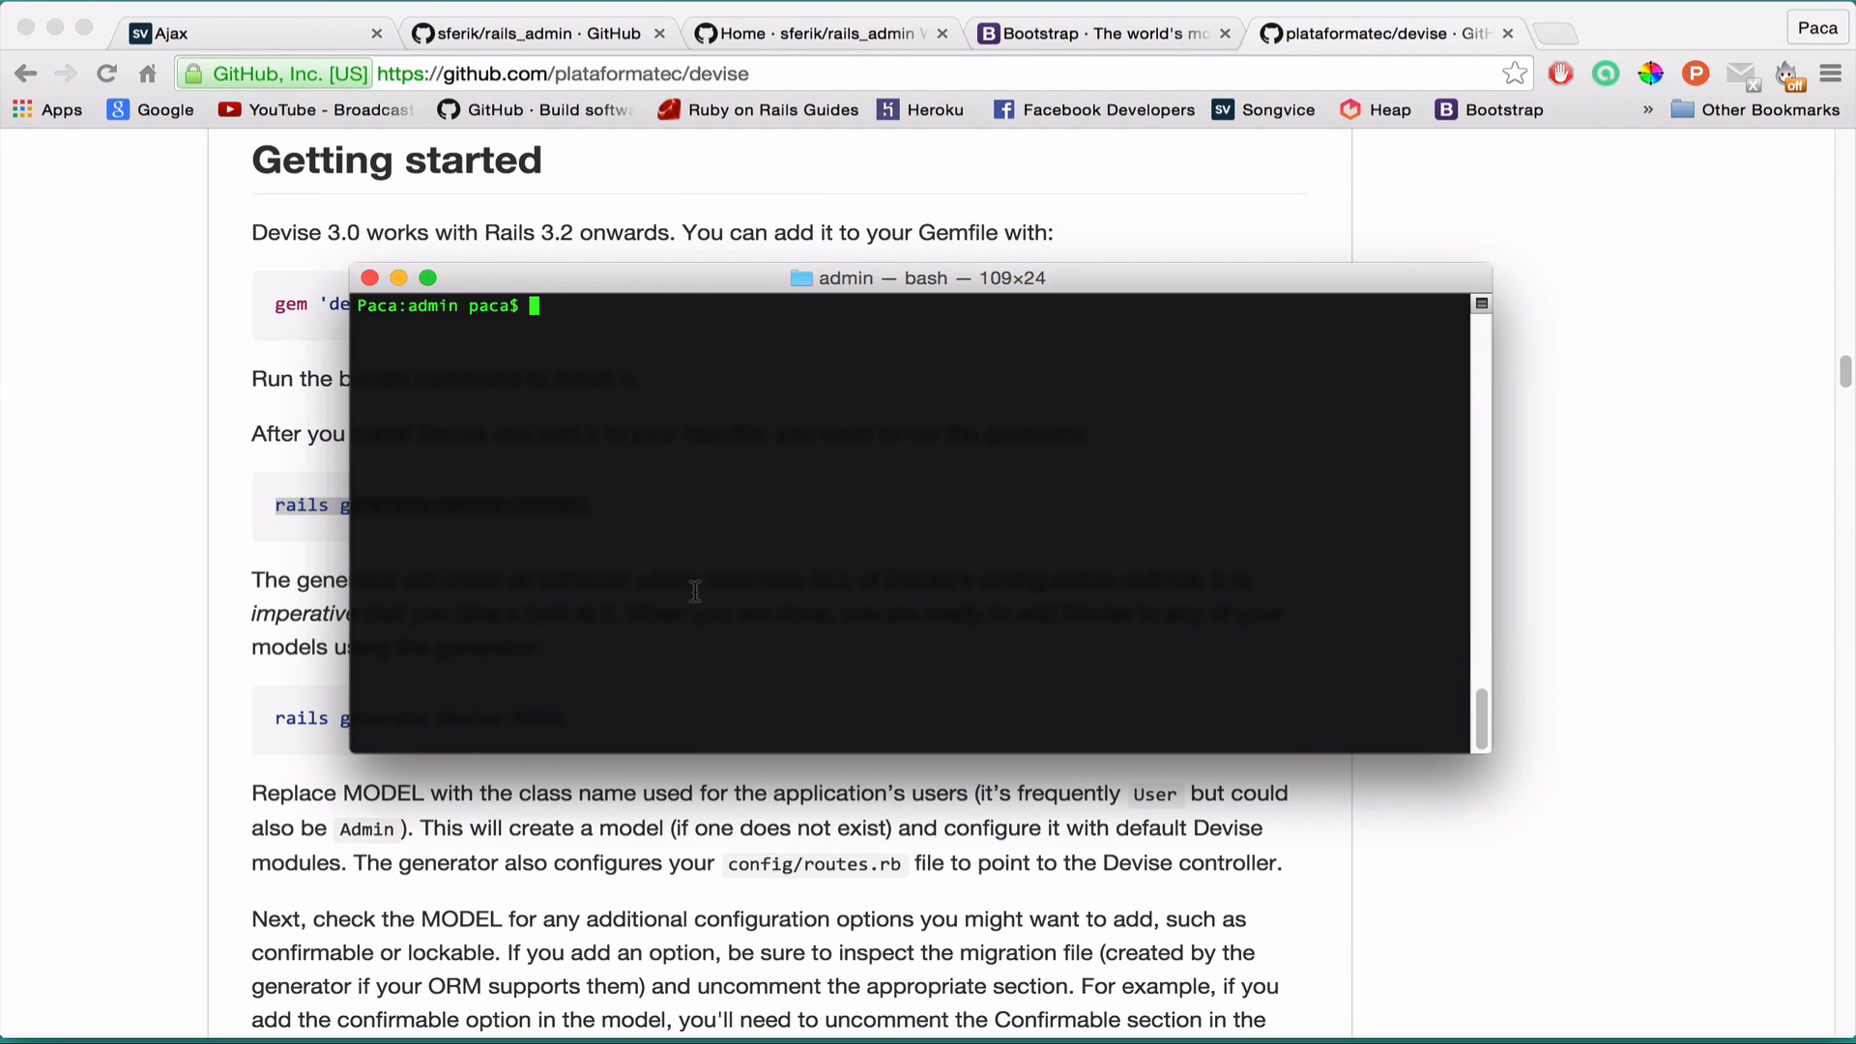
text(rails generate devise:install)
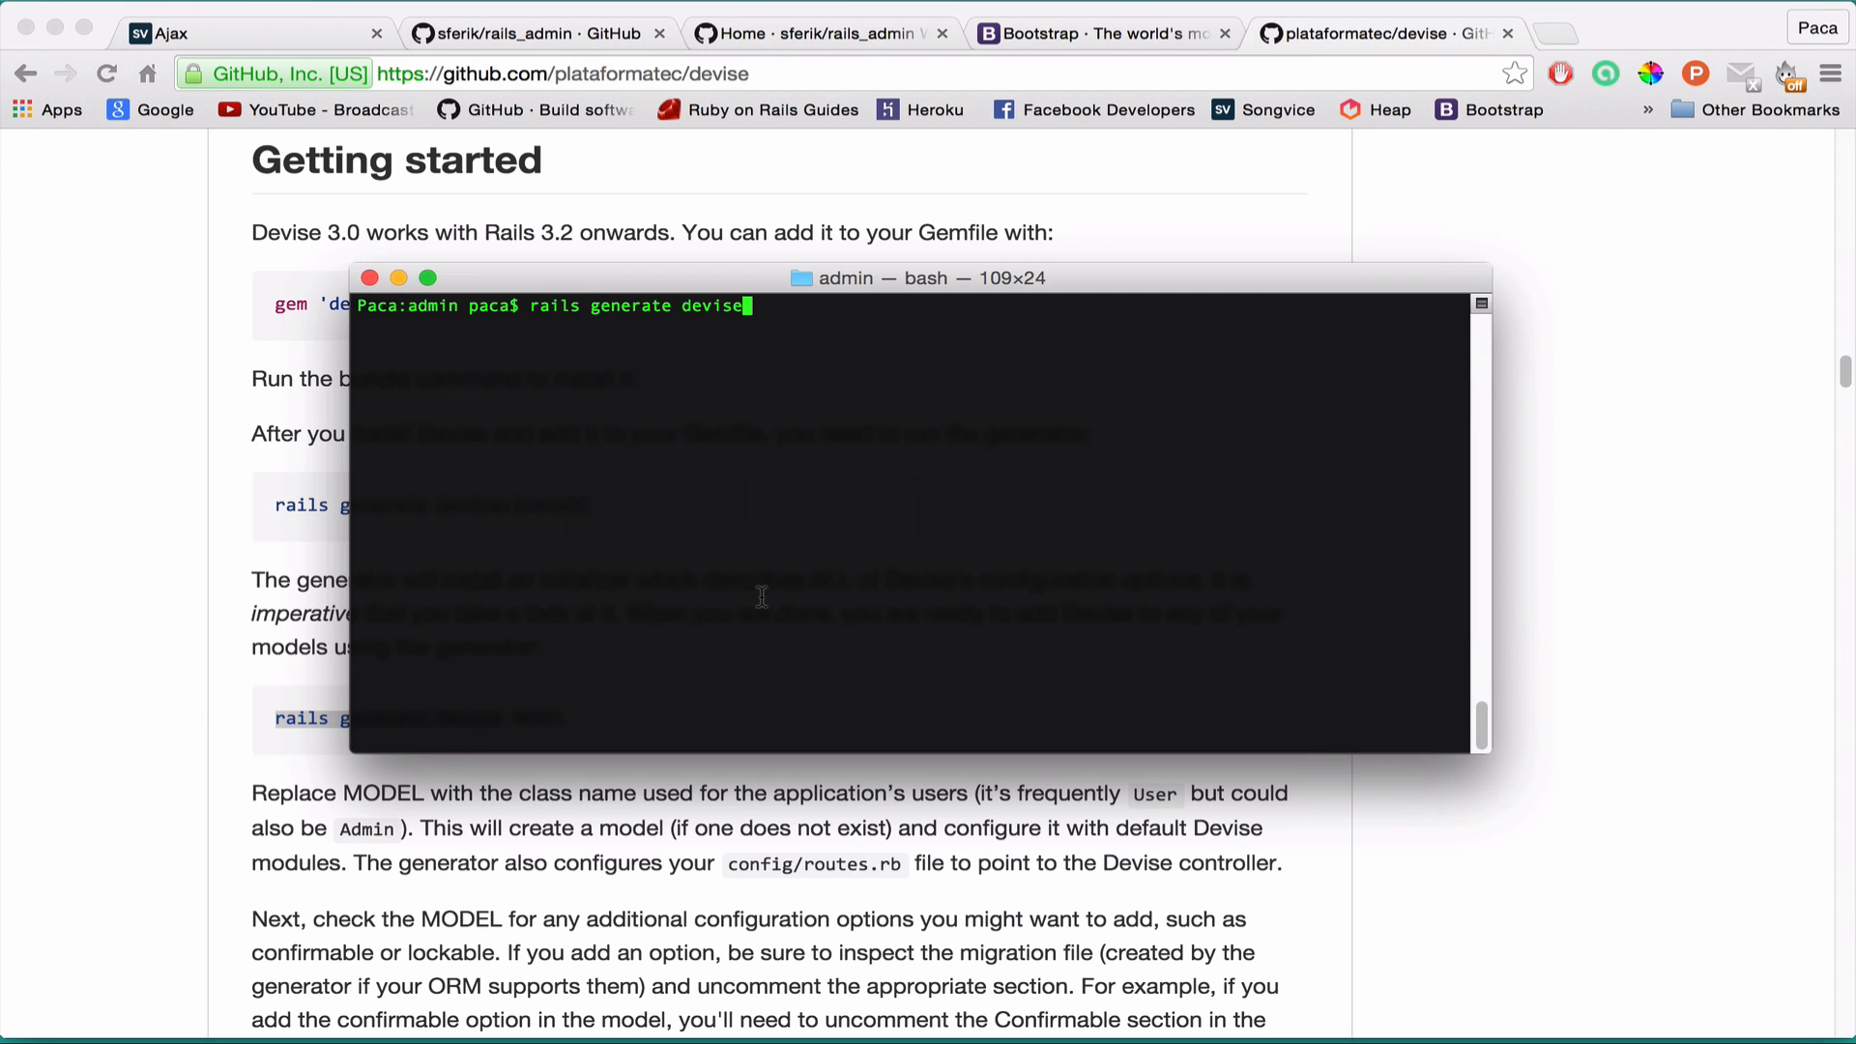
text(User)
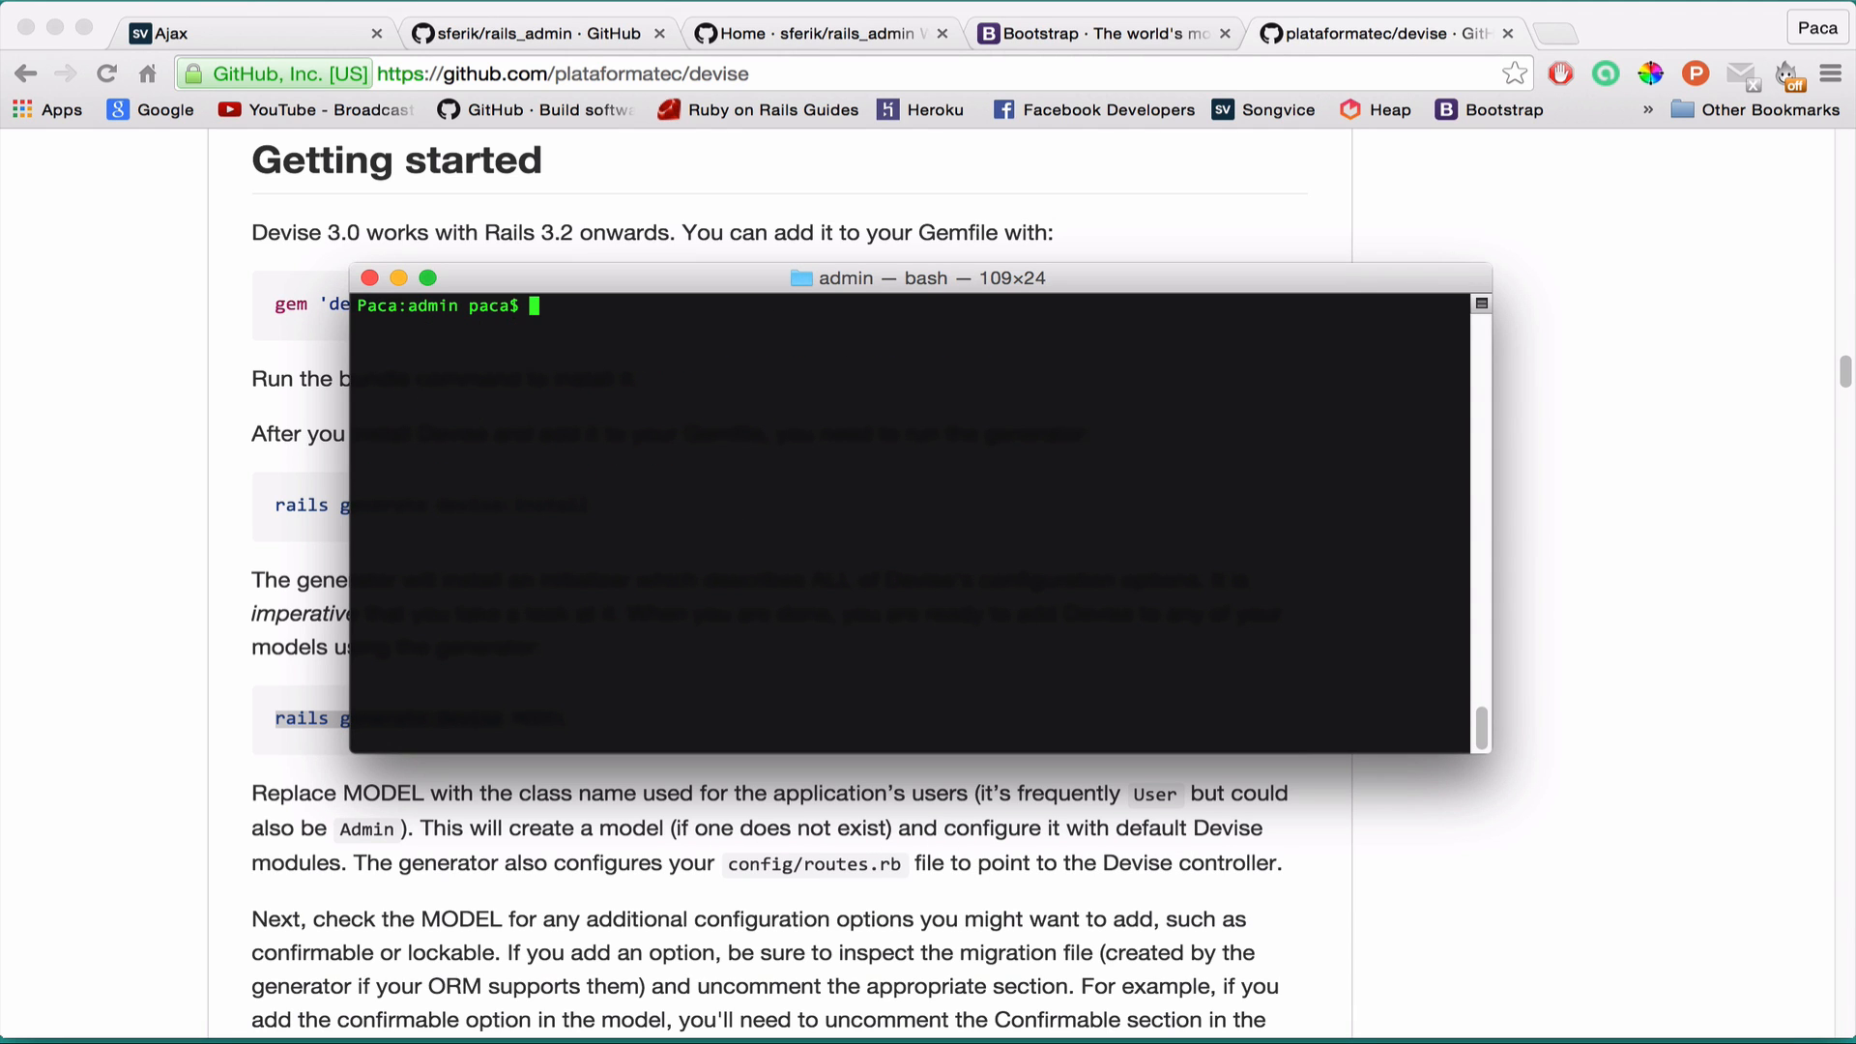
mouse_move(591, 487)
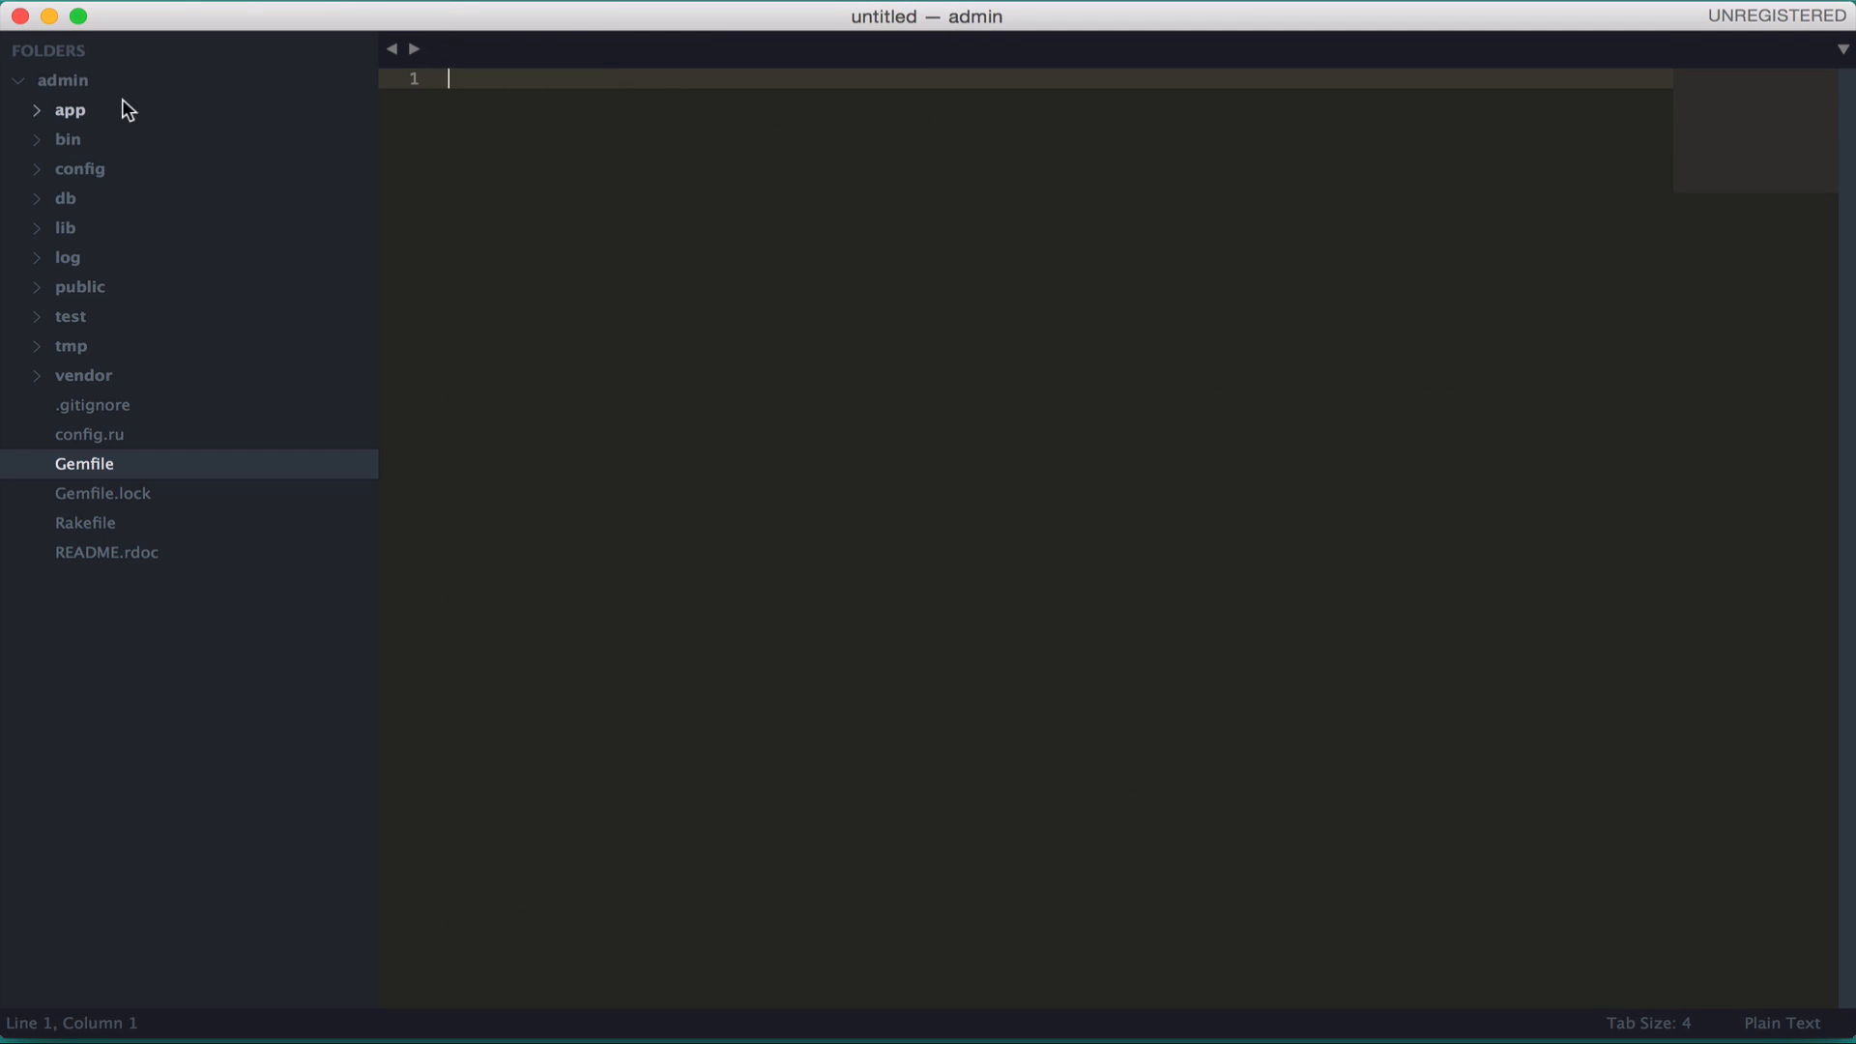
mouse_move(106, 120)
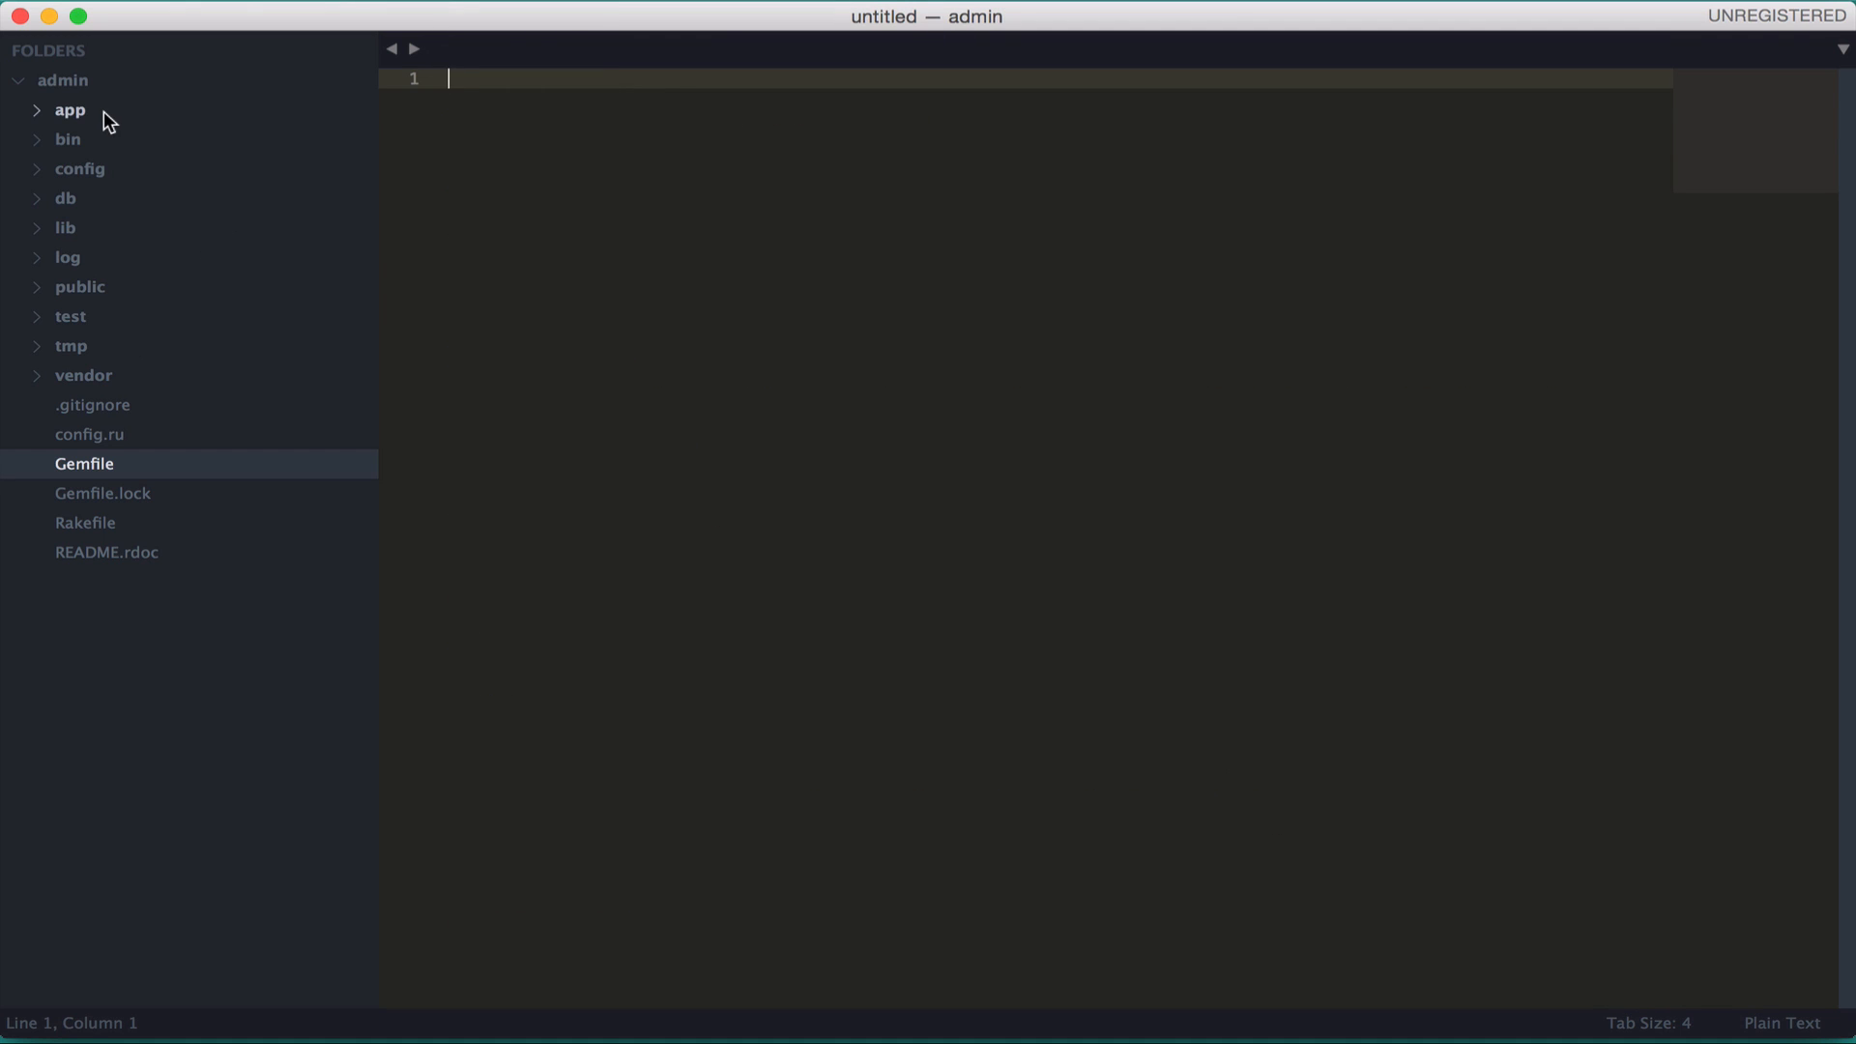
- Add a `t.boolean :admin` line above the email column in the Devise create-users migration
click(65, 197)
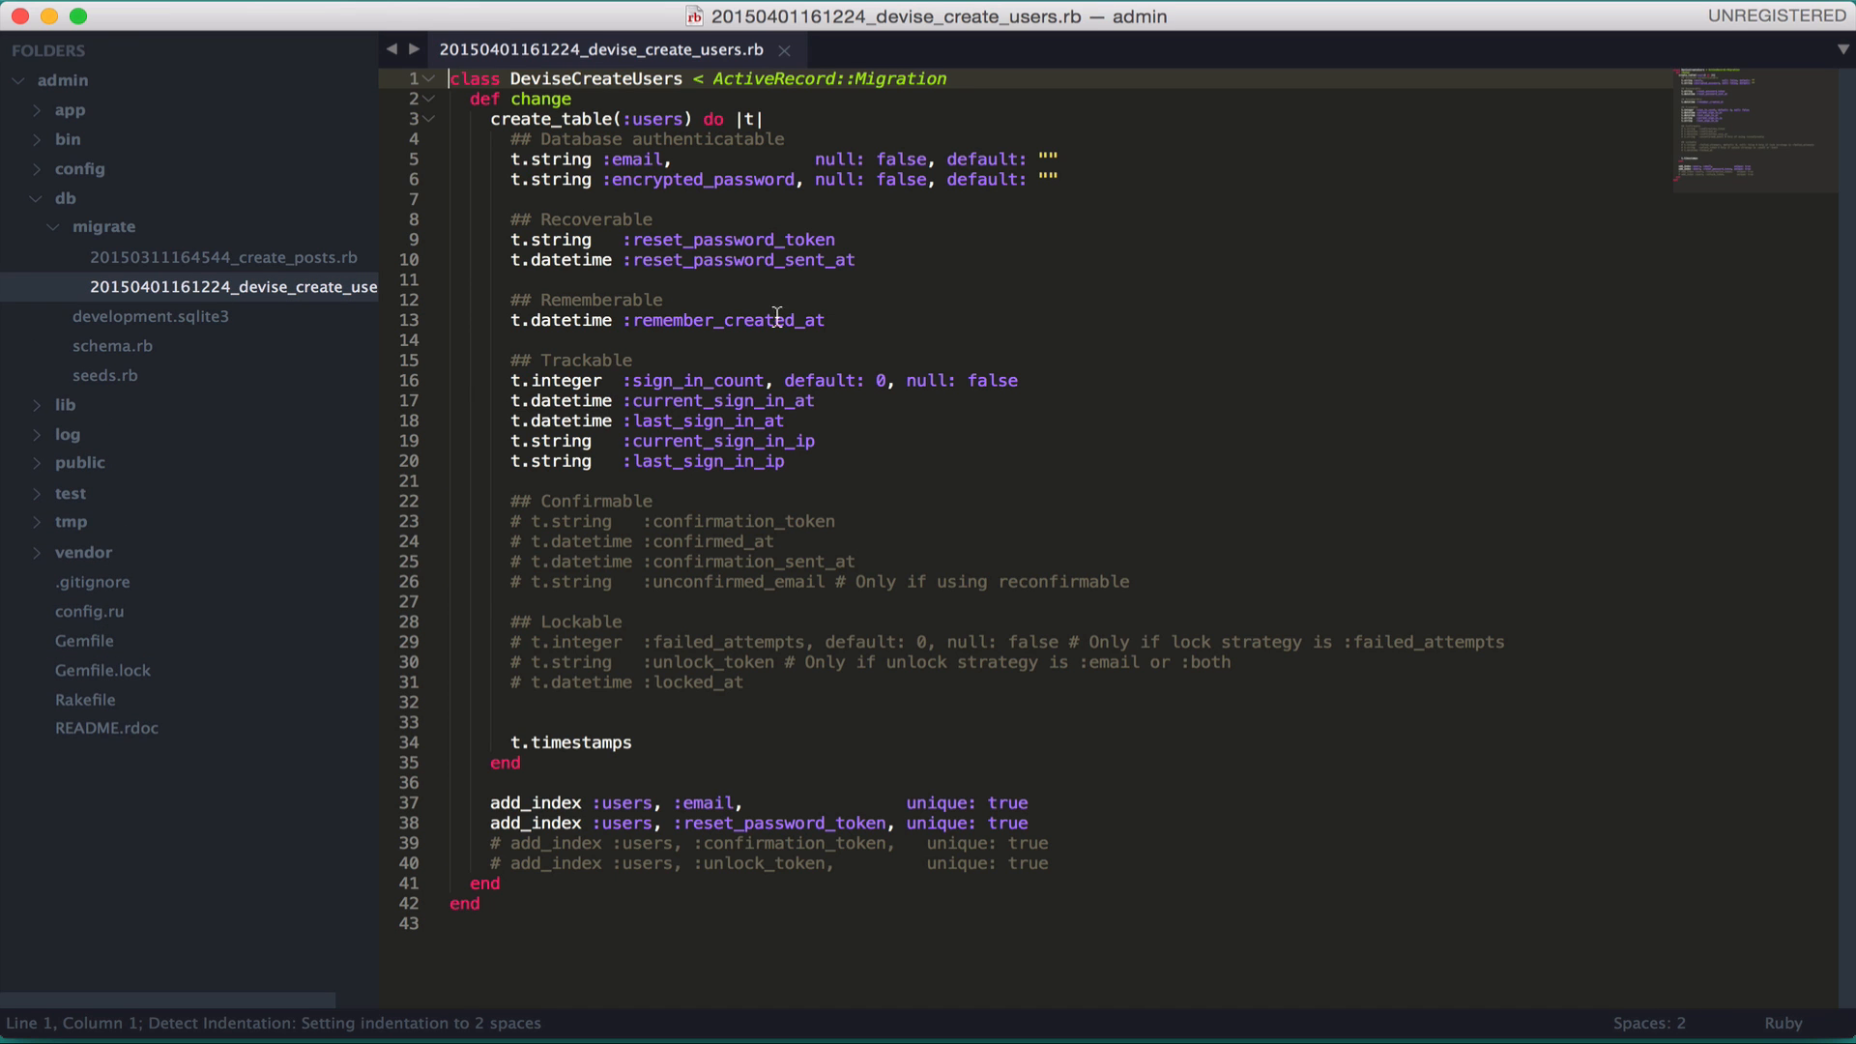
key(enter)
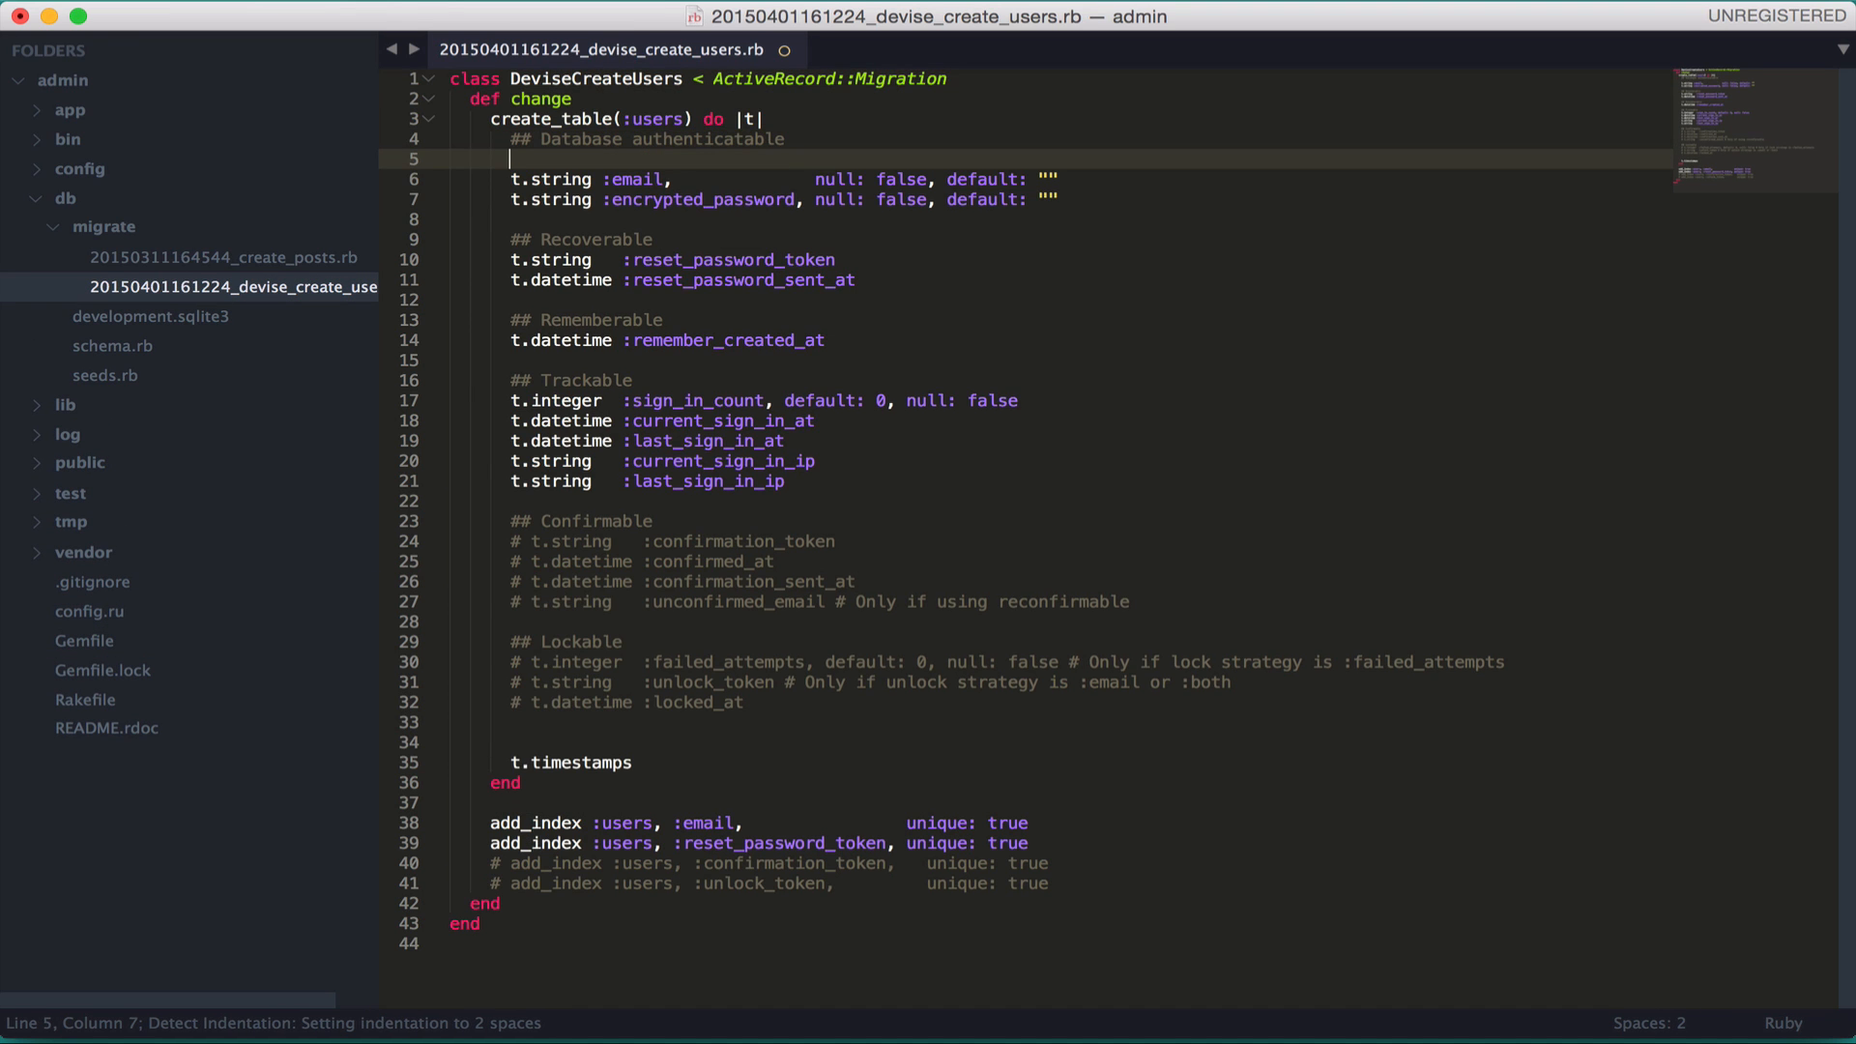
text(t.boolean)
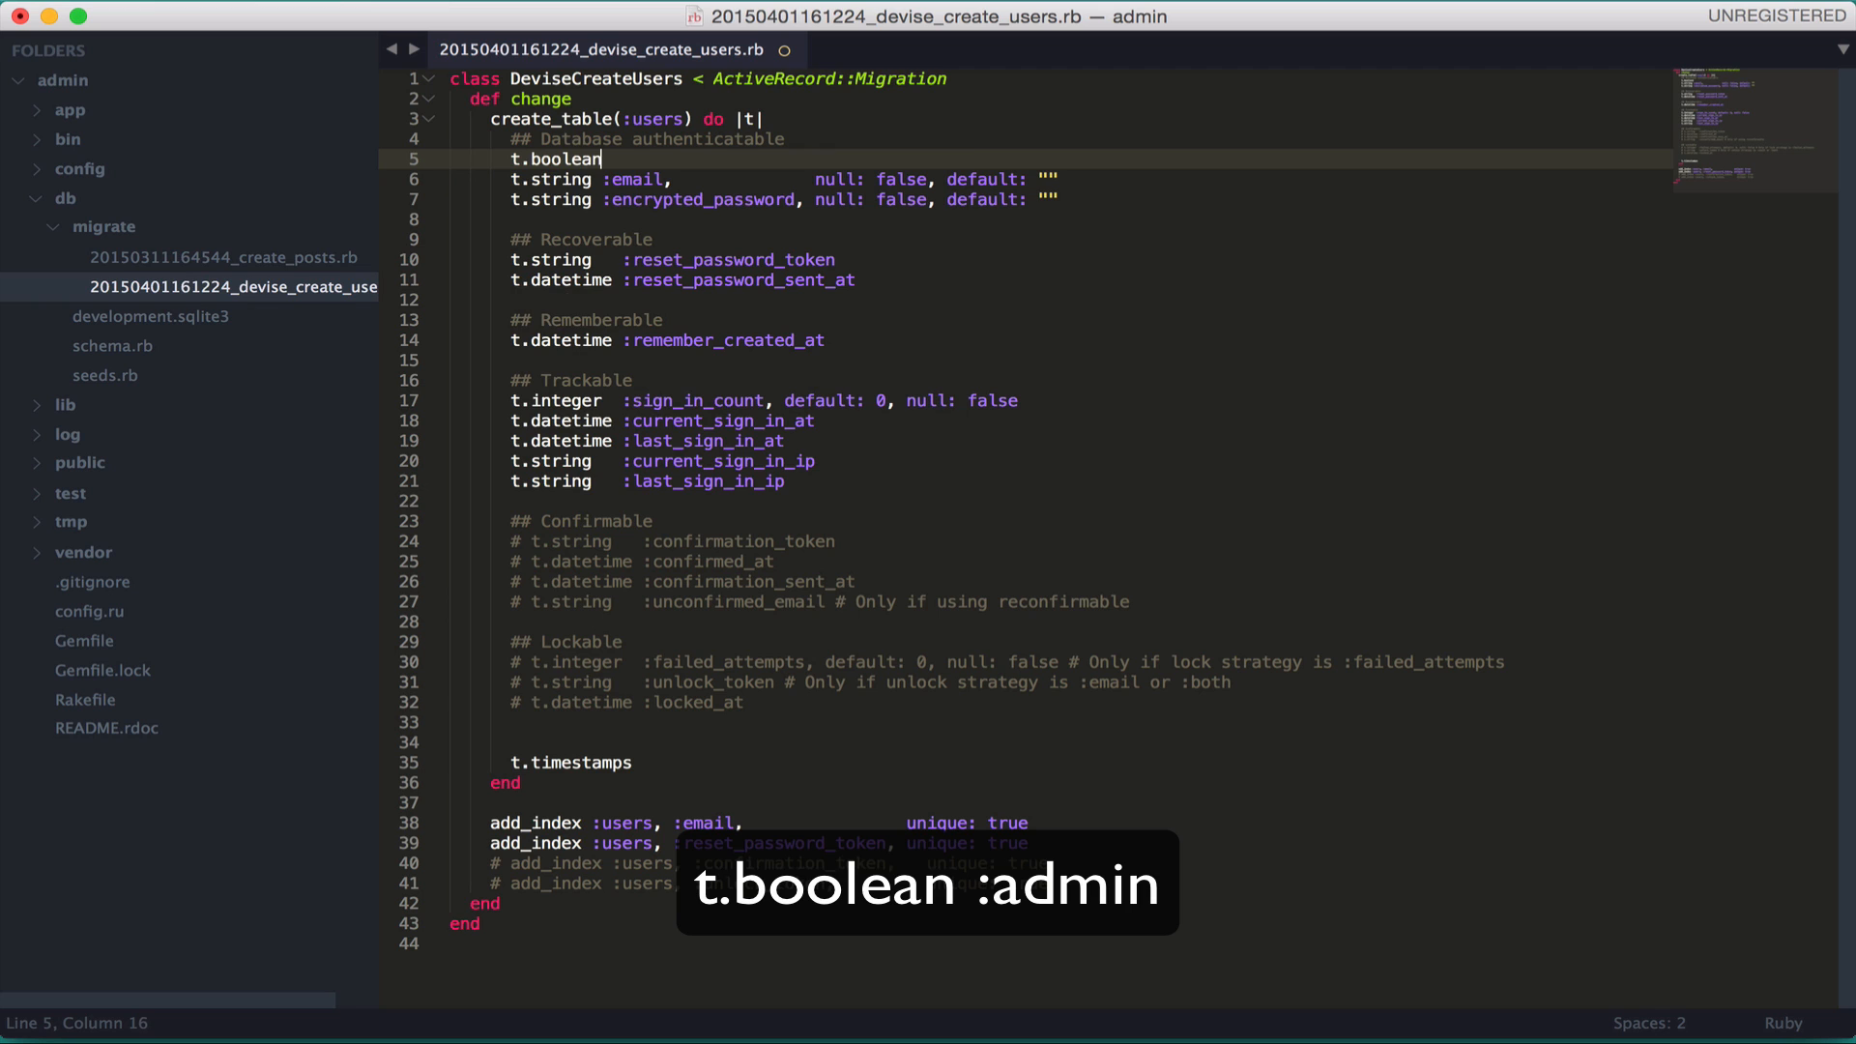
text(:admin)
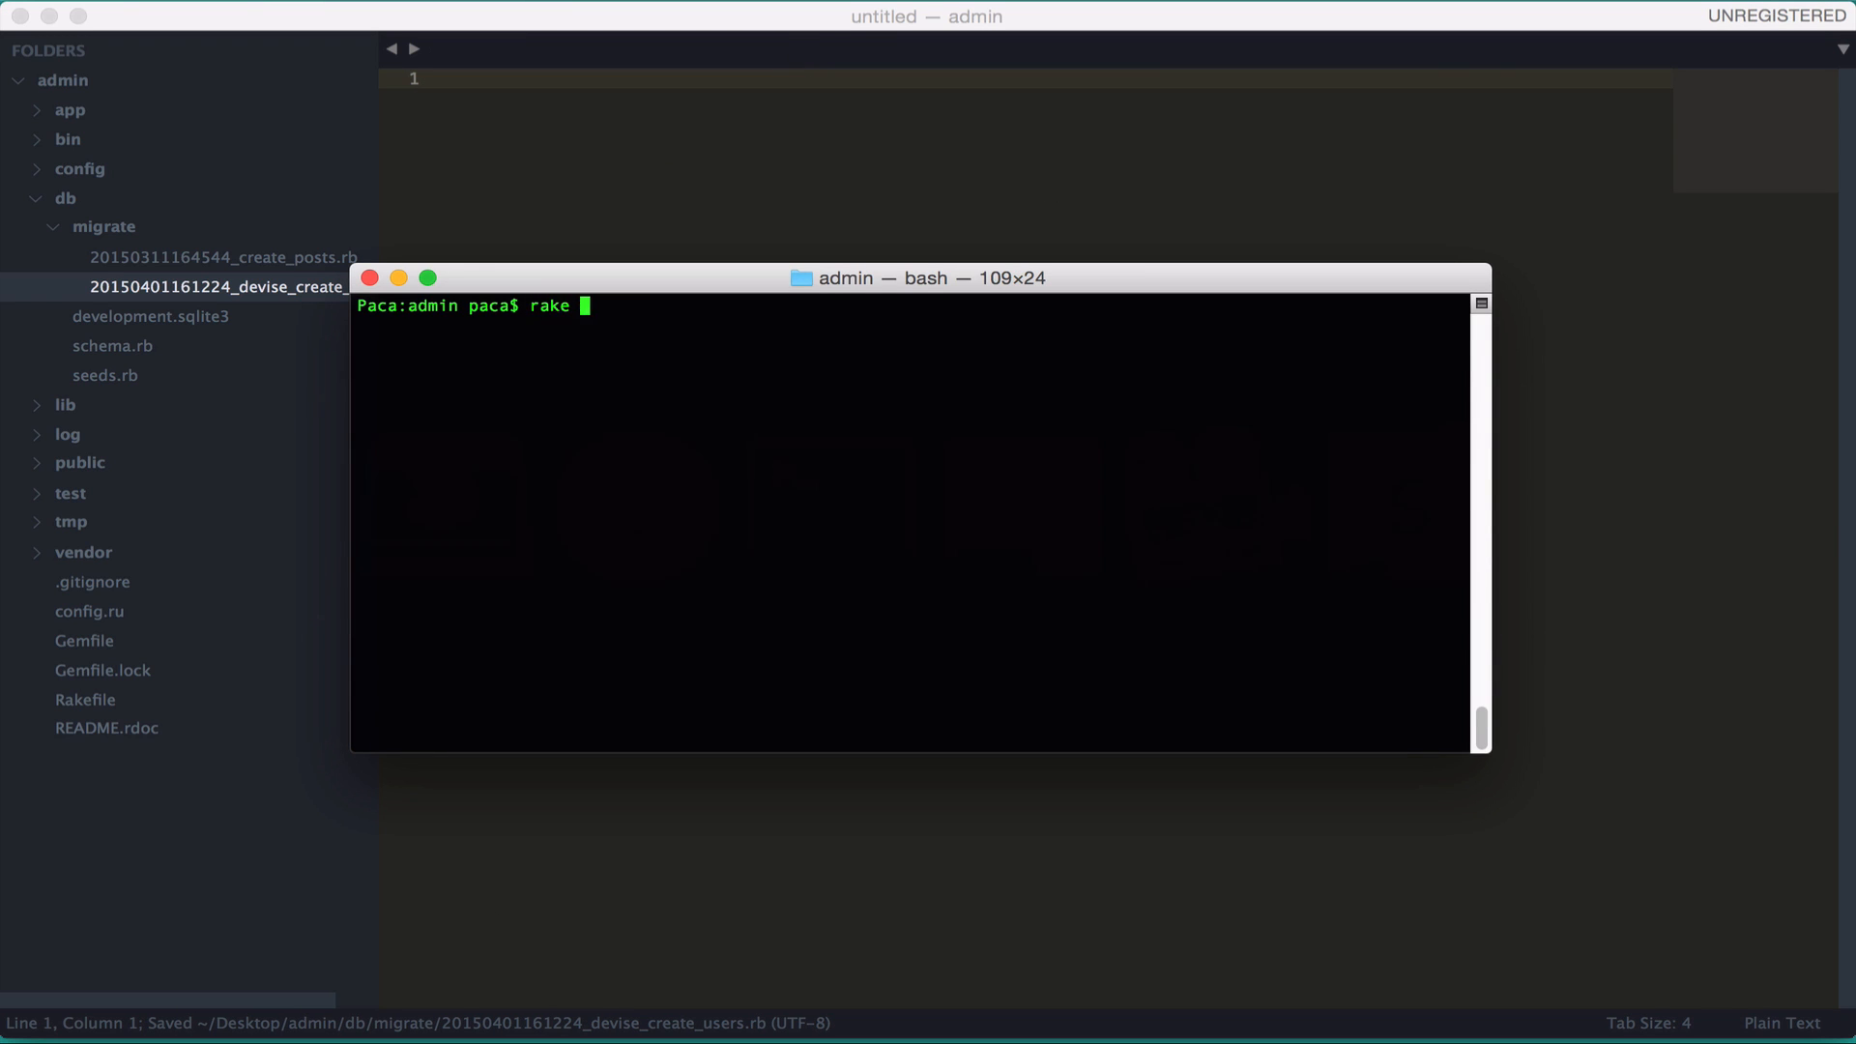
- Run rake db:migrate to create the users table, then clear and hide the Terminal
text(db:migrate)
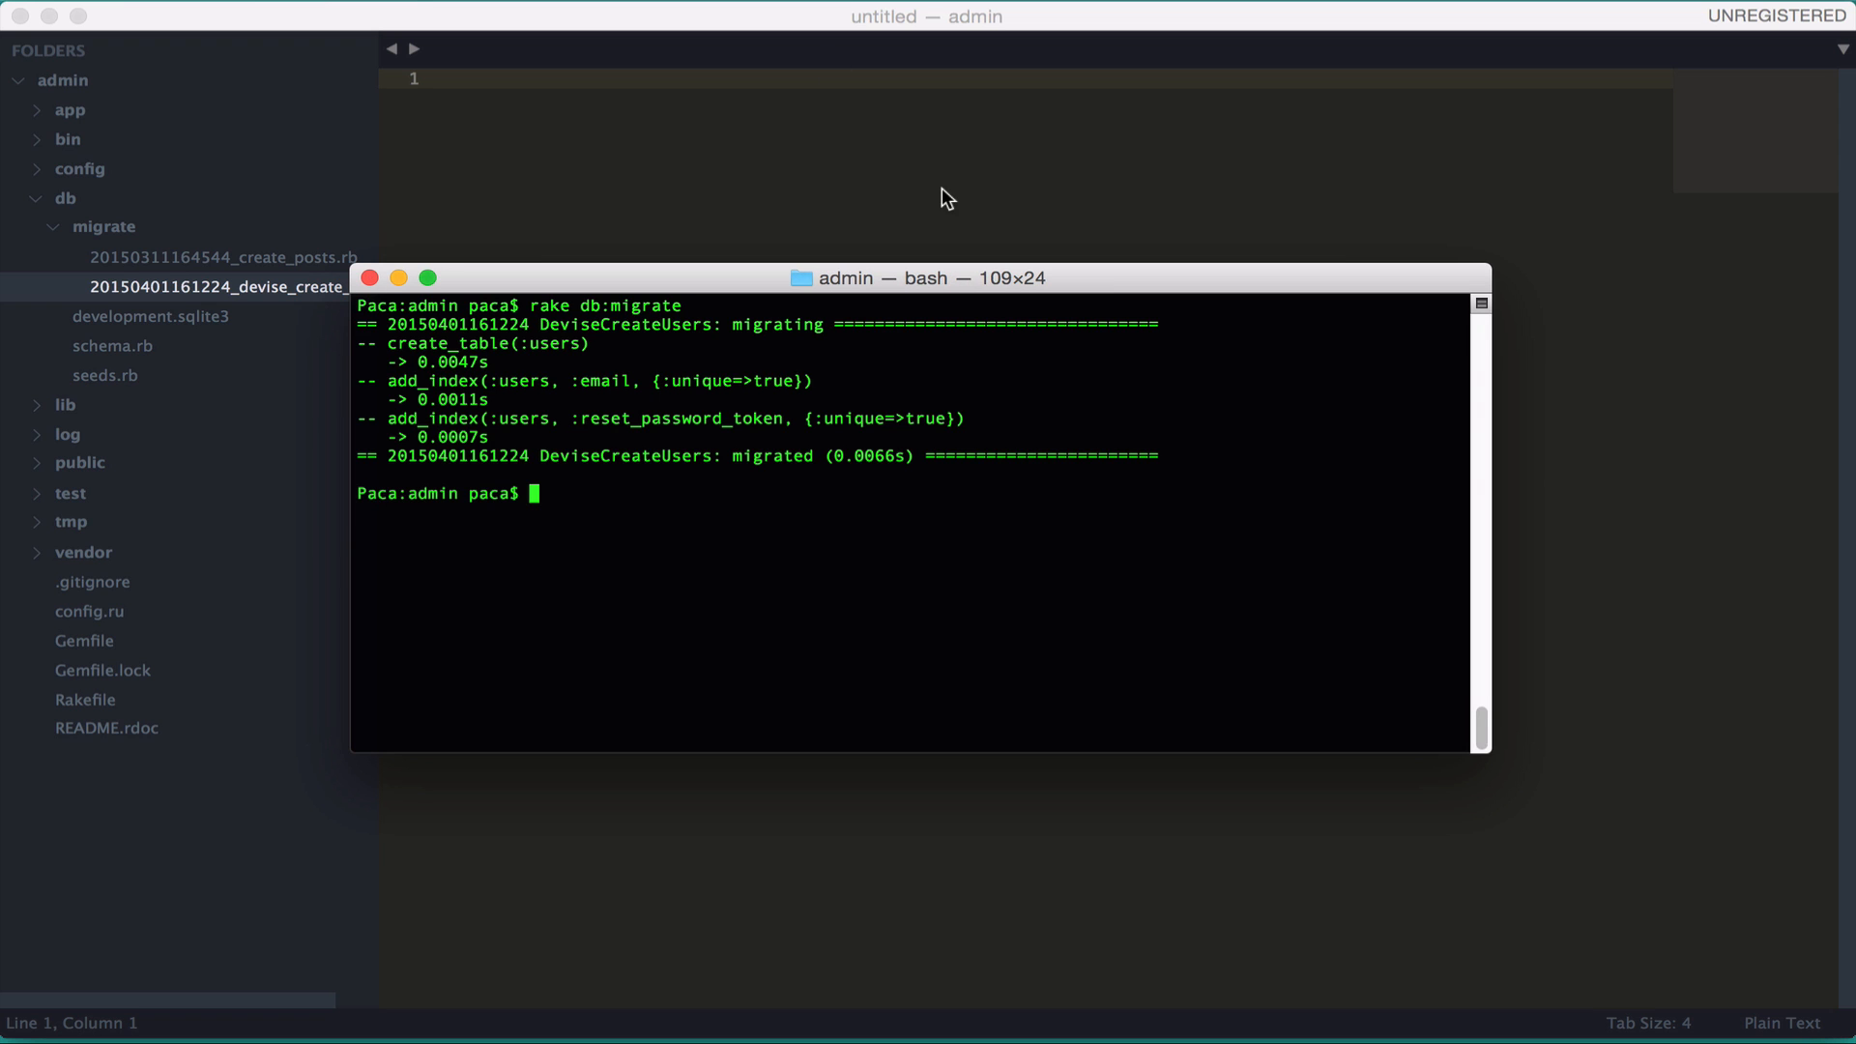
text(clear)
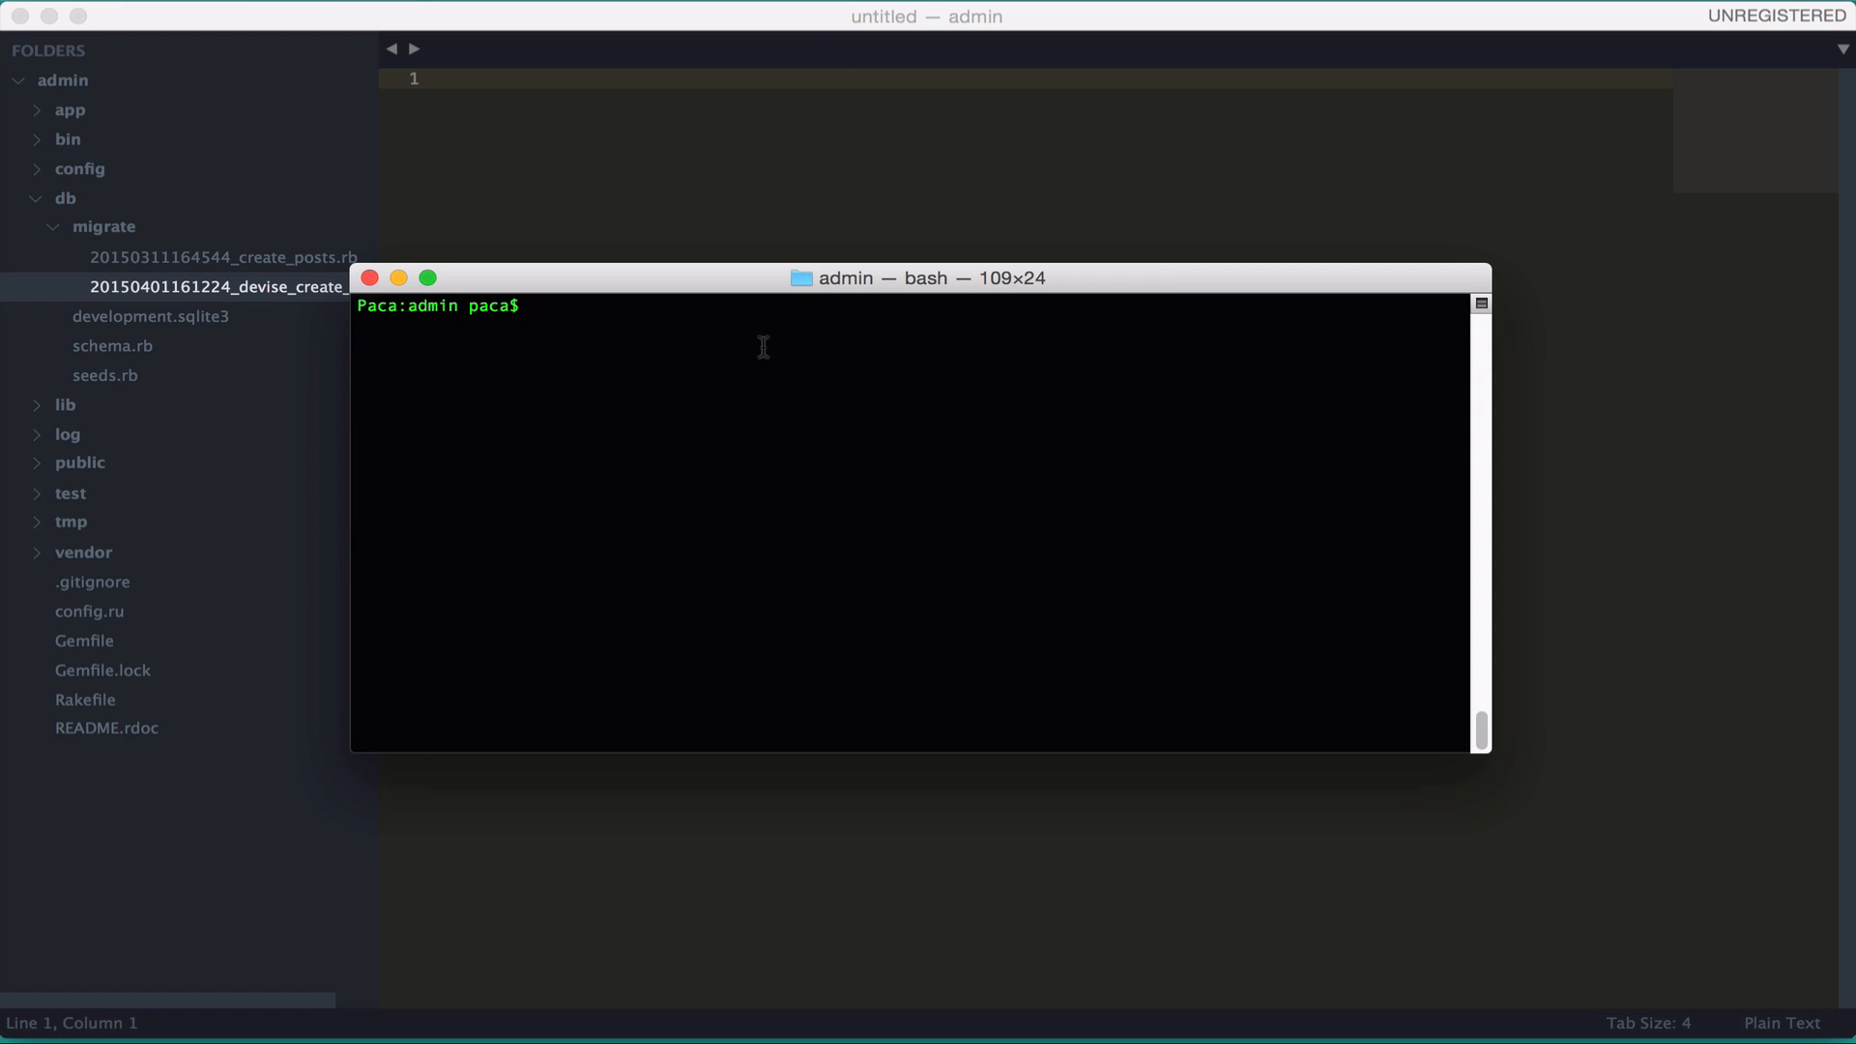
mouse_move(399, 283)
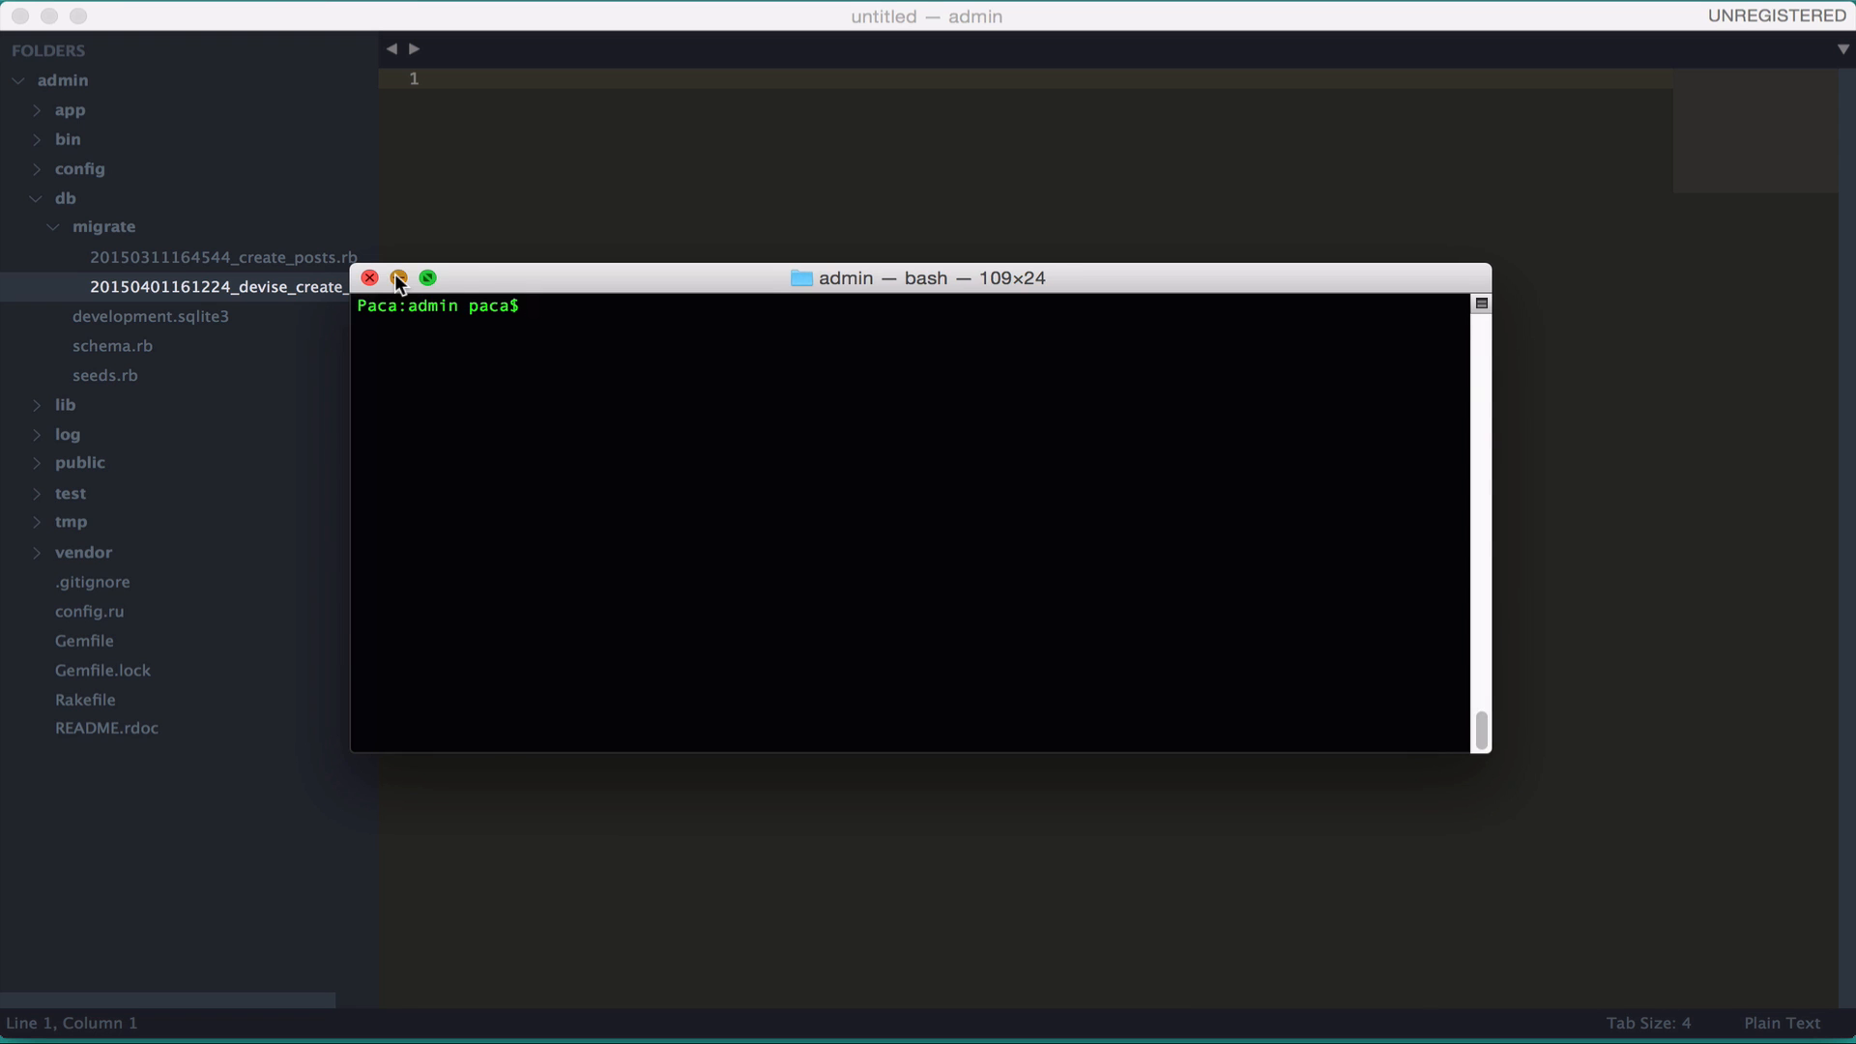
click(399, 278)
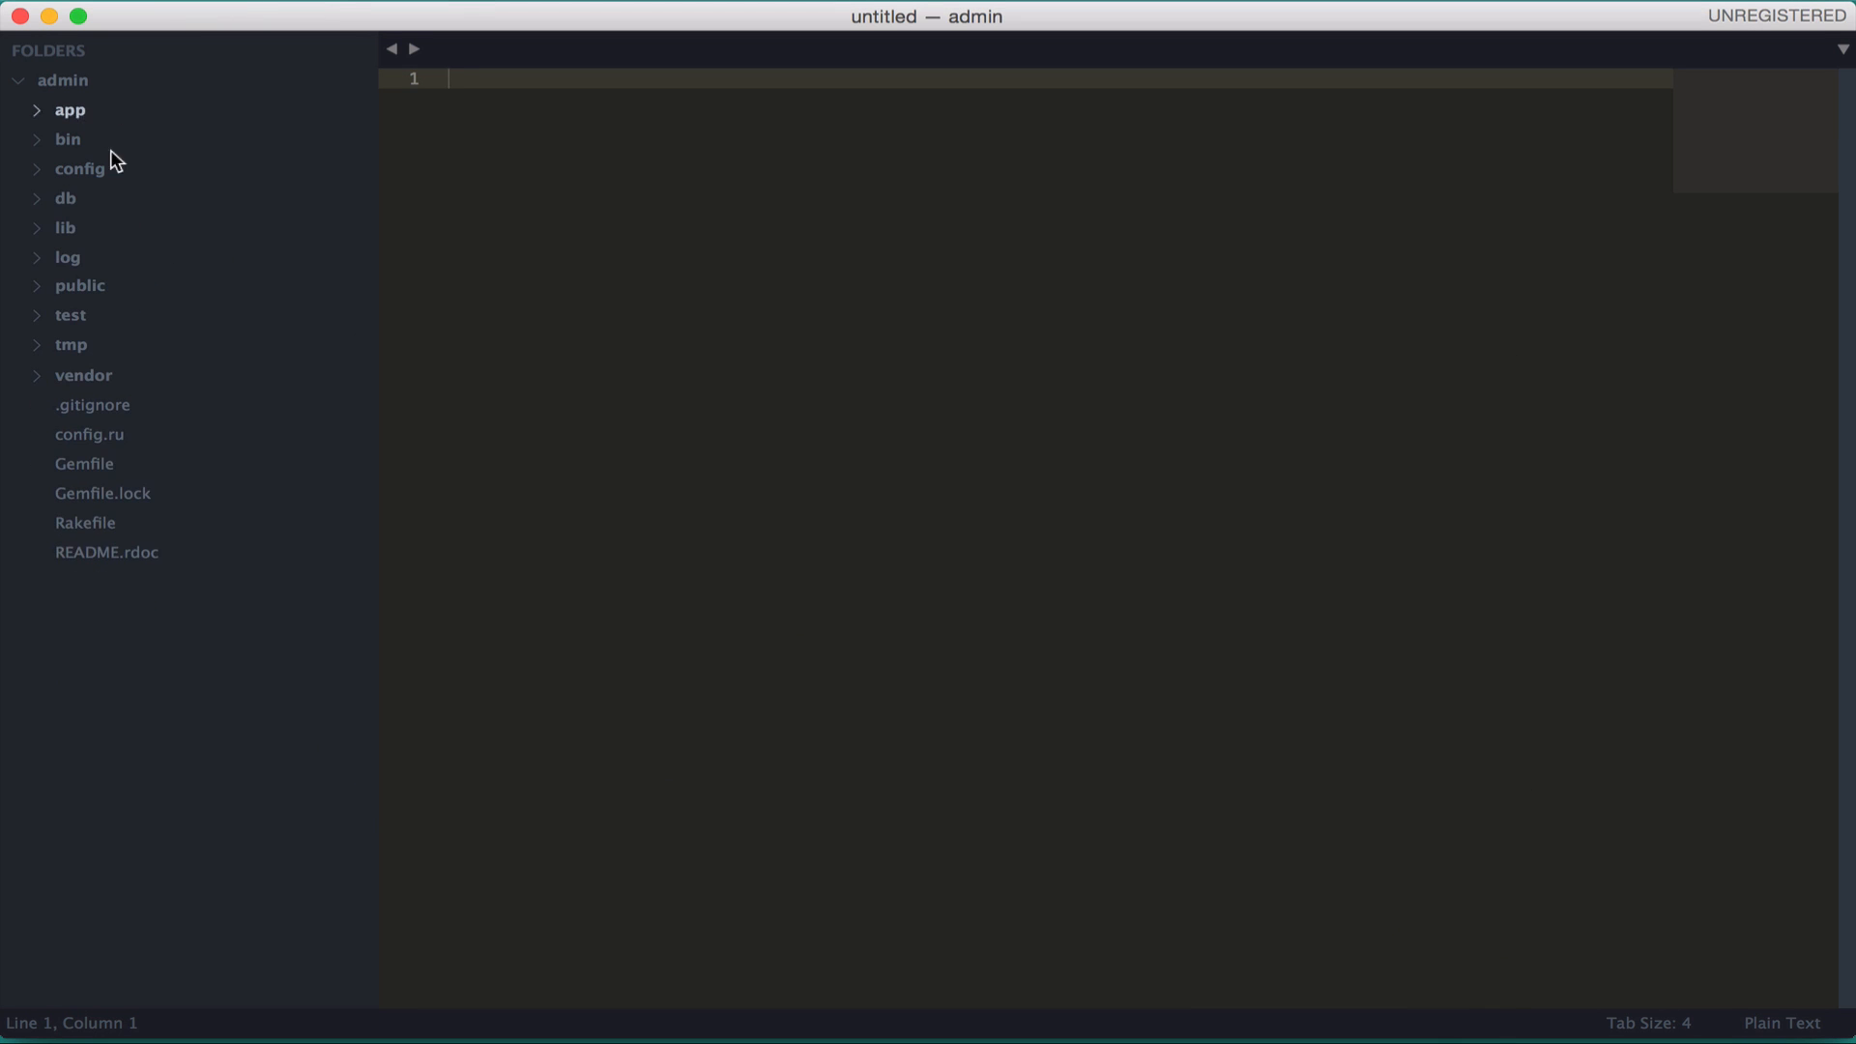
- Add root 'home#index' to config/routes.rb, save, and close the file
click(70, 110)
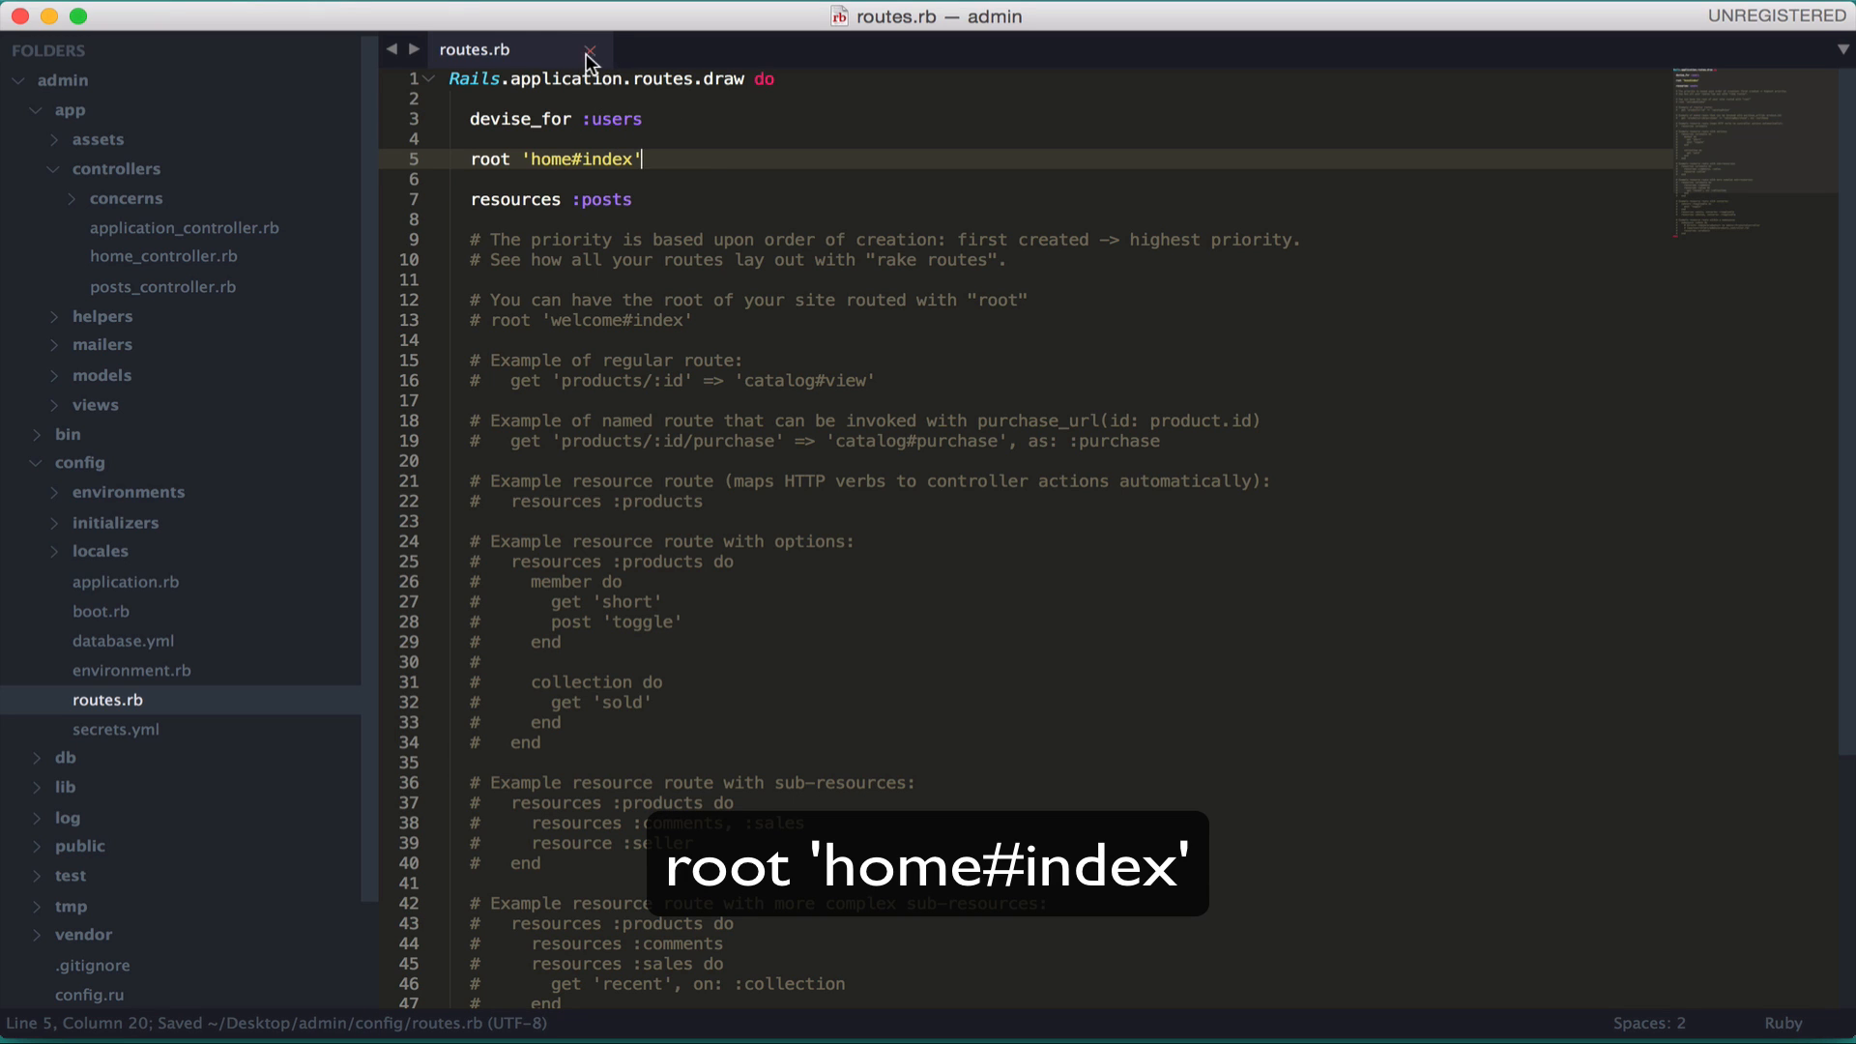
click(586, 49)
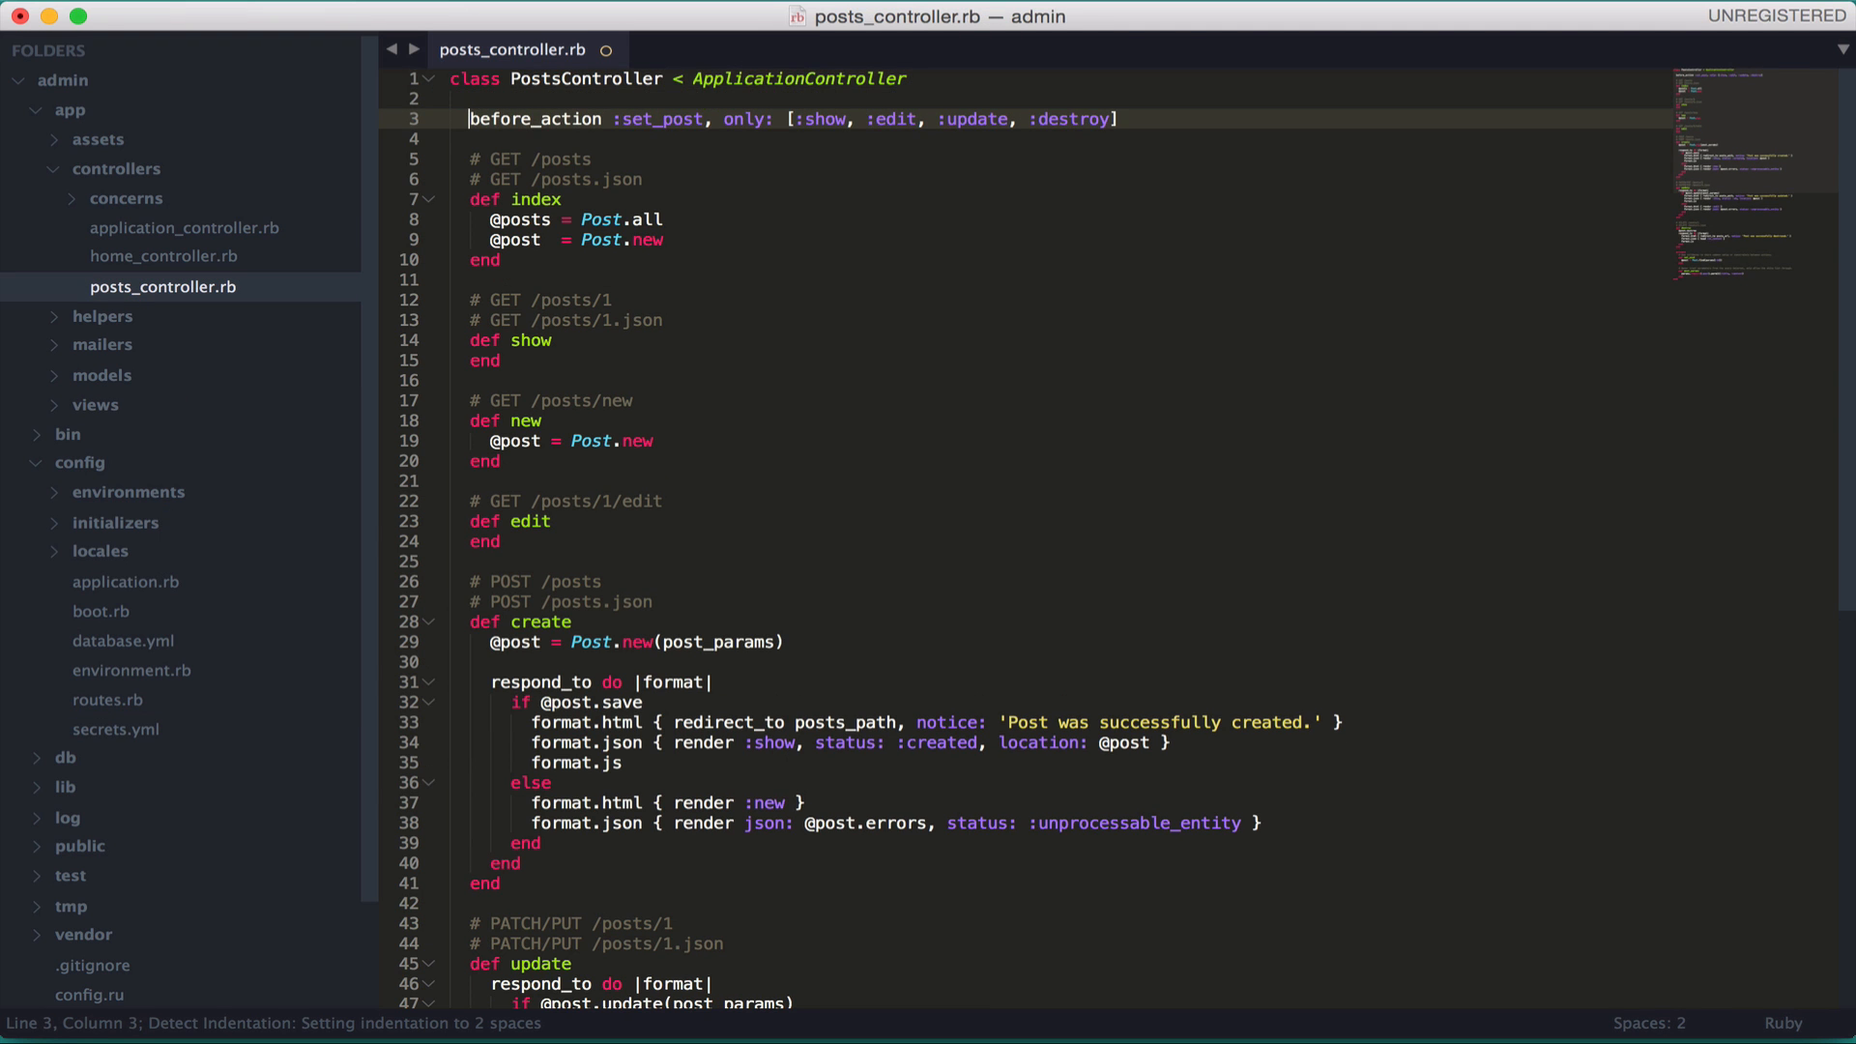
- Change line 2 of posts_controller.rb to before_action :authenticate_user! and save
text(bef)
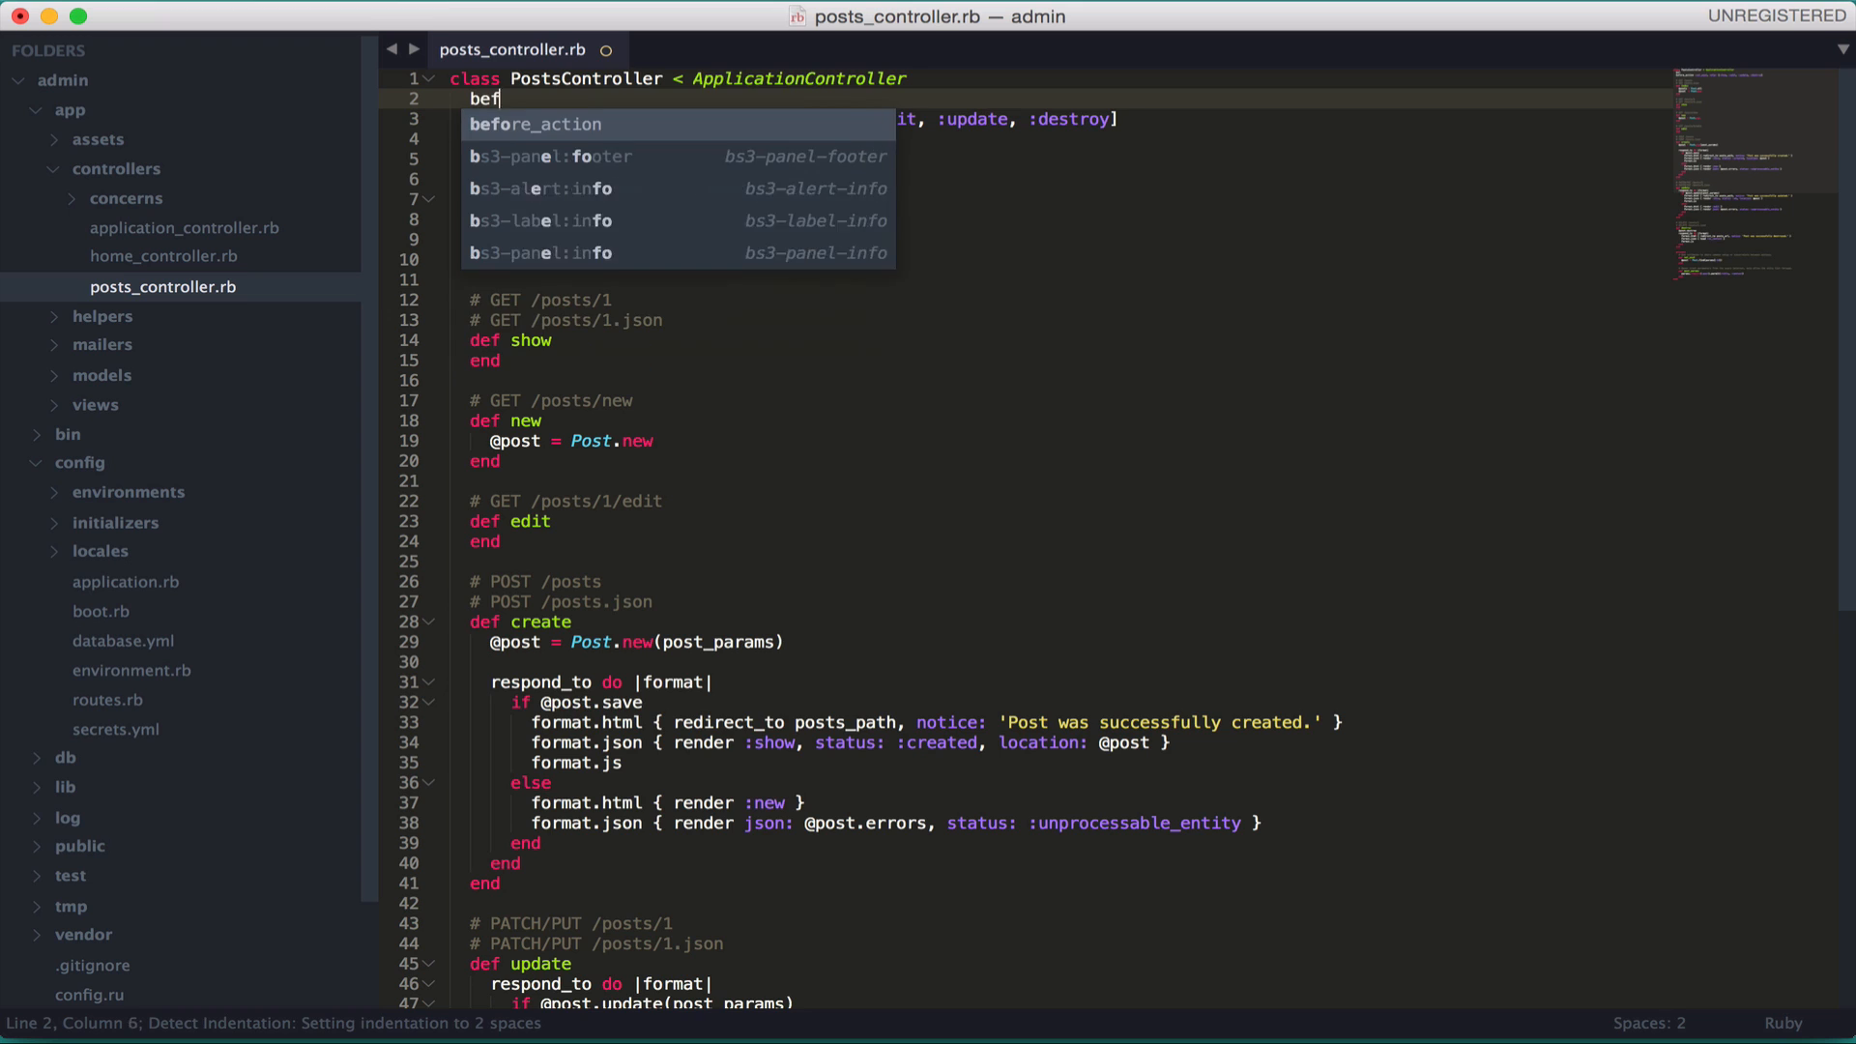
text(before_action :auth)
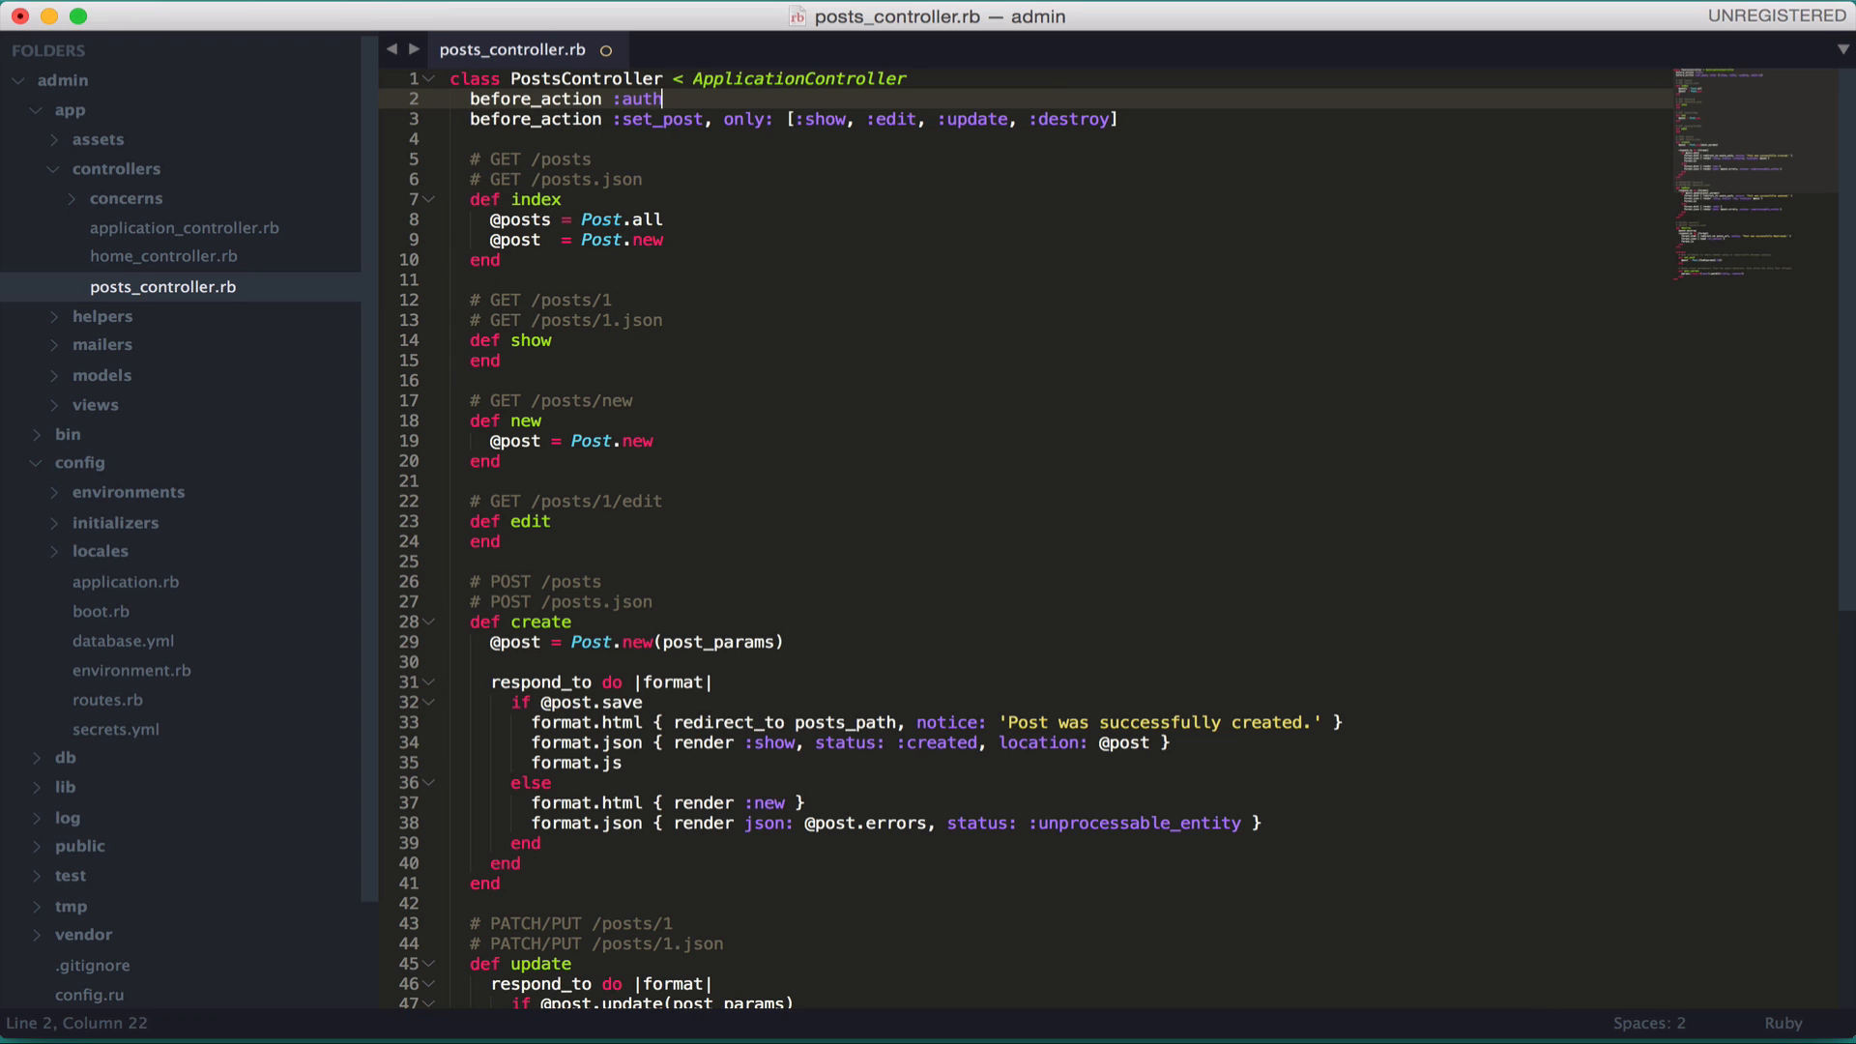
text(enticate)
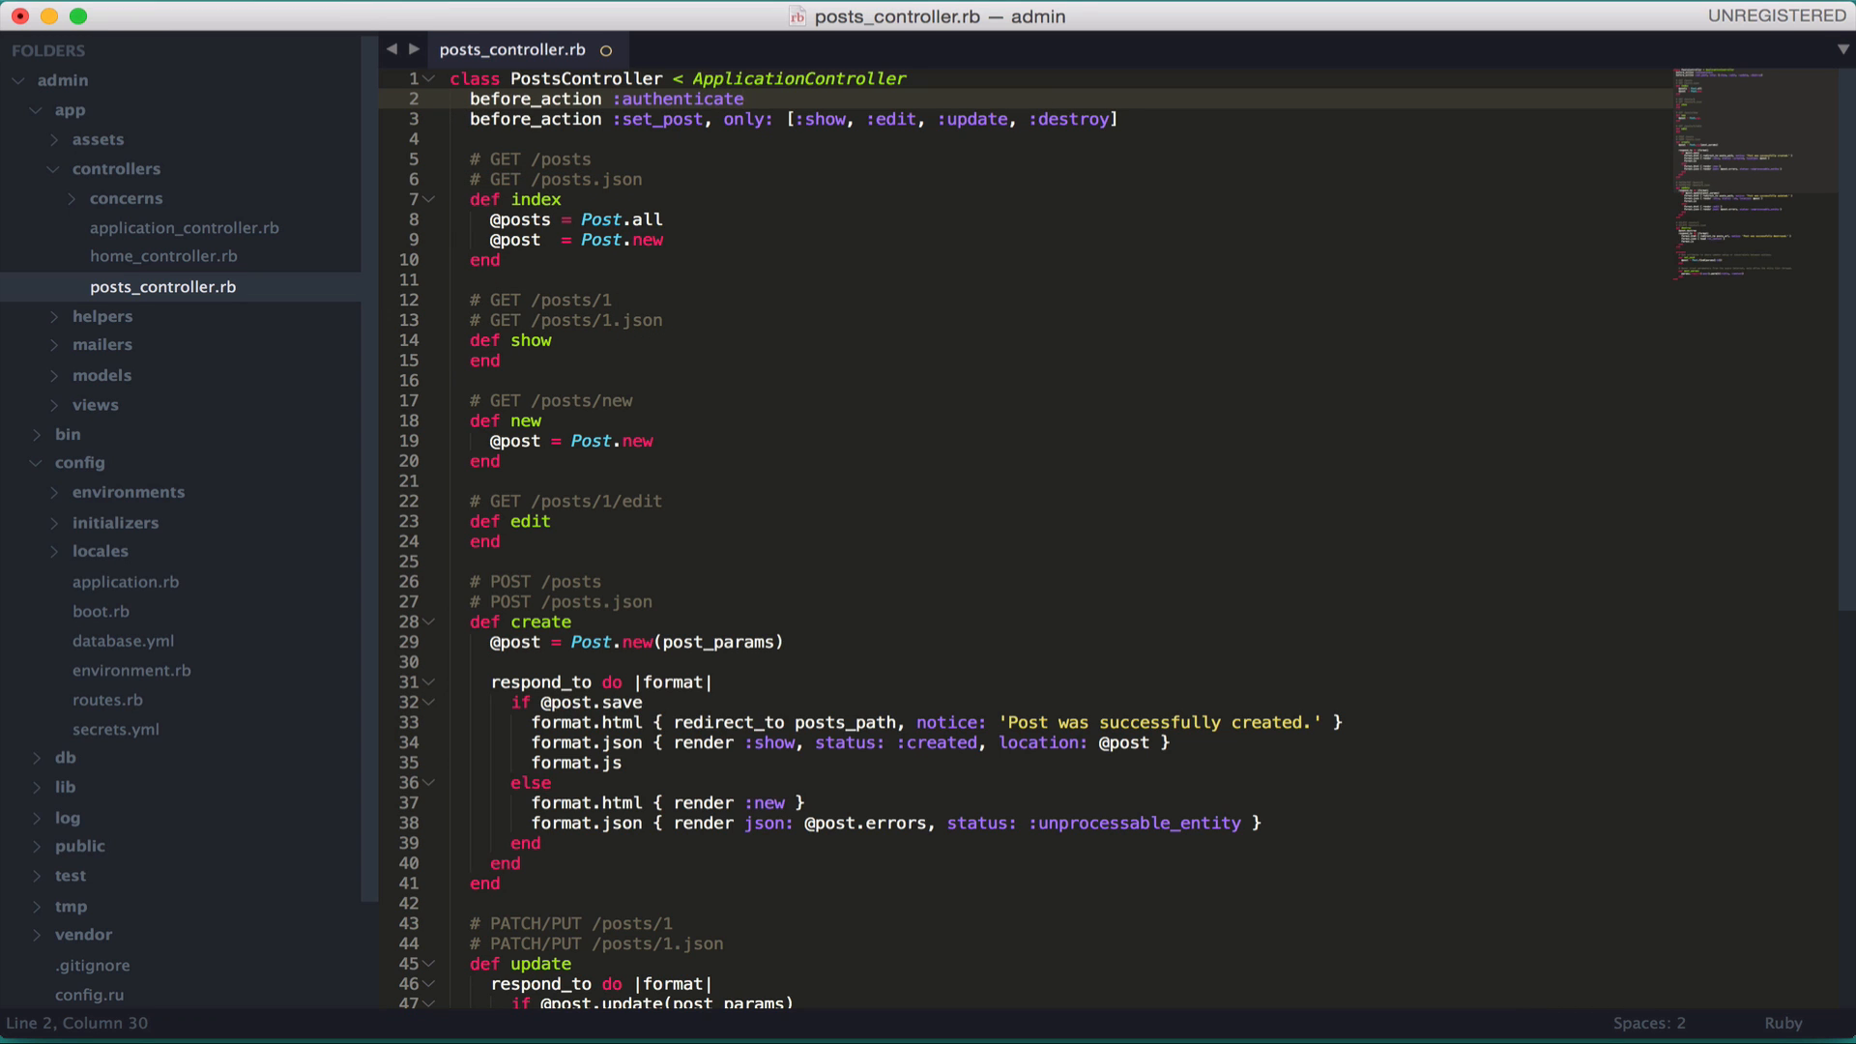
click(745, 100)
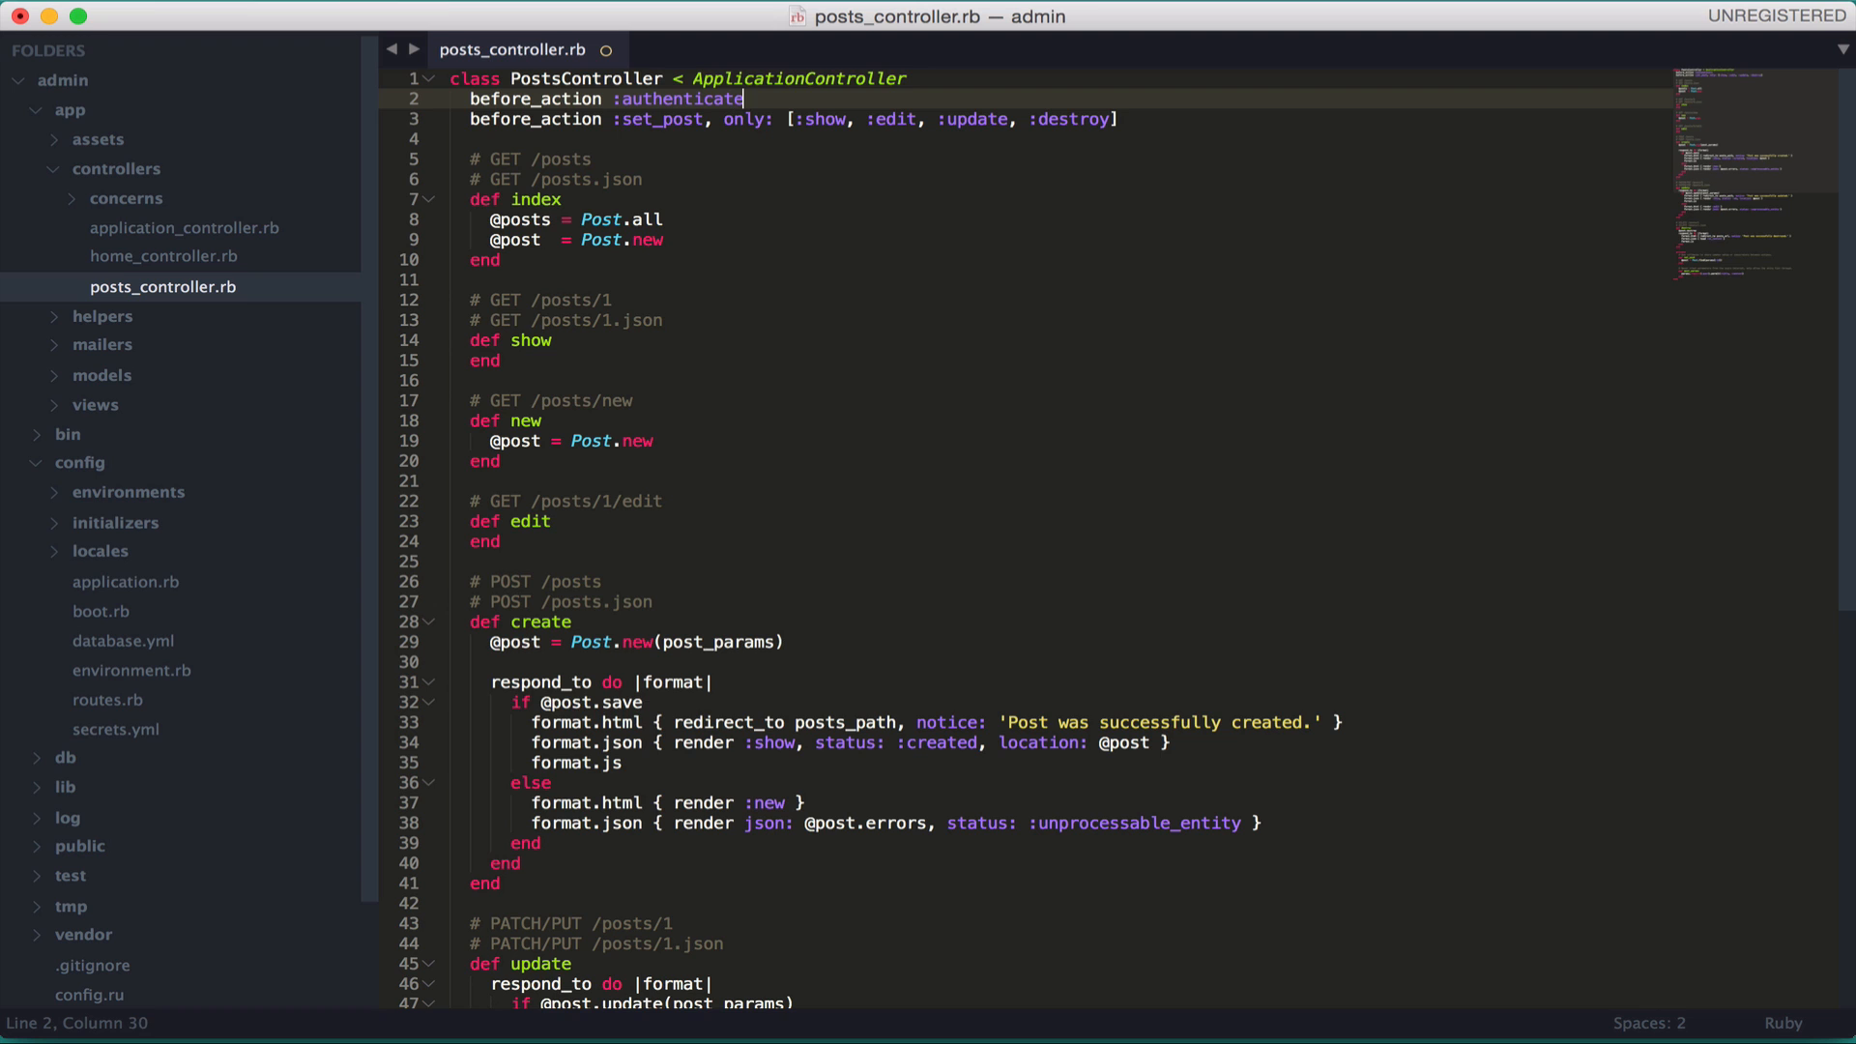
text(_user)
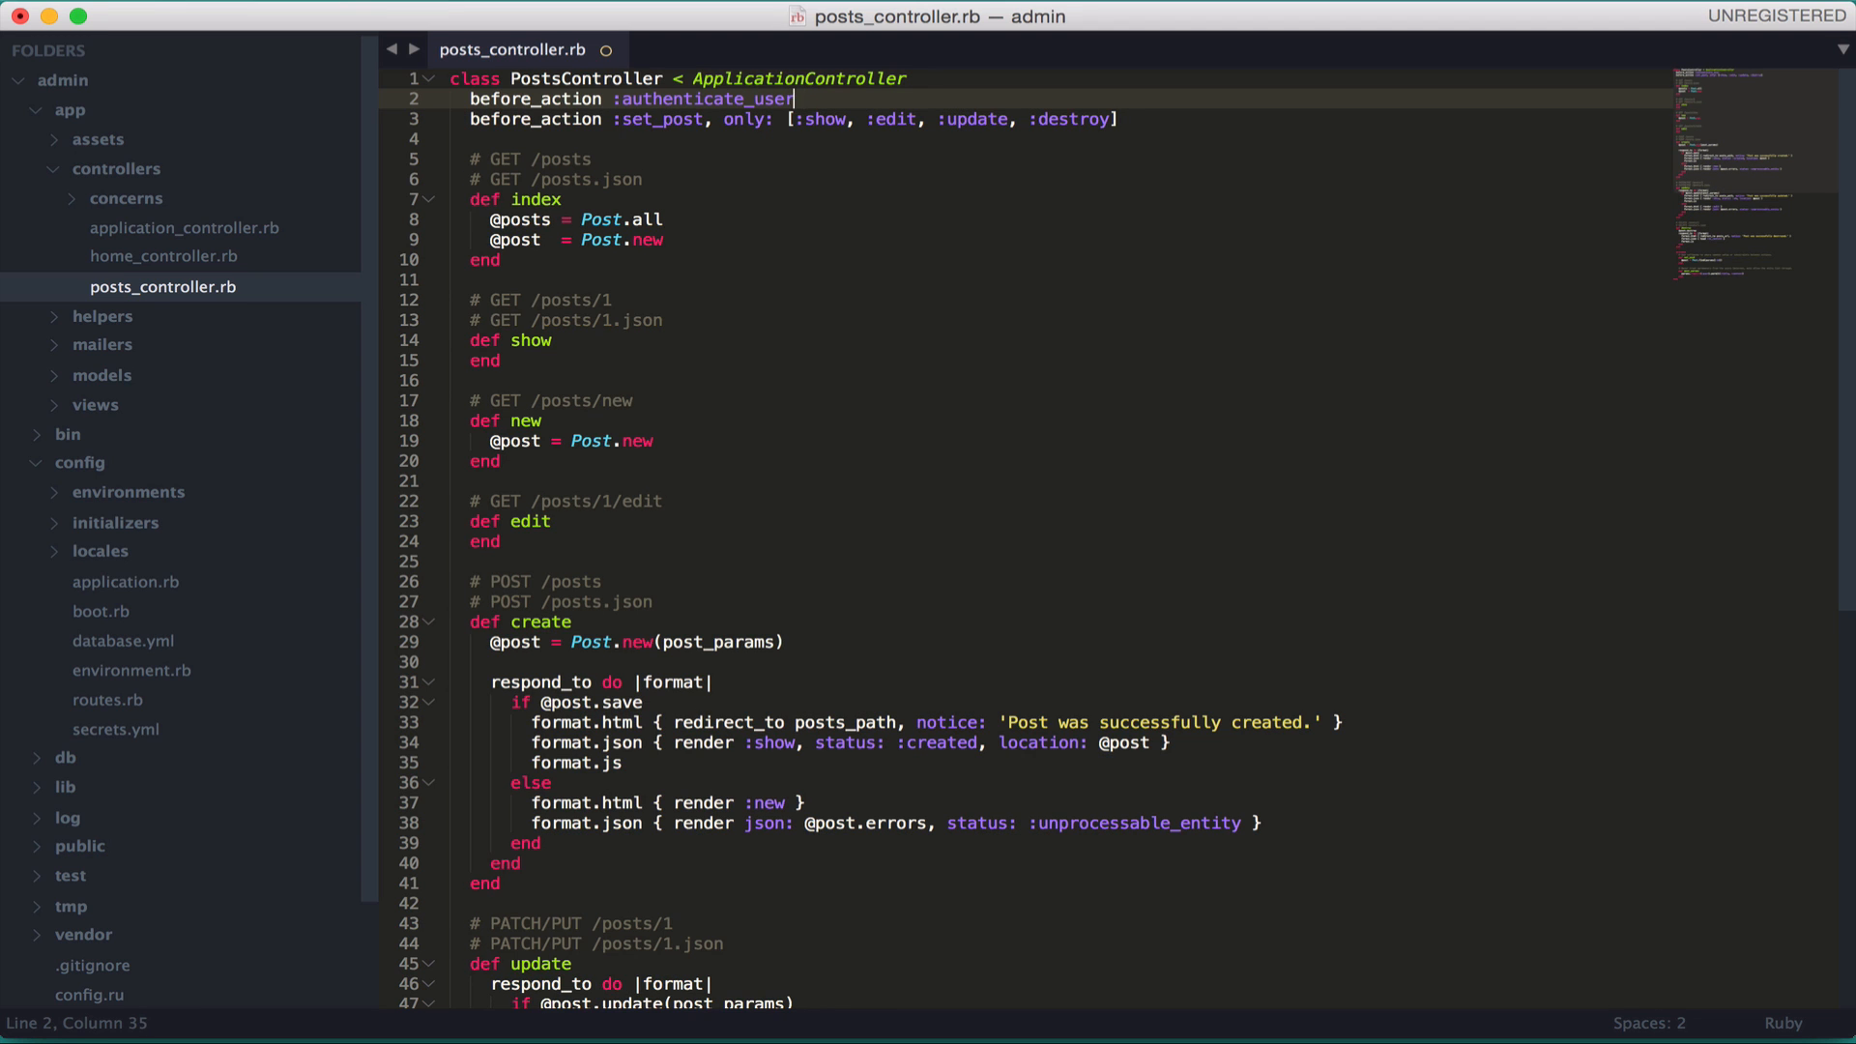
text(!)
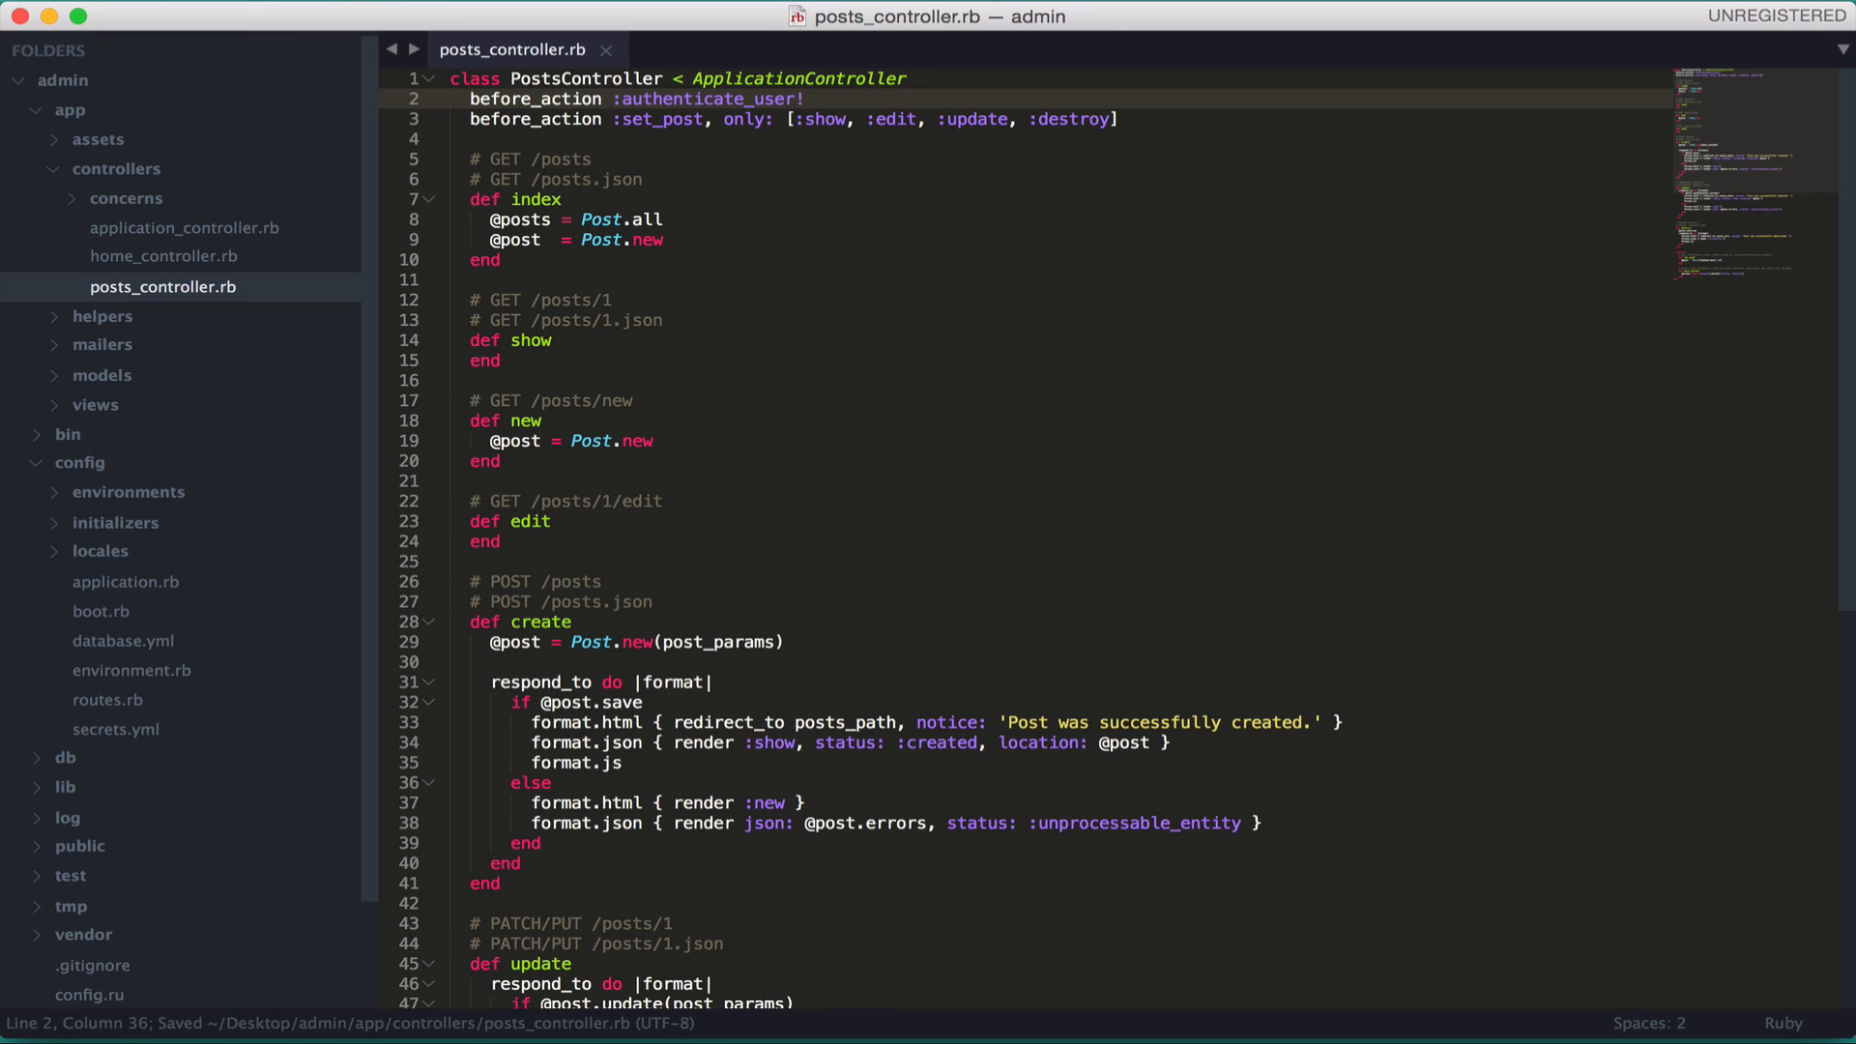
mouse_move(242, 193)
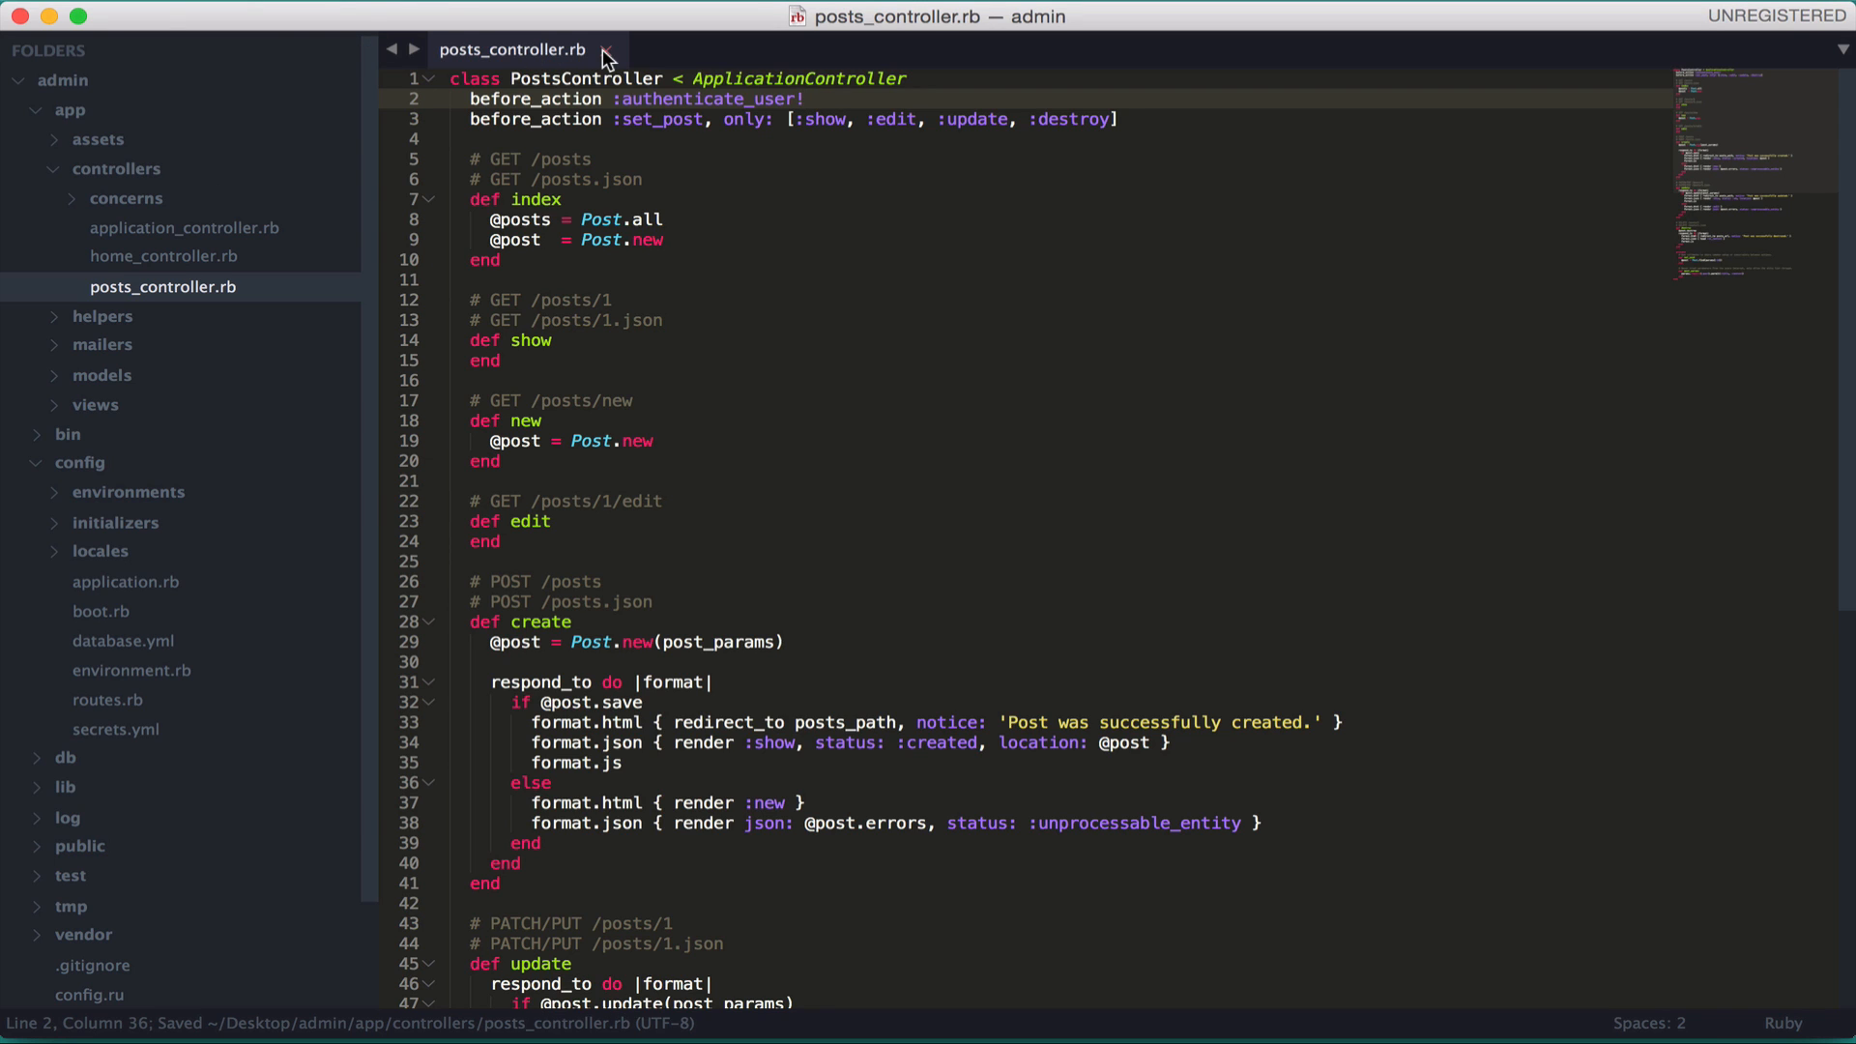
- Add 'if current_user redirect_to posts_path end' to home#index, then save and close it
click(605, 49)
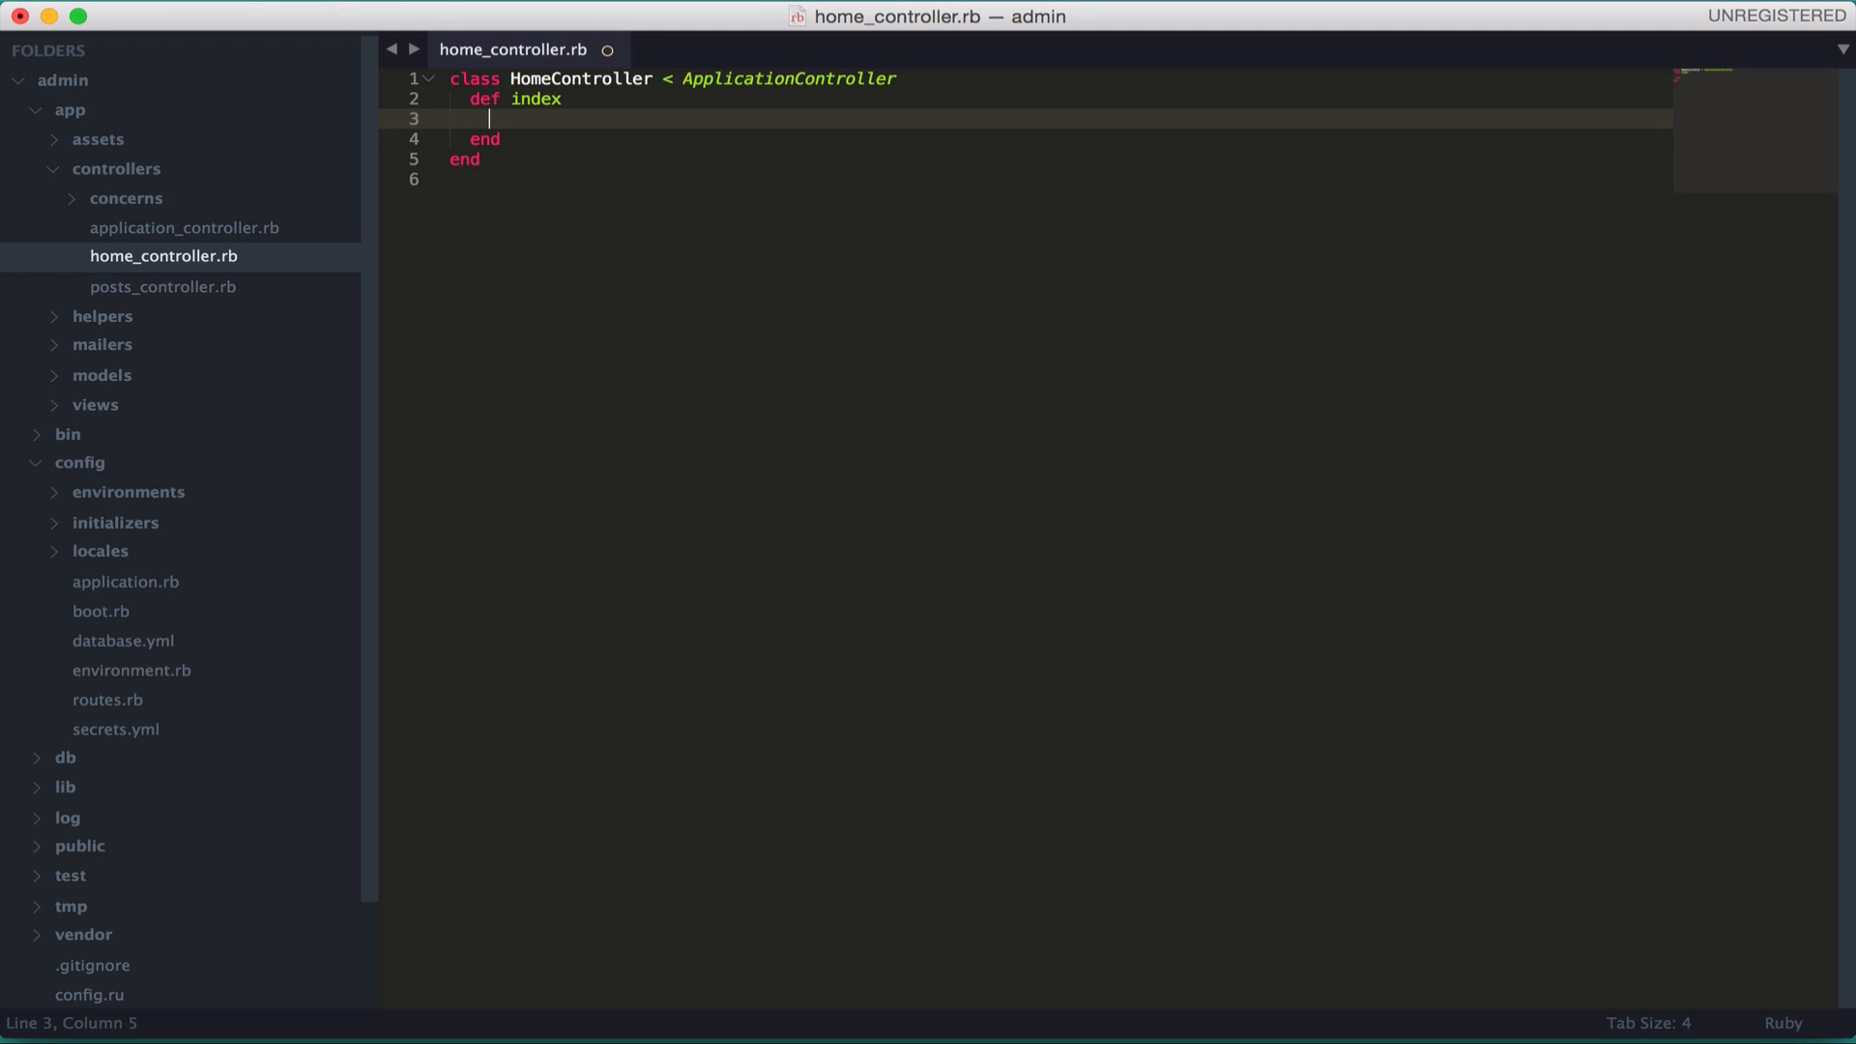
text(if current_)
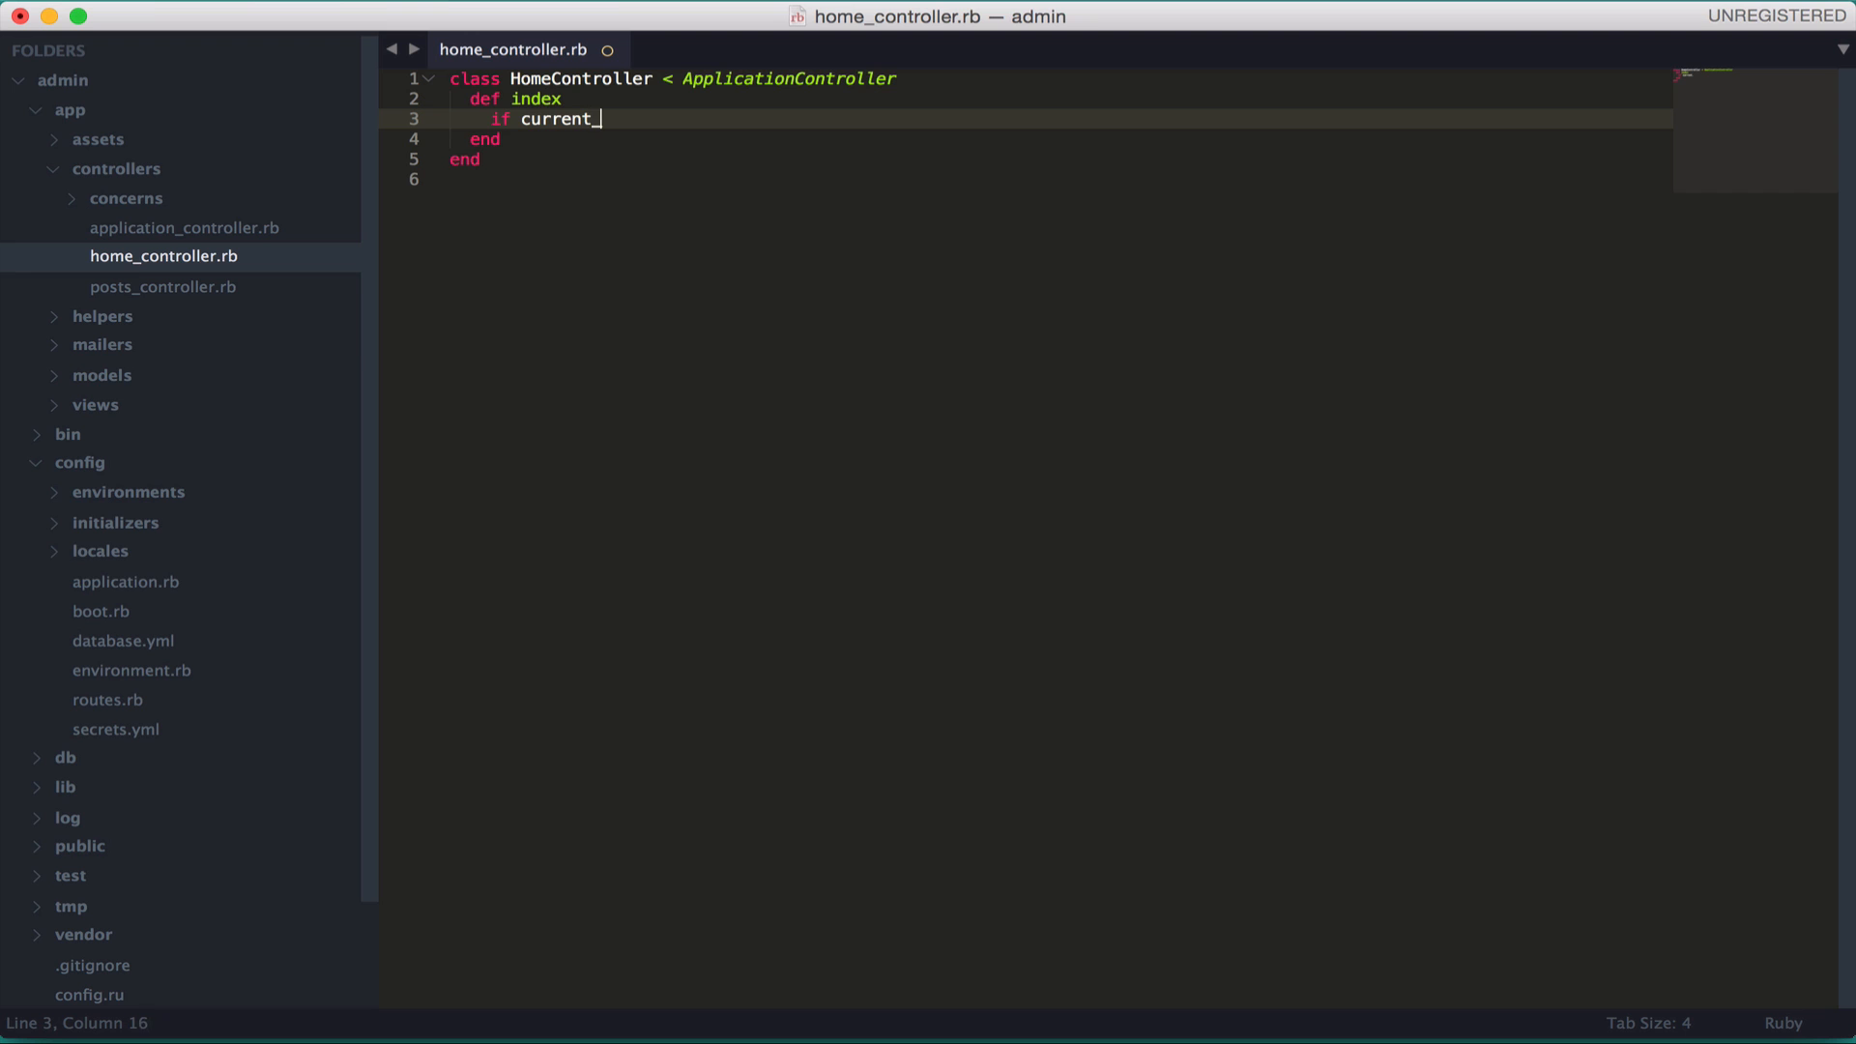
text(user)
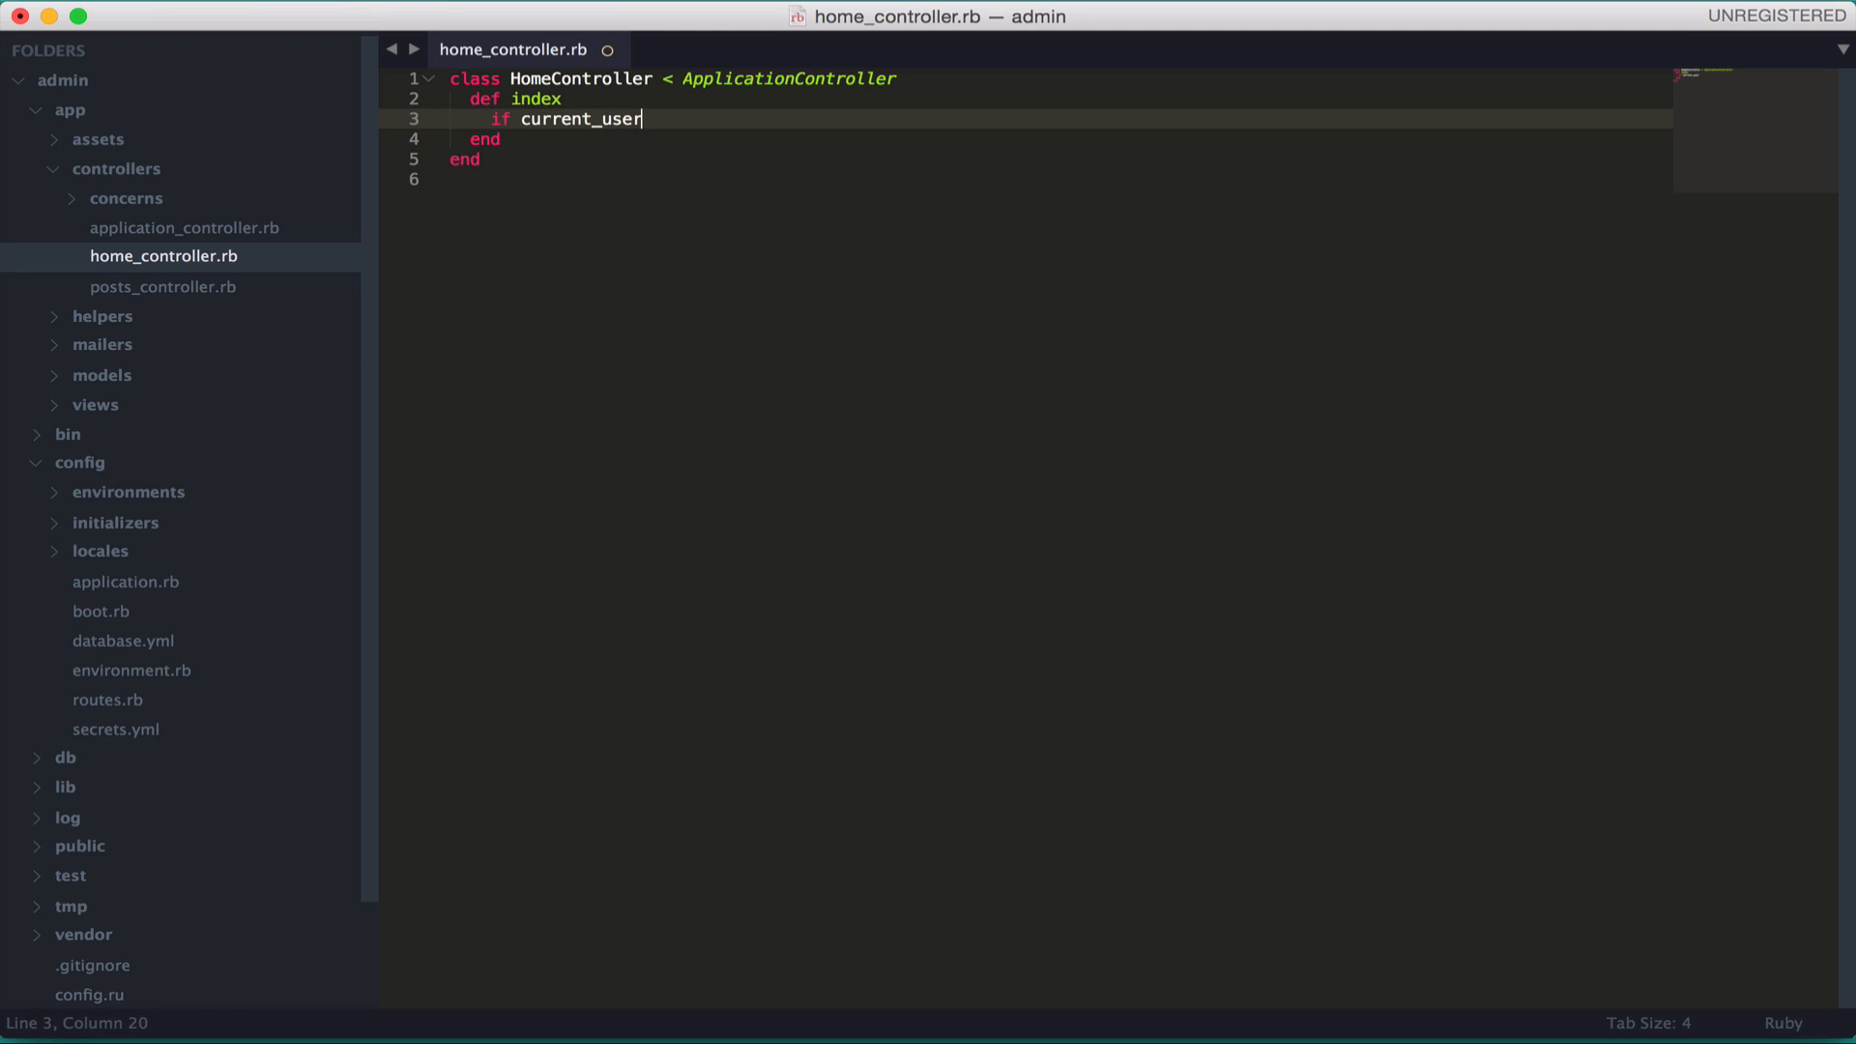
key(enter)
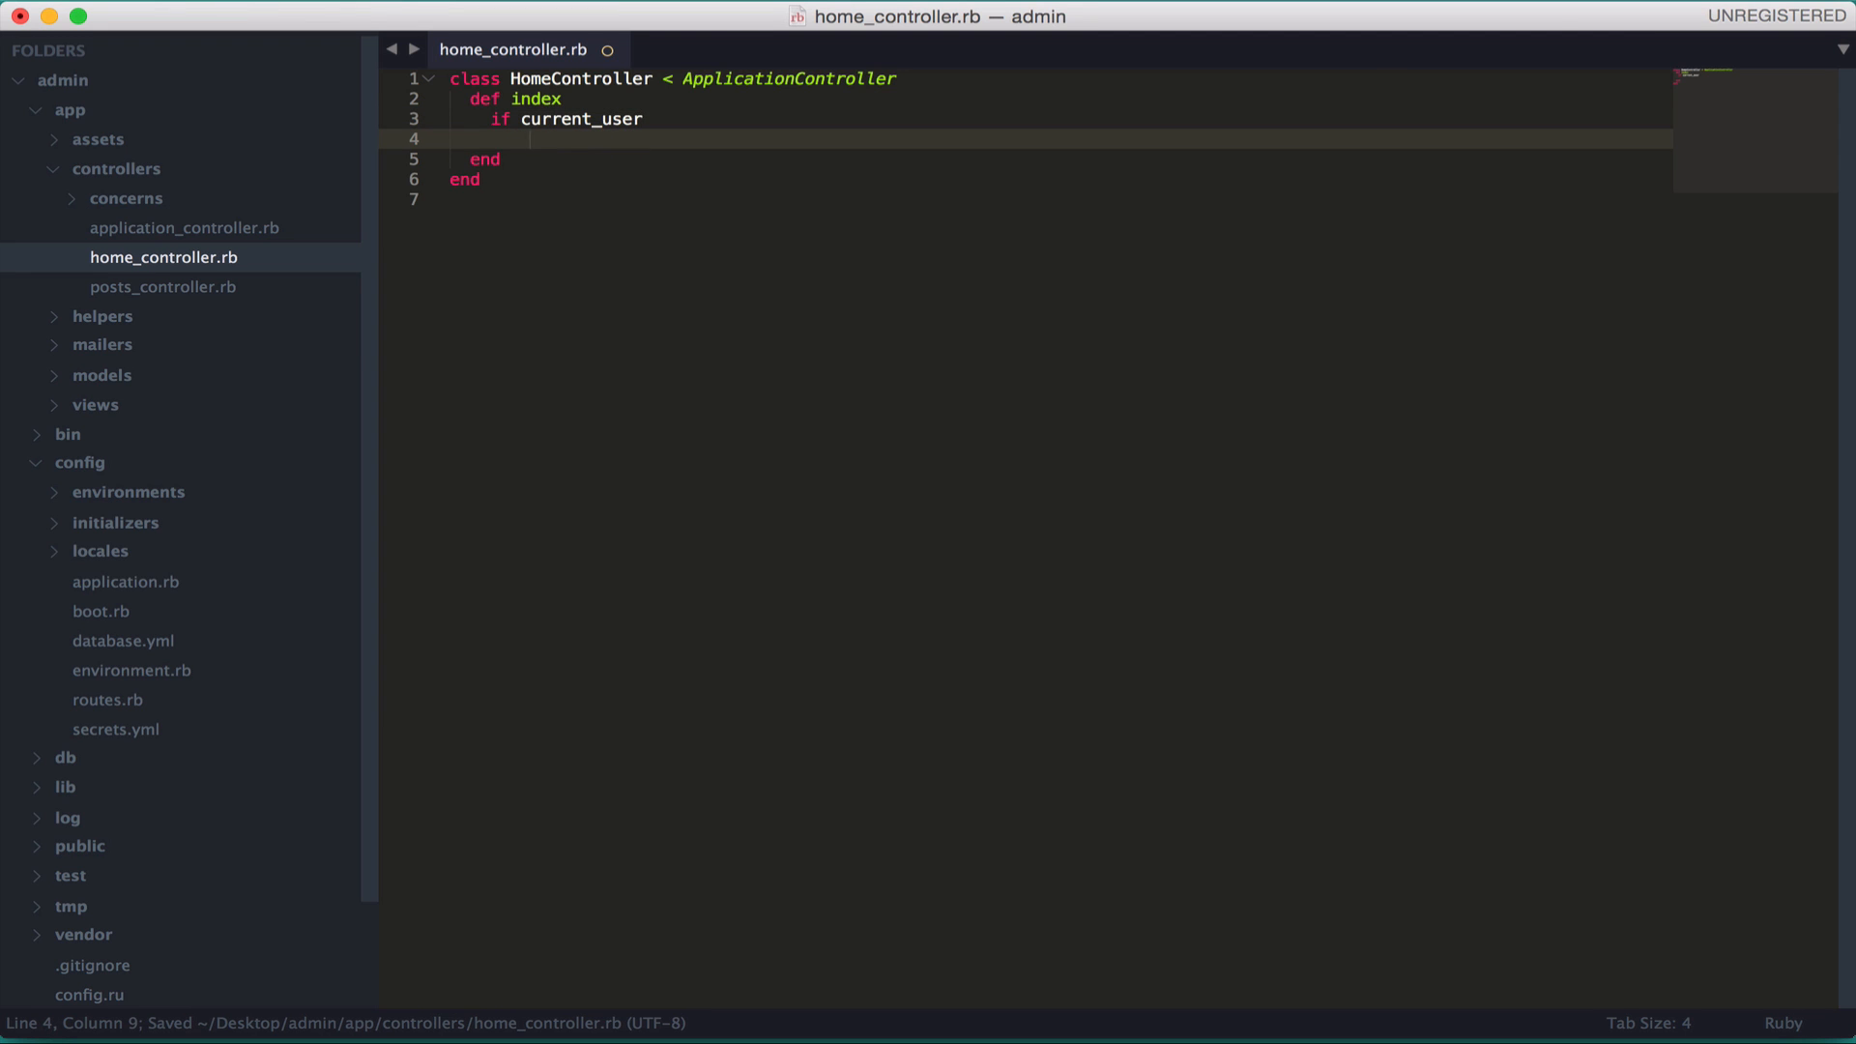
text(re)
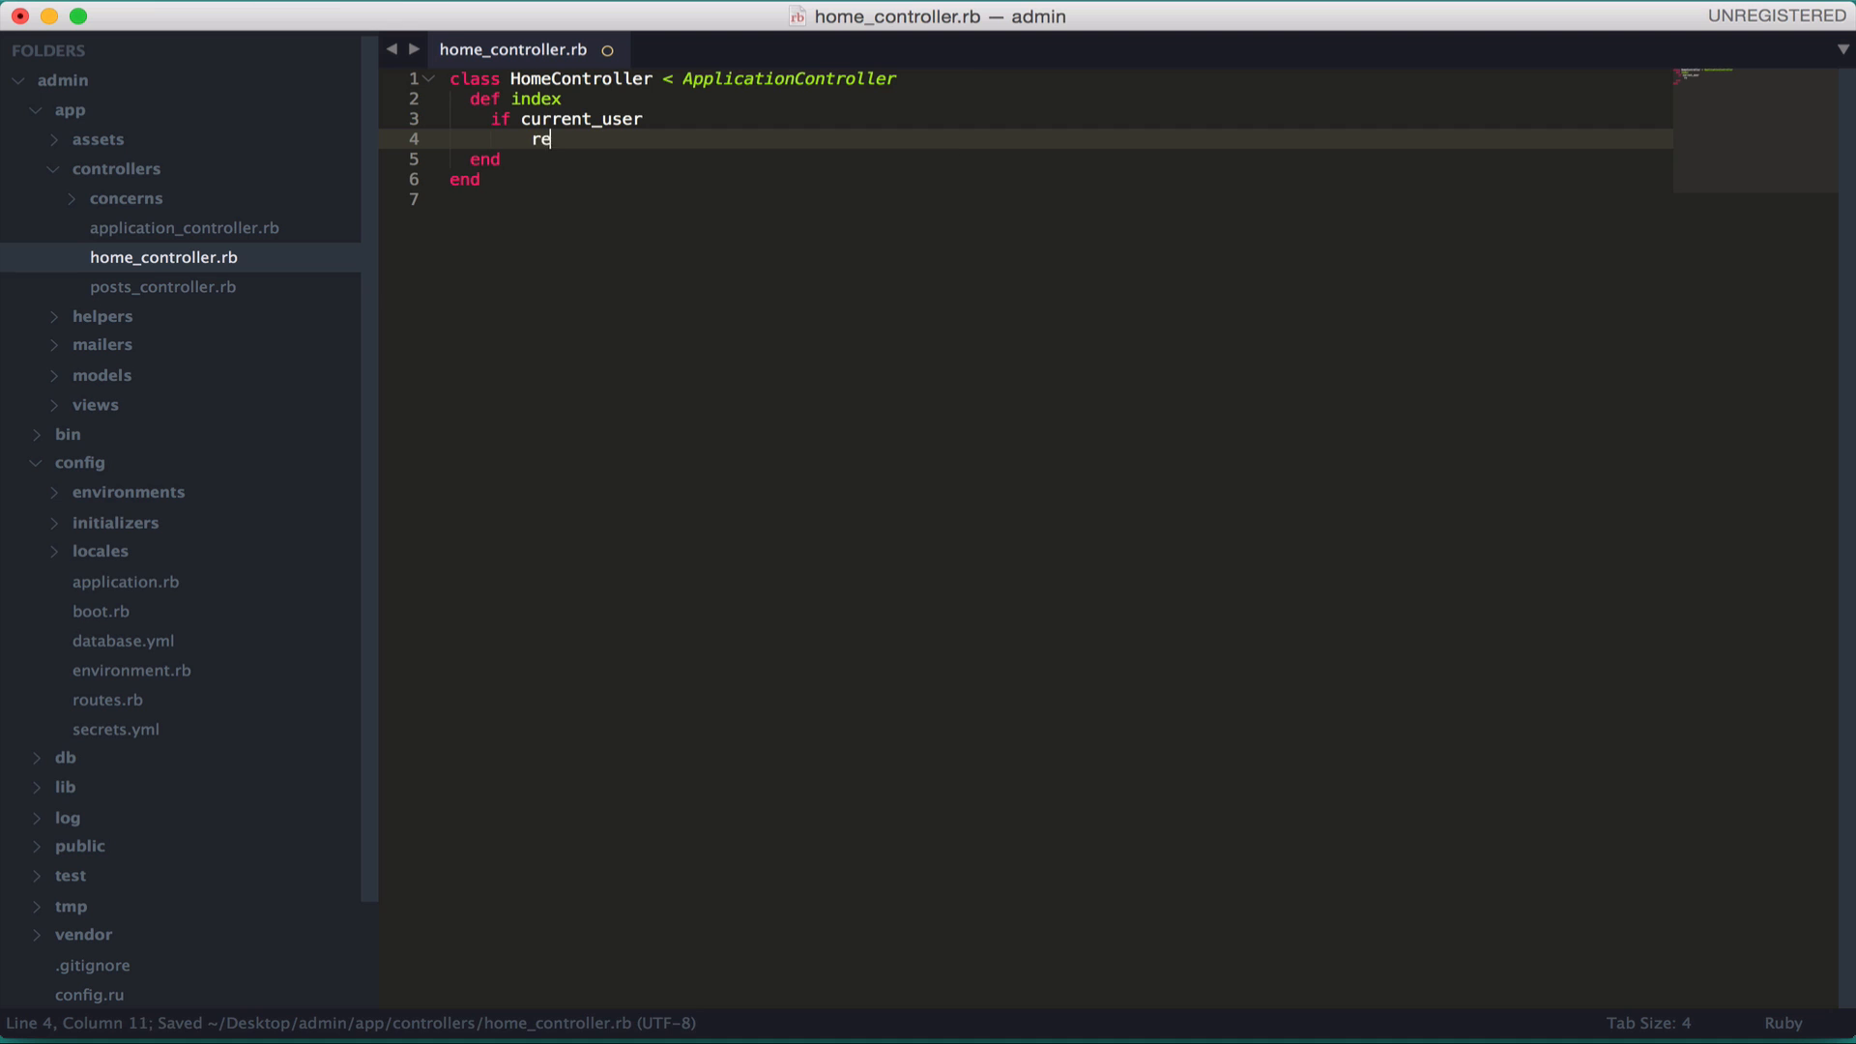
text(direct_to)
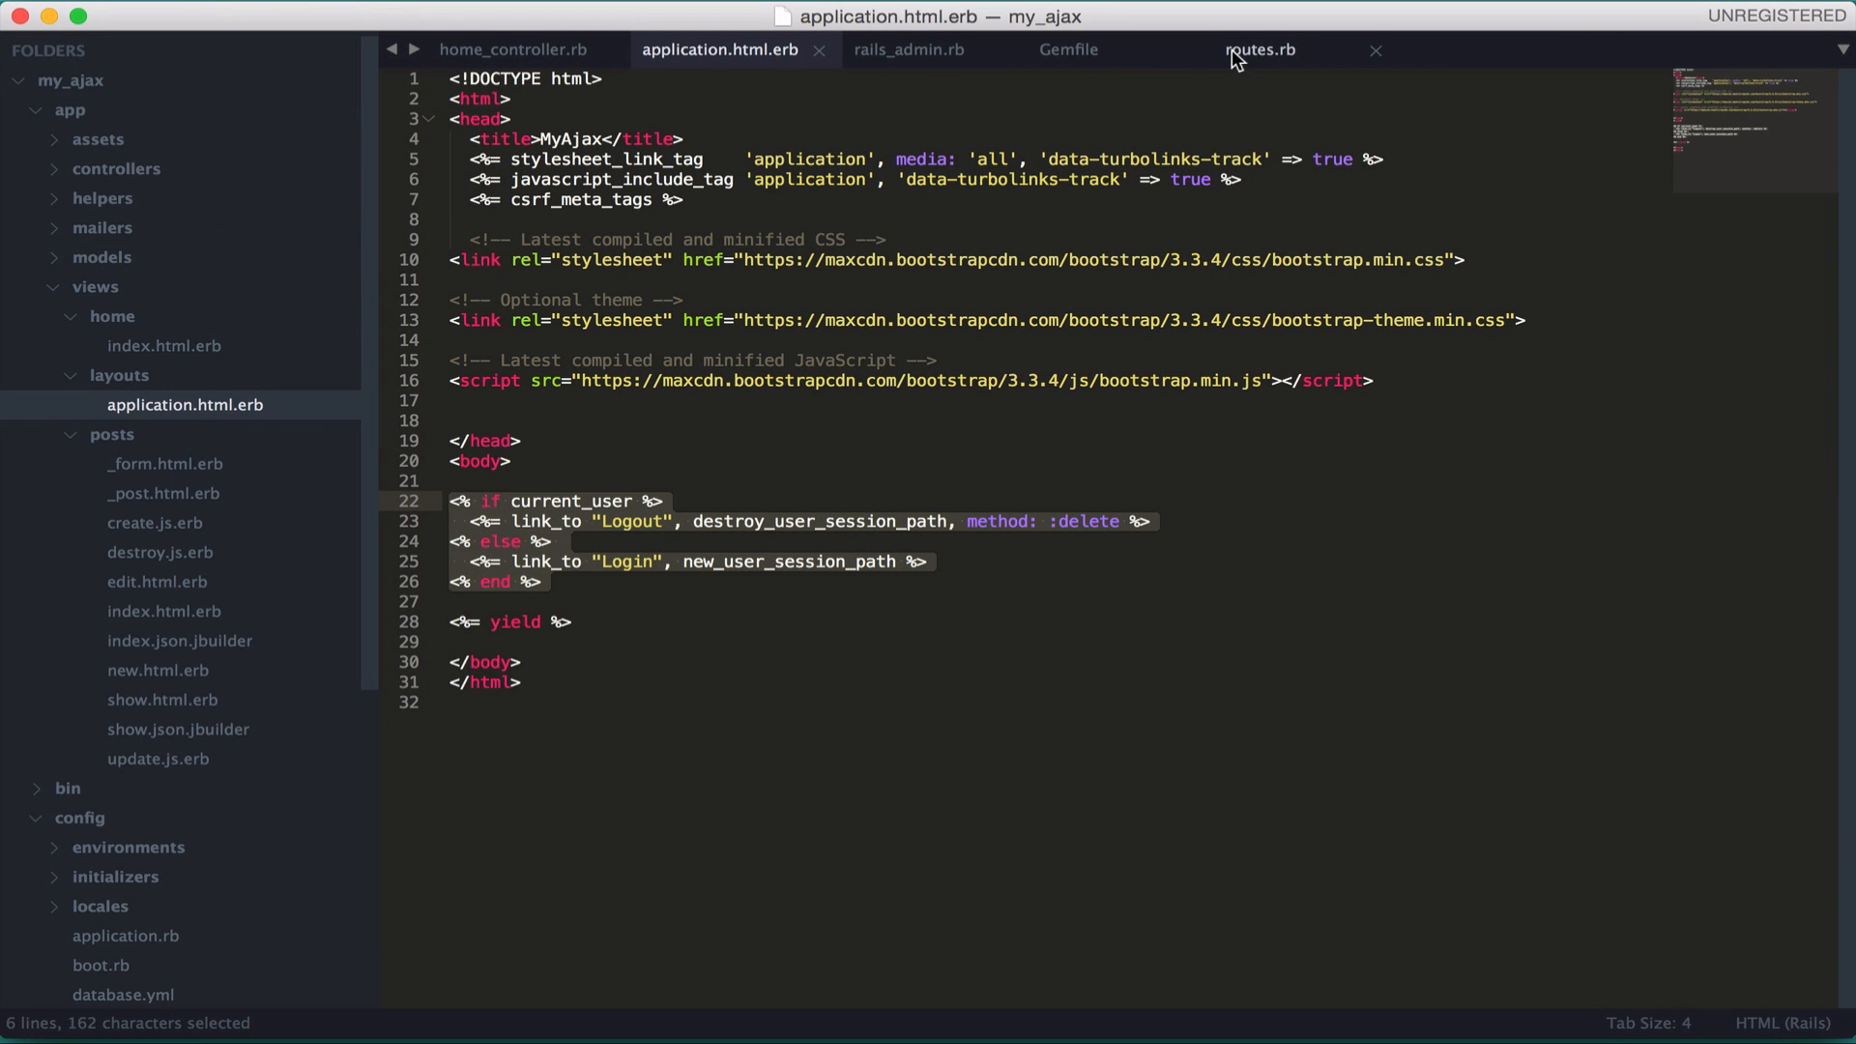
click(513, 49)
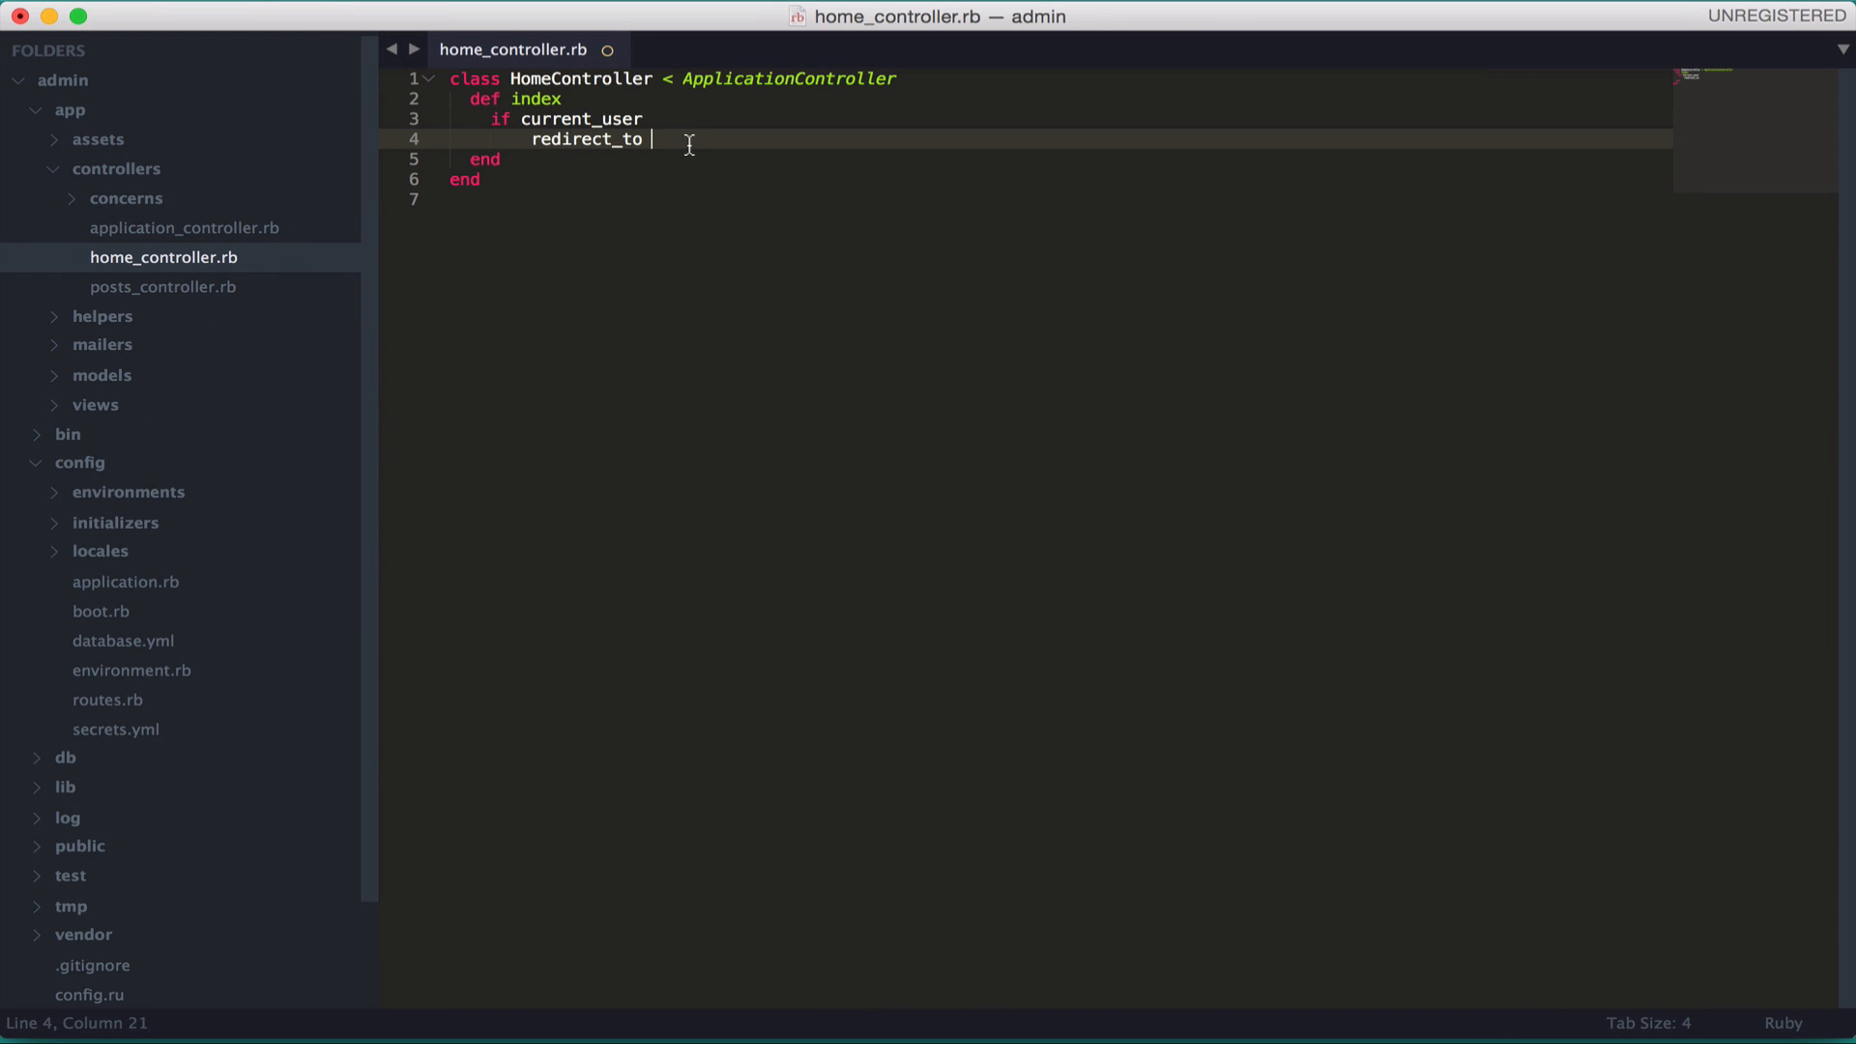
text(posts_)
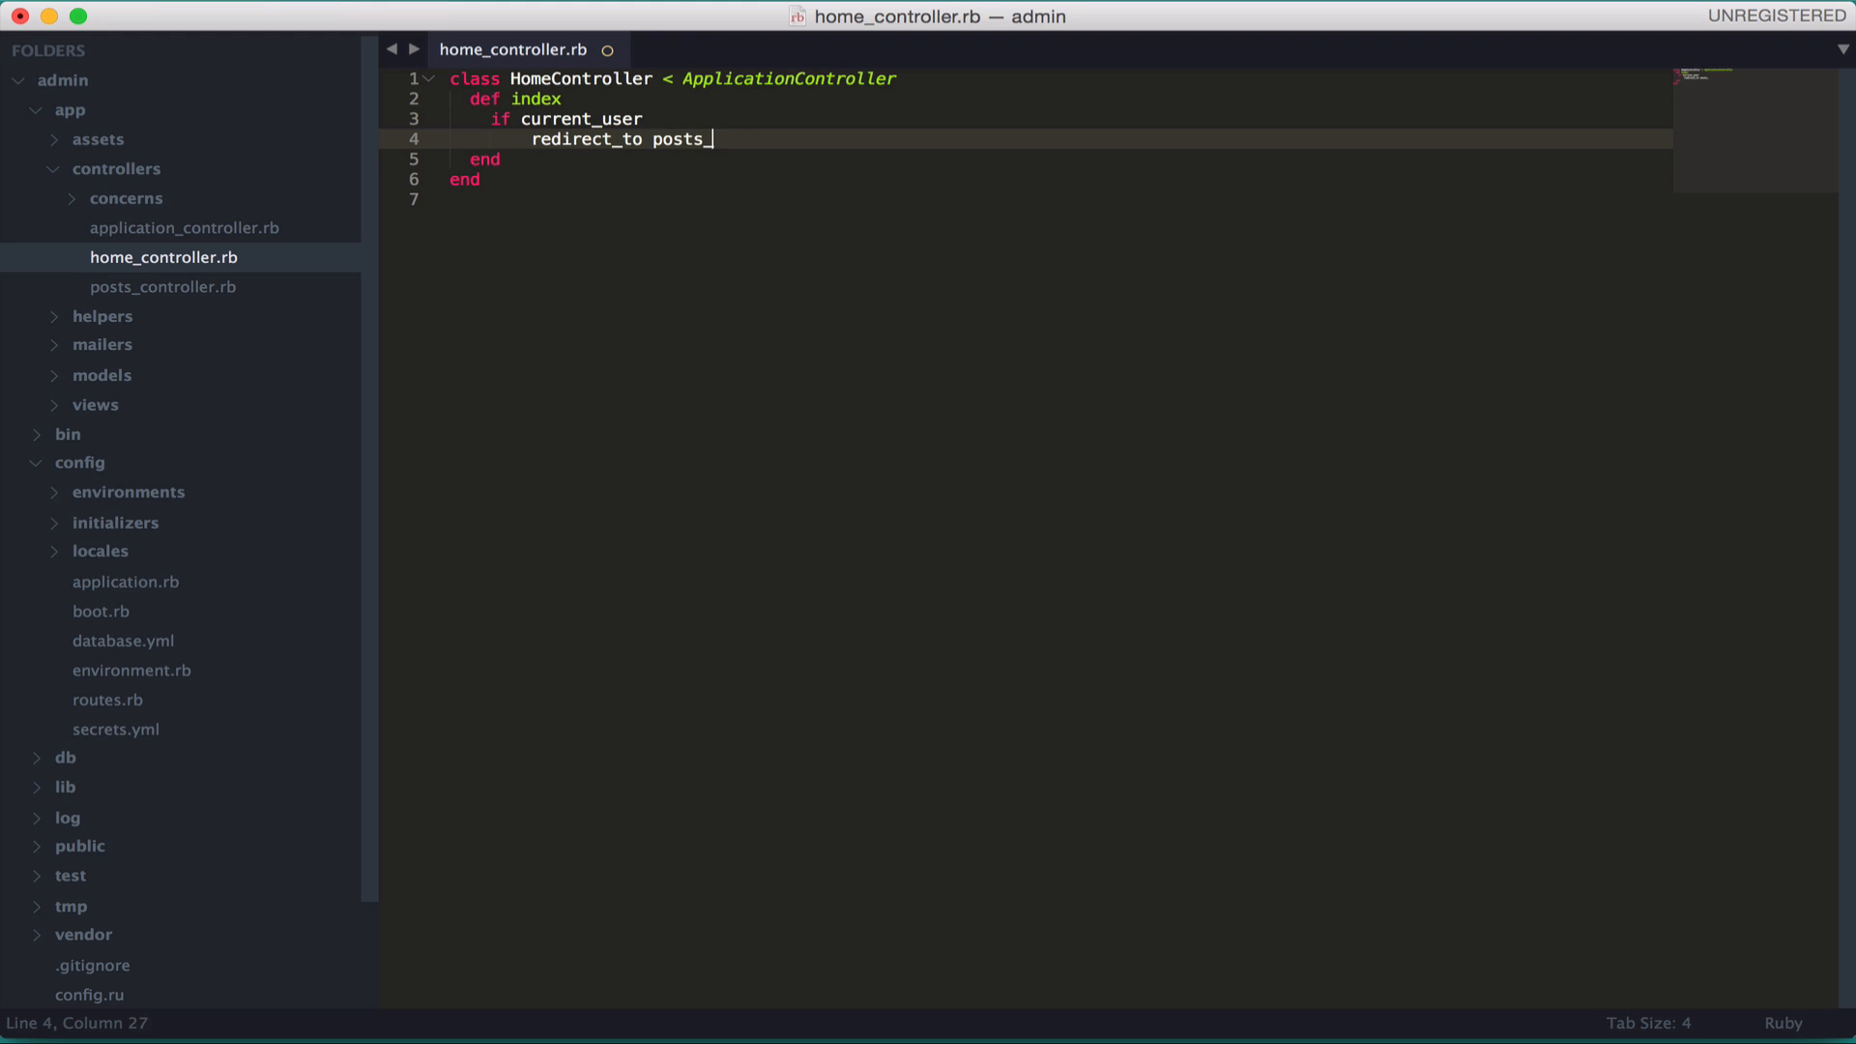
text(path)
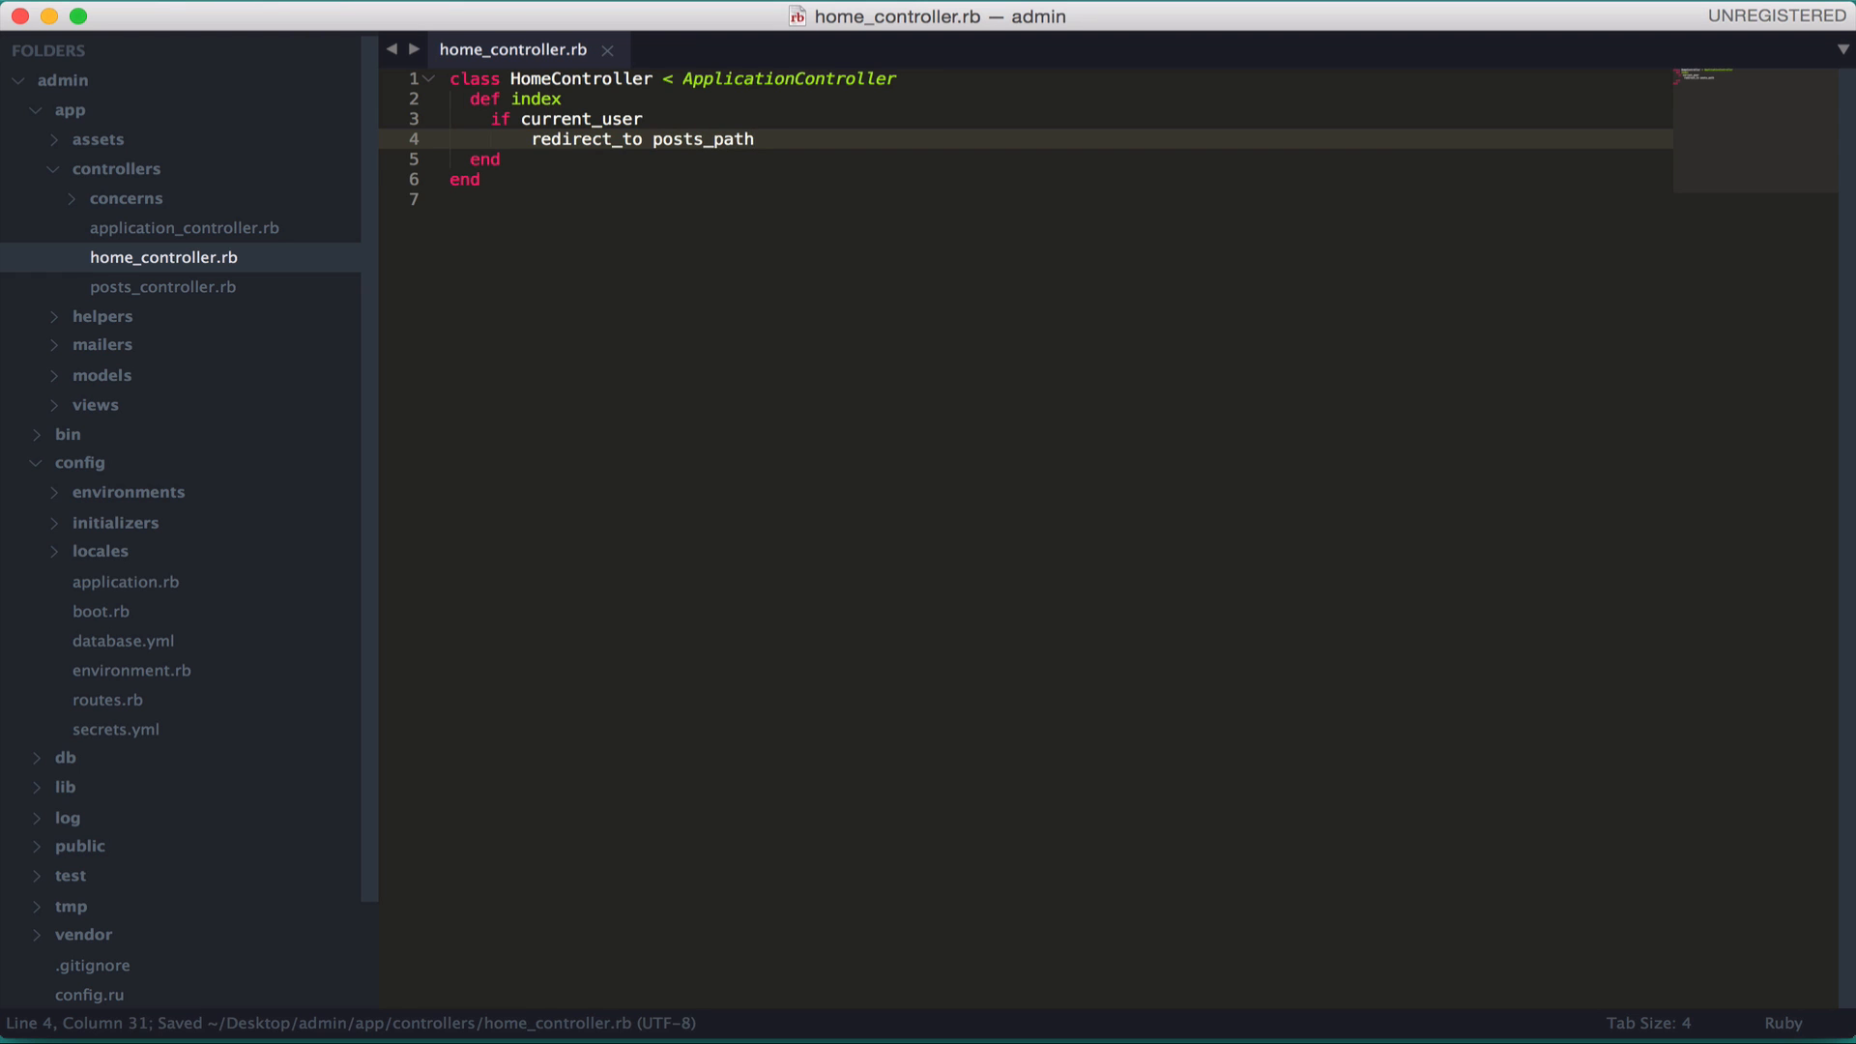
text(e)
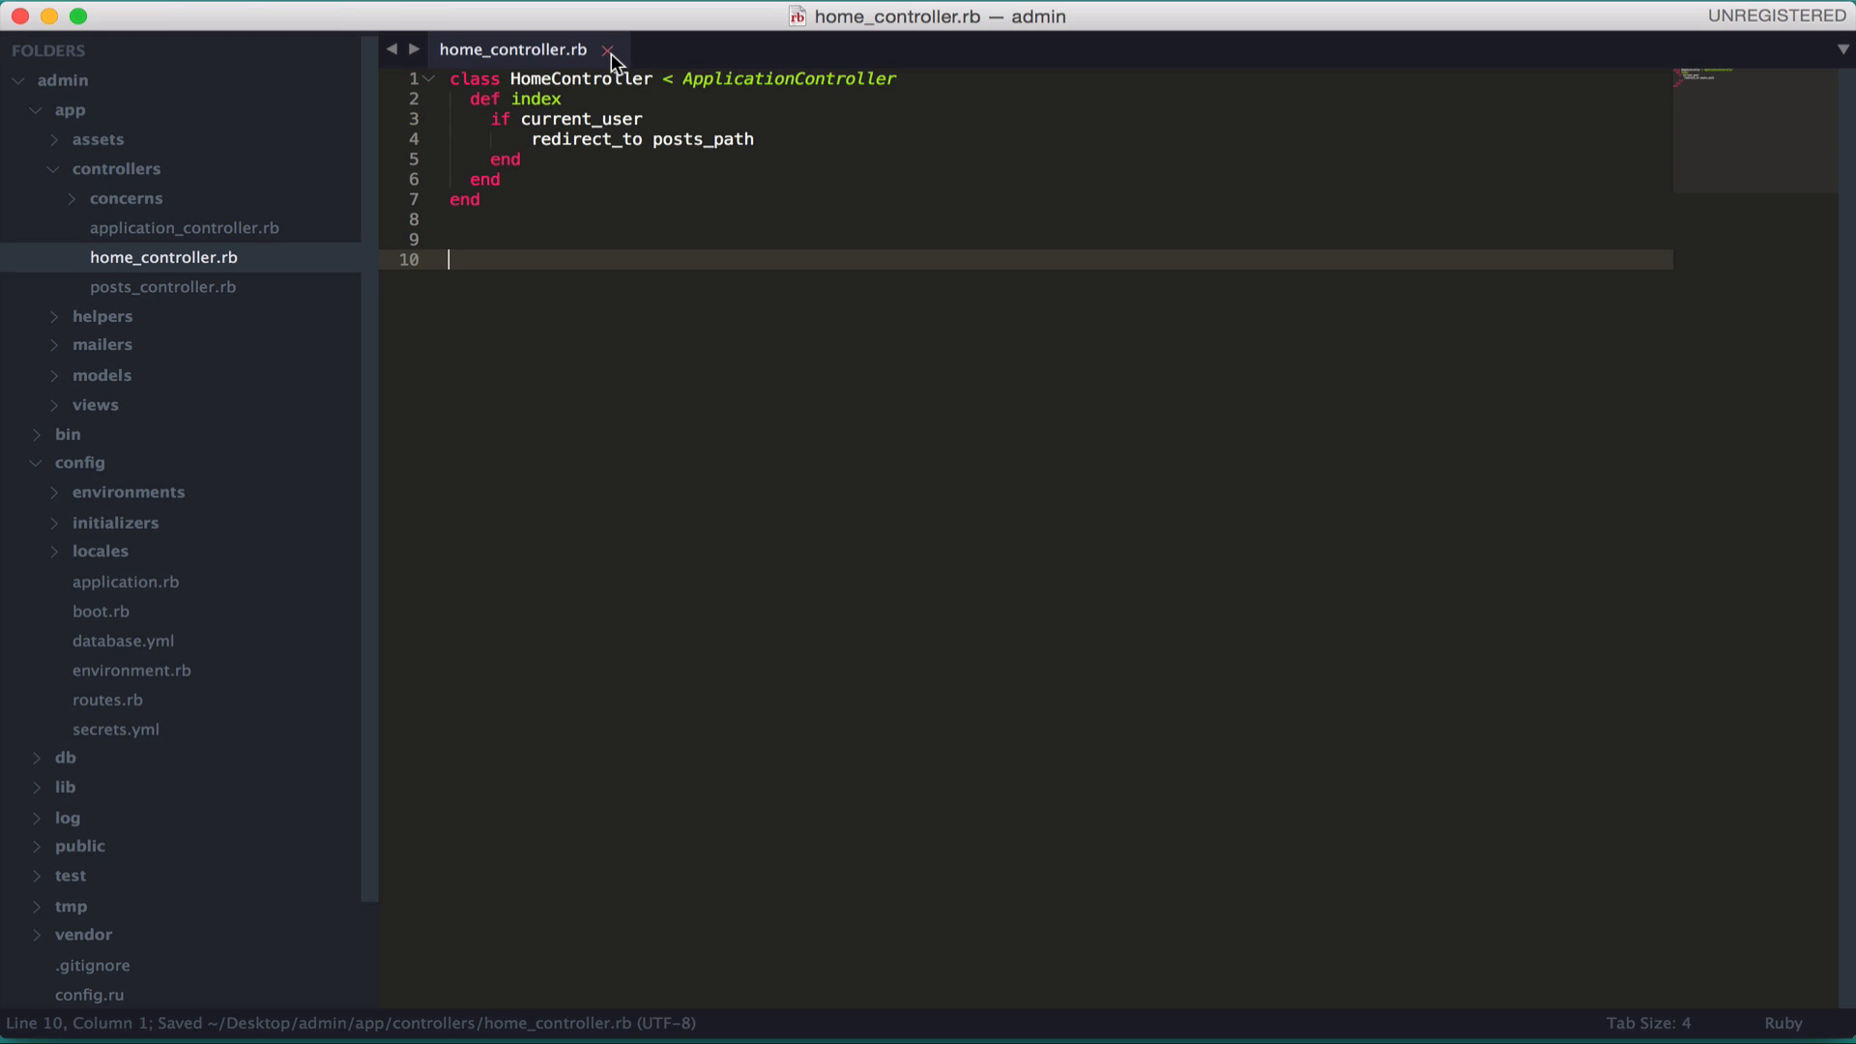
click(607, 49)
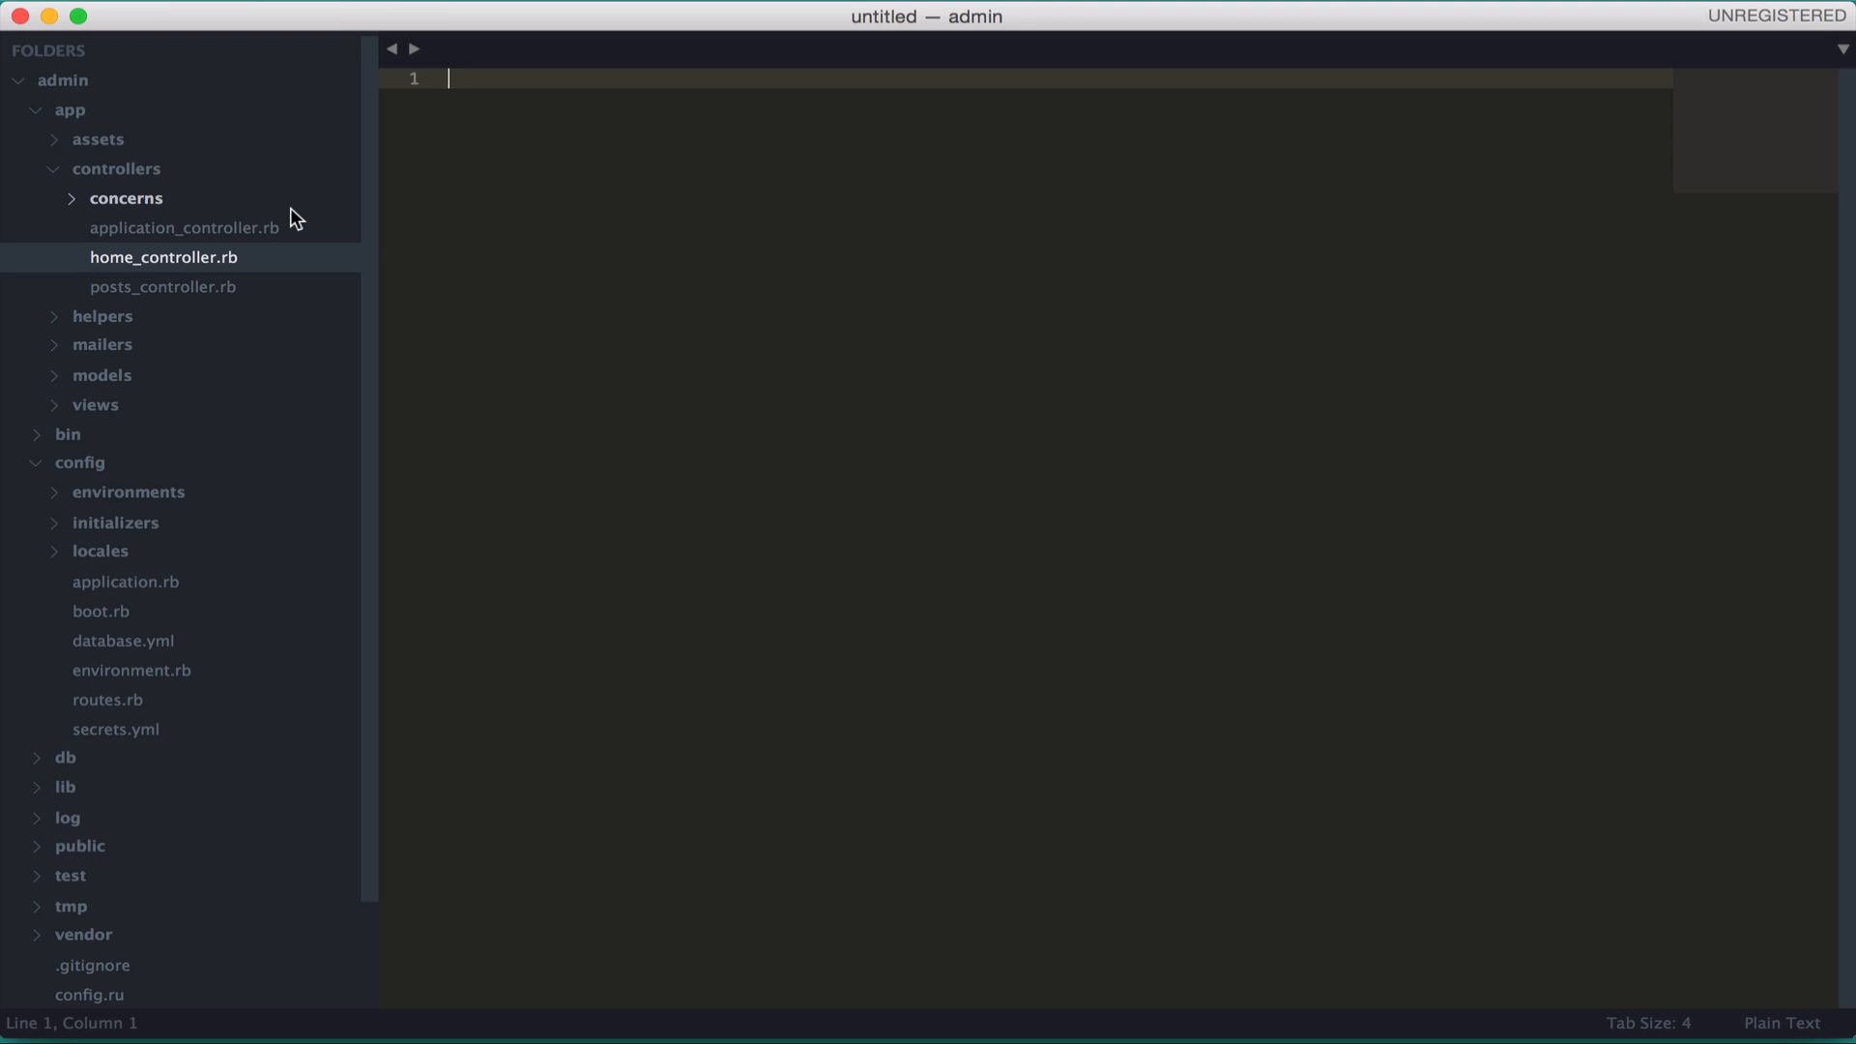
- Paste my_ajax's current_user Login/Logout block under <br> in application.html.erb, save and close
click(95, 405)
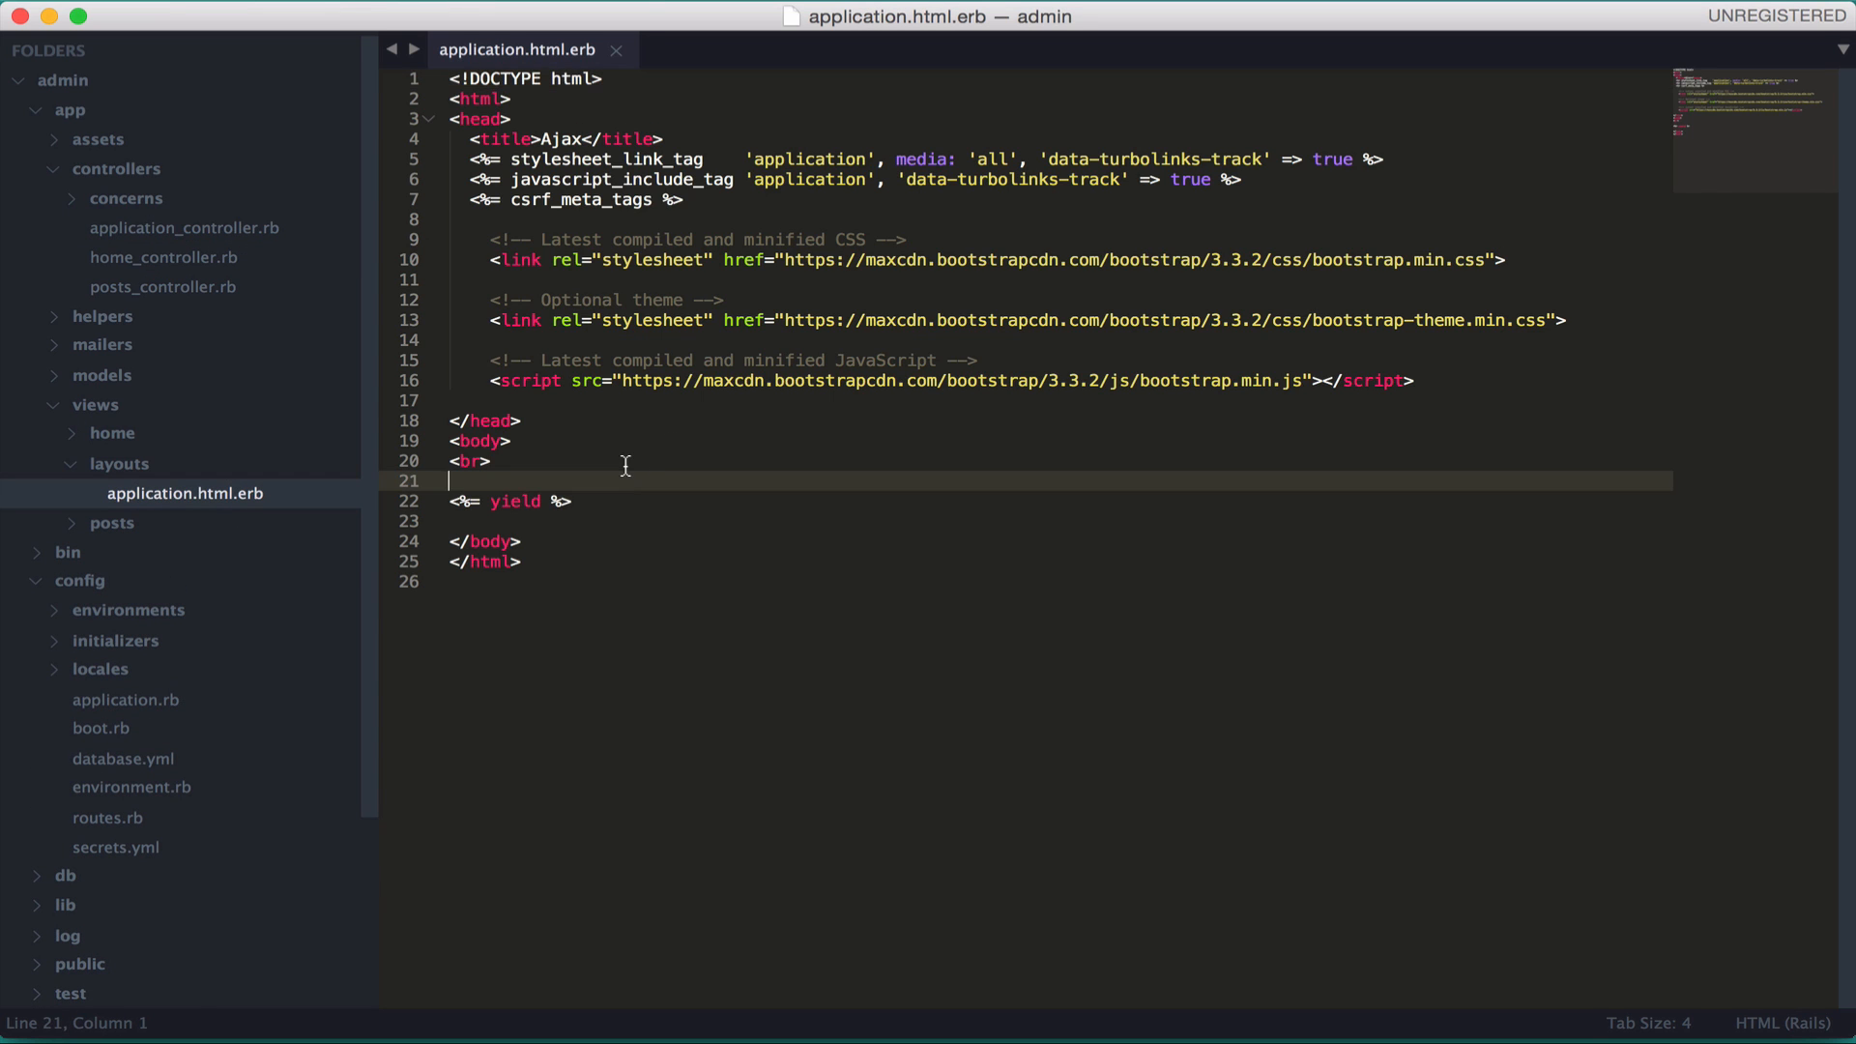
key(cmd+tab)
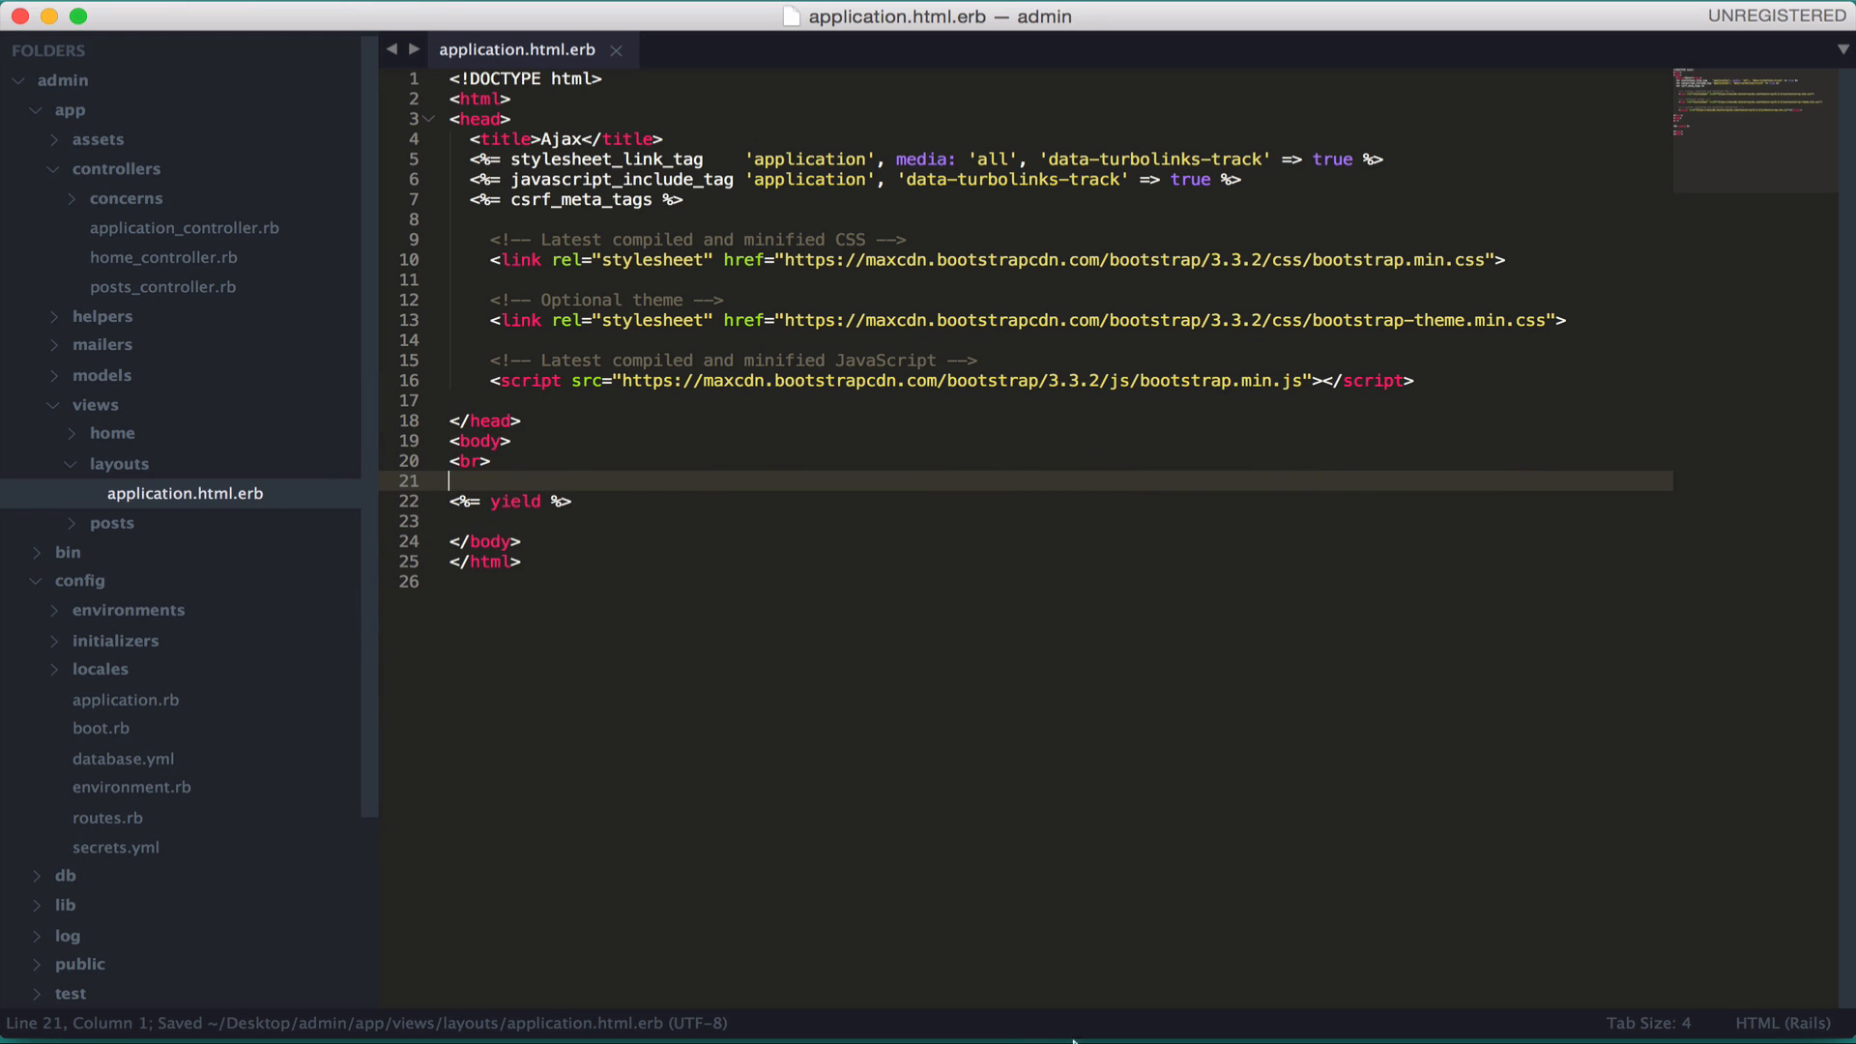
mouse_move(1488, 995)
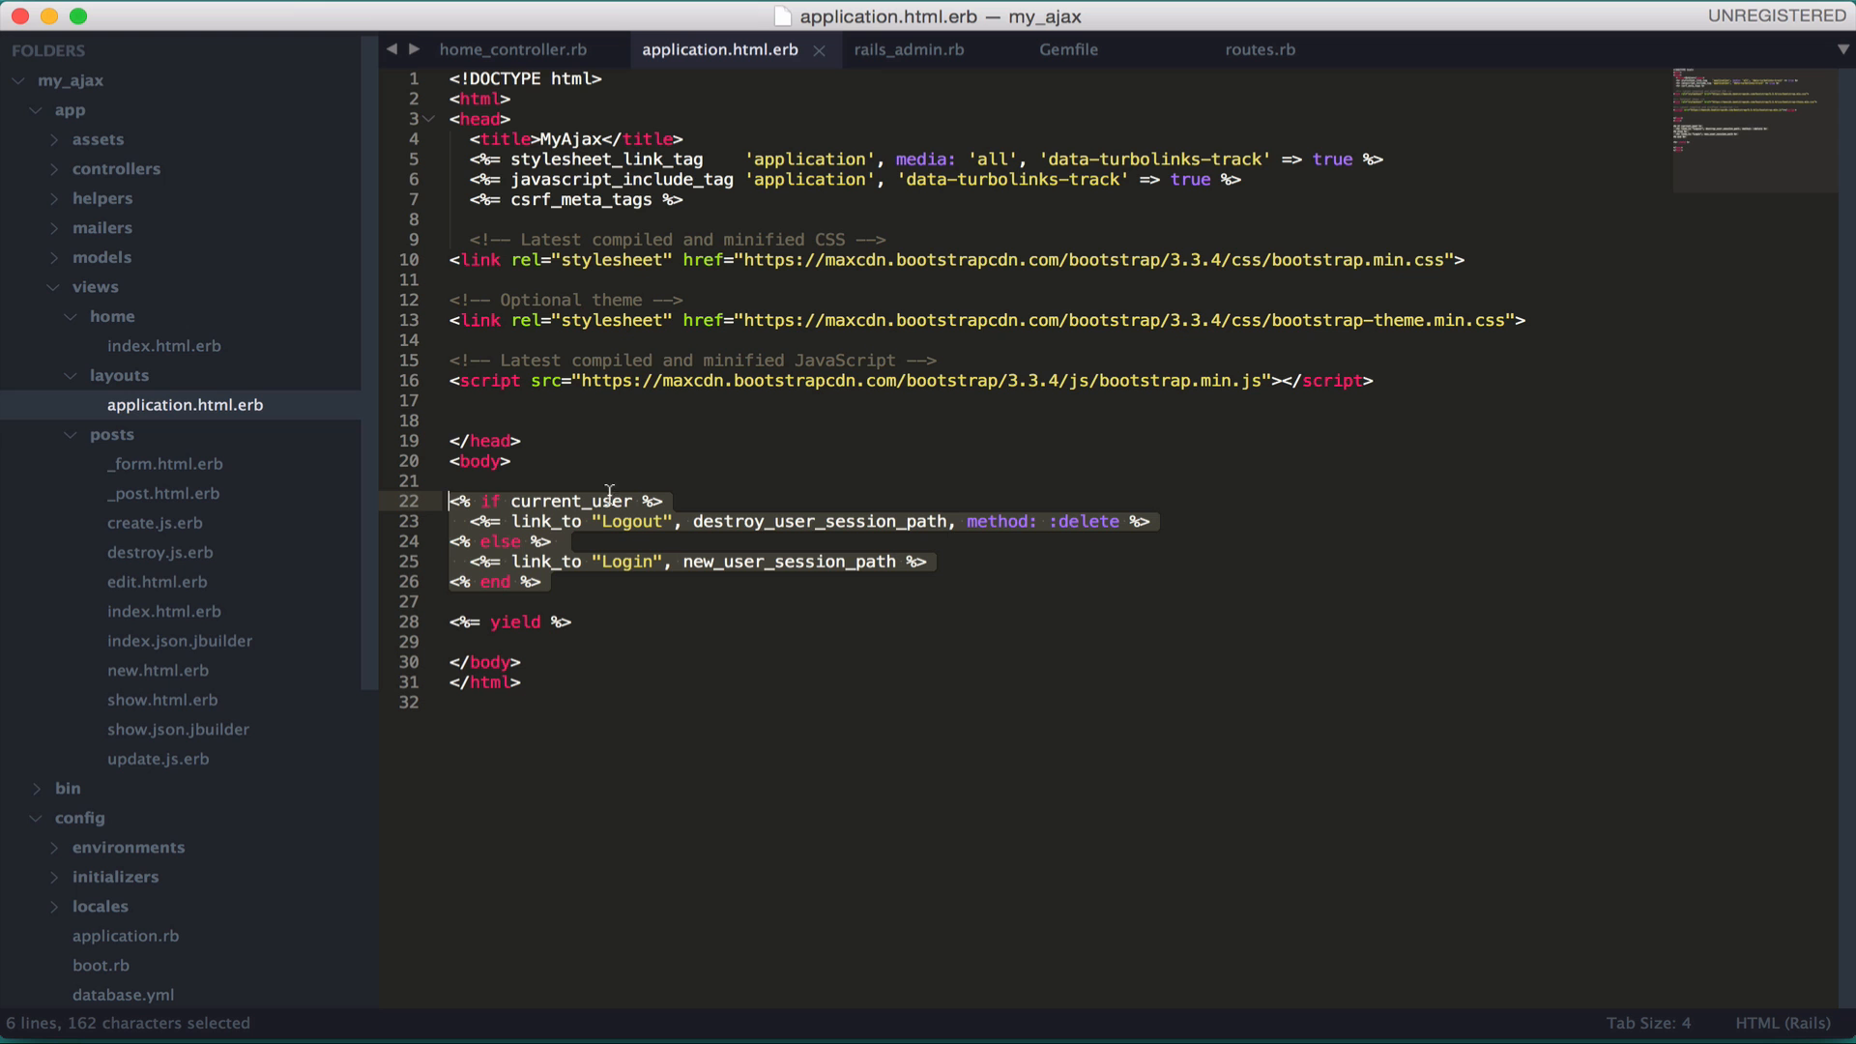
key(cmd+c)
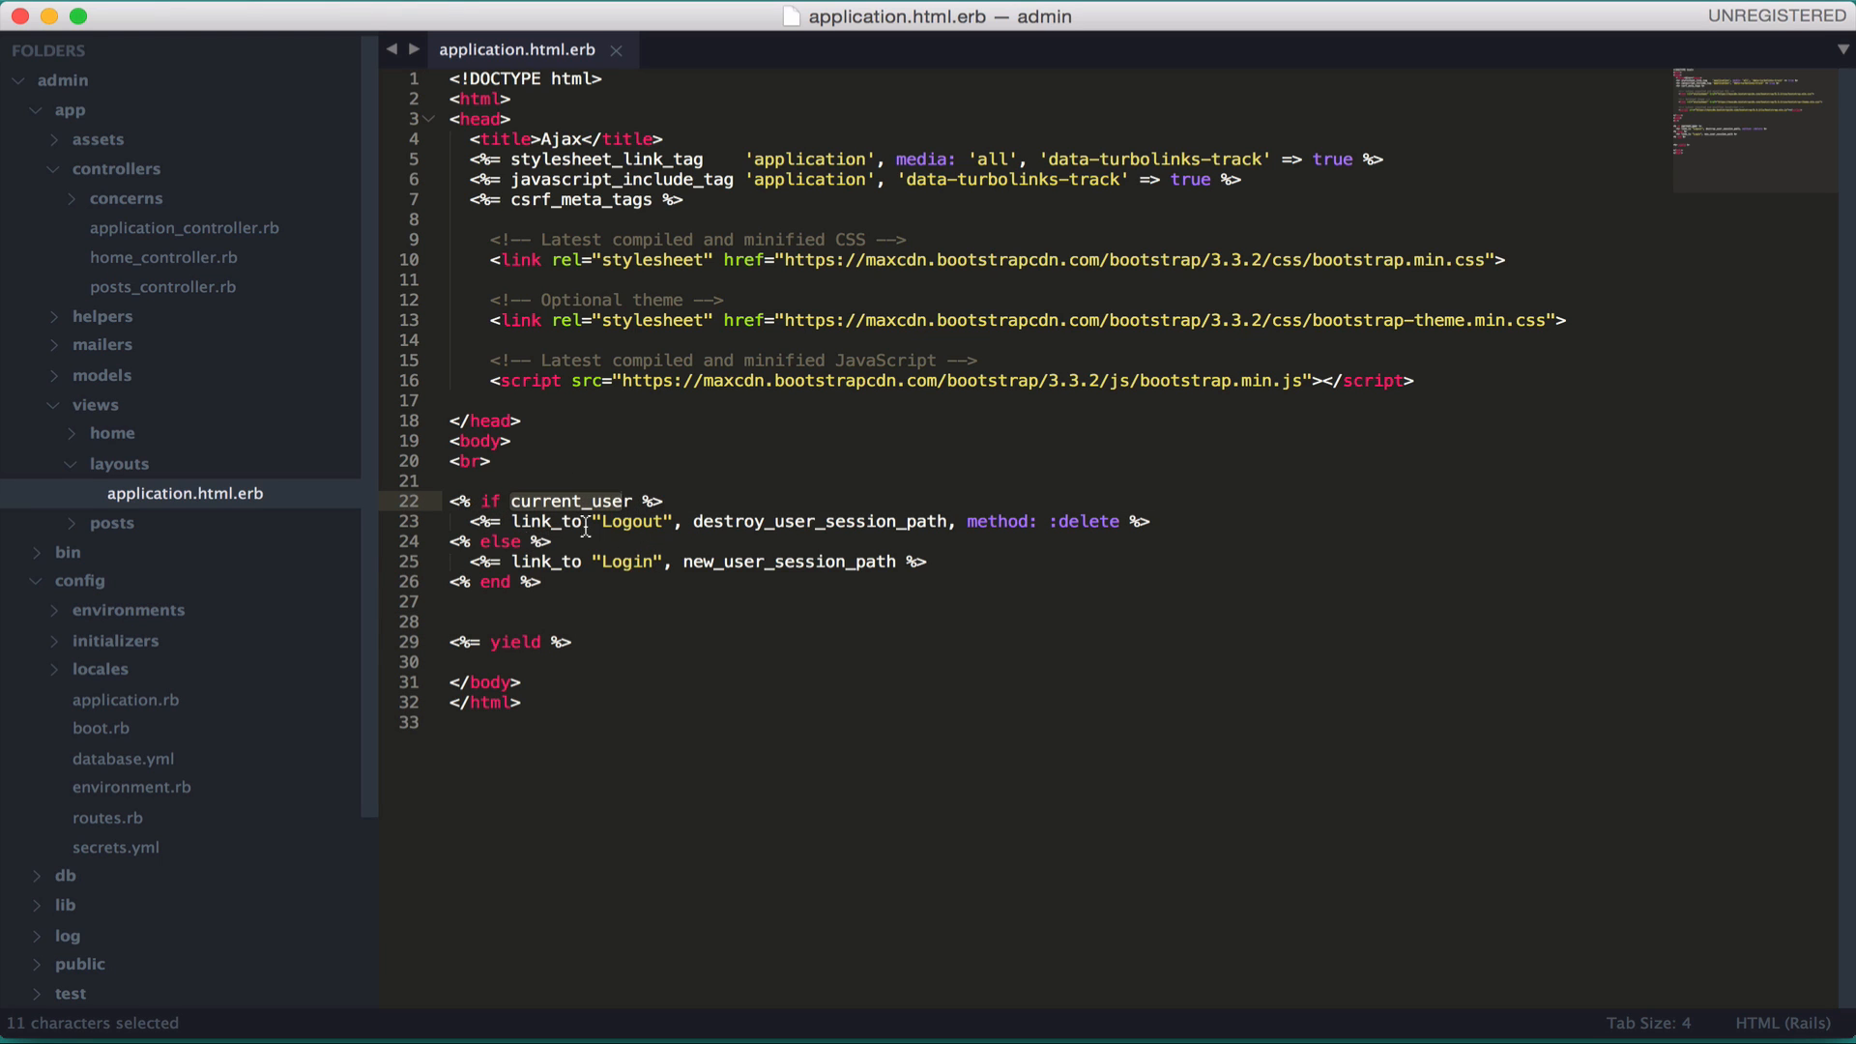
click(544, 581)
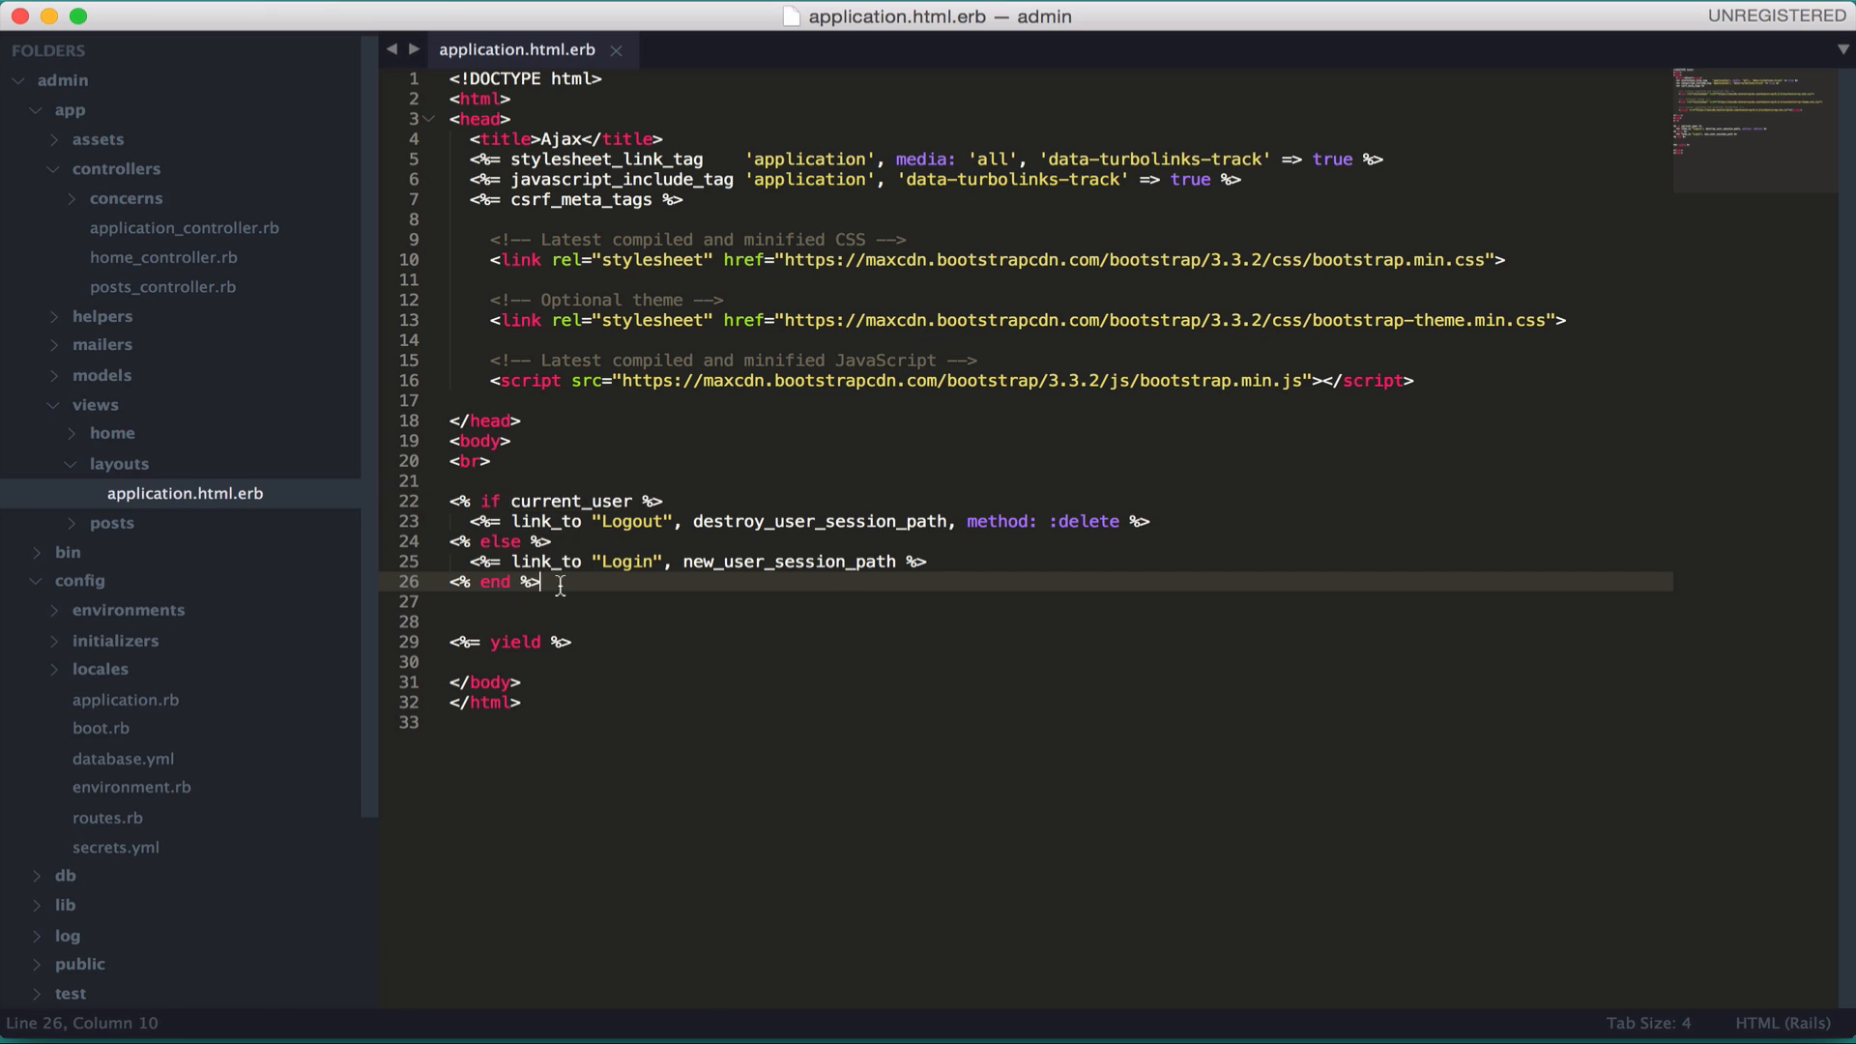
key(cmd+s)
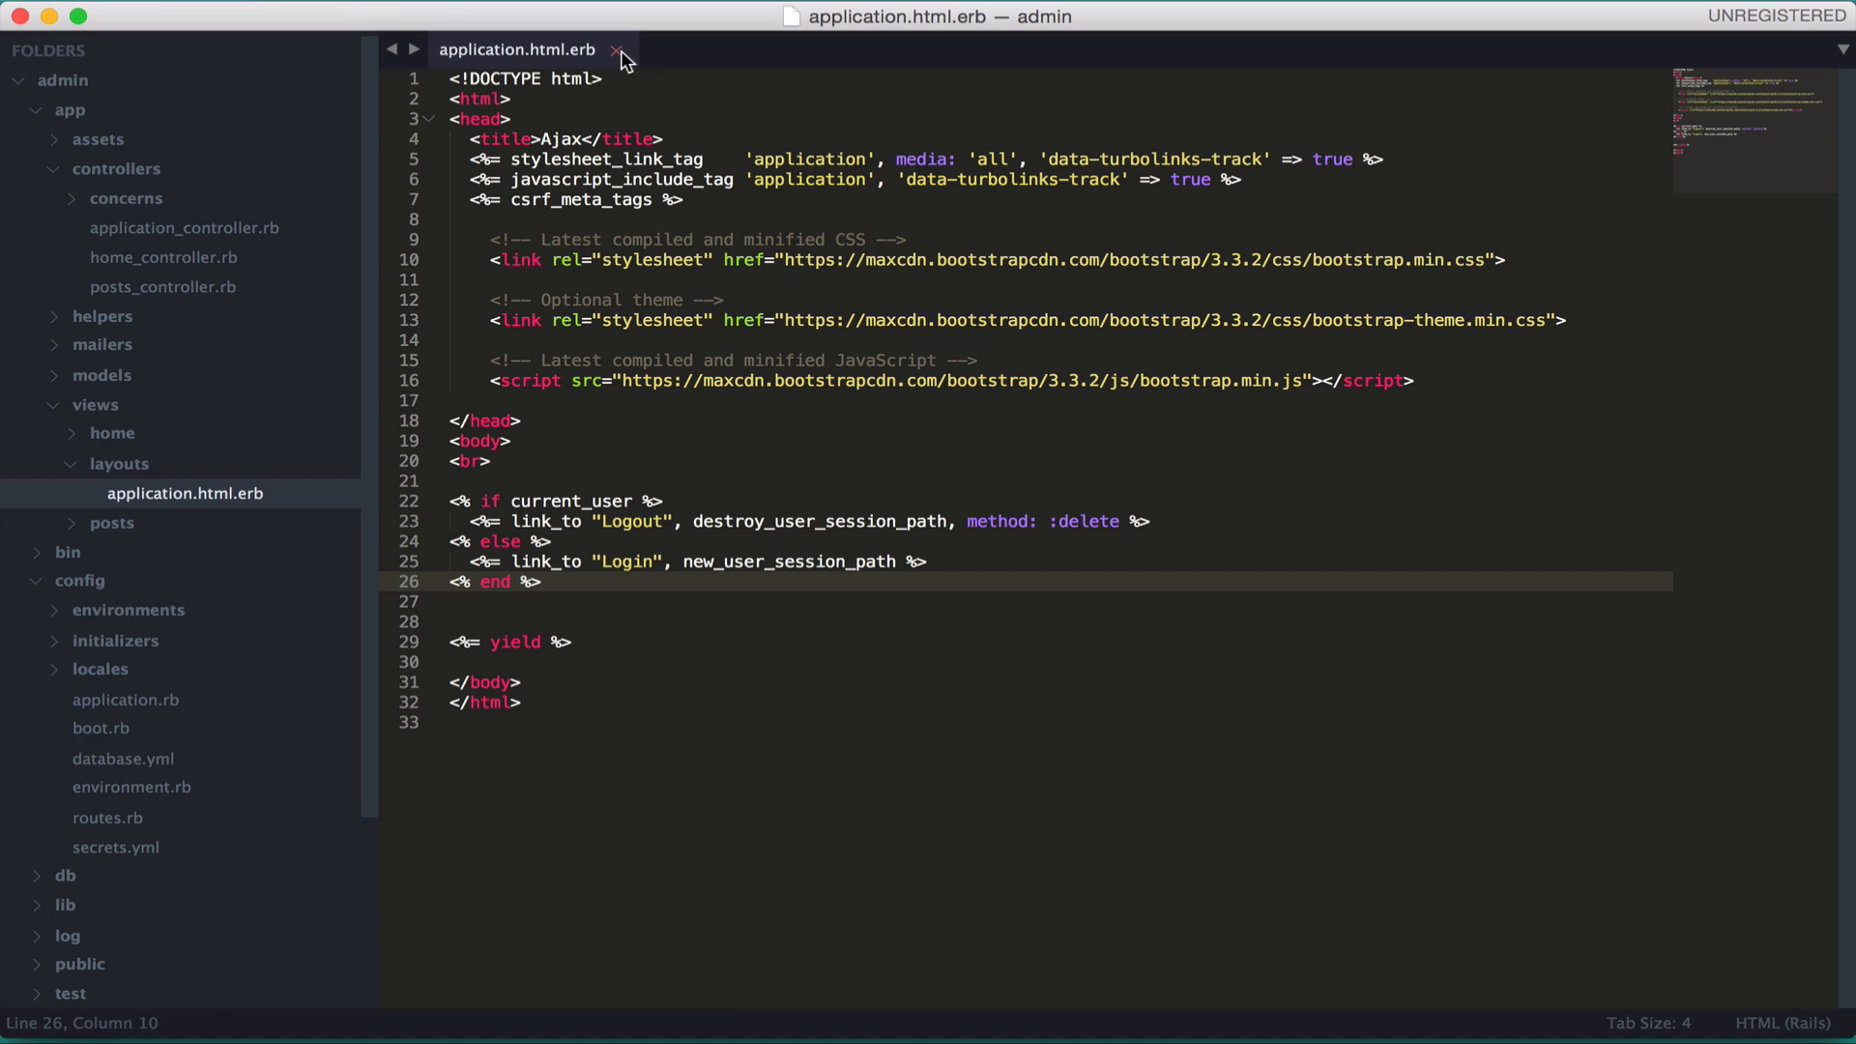
click(617, 49)
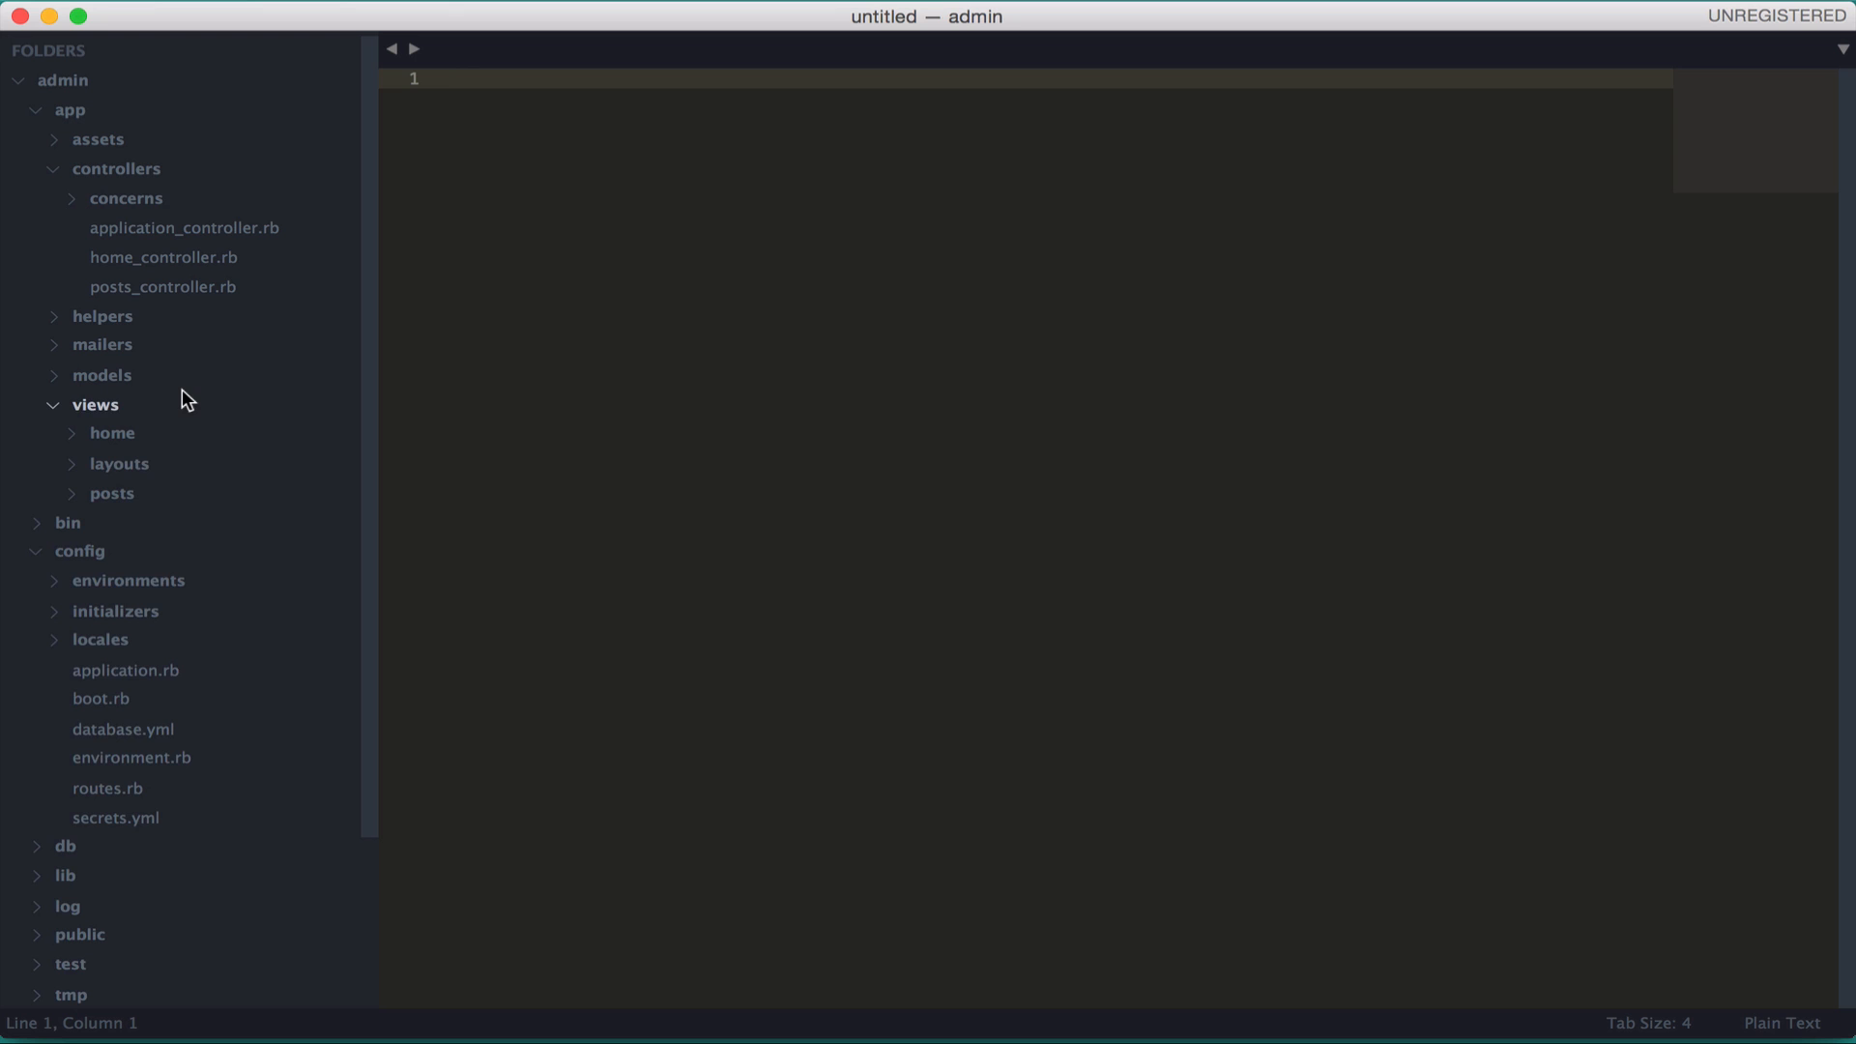
- Switch to Terminal and run rails s to start the admin app server
key(cmd+tab)
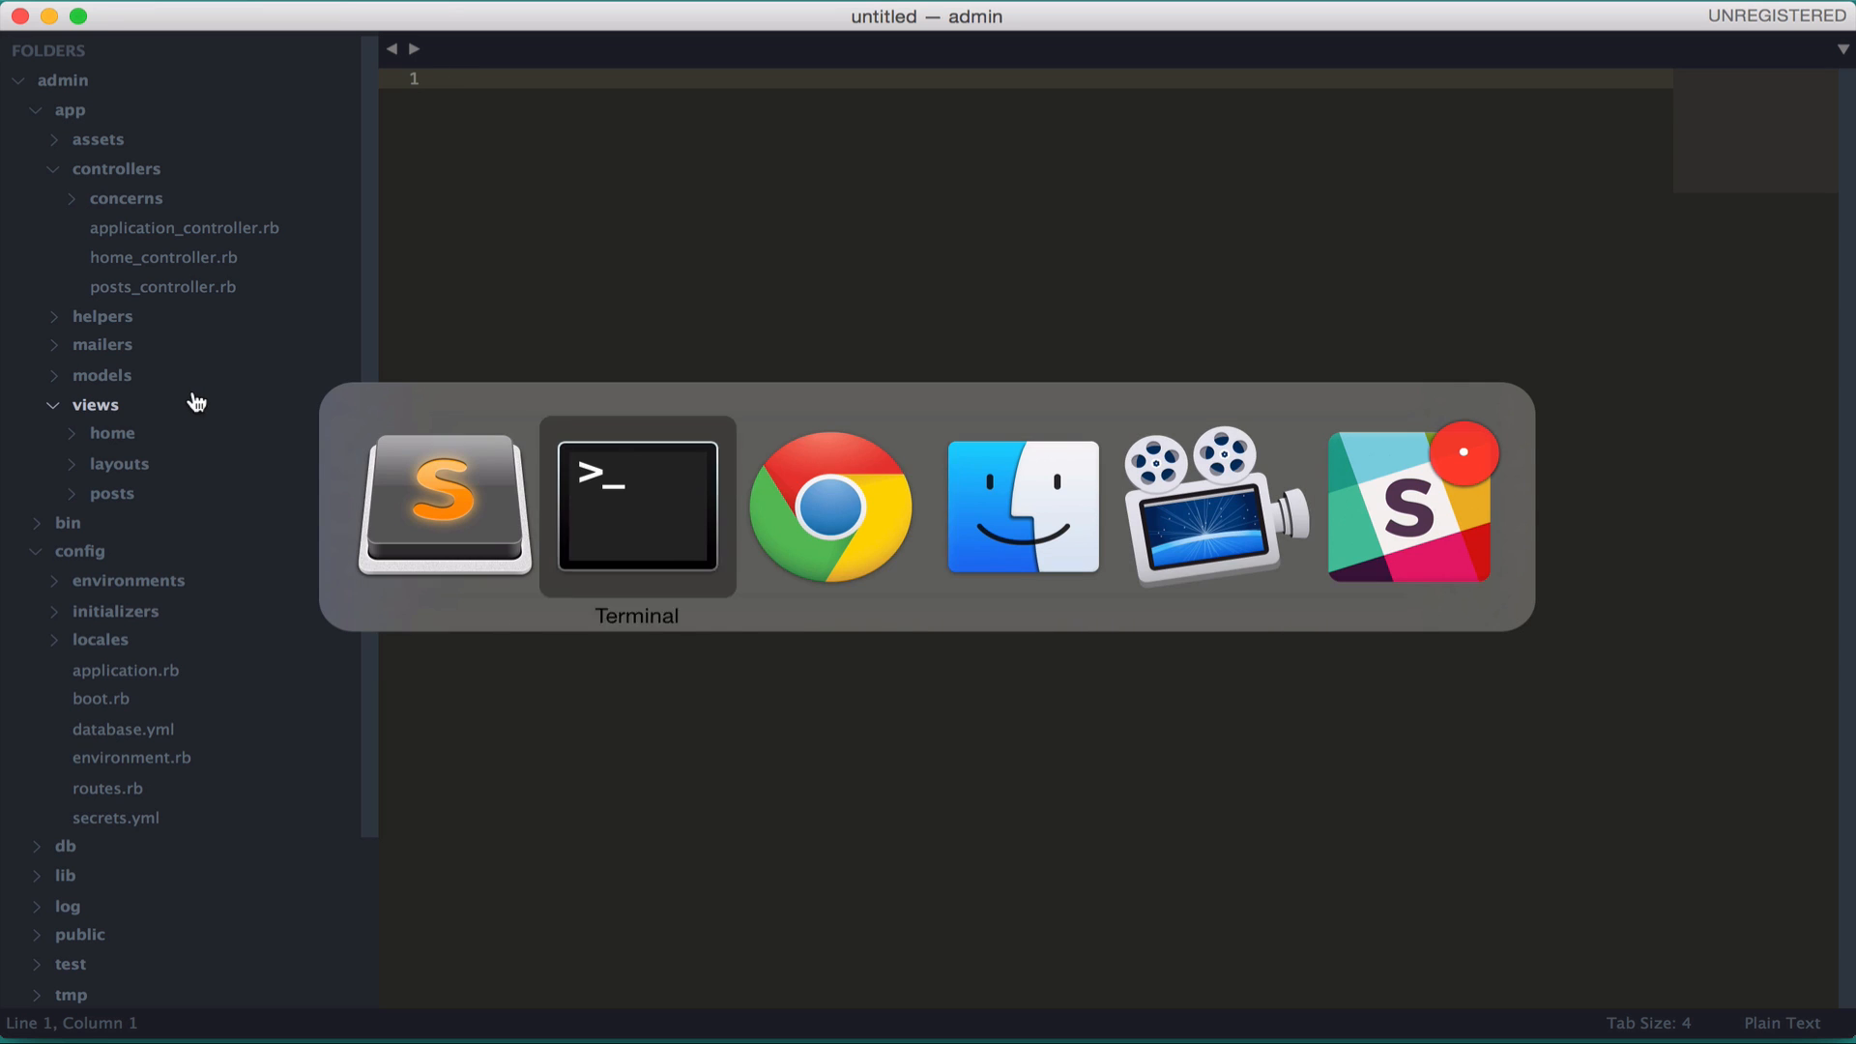
click(829, 506)
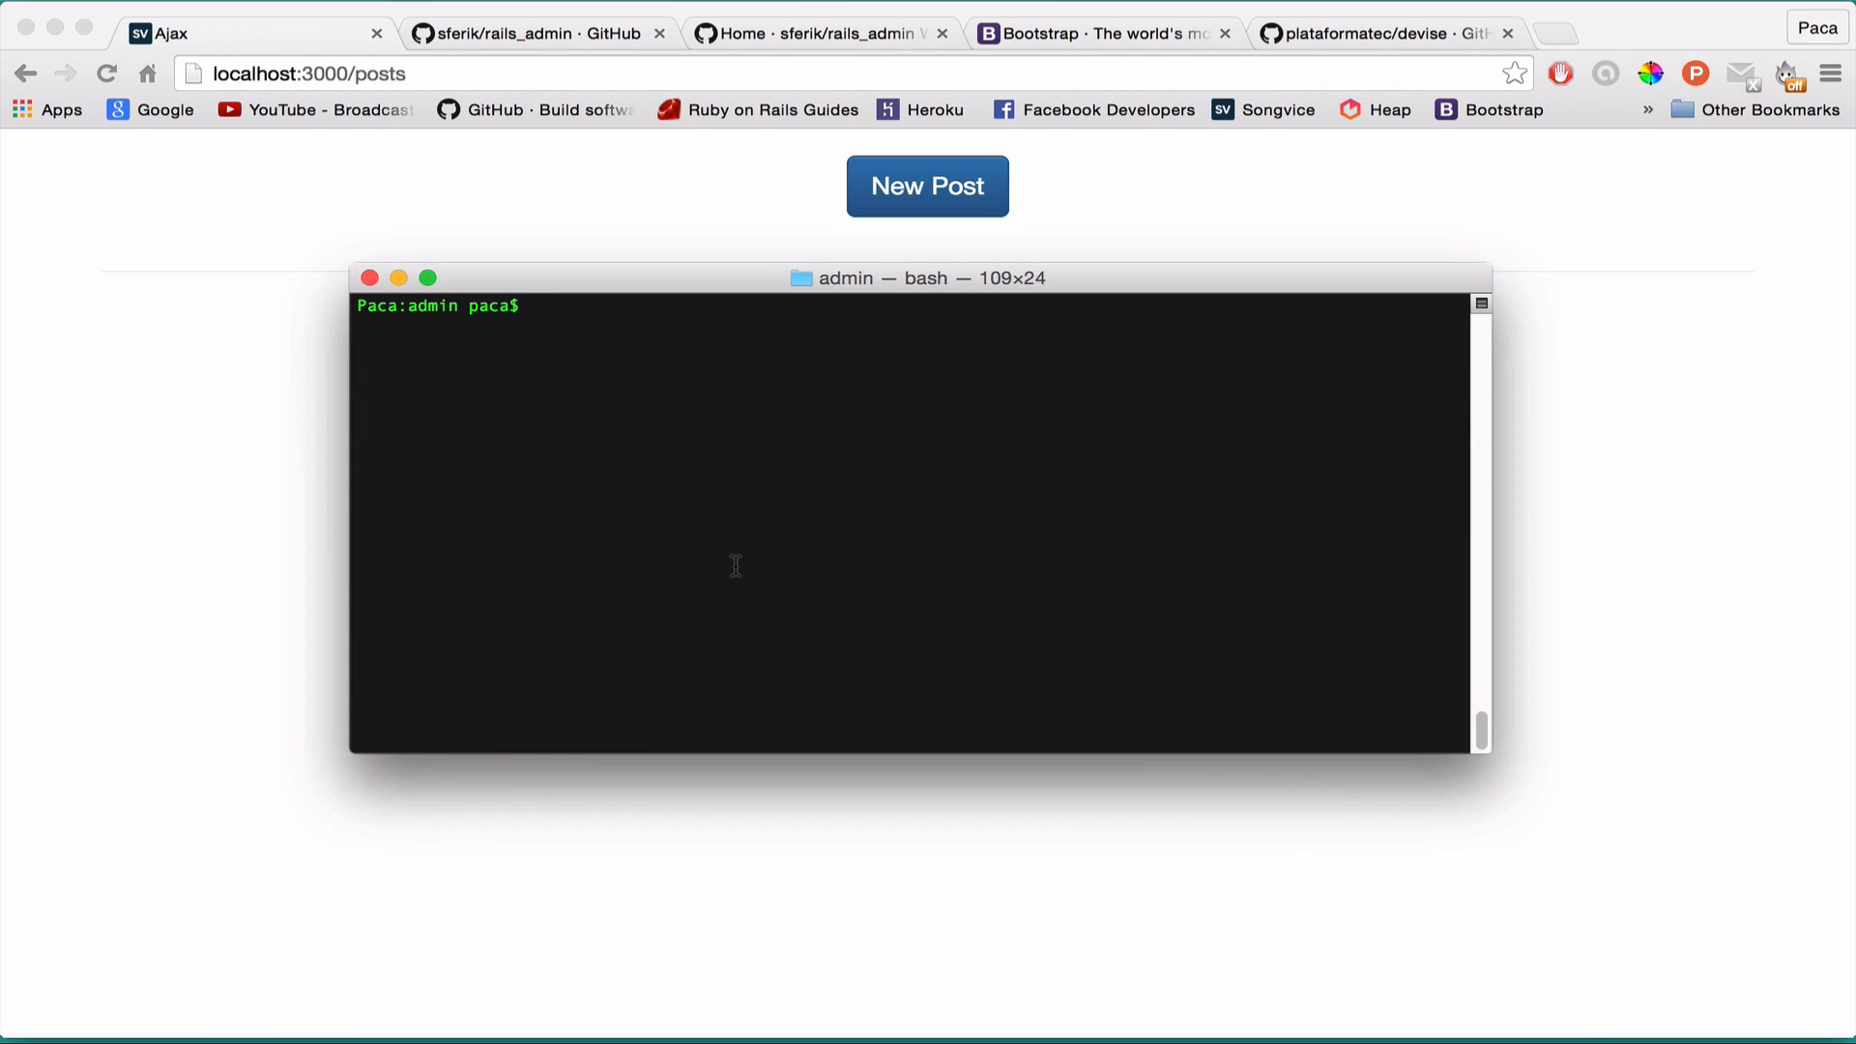
text(rails s)
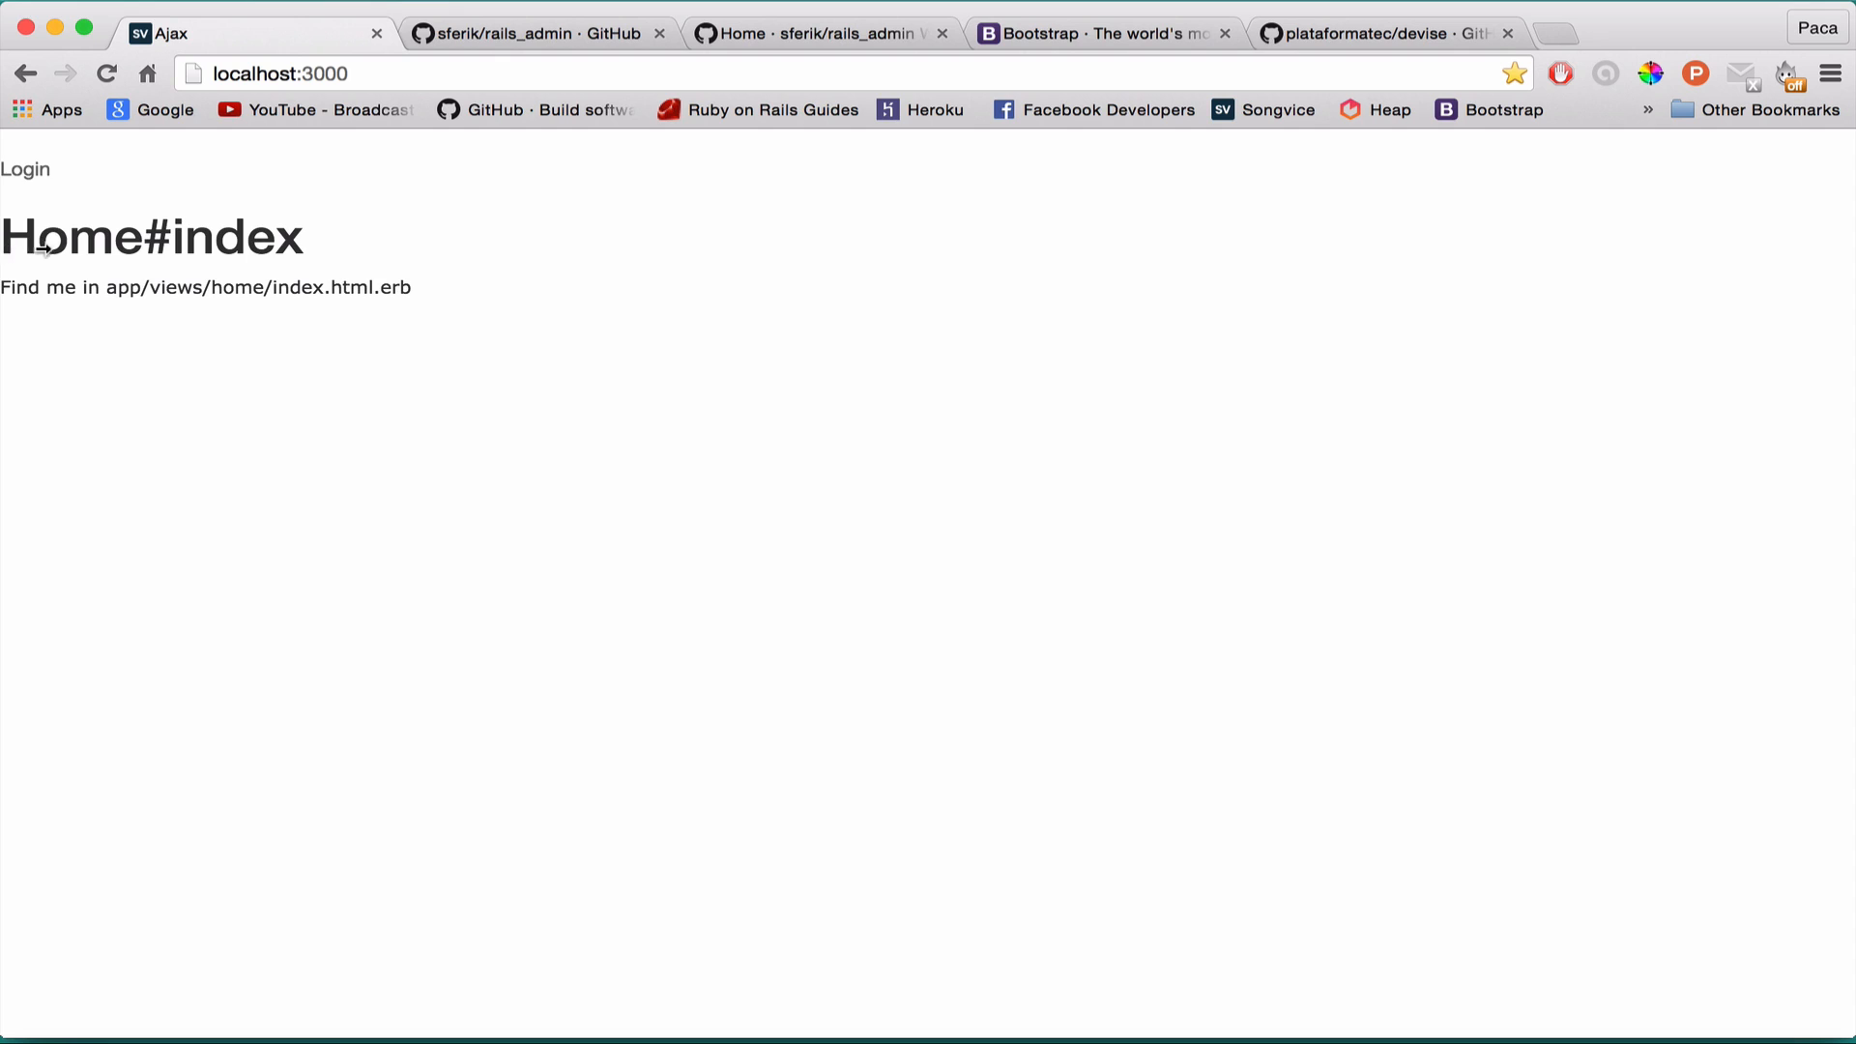
mouse_move(117, 164)
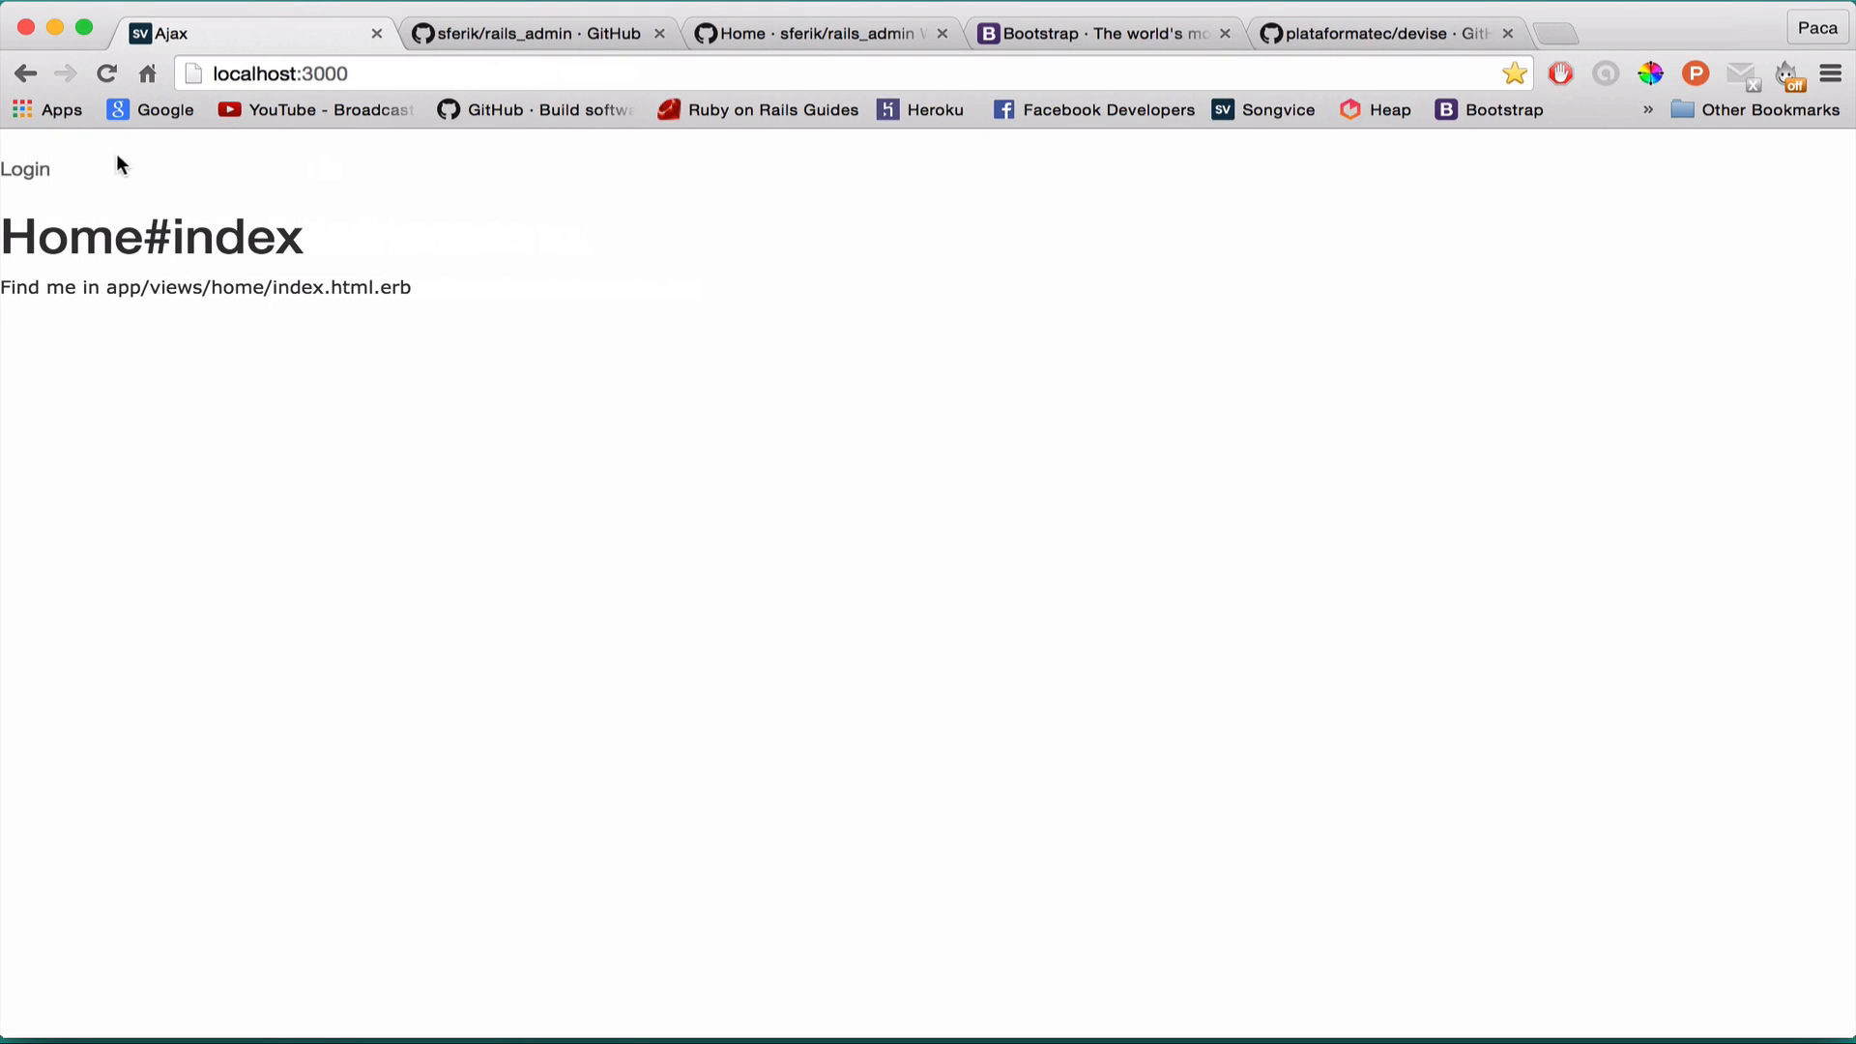
- Sign up a new account, then create a post titled Hello with content World
click(23, 169)
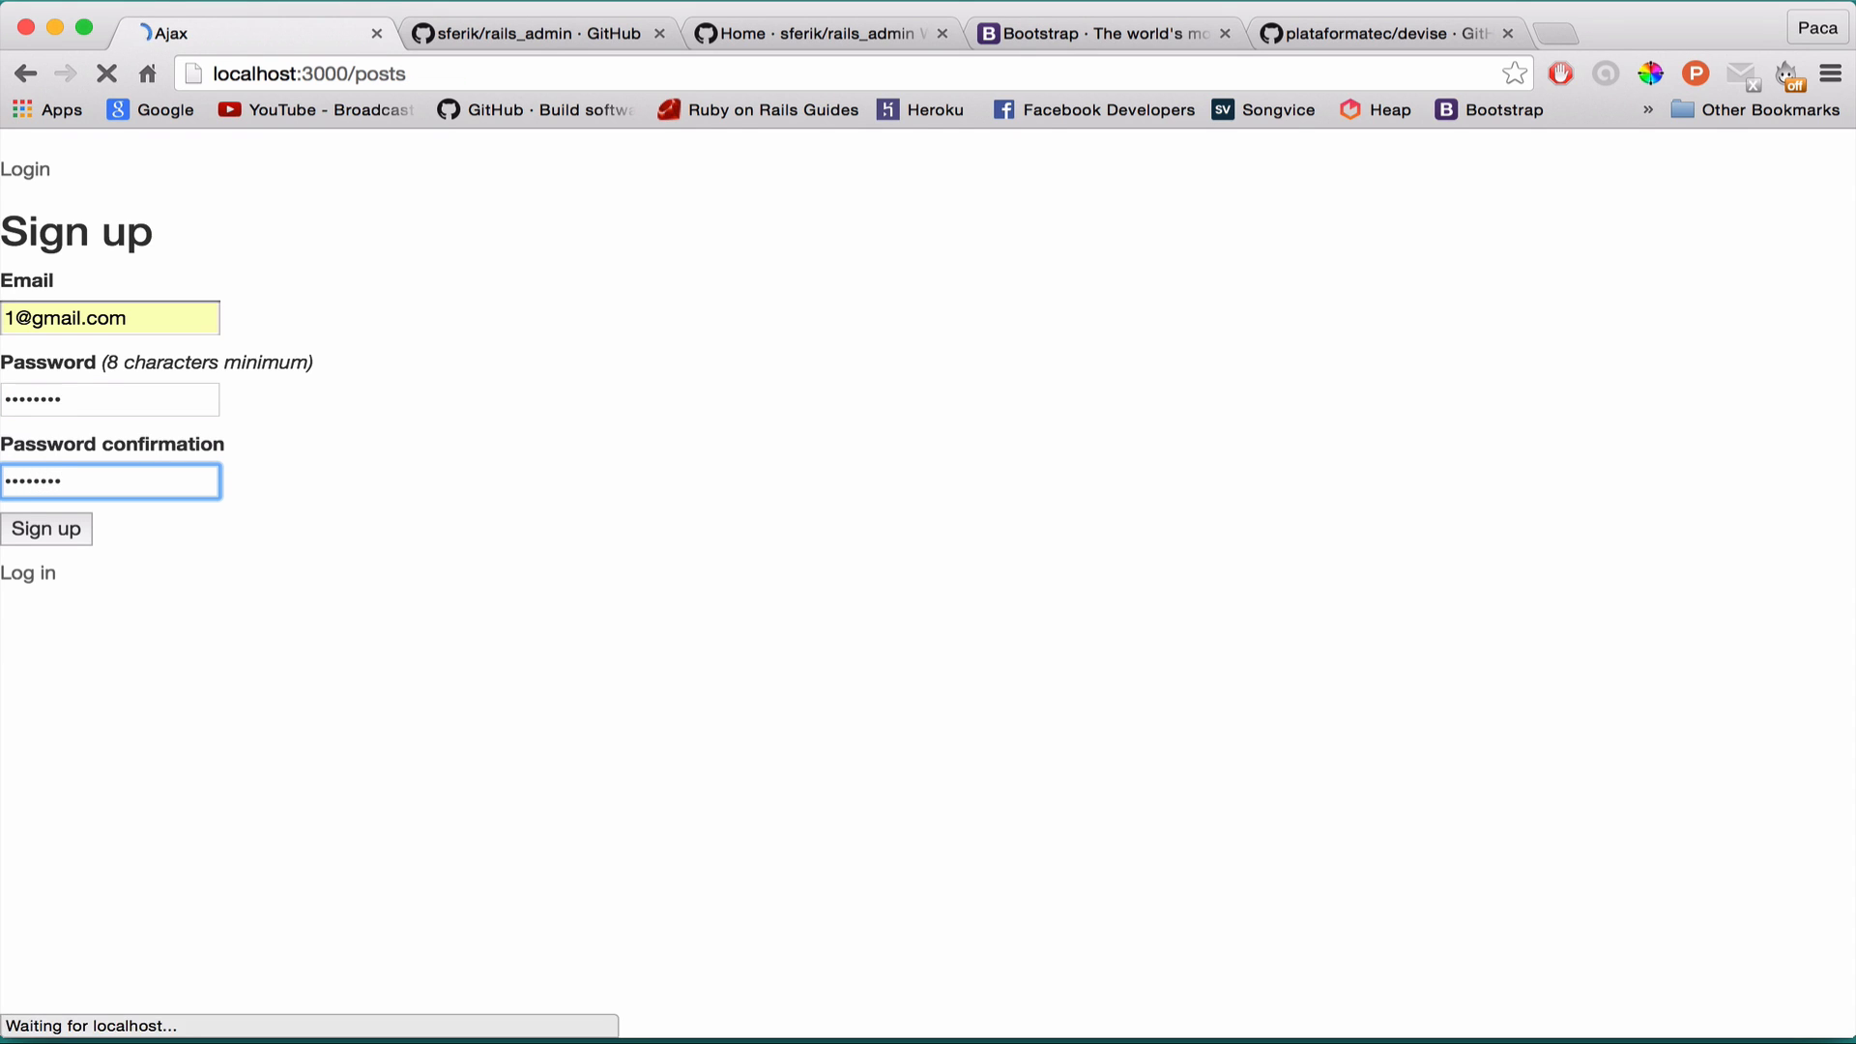
click(47, 529)
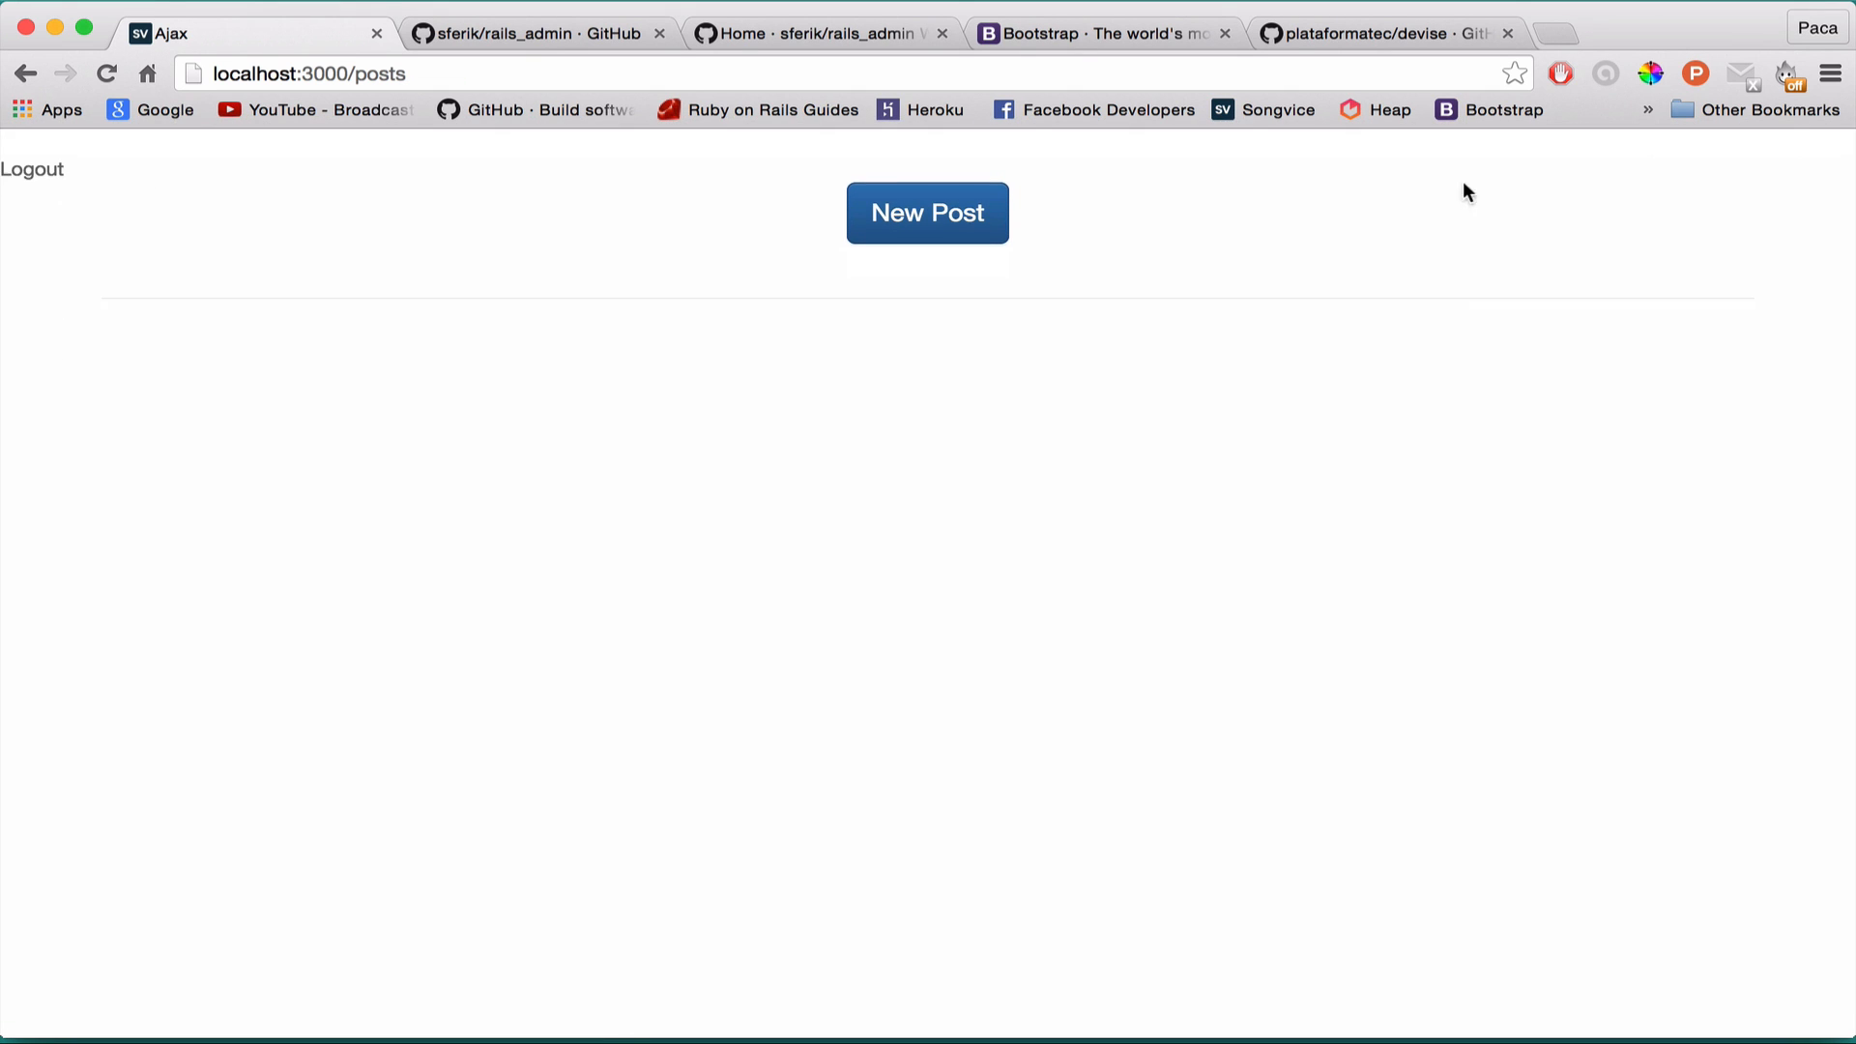
mouse_move(32, 169)
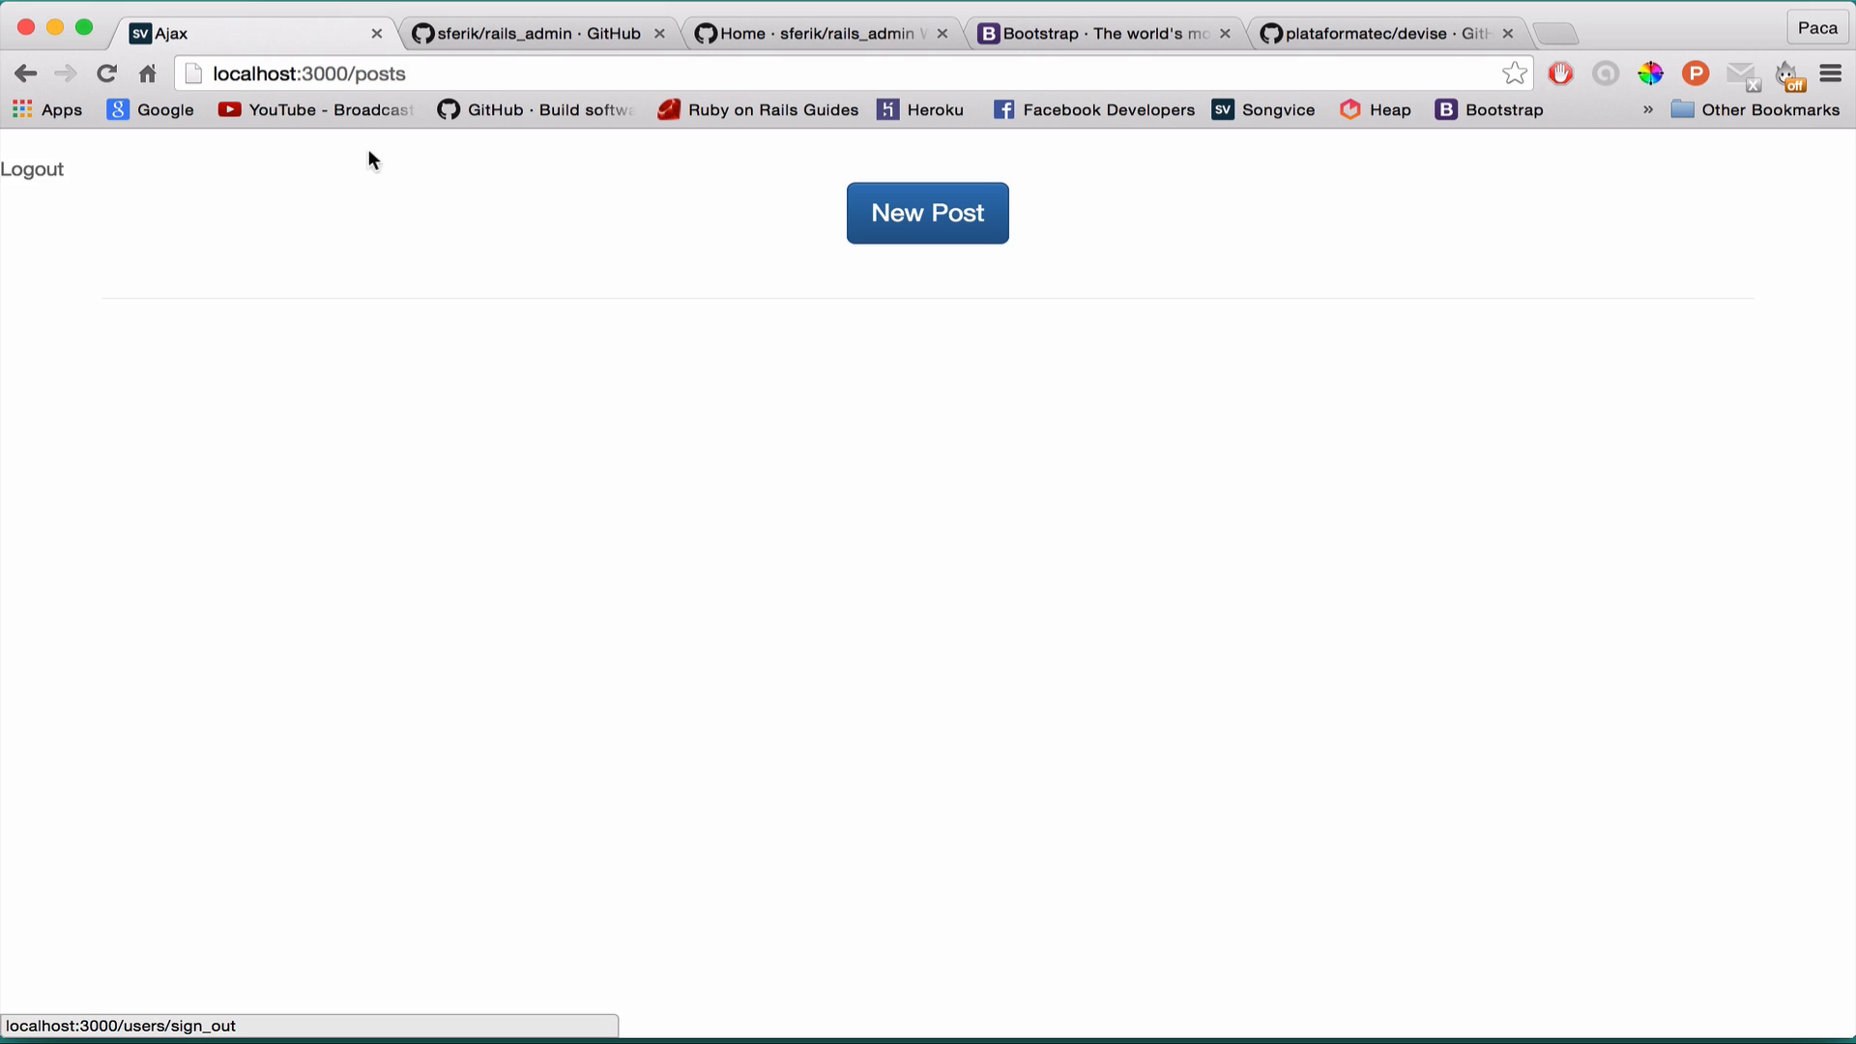
click(927, 212)
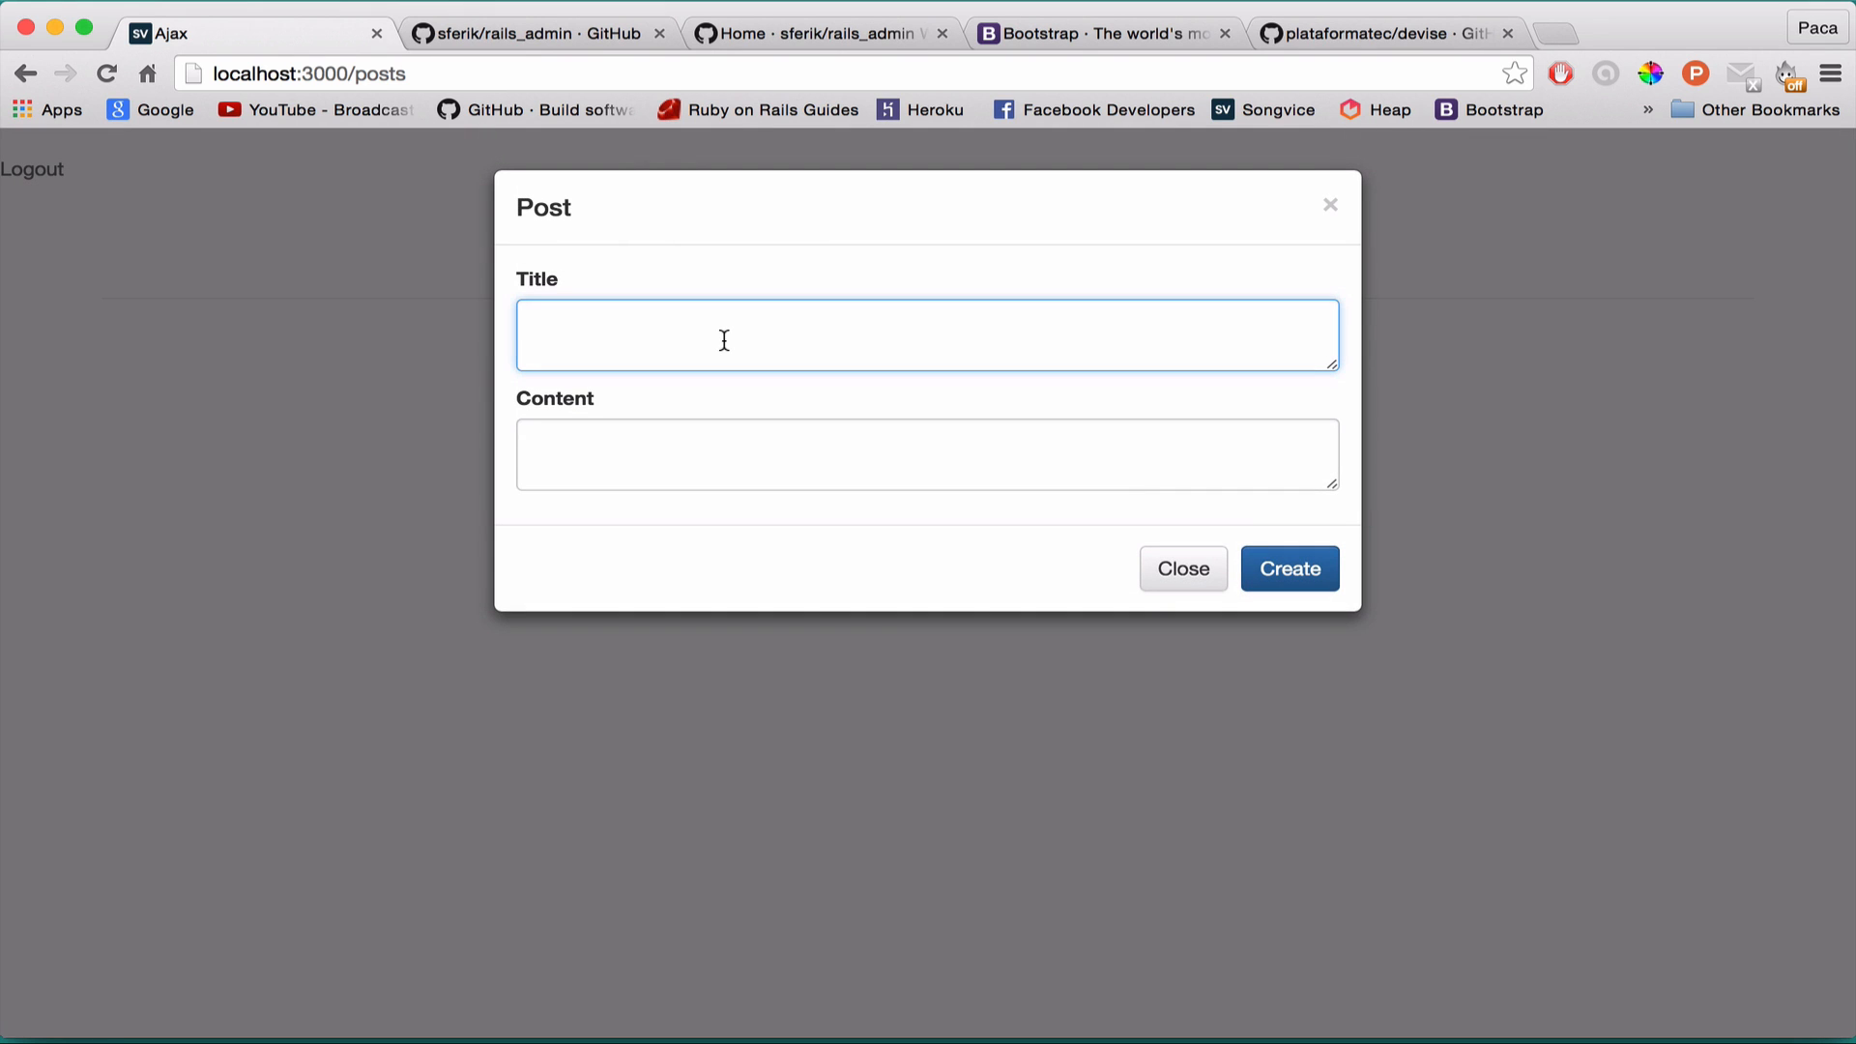
text(Wor)
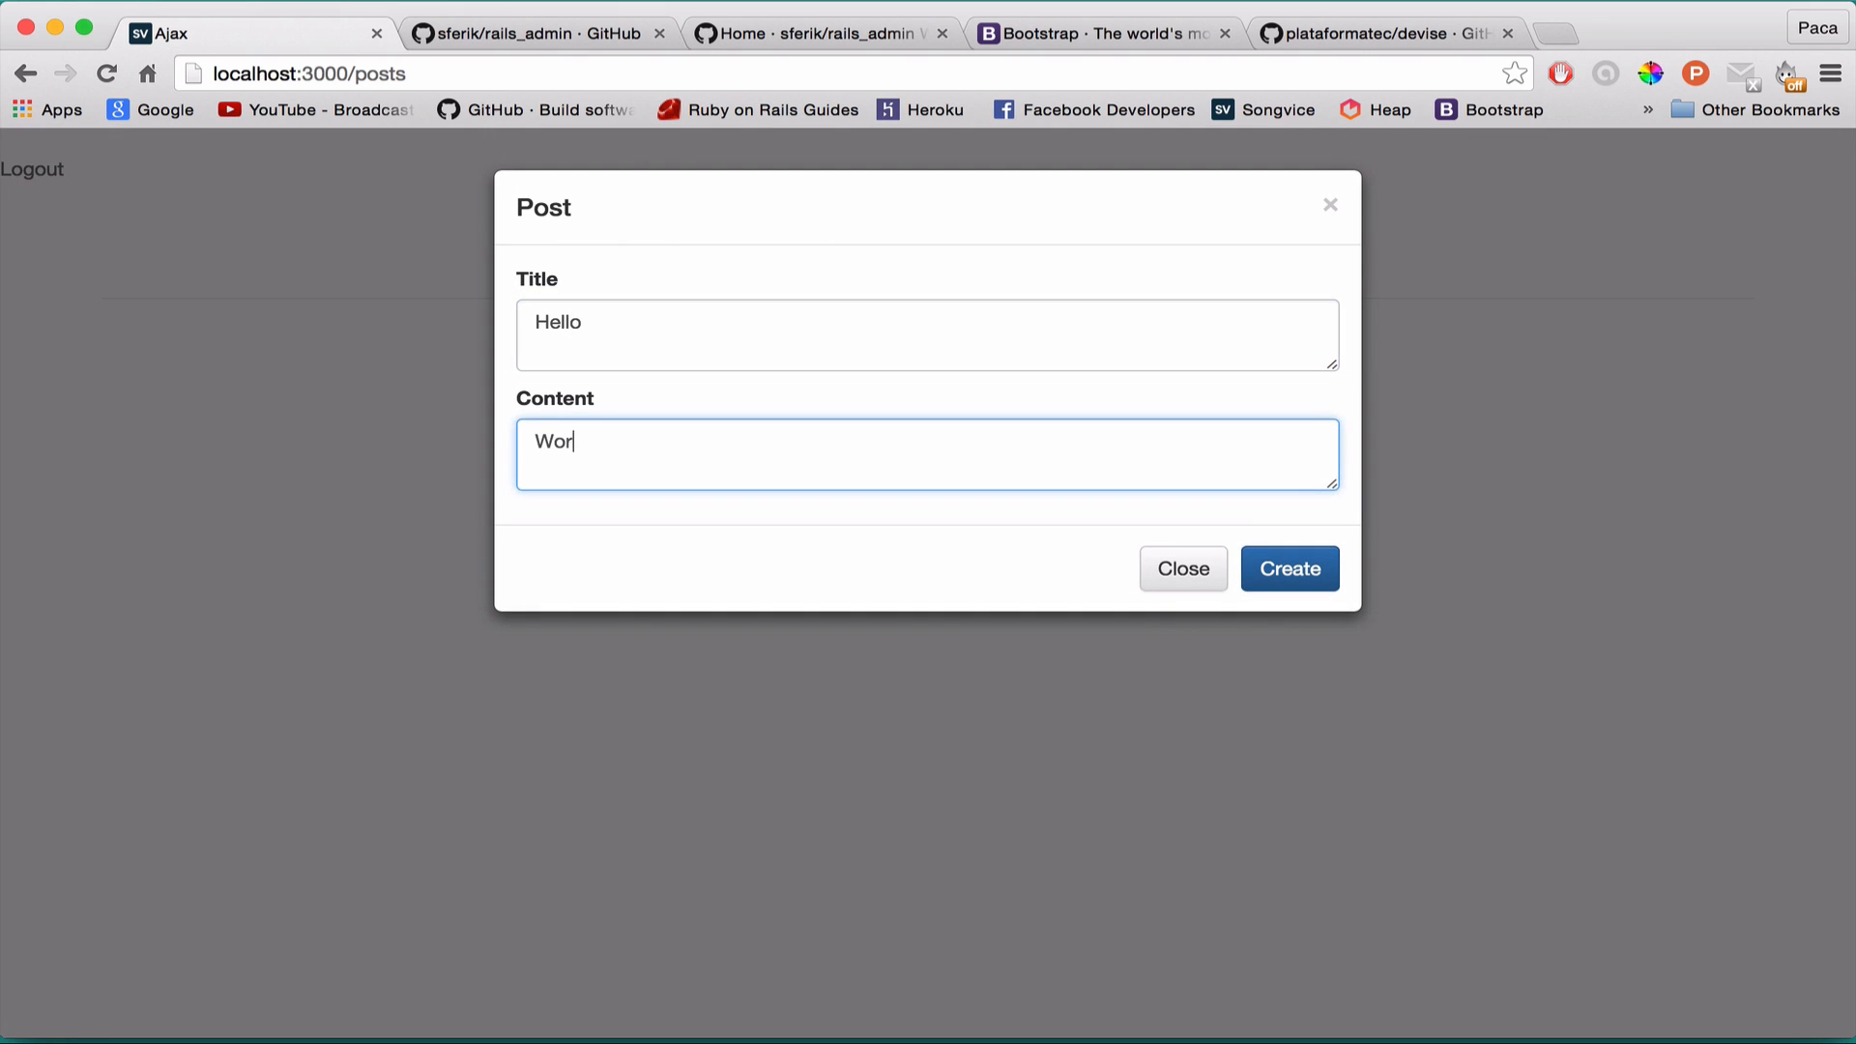
click(1288, 568)
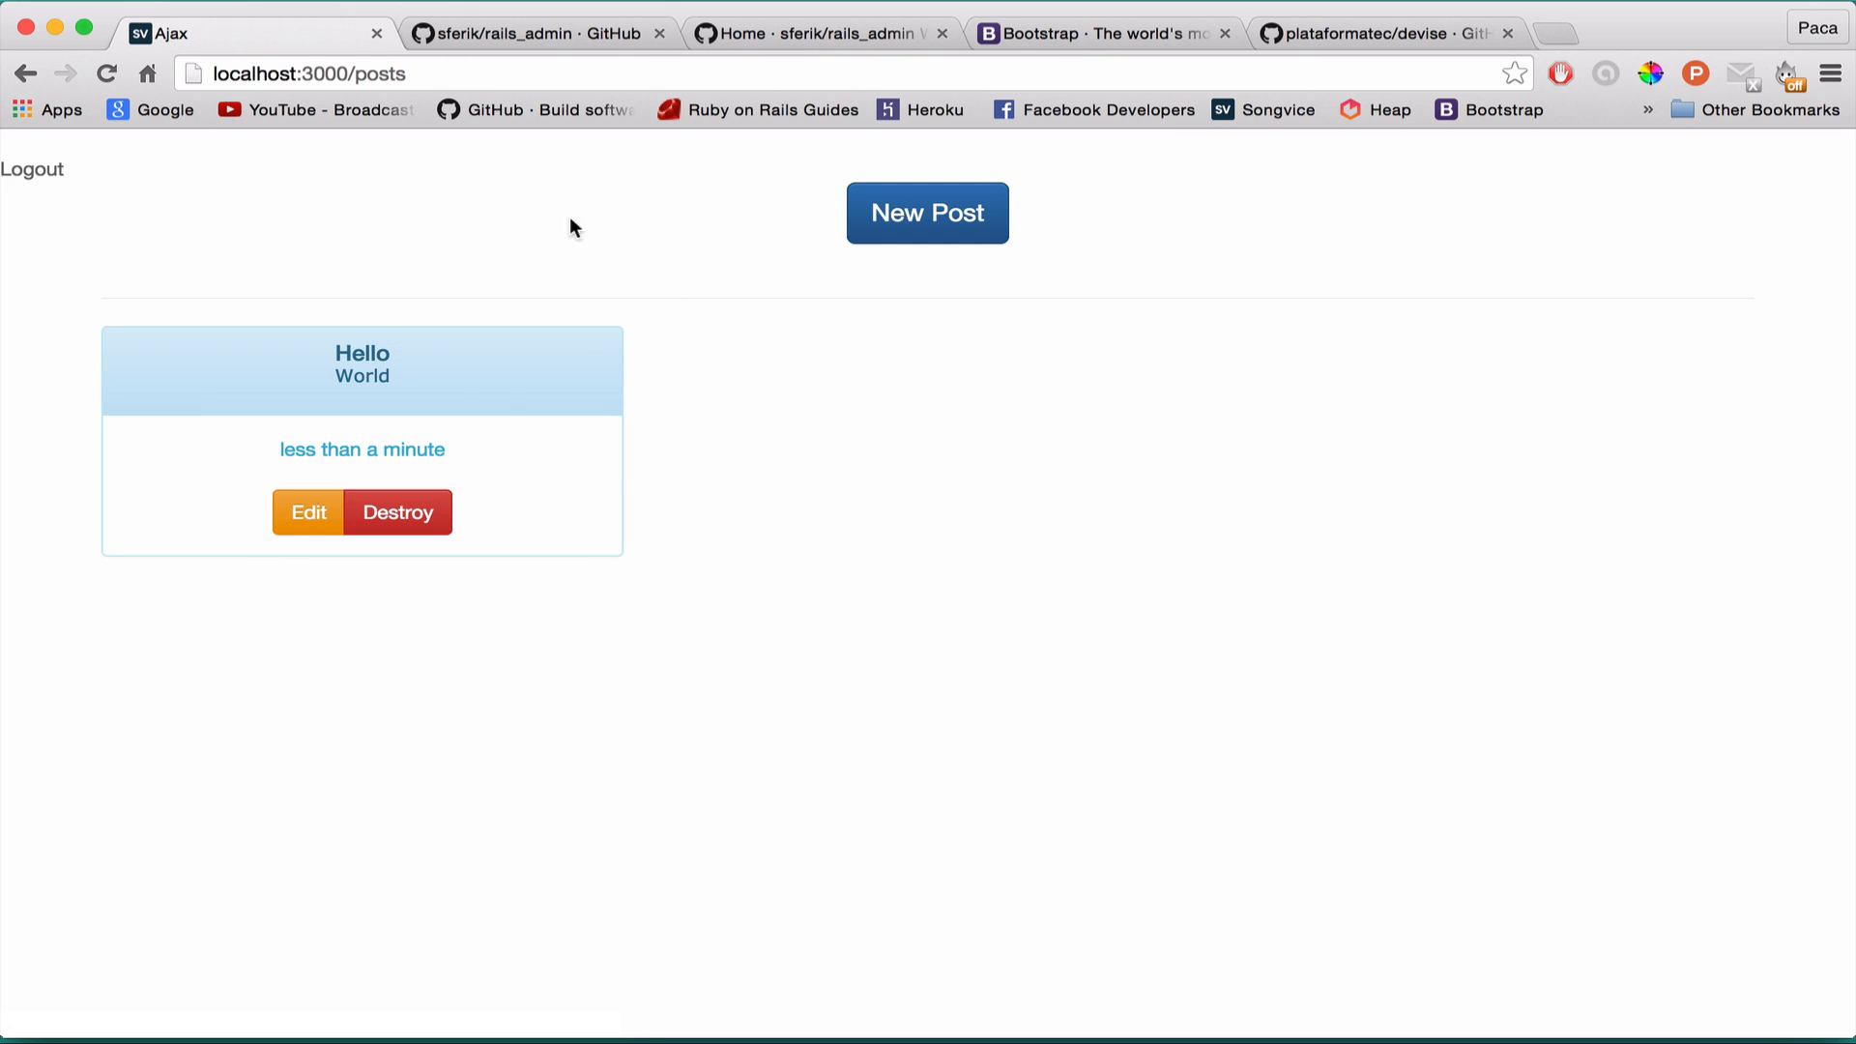
mouse_move(17, 163)
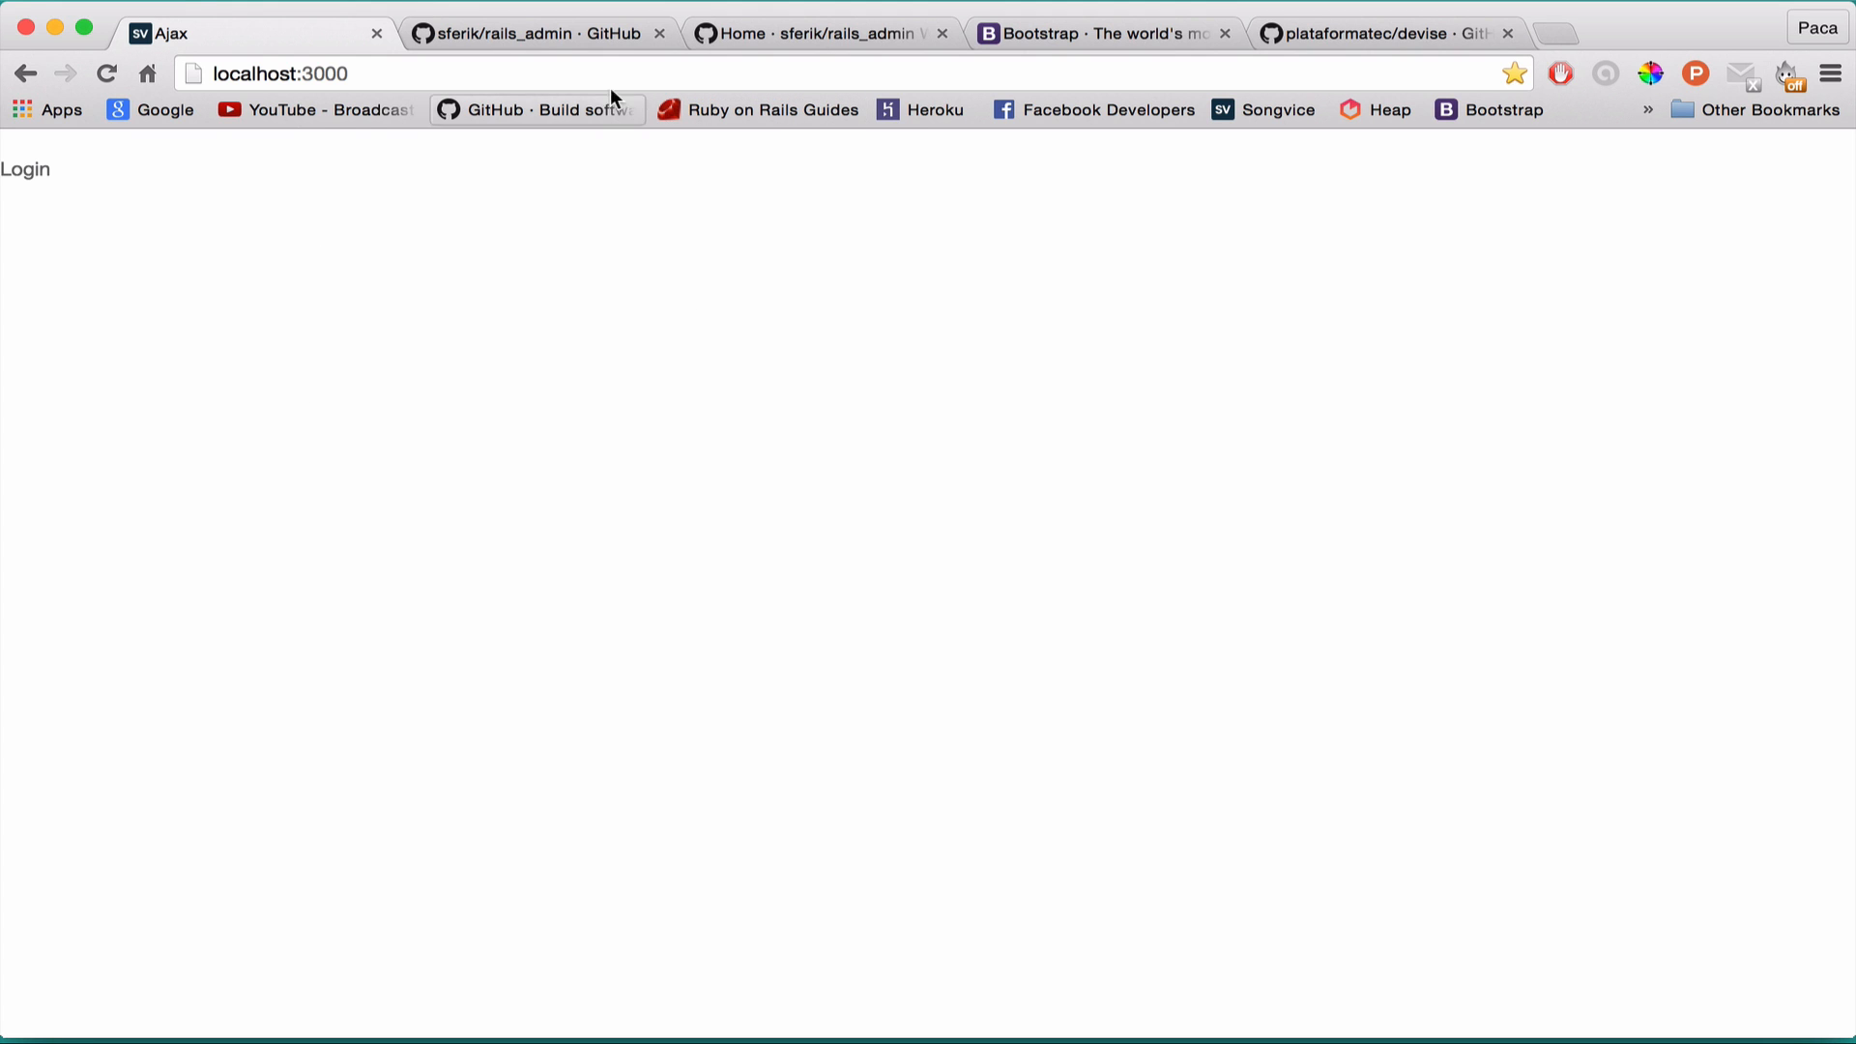
- Switch to the sferik/rails_admin GitHub tab and scroll to the README's Installation section
click(531, 32)
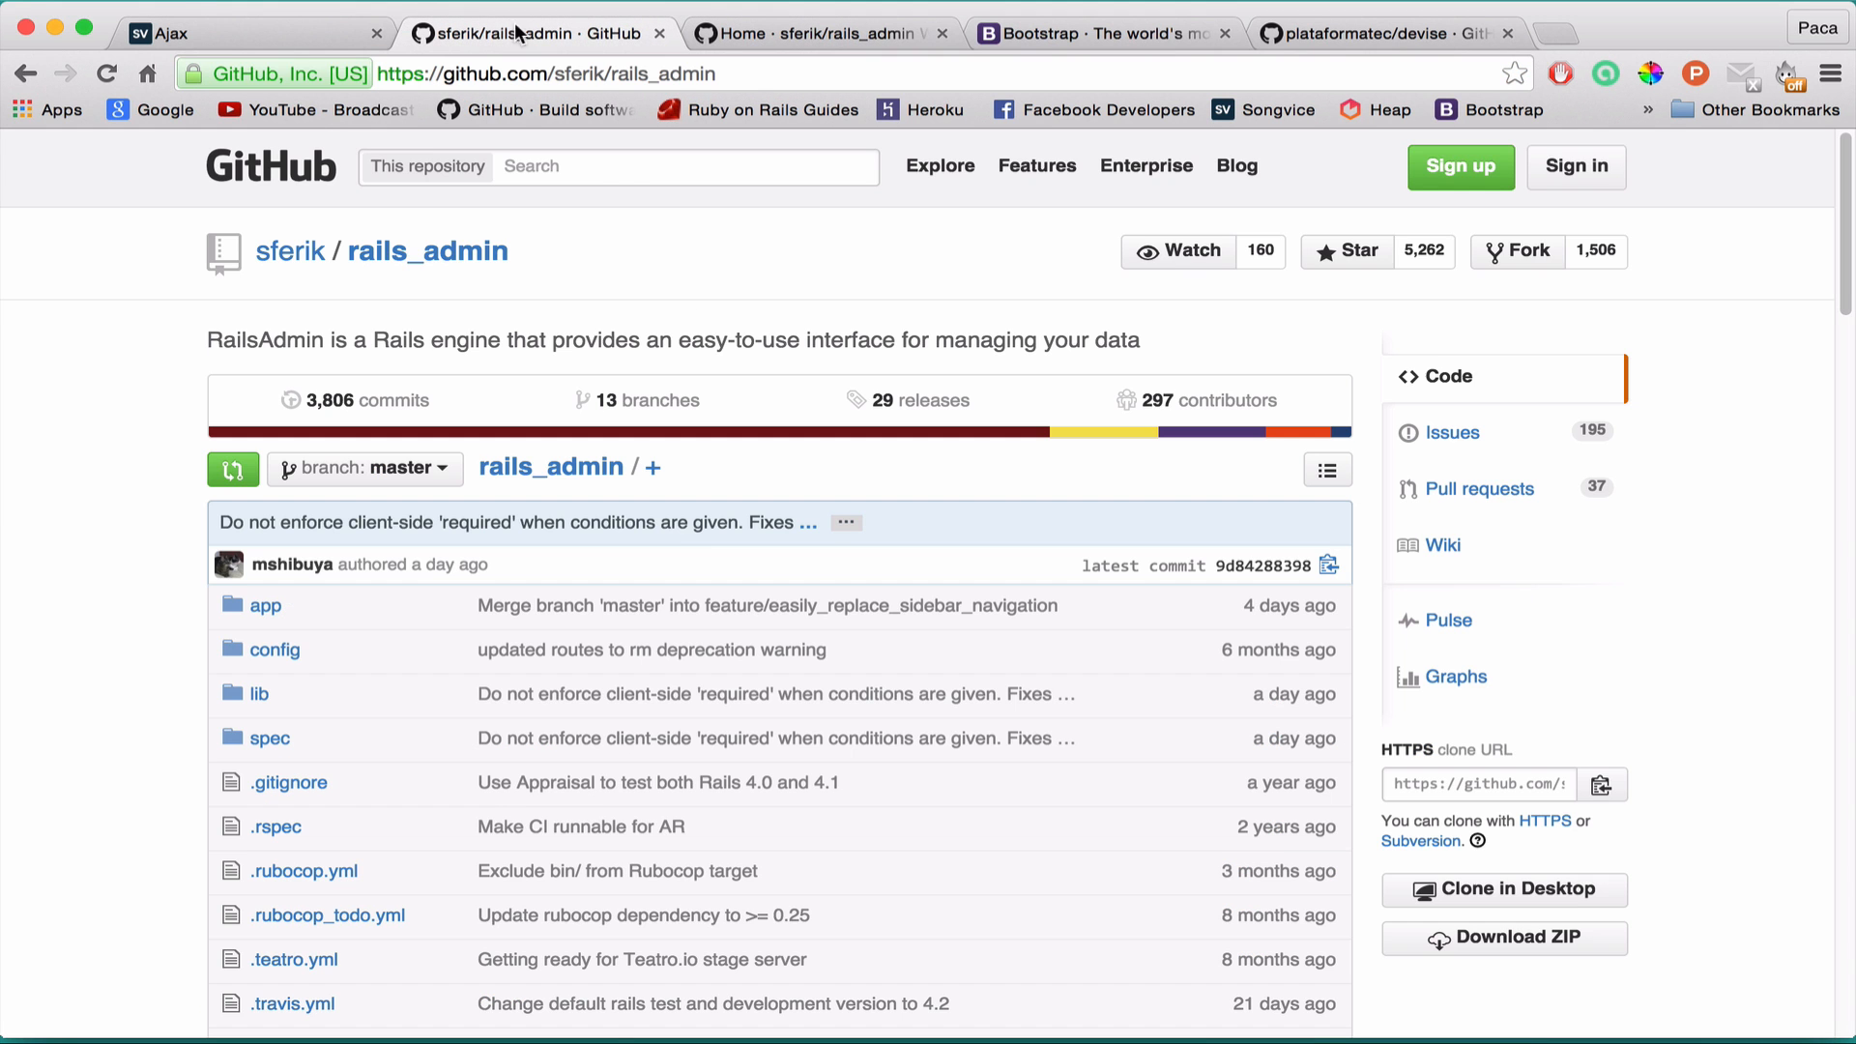
scroll(down, 3)
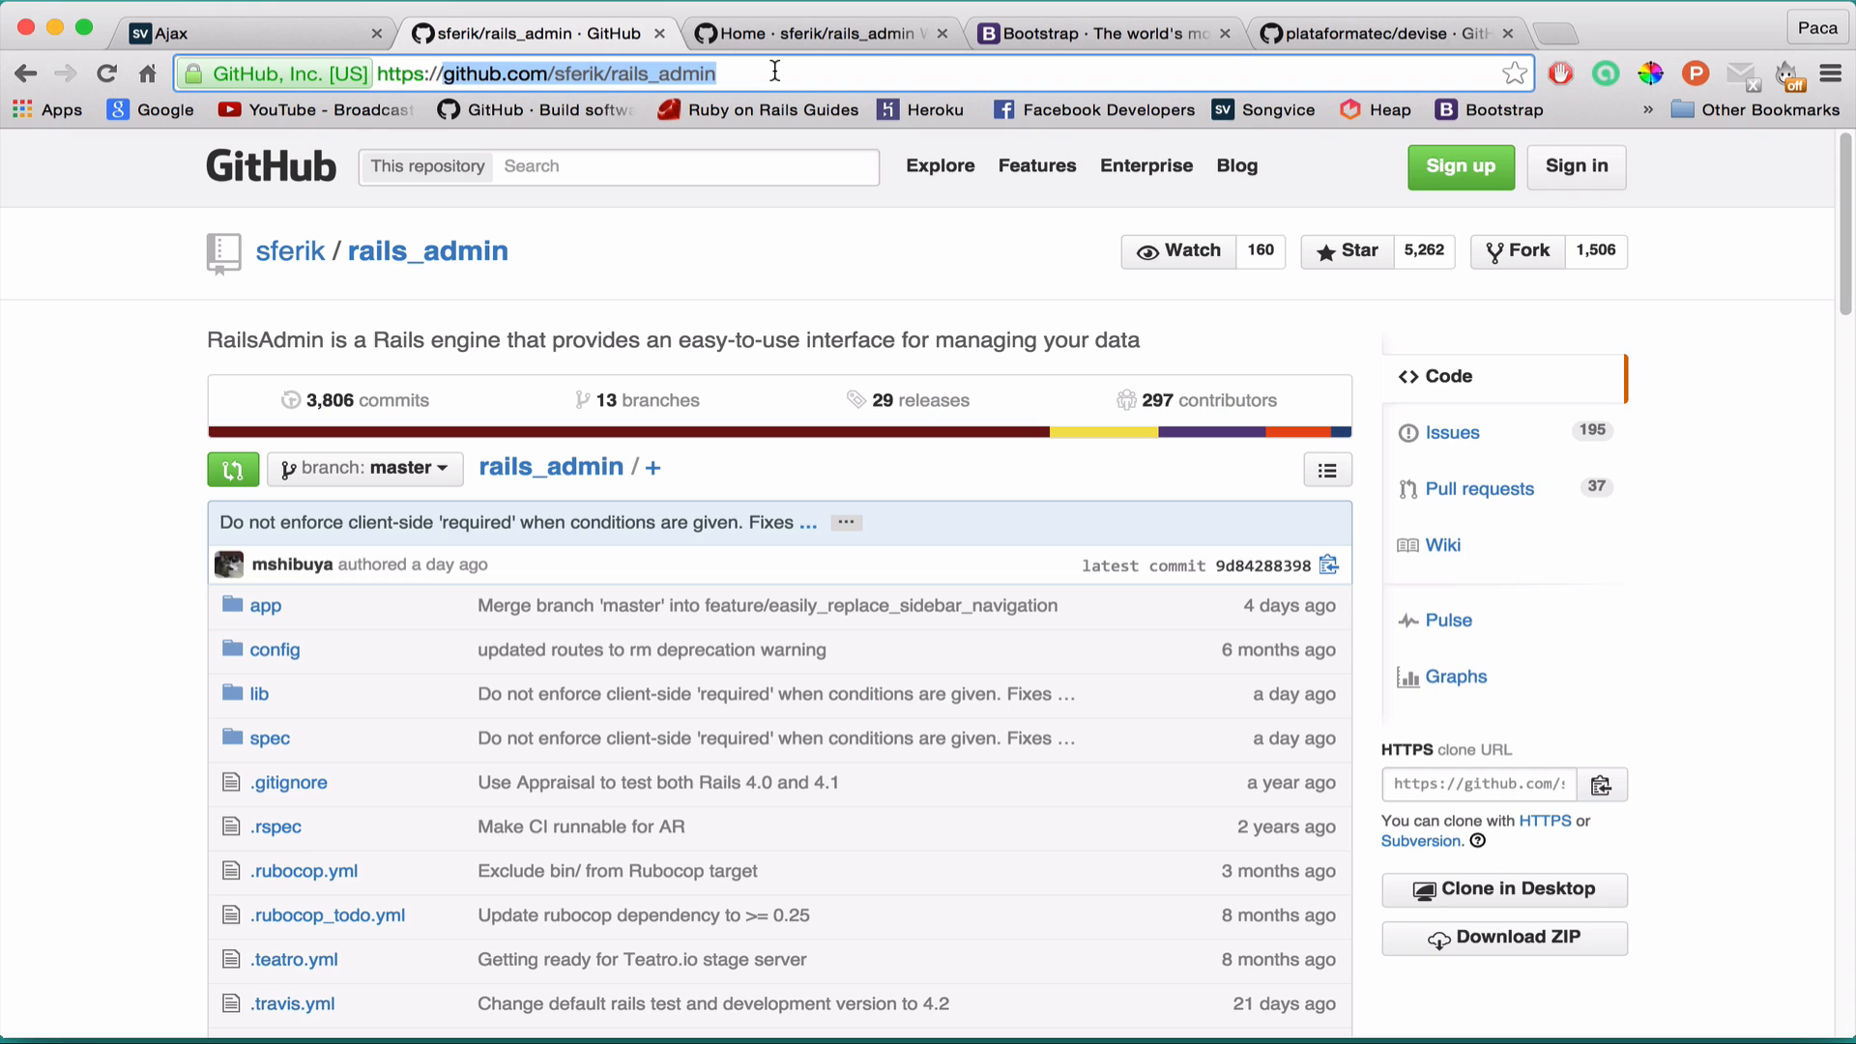
mouse_move(616, 74)
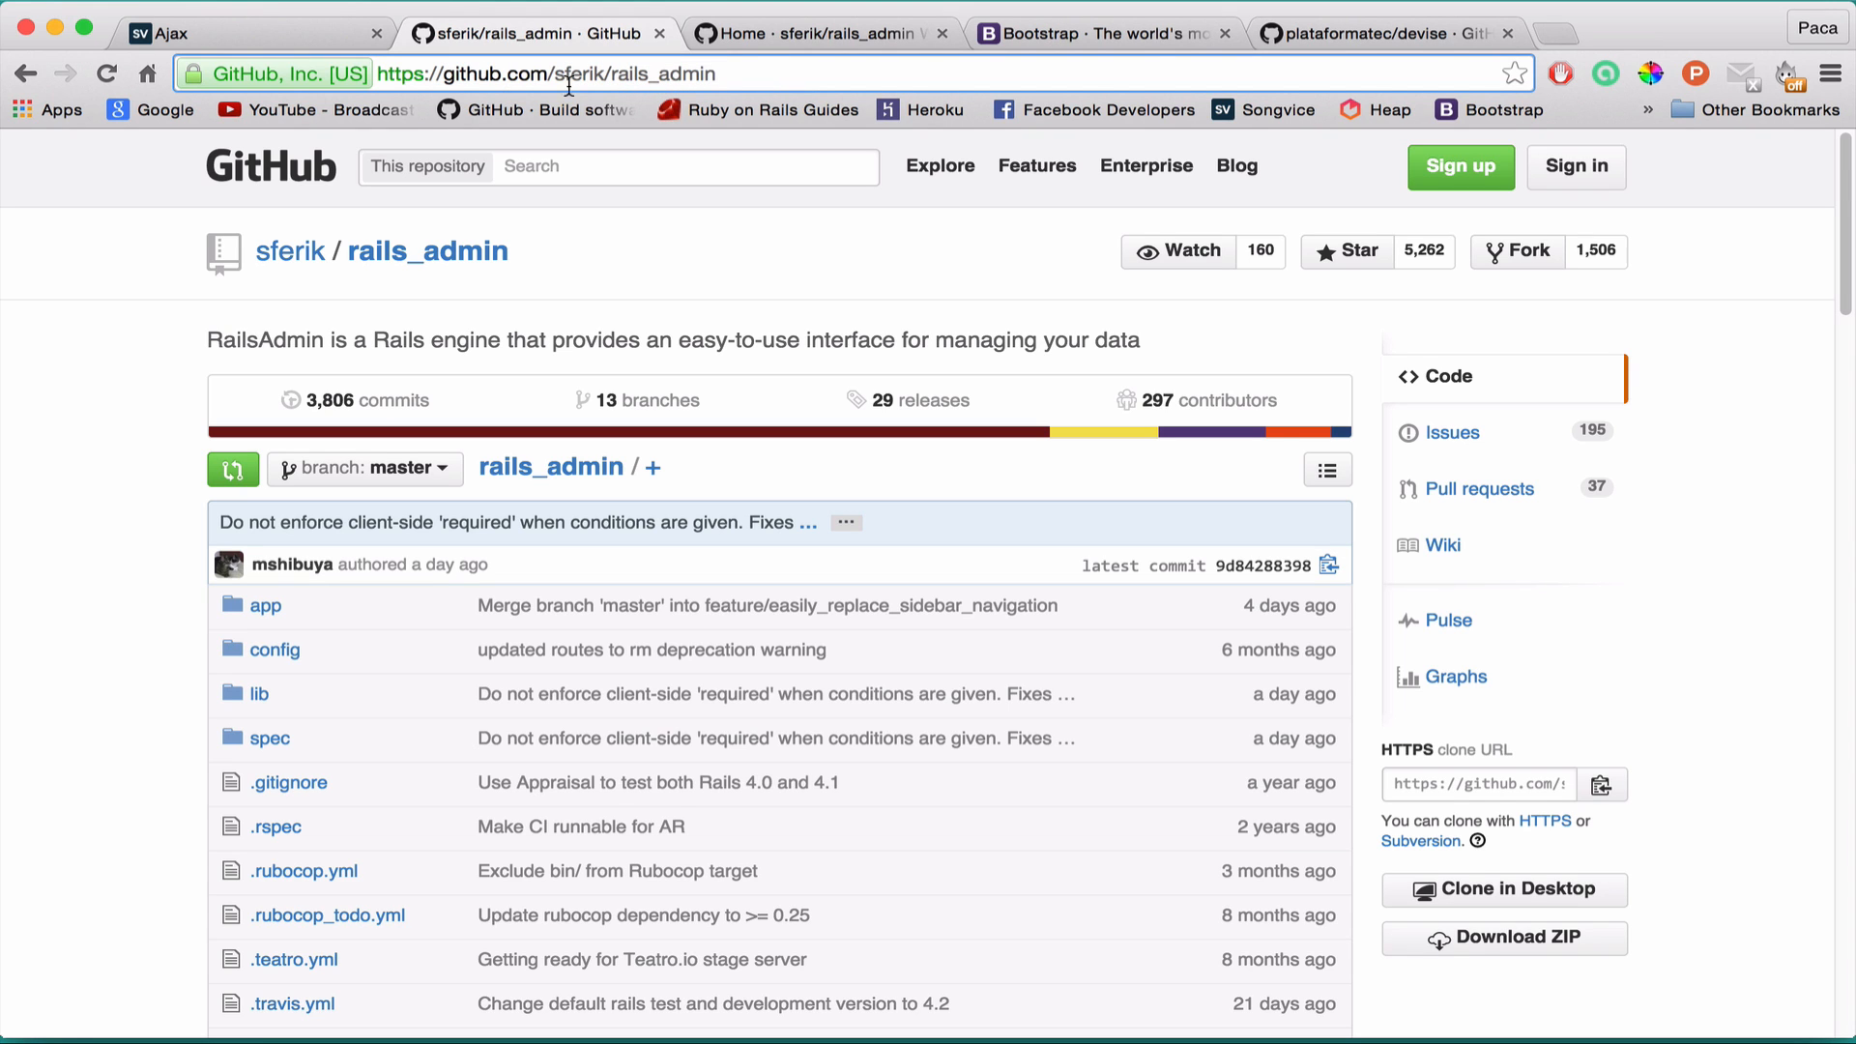
scroll(down, 3)
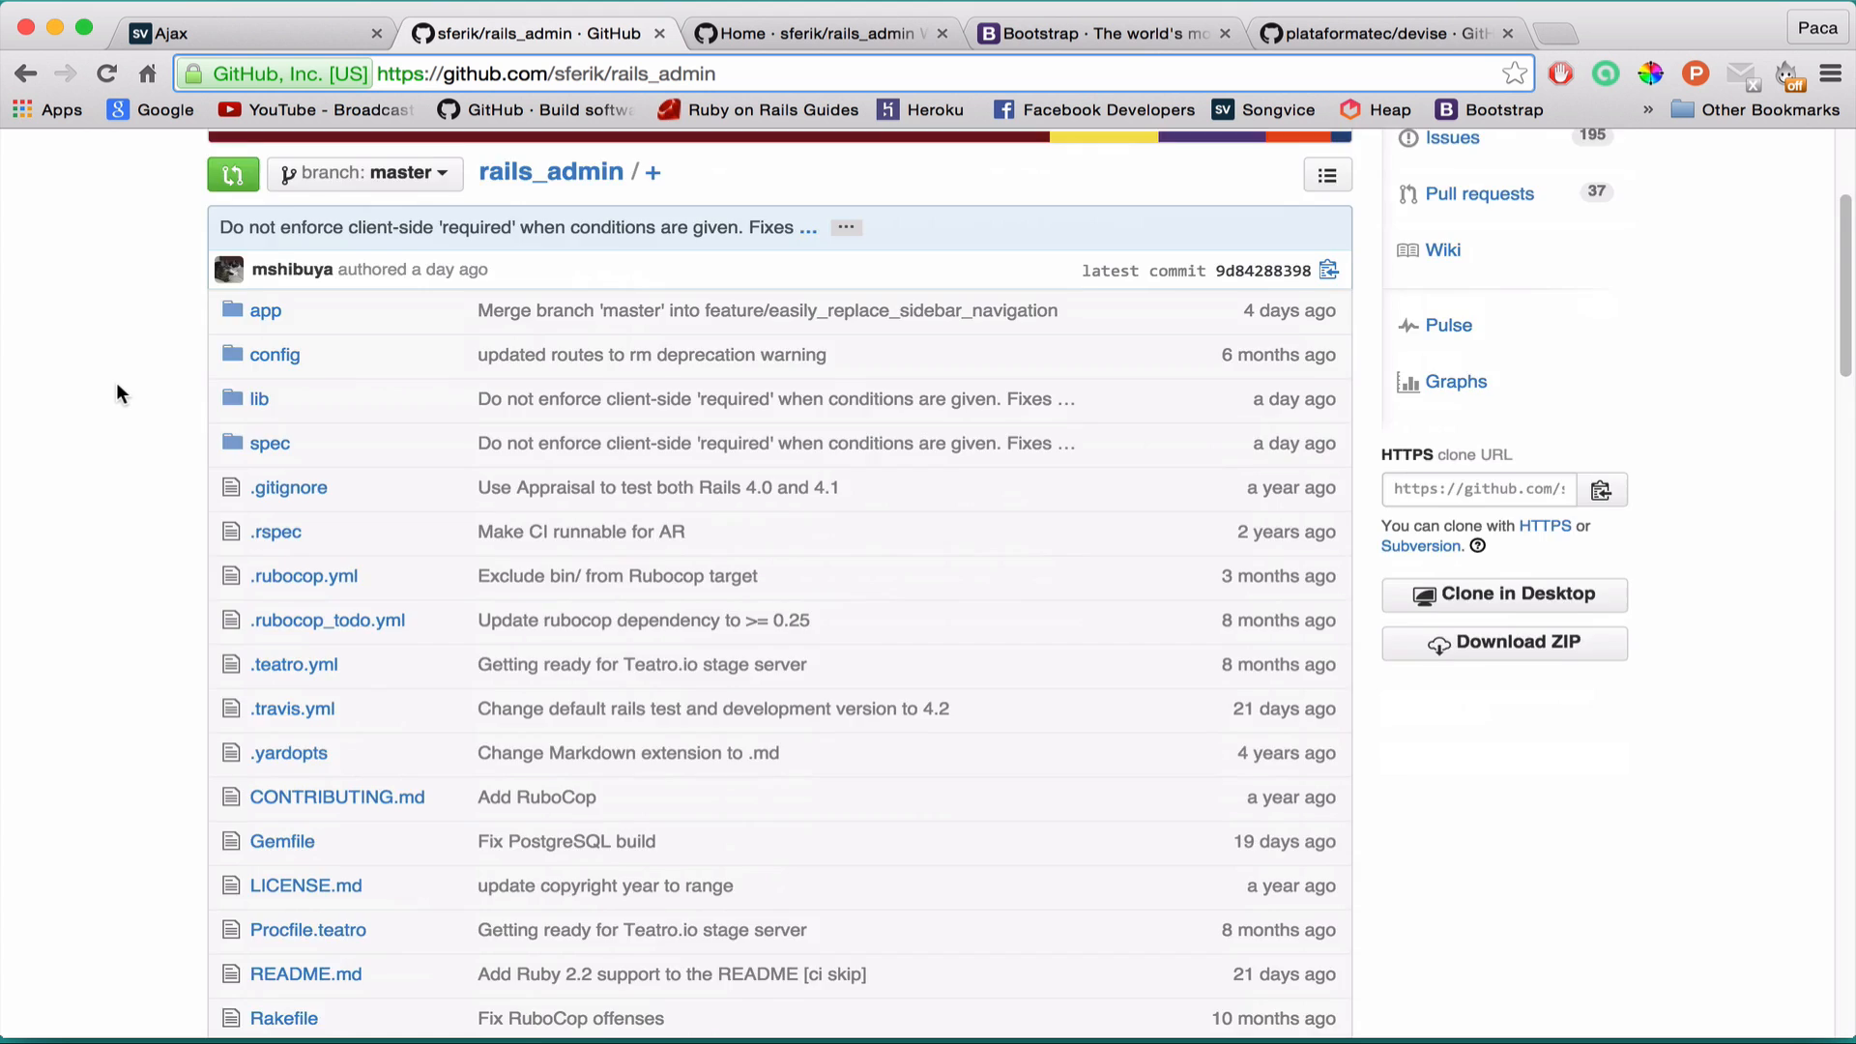
scroll(down, 3)
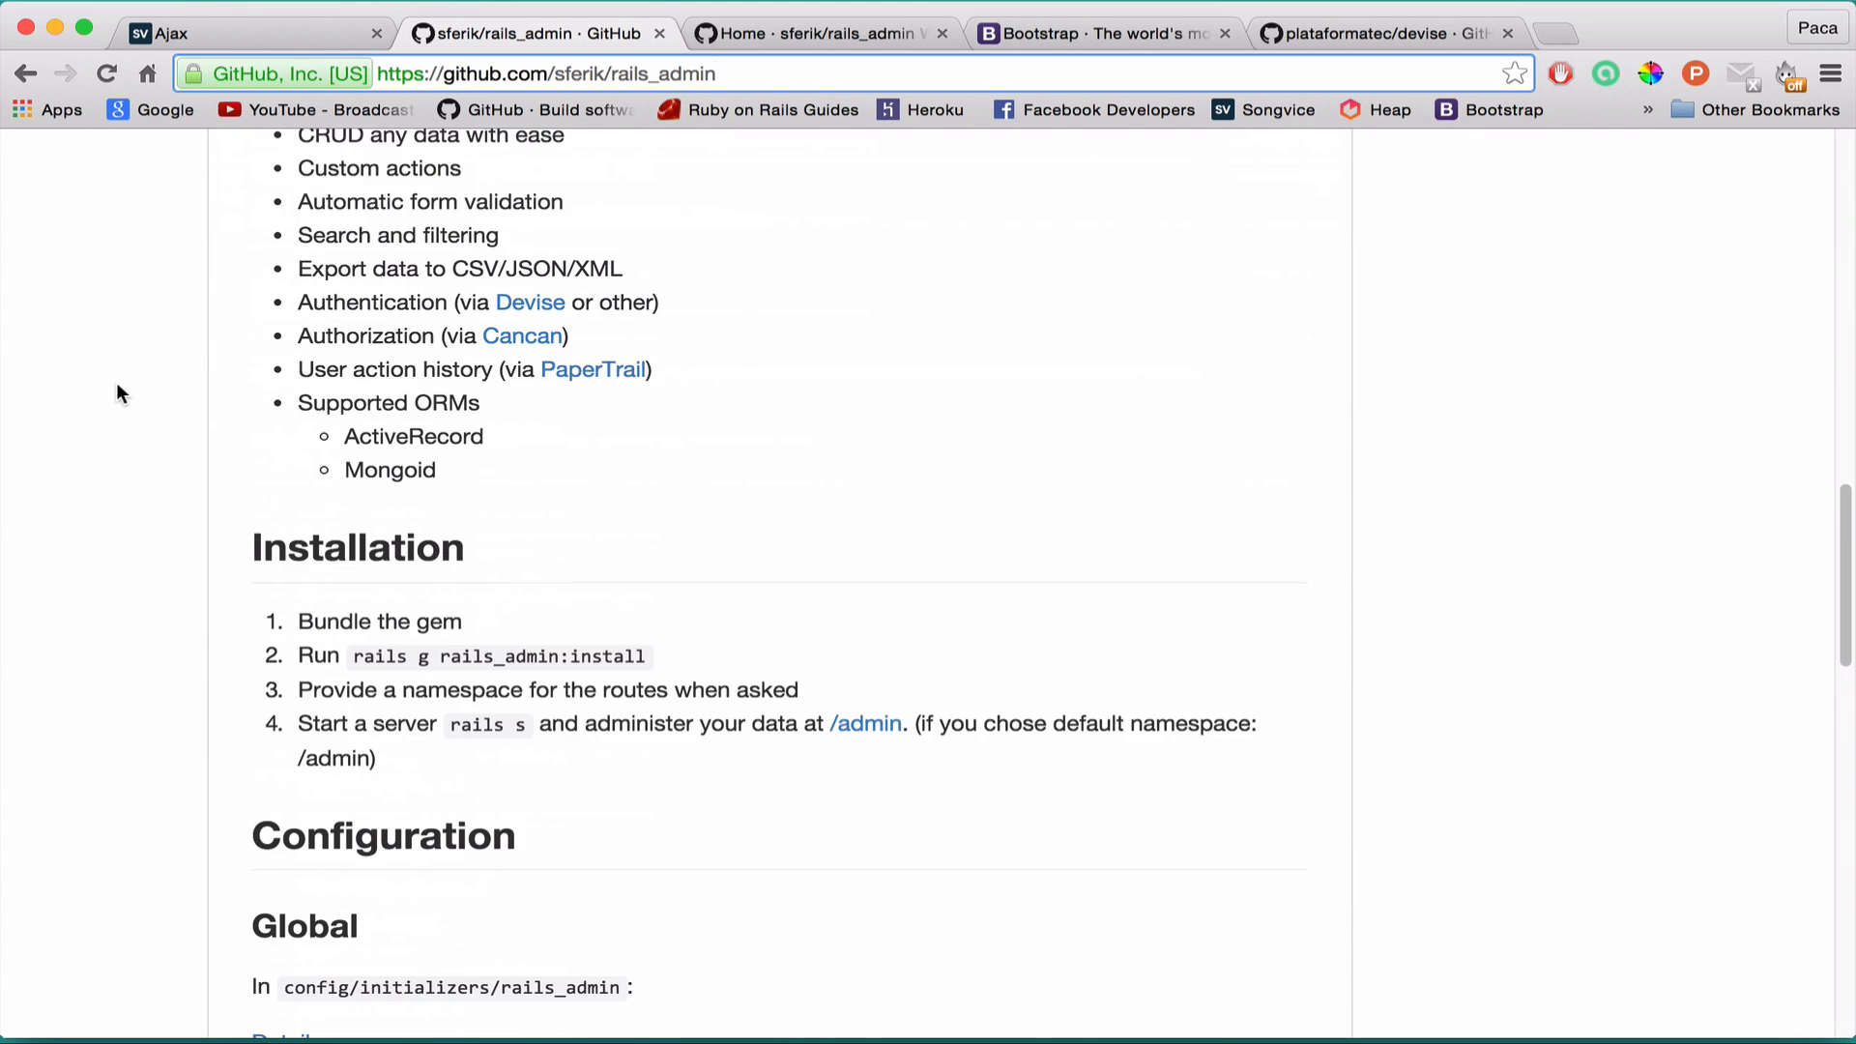
scroll(down, 3)
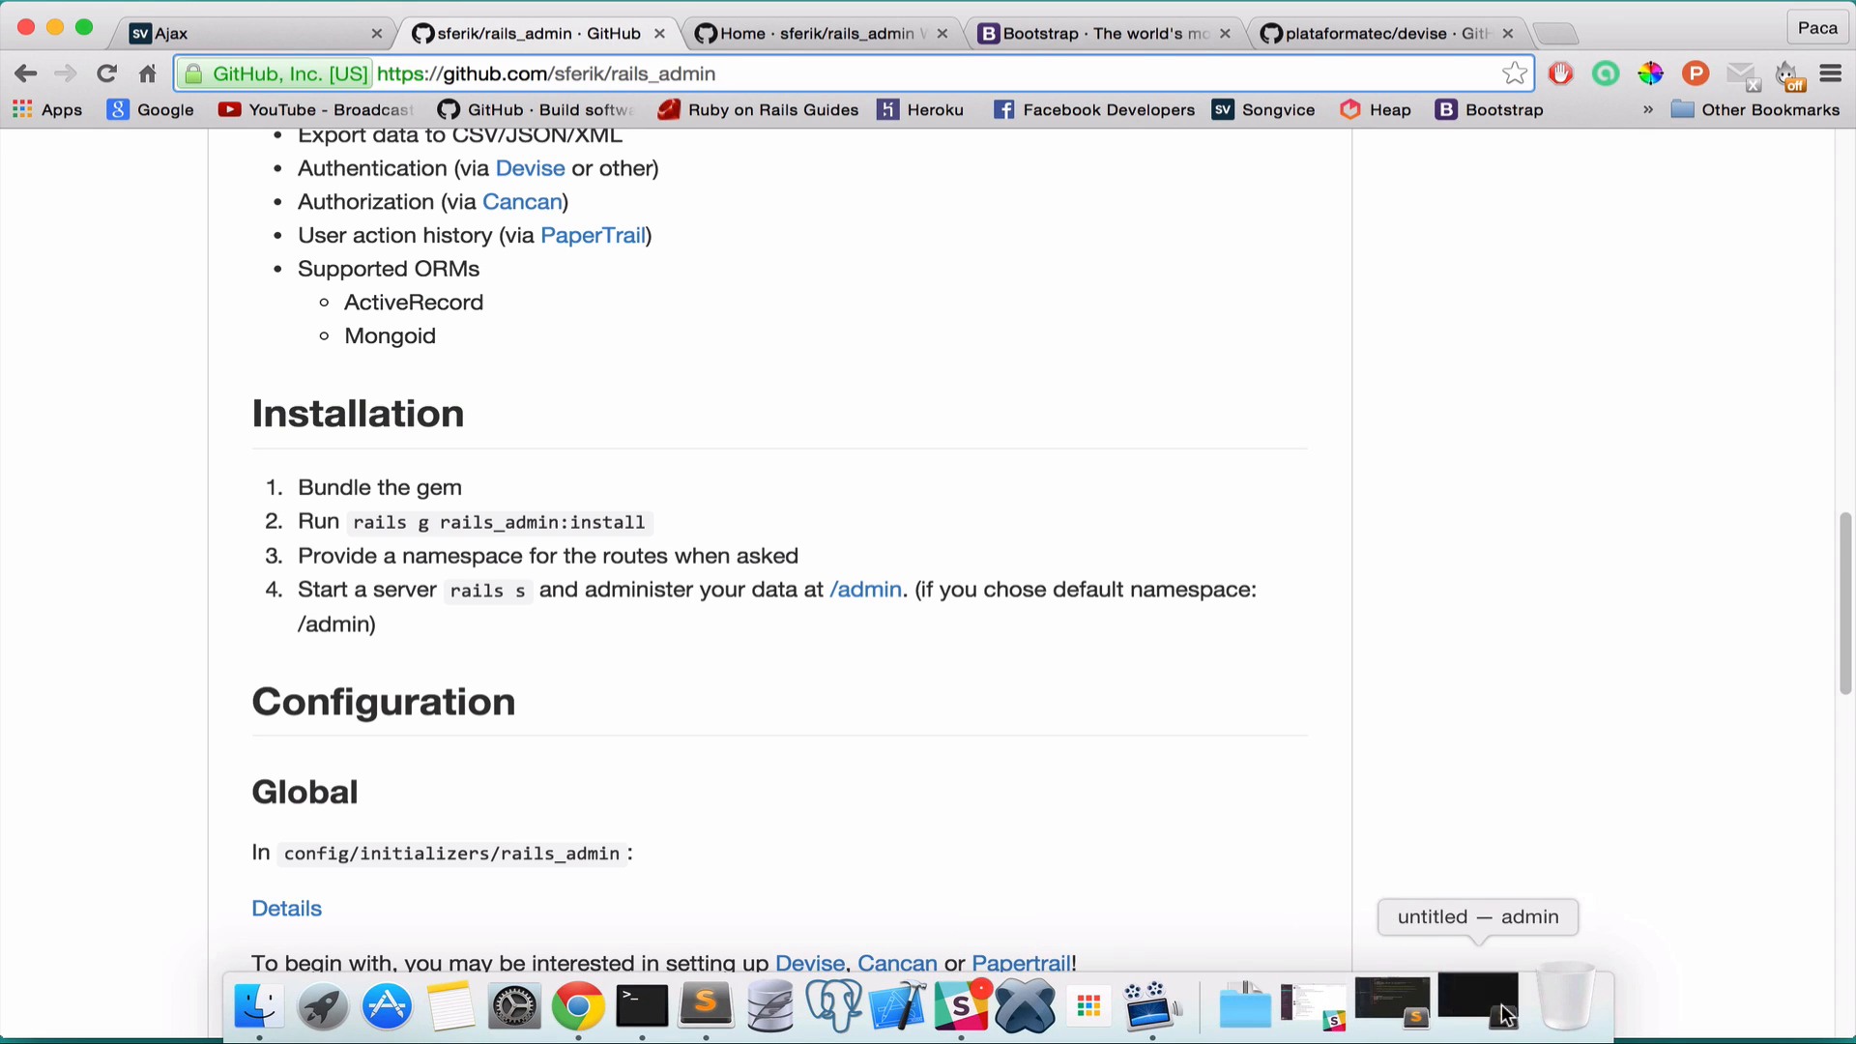
click(1476, 1005)
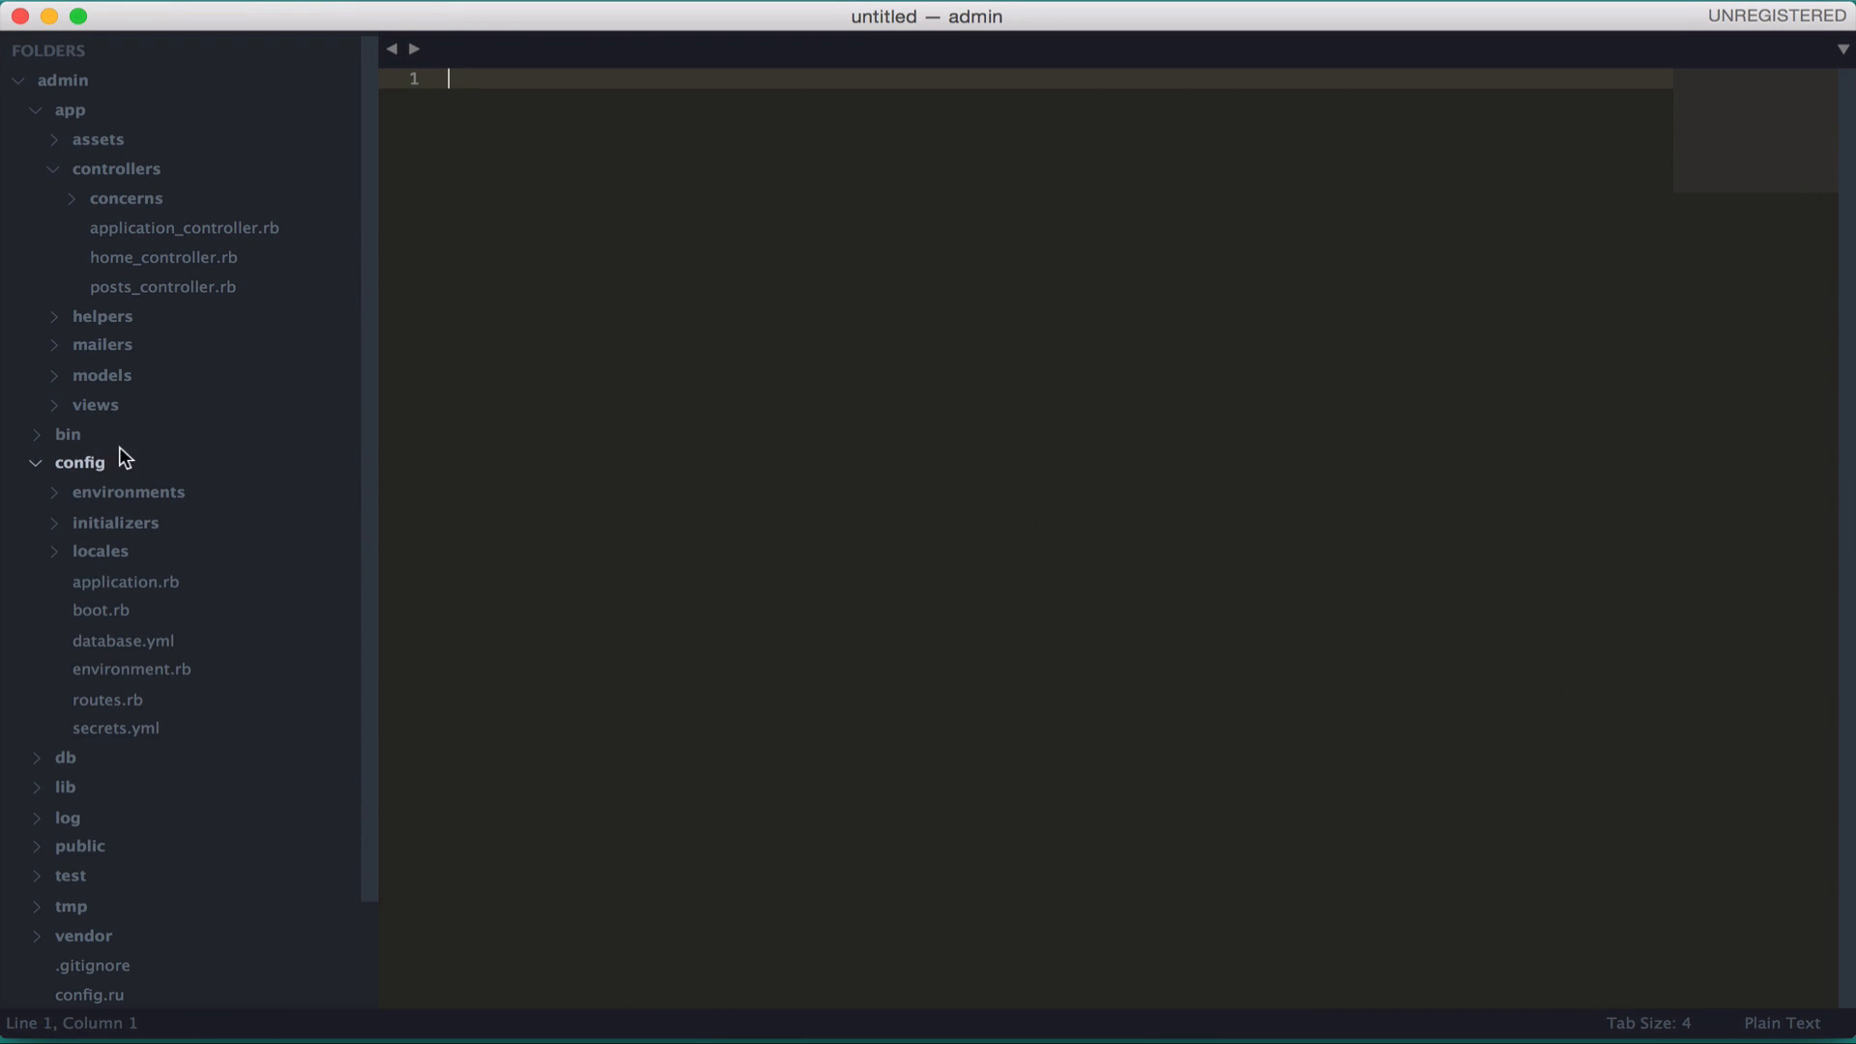
- Add gem 'rails_admin' at the bottom of the project's Gemfile
click(84, 904)
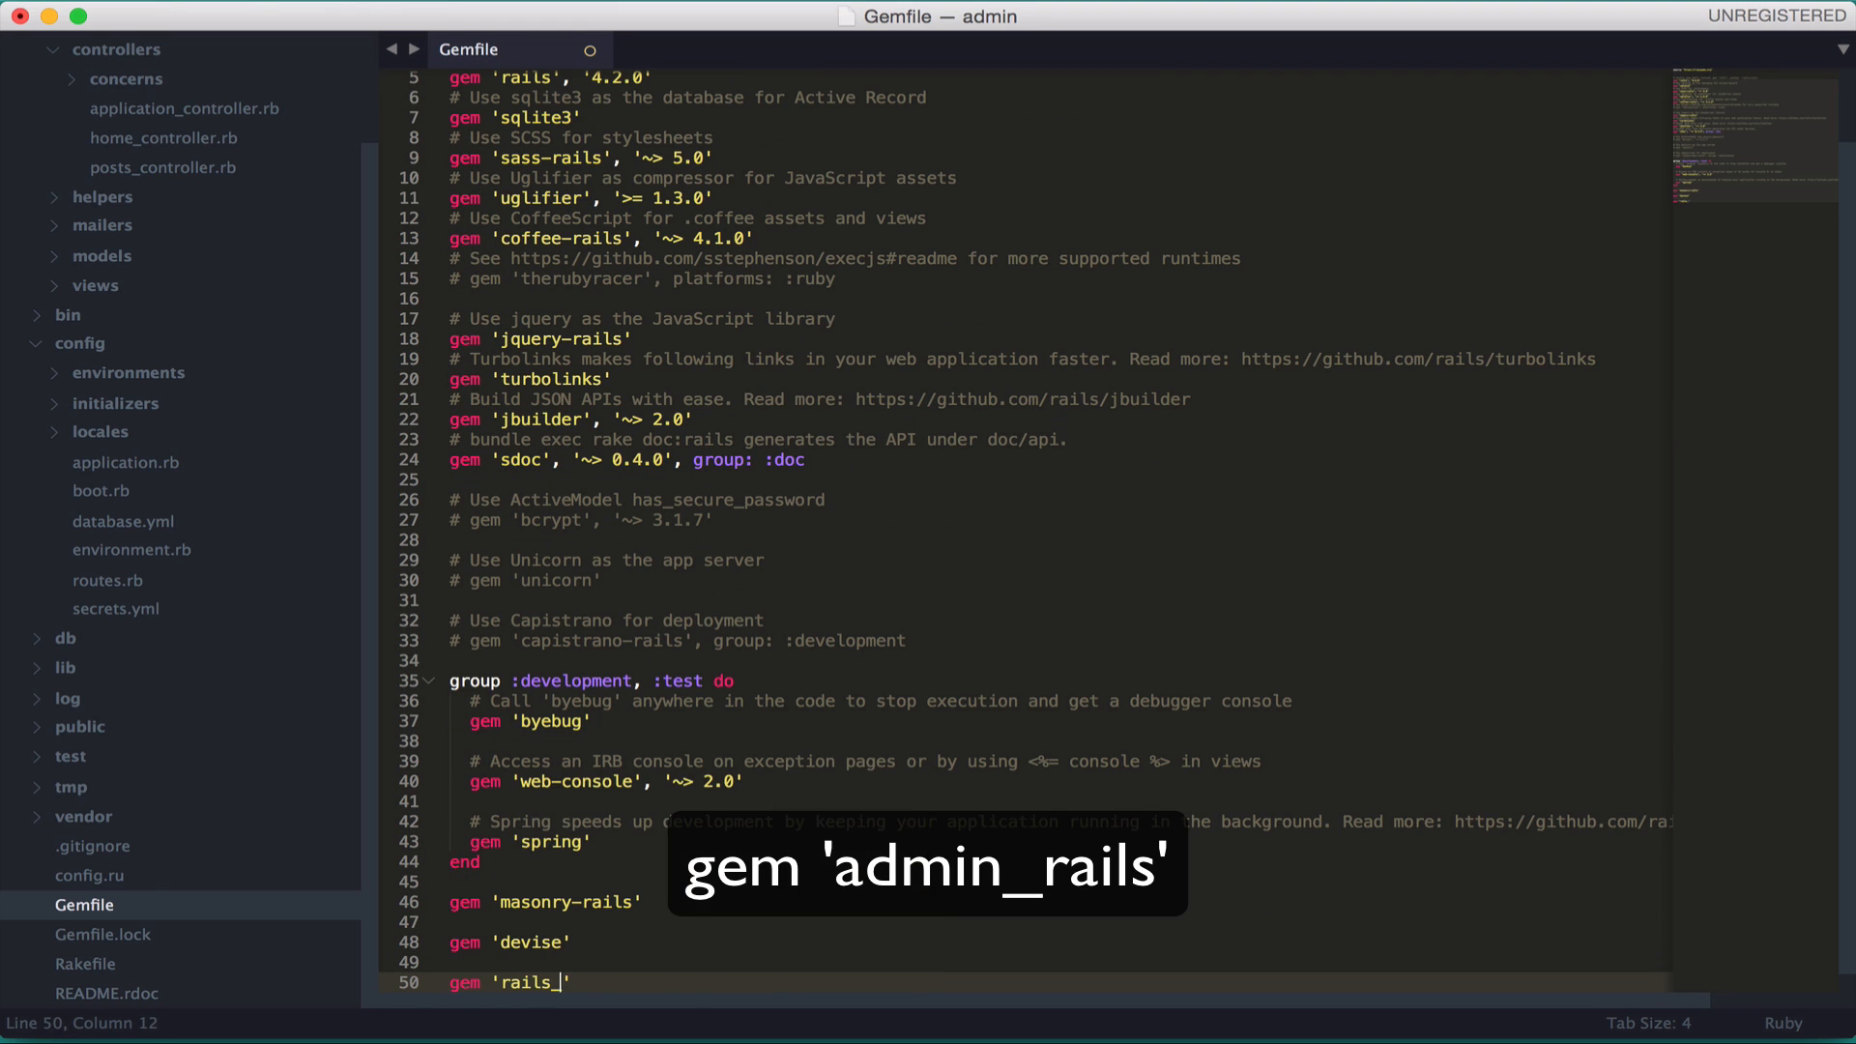
text(admin)
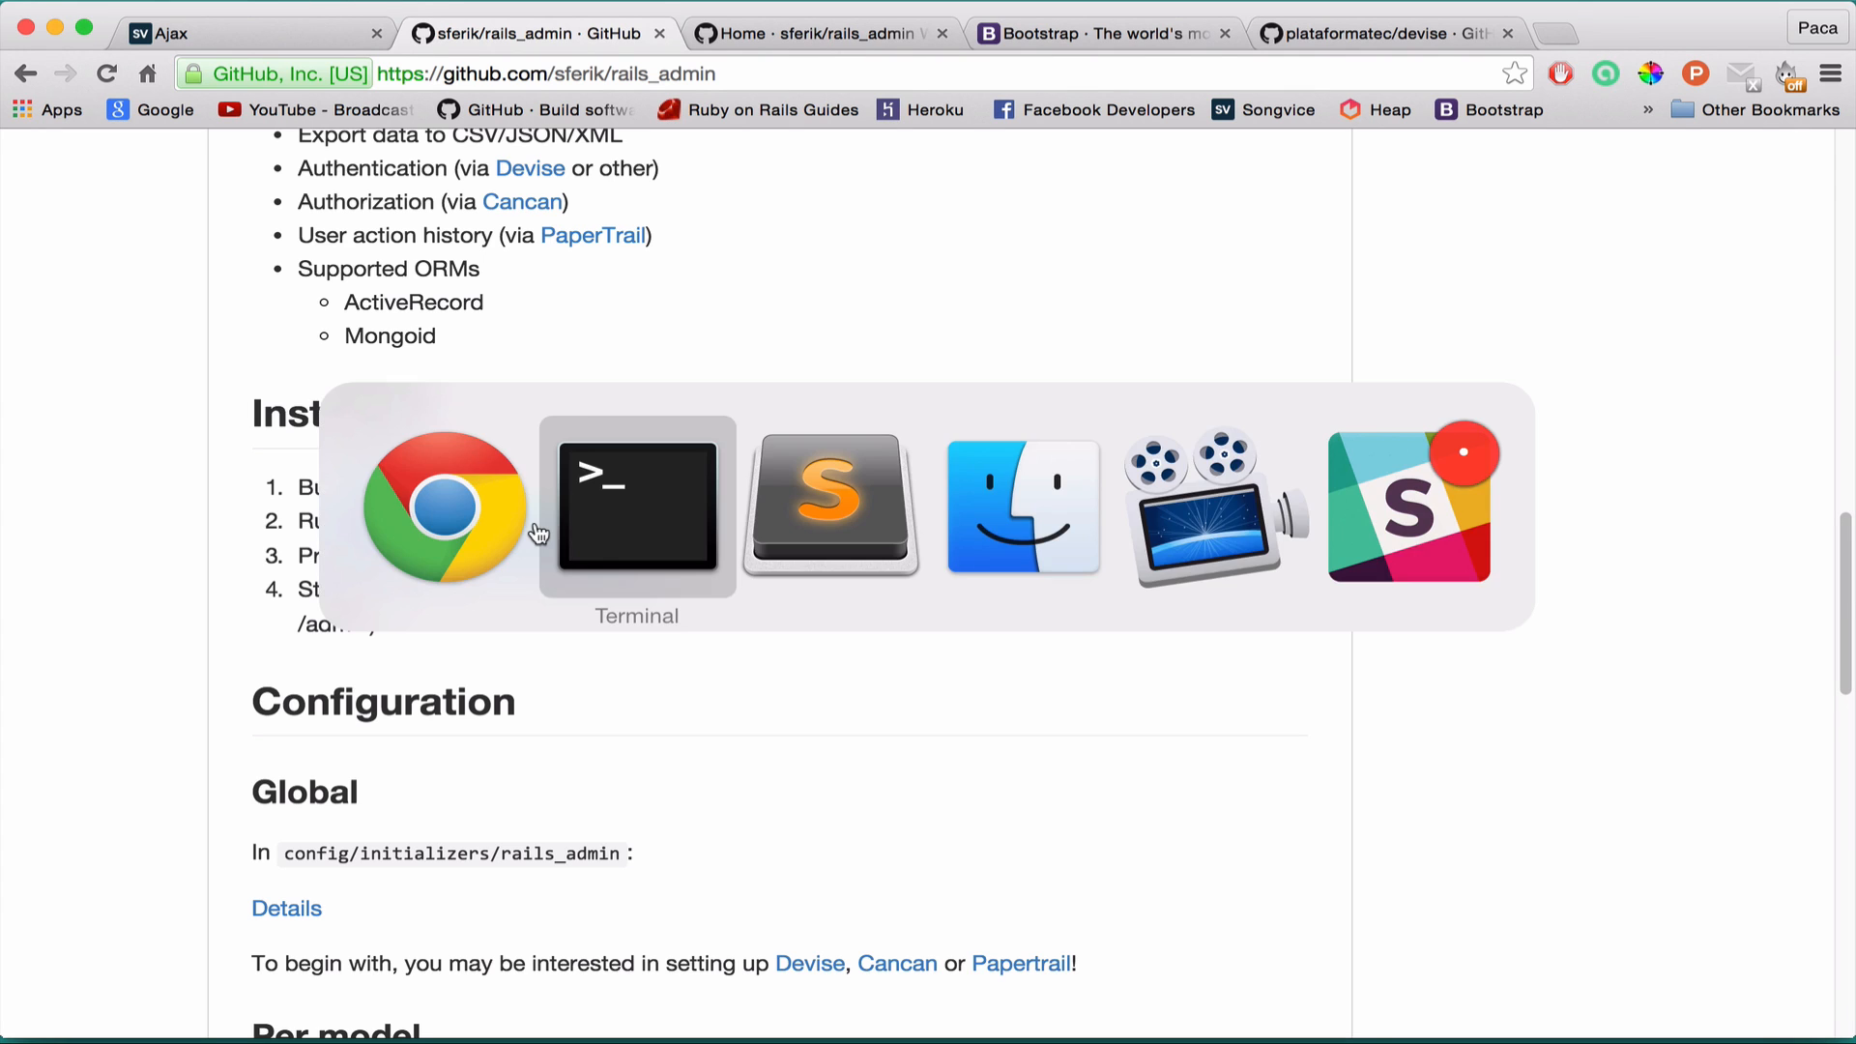
click(636, 506)
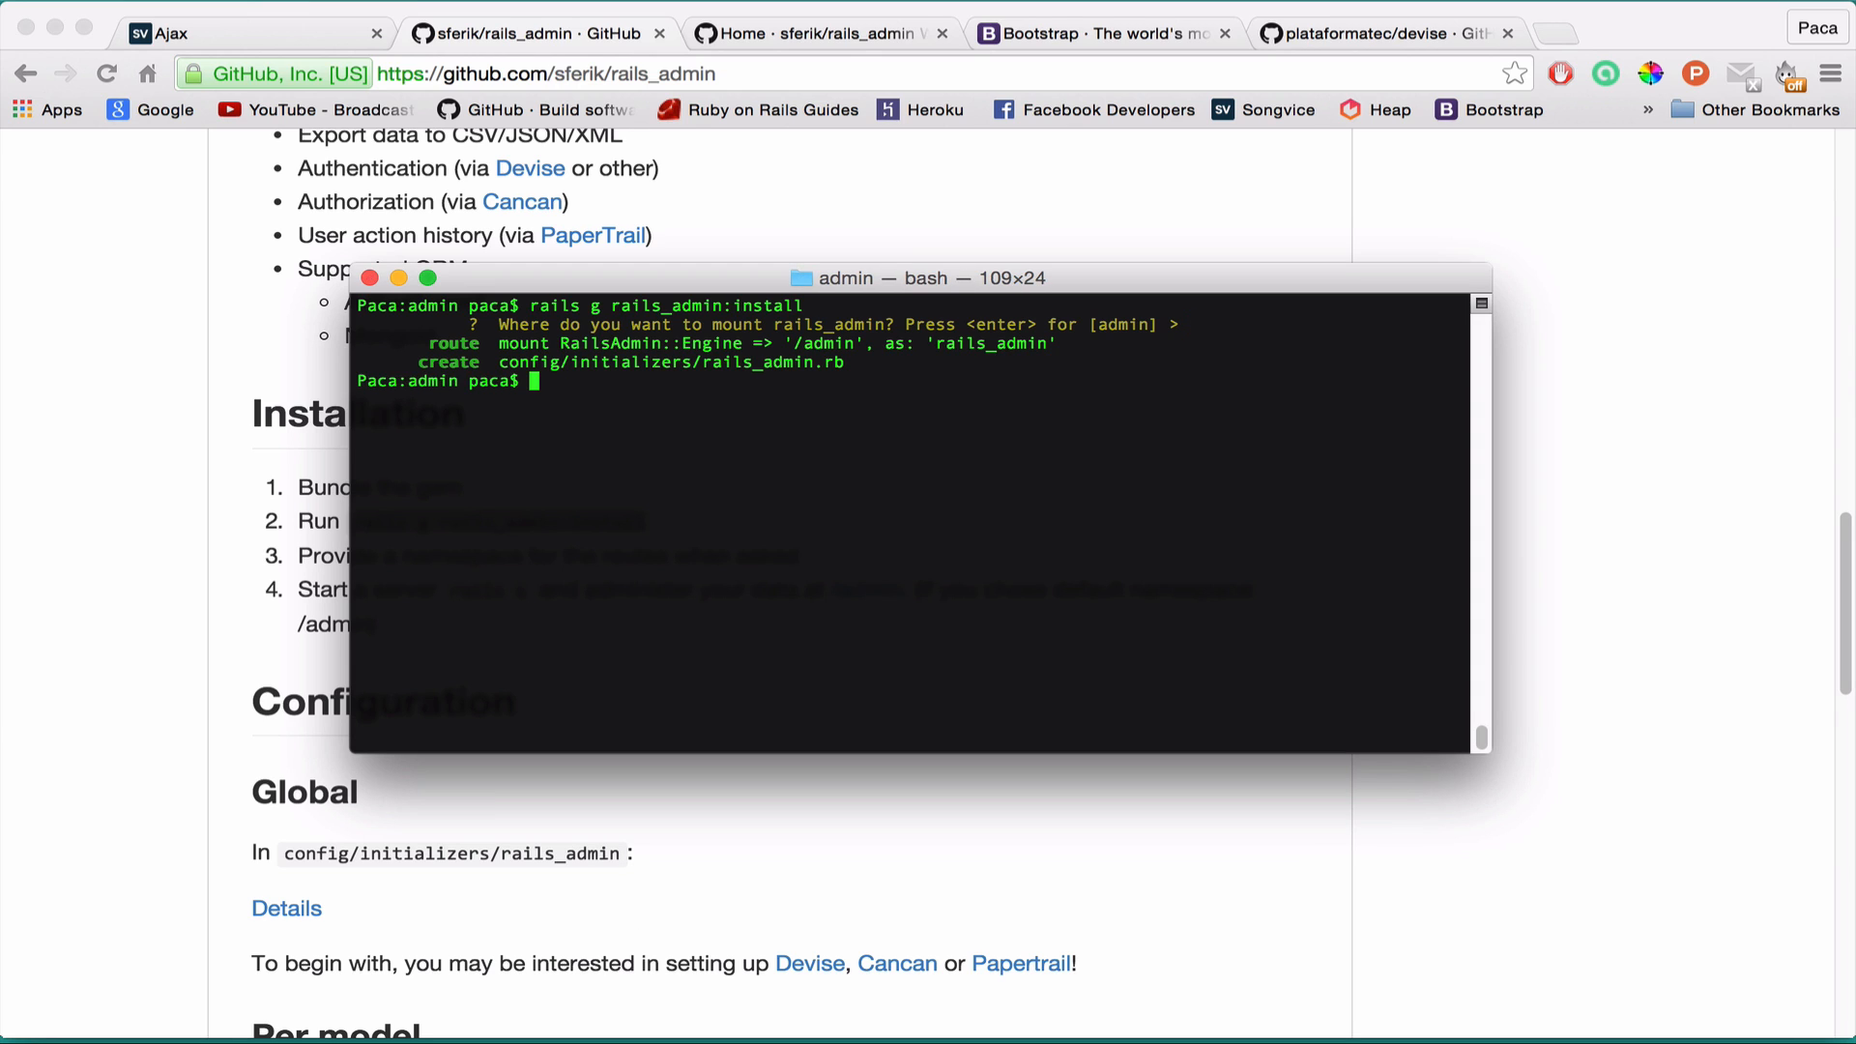
- Clear the terminal after the rails_admin generator finishes and return to Sublime Text
drag(429, 343, 1056, 343)
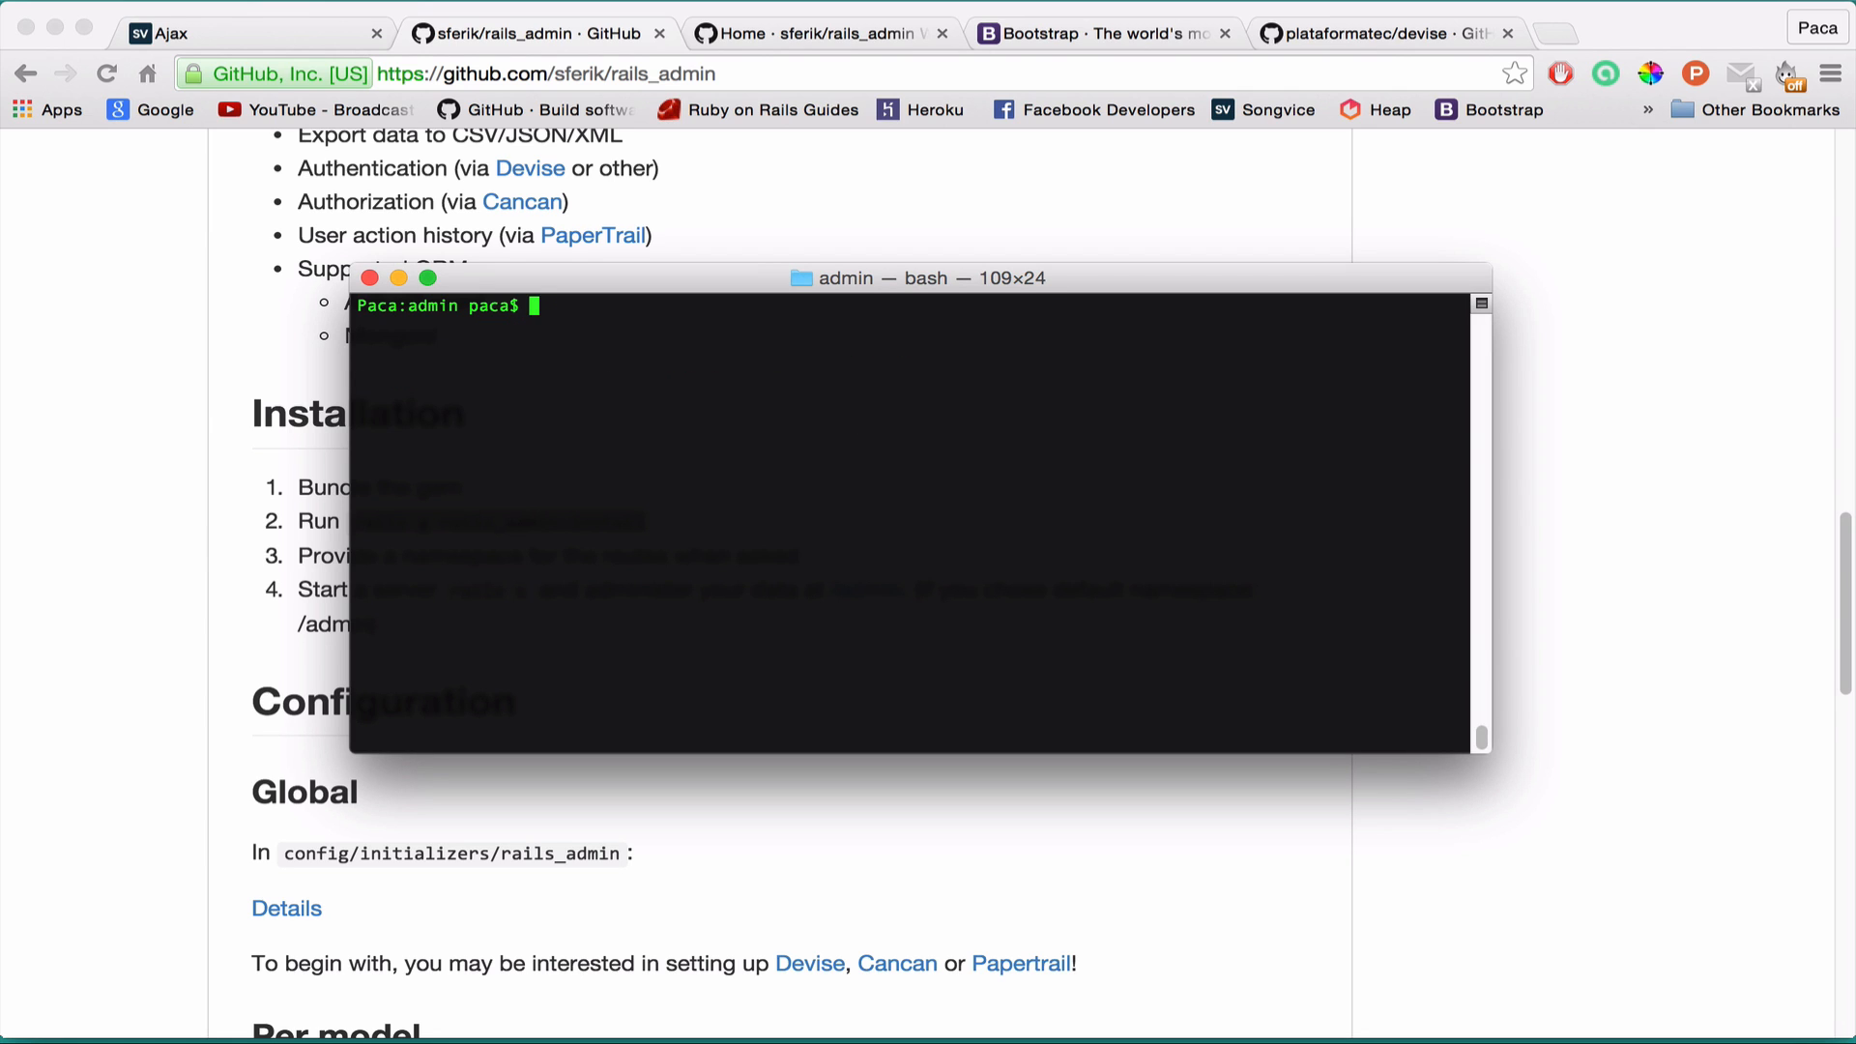
click(370, 278)
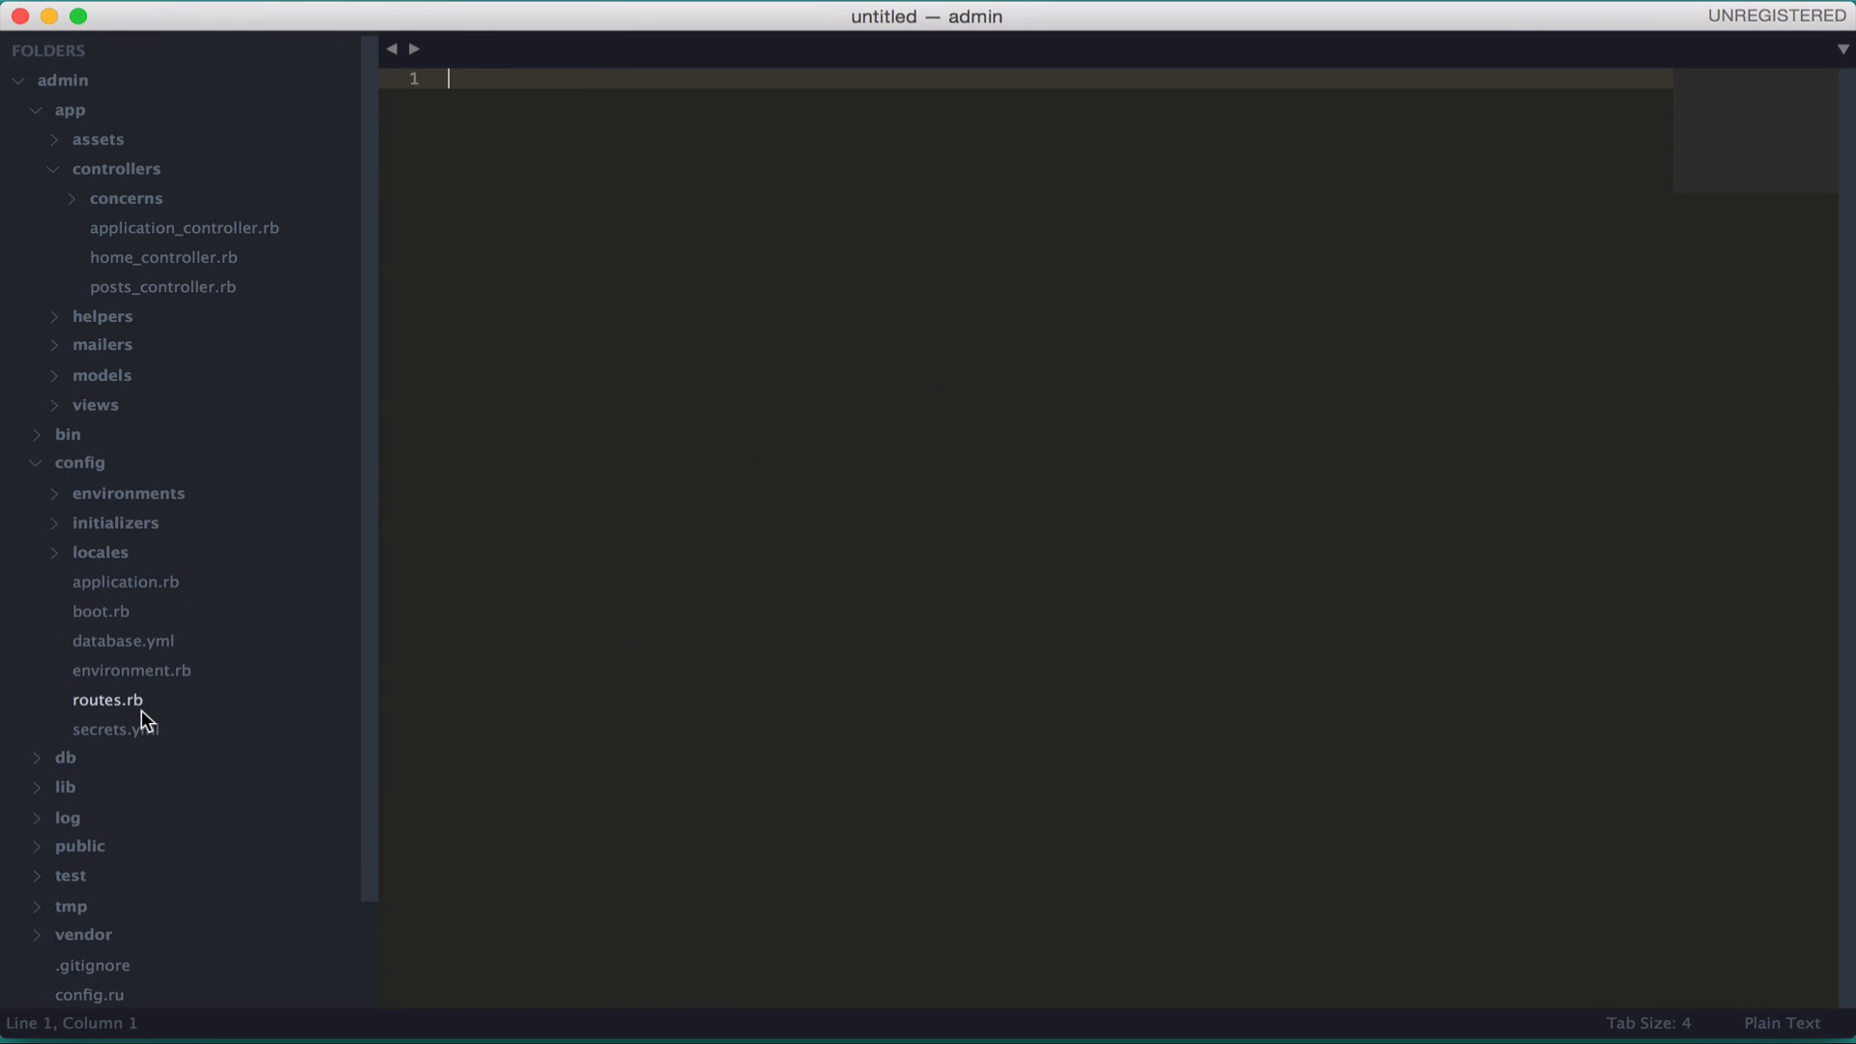
- Check the RailsAdmin /admin mount in routes.rb, then open config/initializers/rails_admin.rb
click(108, 700)
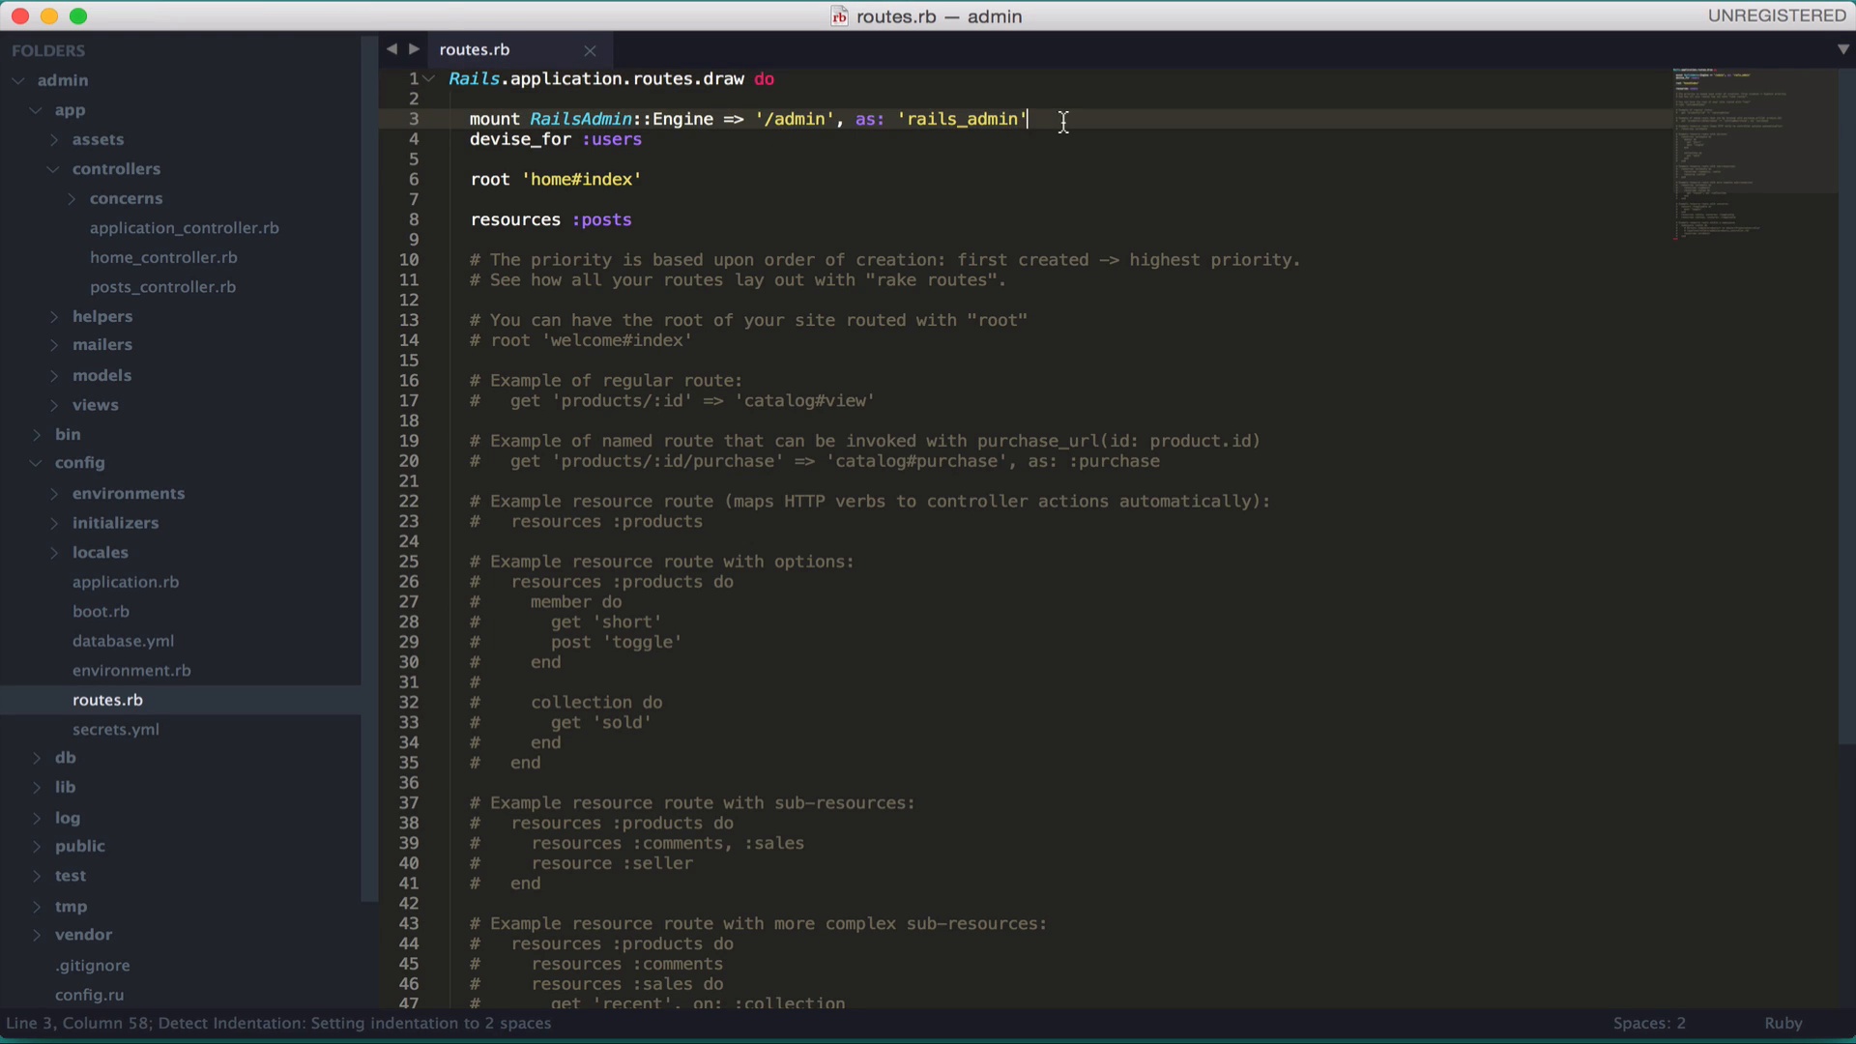
key(enter)
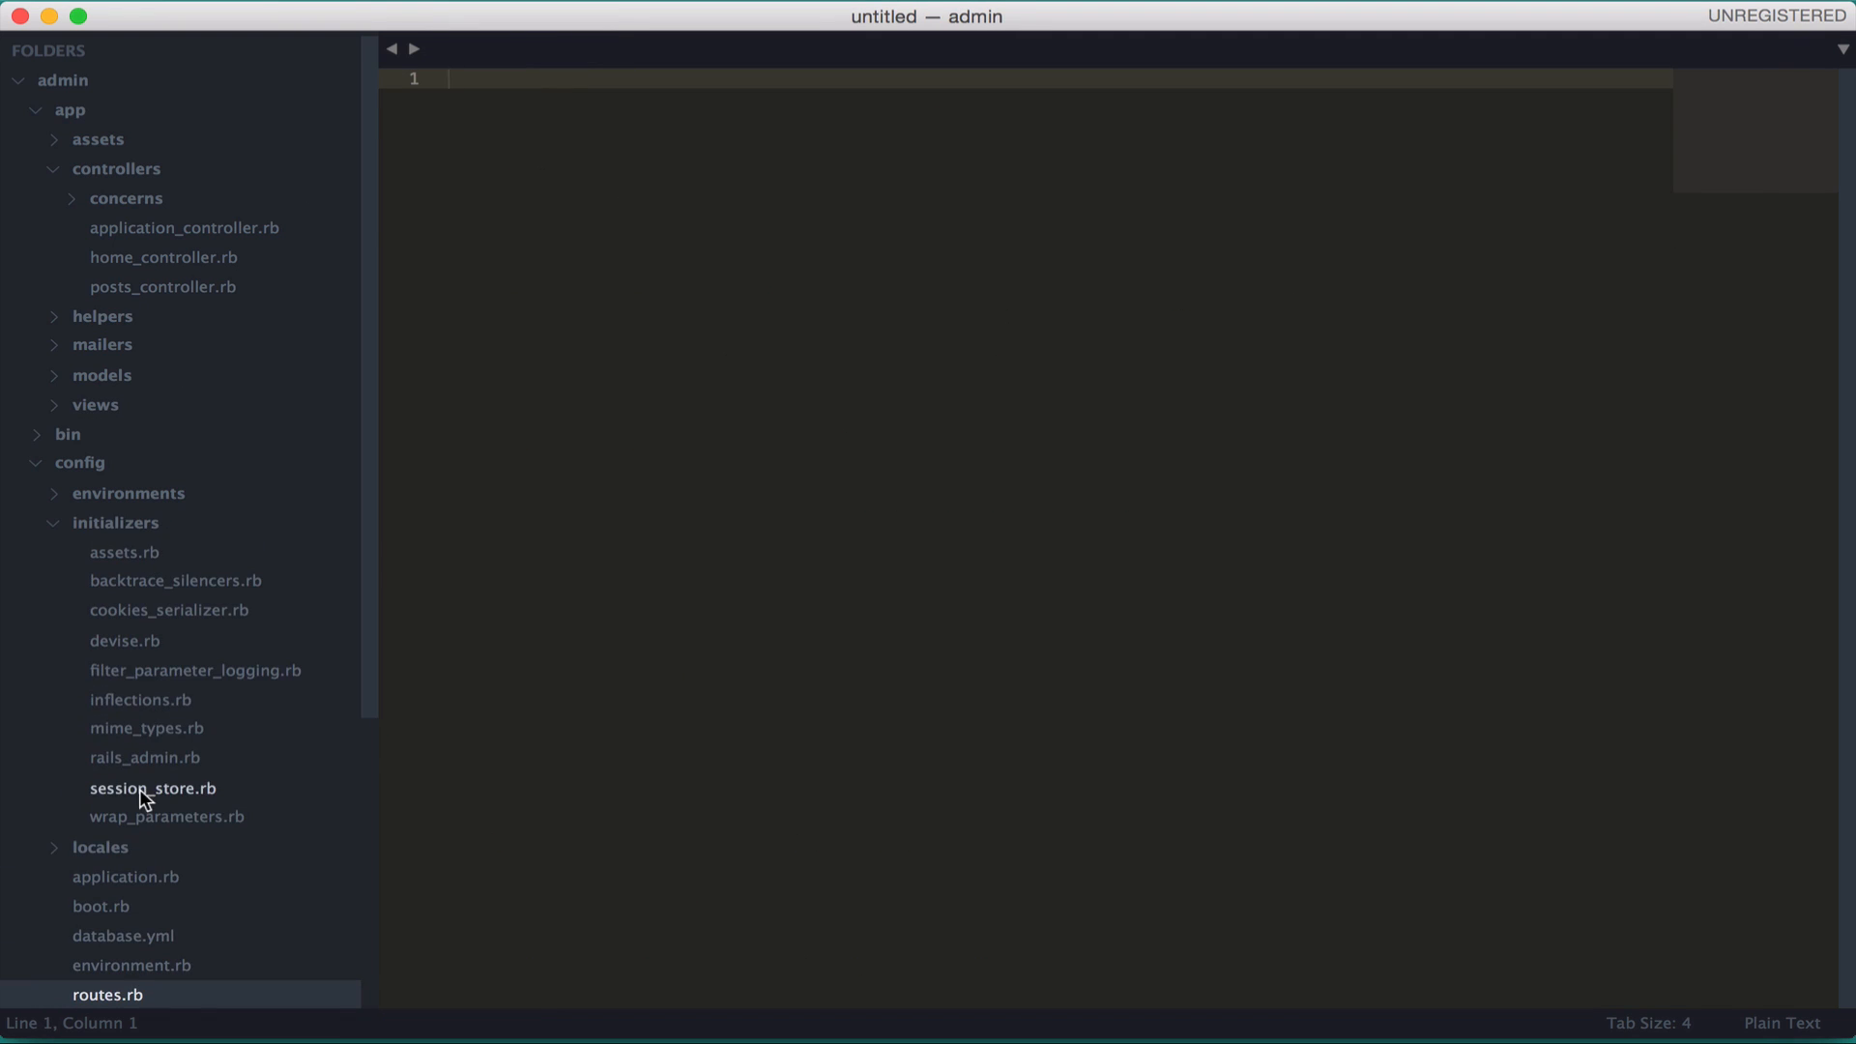
click(144, 758)
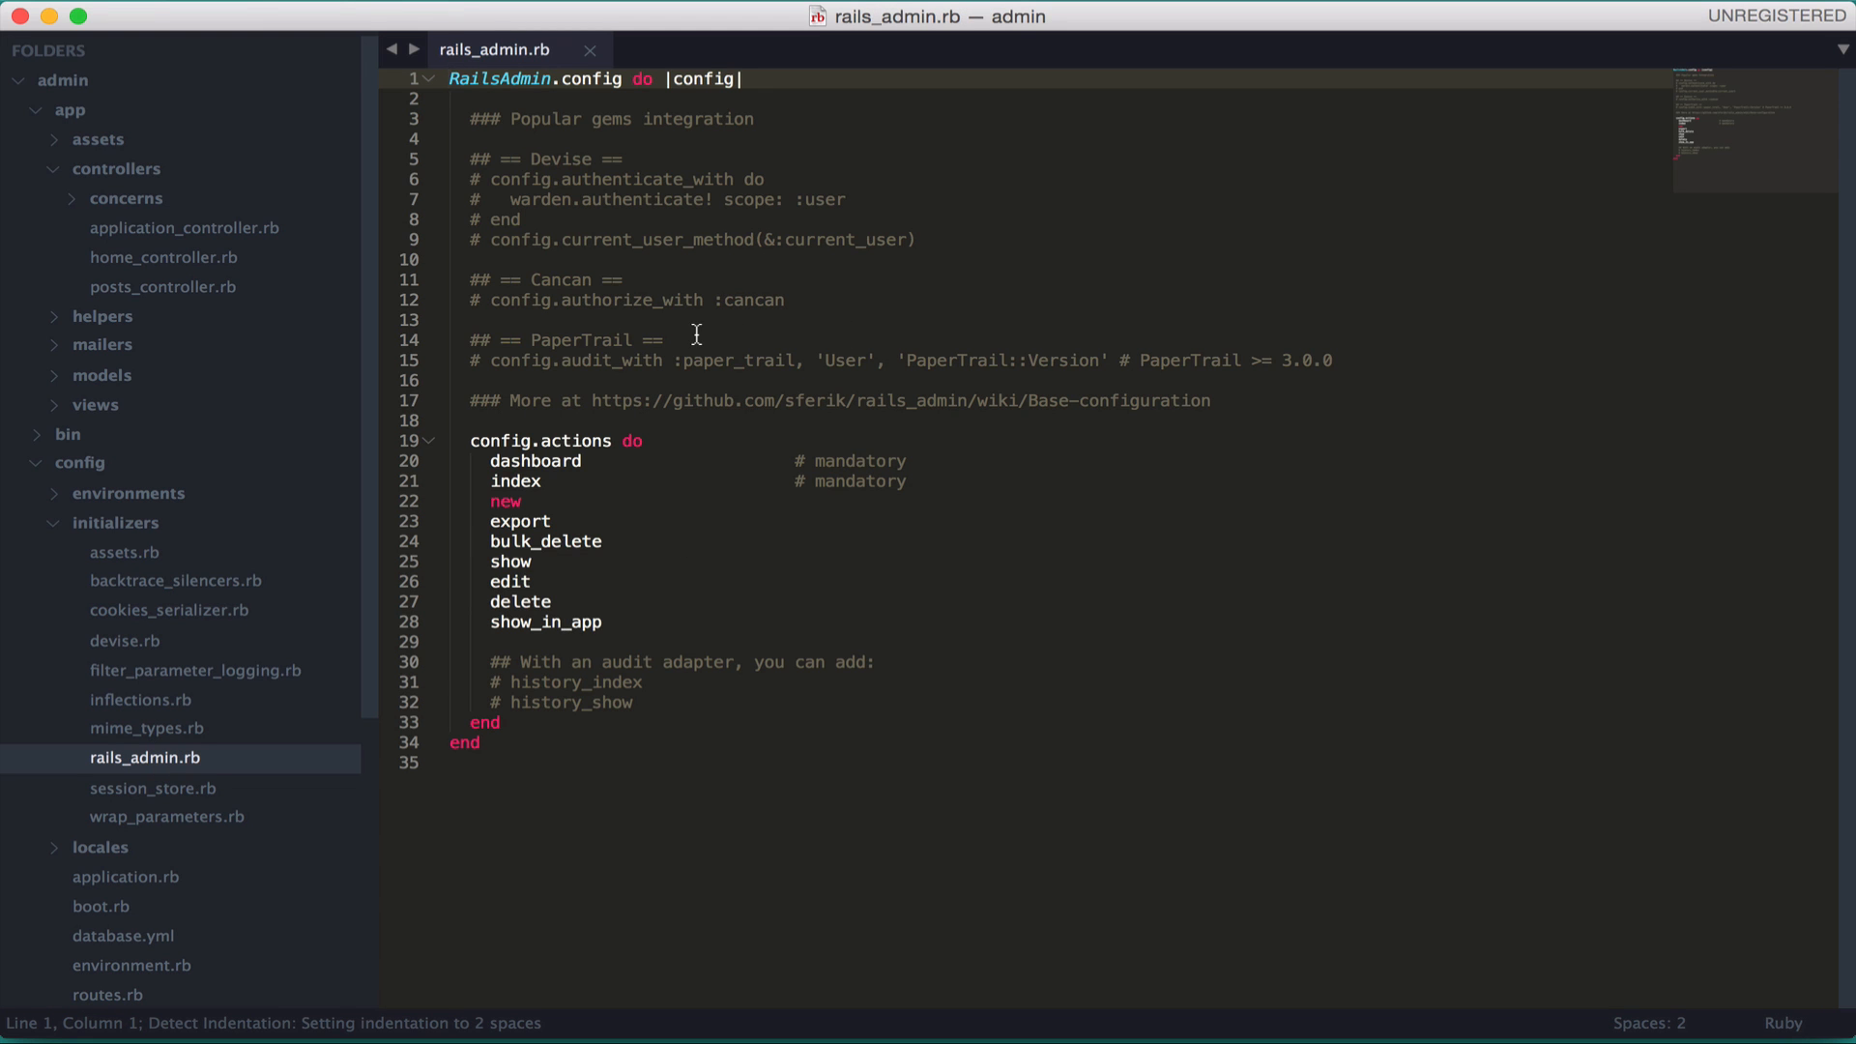
mouse_move(648, 257)
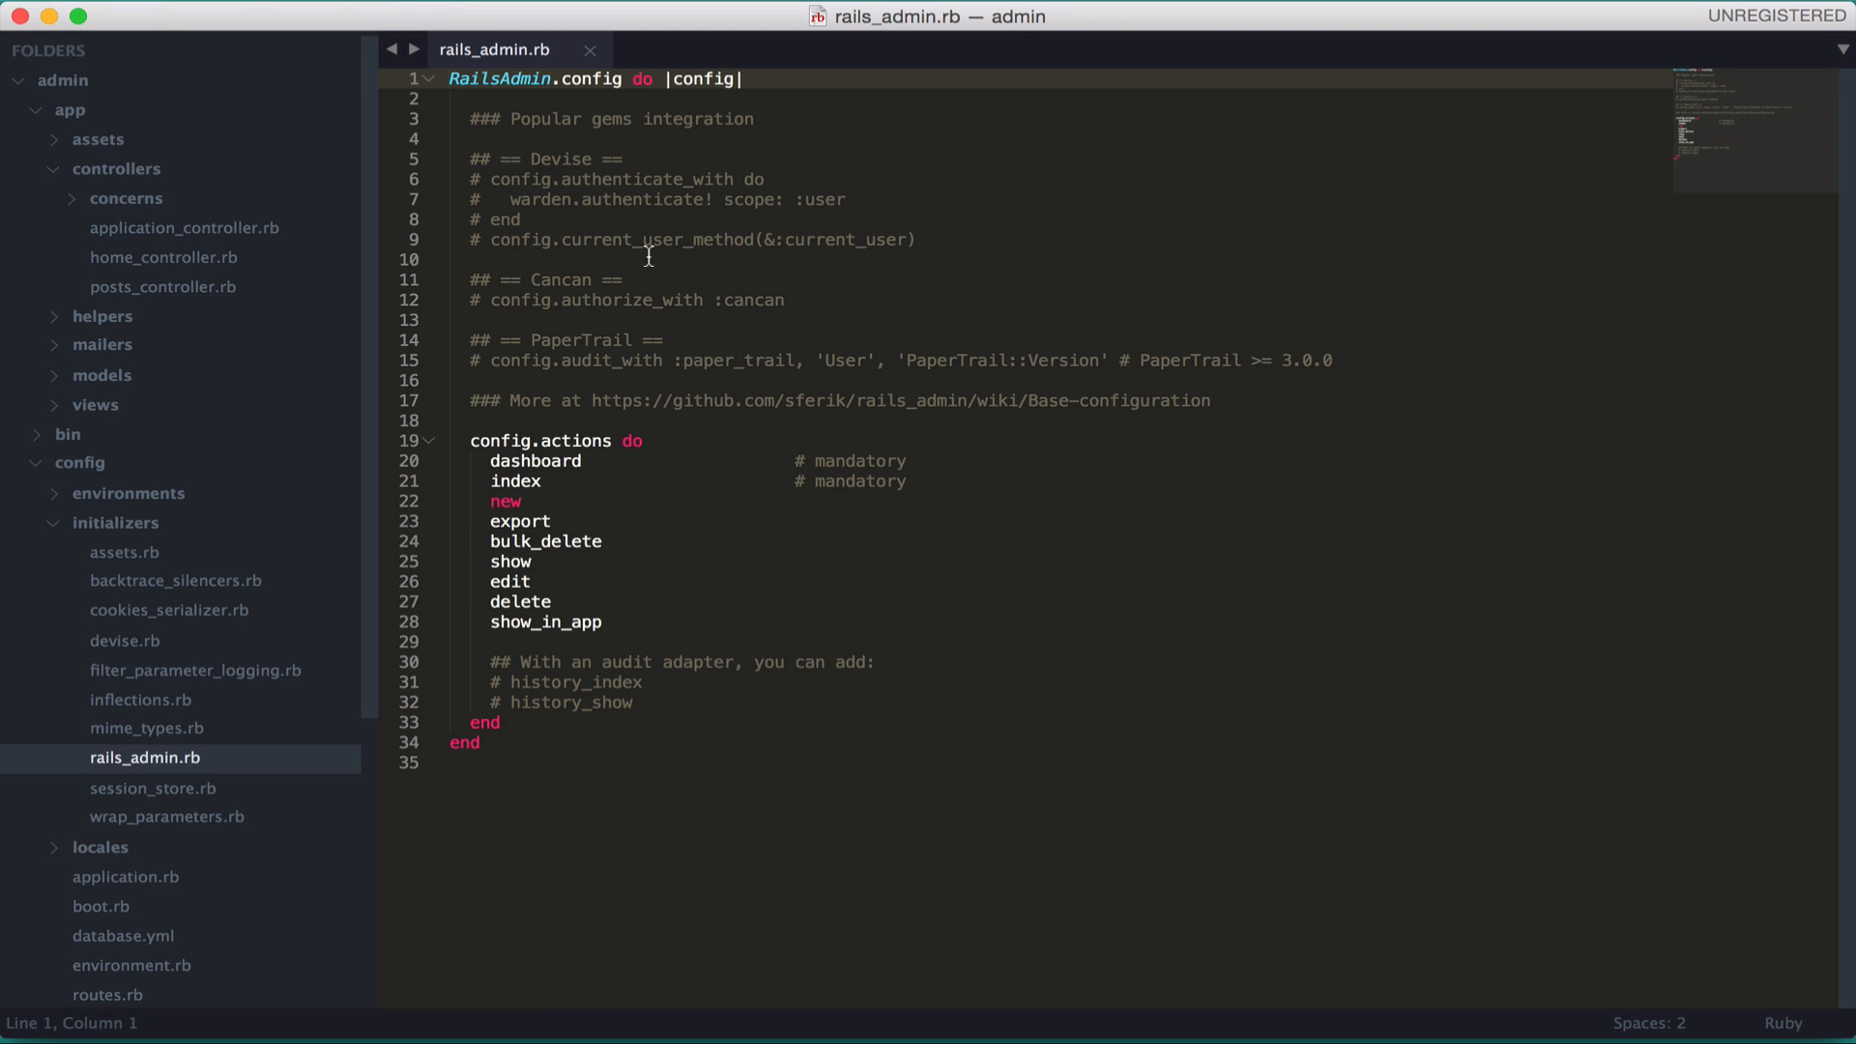
mouse_move(57, 39)
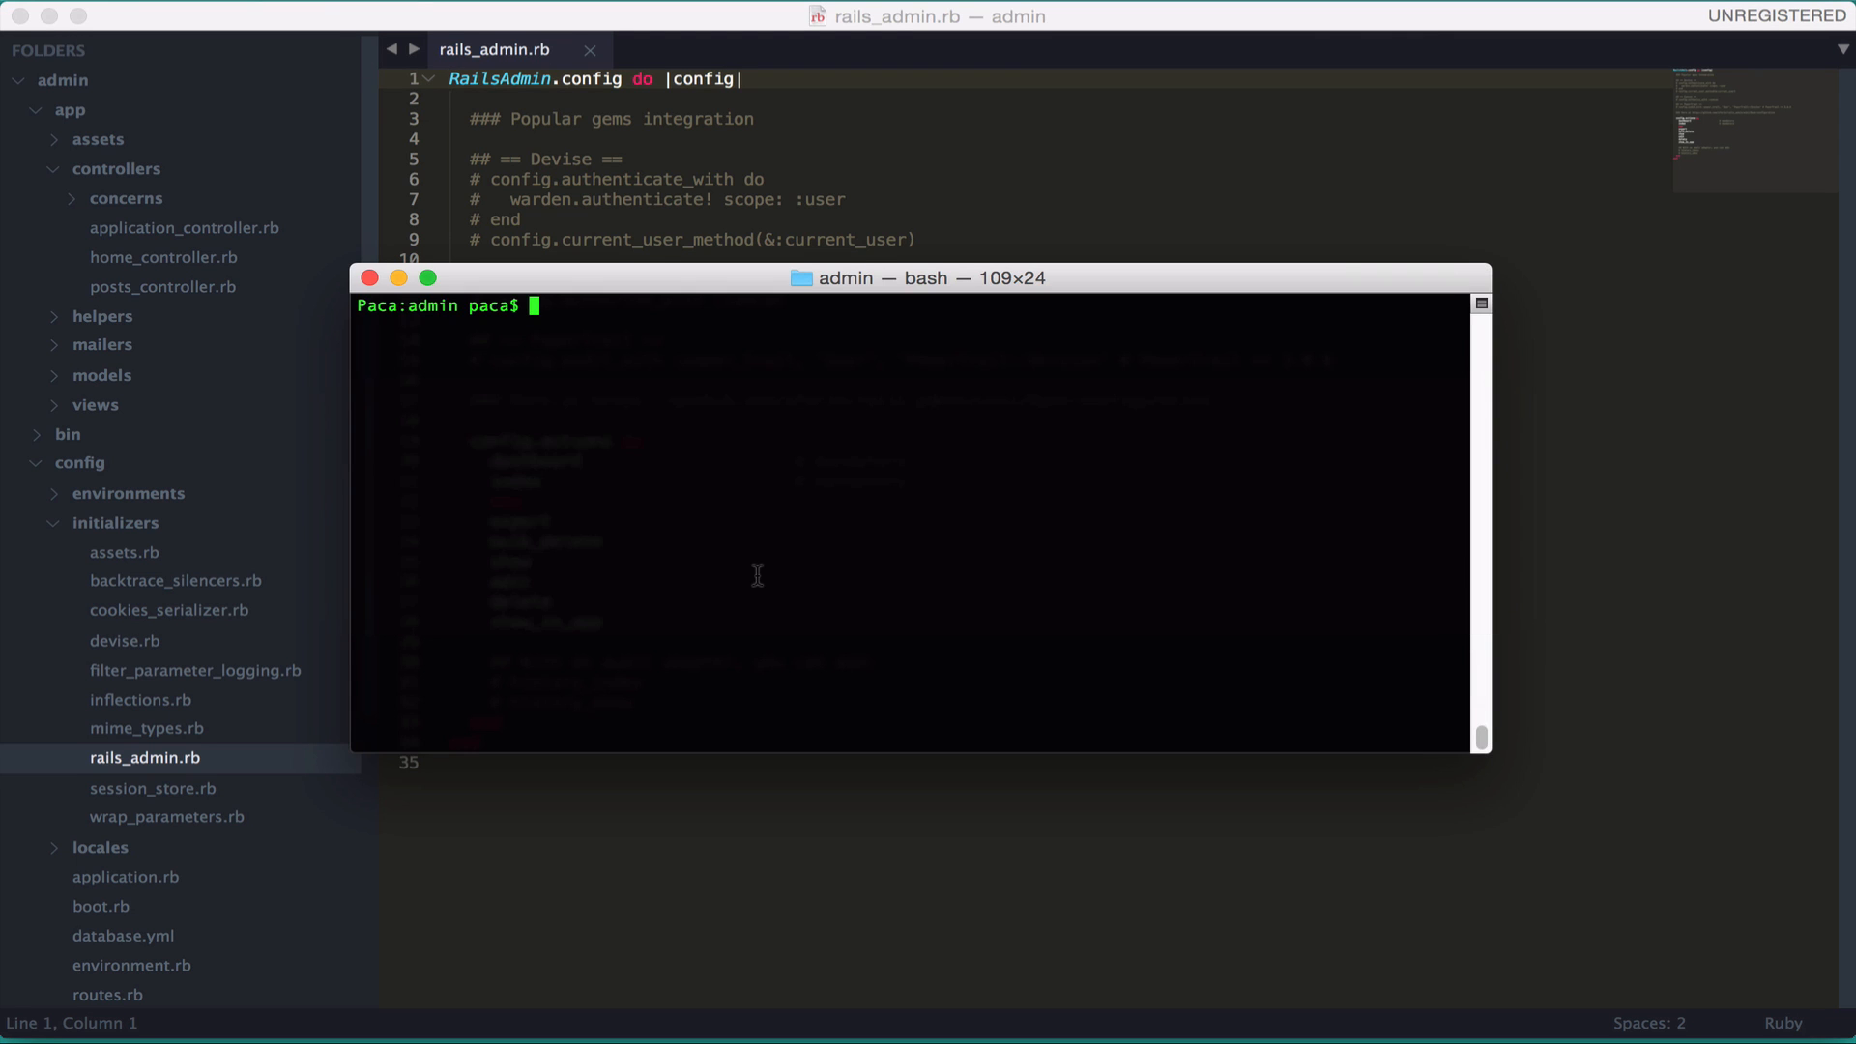
text(rails s)
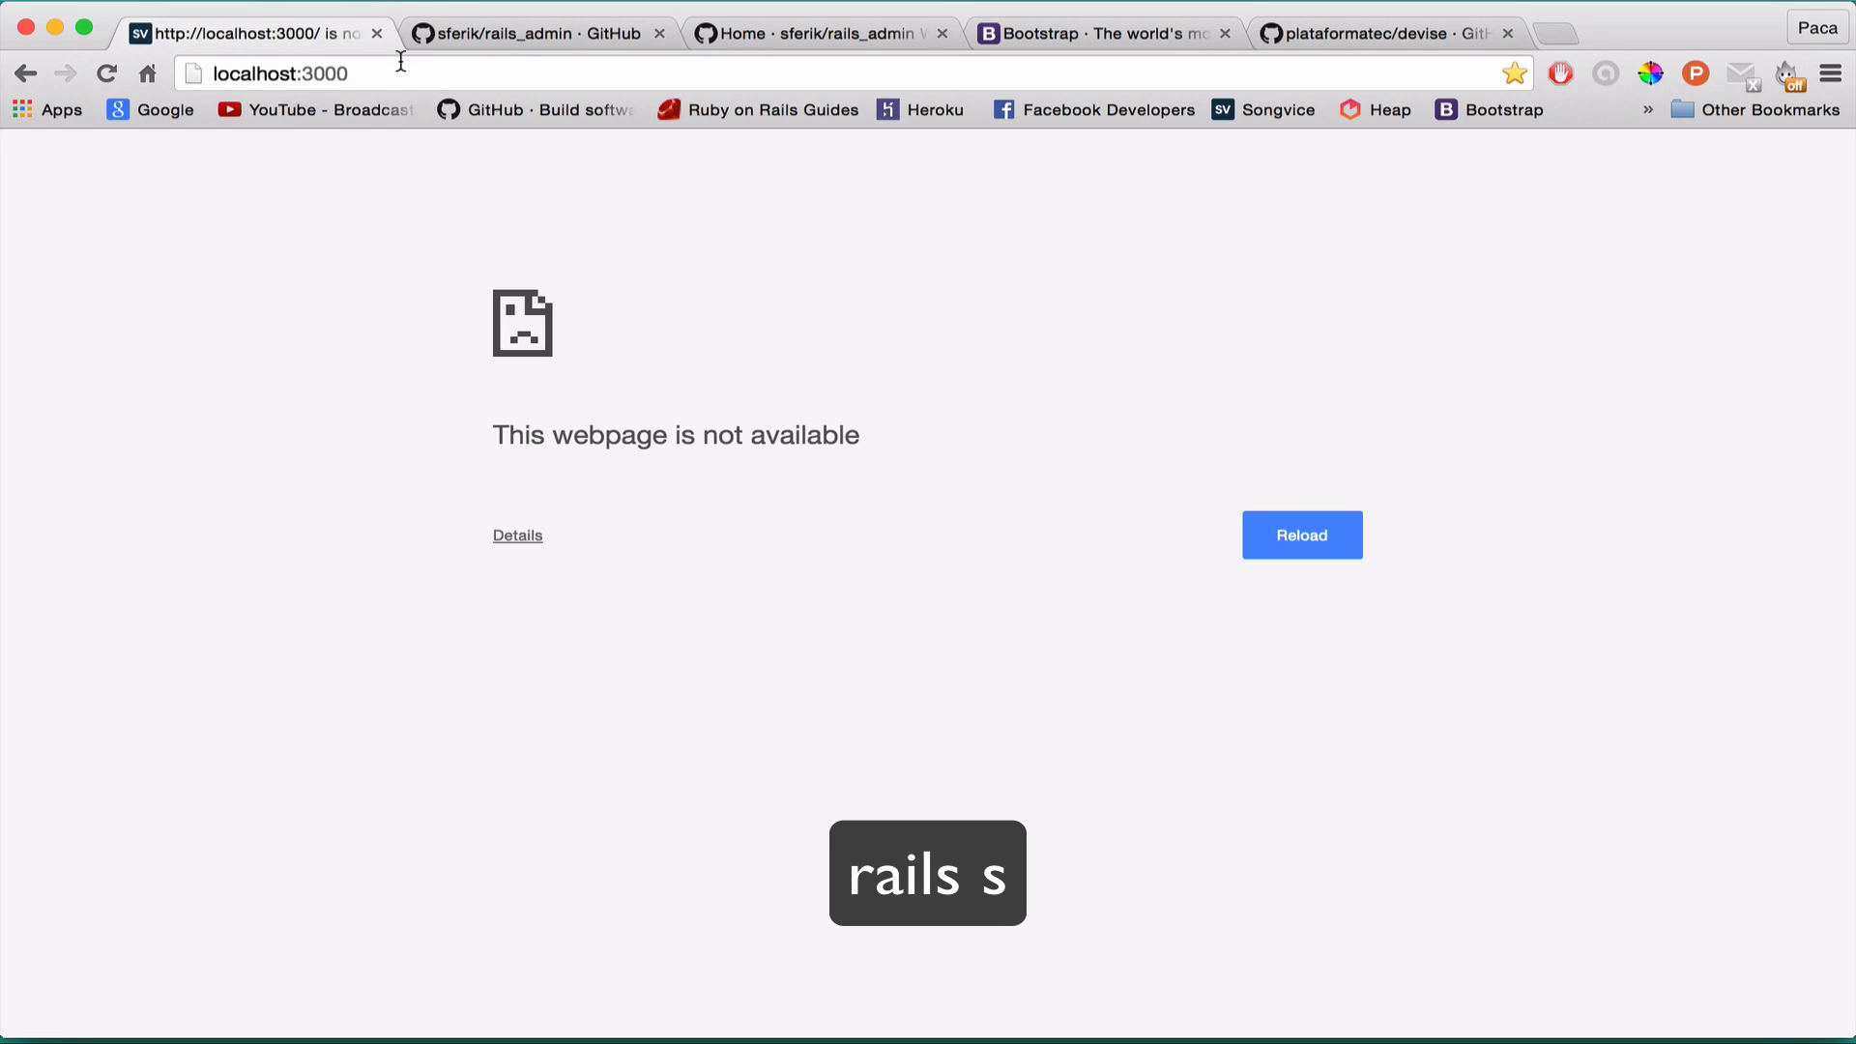
click(1301, 533)
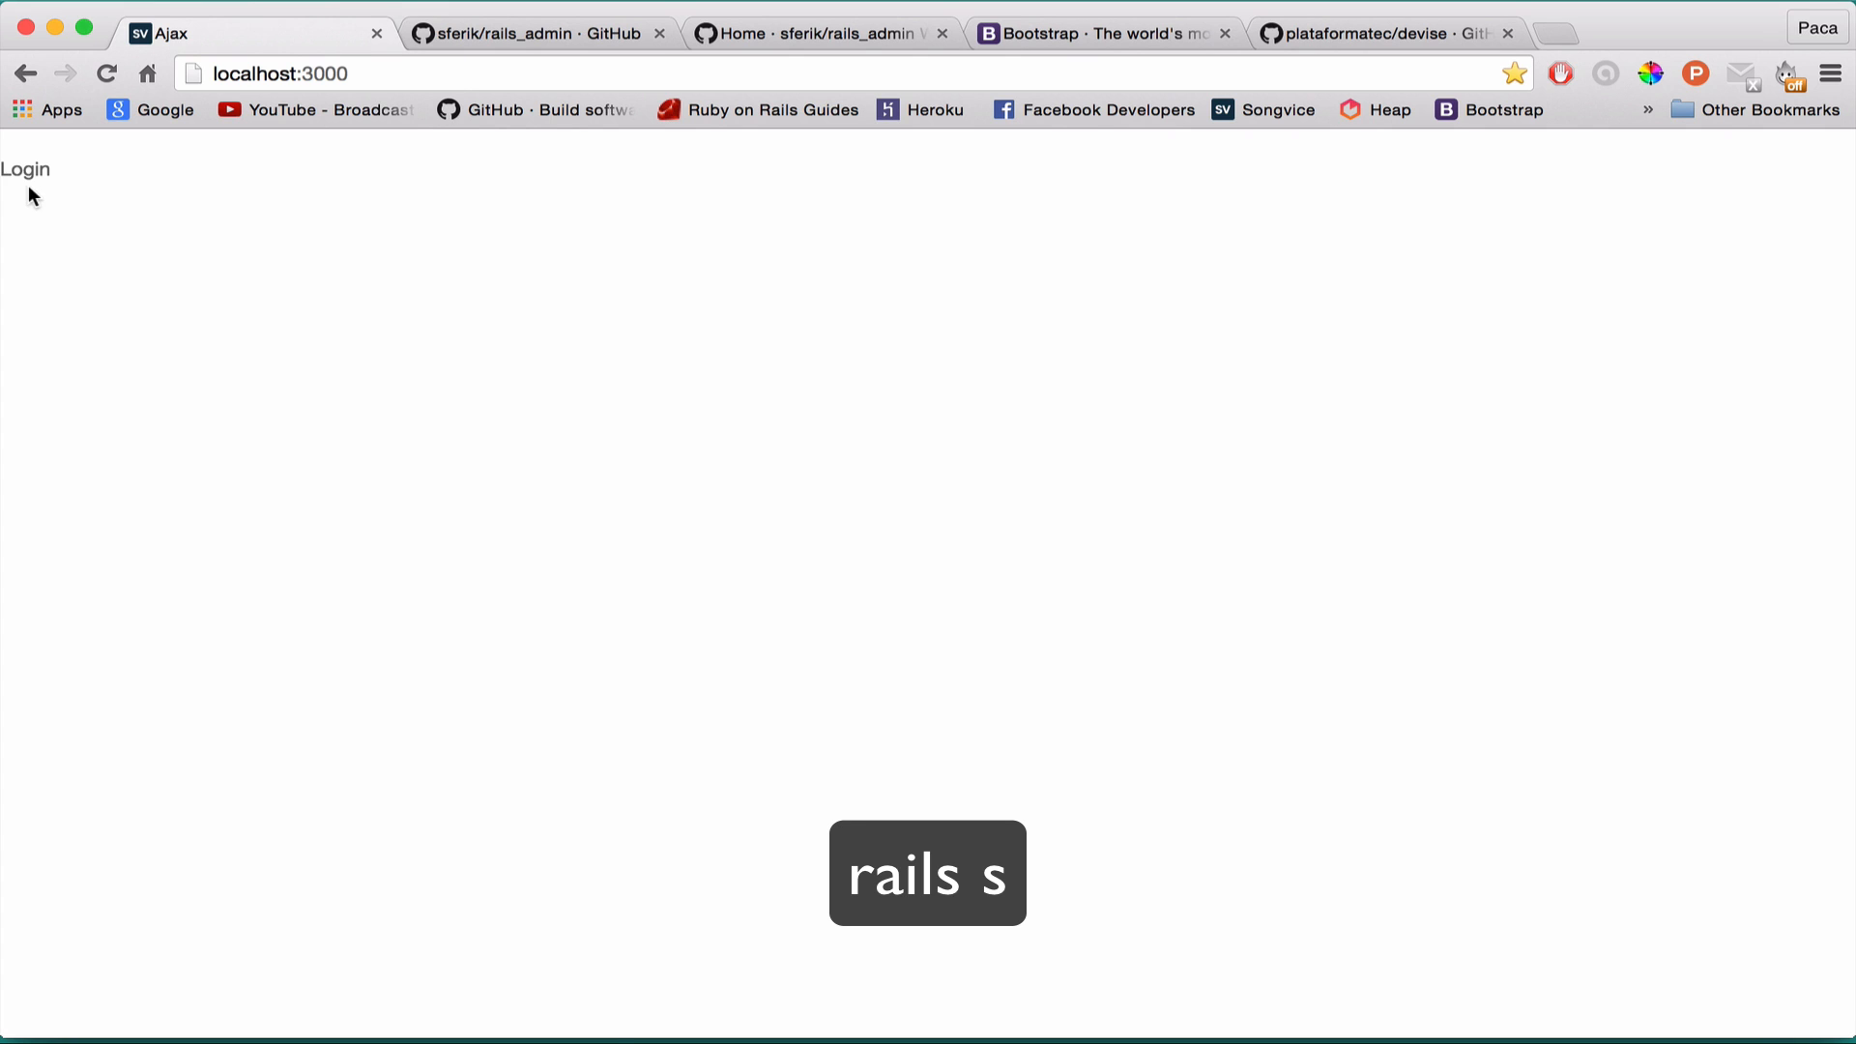
text(1@gmail.com)
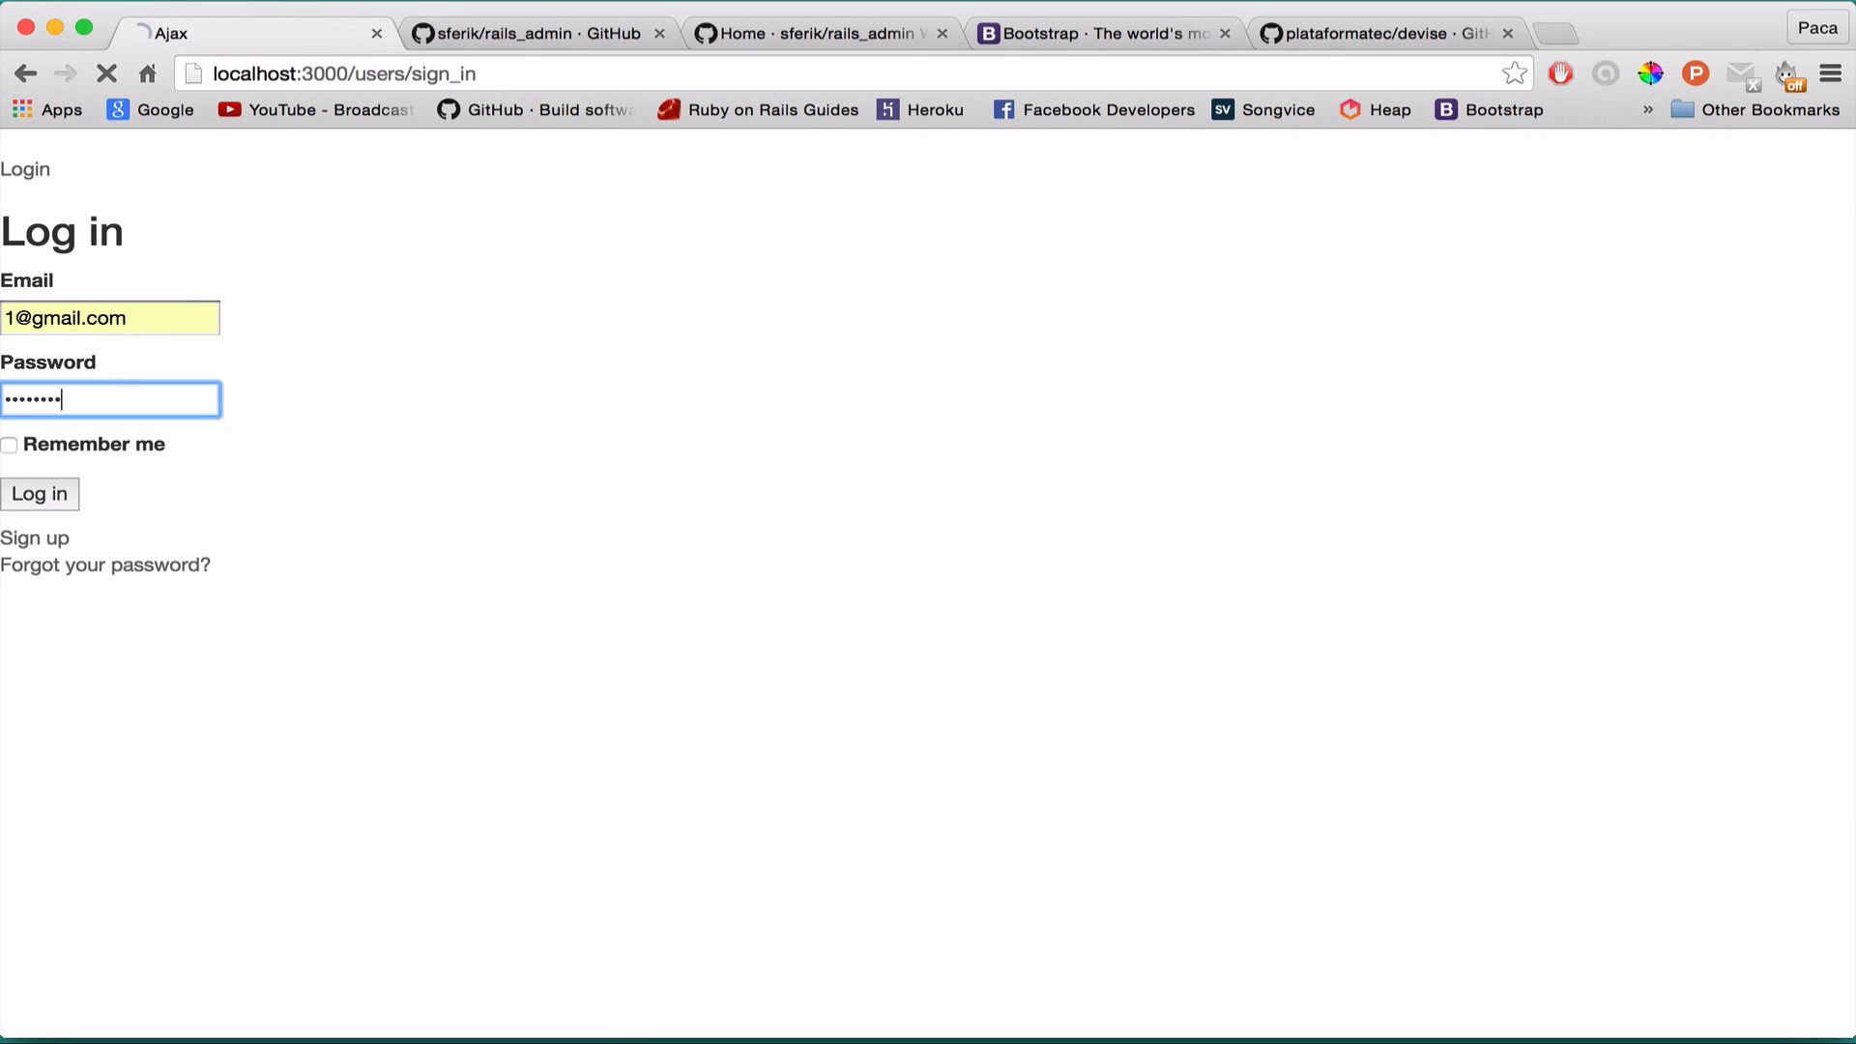
click(38, 494)
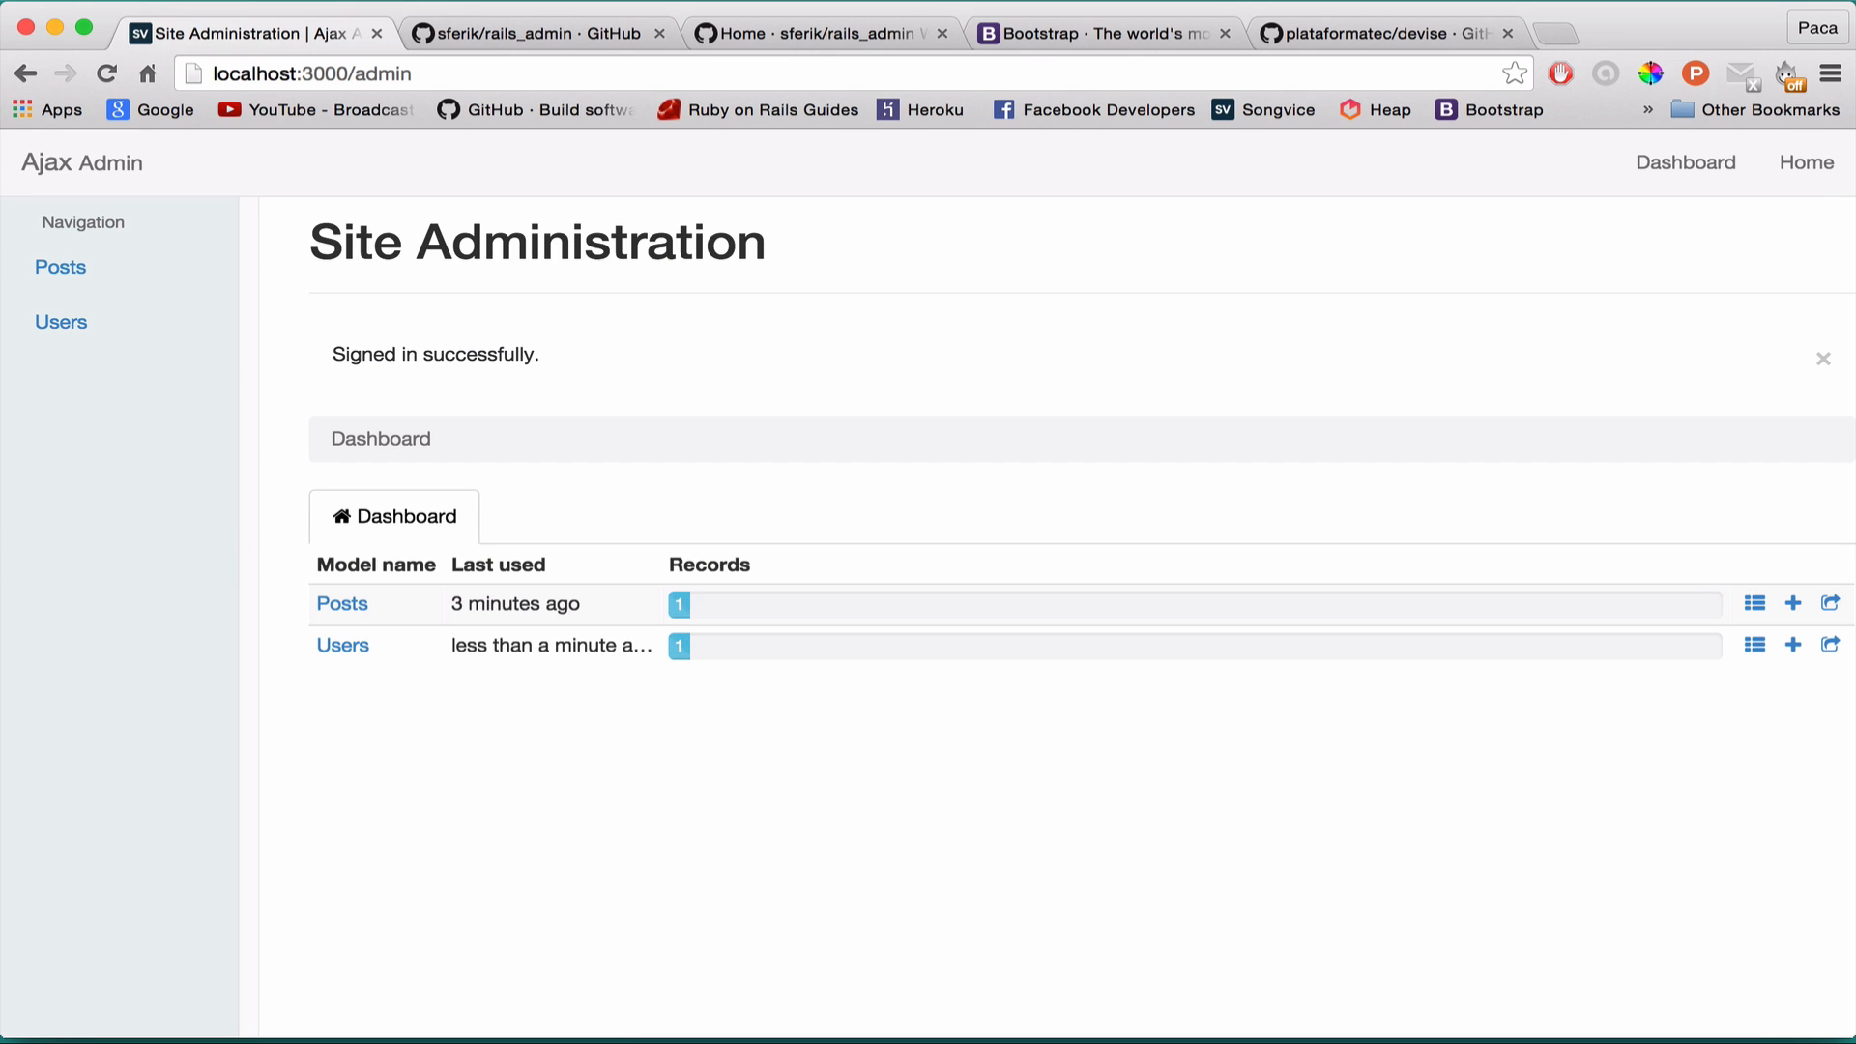
mouse_move(663, 174)
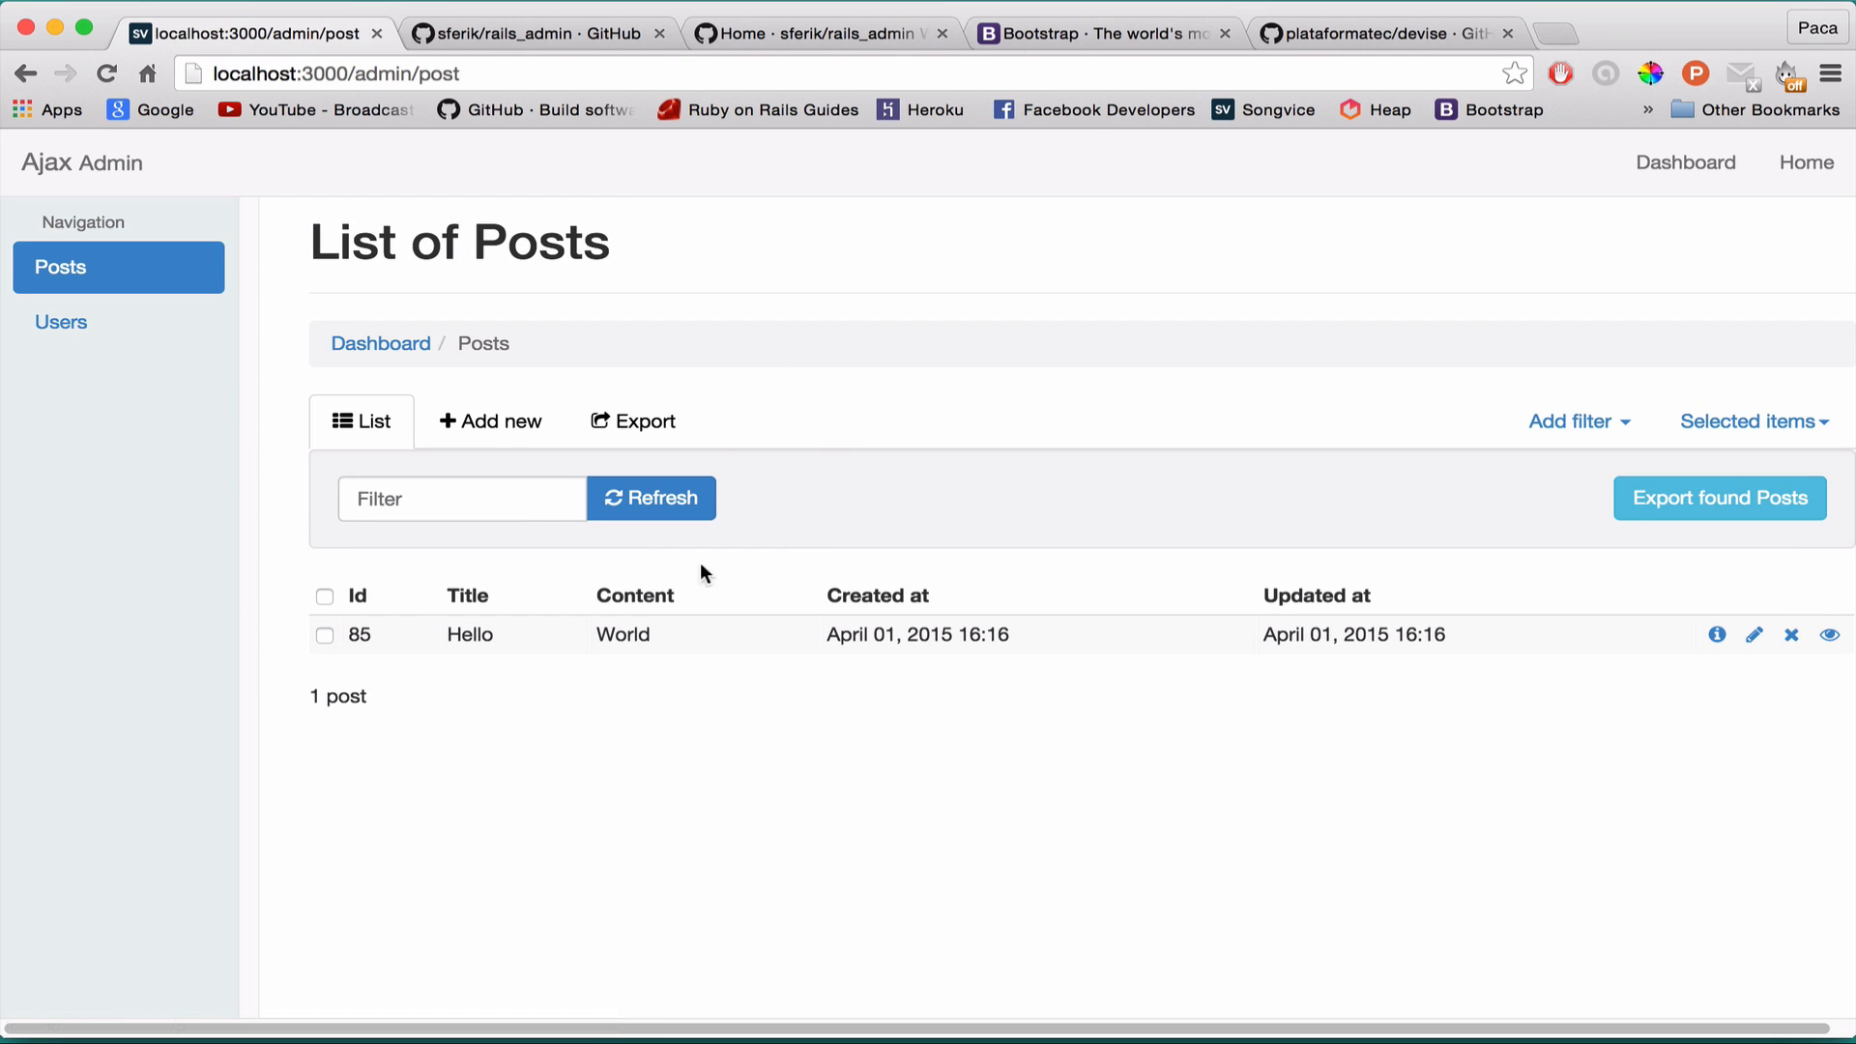
mouse_move(236, 400)
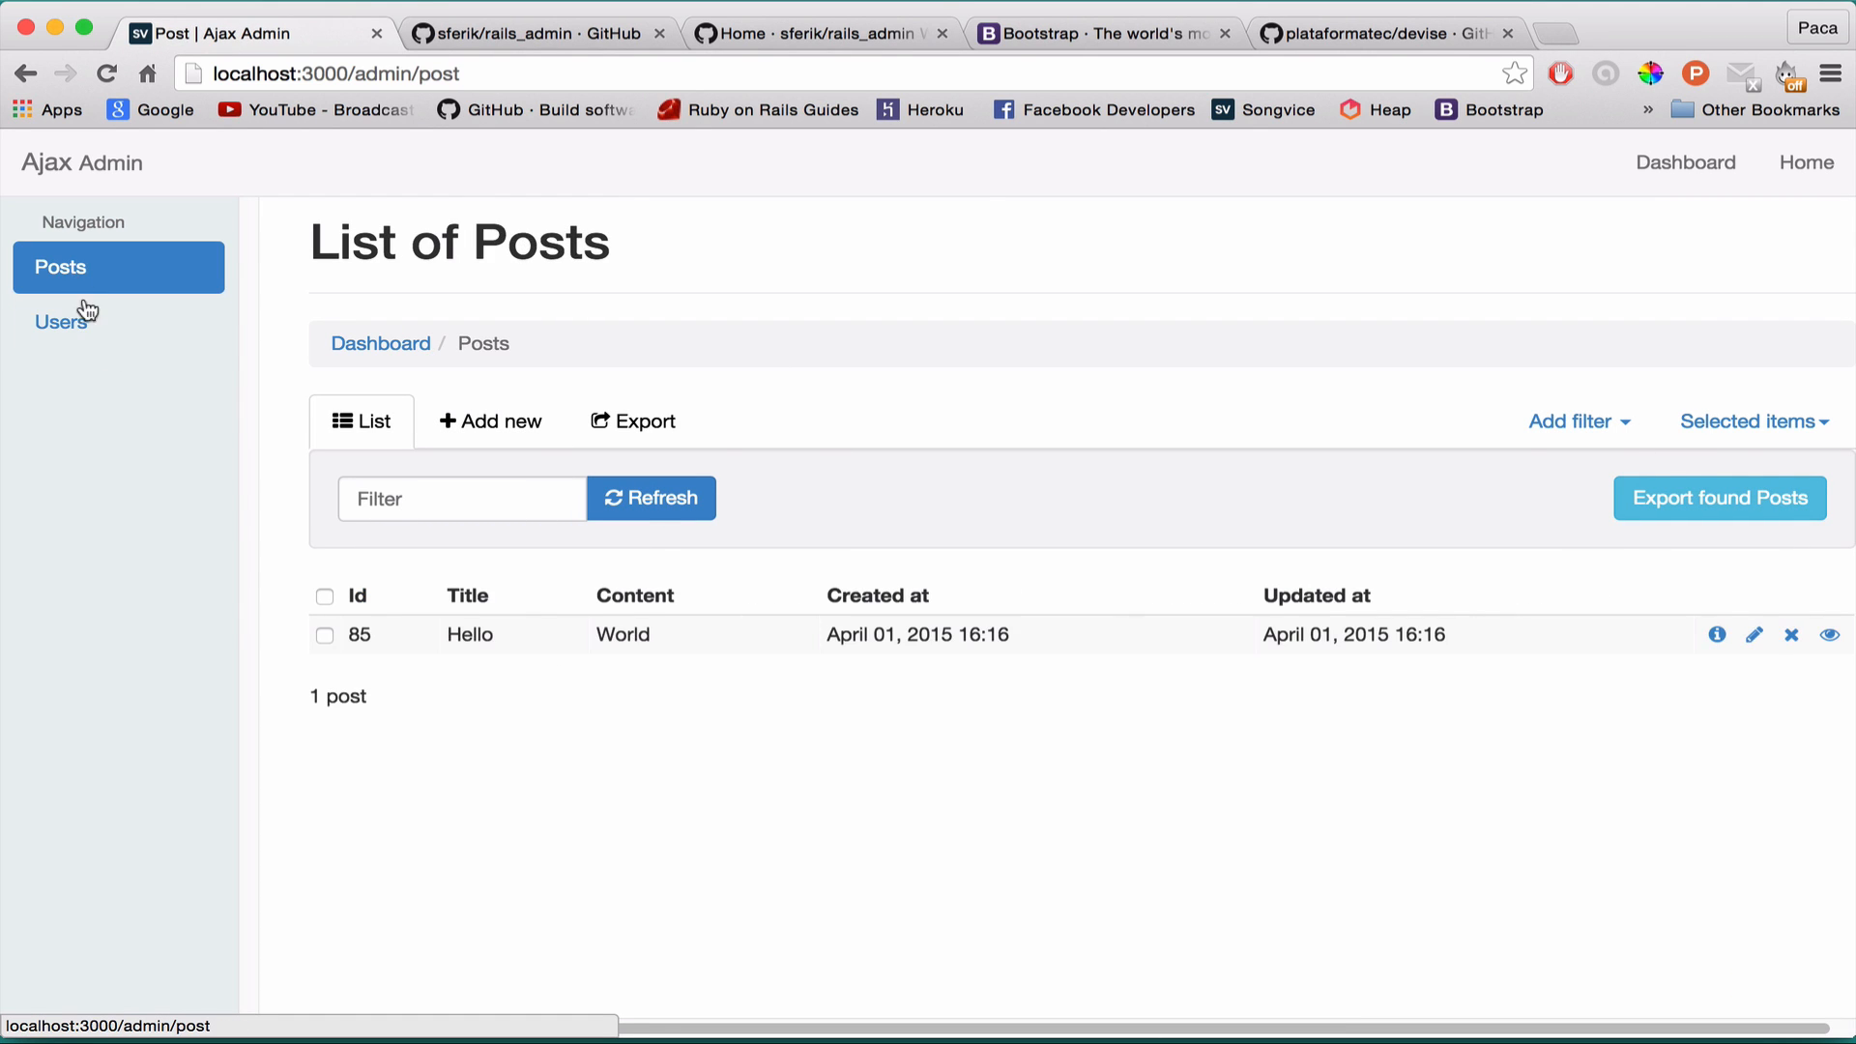
mouse_move(1803, 162)
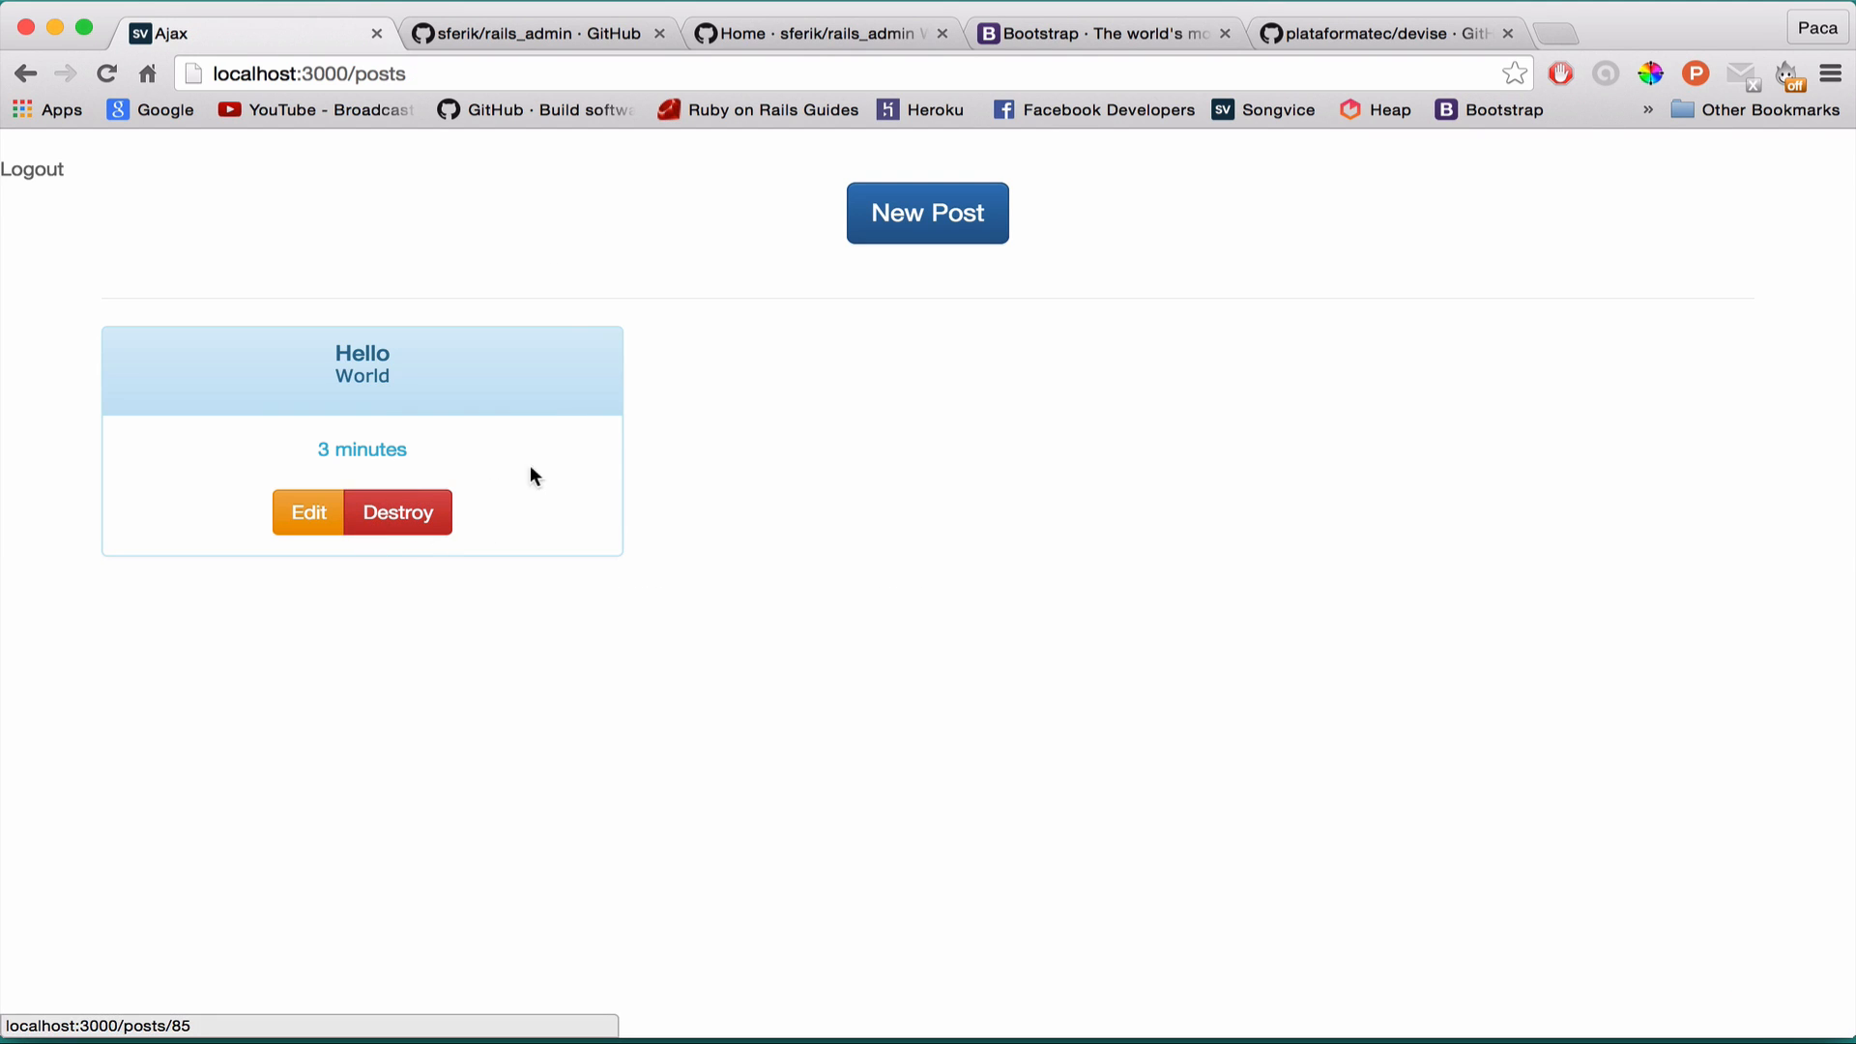
mouse_move(1014, 315)
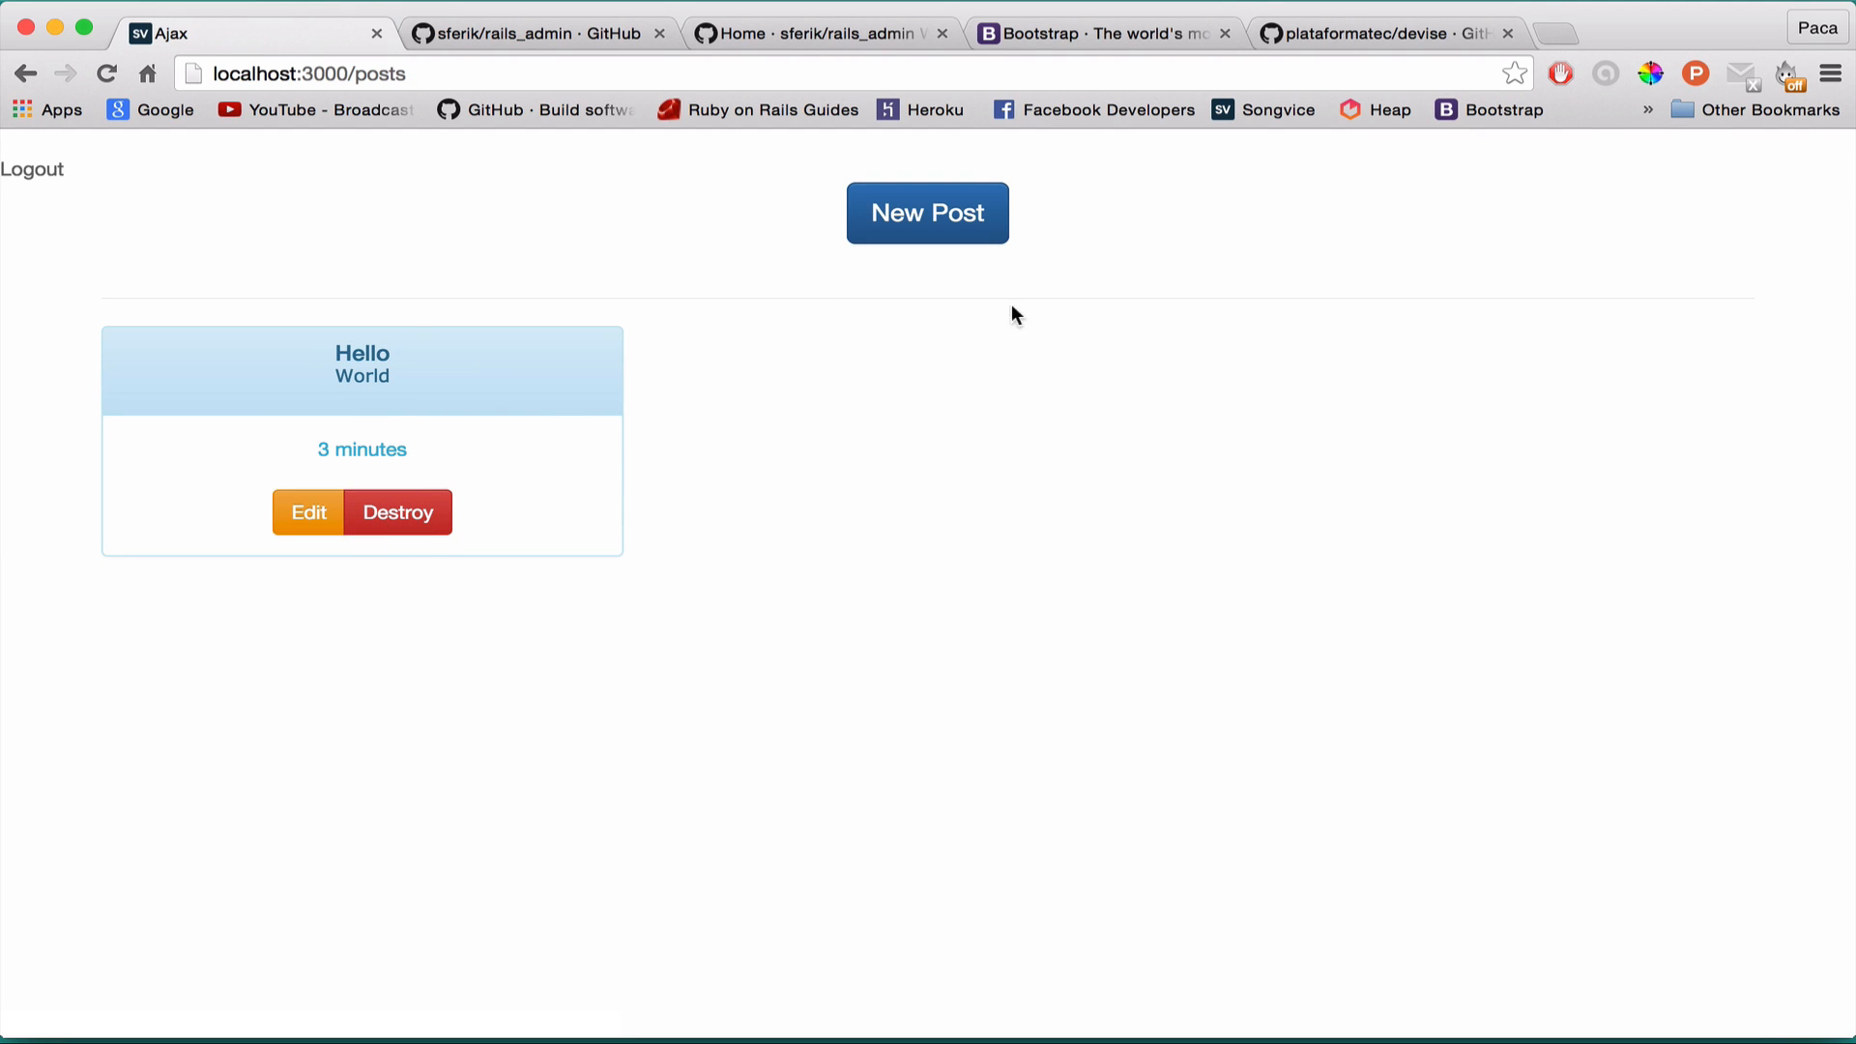
mouse_move(1130, 264)
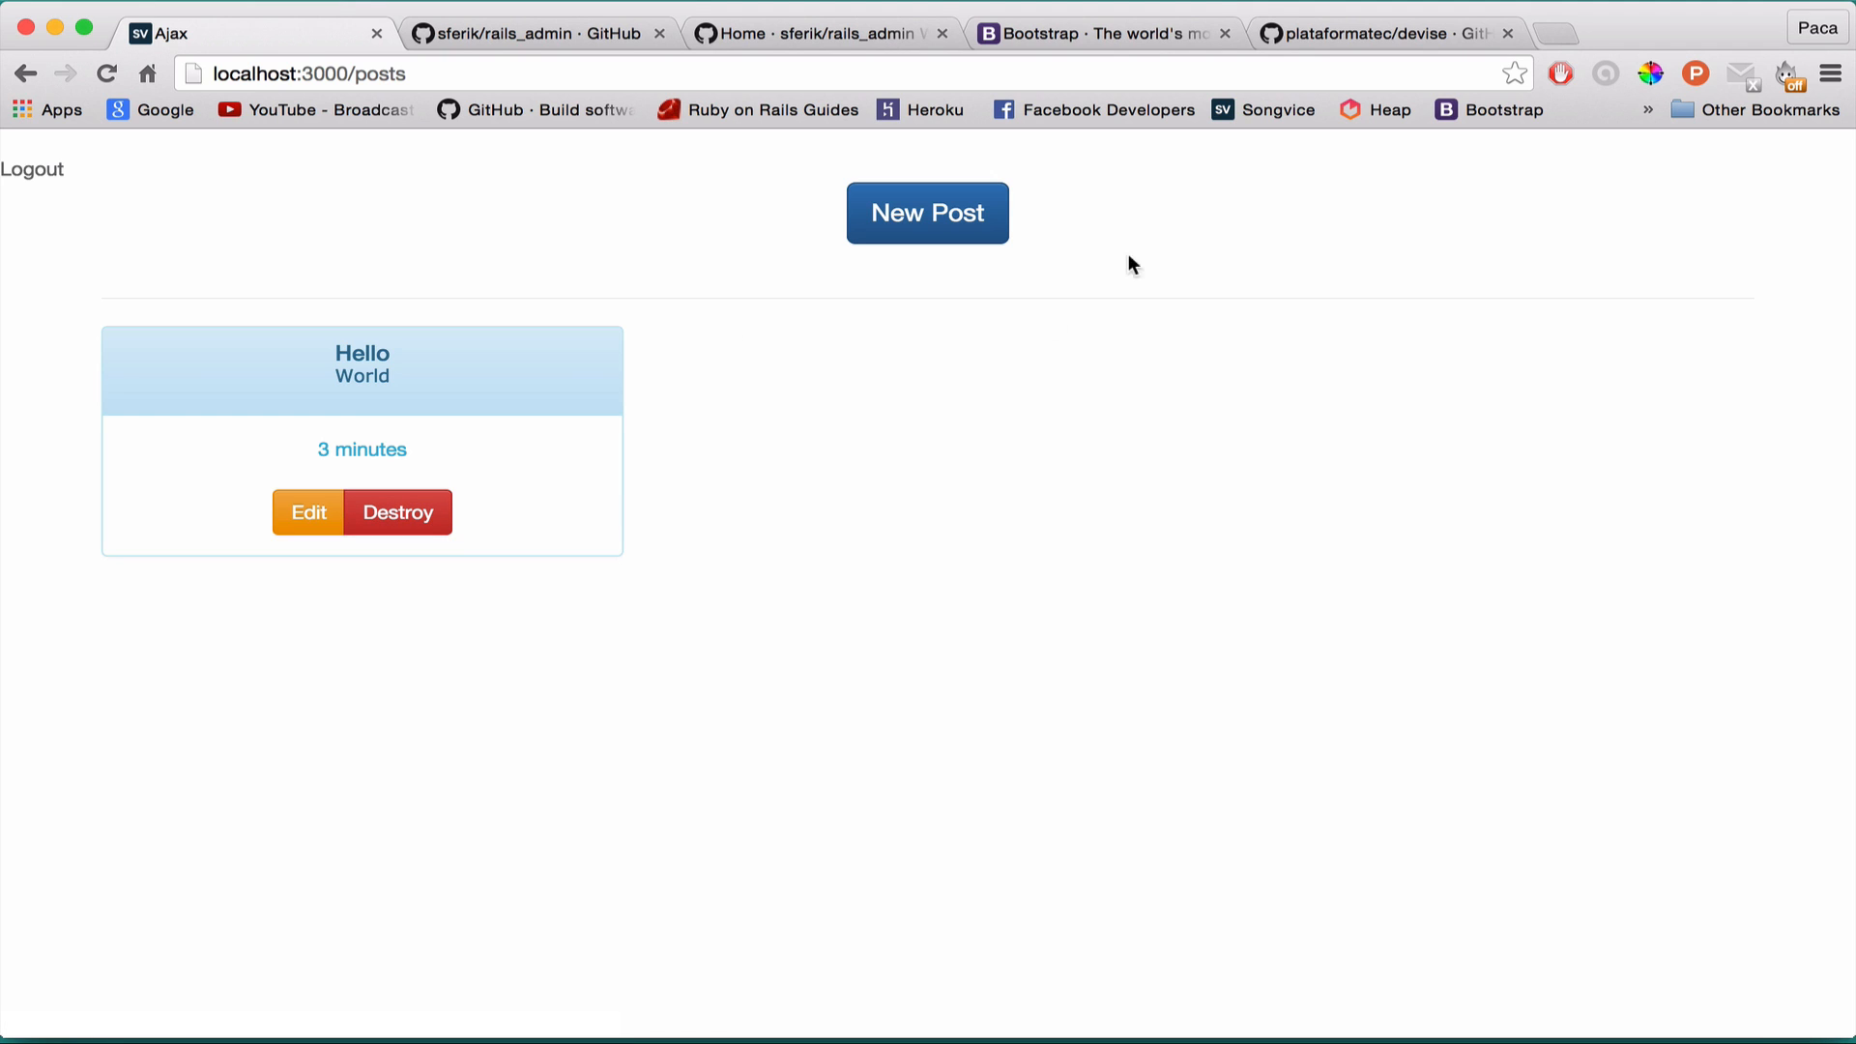
- Sign up a second user, change the URL to /admin, then view the plataformatec/devise repository
double_click(381, 73)
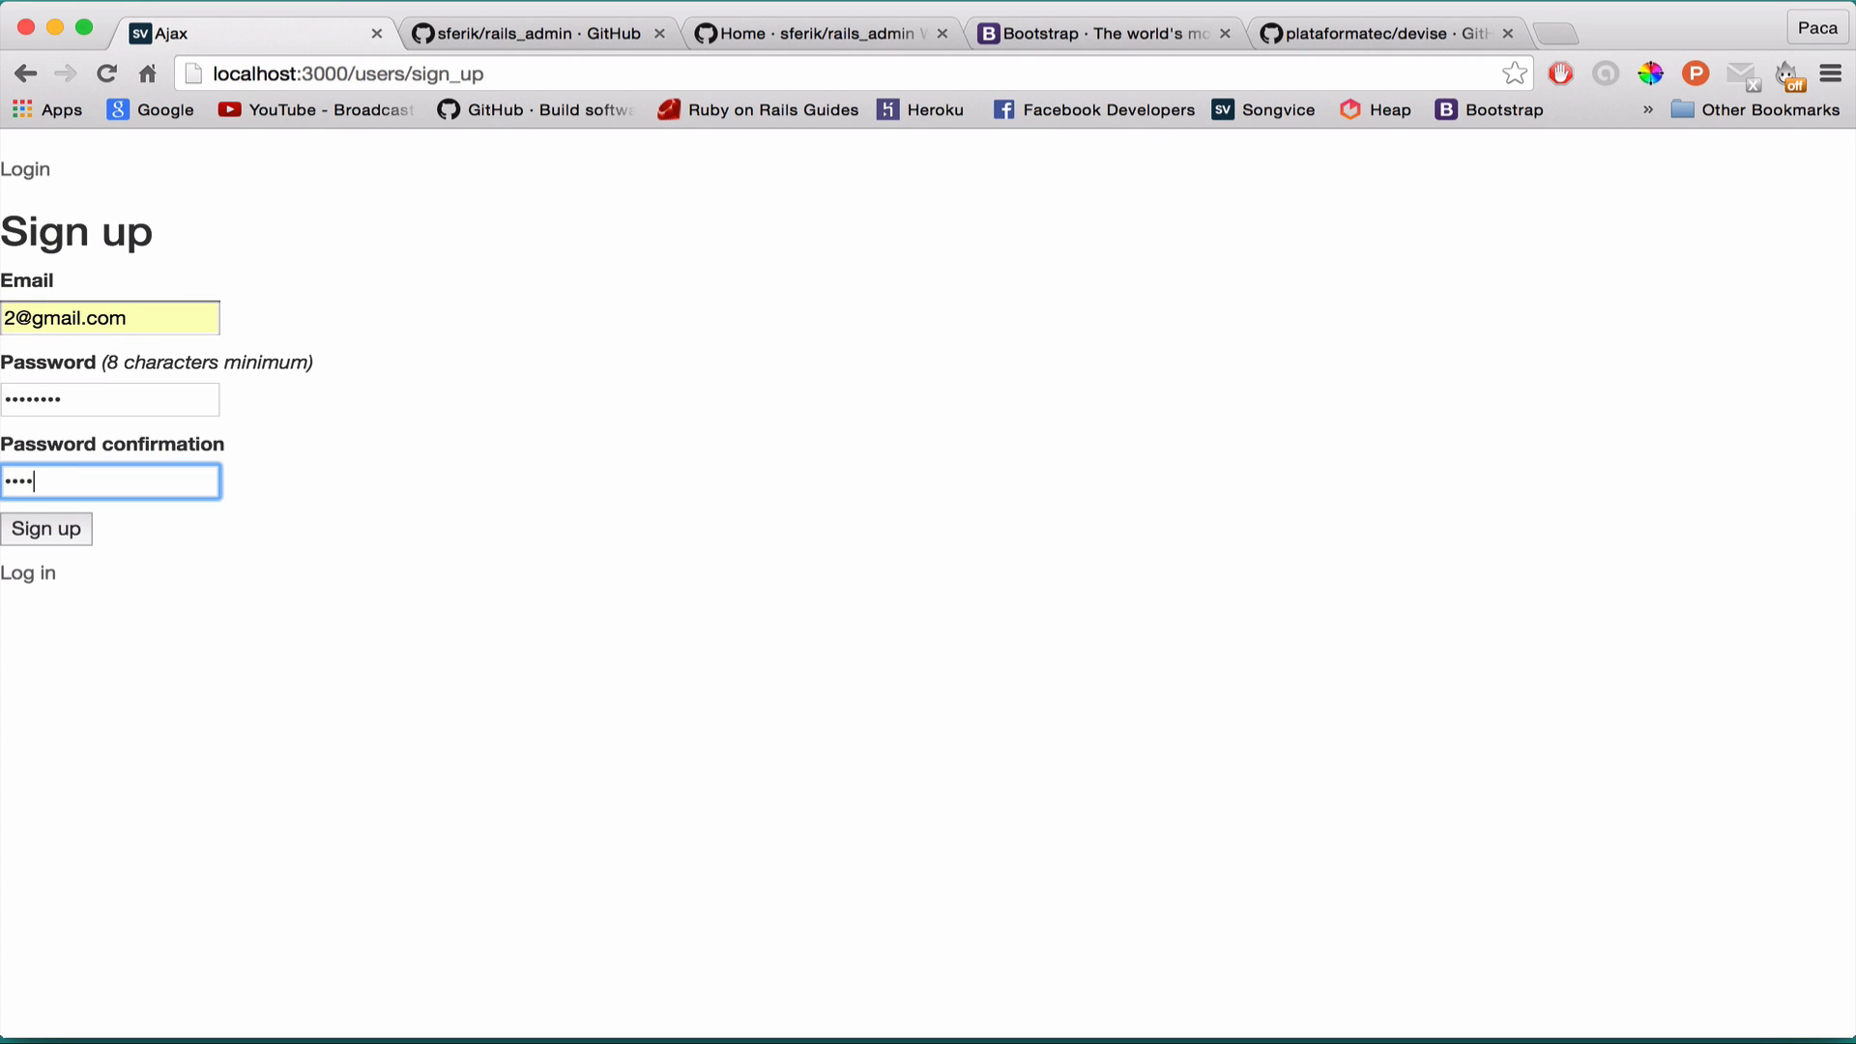
click(46, 528)
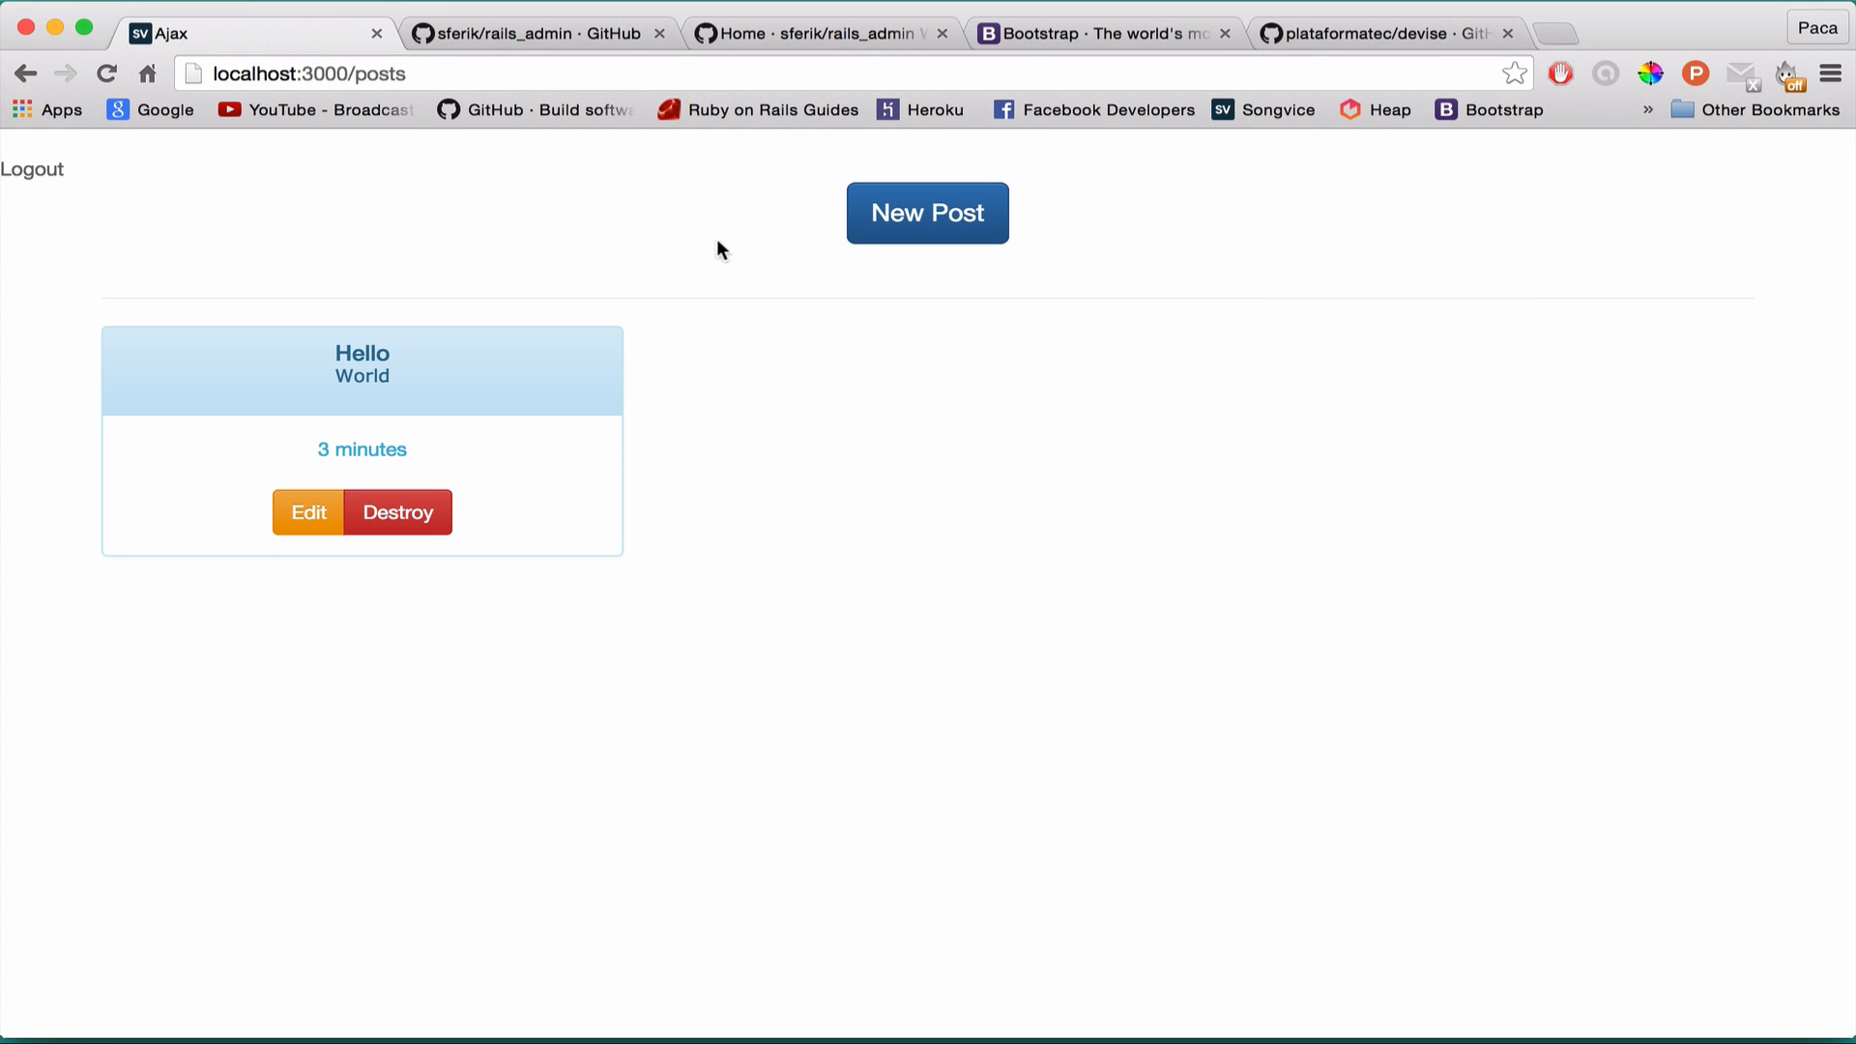
double_click(381, 74)
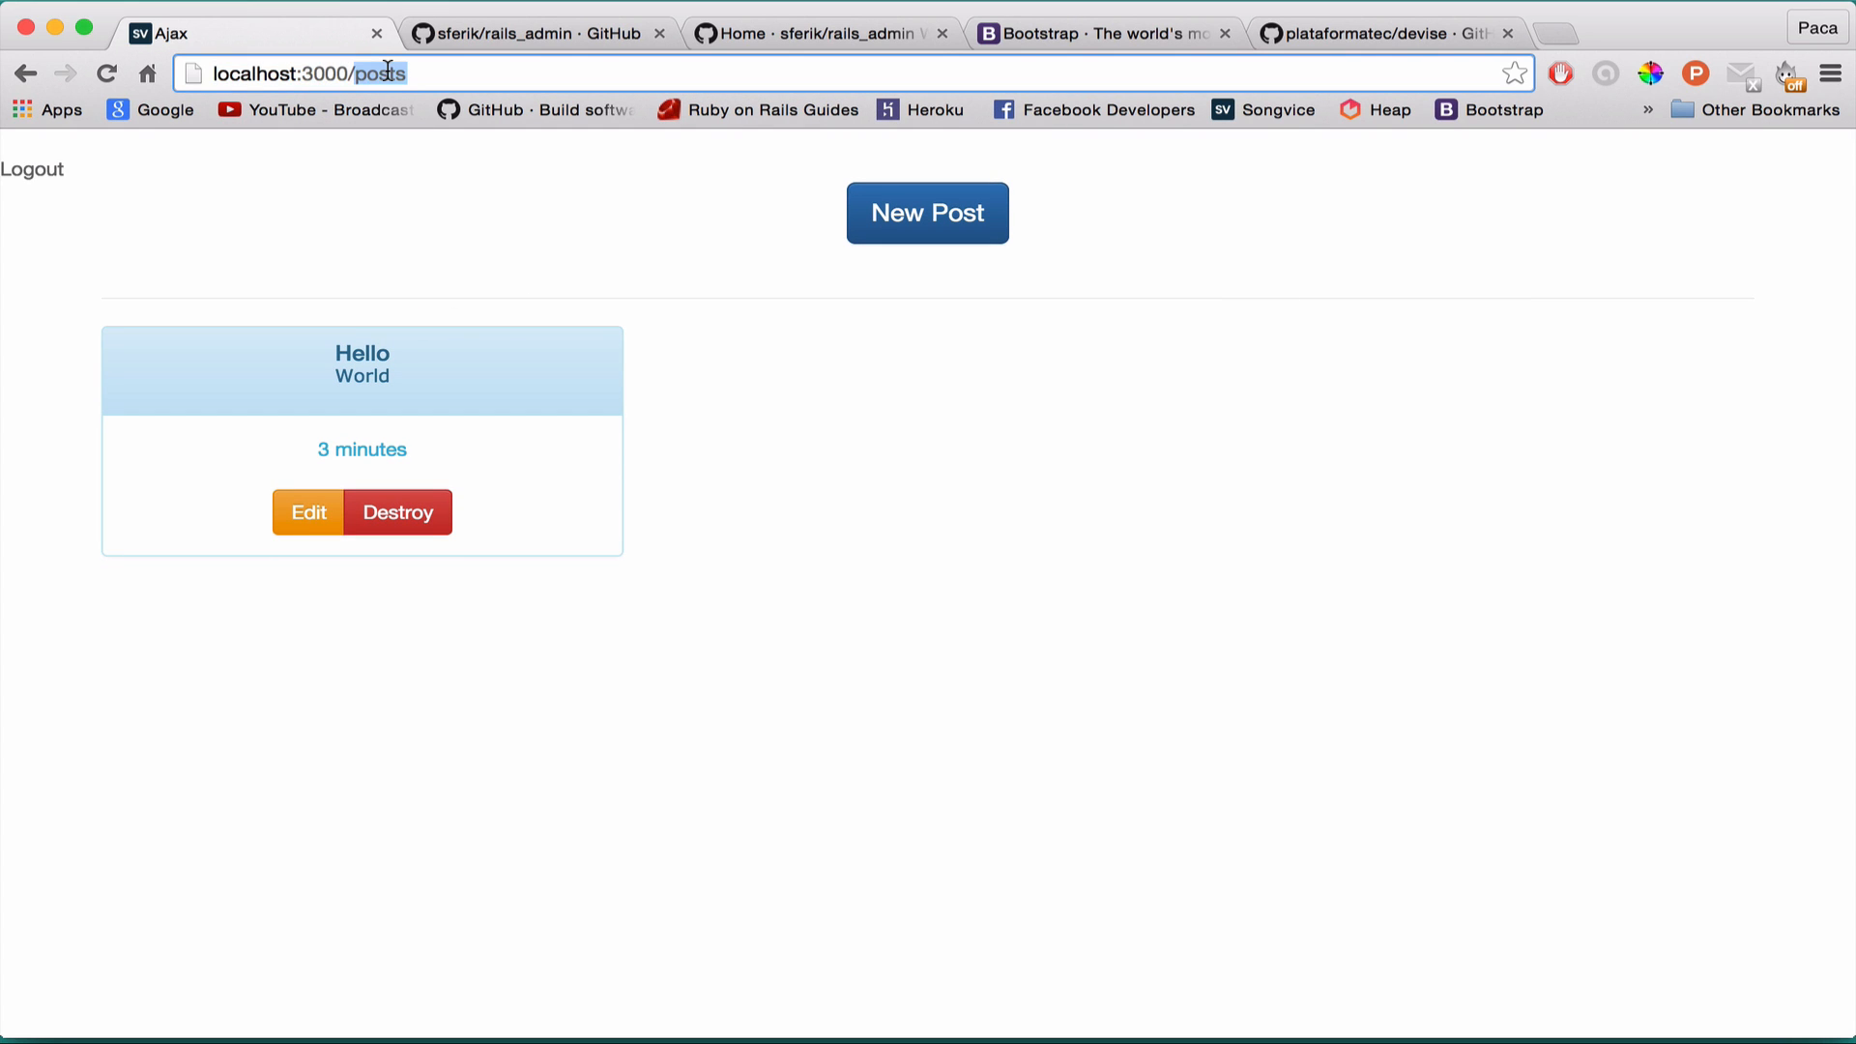
text(admin)
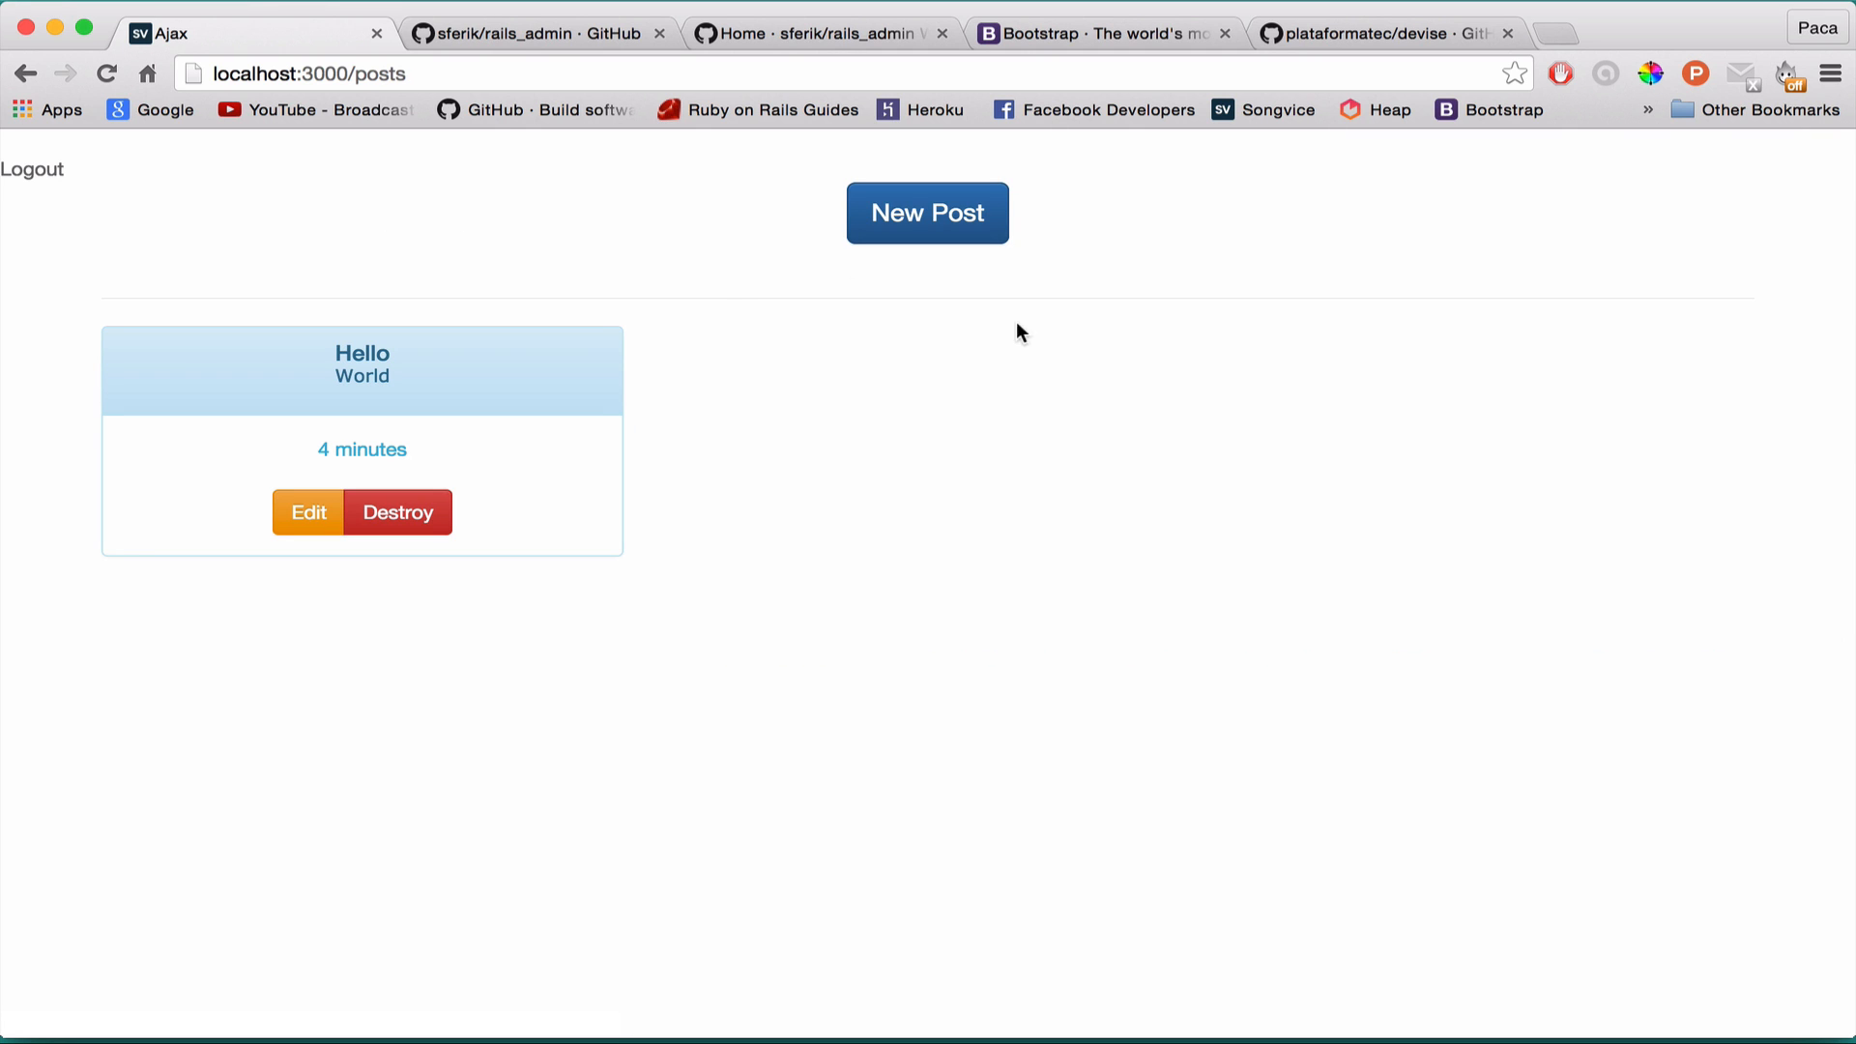
click(1385, 32)
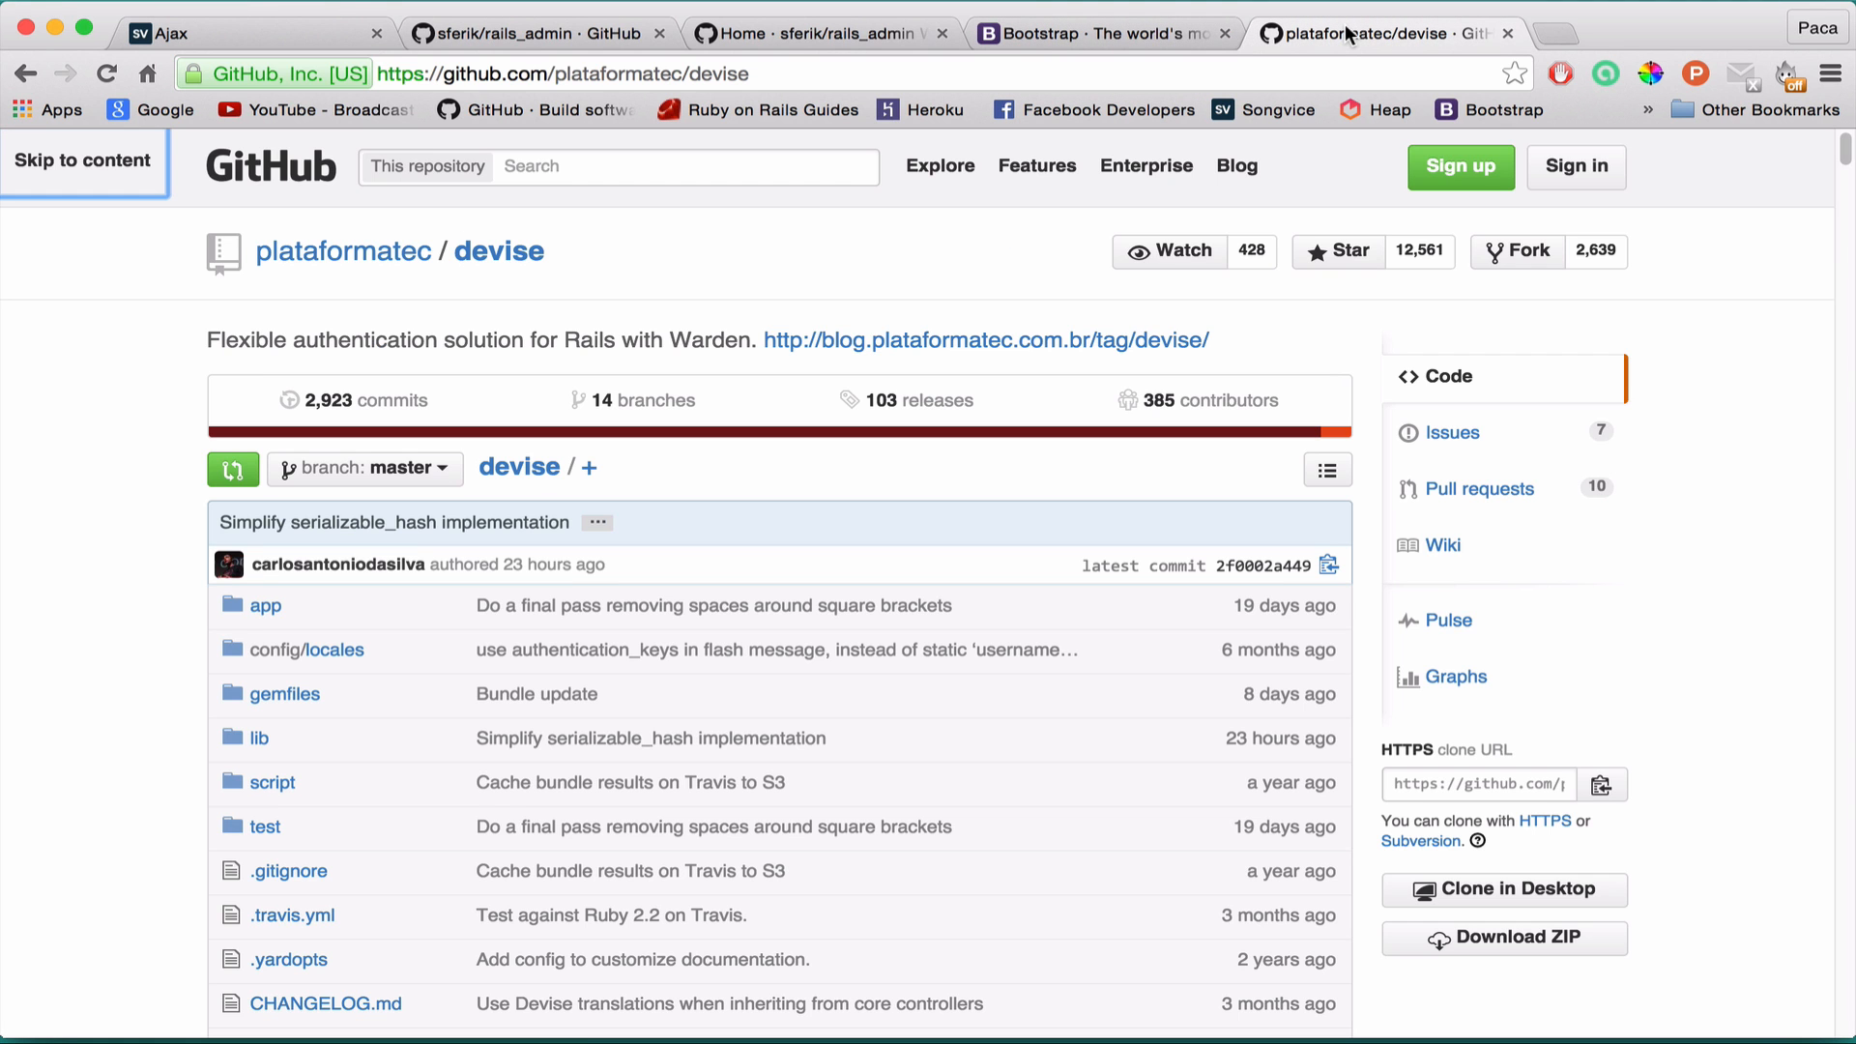
- Follow the Documentation wiki link in the sferik/rails_admin README
click(533, 33)
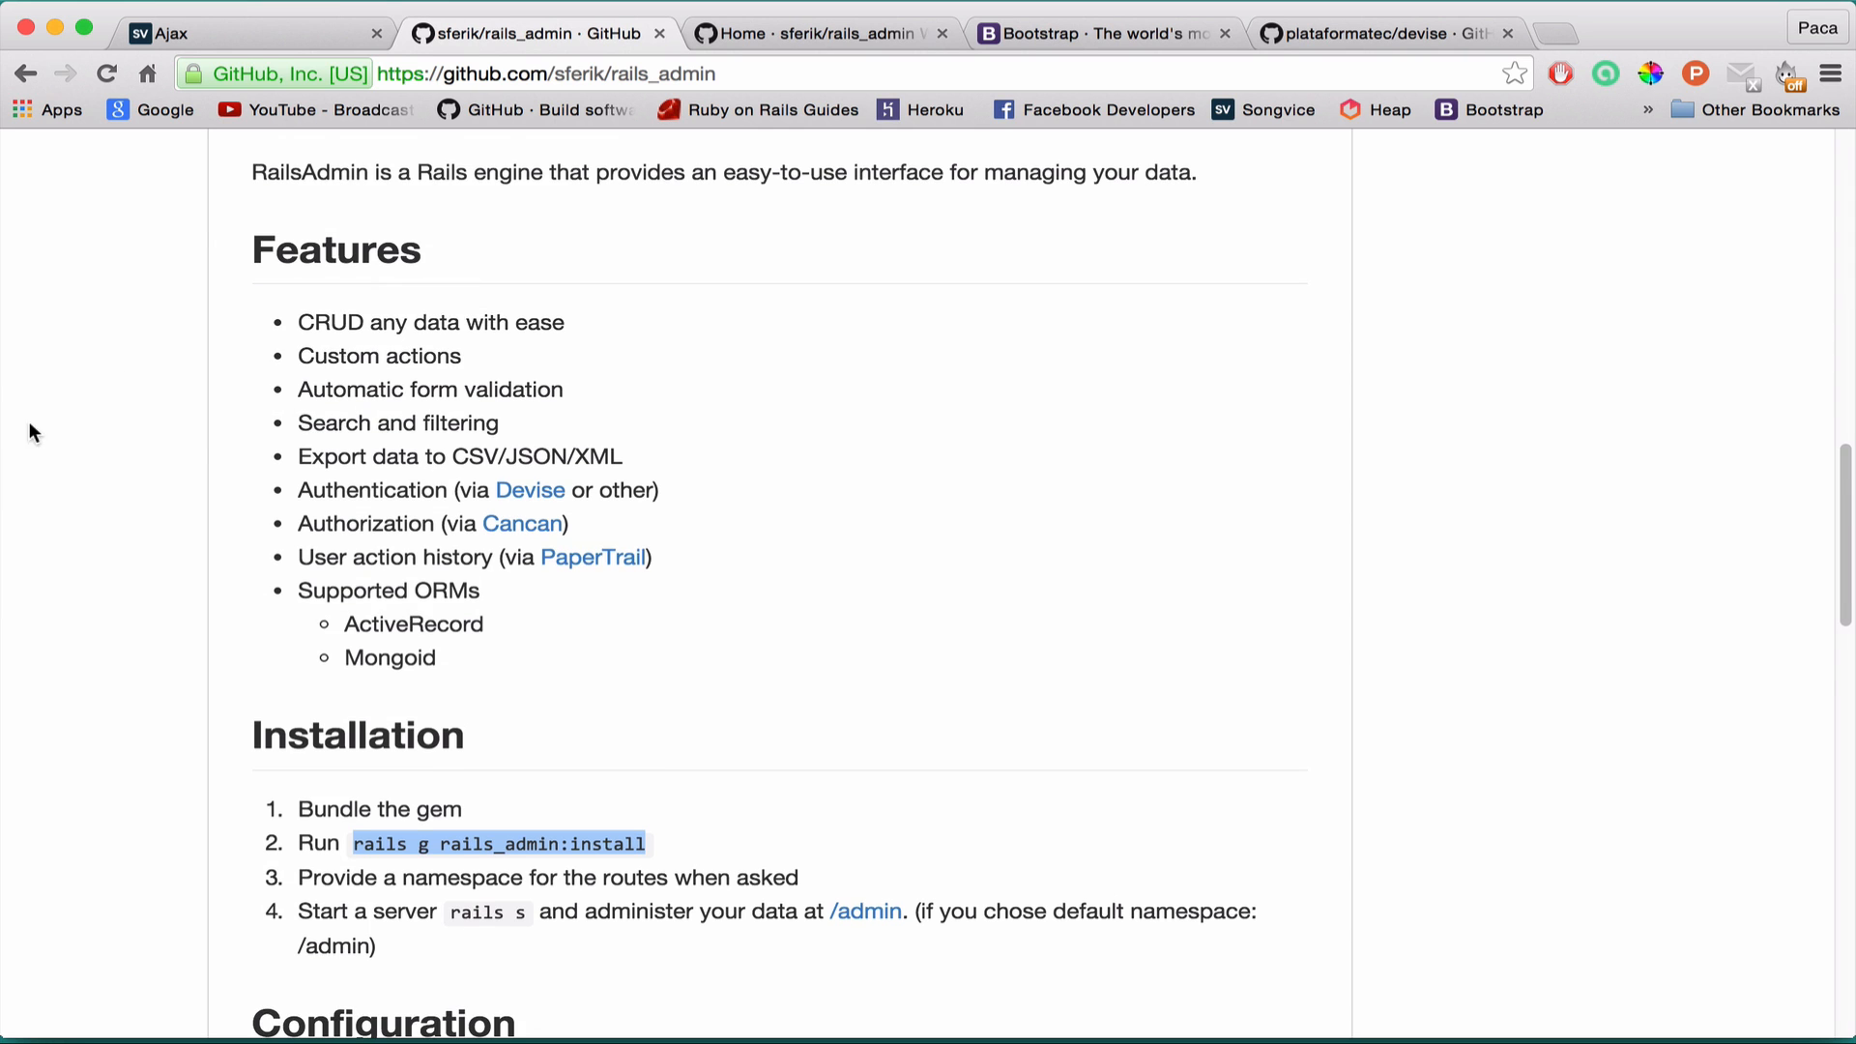
scroll(down, 3)
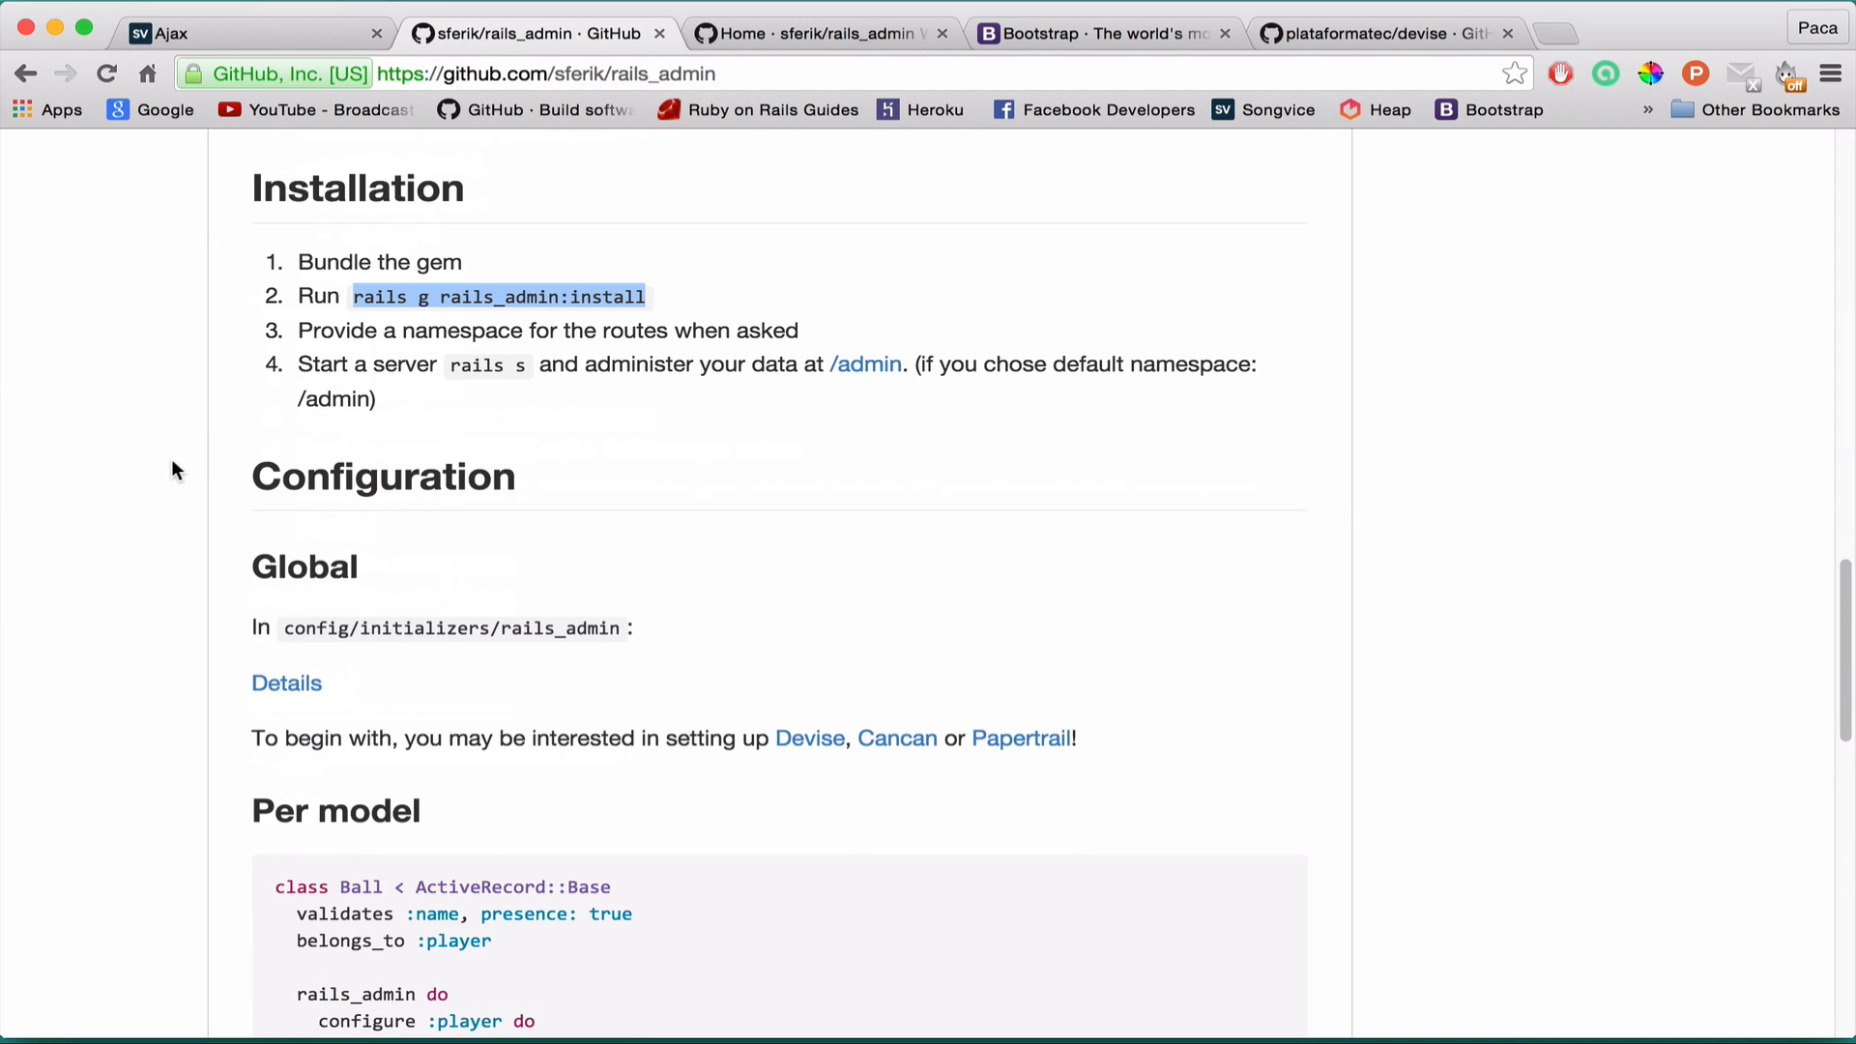
scroll(down, 3)
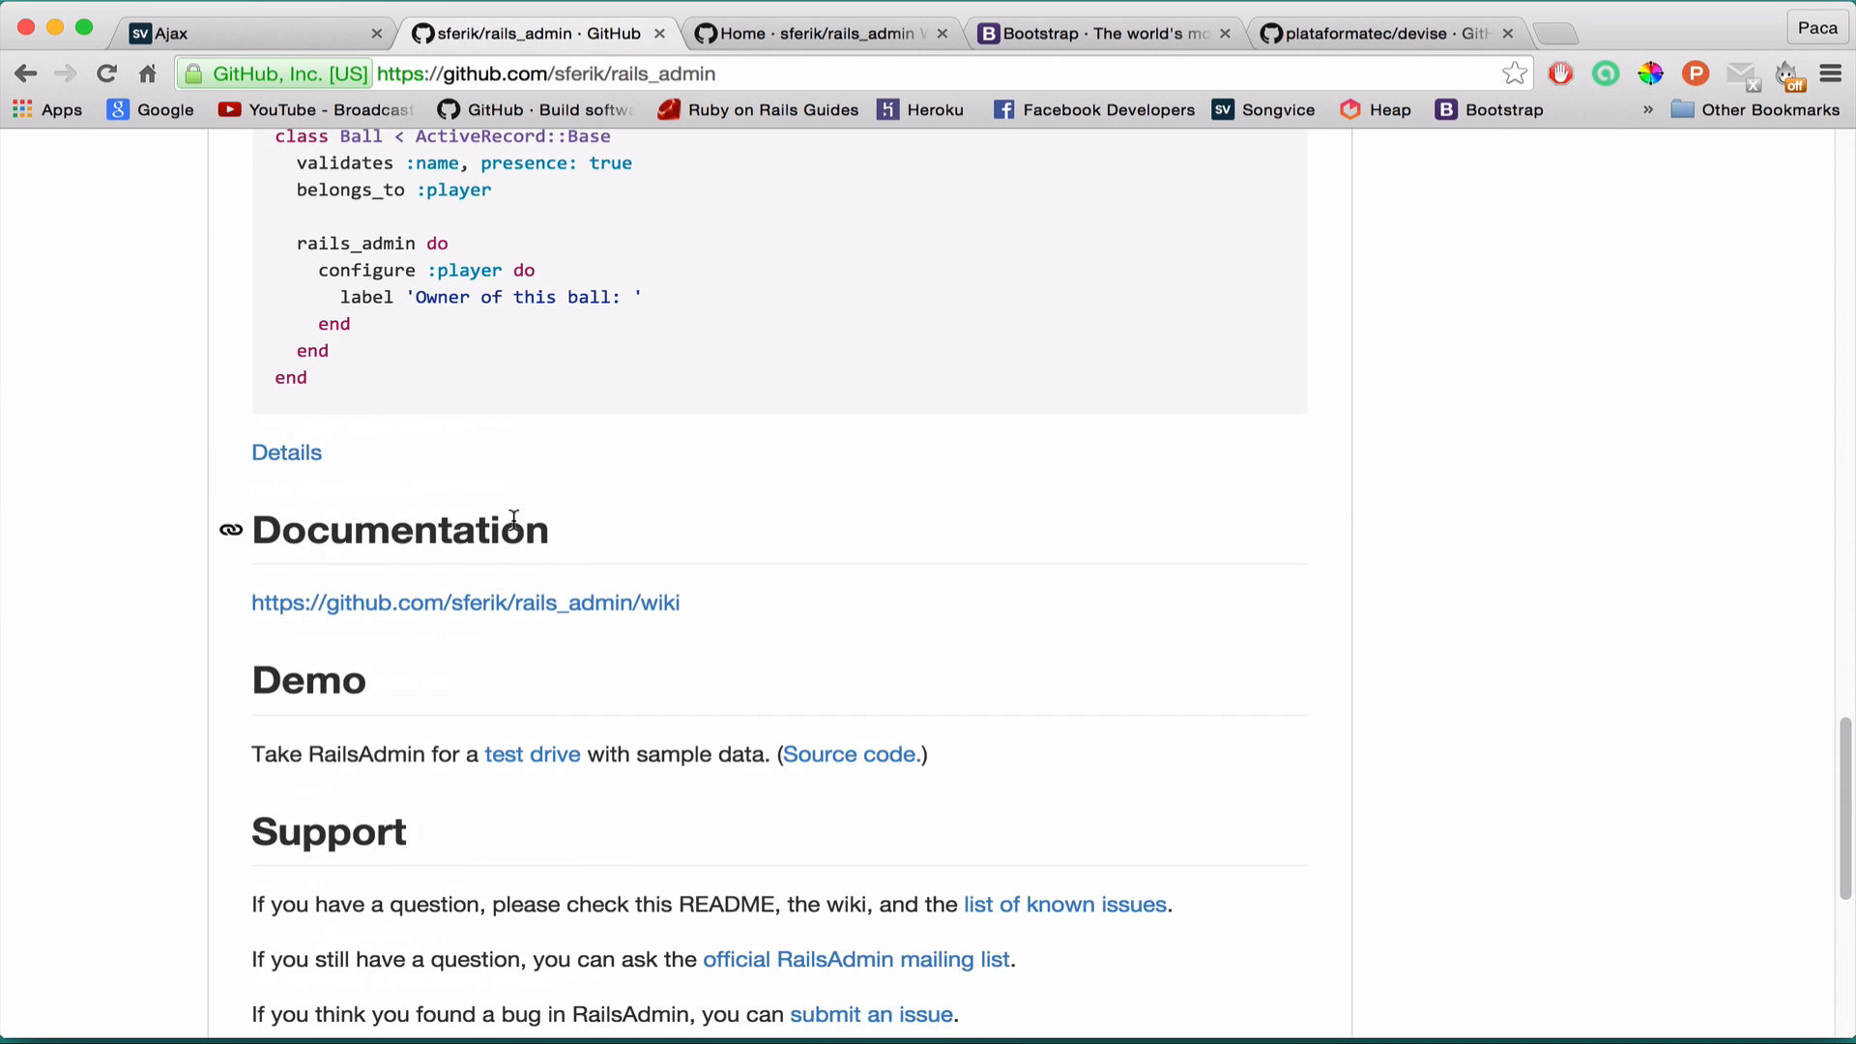
mouse_move(621, 622)
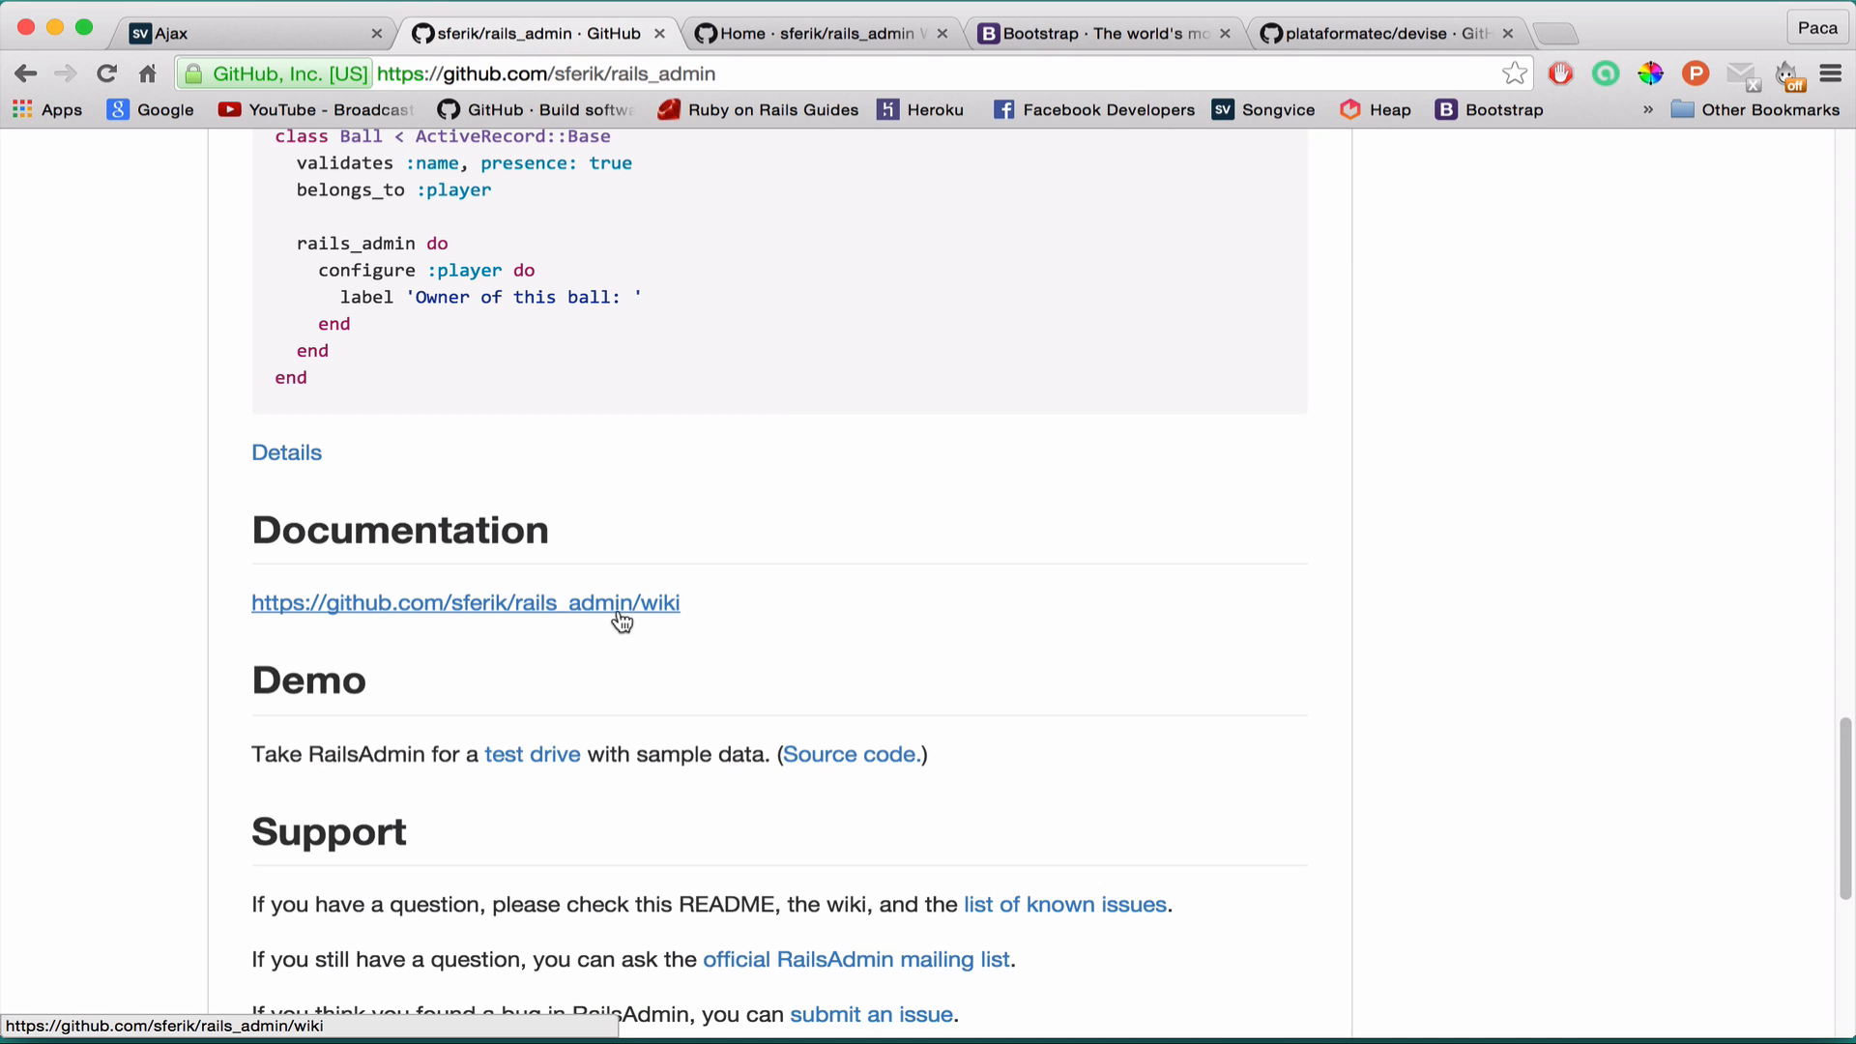
click(465, 602)
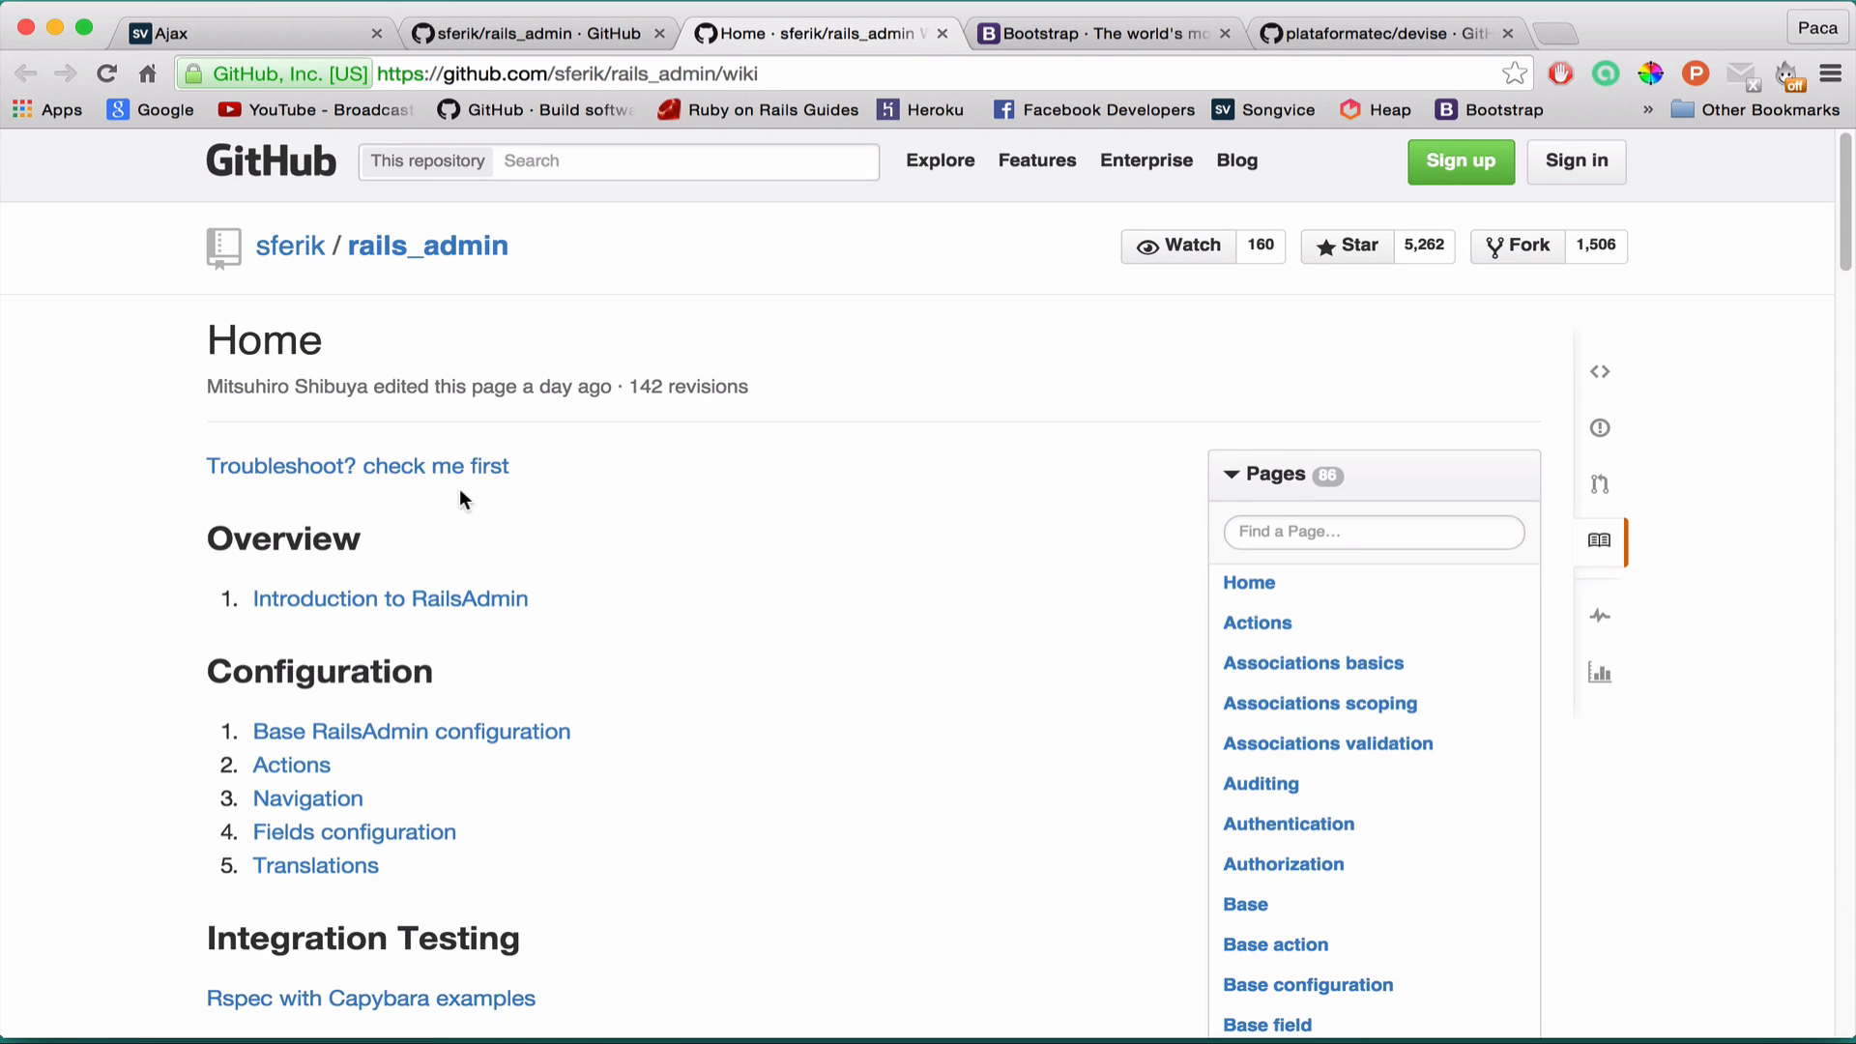
- Open the wiki's Authorization page and select the authorize_with redirect_to example code
scroll(down, 3)
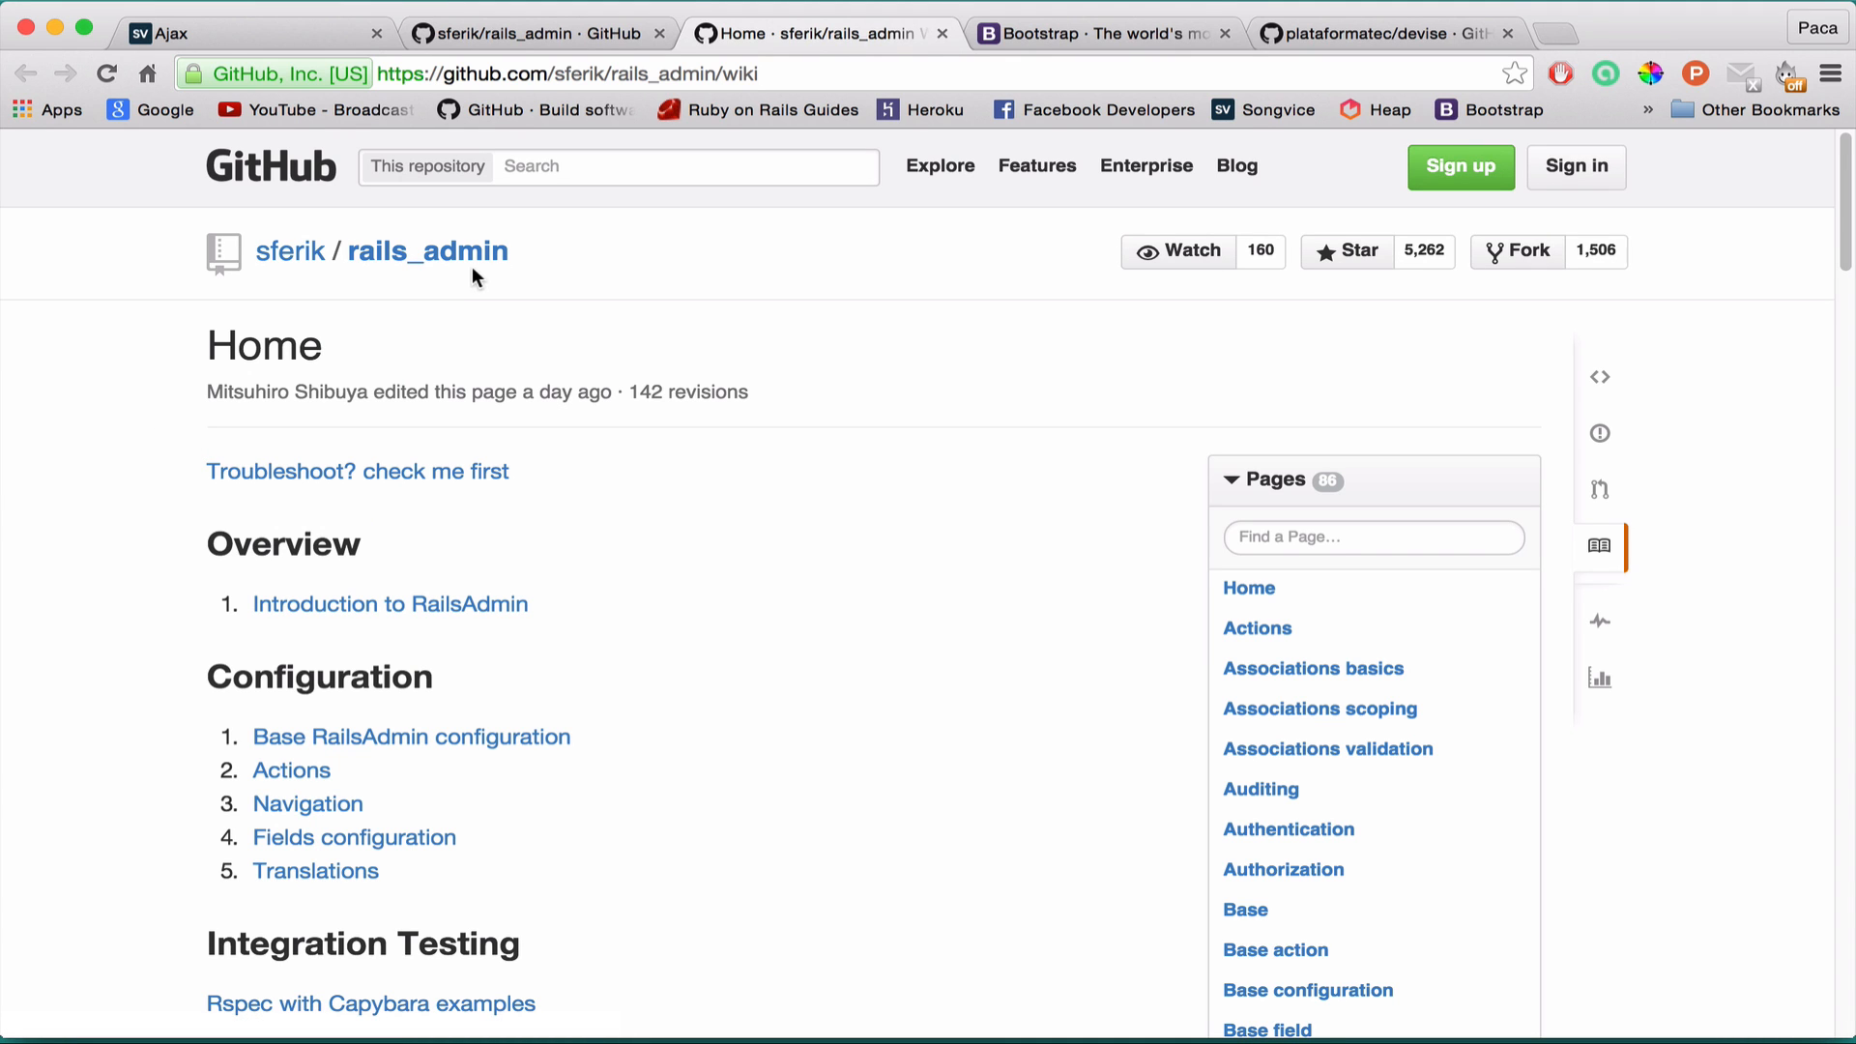
scroll(down, 3)
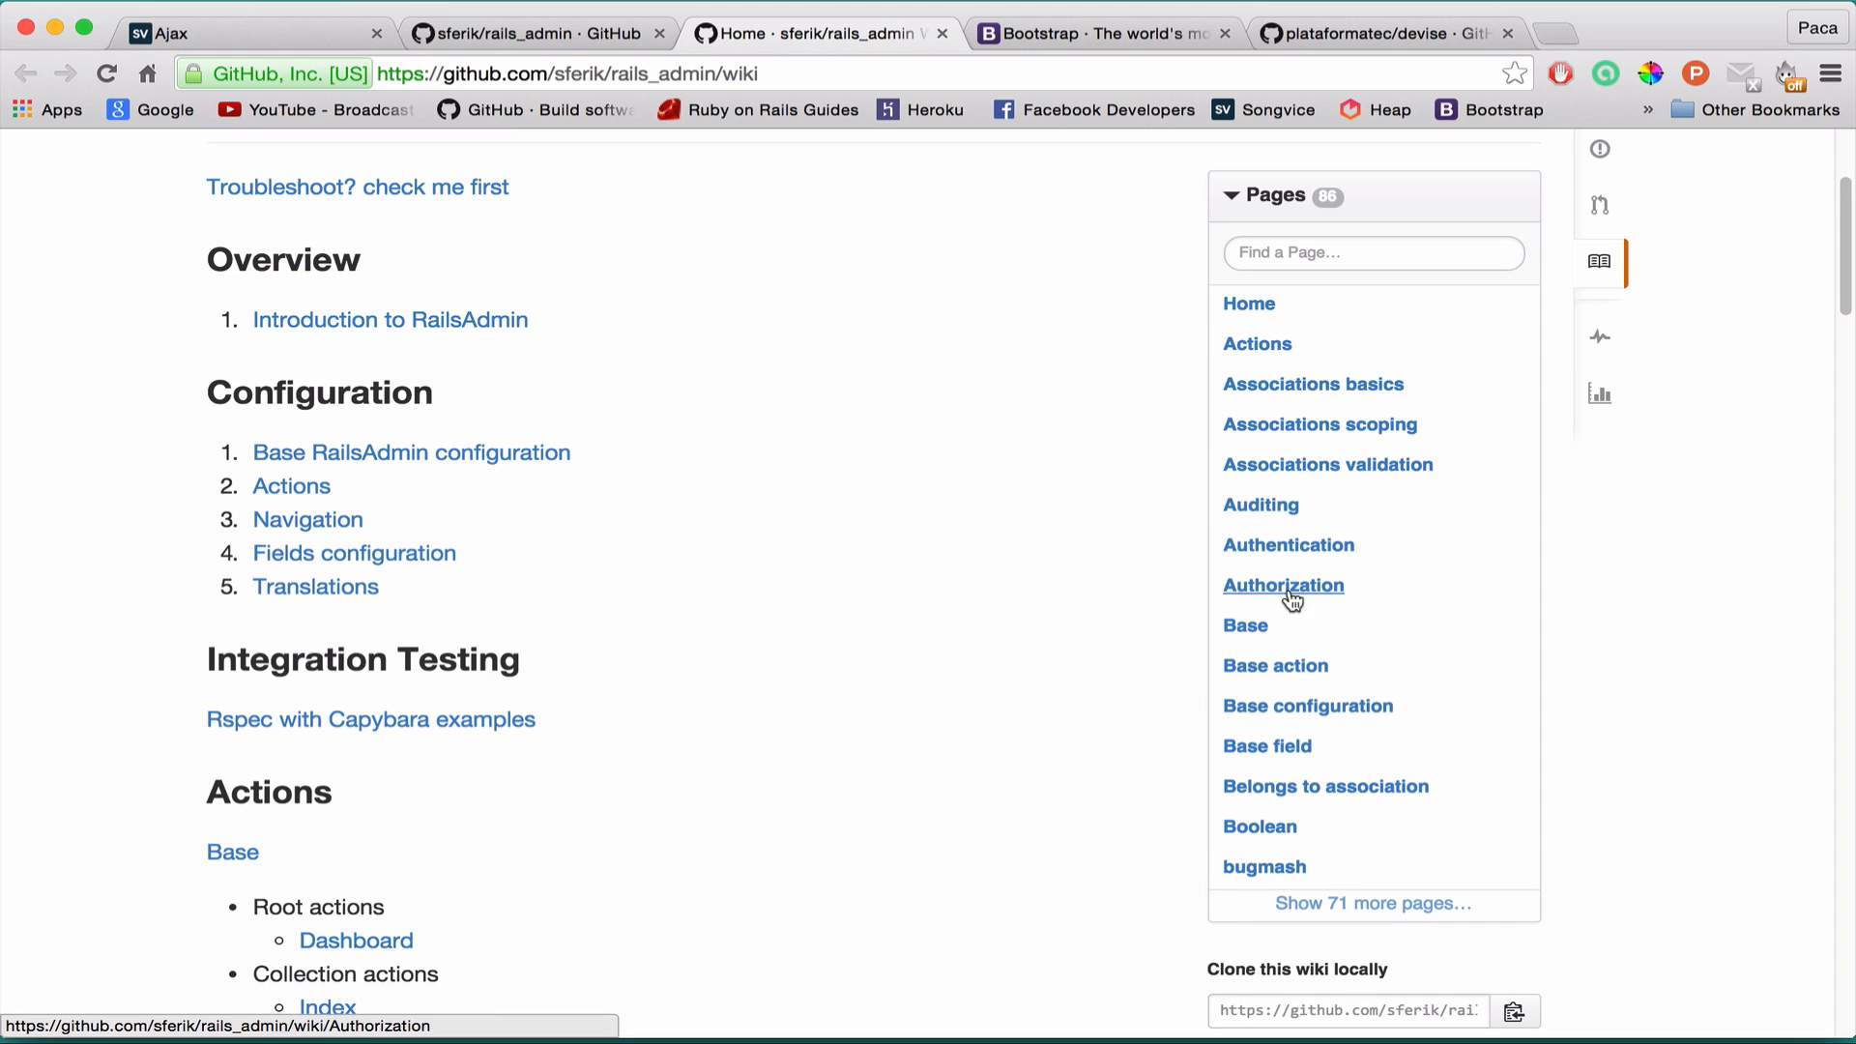
mouse_move(1294, 600)
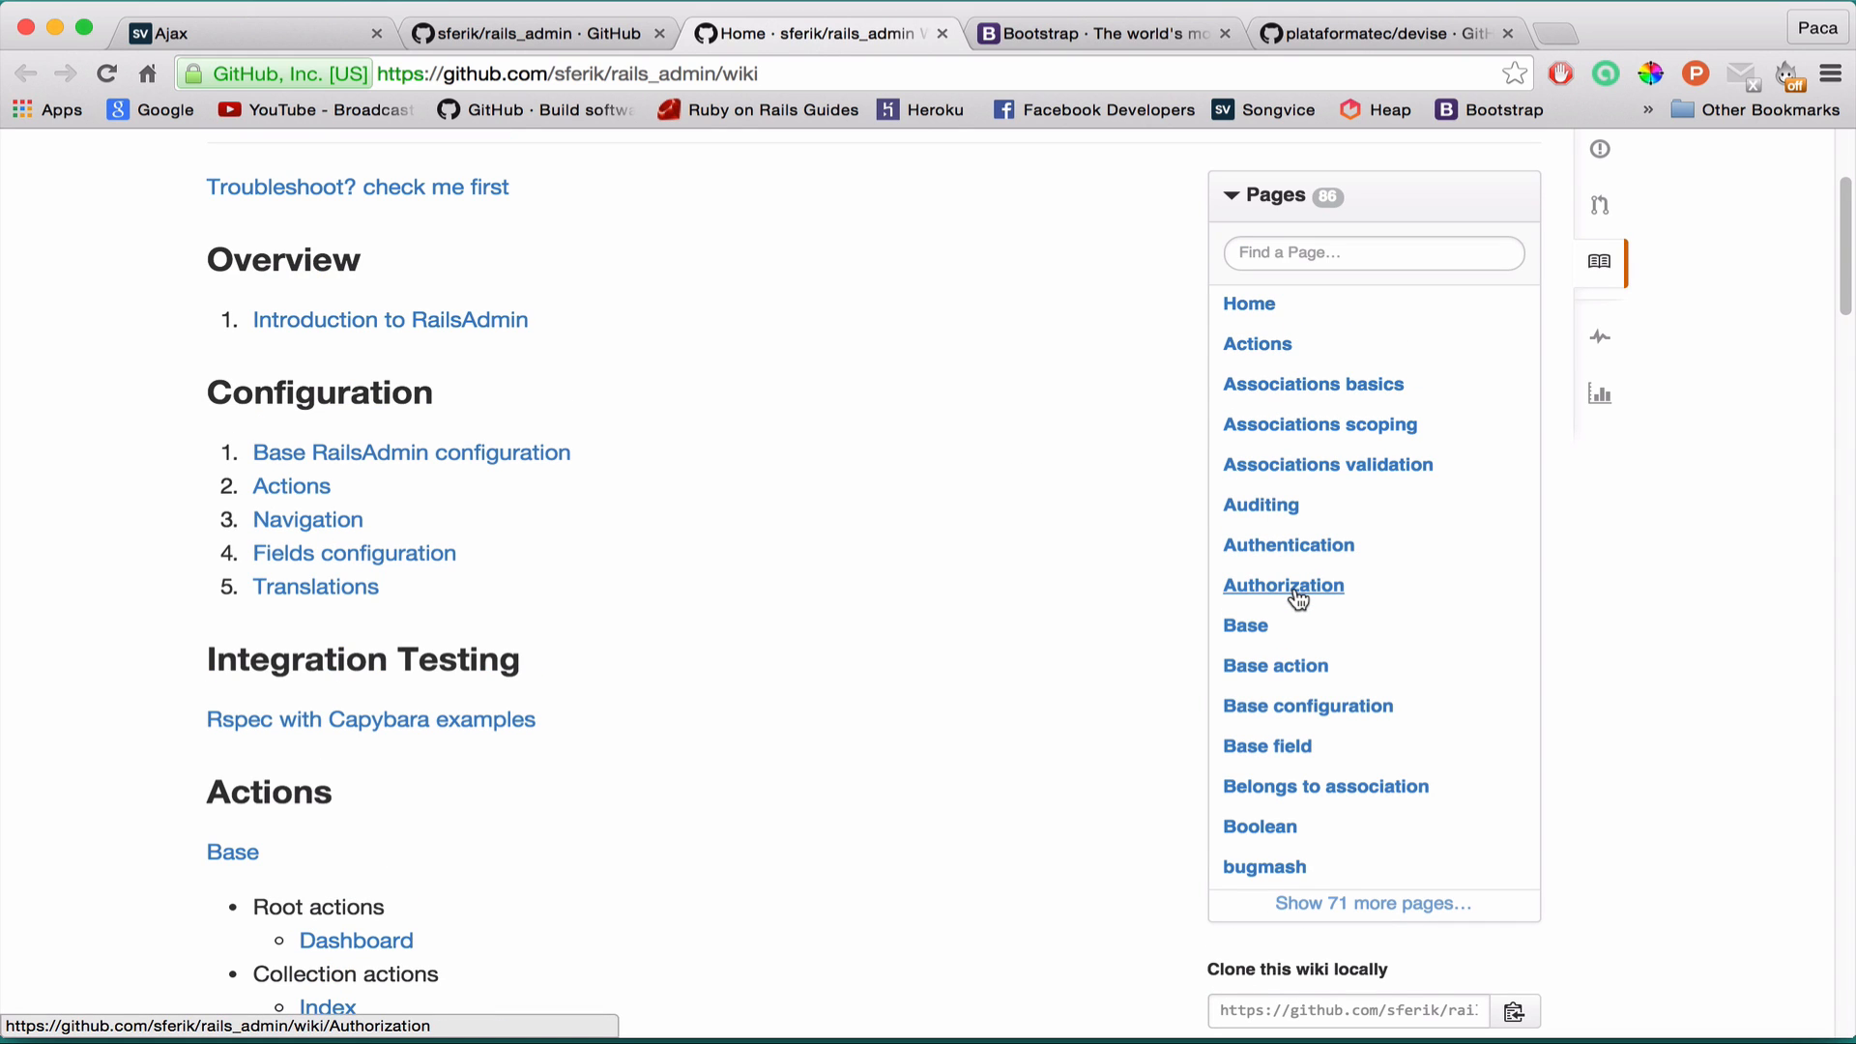
click(1283, 584)
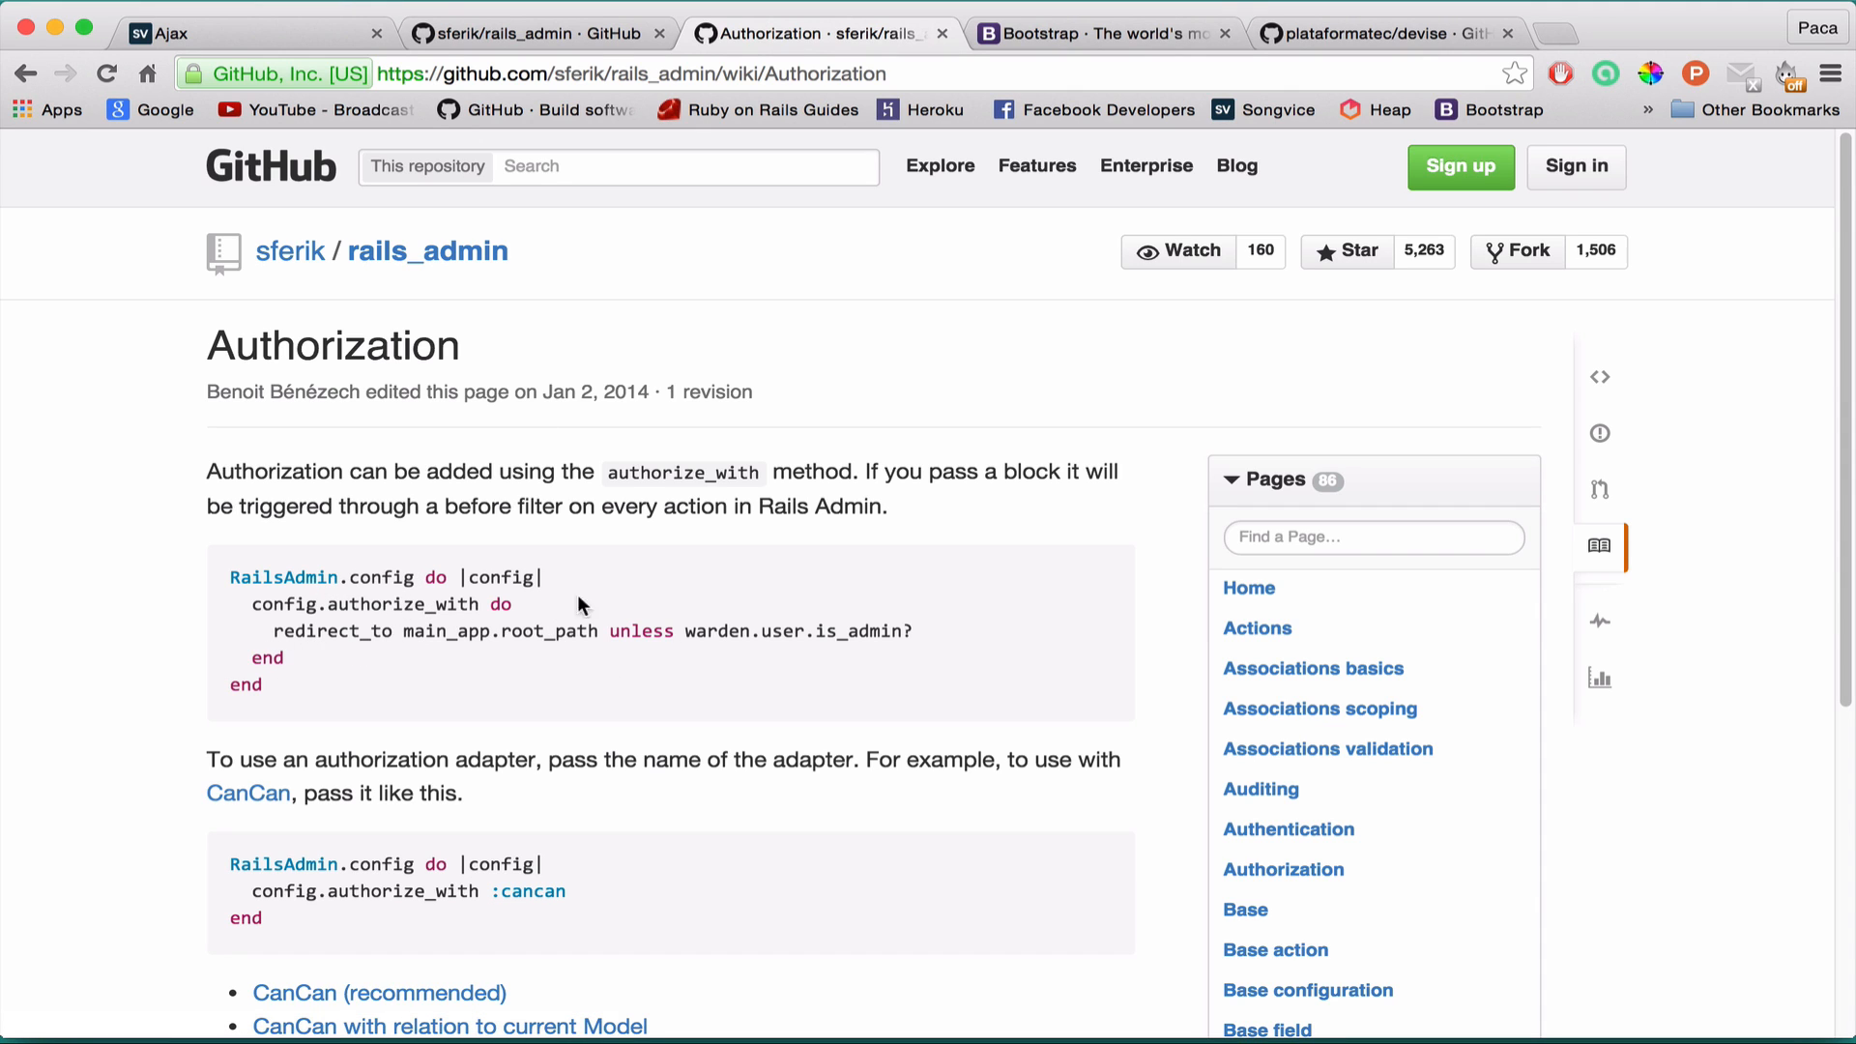
mouse_move(274, 632)
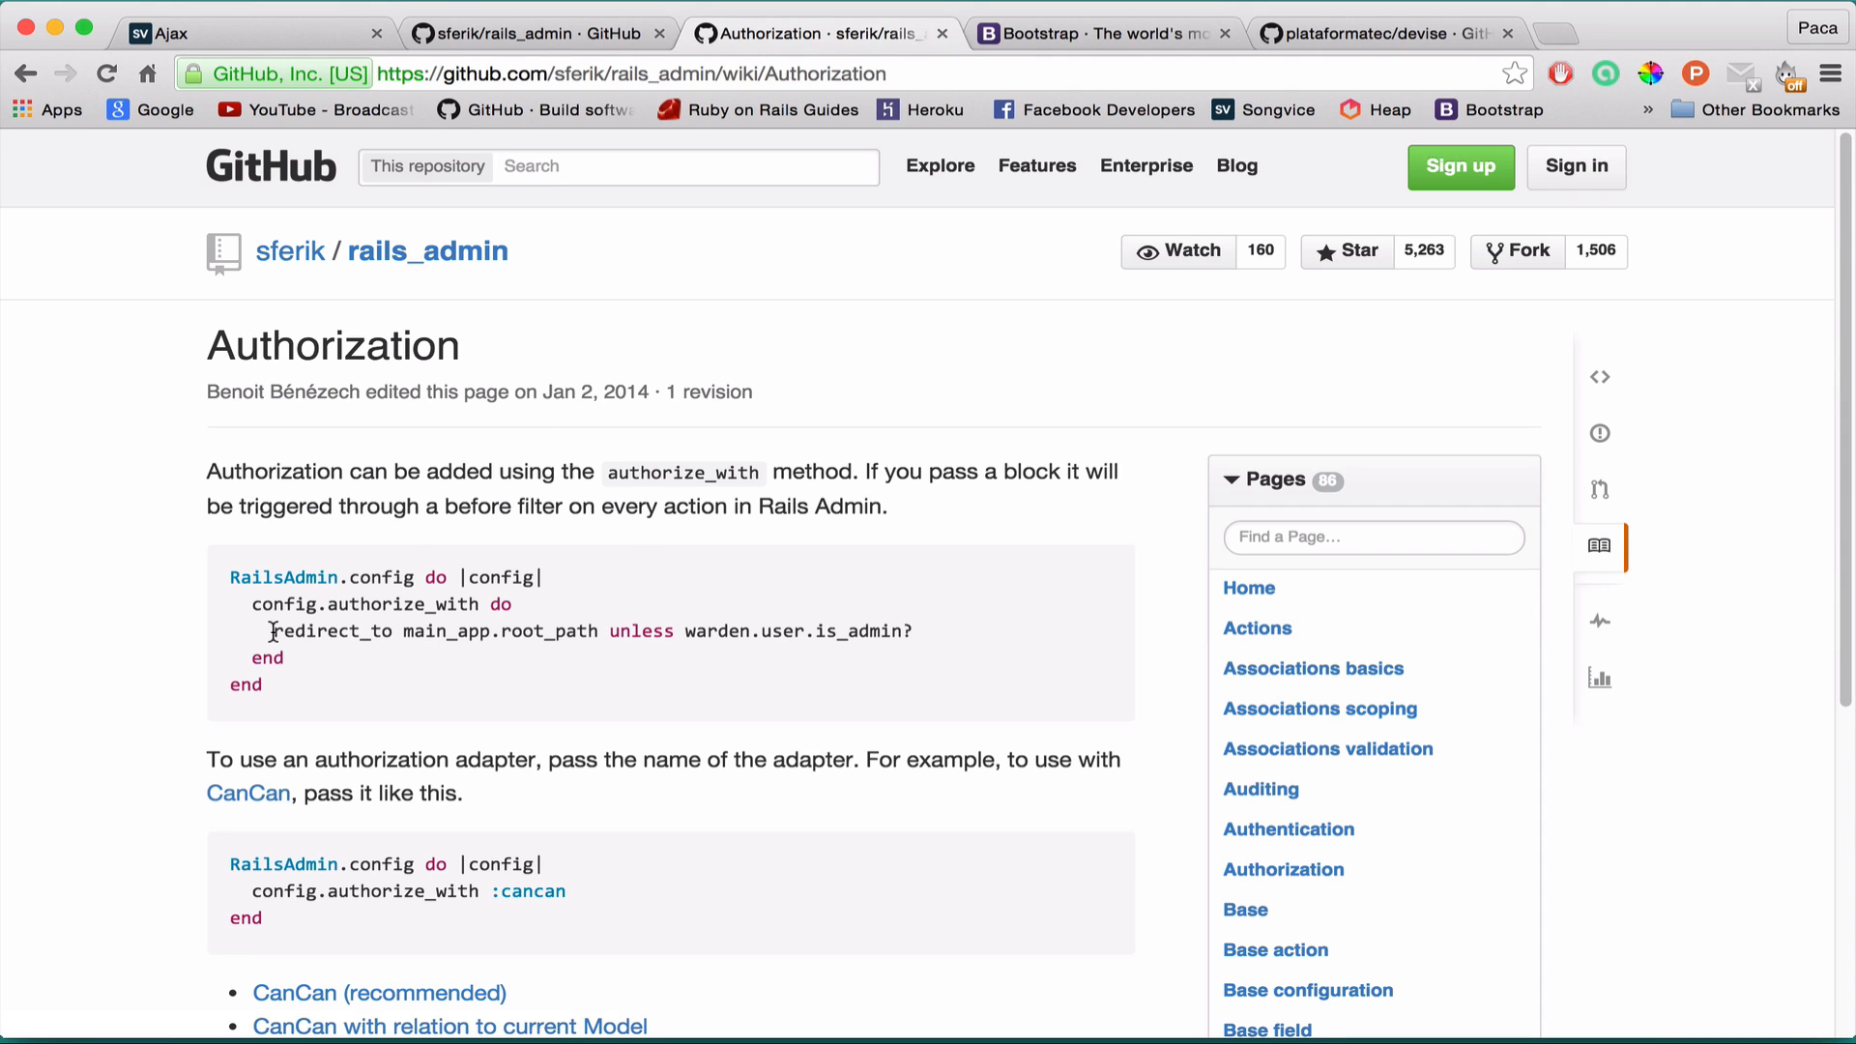
double_click(327, 631)
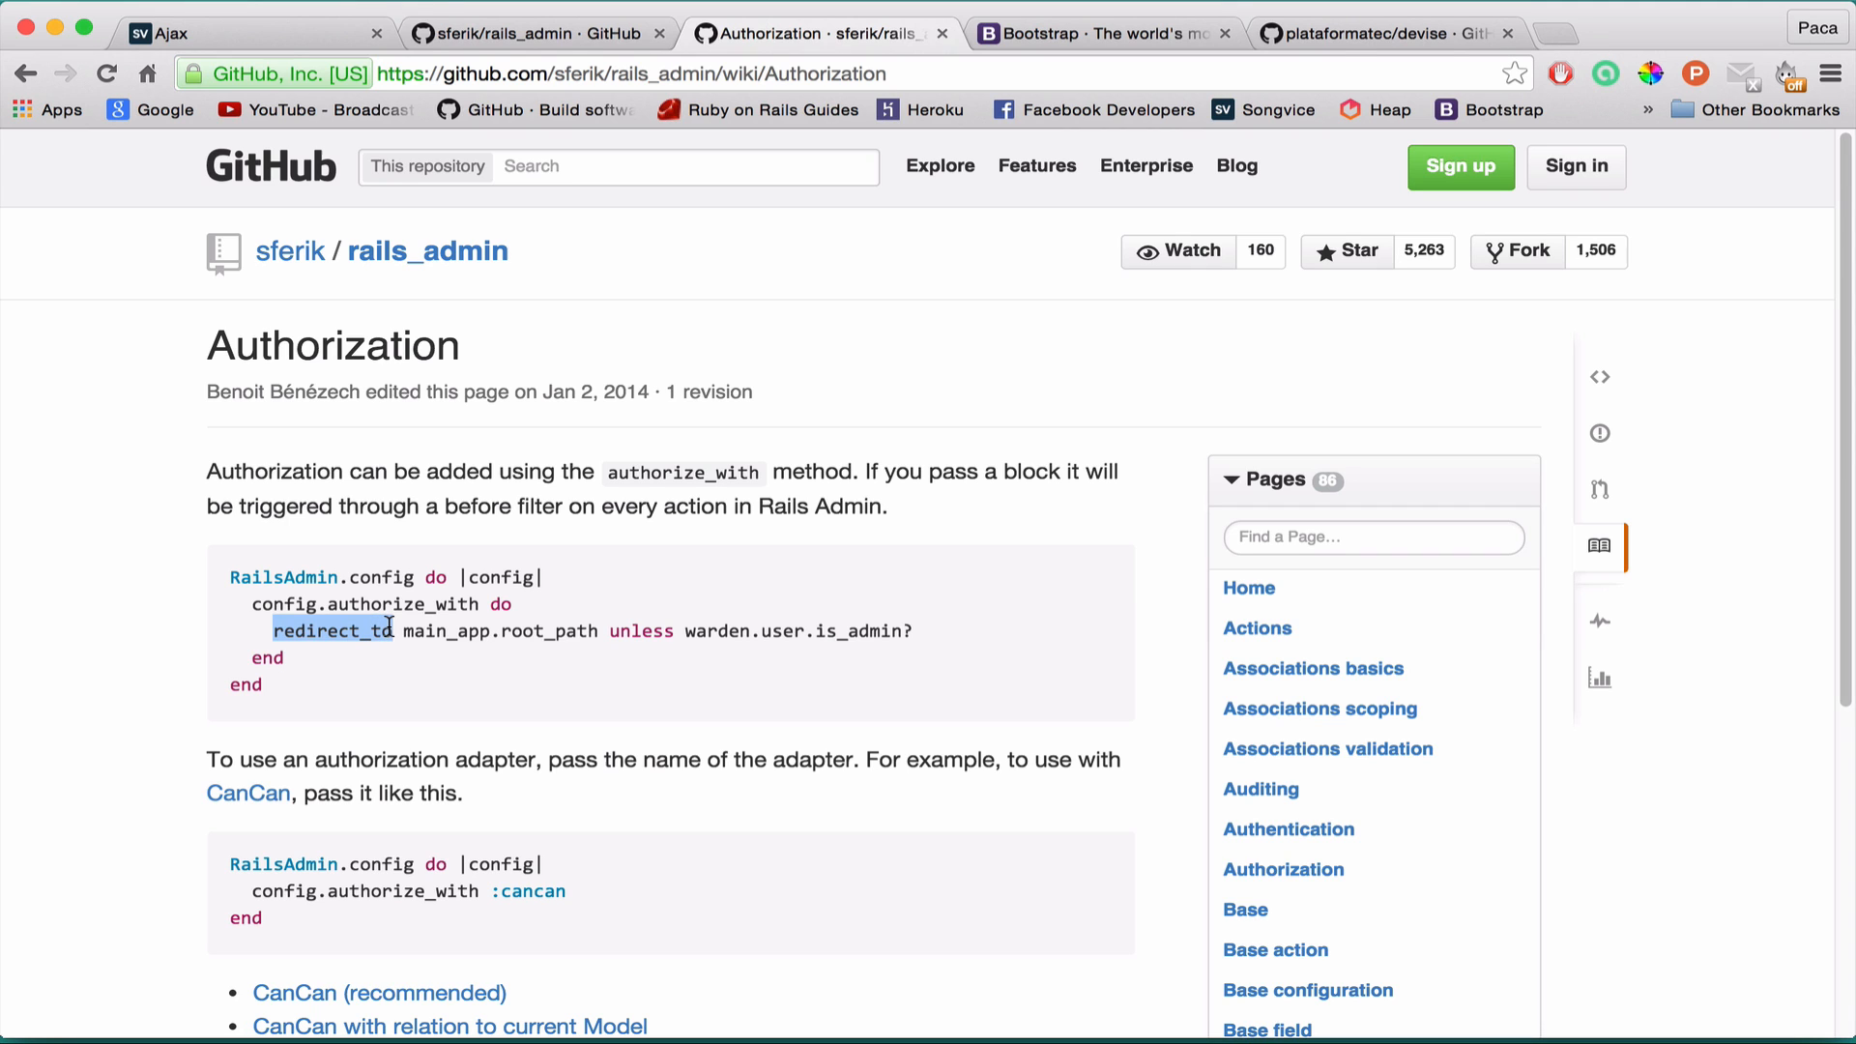
drag(396, 629, 269, 658)
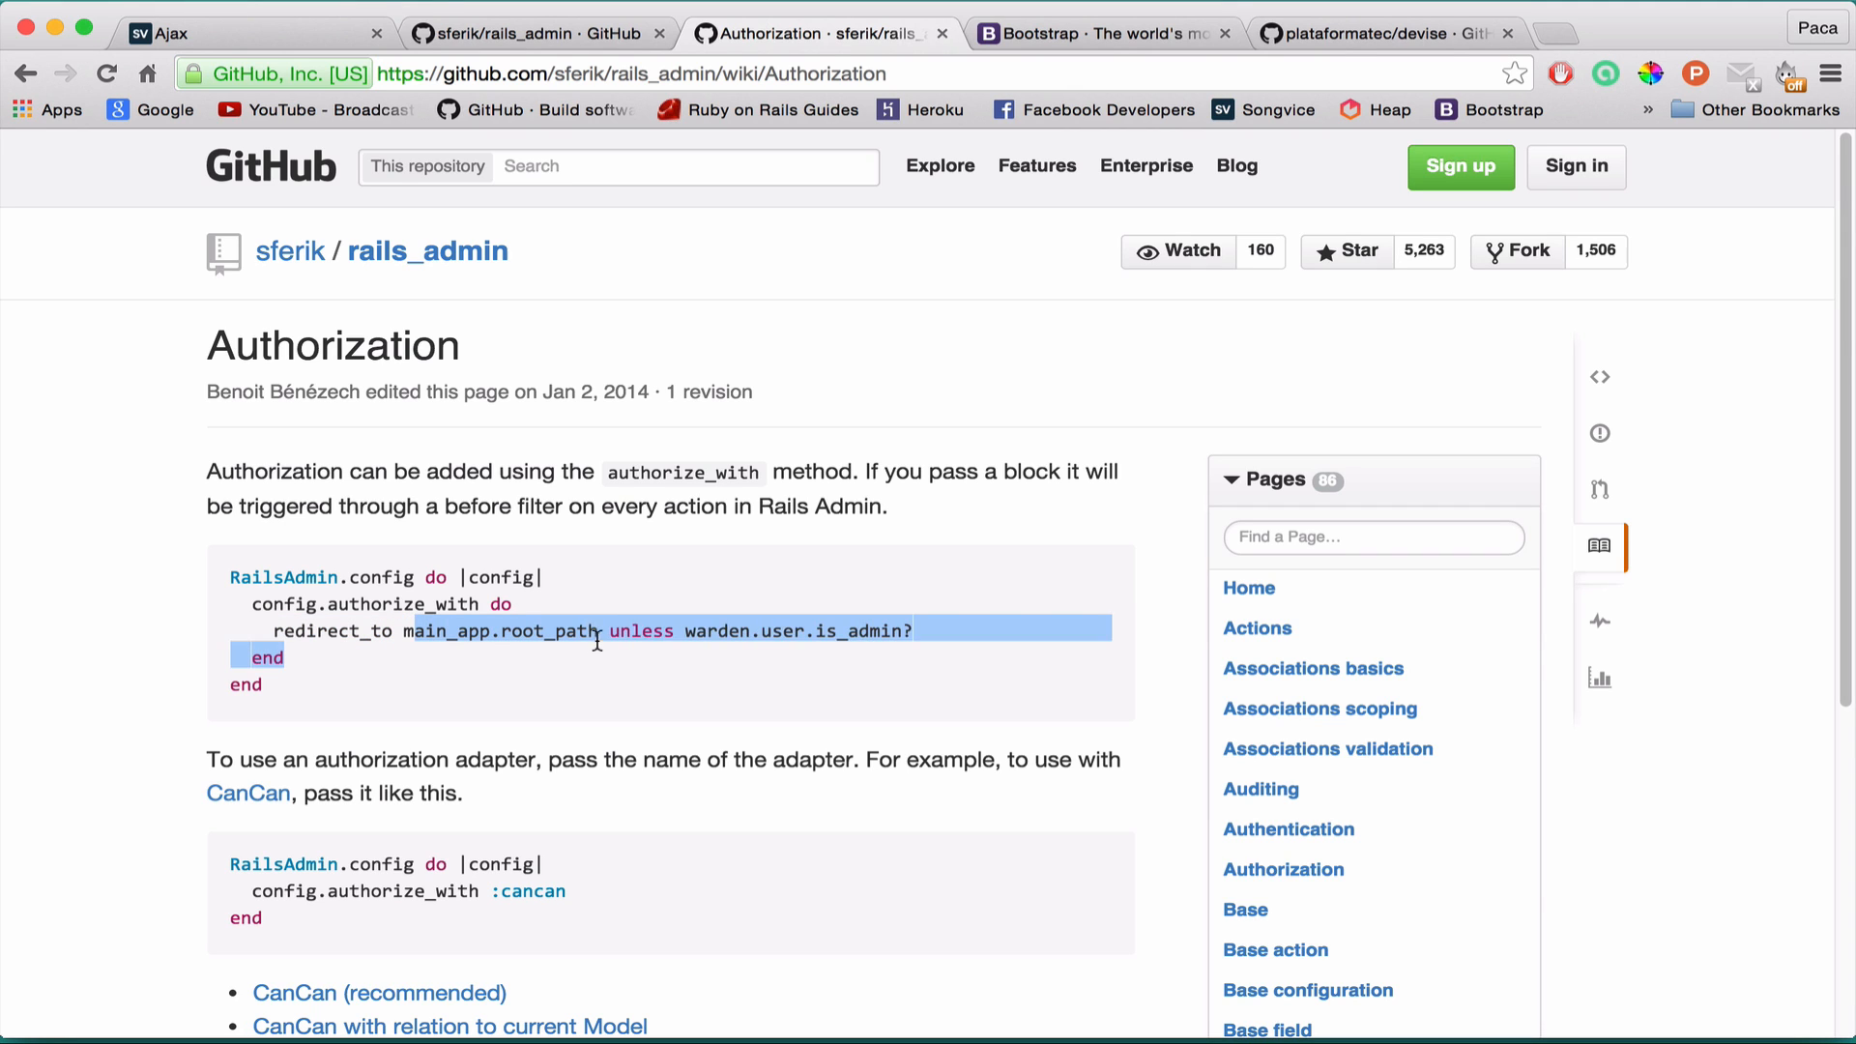
double_click(640, 630)
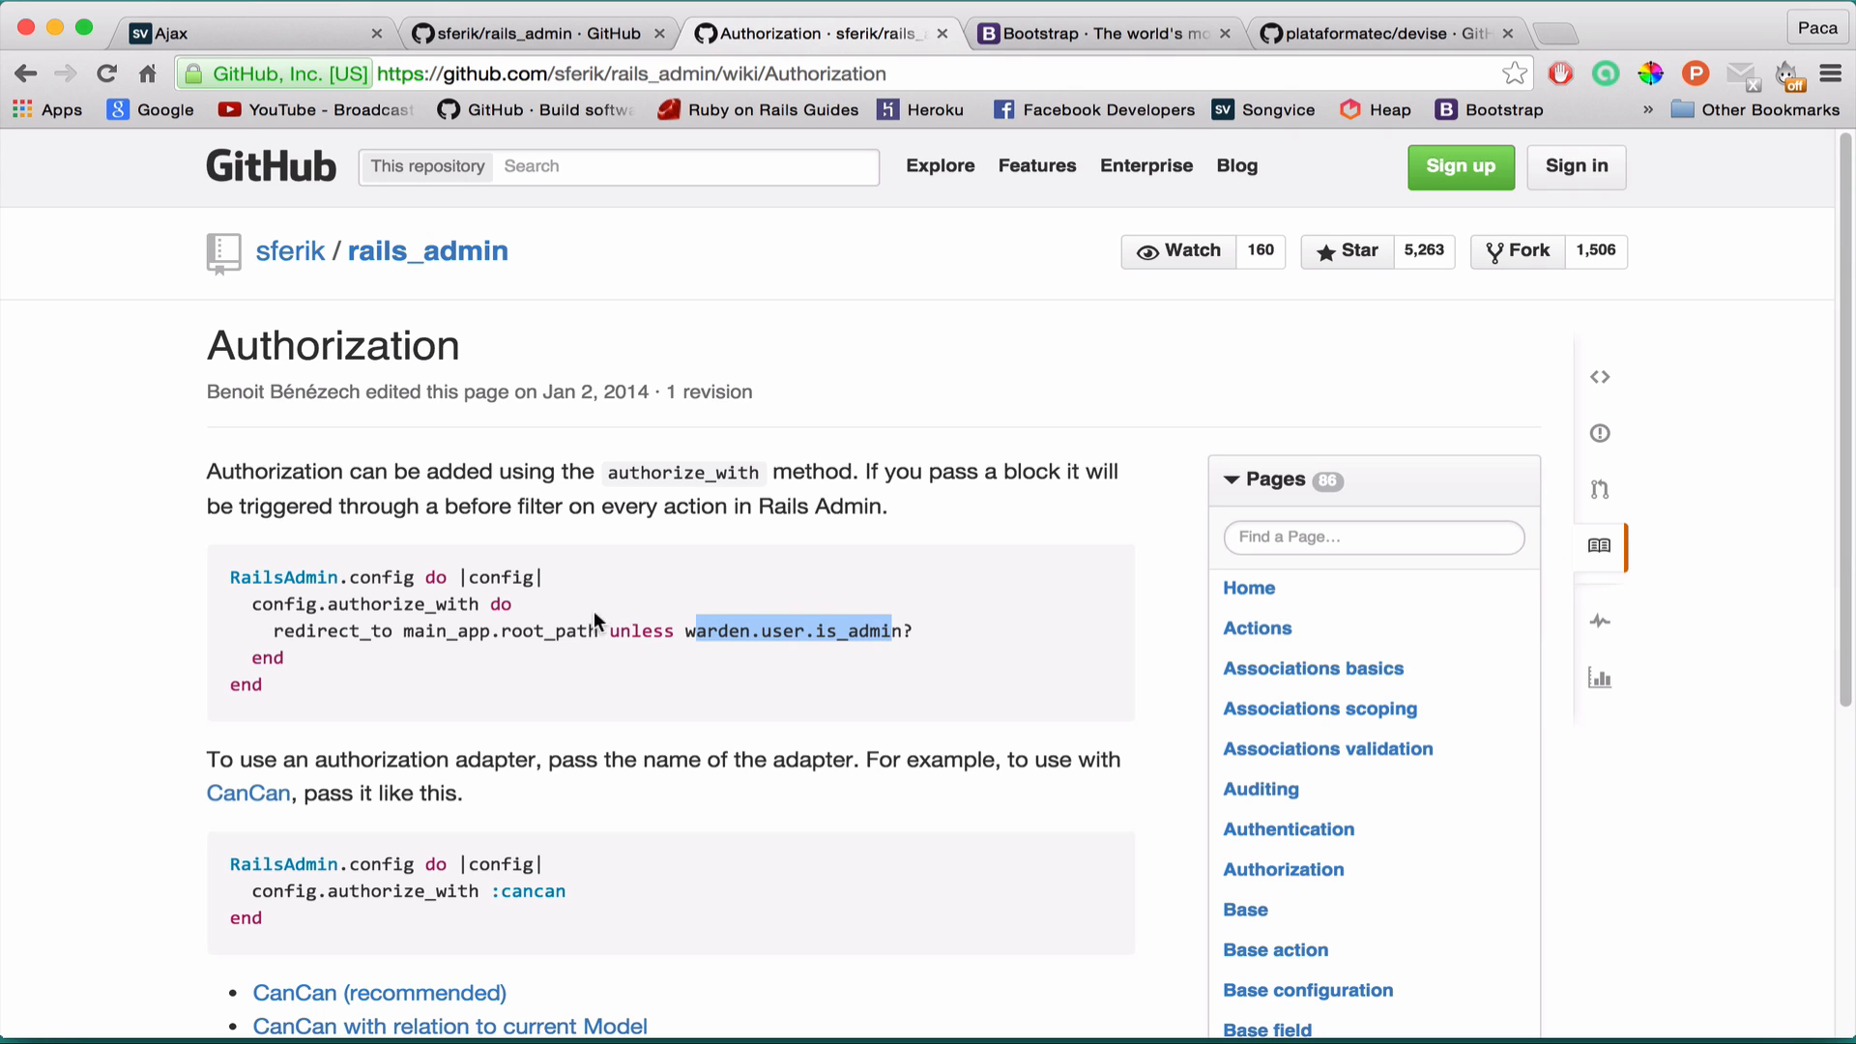
mouse_move(541, 648)
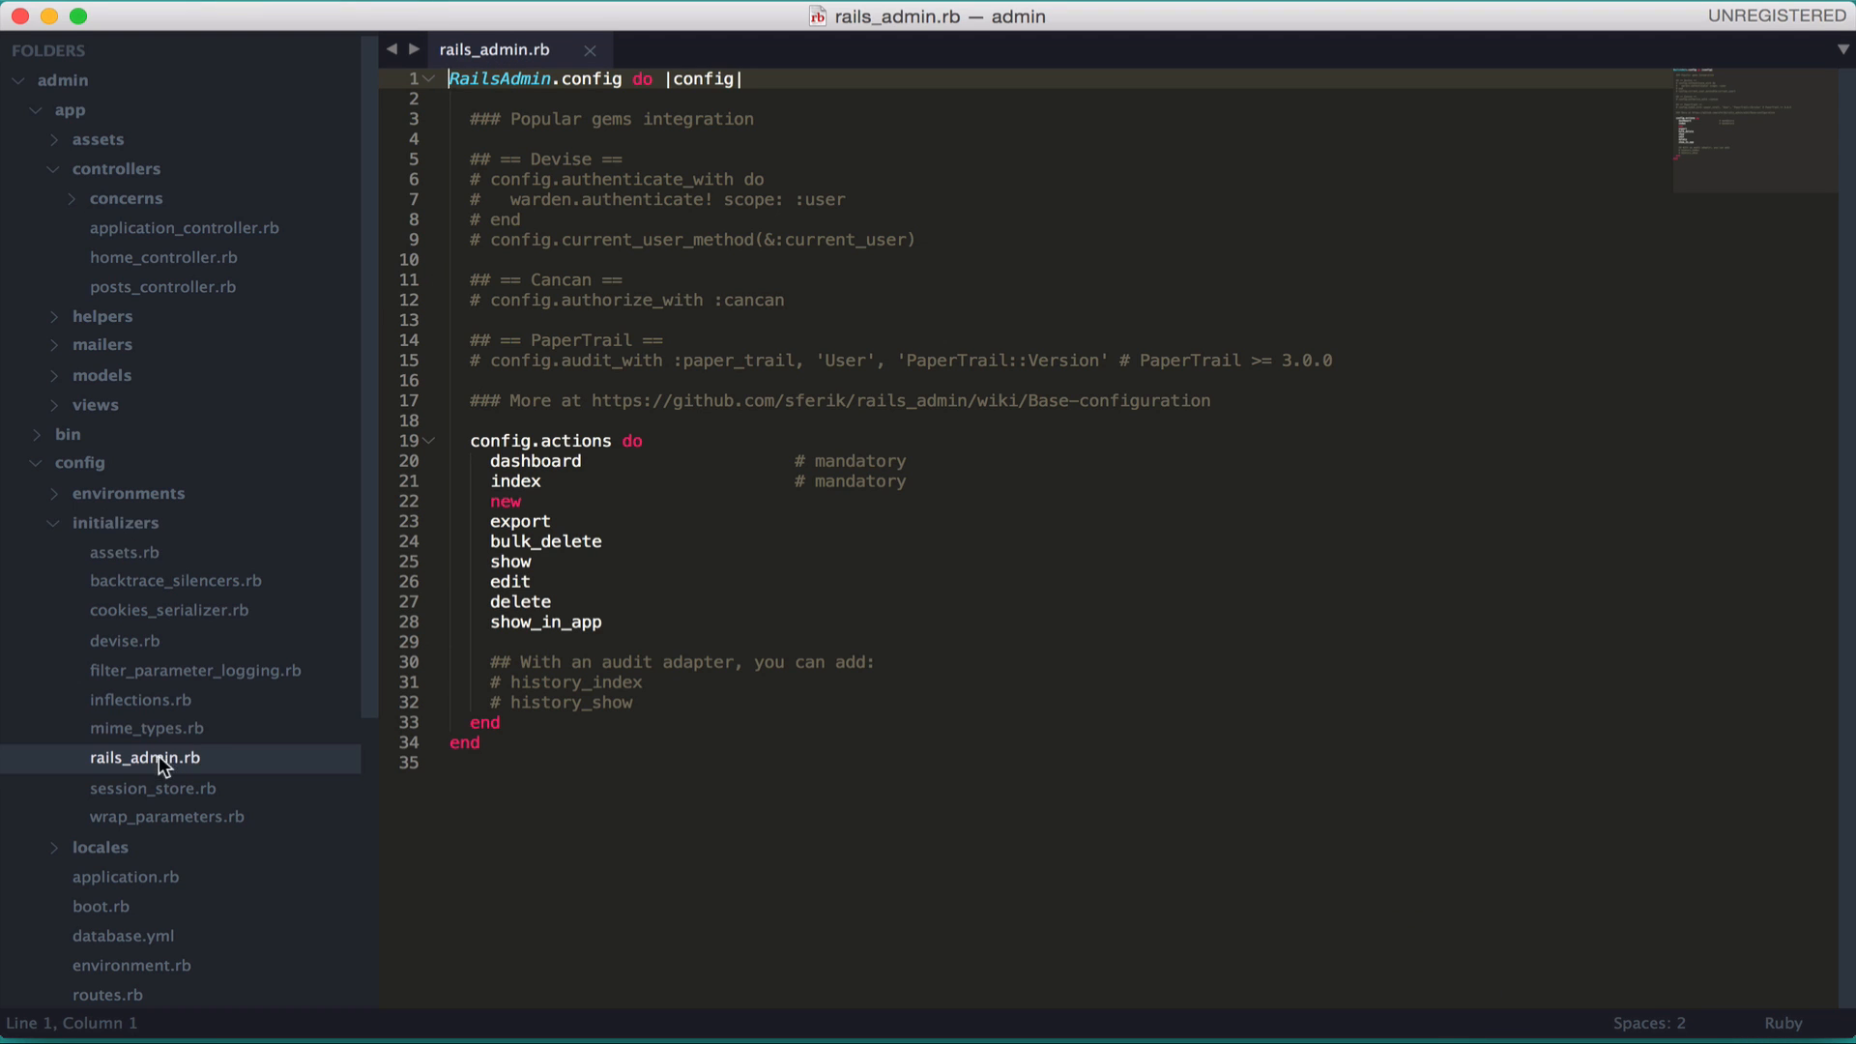
mouse_move(666, 278)
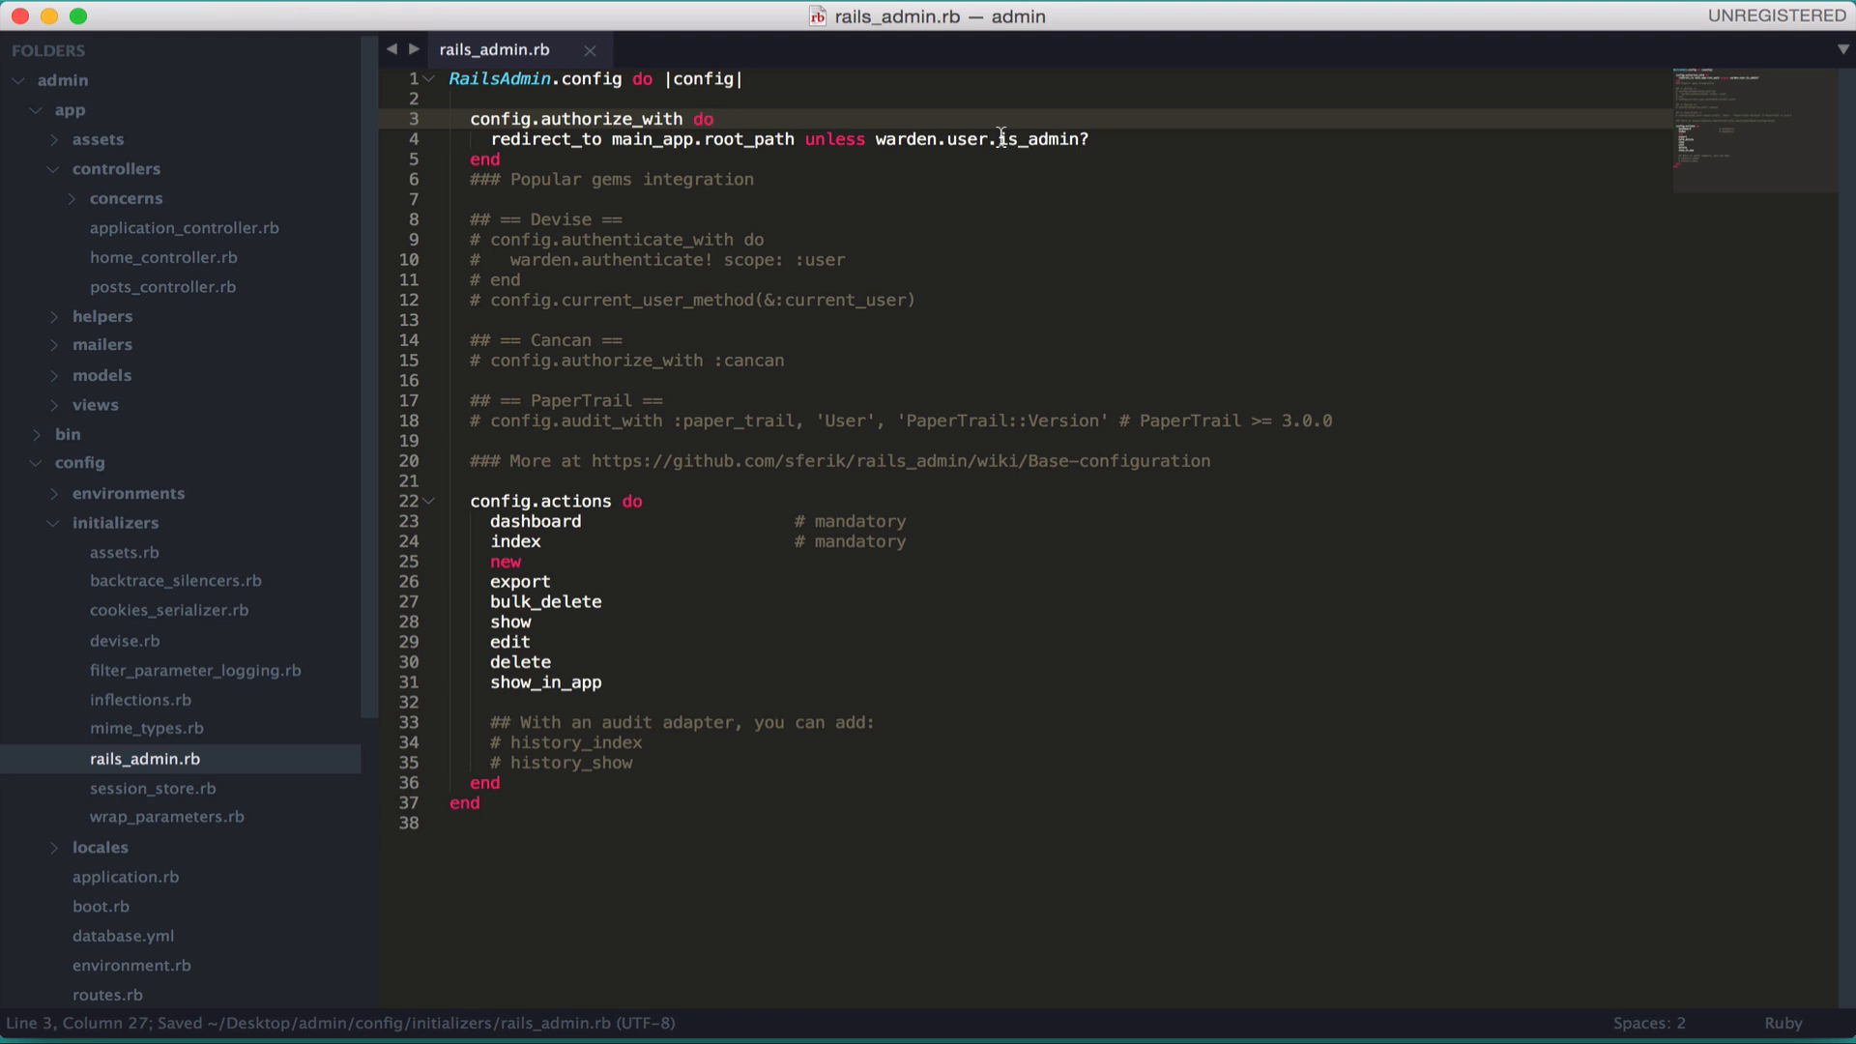
- Replace is_admin? with .admin in the authorize_with redirect condition
double_click(1034, 138)
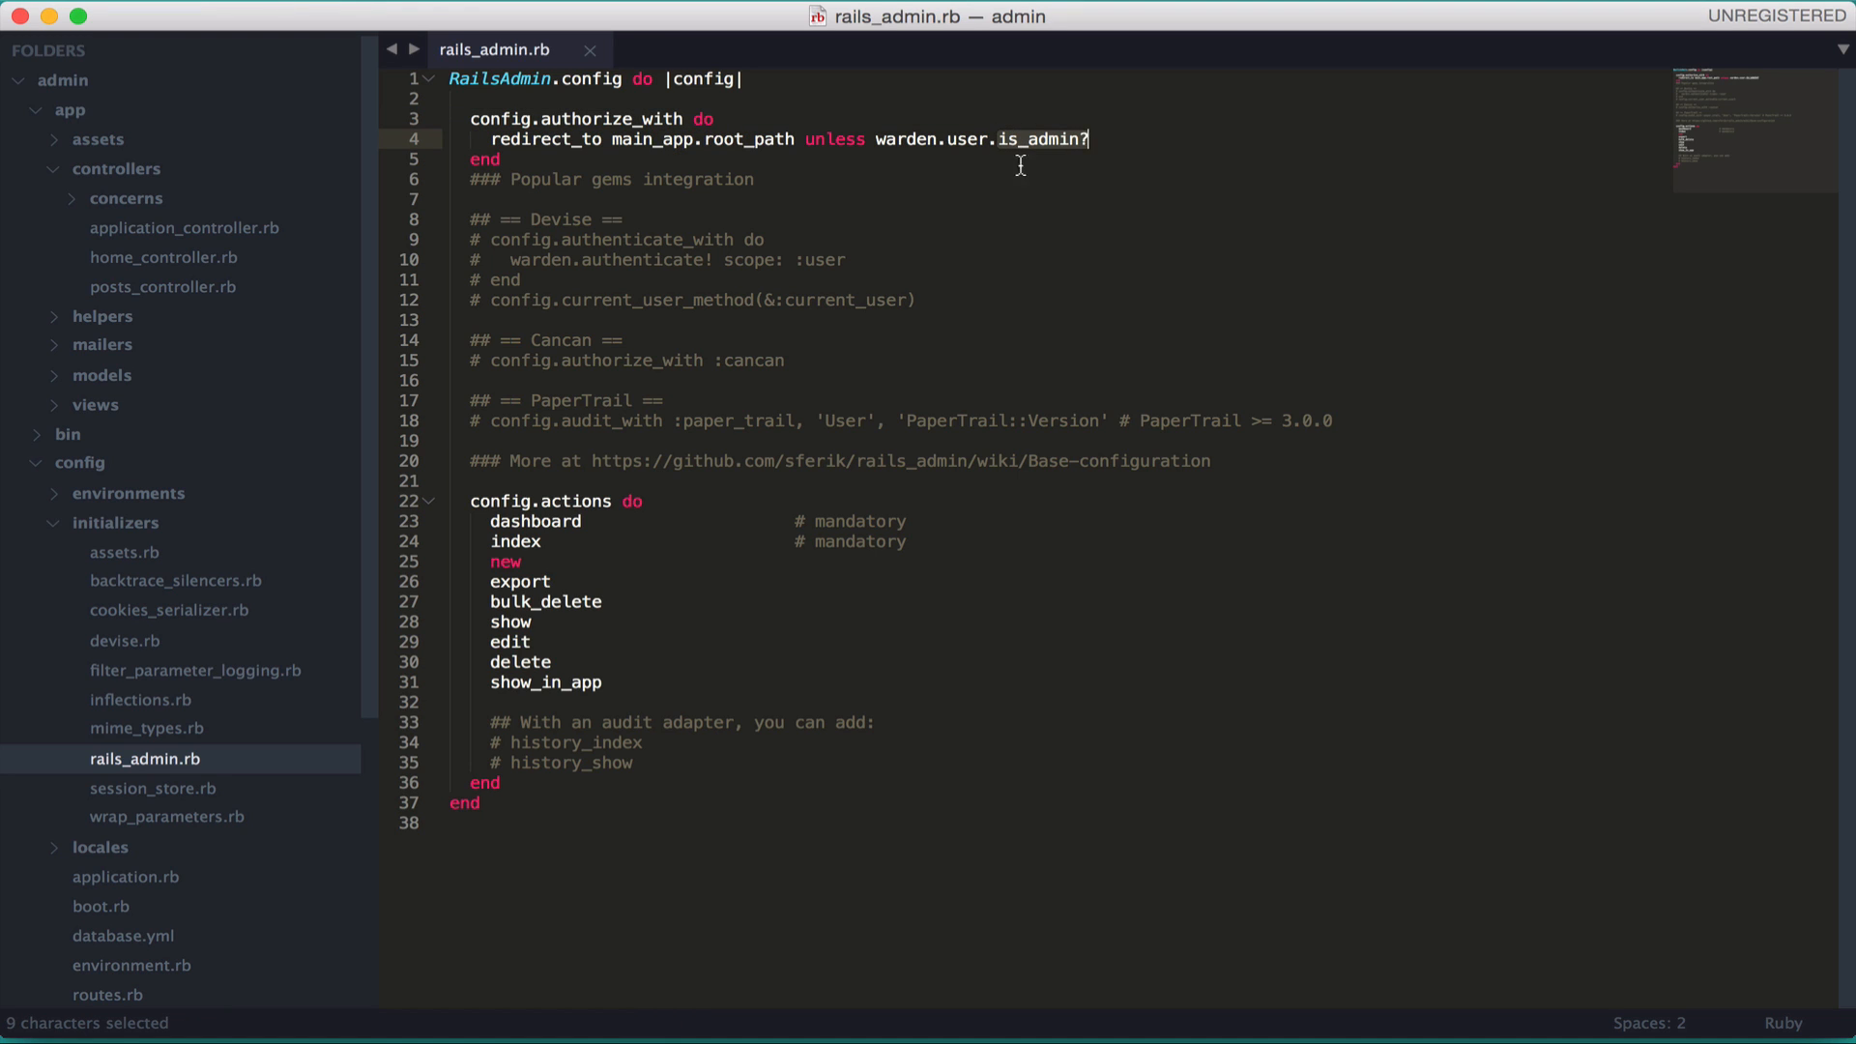
mouse_move(1065, 142)
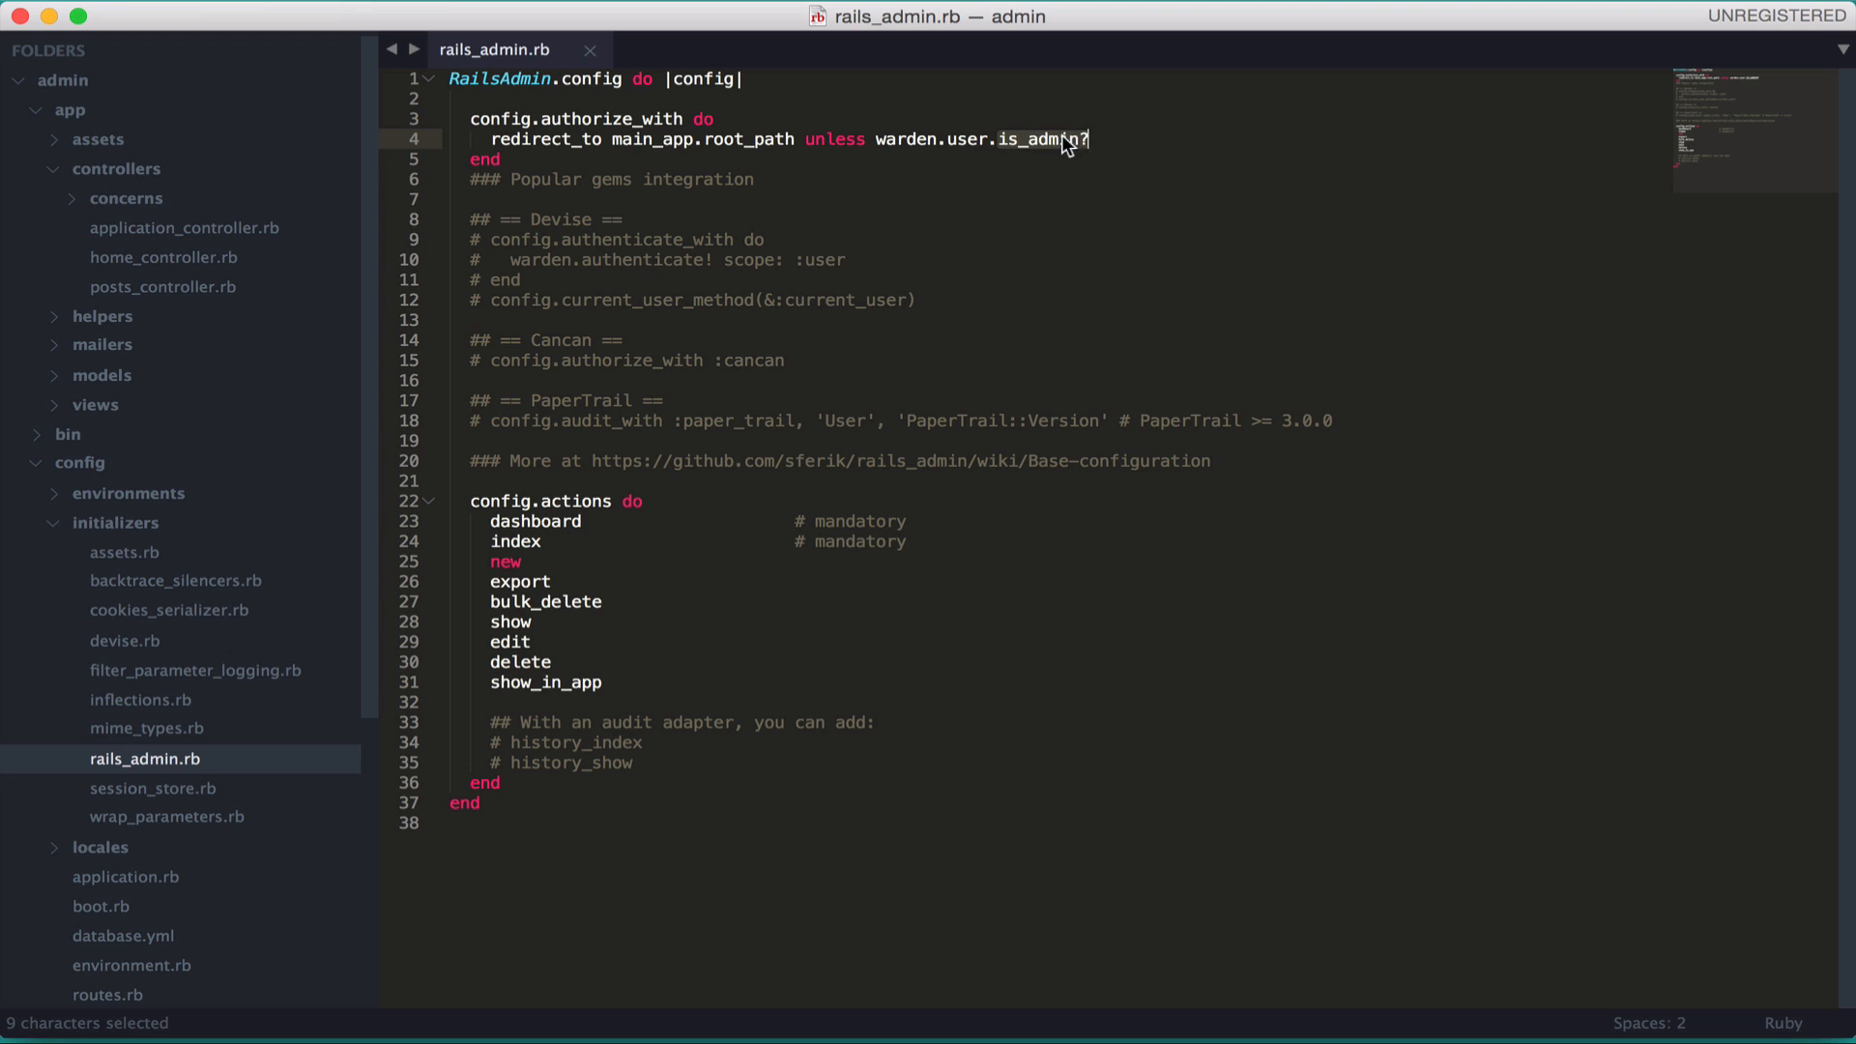
mouse_move(1039, 139)
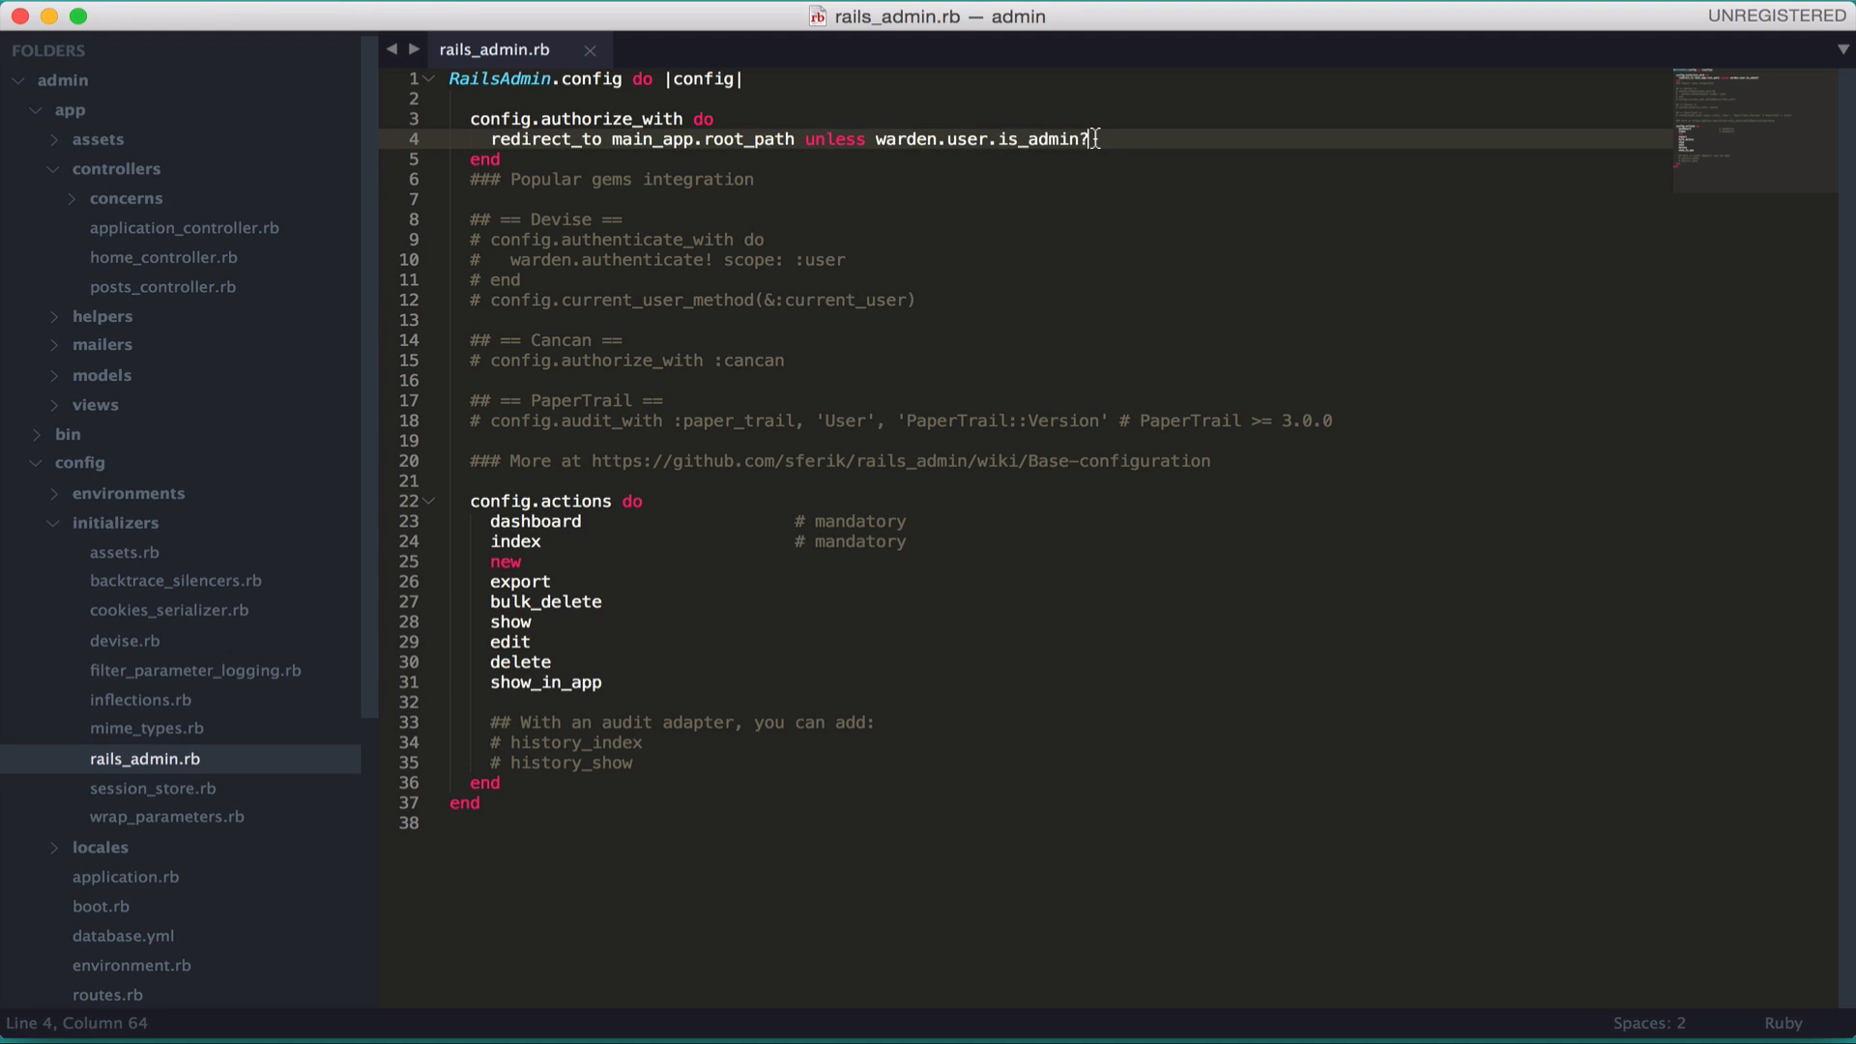
key(backspace)
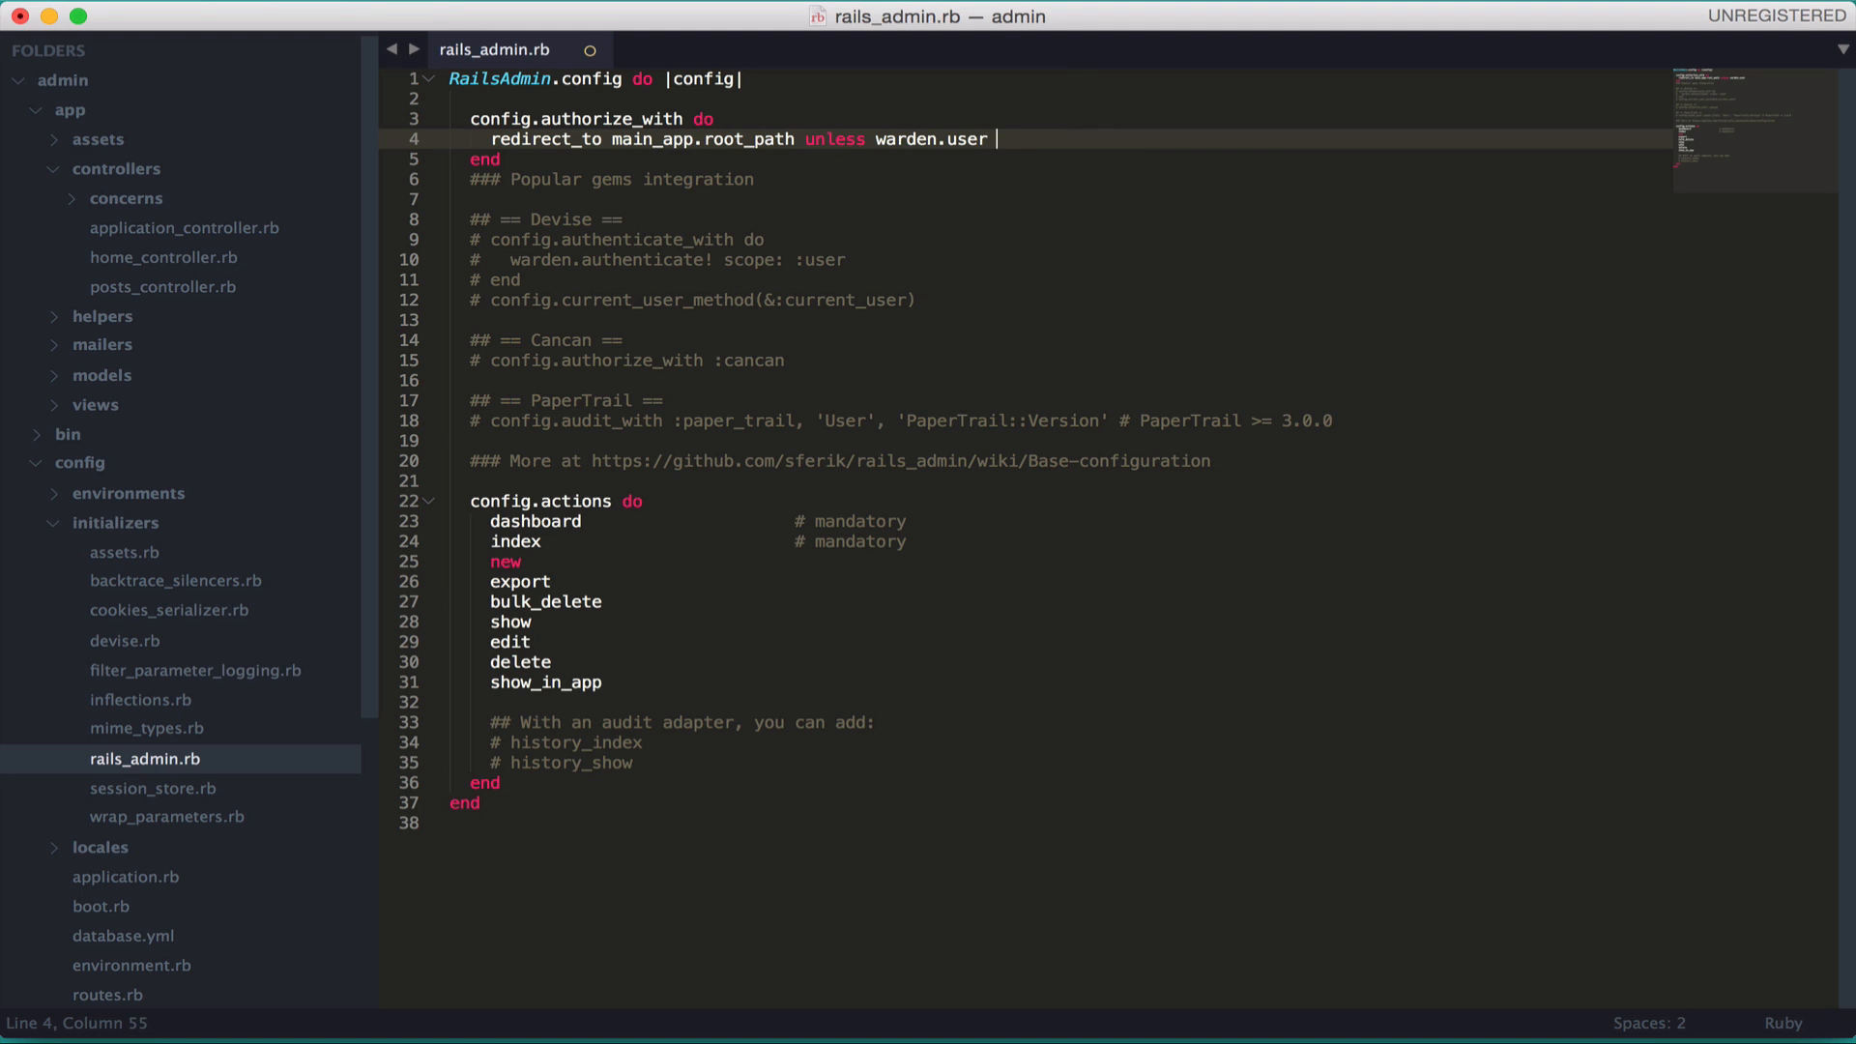
text(.a)
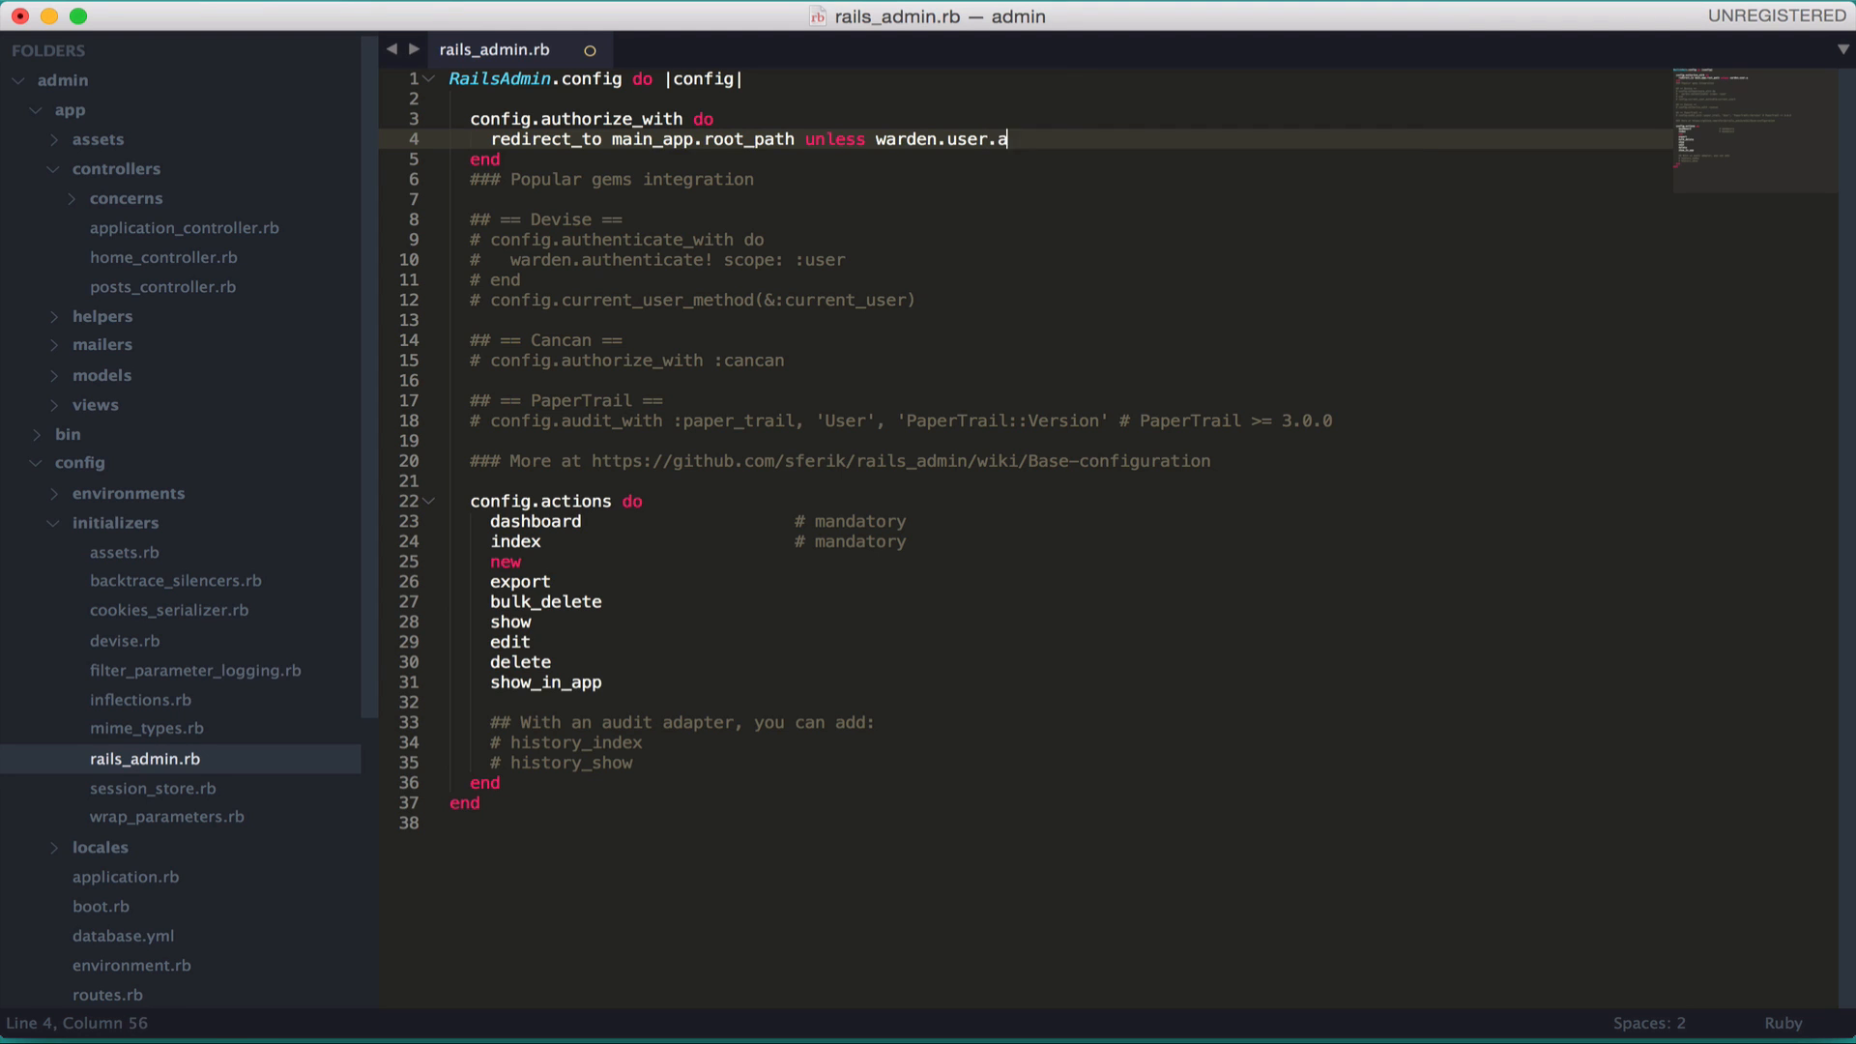
text(dmin)
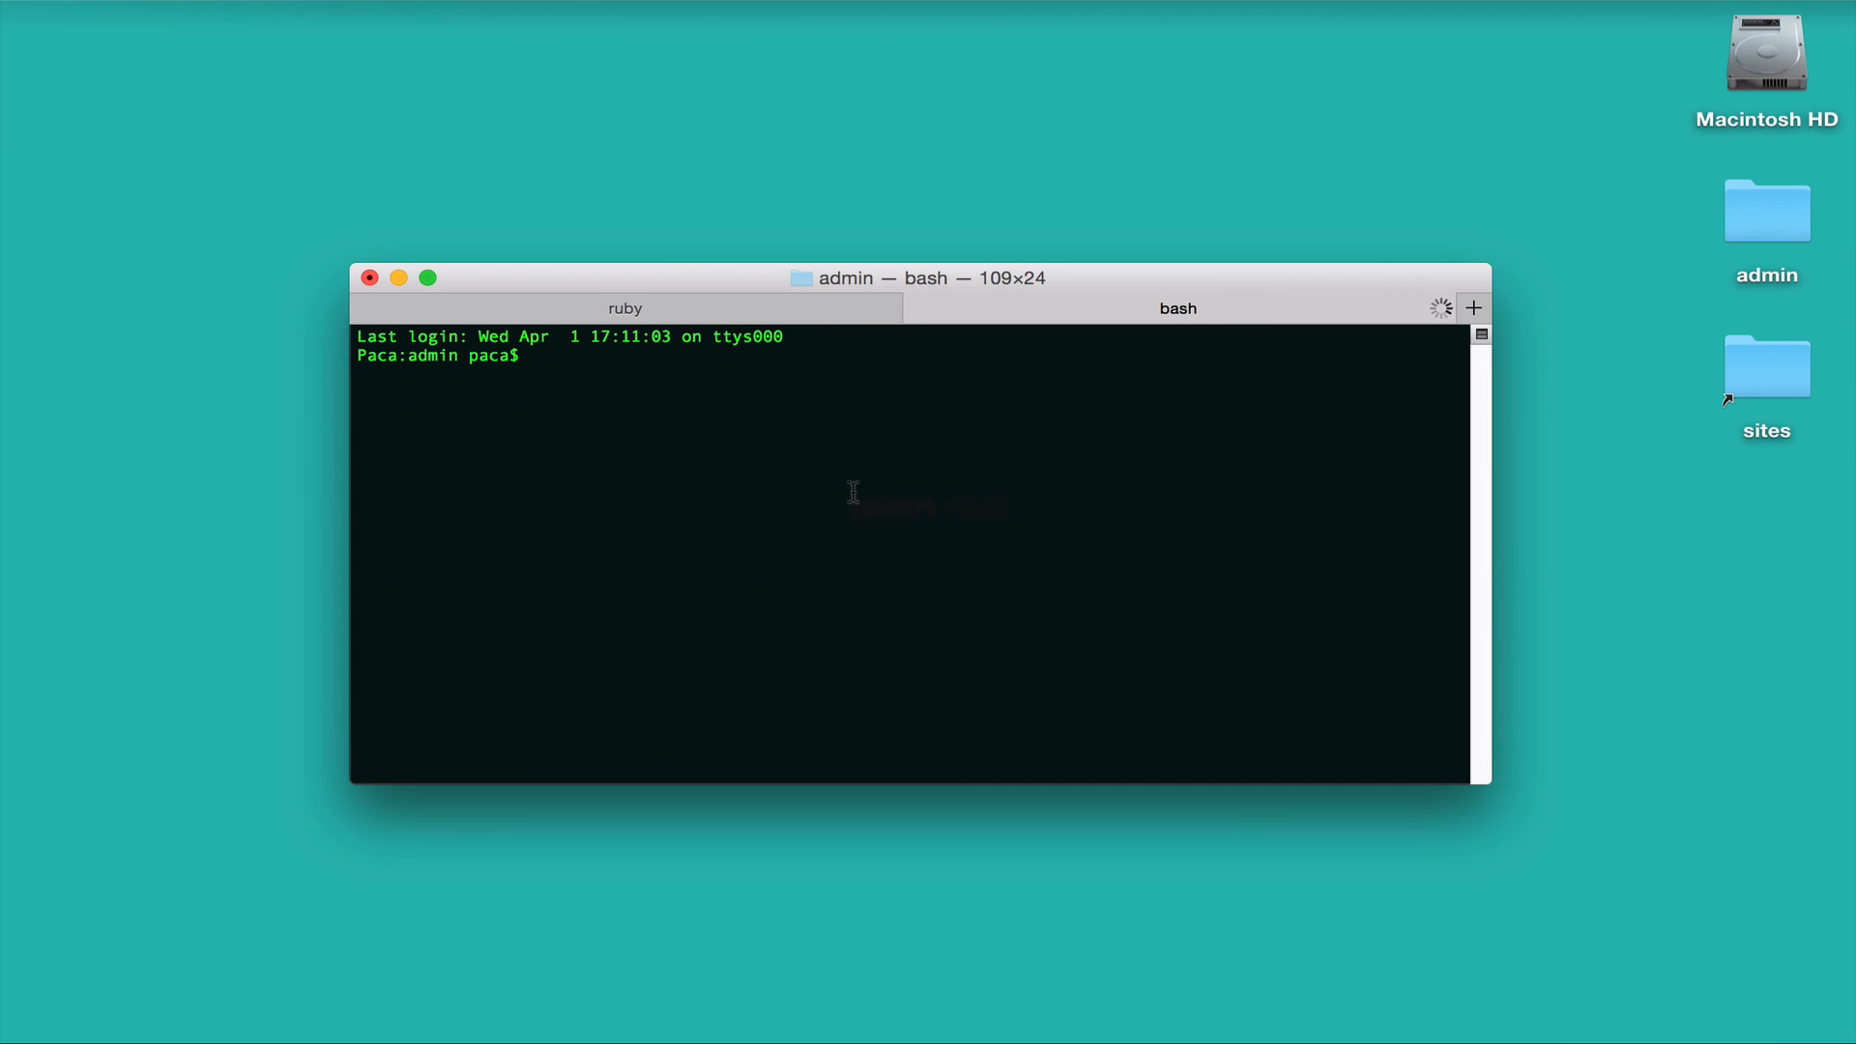
- In rails c, load User.first into u and set u.admin to true
text(rails c)
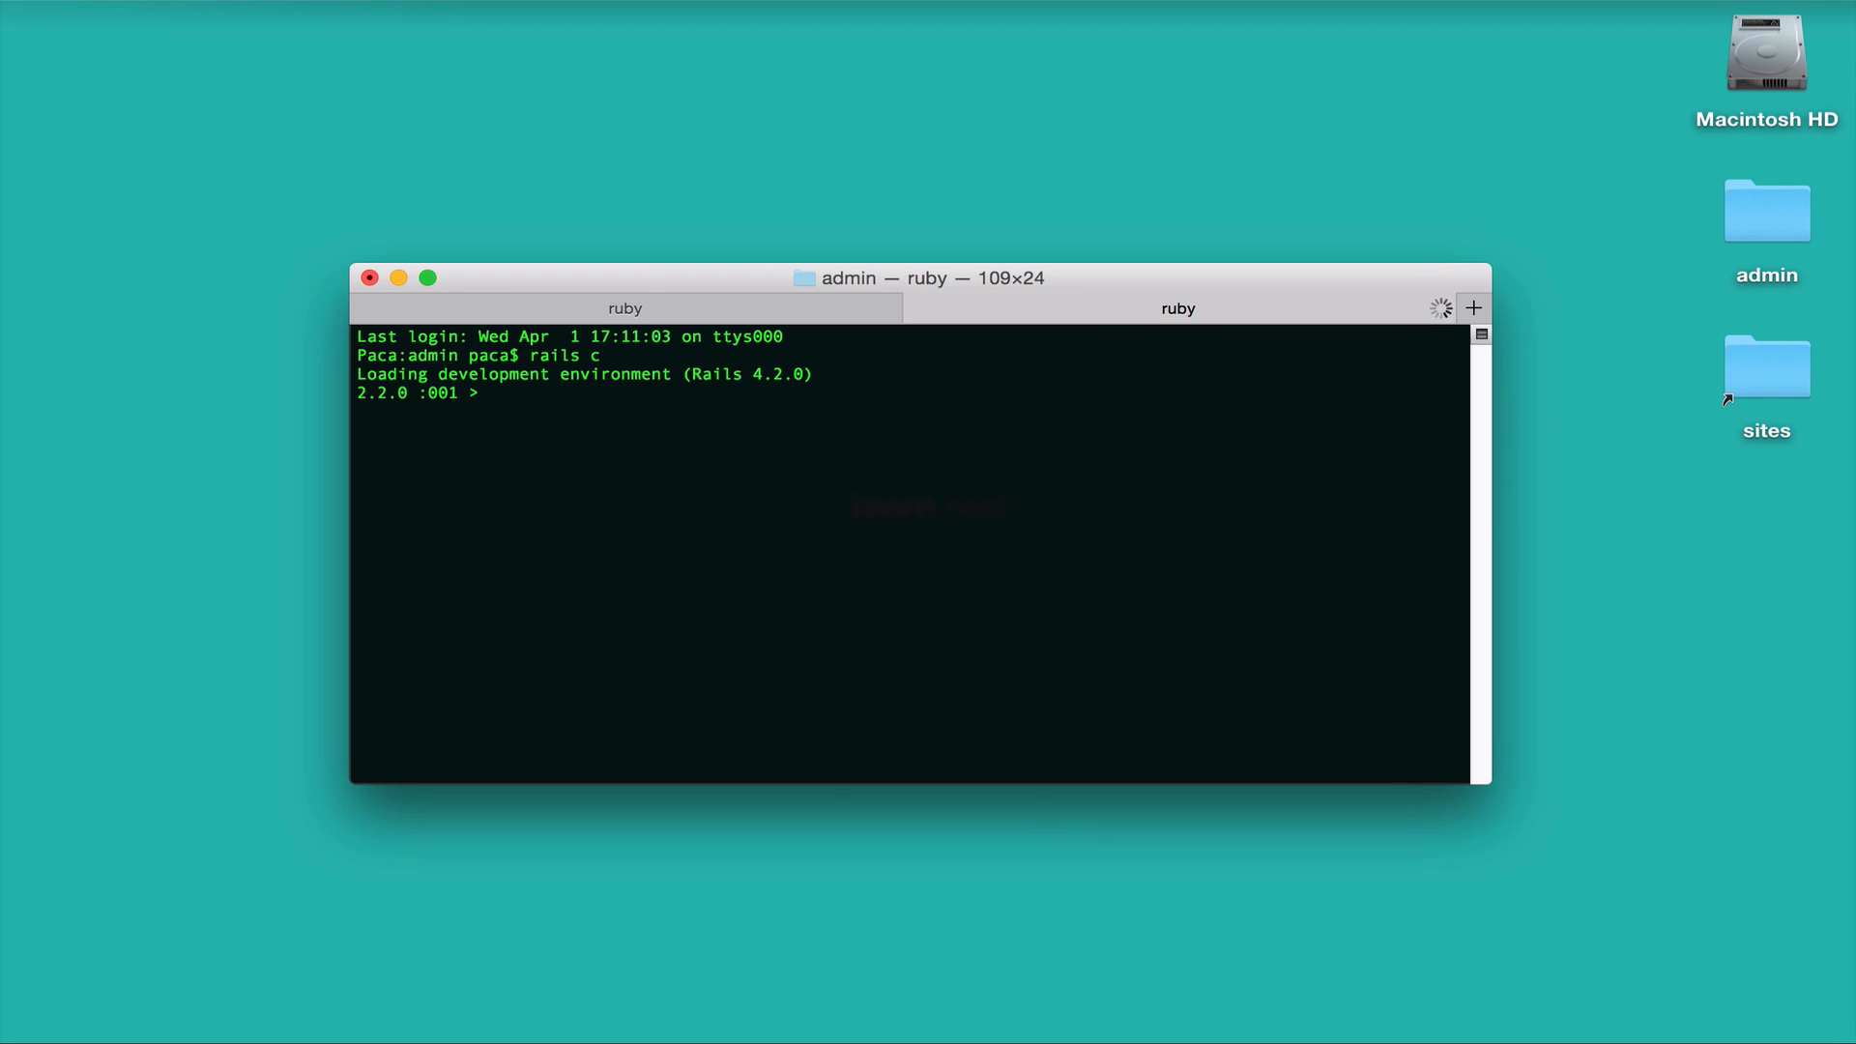
text(u = use)
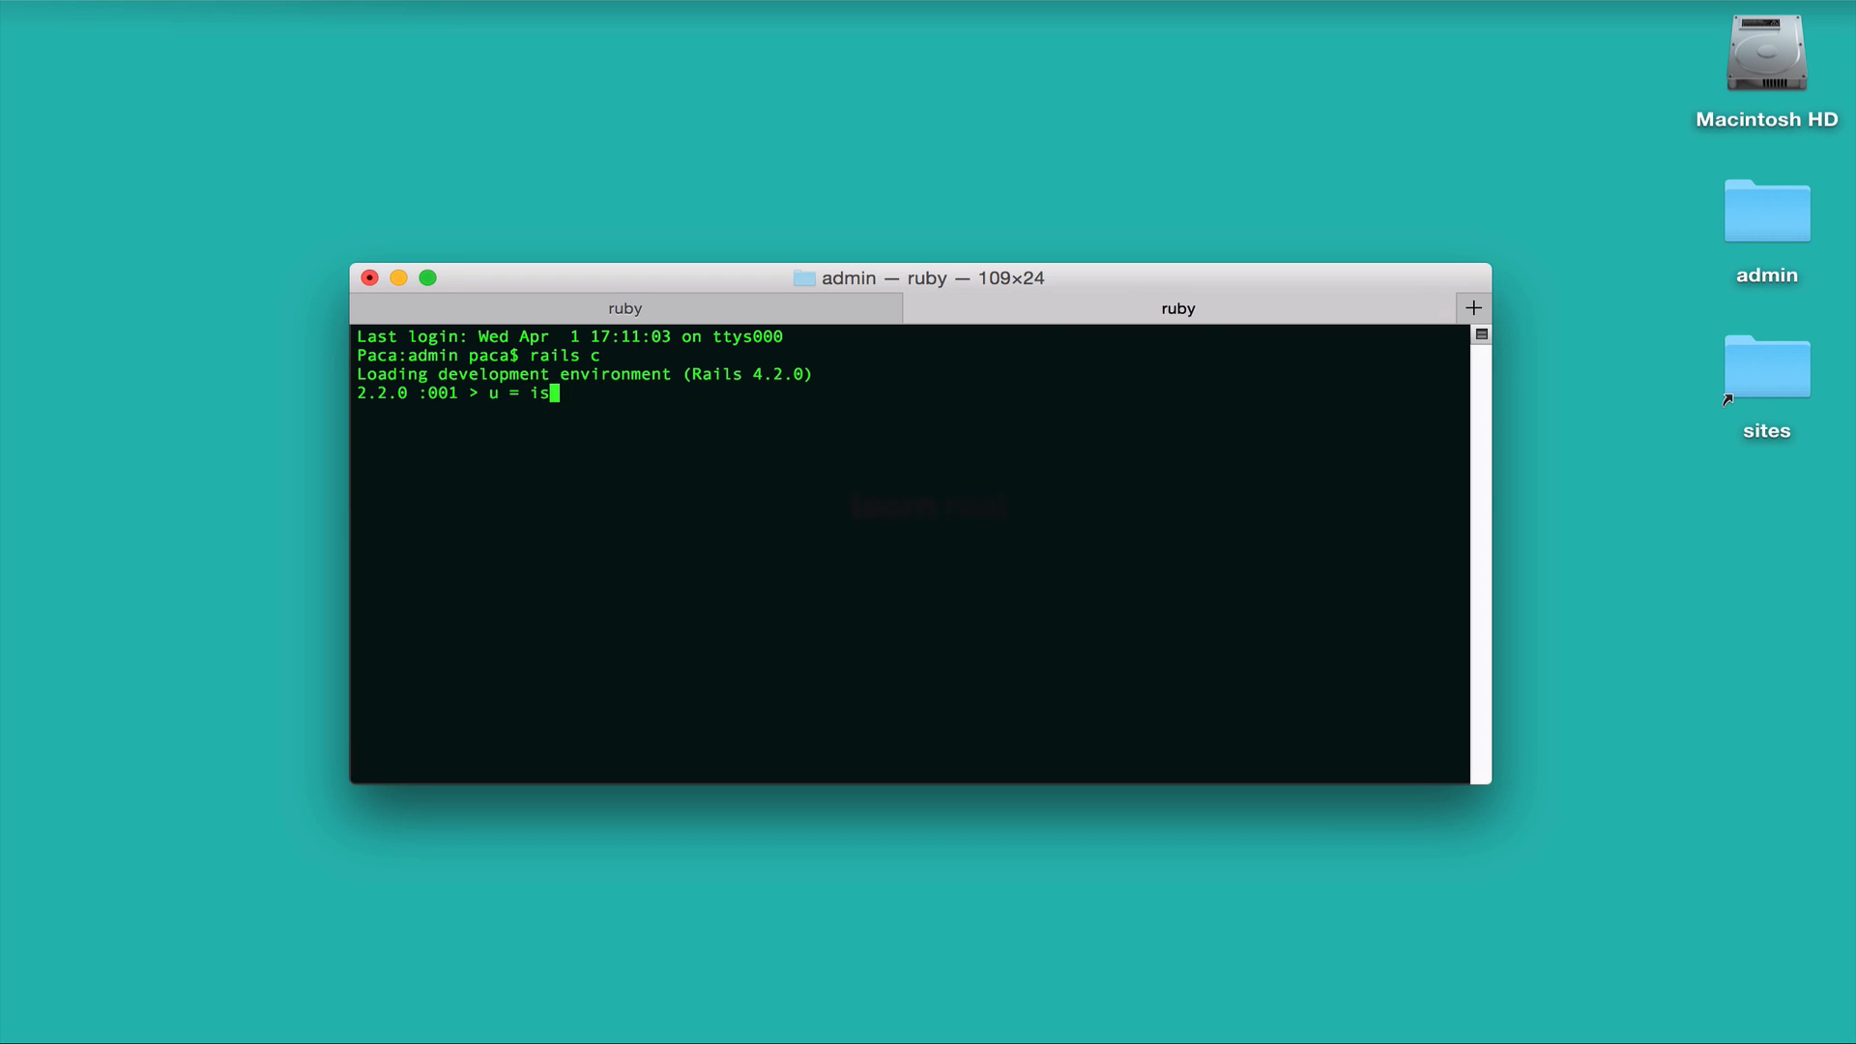
text(User)
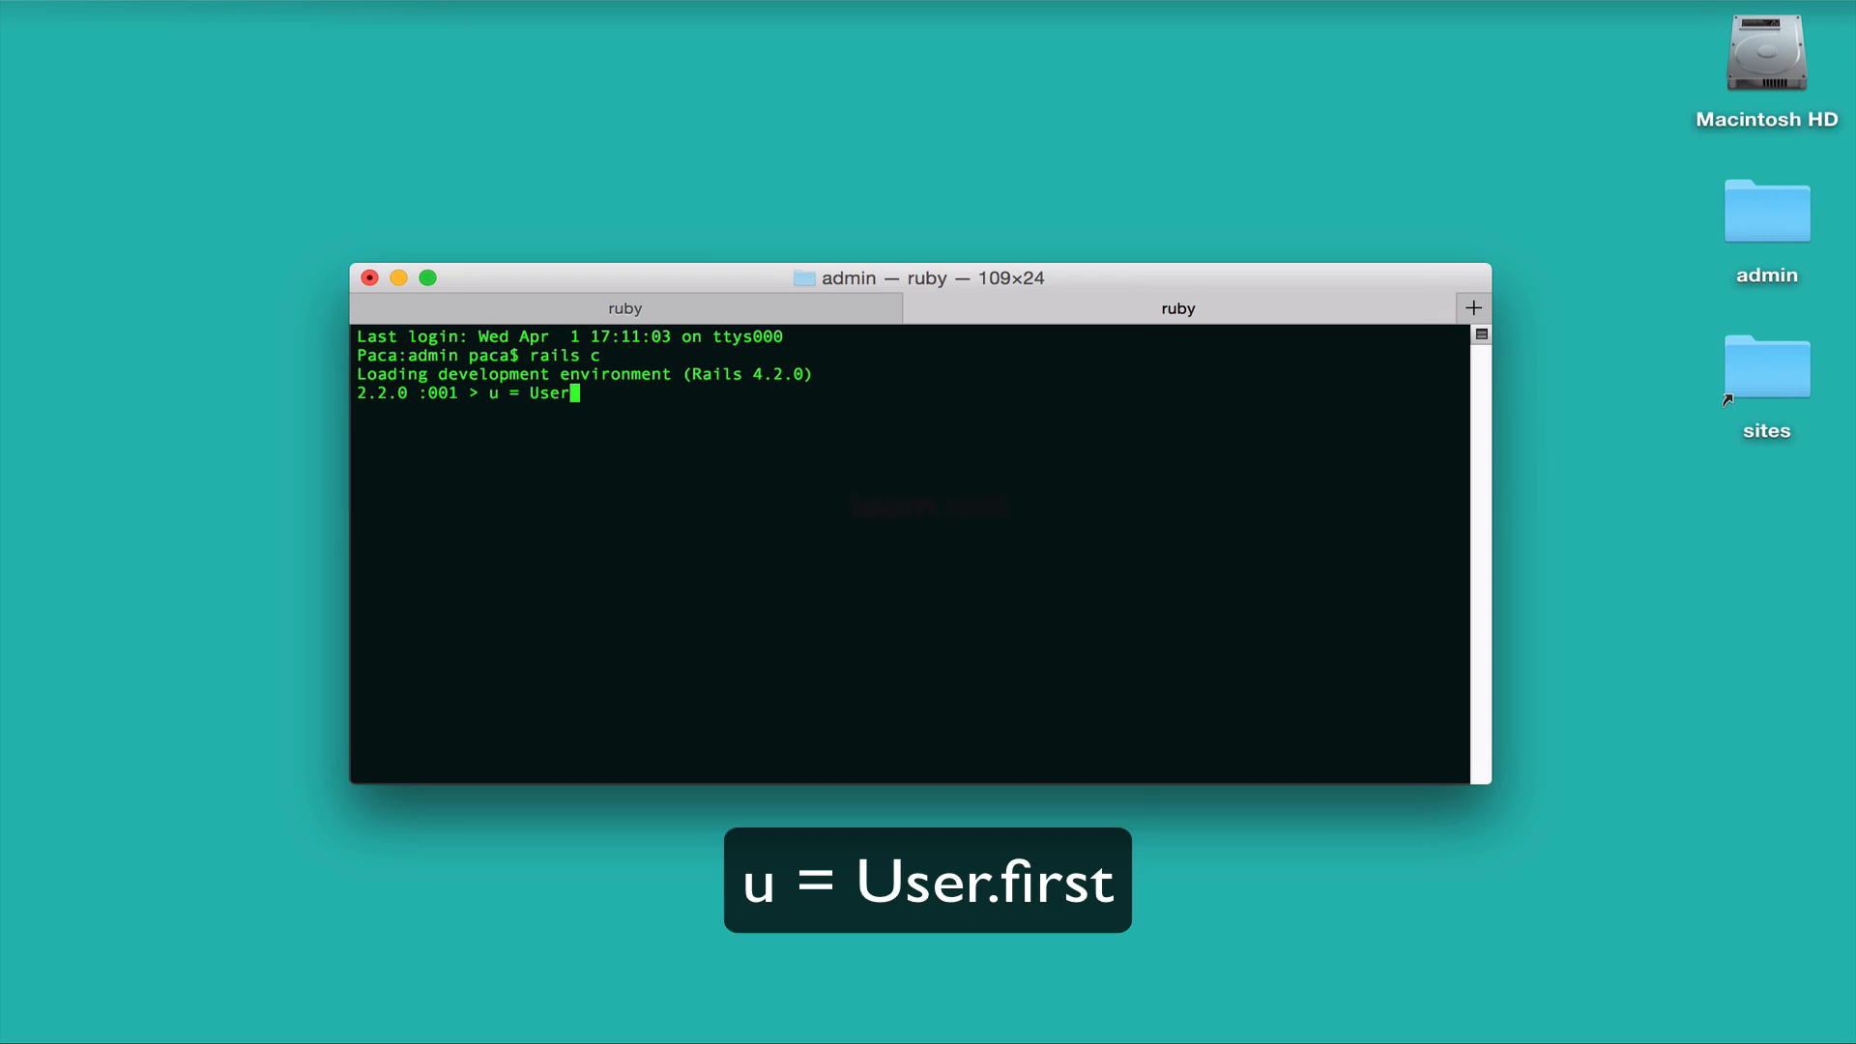
key(Return)
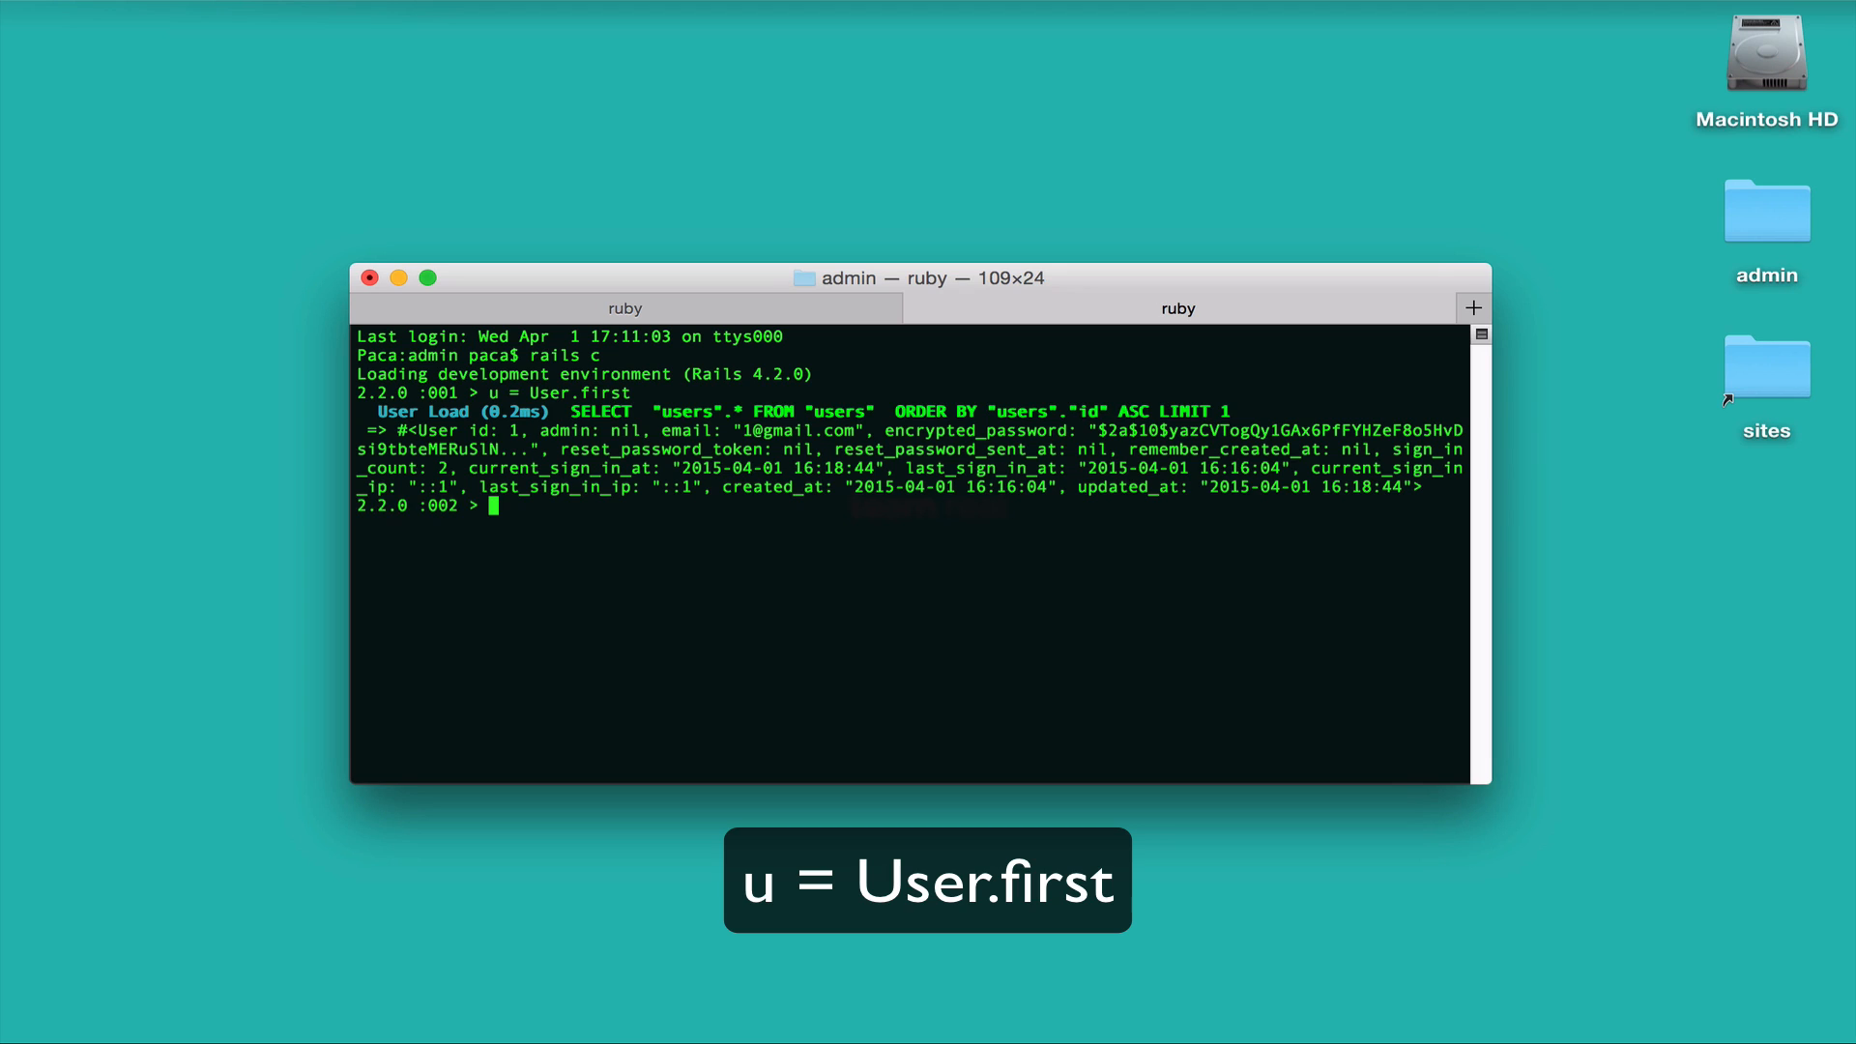
text(u.admin)
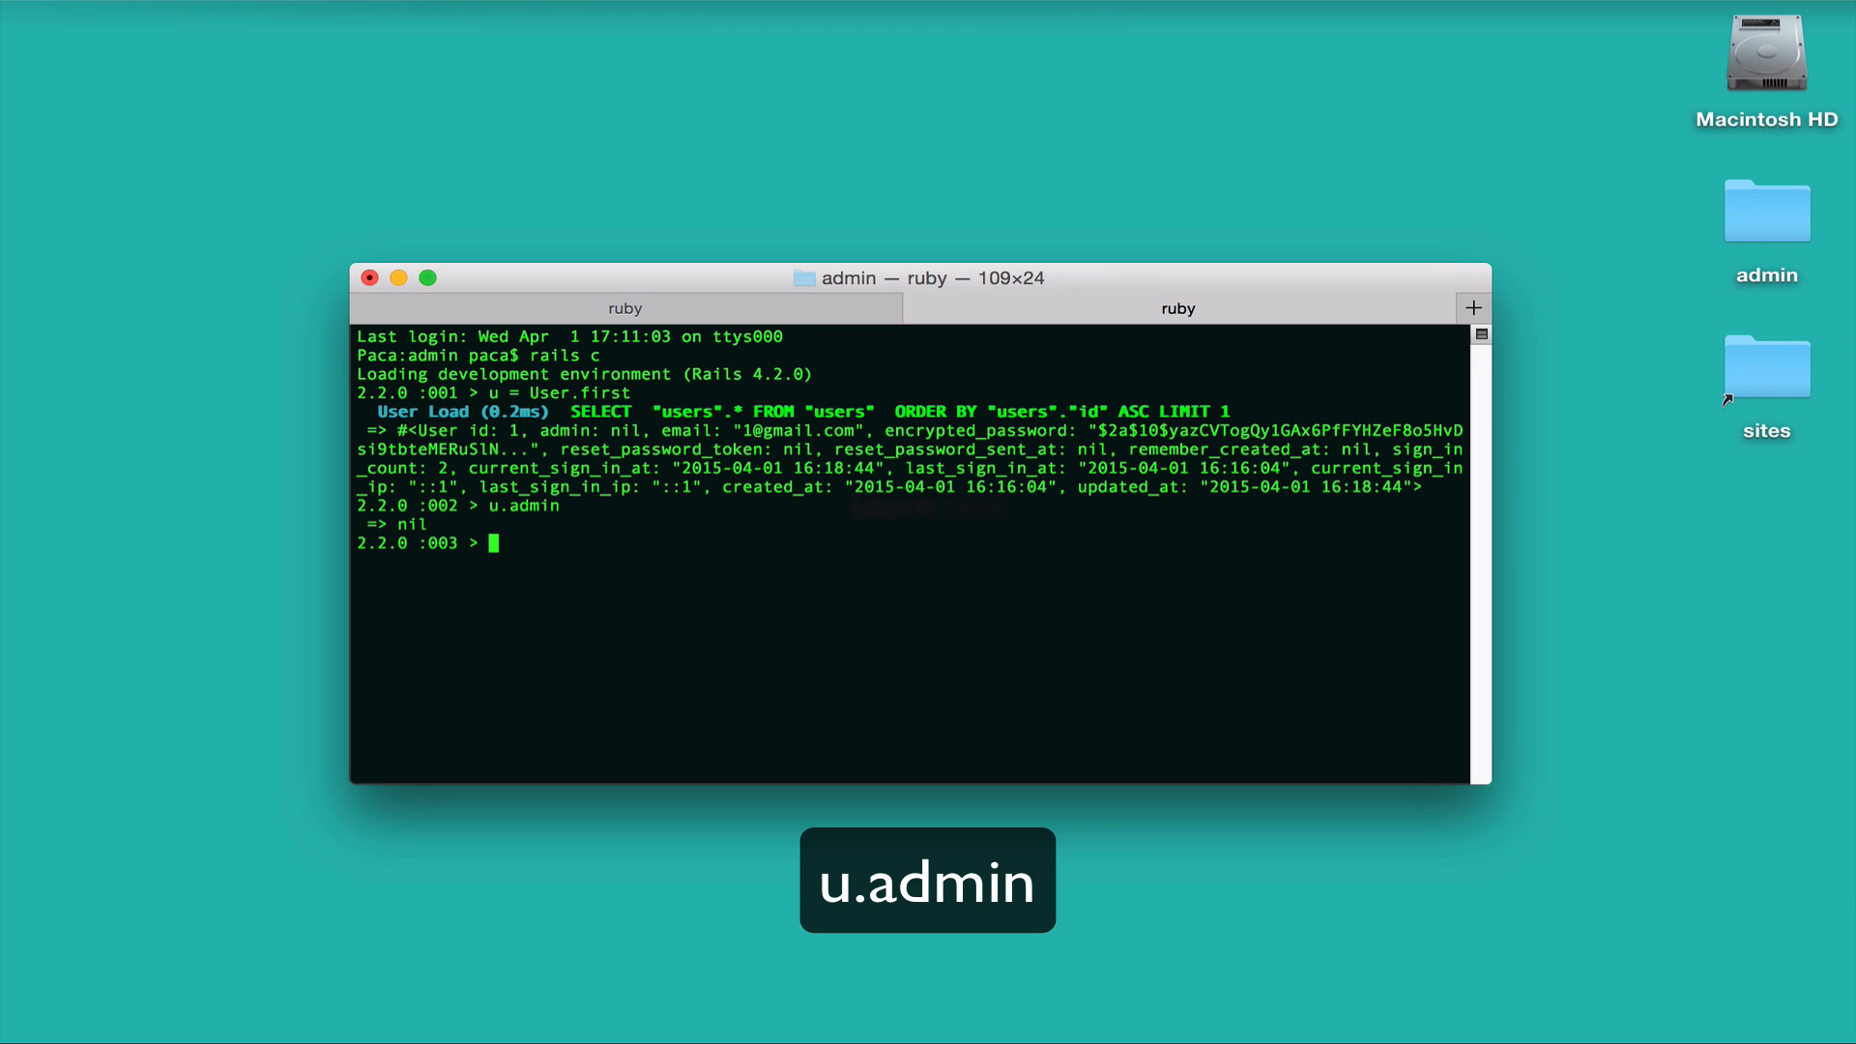
text(u.admin)
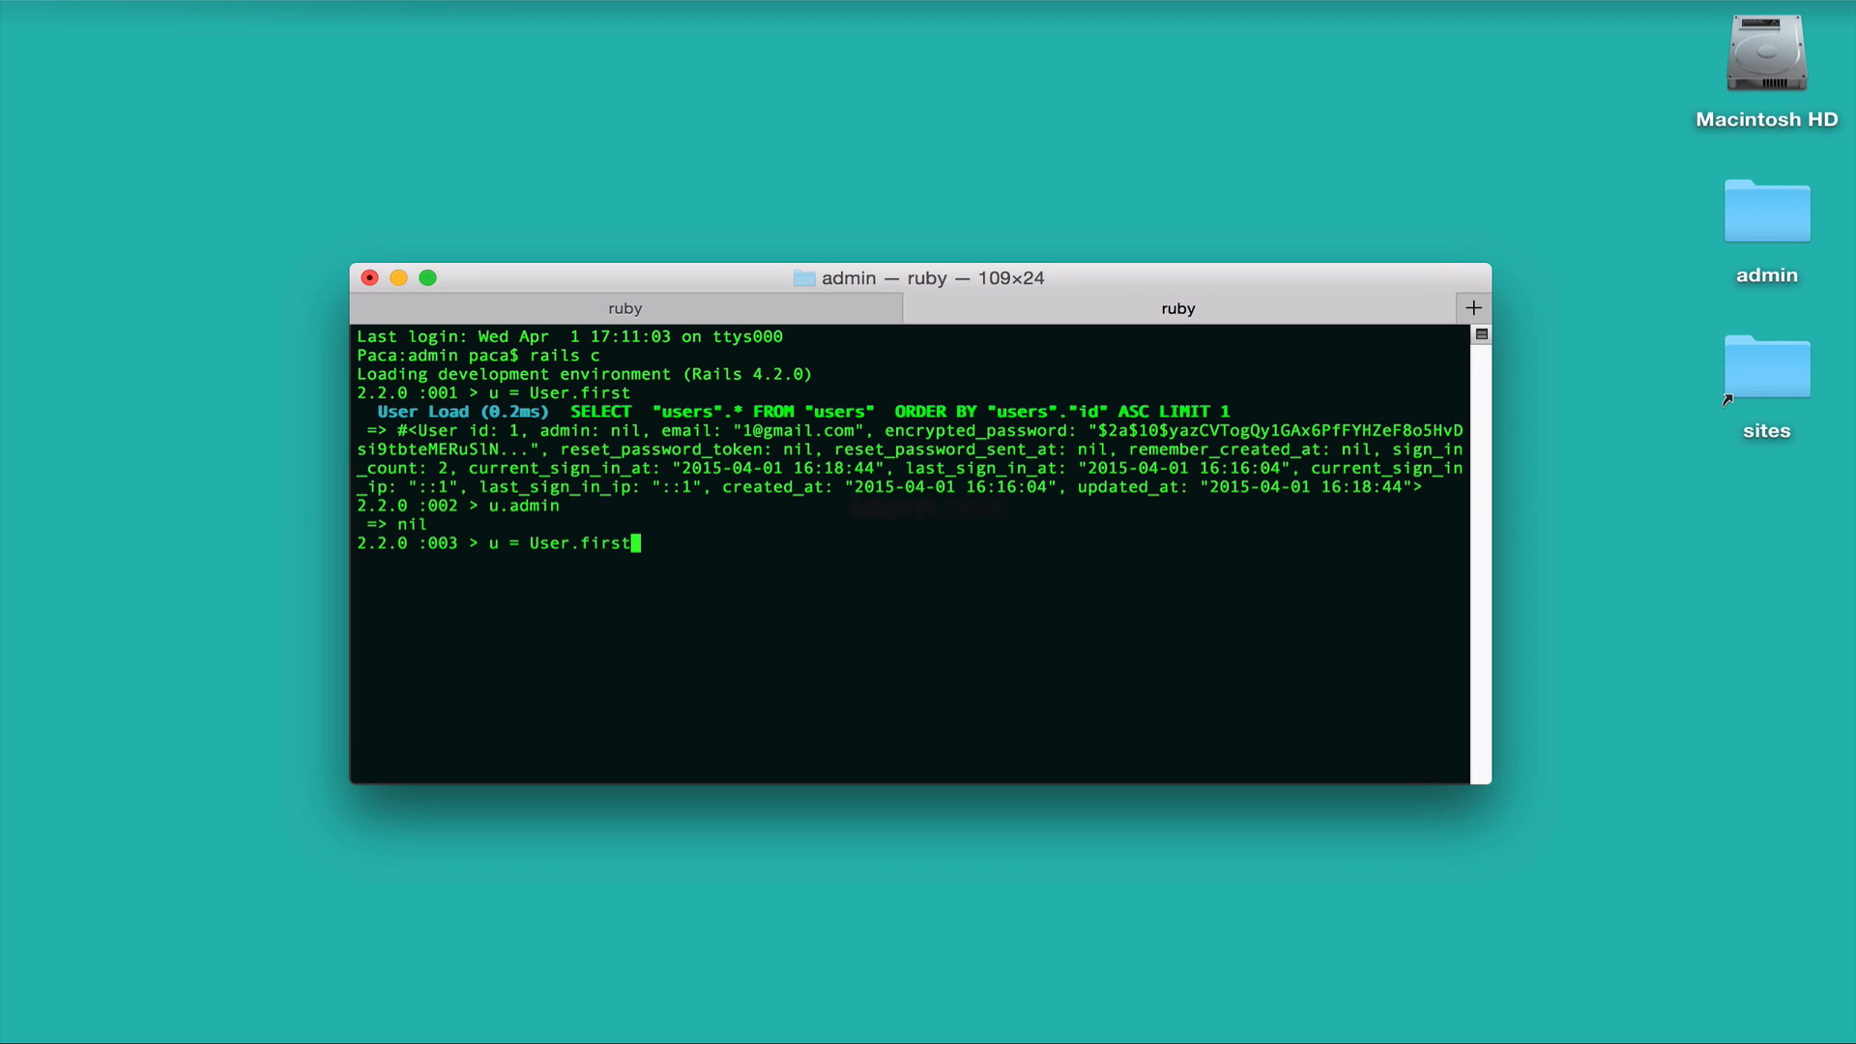
text(u.admin = true)
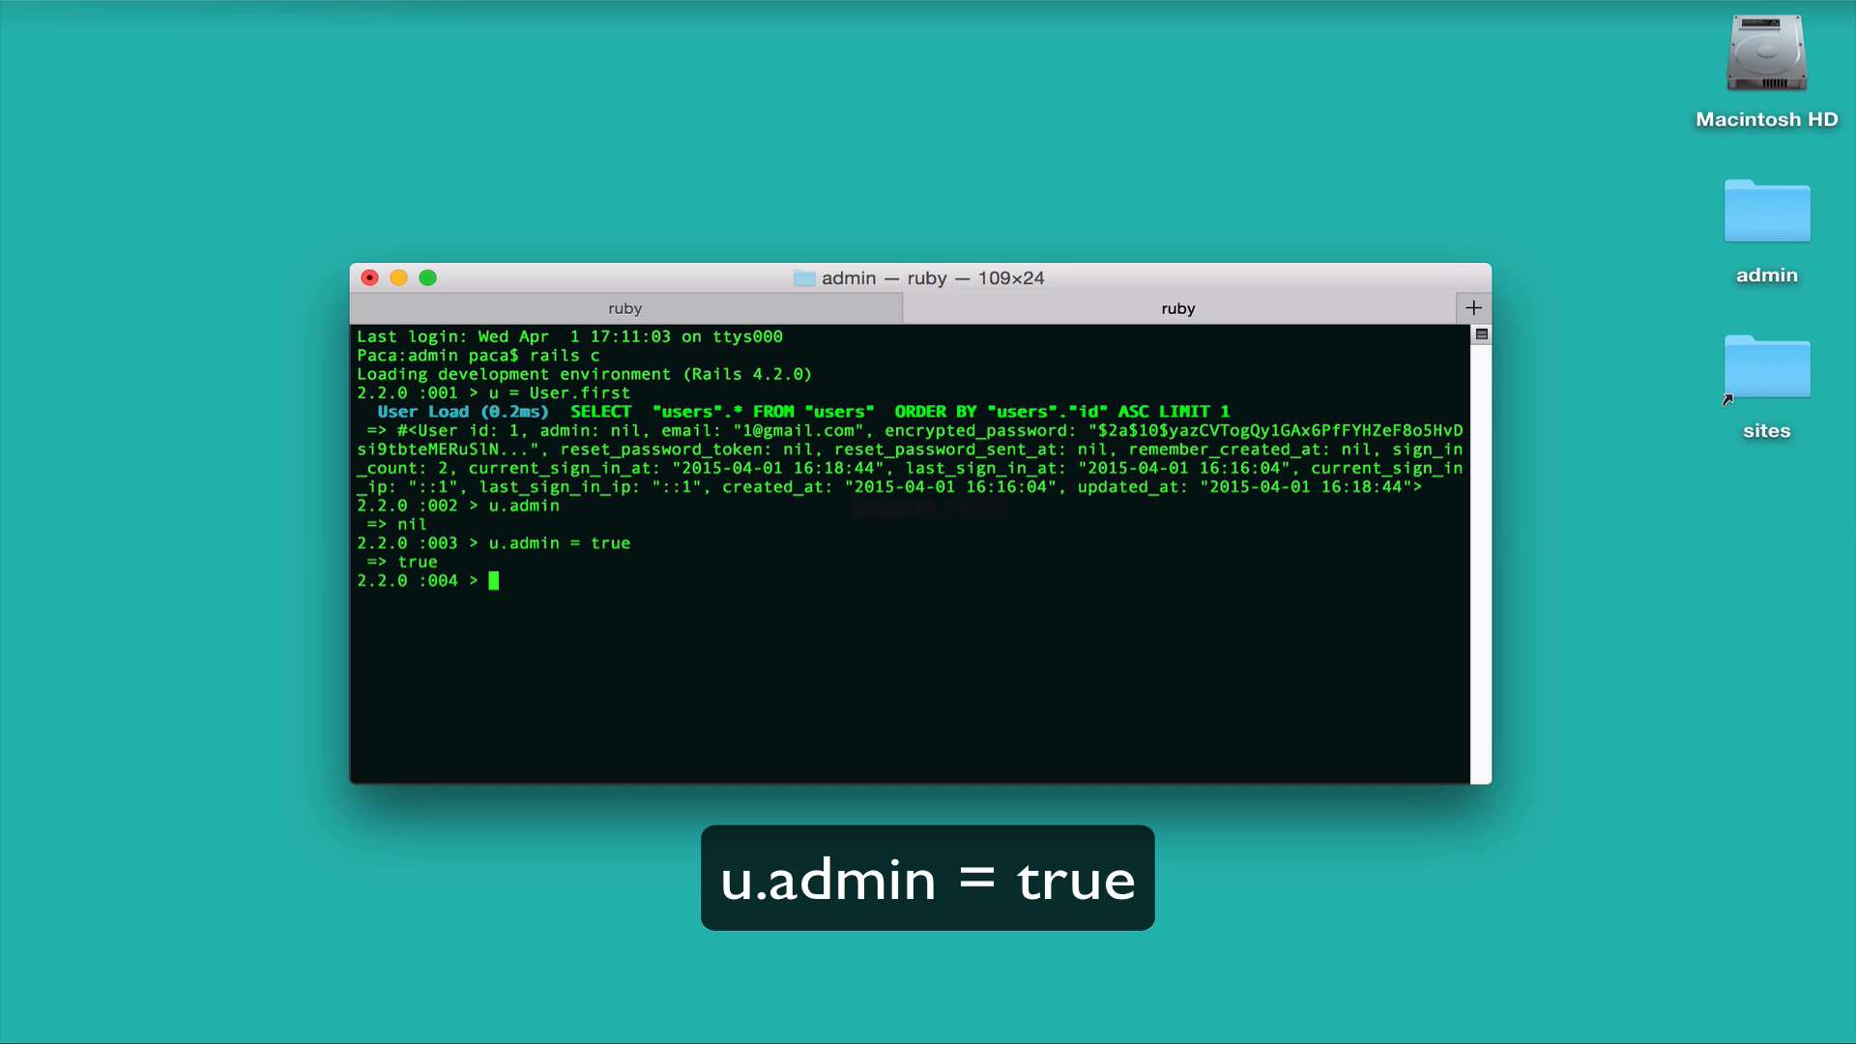
- Save u, inspect it, and confirm User.last still has admin nil
text(u.sa)
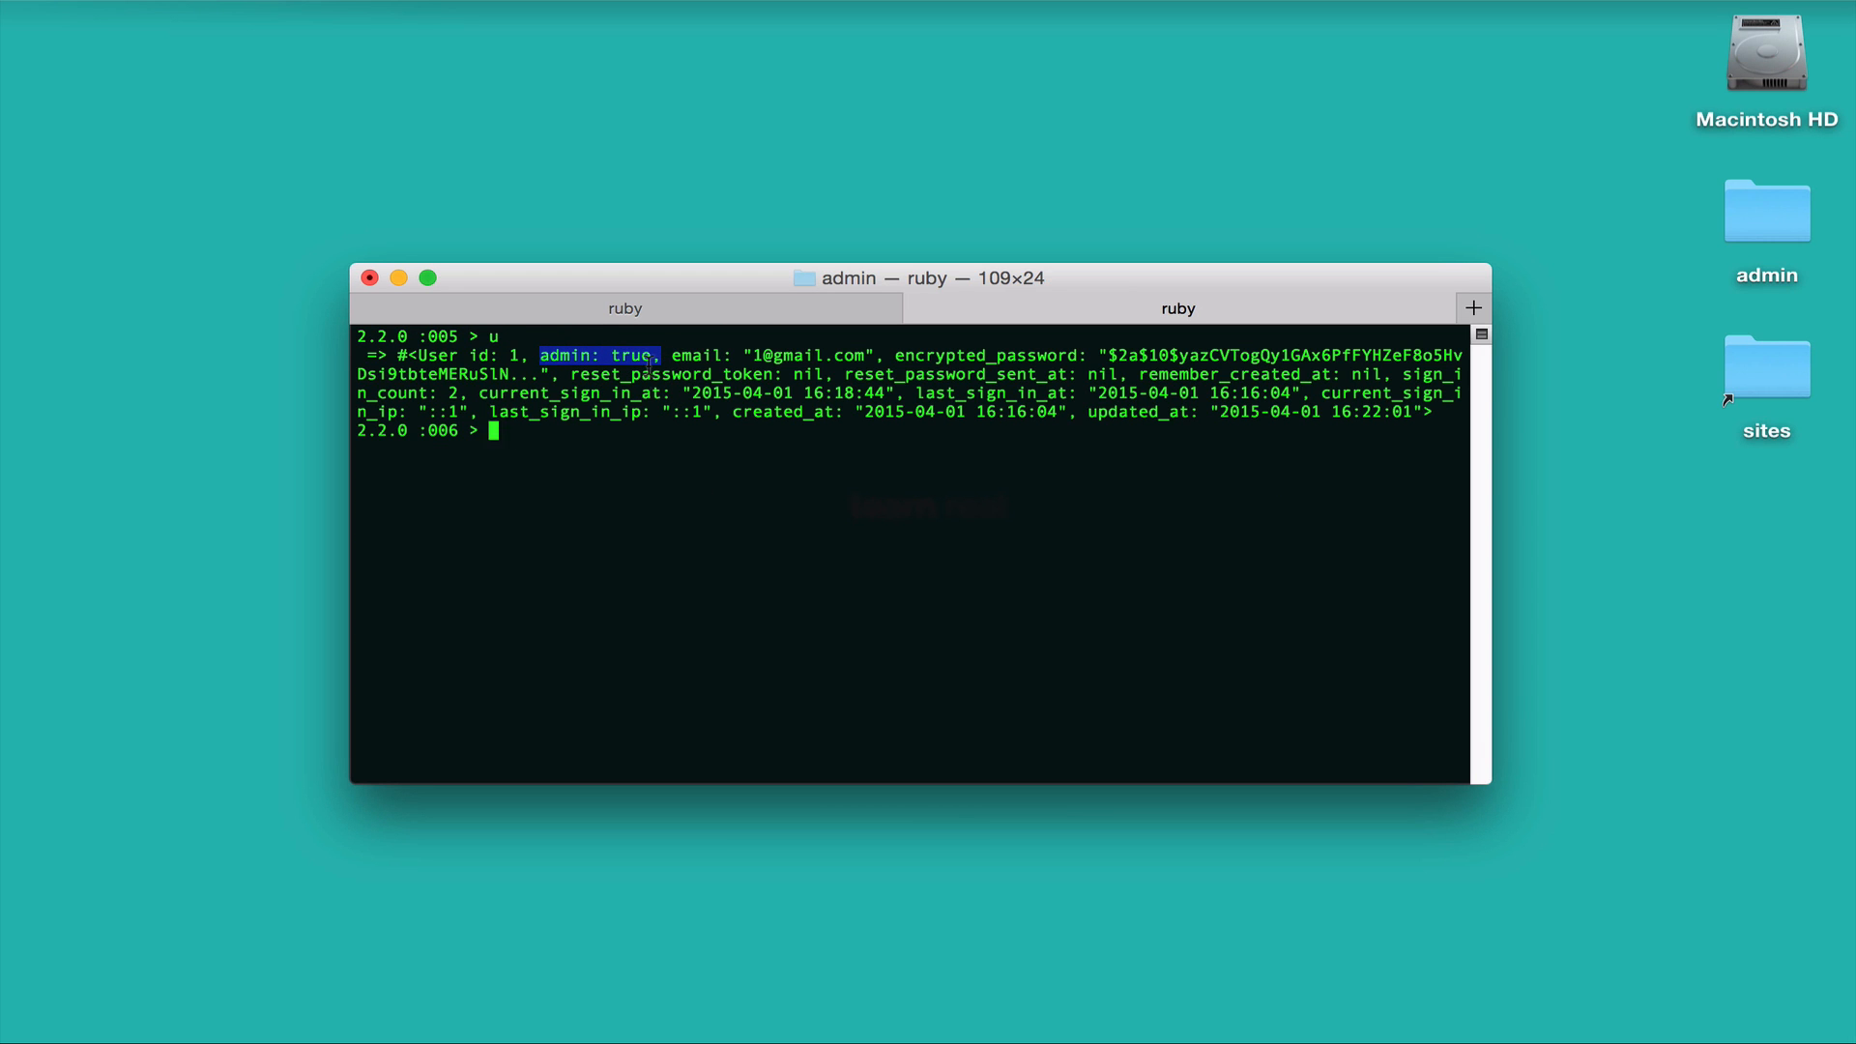
text(u)
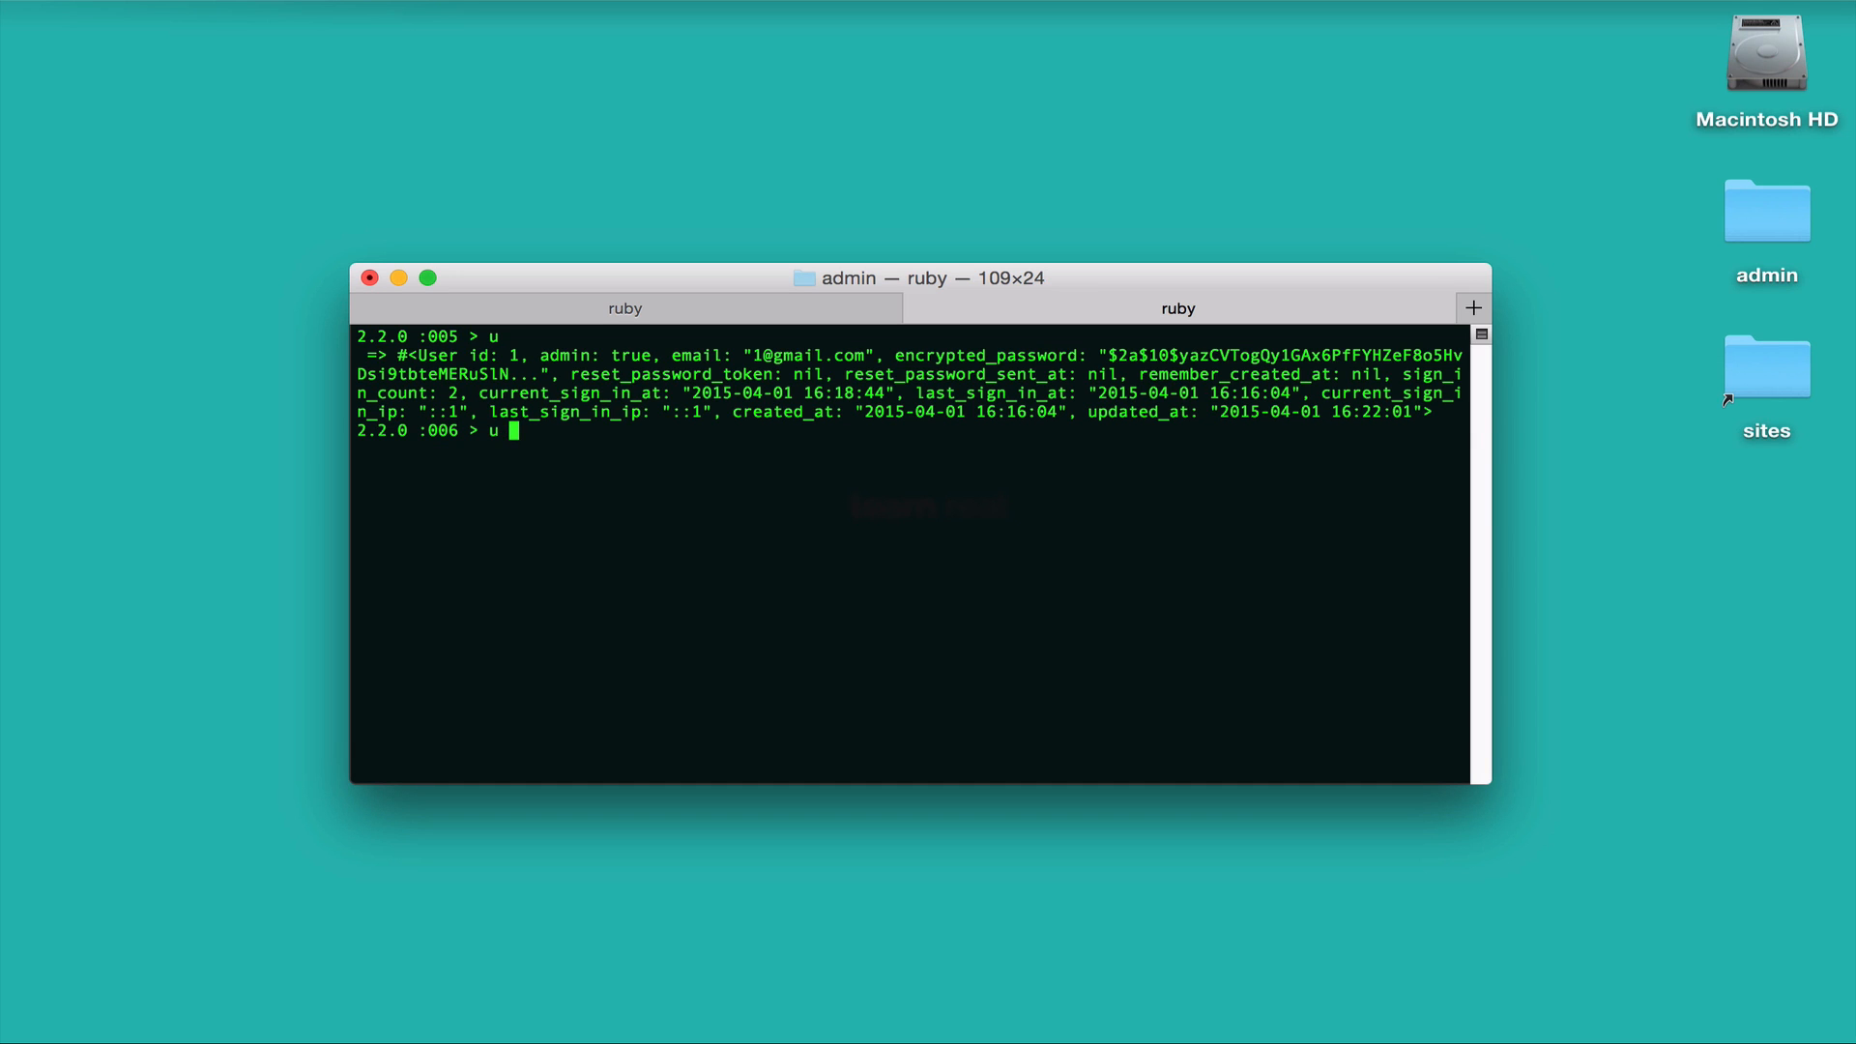
text(User.last)
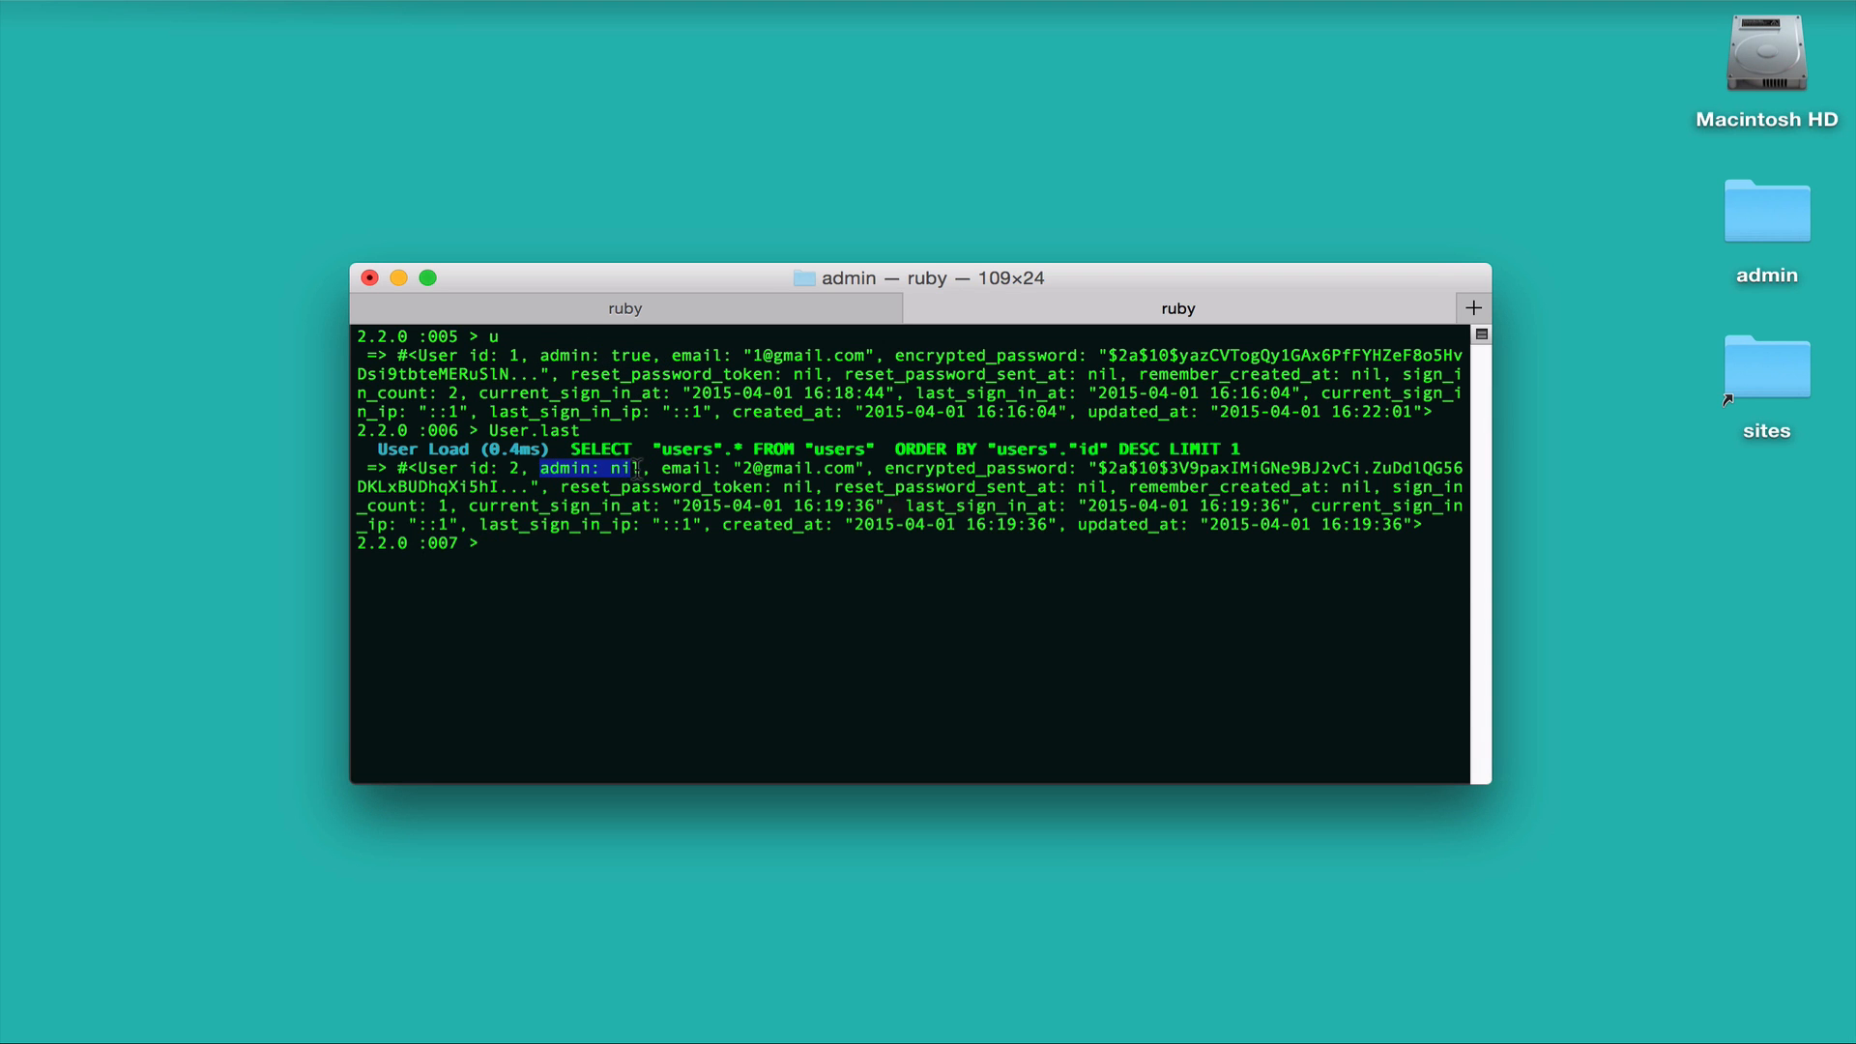
click(369, 279)
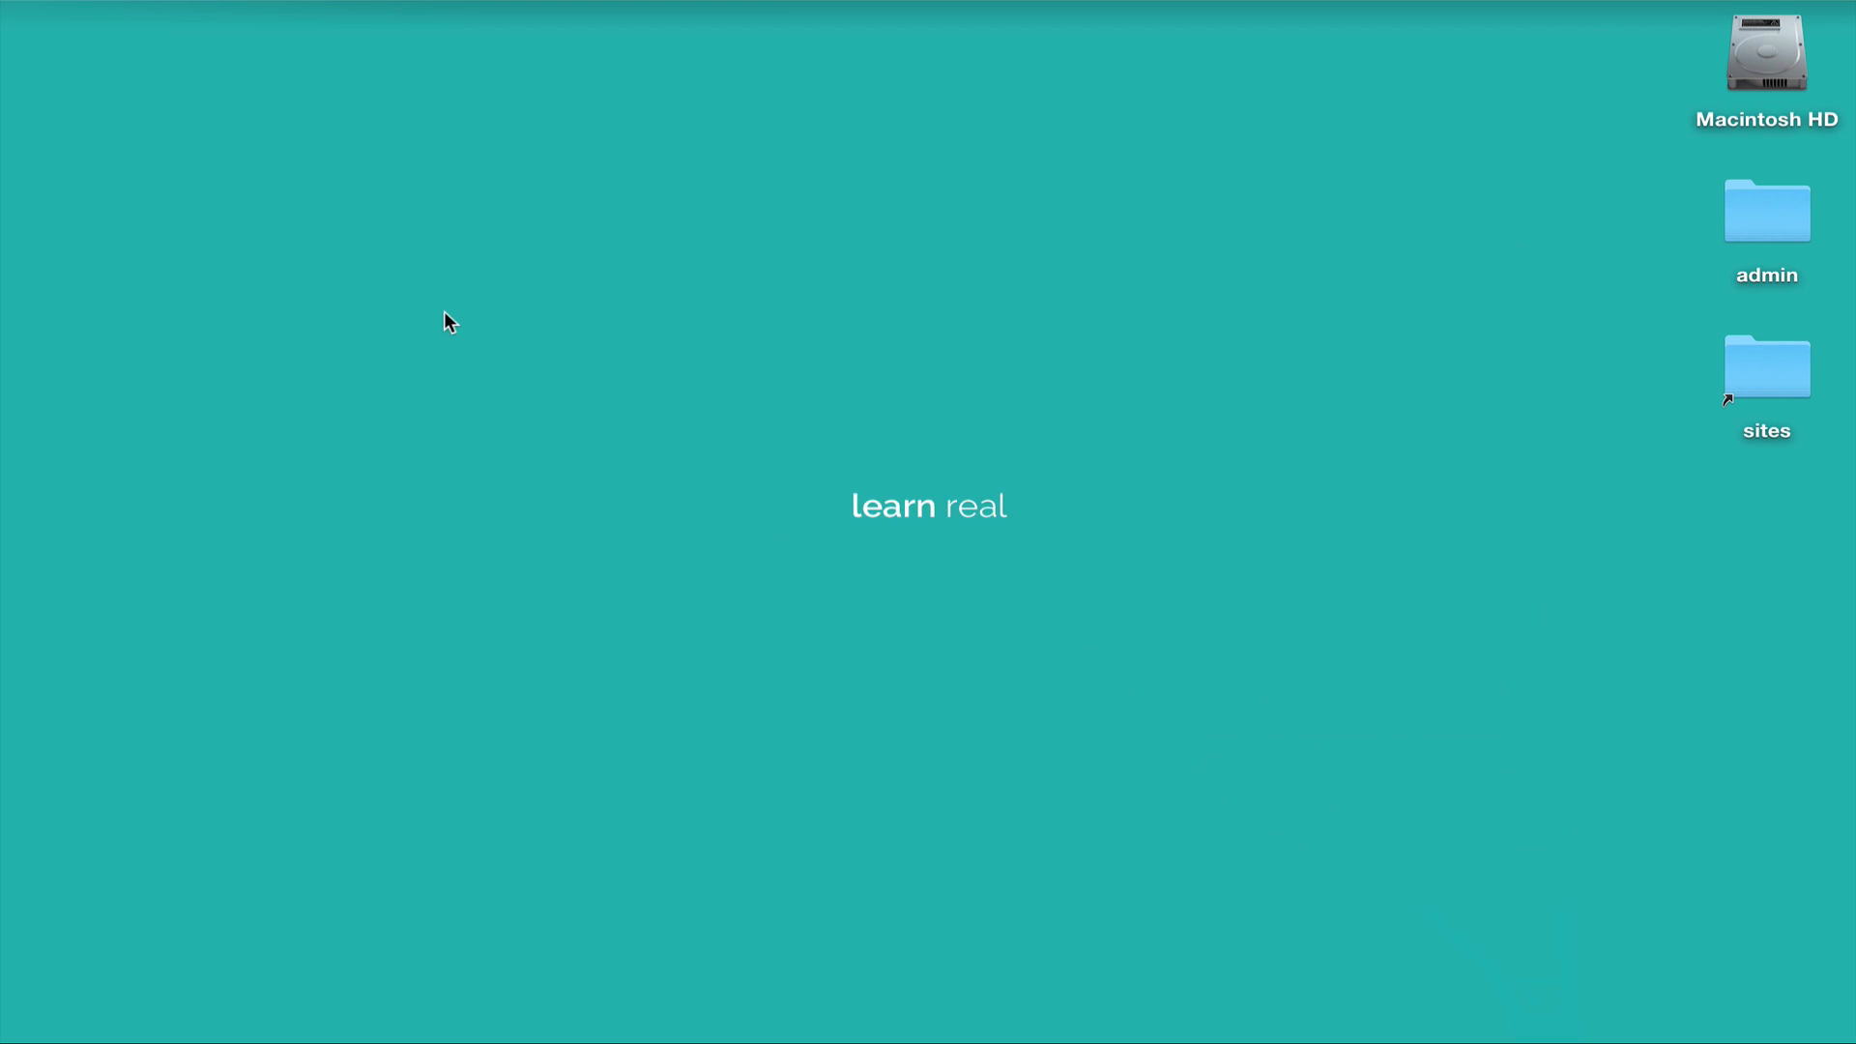
mouse_move(813, 1021)
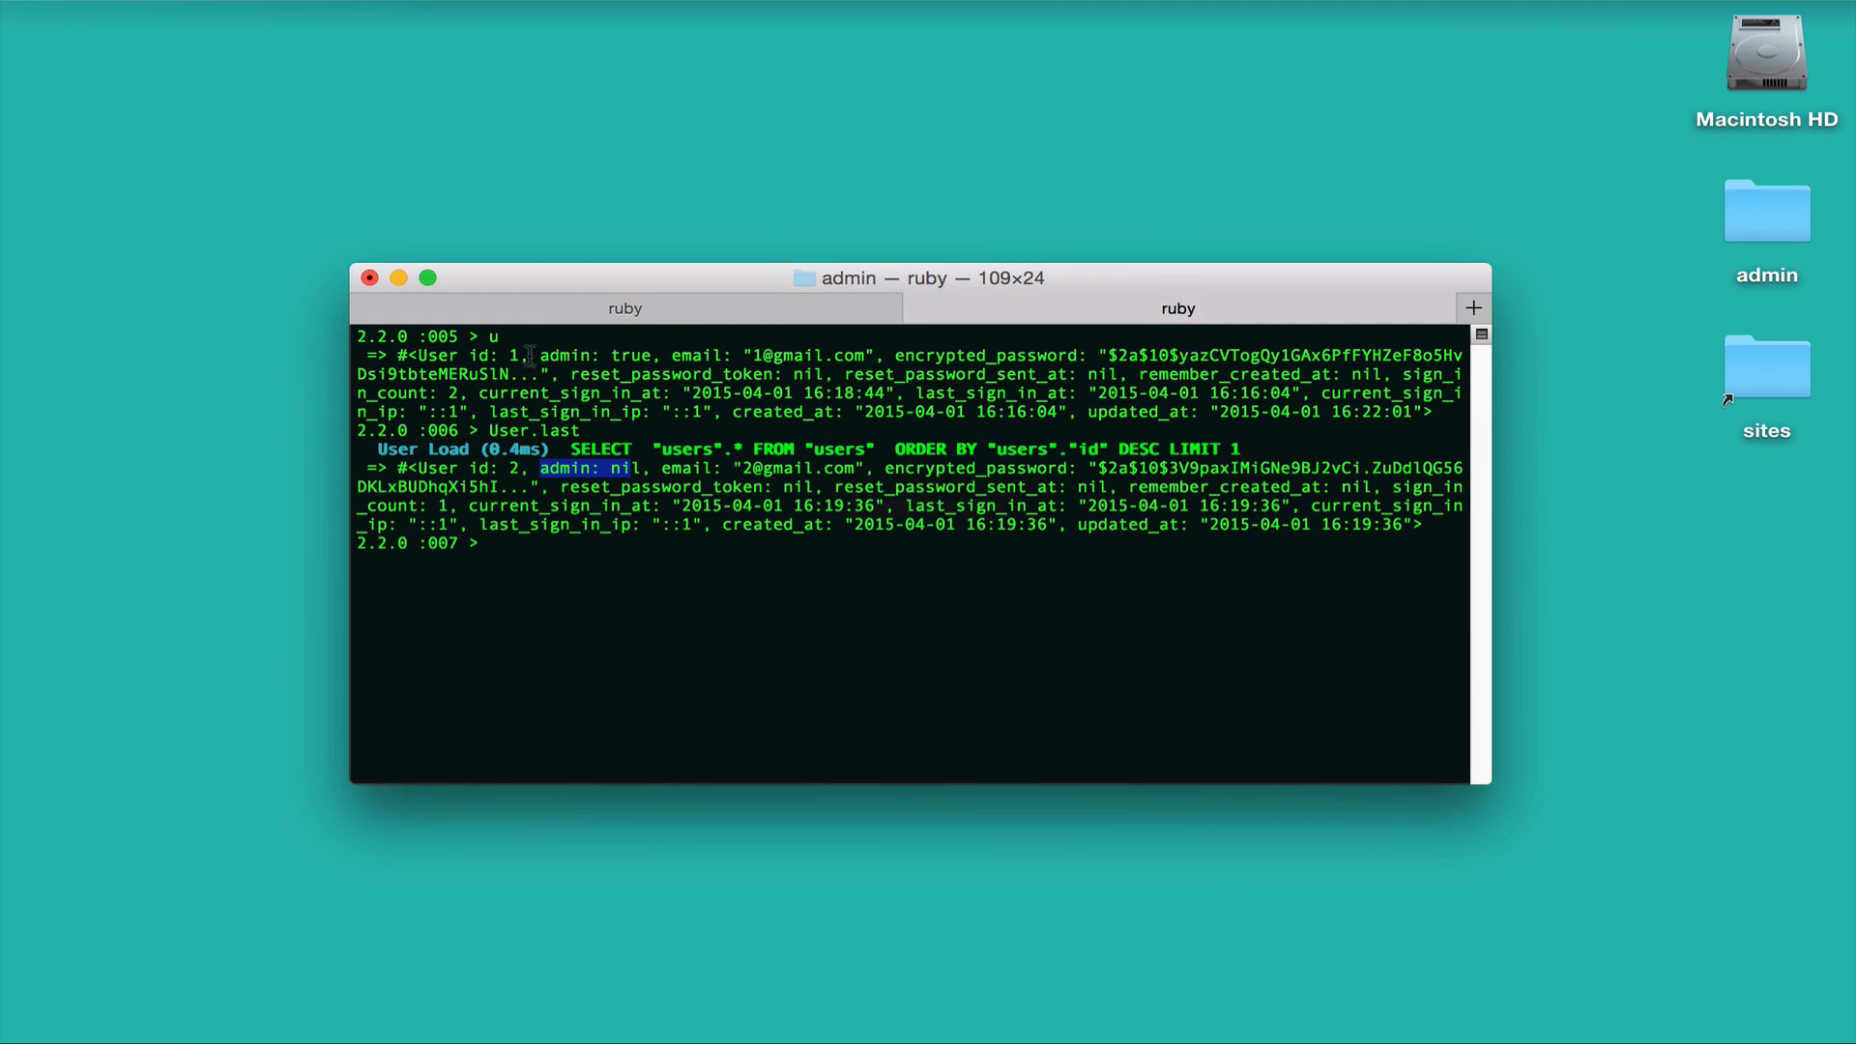
- Run rails s again in the first Terminal tab
click(623, 308)
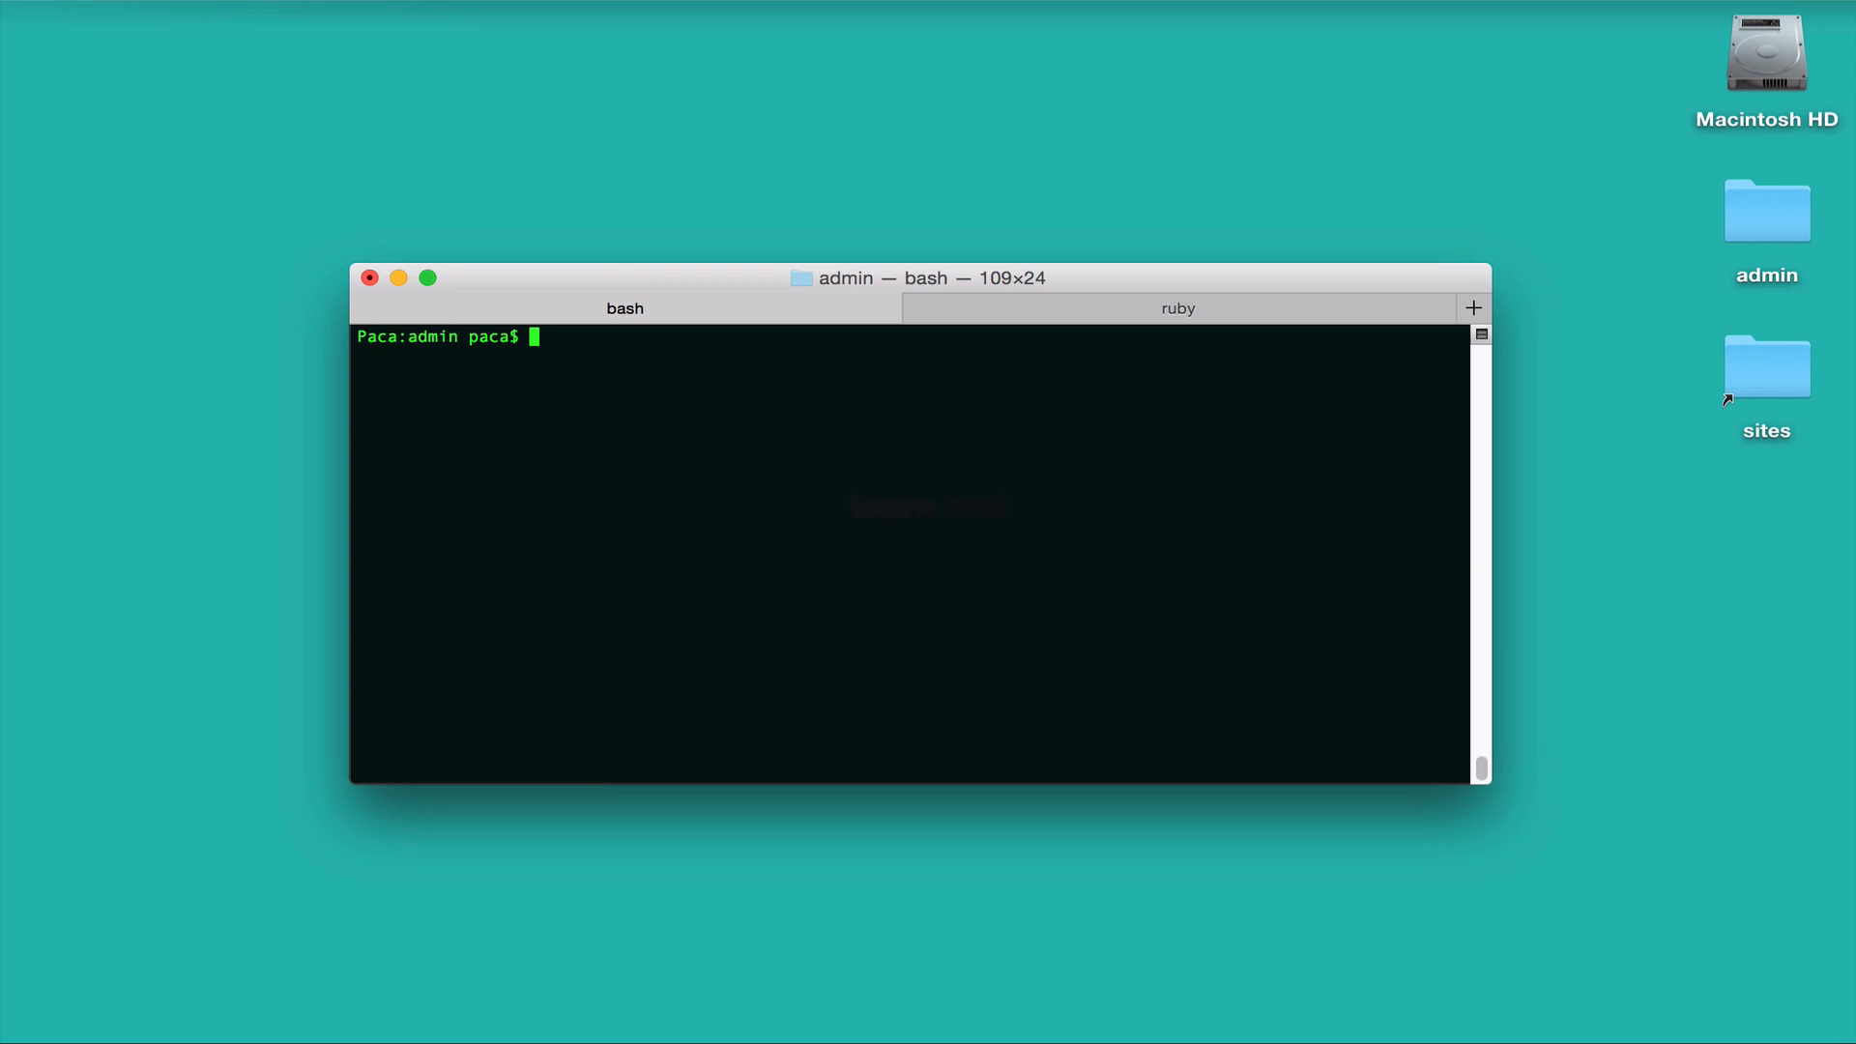
text(rails s)
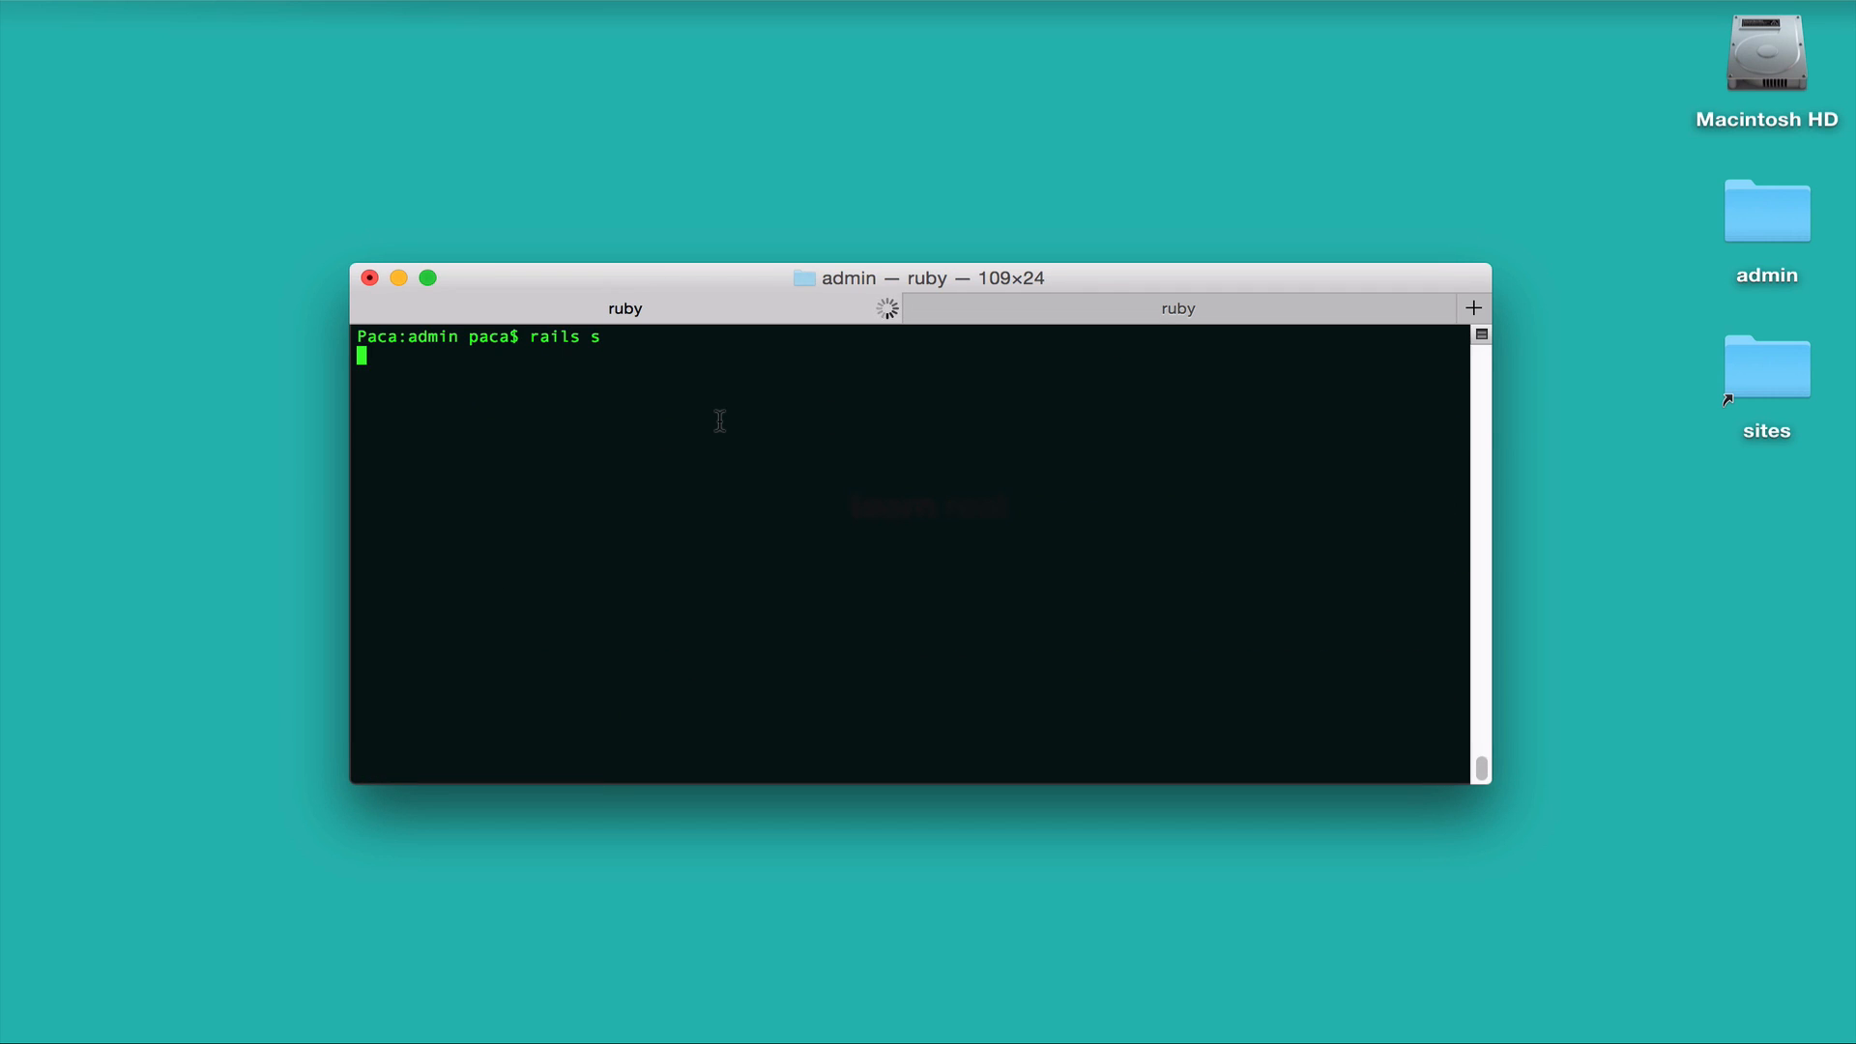
mouse_move(712, 1000)
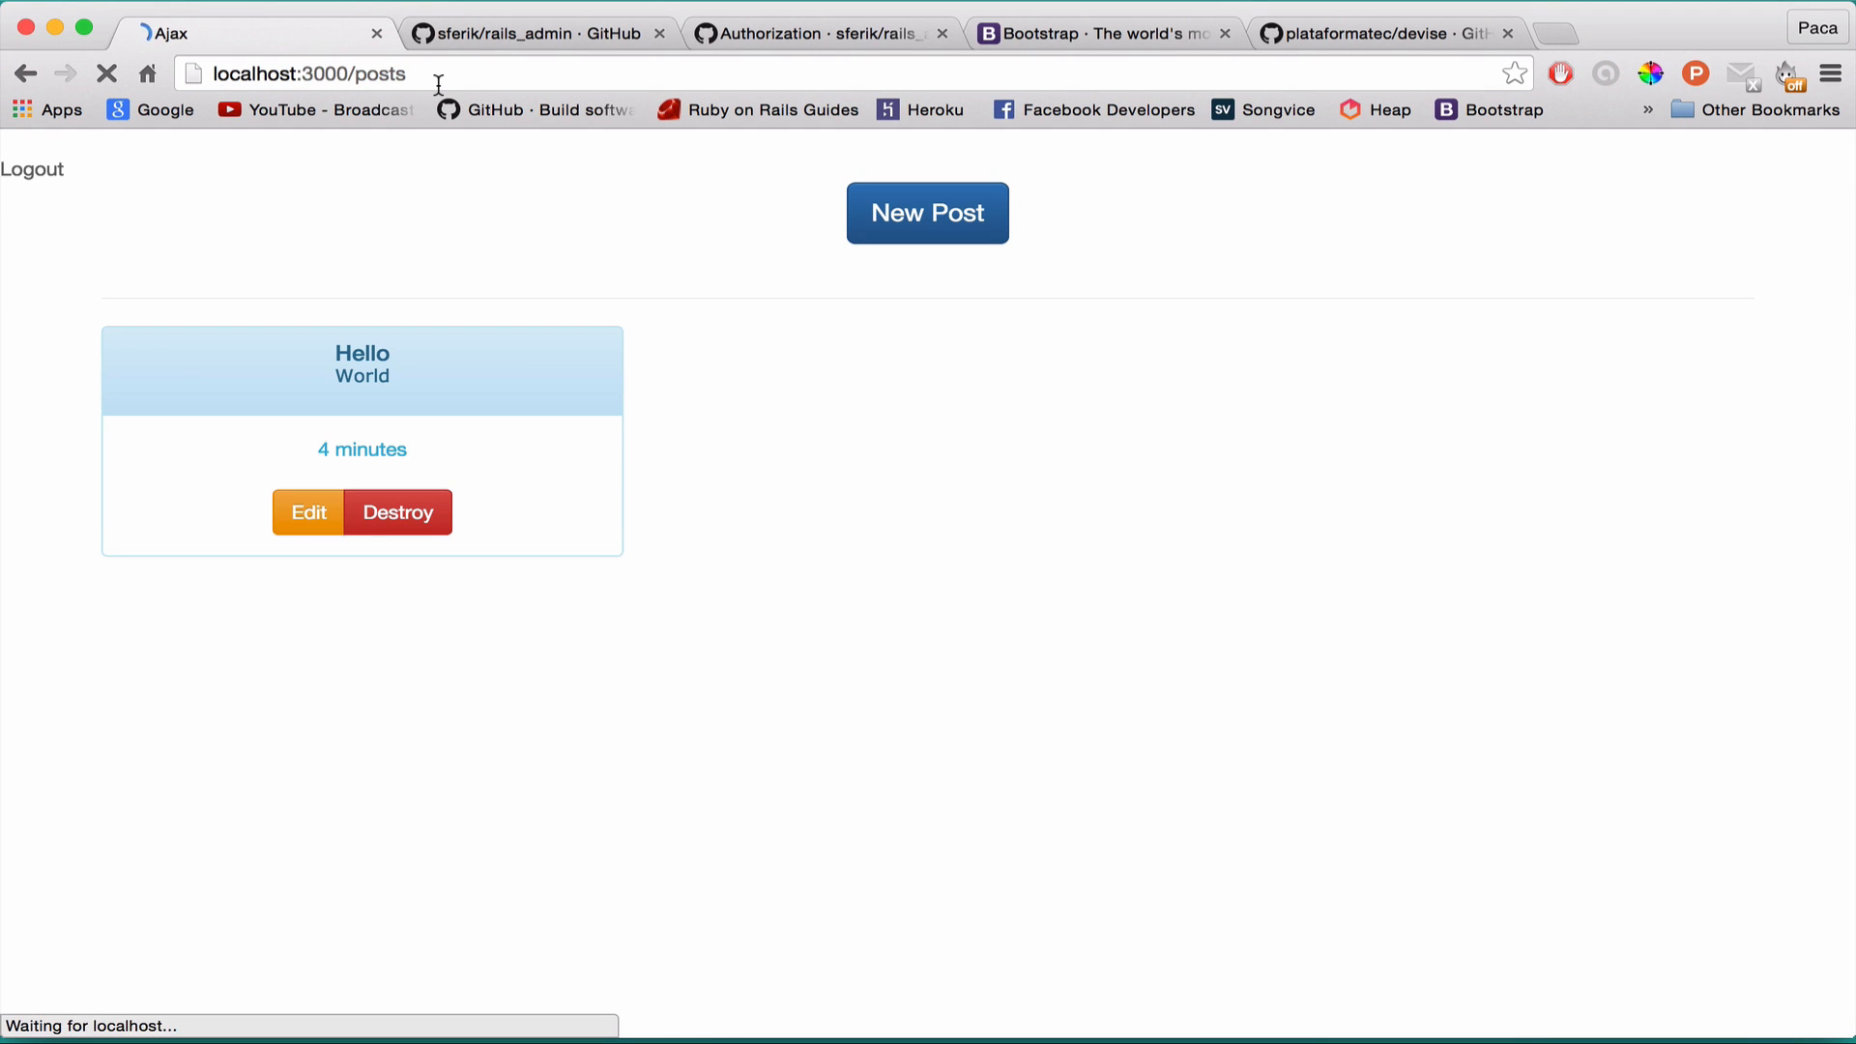
click(32, 169)
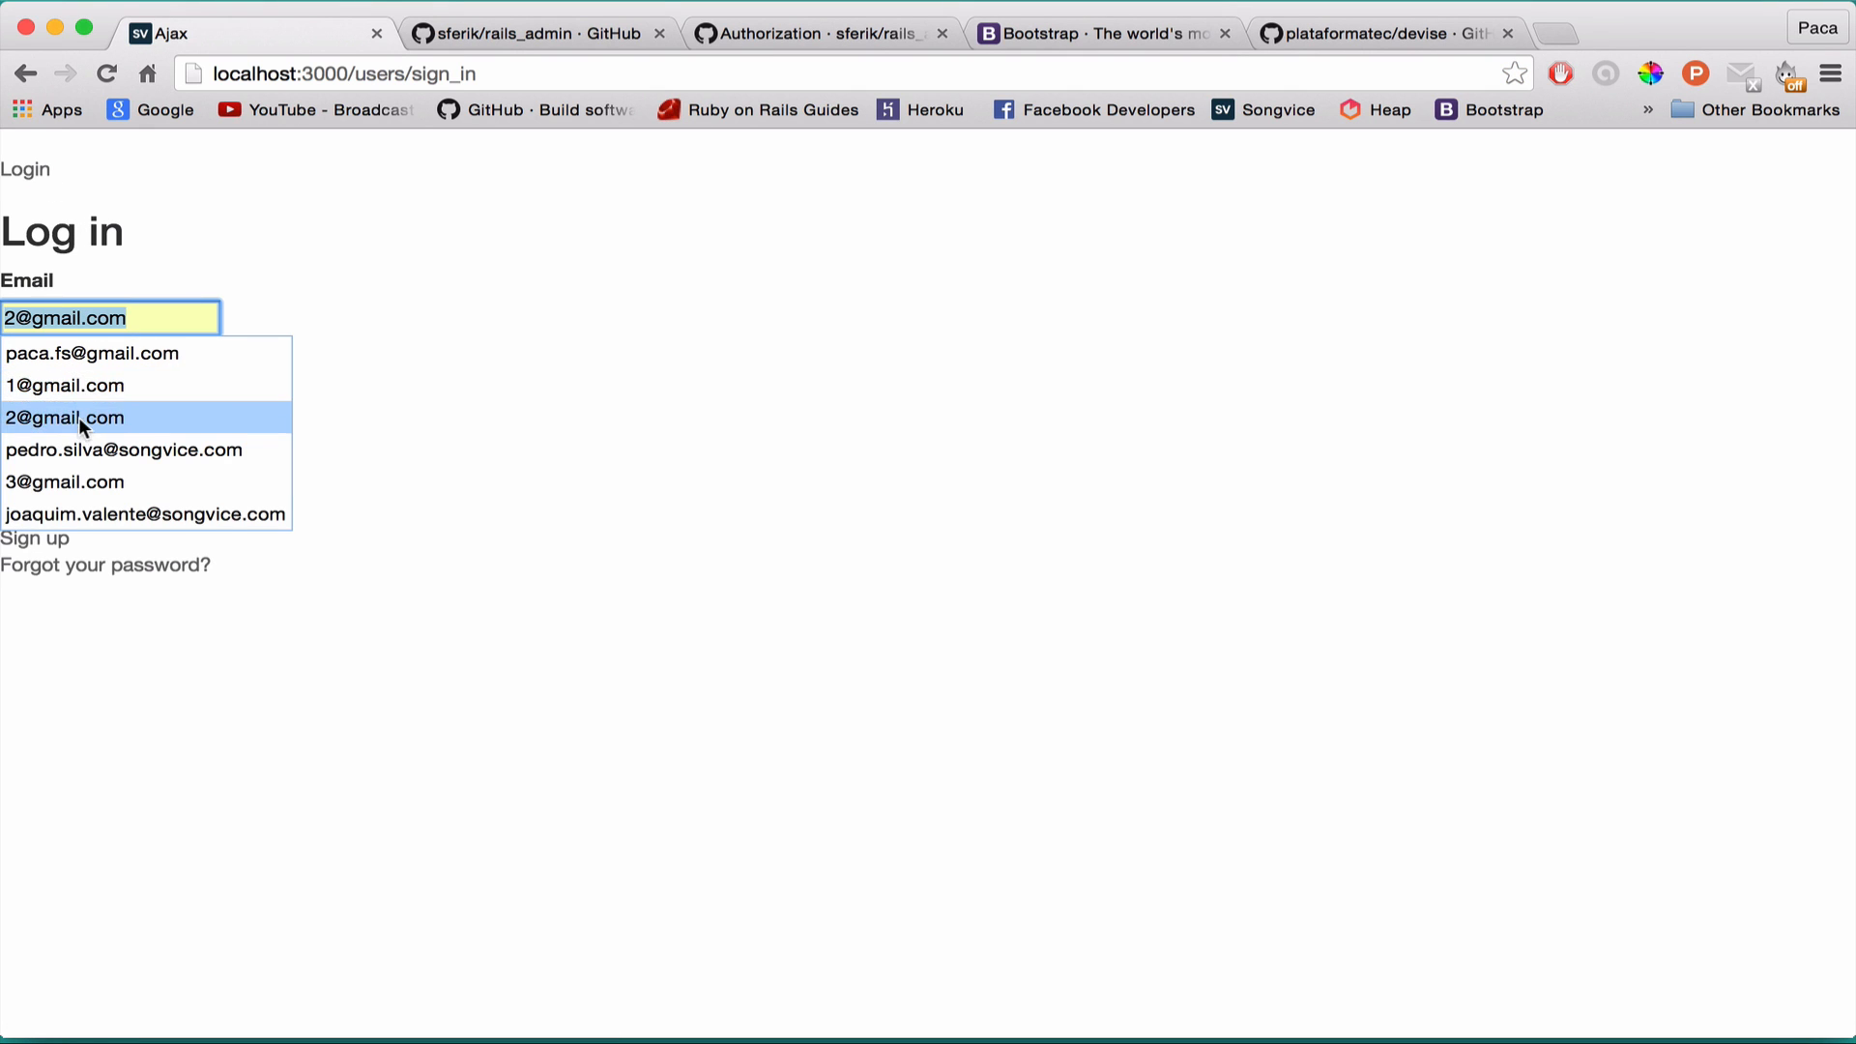
click(112, 399)
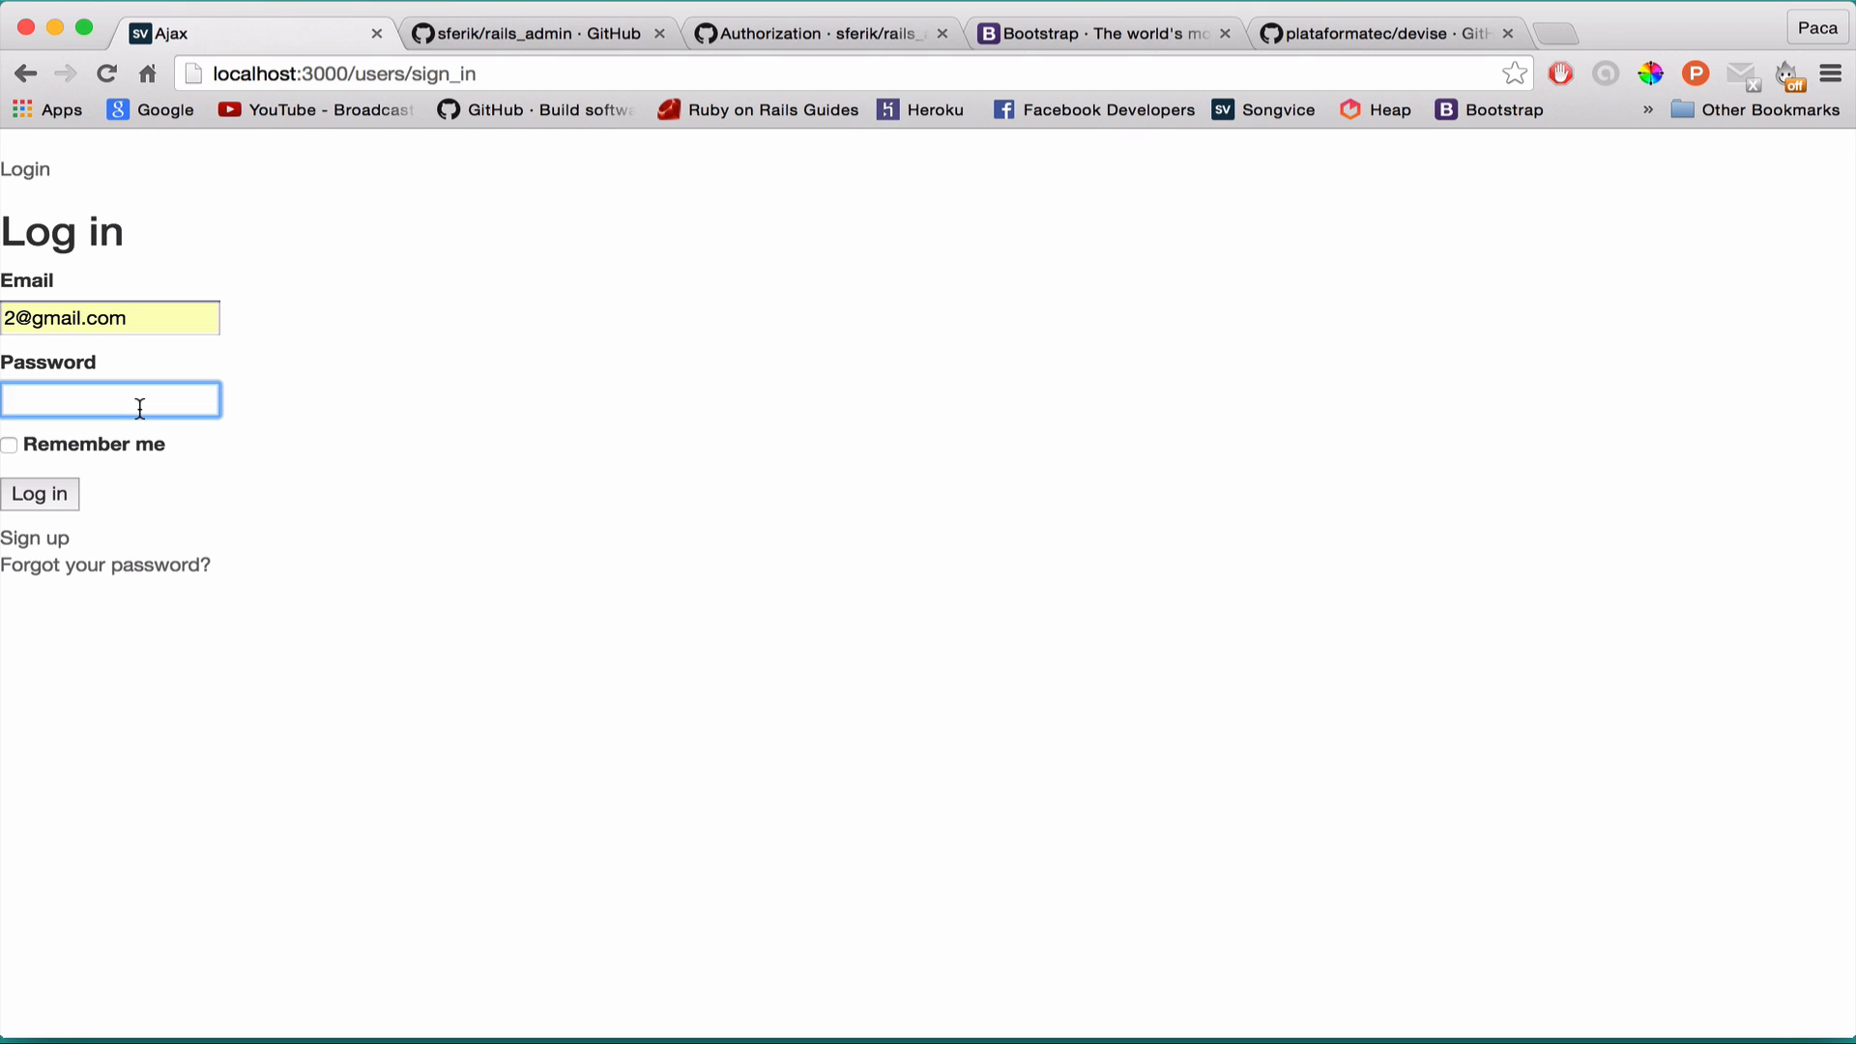
text(password)
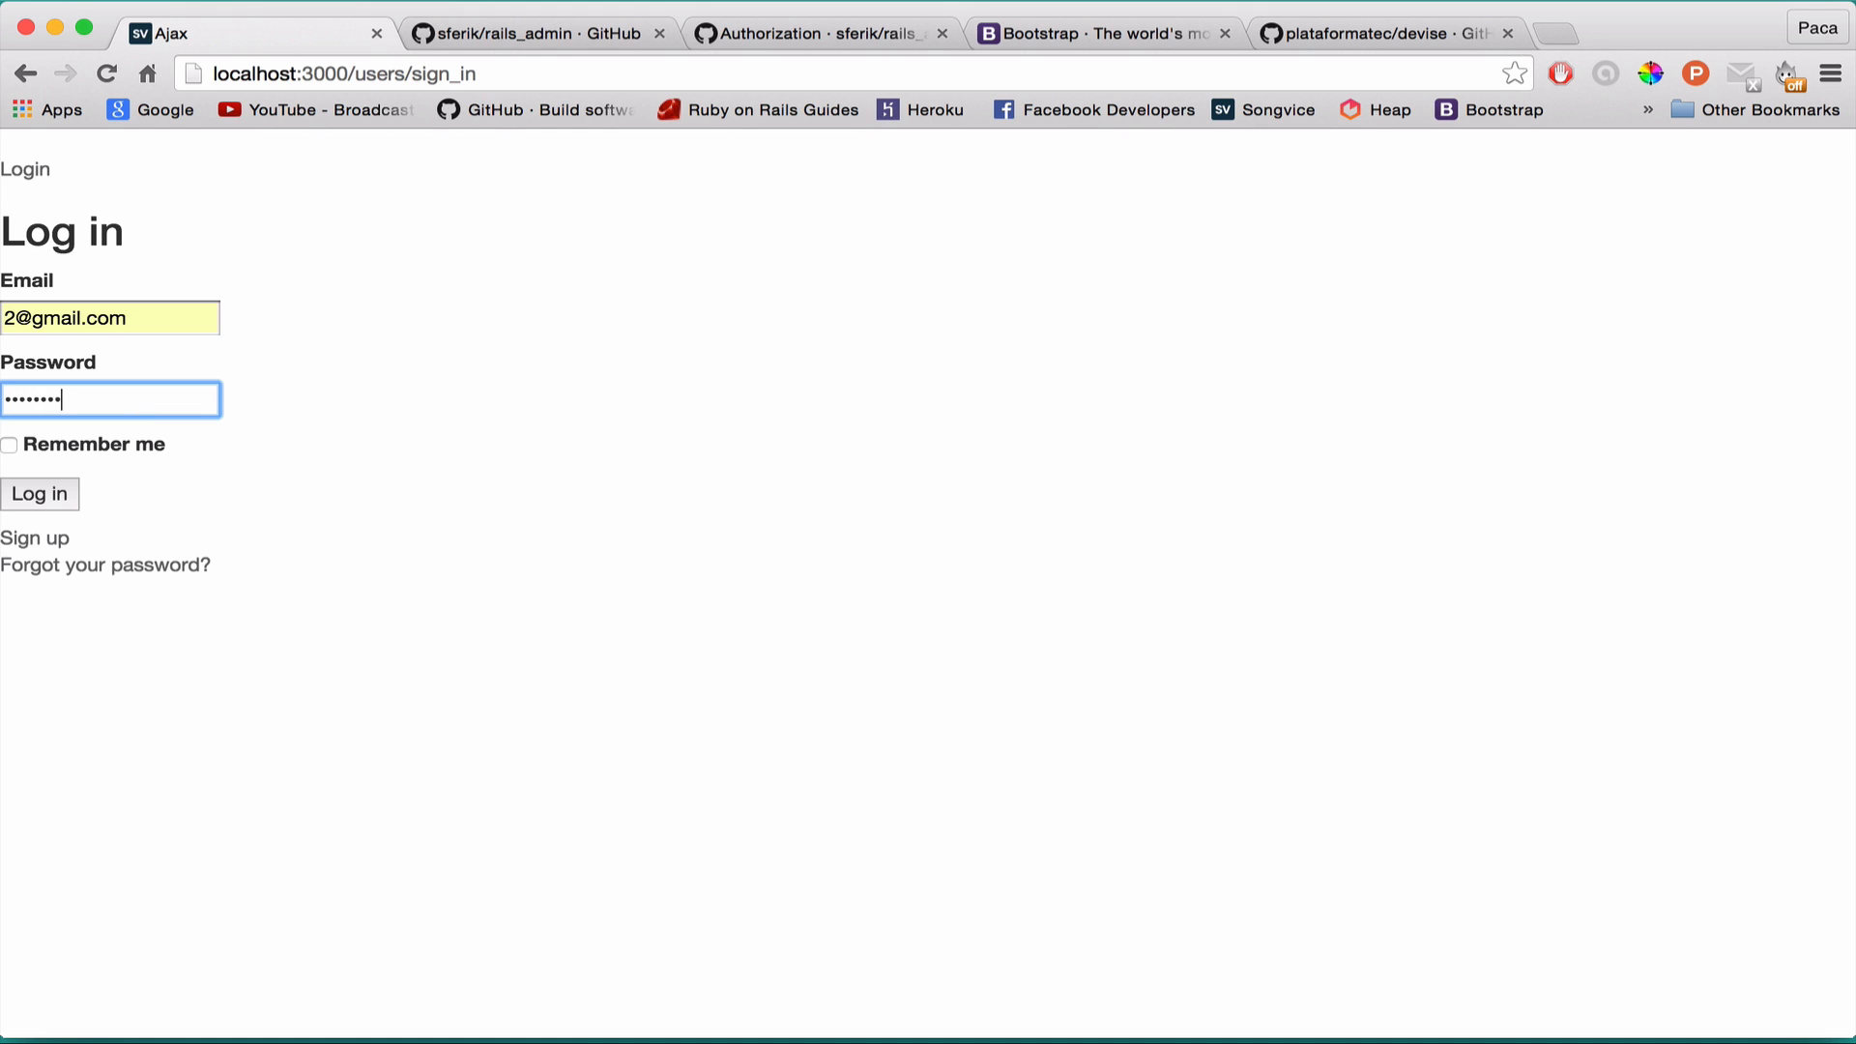
click(39, 494)
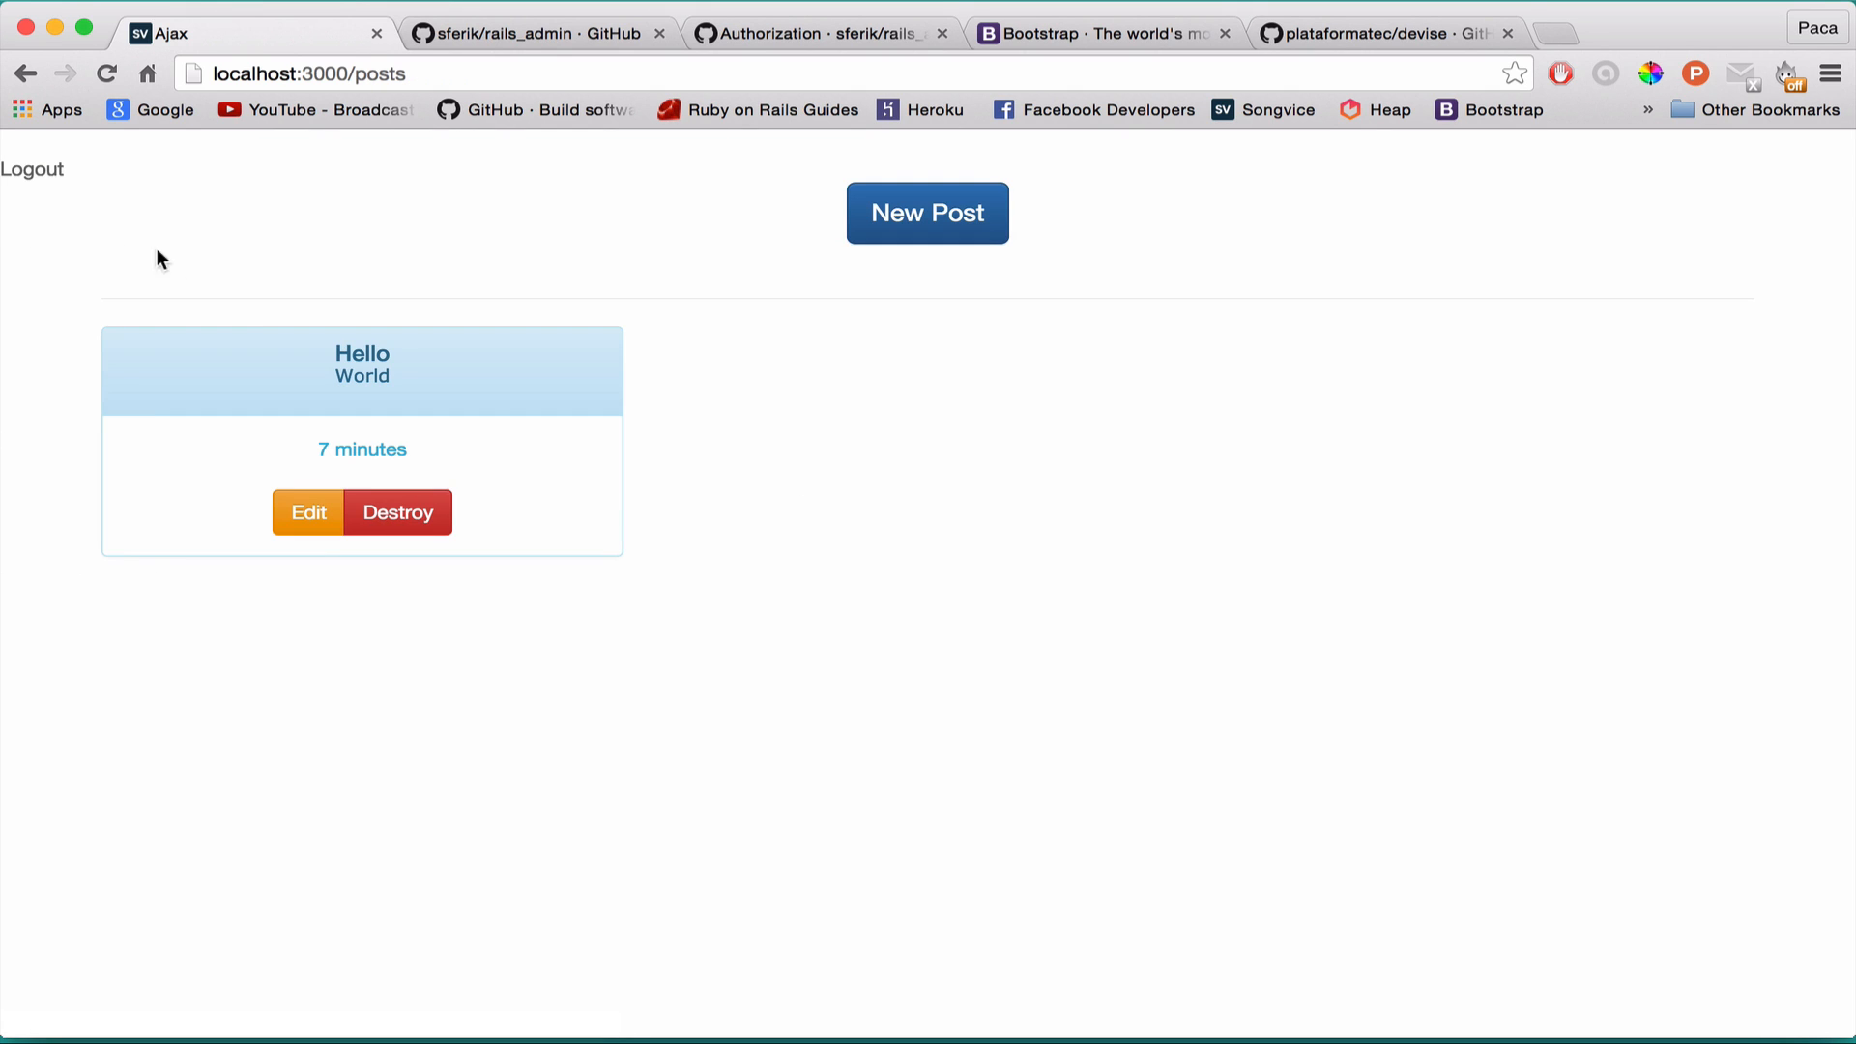
double_click(381, 73)
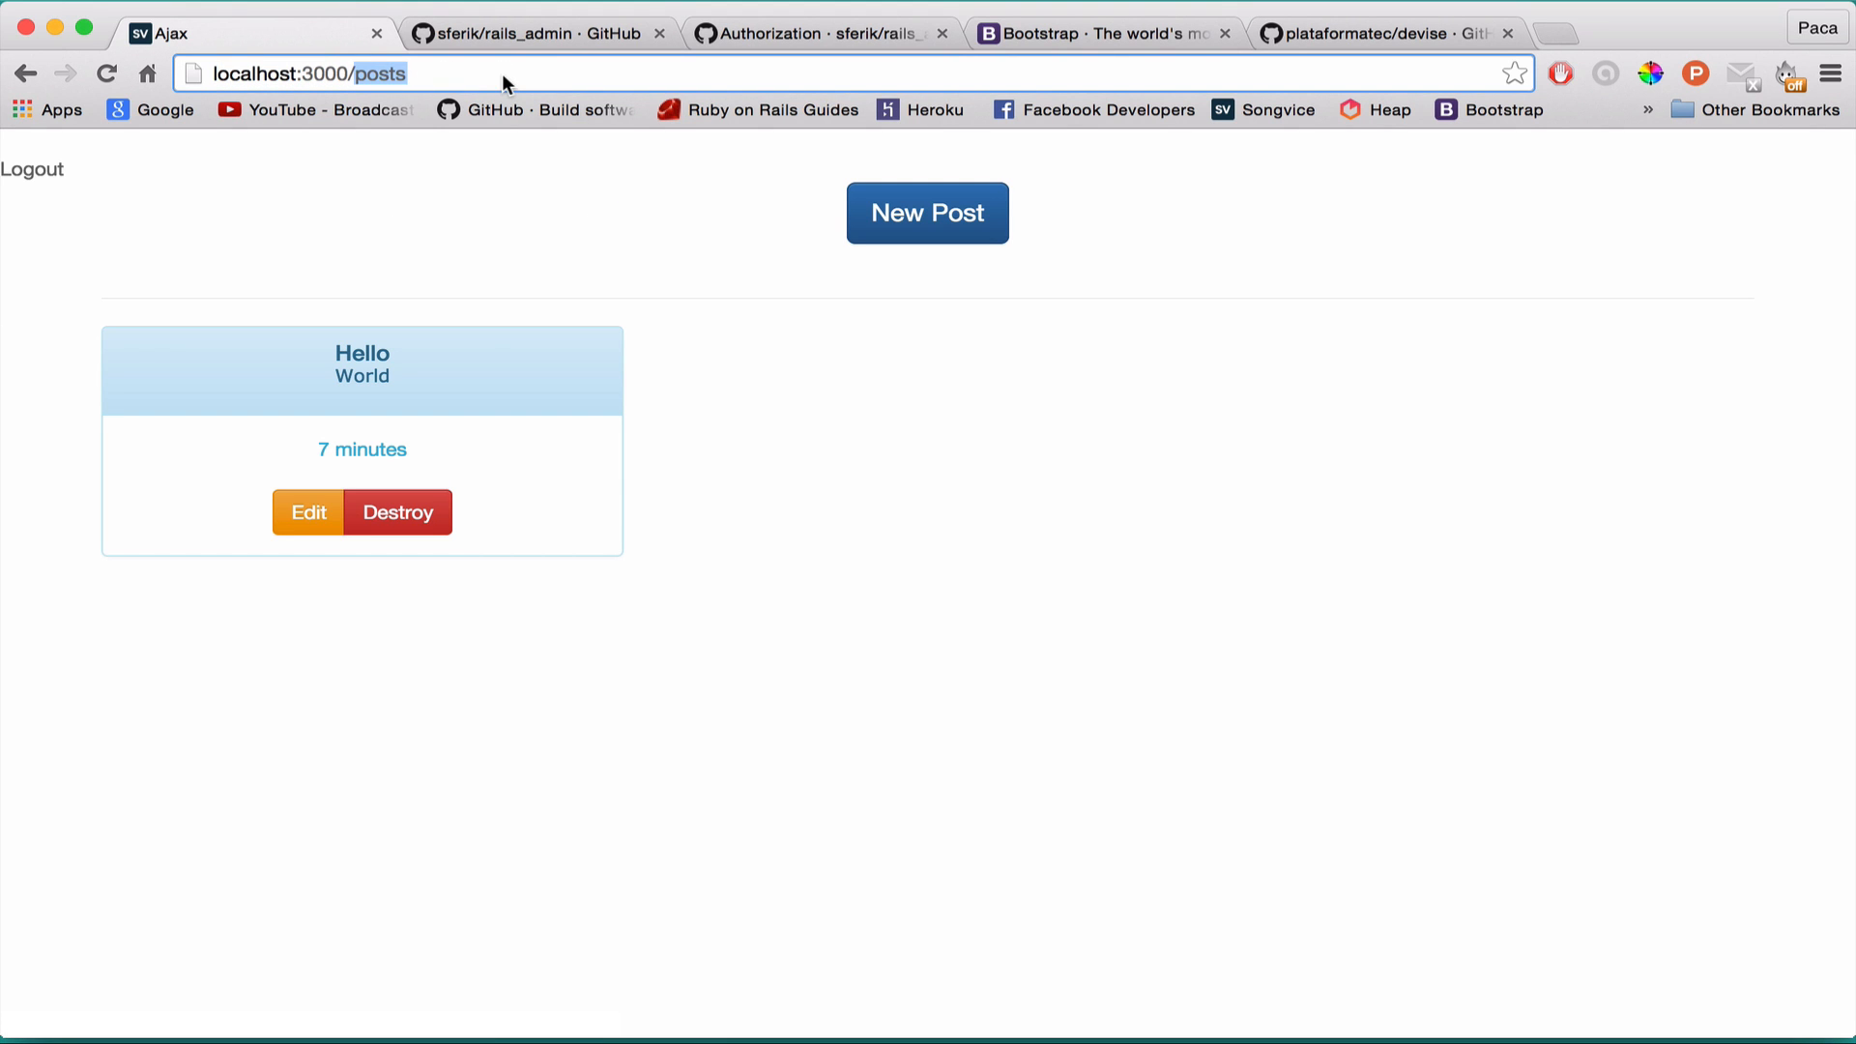
click(409, 73)
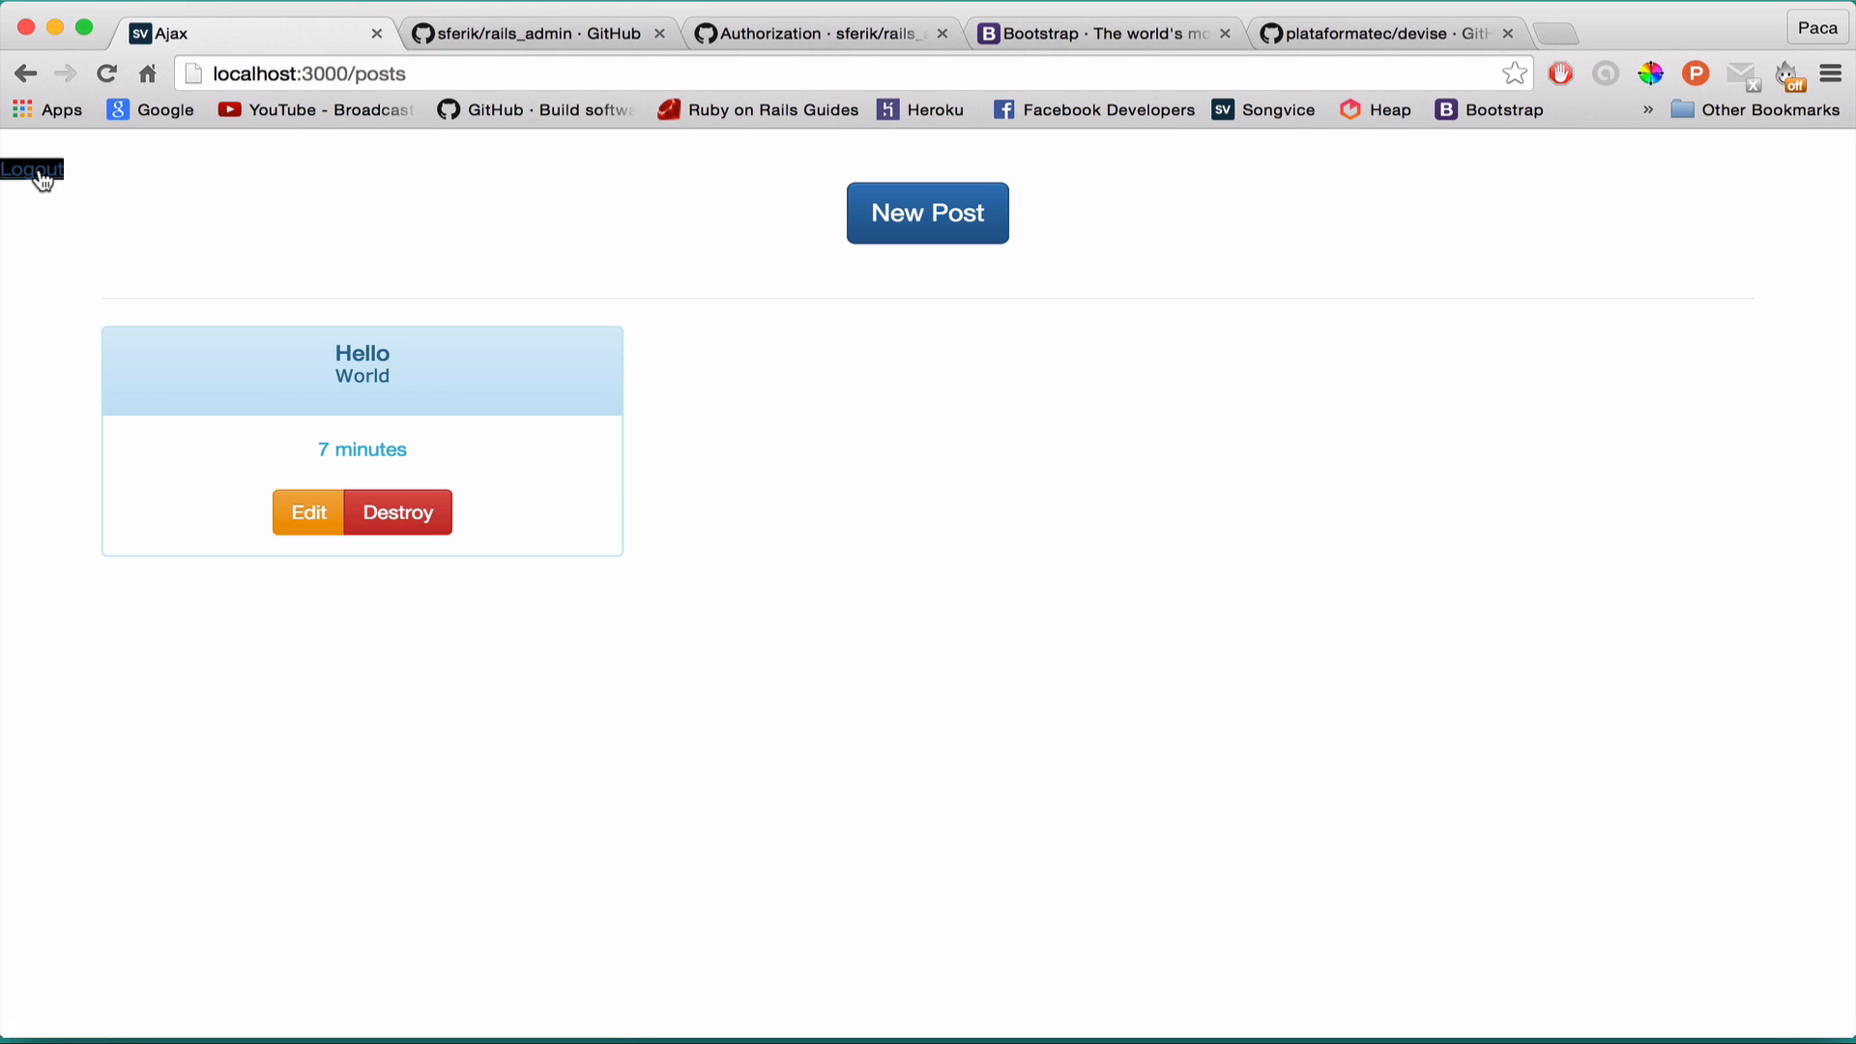
click(25, 169)
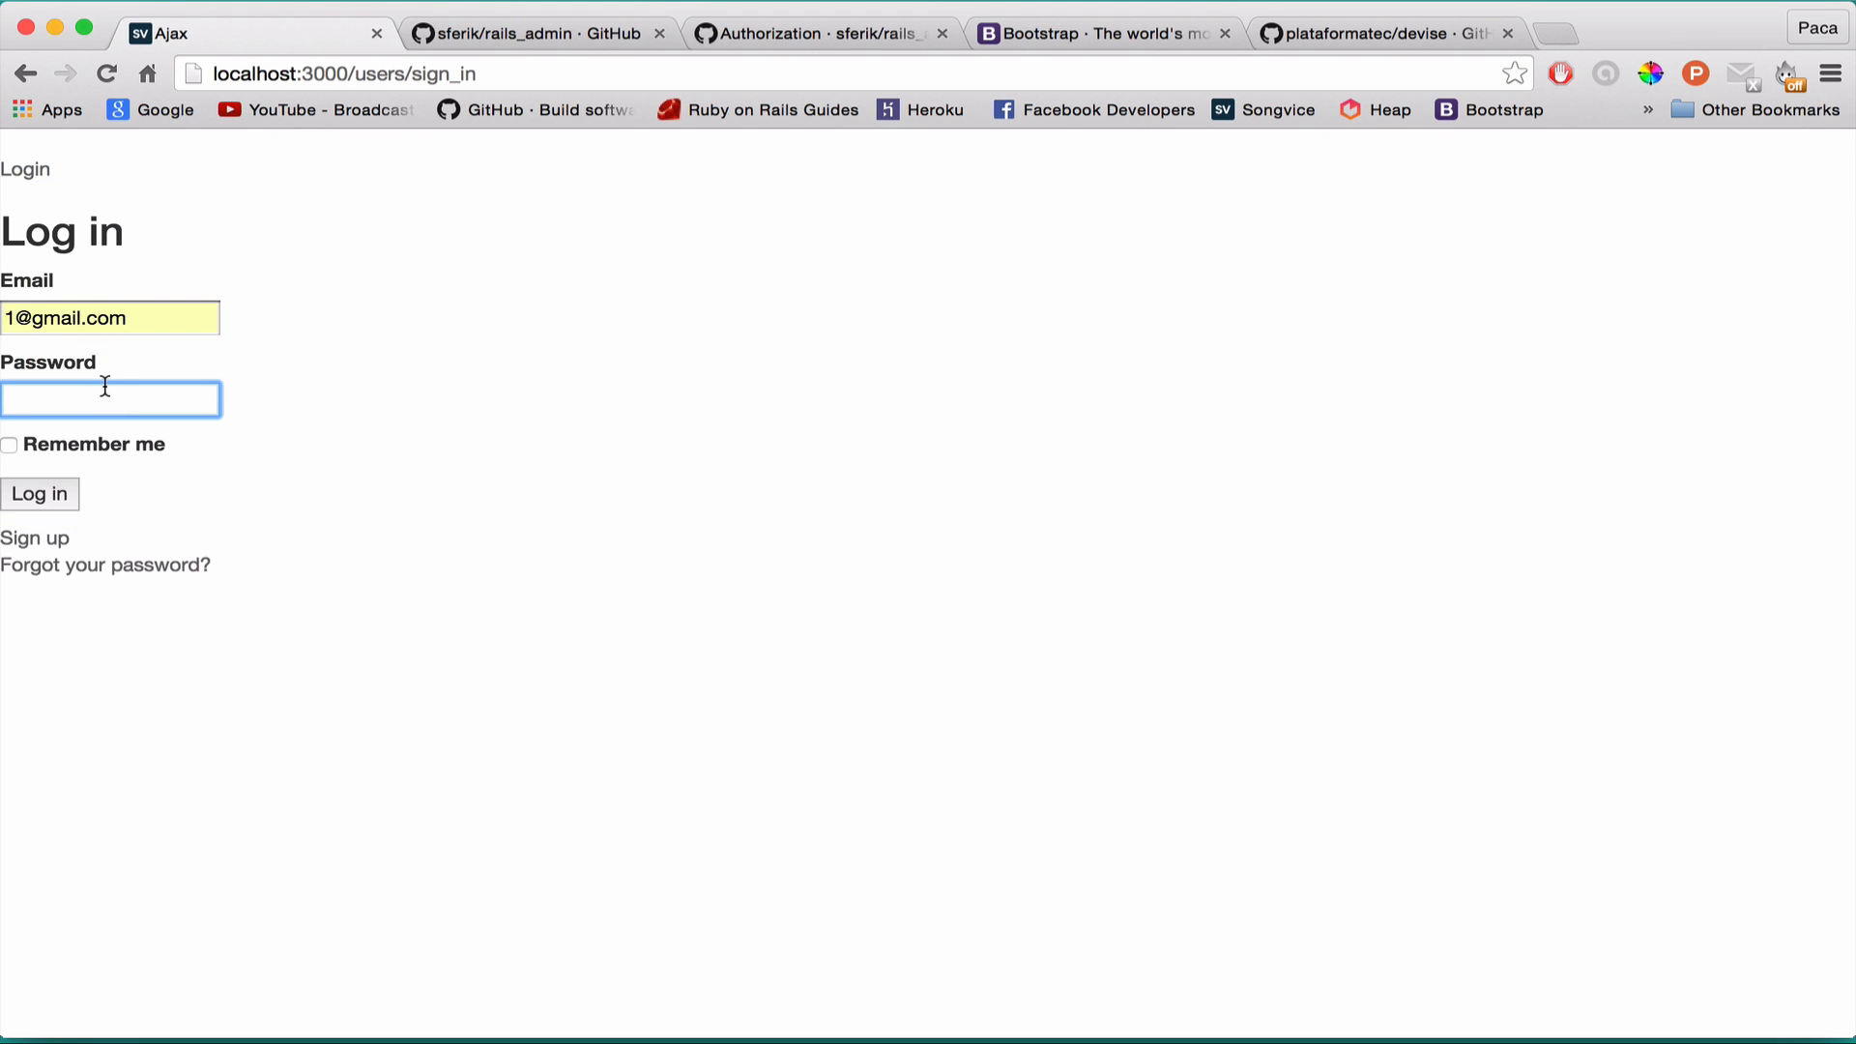
click(39, 494)
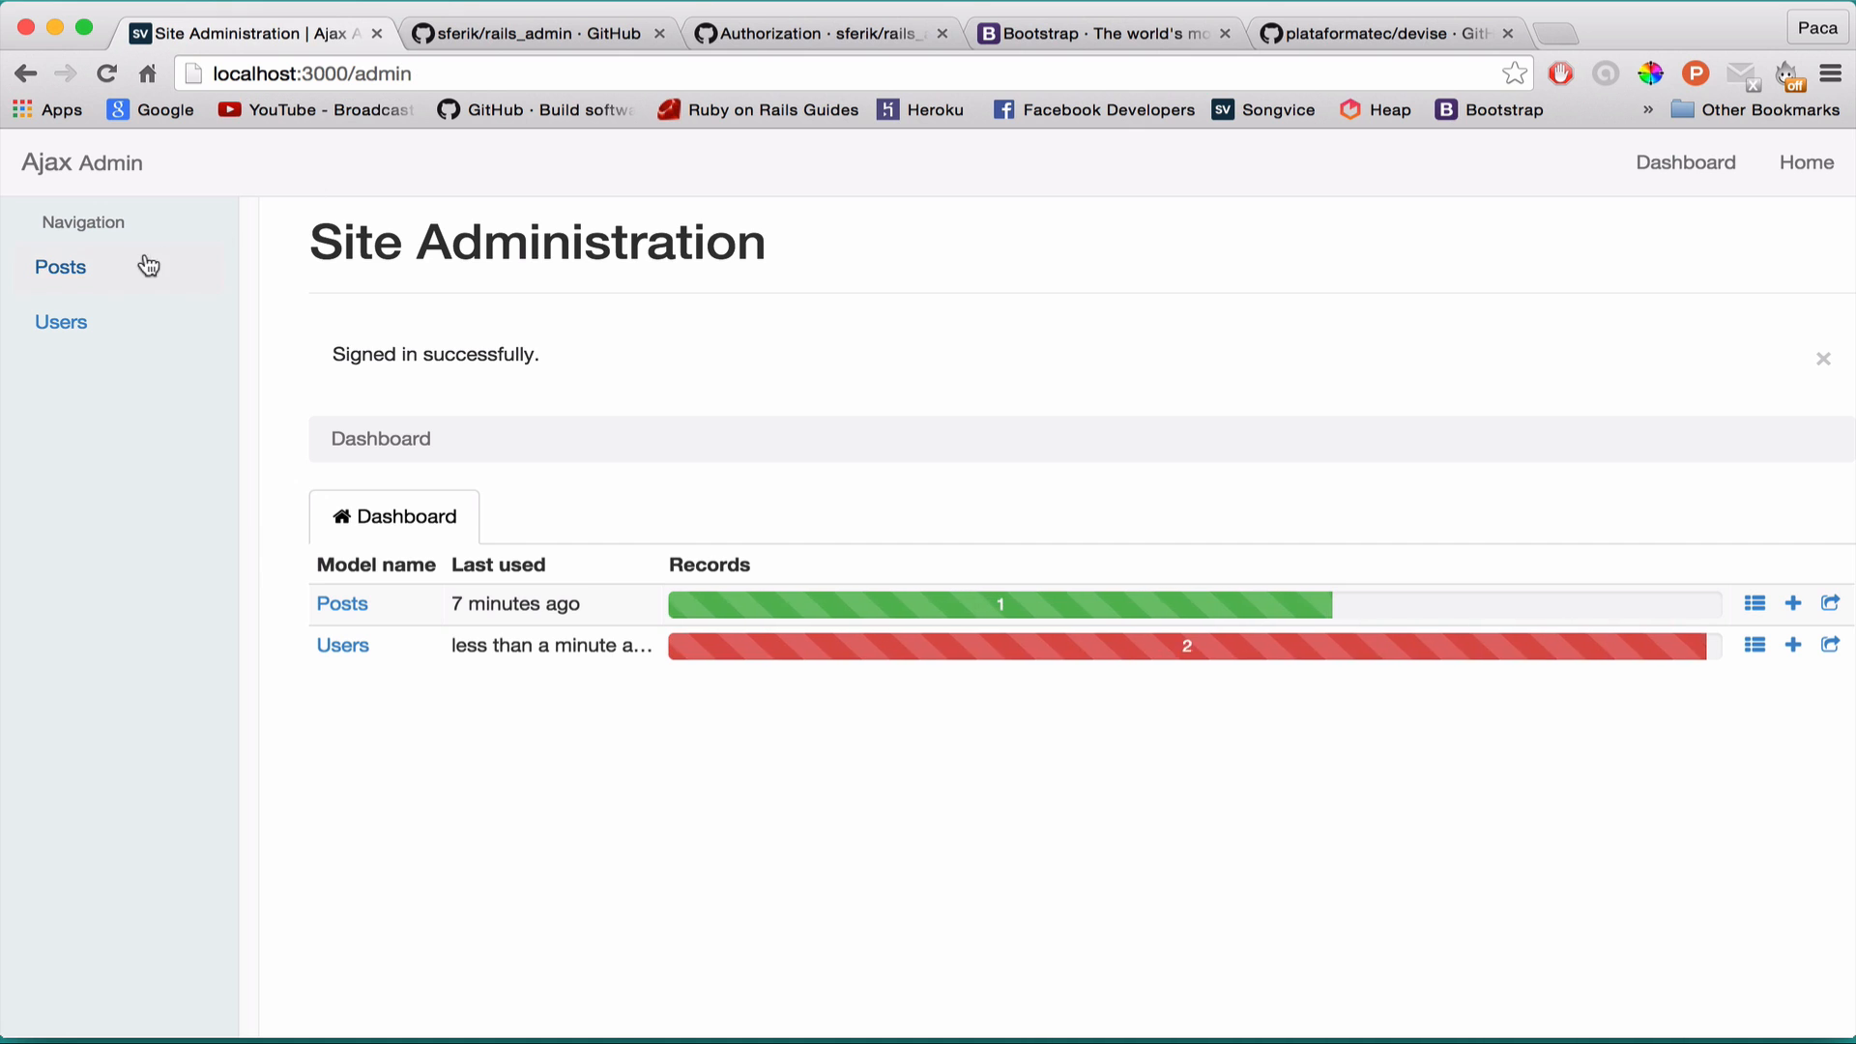
click(60, 267)
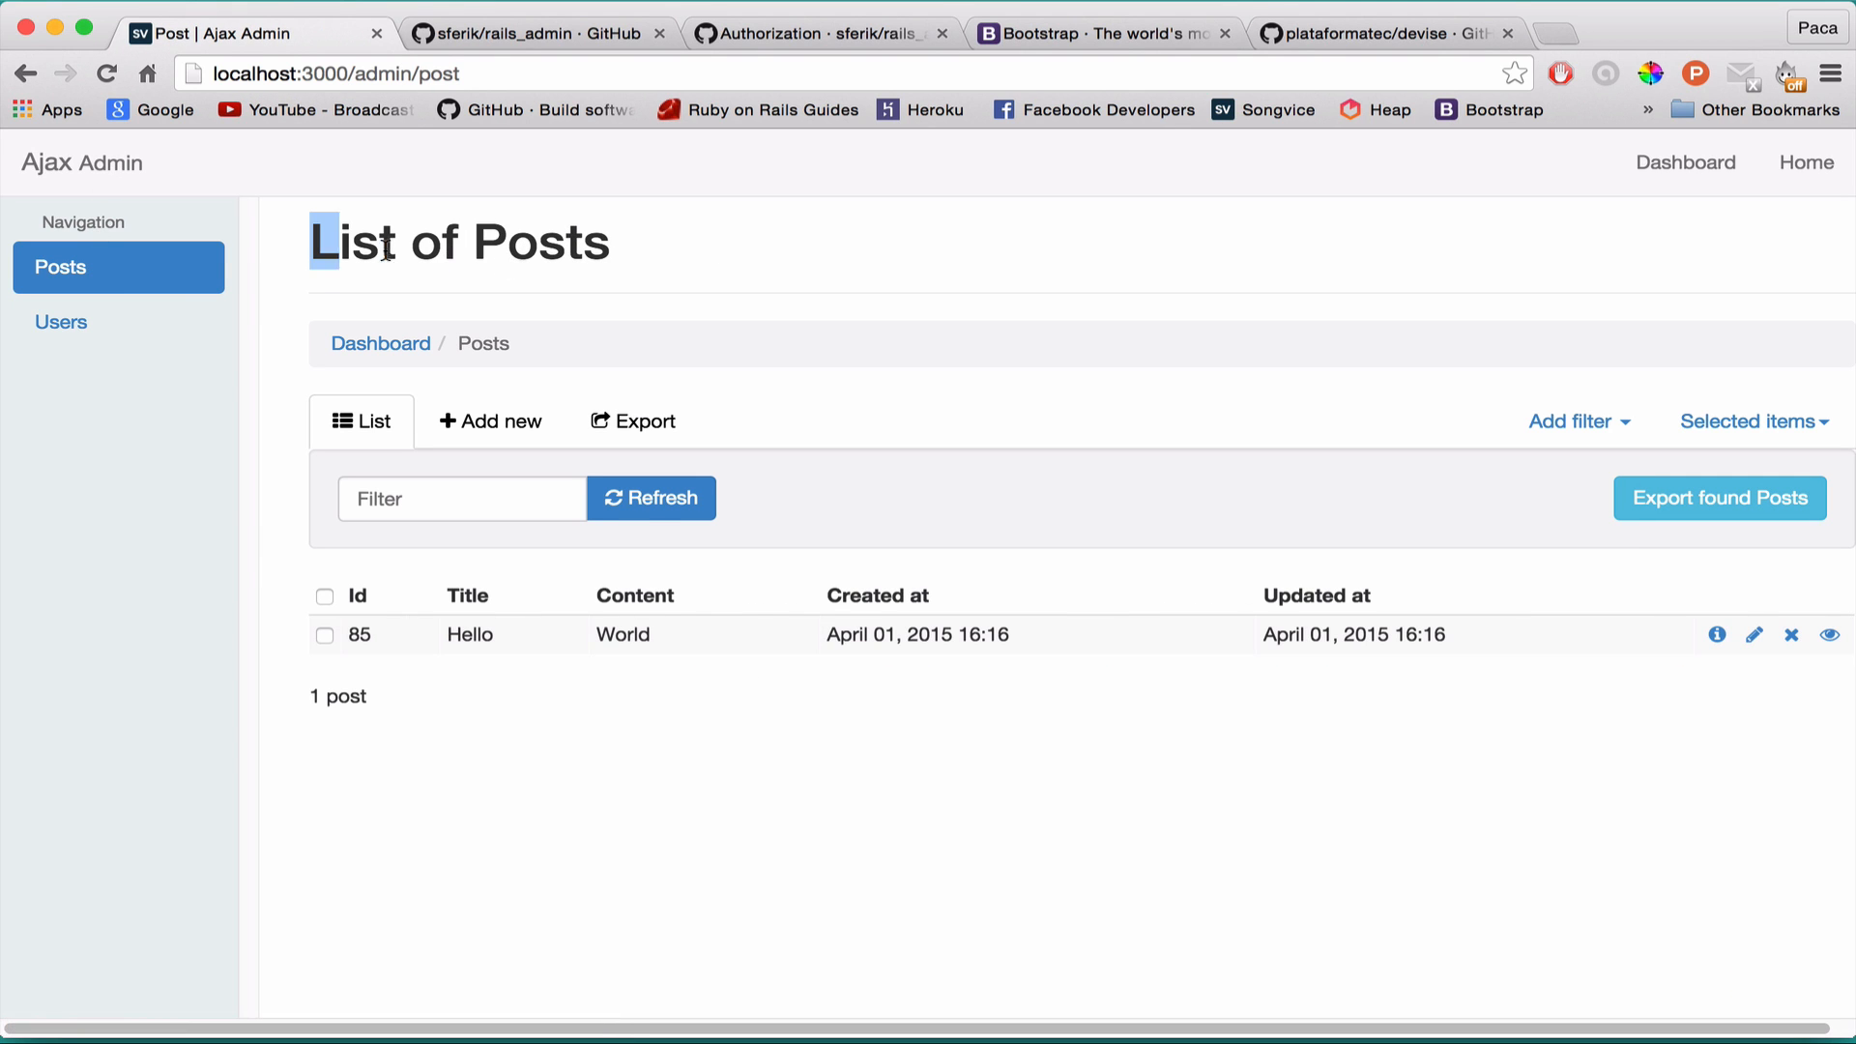
click(1804, 163)
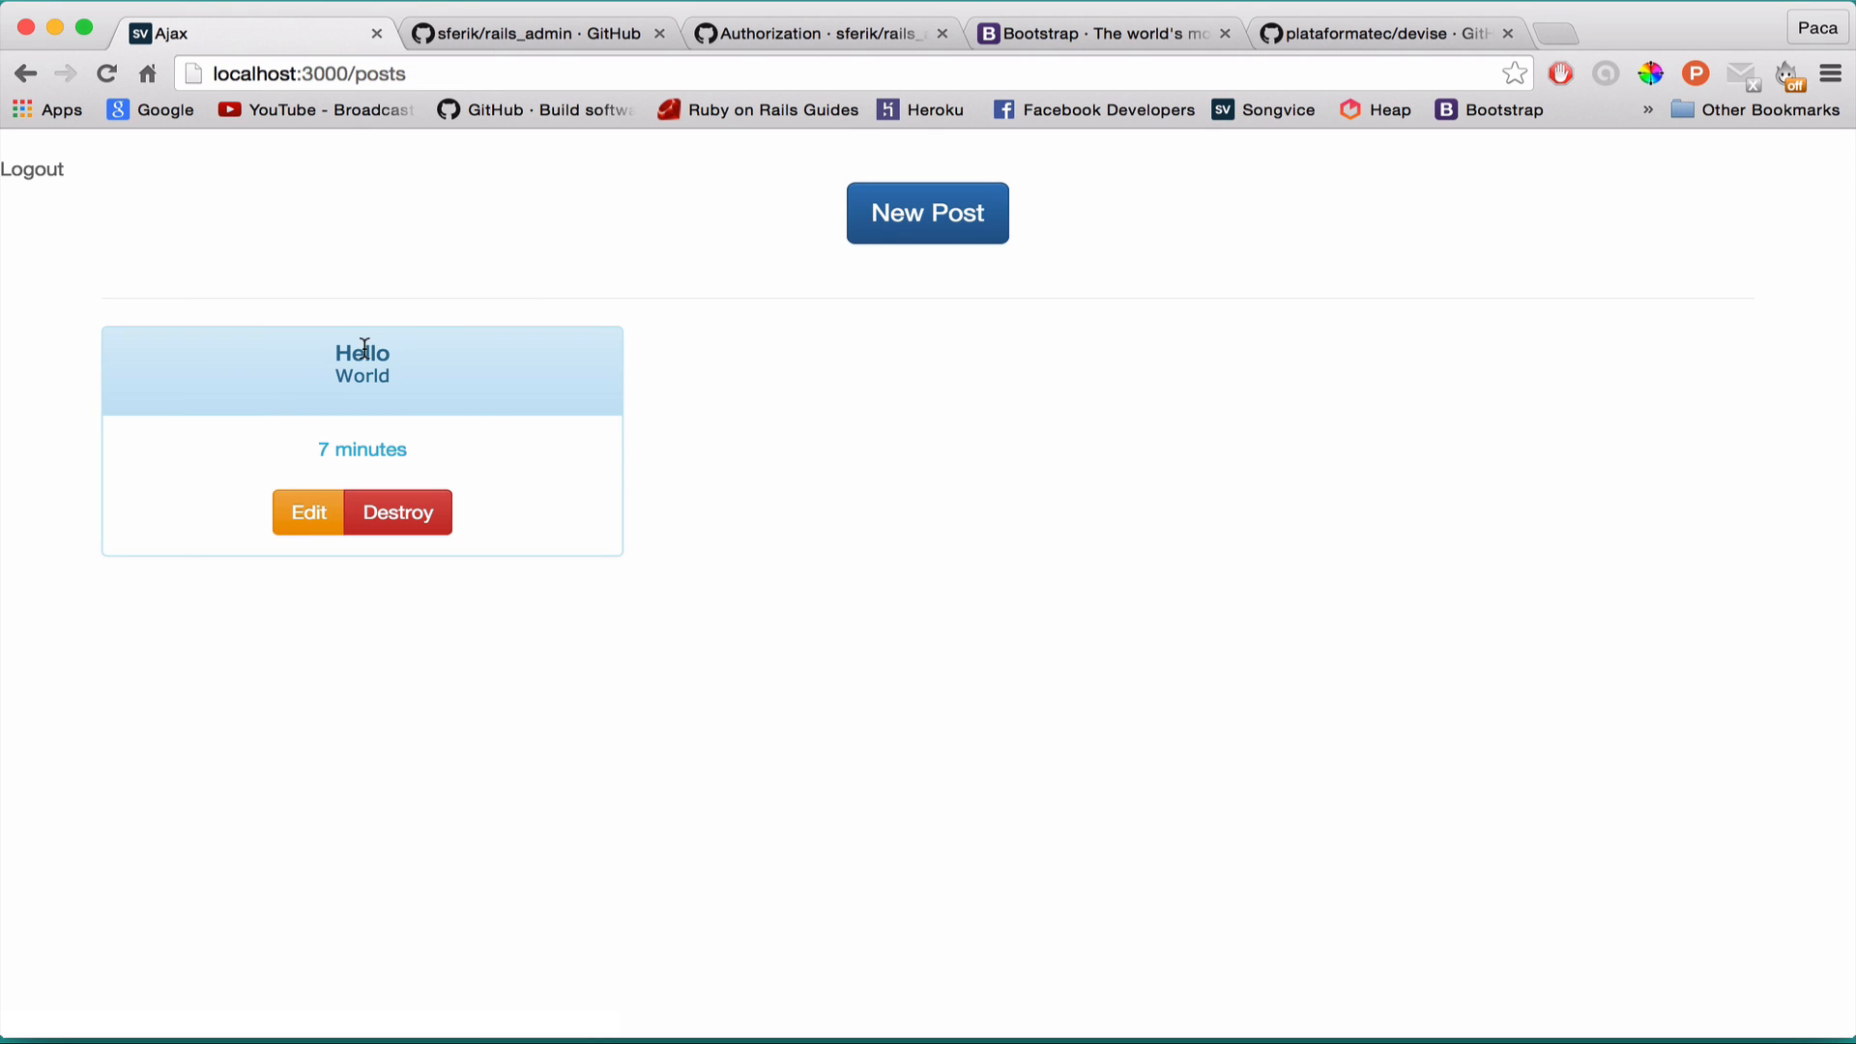
click(538, 32)
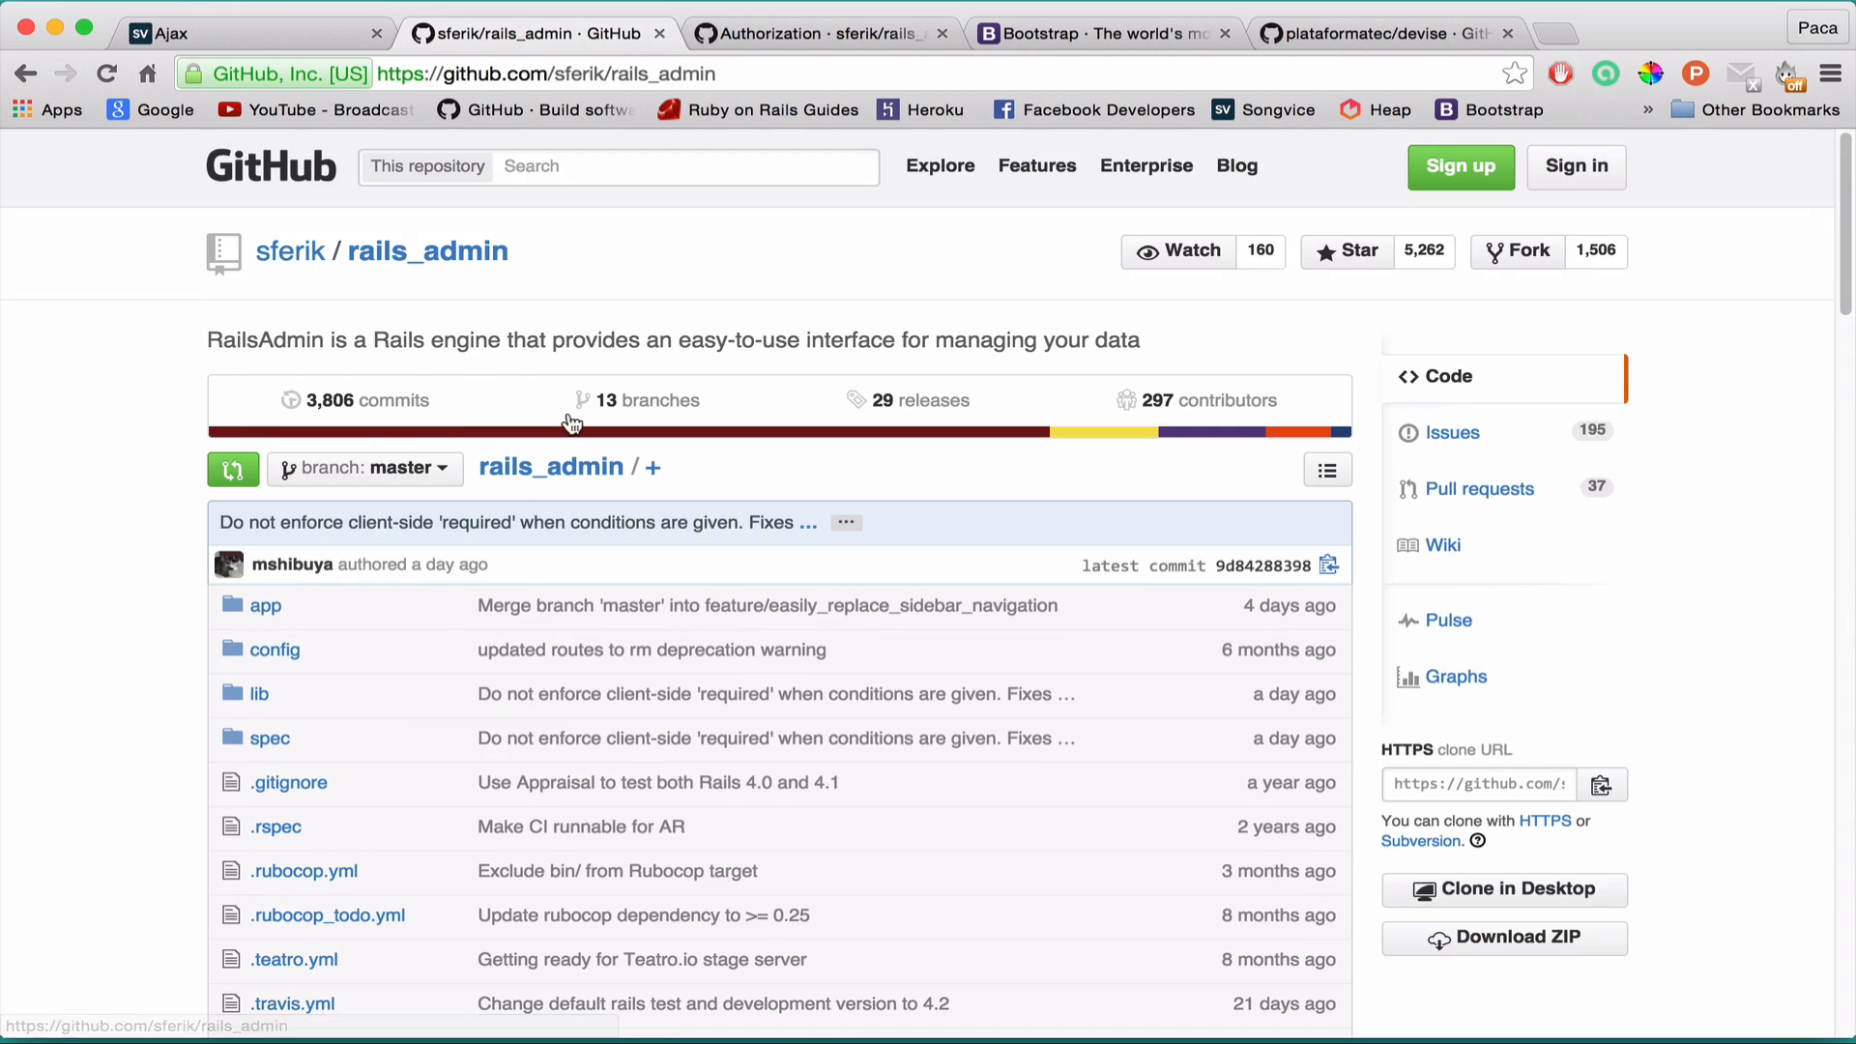
scroll(down, 3)
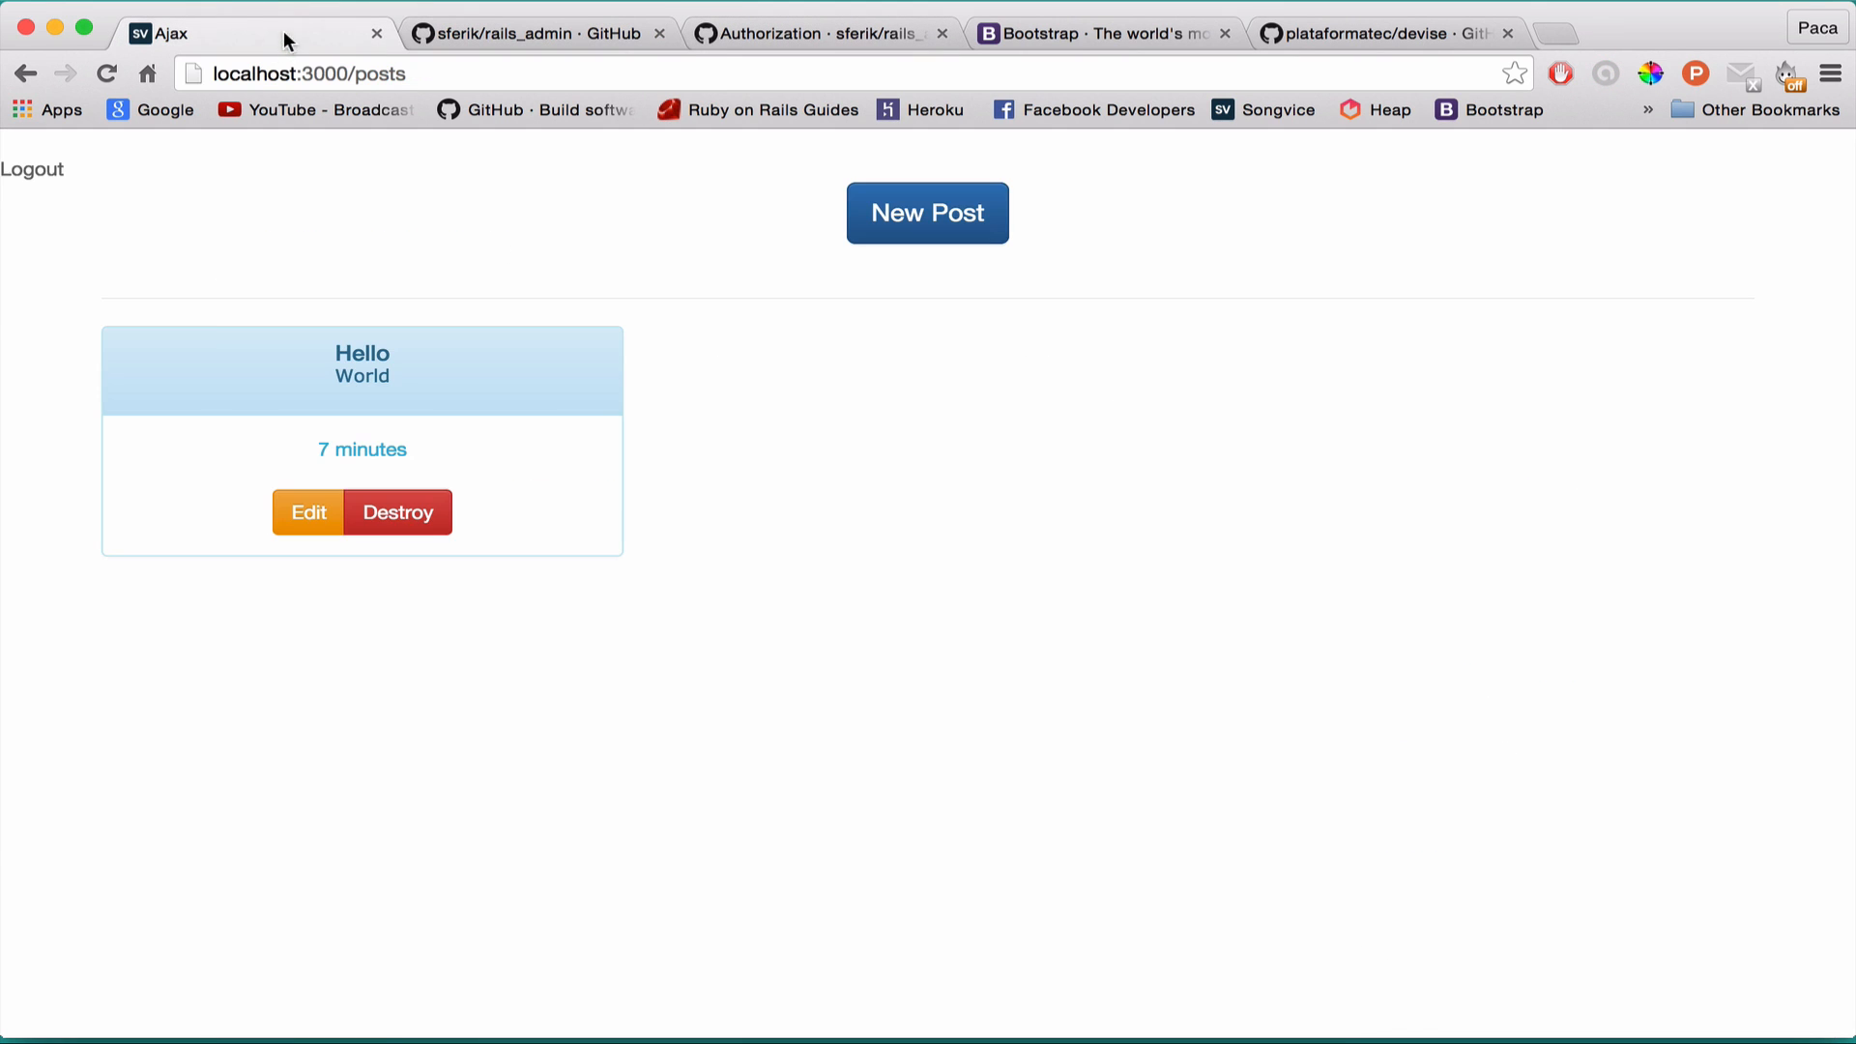
mouse_move(1066, 629)
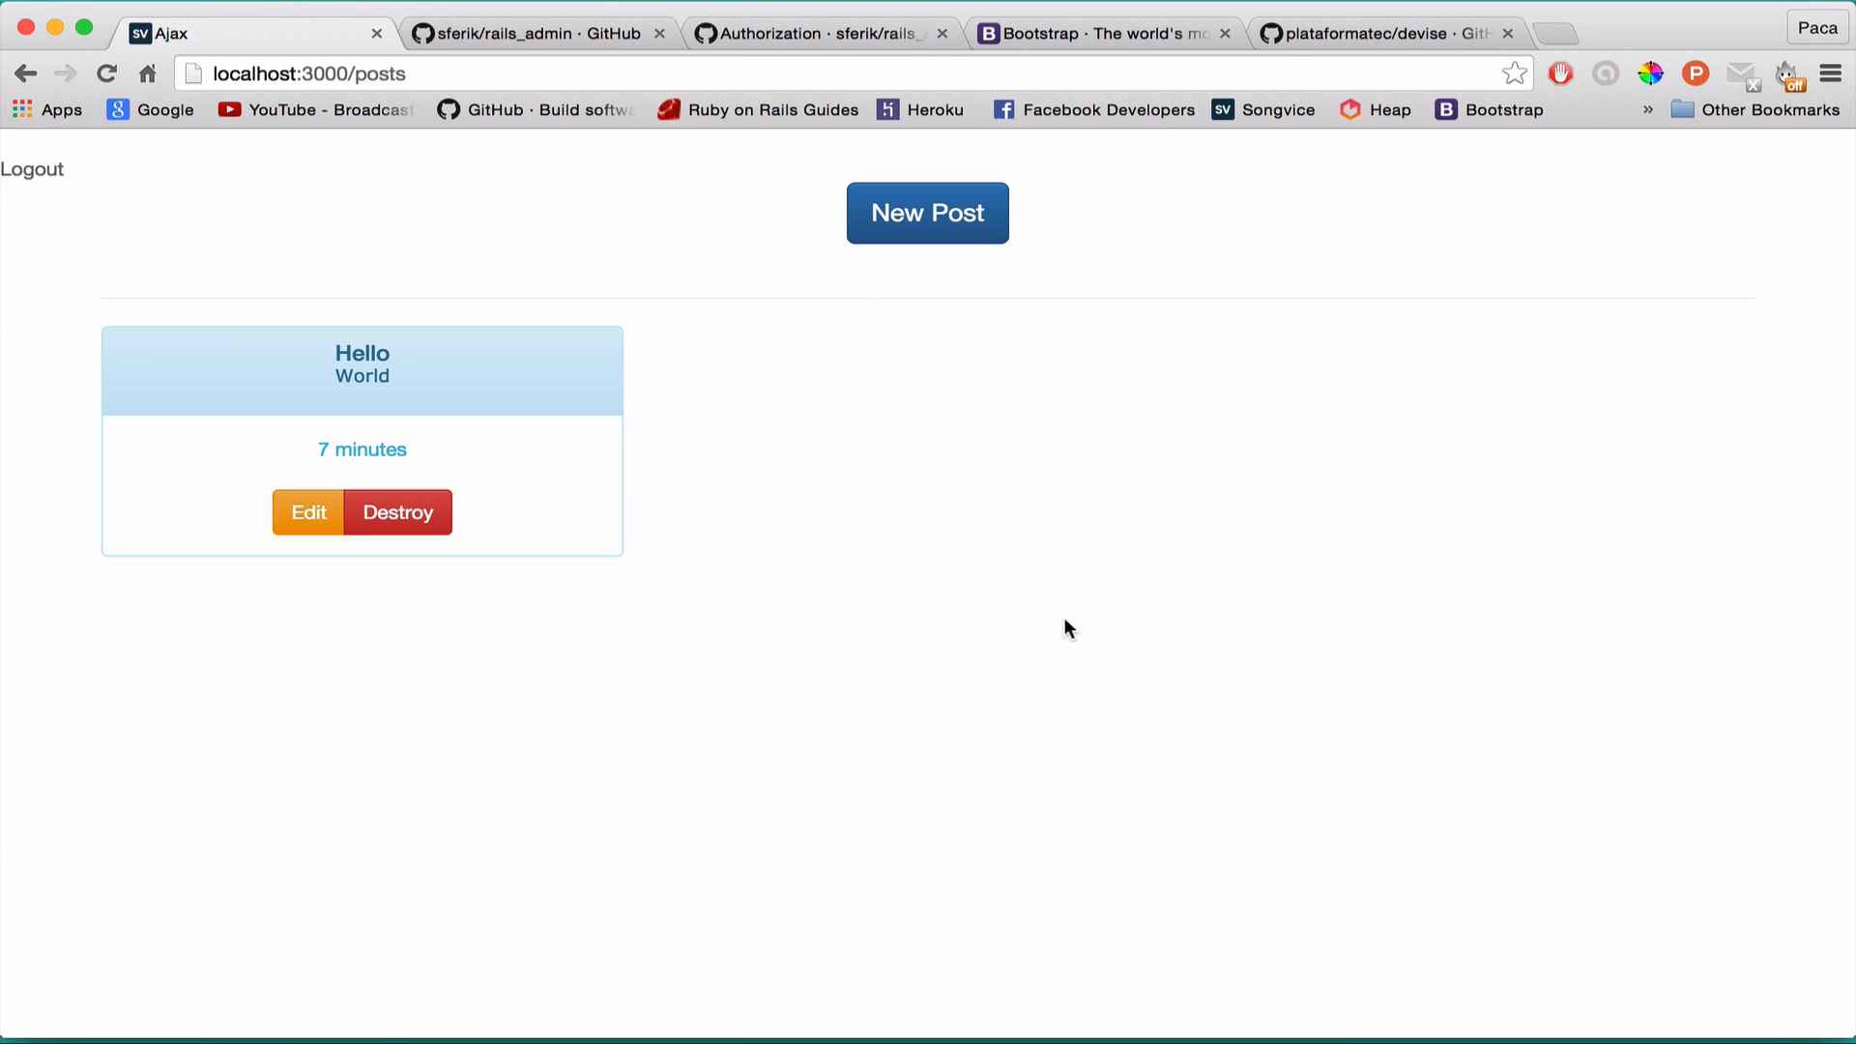